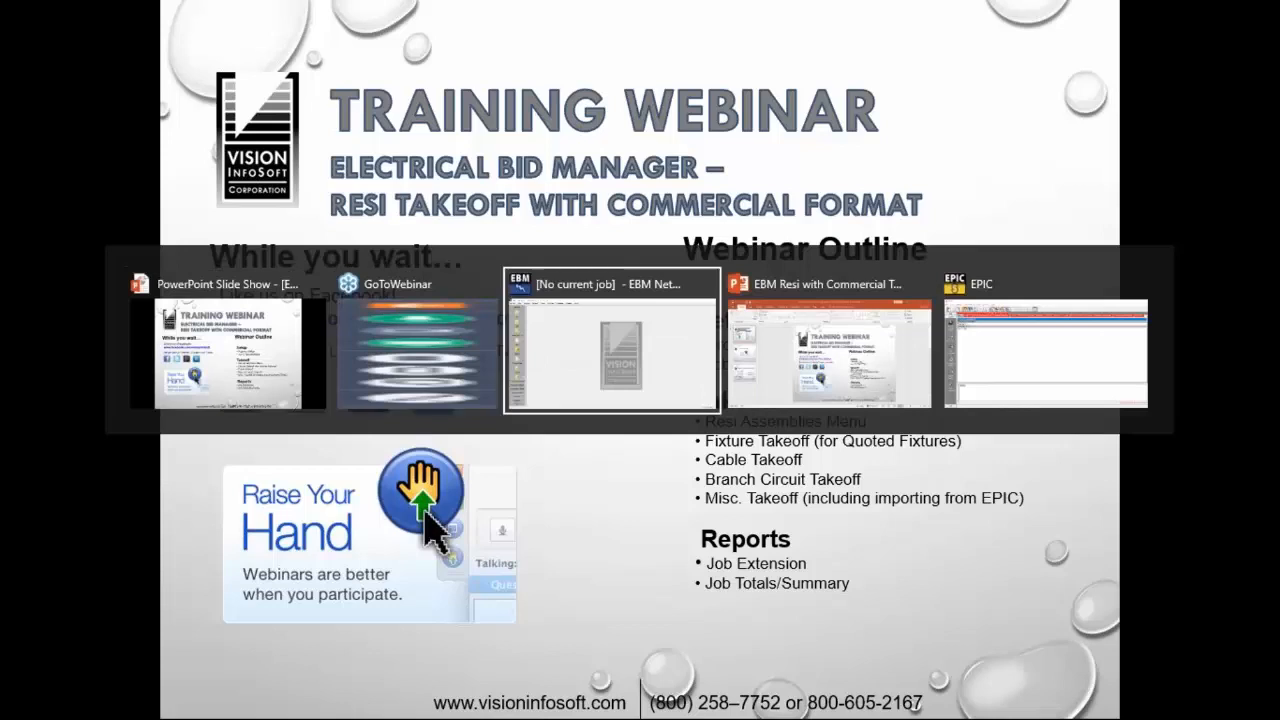
Step: Switch to the EBM Network bid manager window, which has no job loaded
left_click(611, 340)
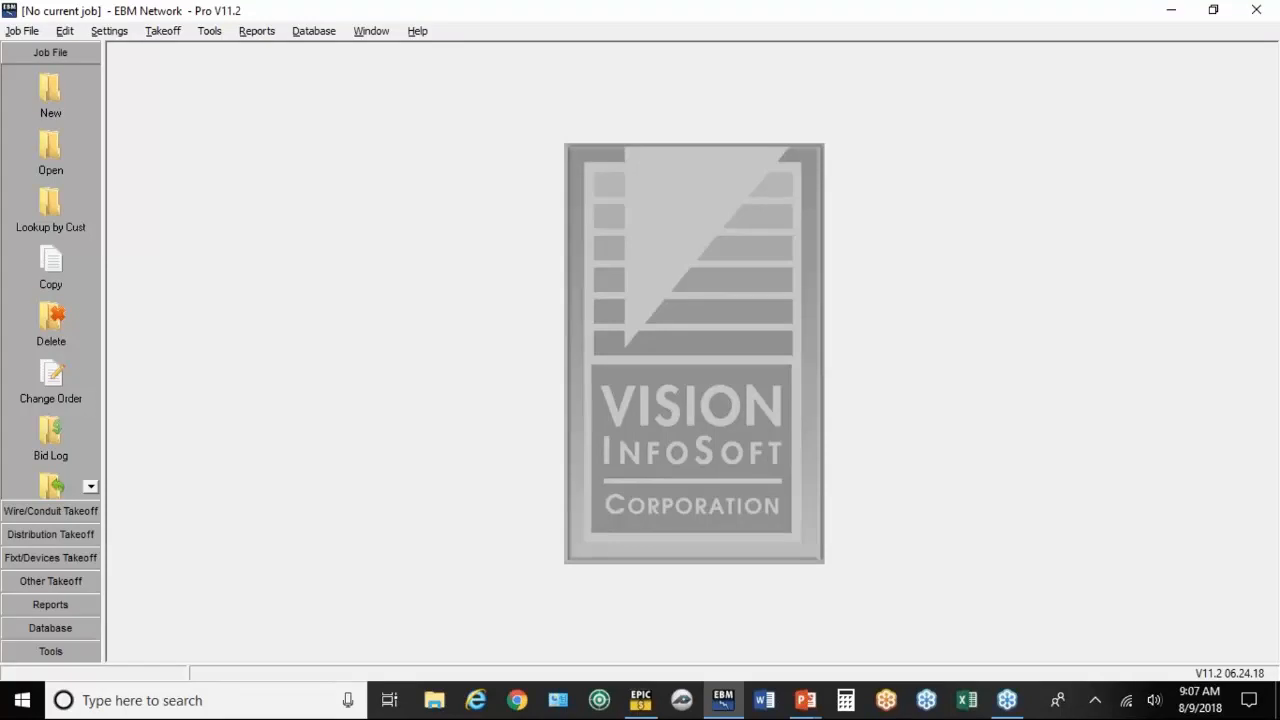
mouse_move(898, 353)
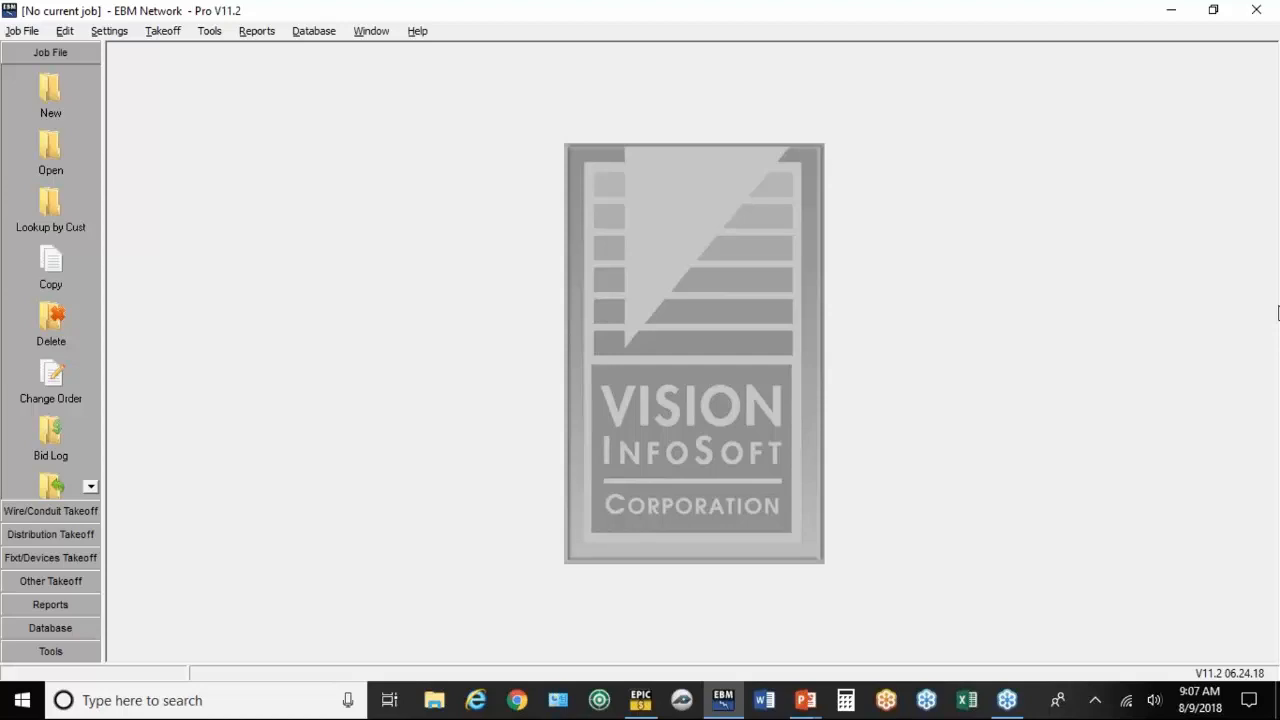
mouse_move(172, 58)
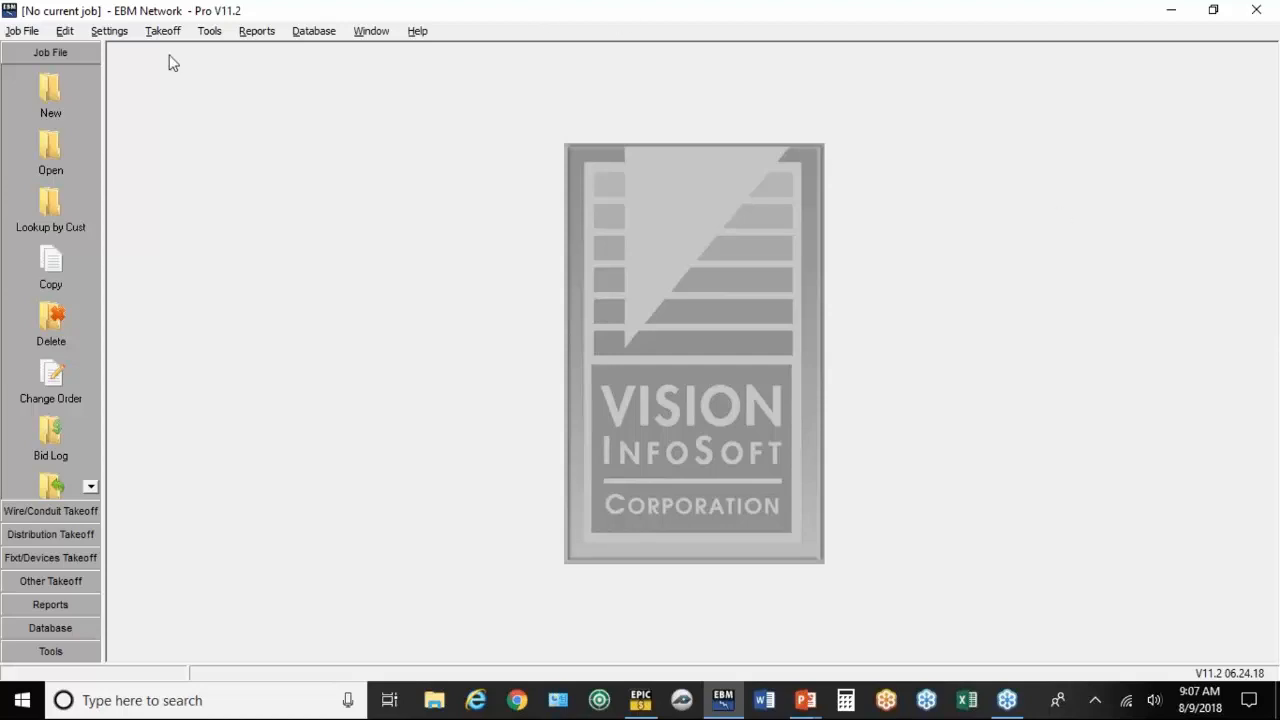
left_click(109, 30)
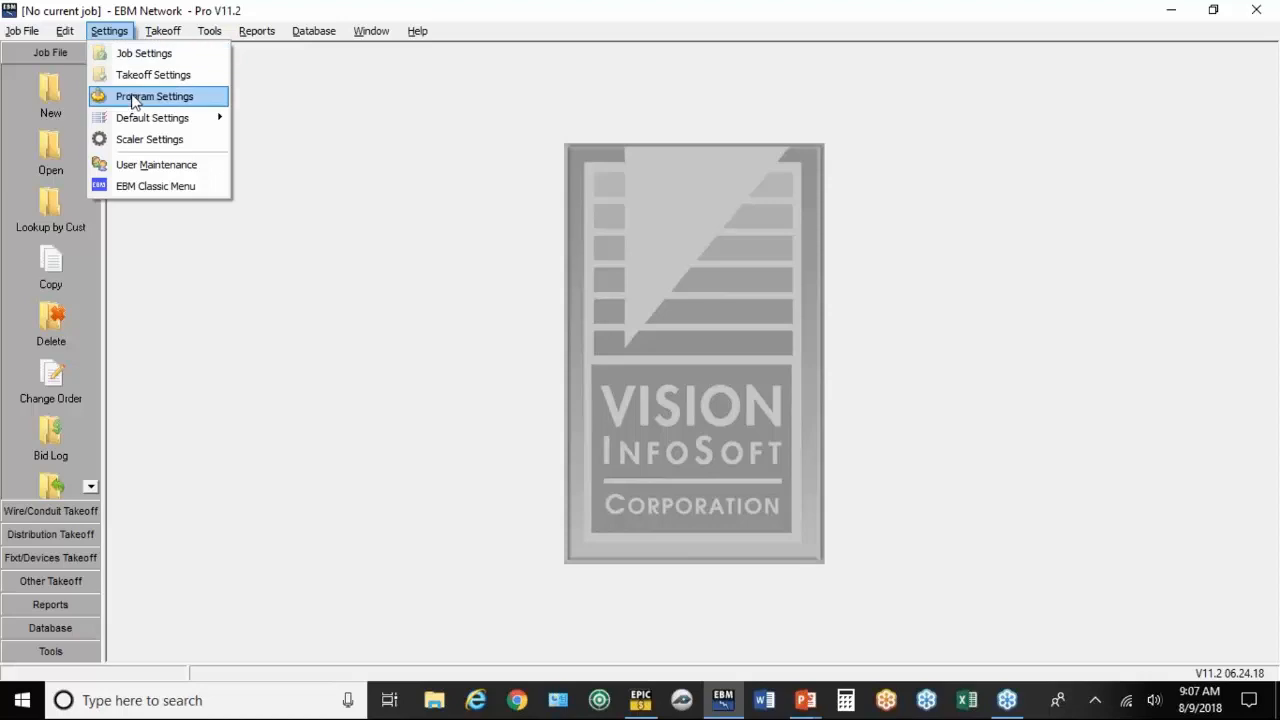
left_click(154, 96)
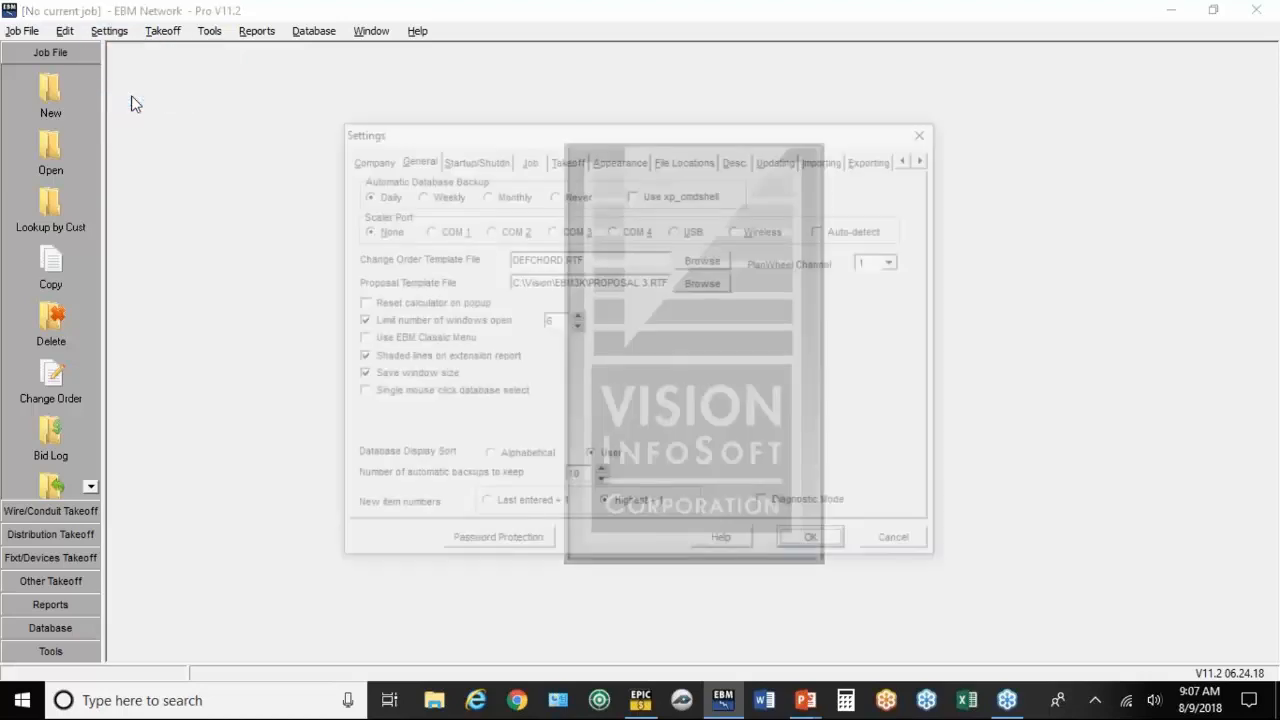
left_click(366, 157)
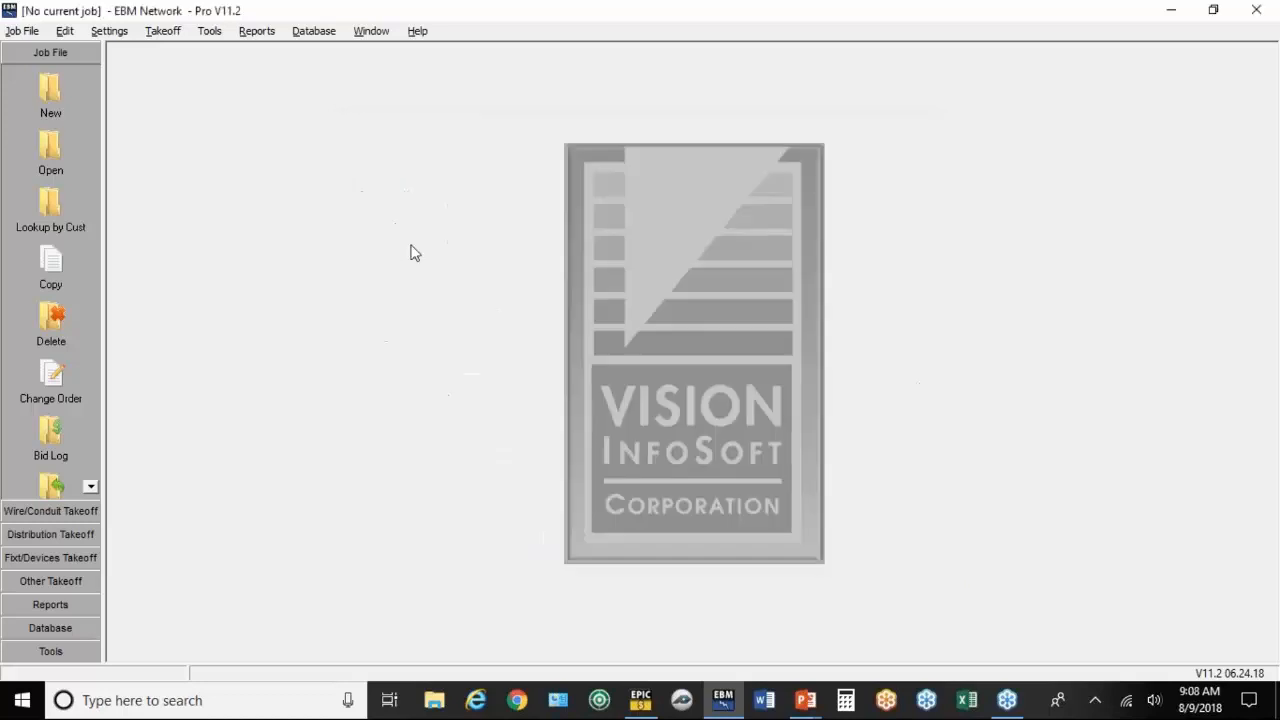
Step: Review the commercial default job allocation, the 8% material-only sales tax and the extension options
left_click(108, 30)
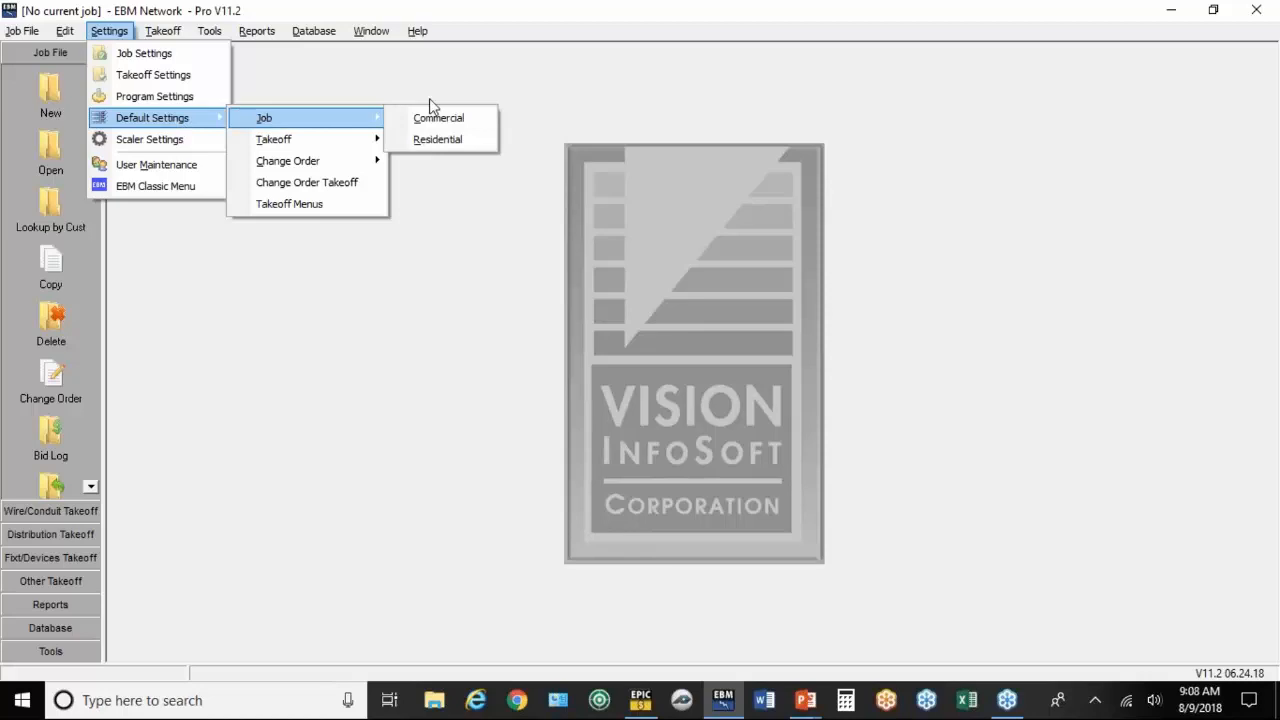
left_click(438, 117)
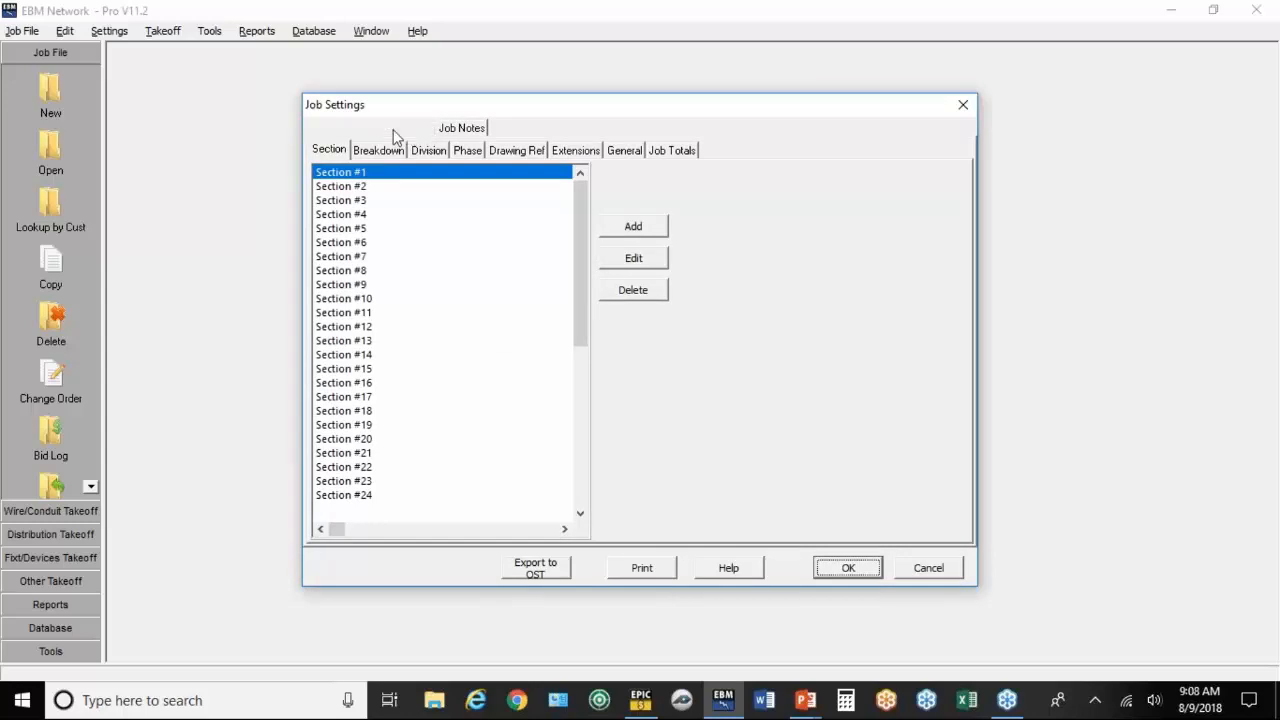
left_click(401, 127)
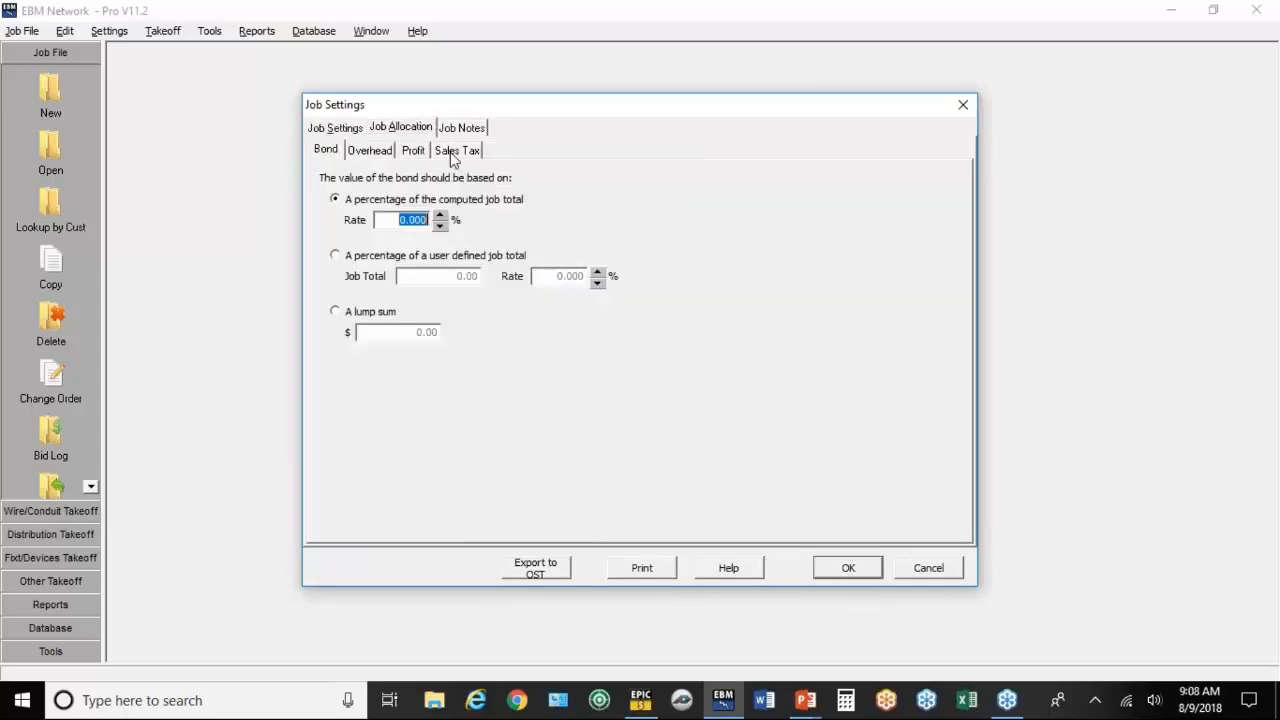
left_click(457, 150)
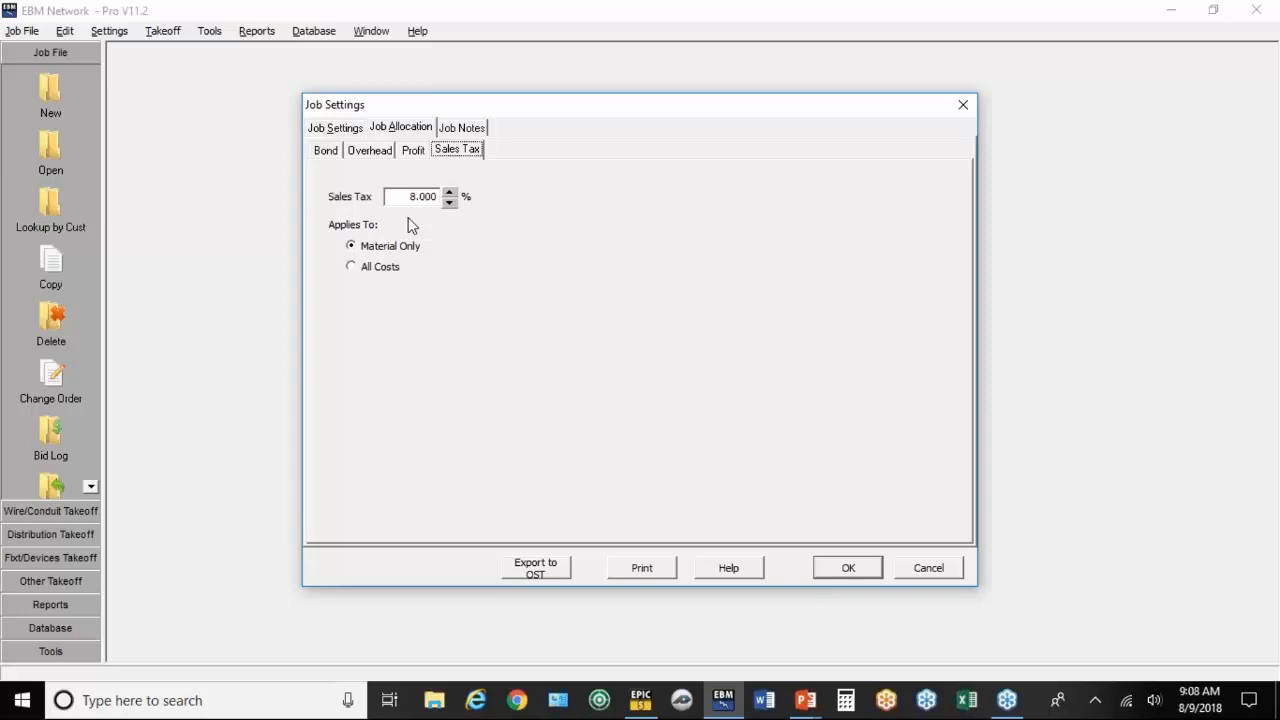
left_click(334, 127)
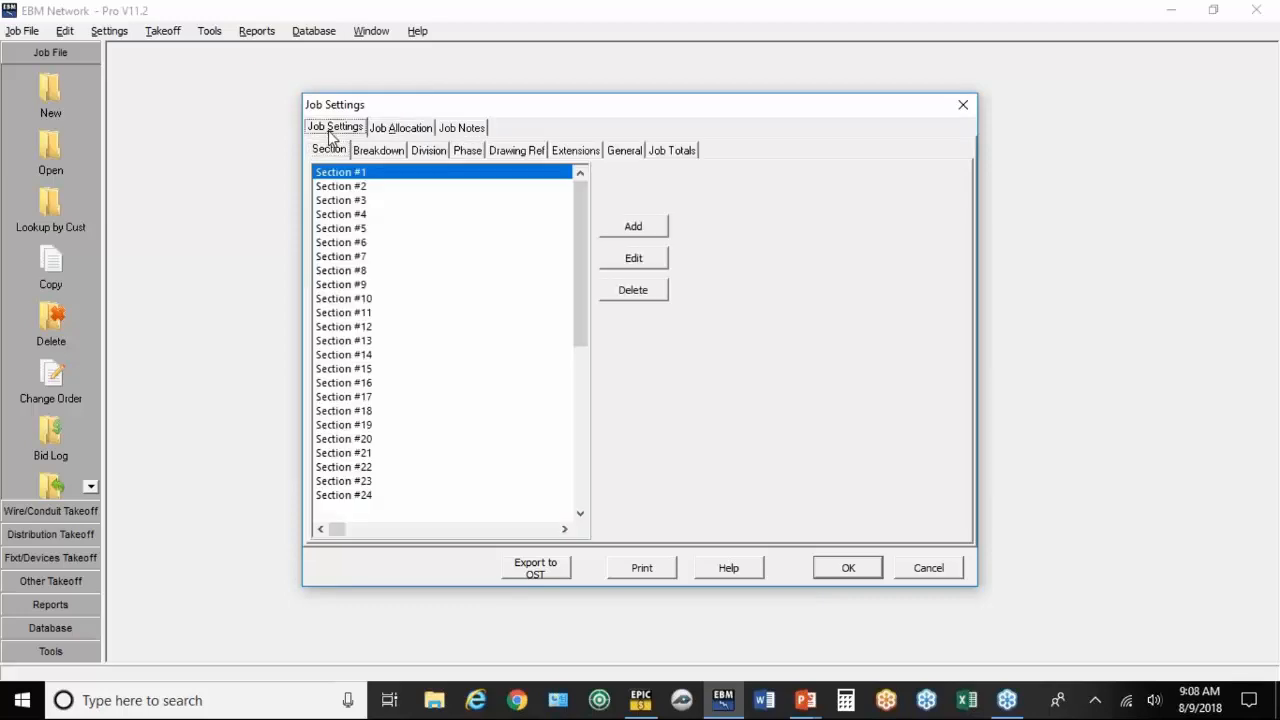
mouse_move(623, 158)
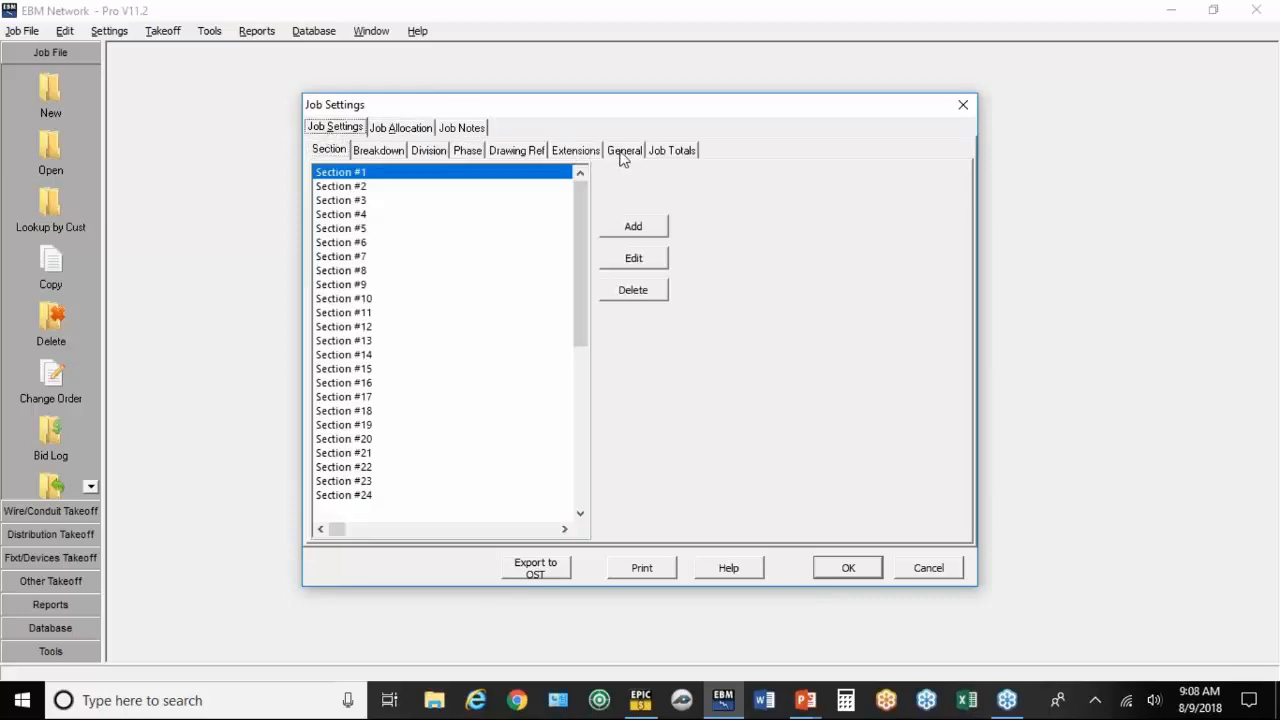
left_click(575, 150)
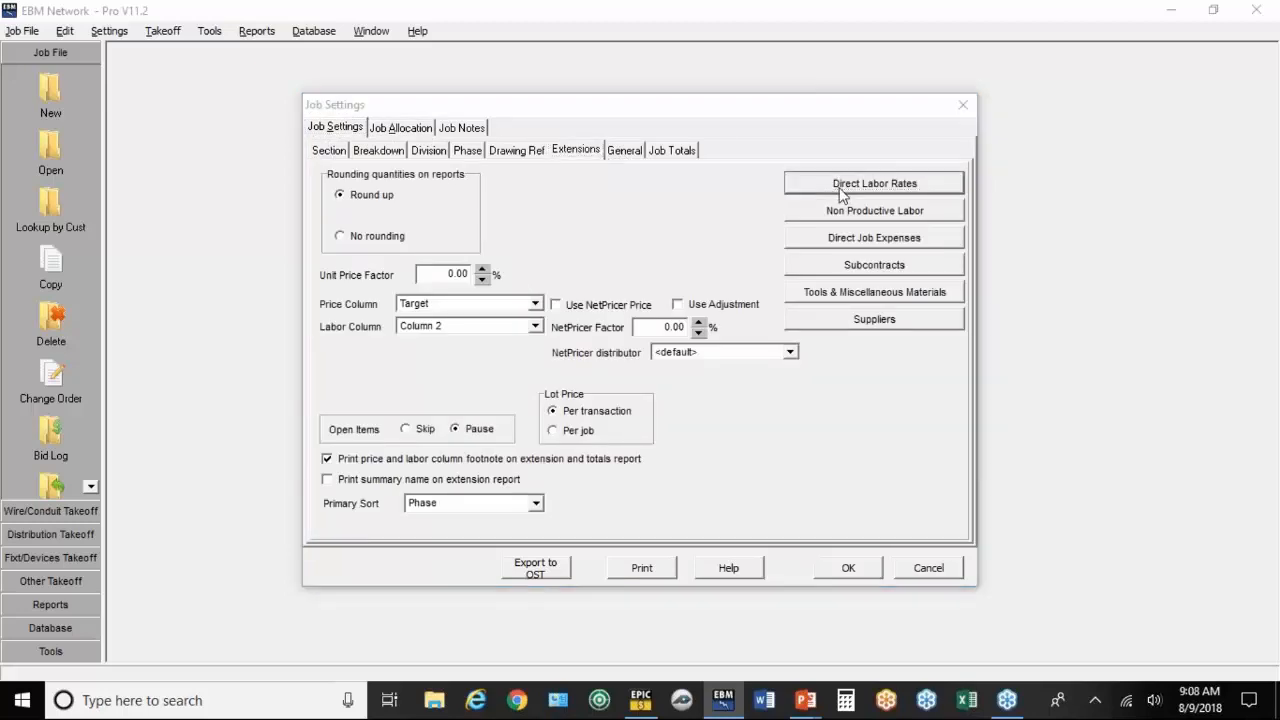
Step: Review the Journeyman/Helper 50/50 direct labor rates with 35% burden, then close them
left_click(873, 182)
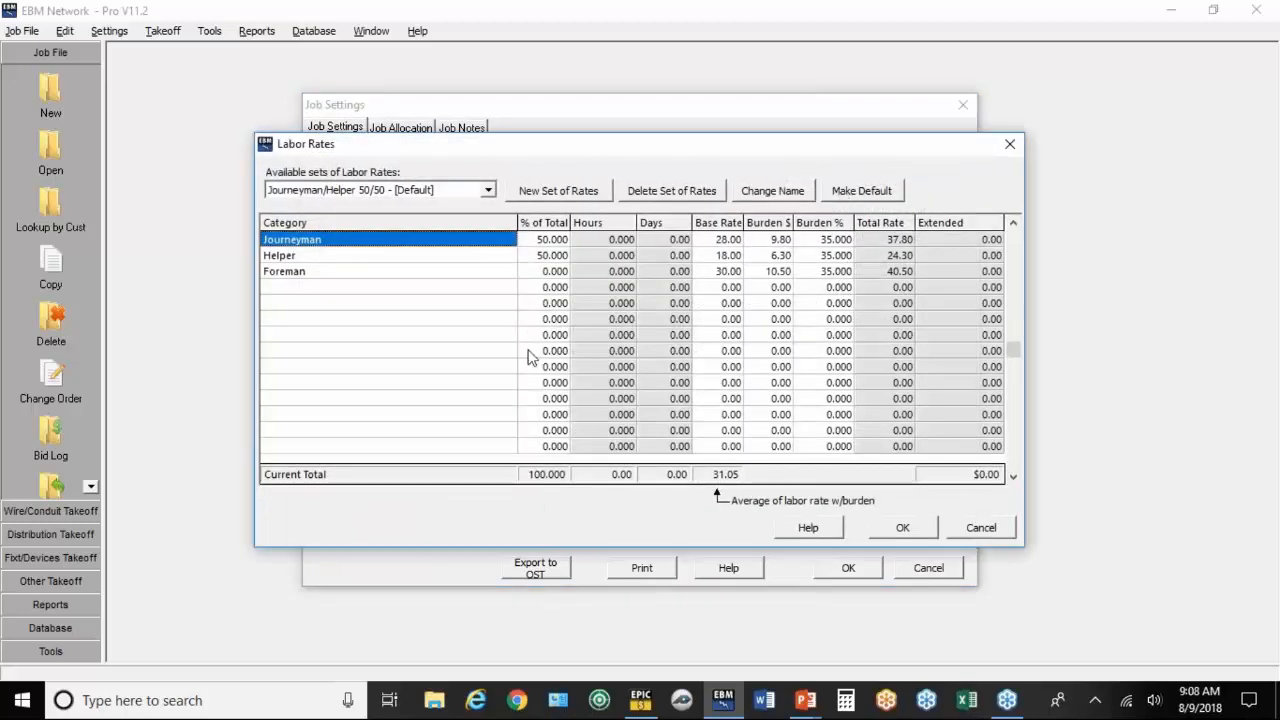
mouse_move(520, 298)
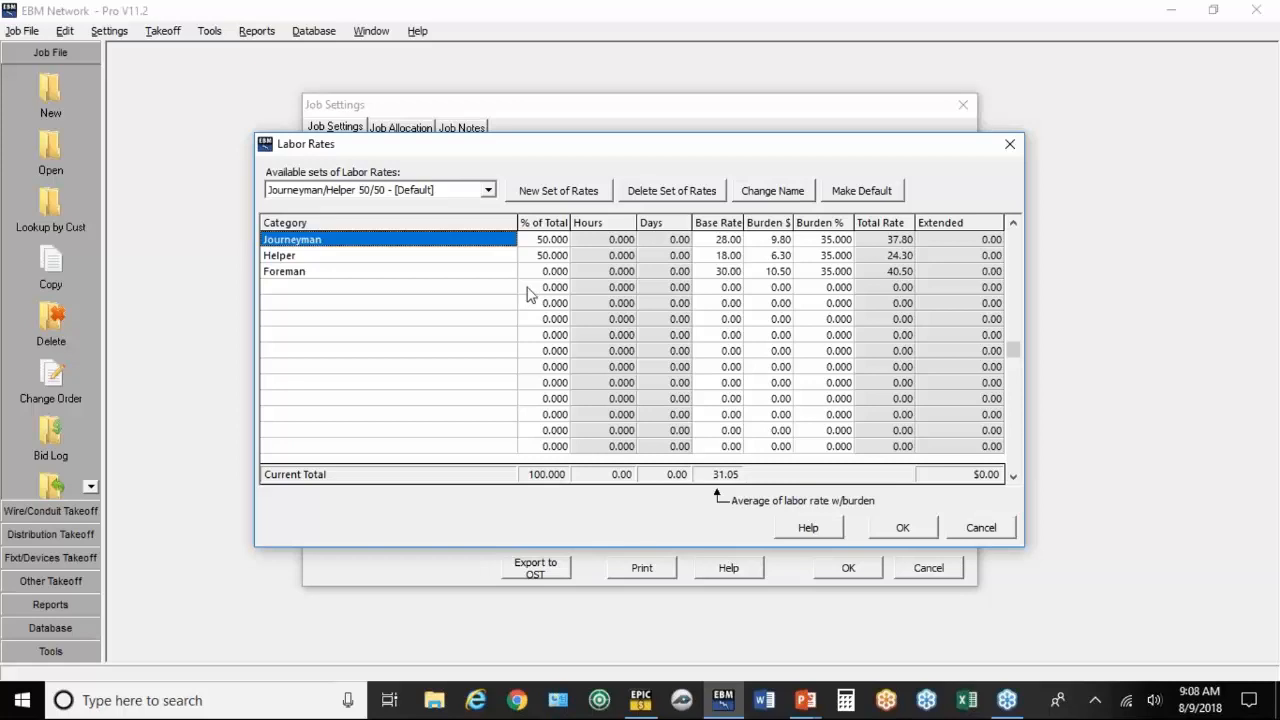
mouse_move(558, 254)
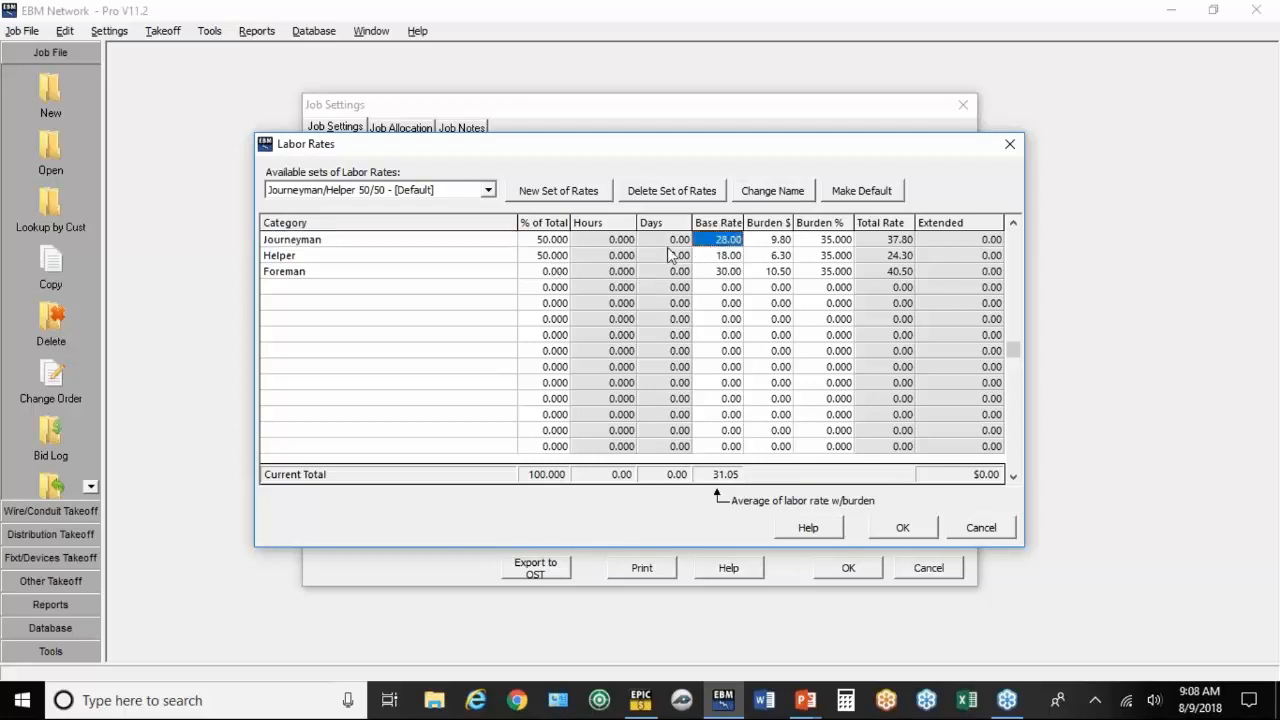
mouse_move(379, 246)
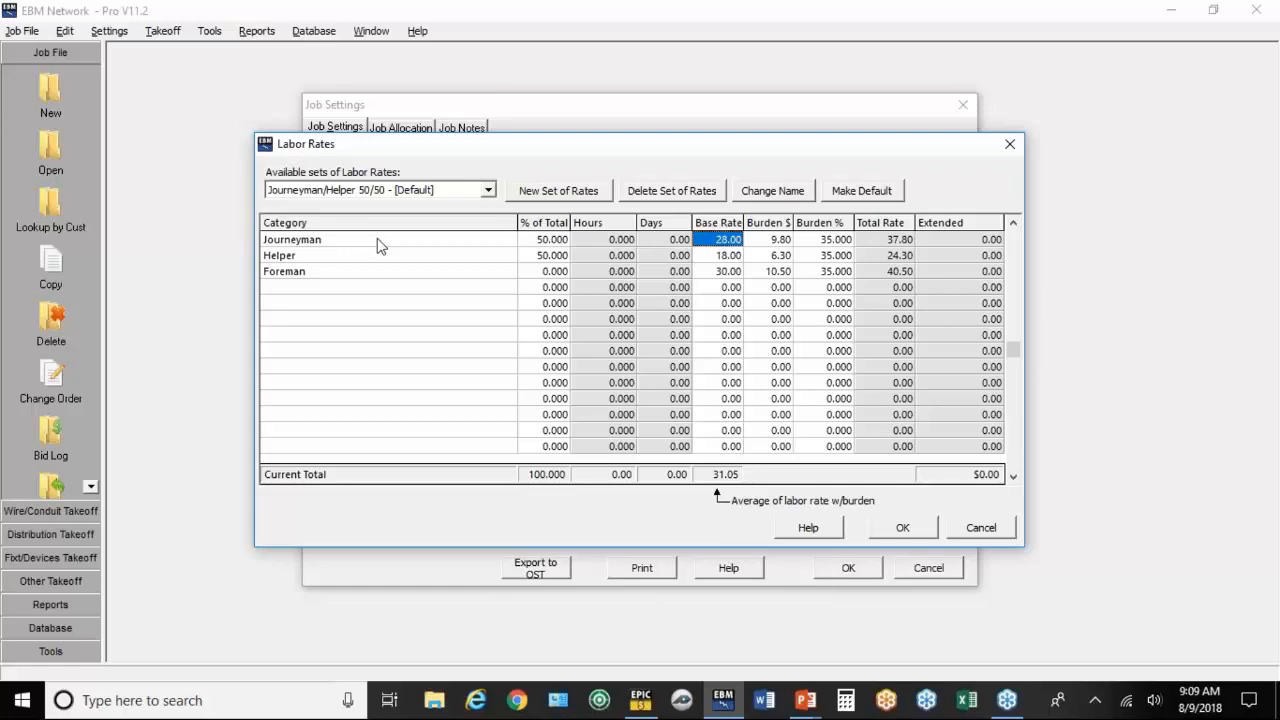
left_click(718, 255)
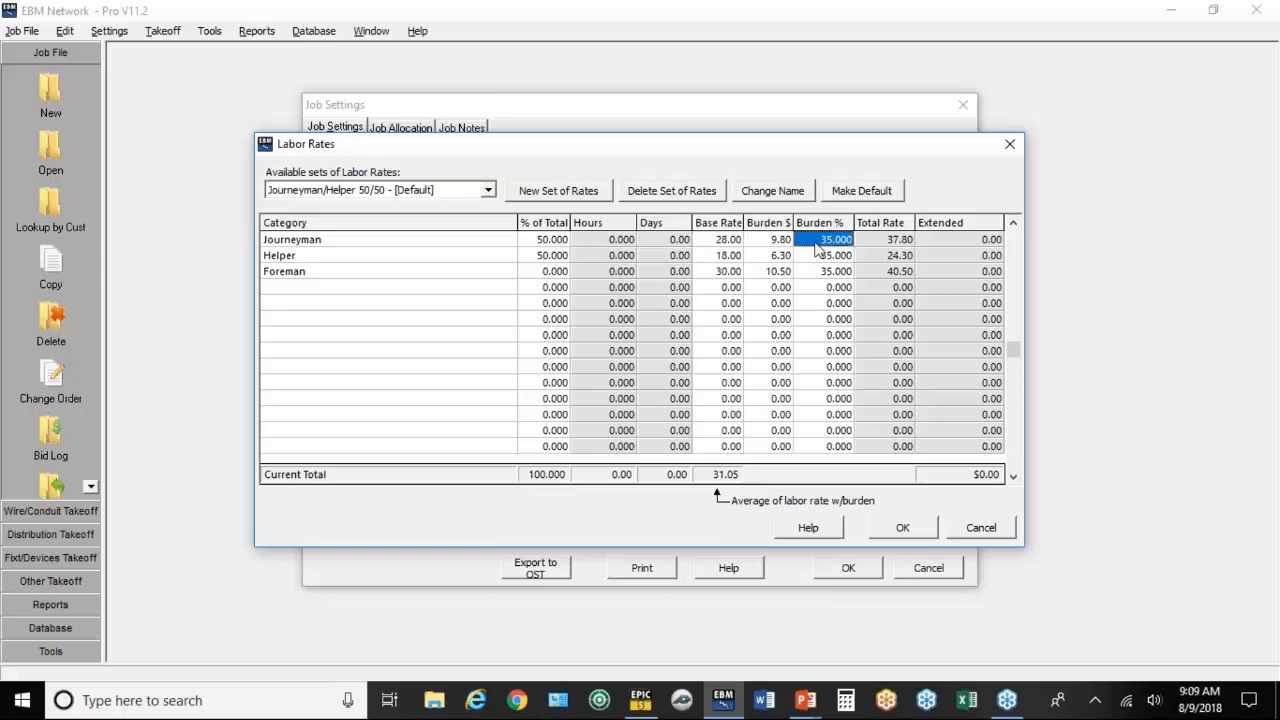
left_click(768, 239)
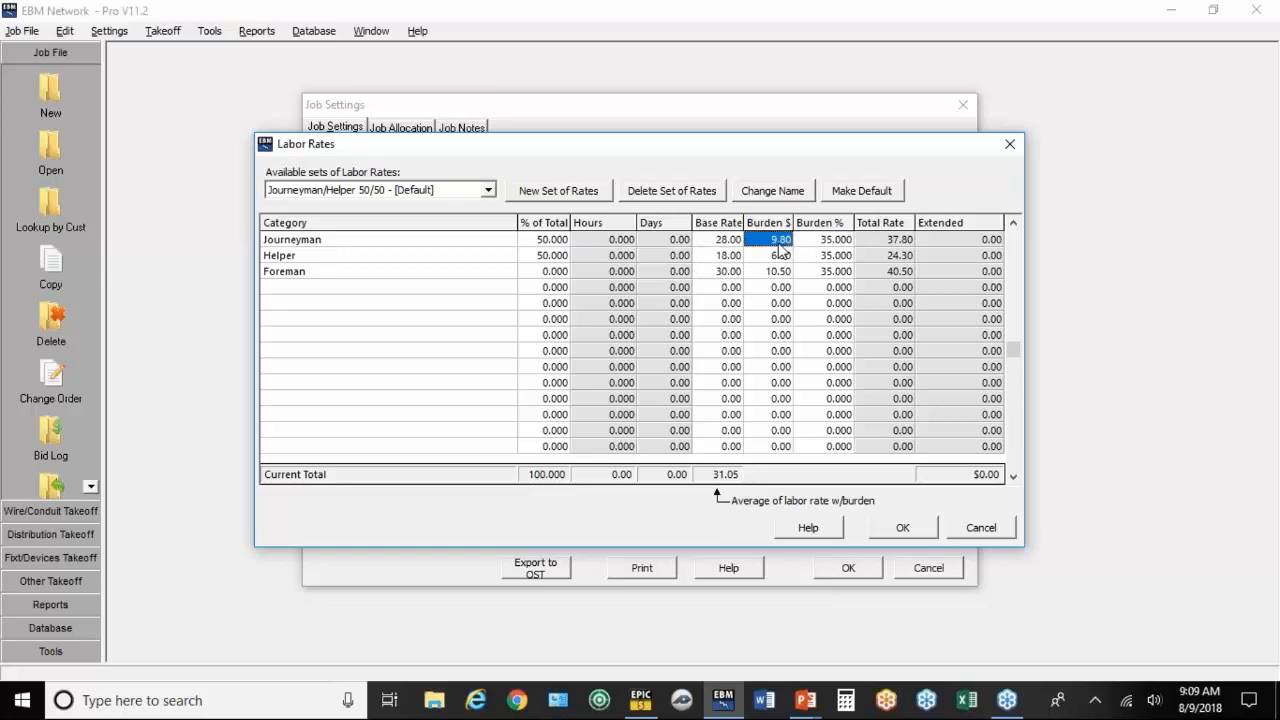
left_click(835, 239)
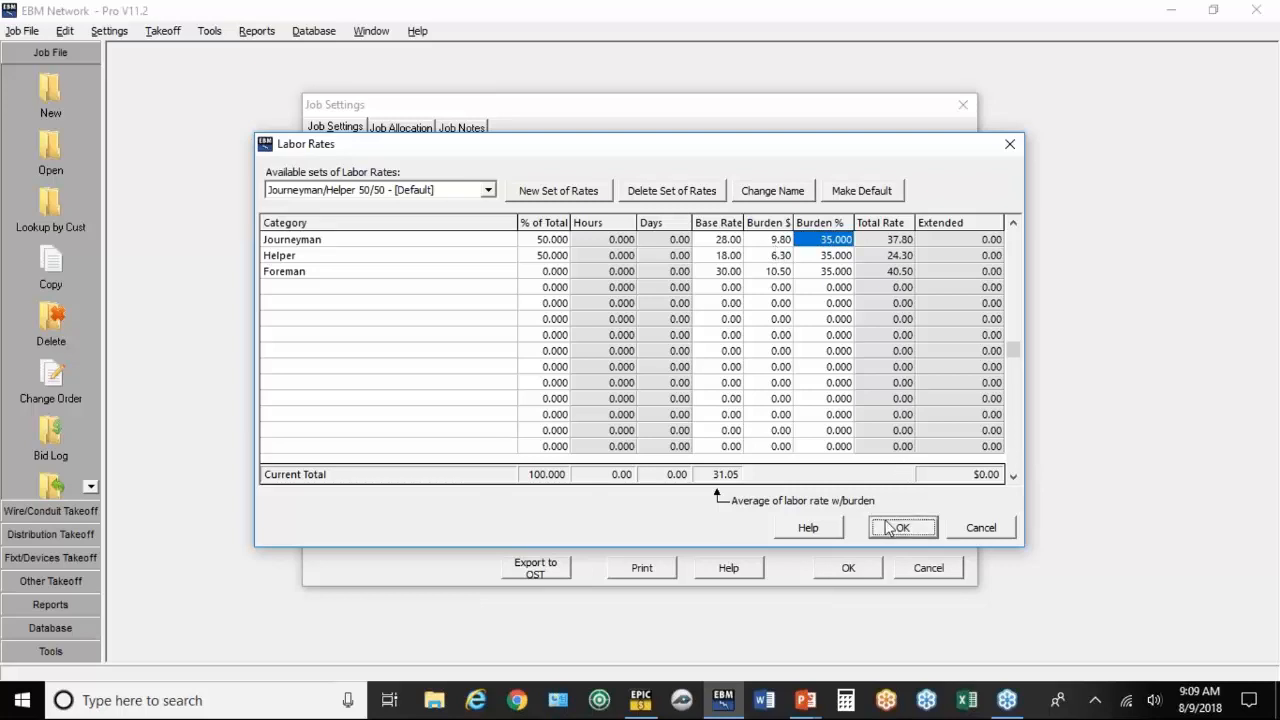
left_click(902, 527)
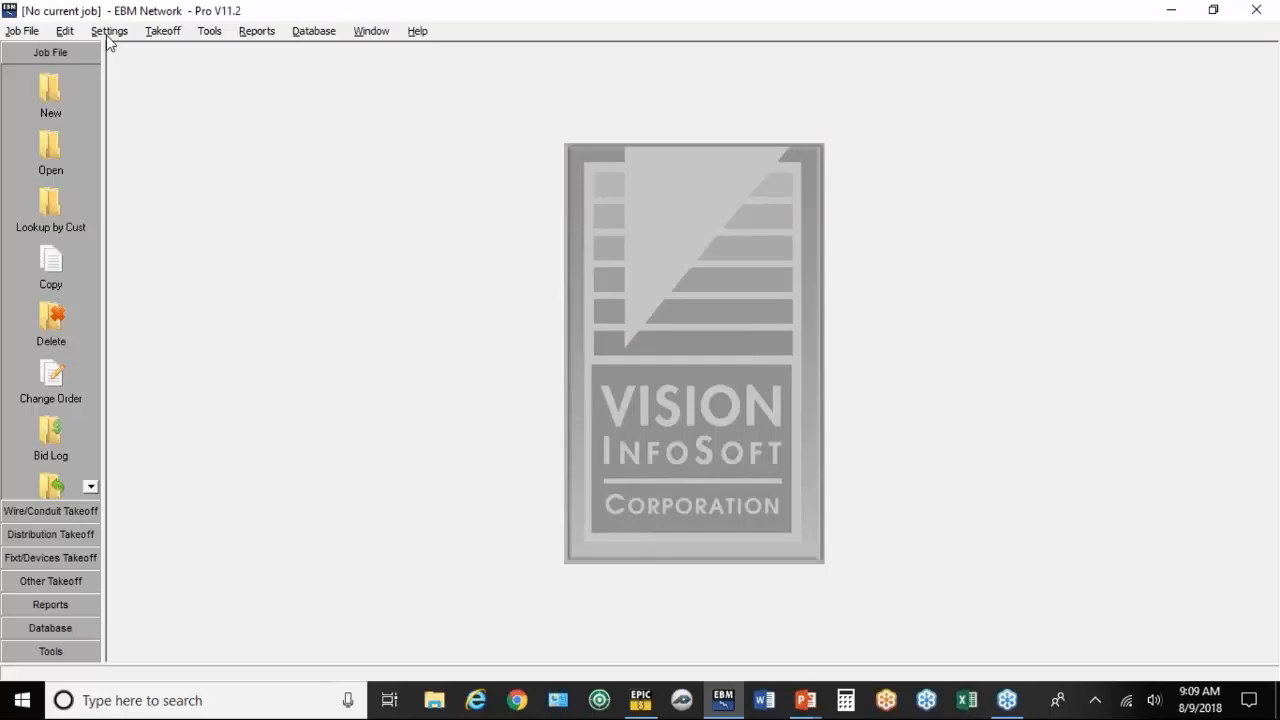
Step: Open the commercial default takeoff settings' residential run lengths and edit the Switches quantity of 20
left_click(109, 30)
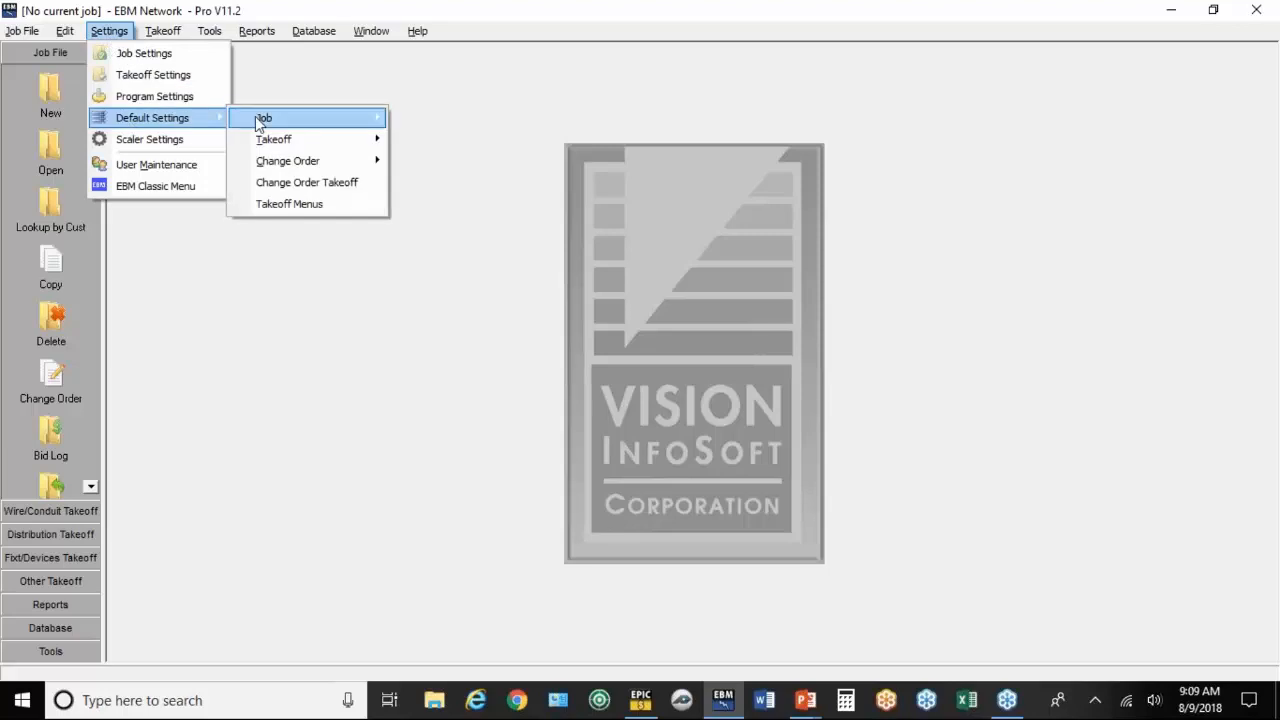
mouse_move(273, 139)
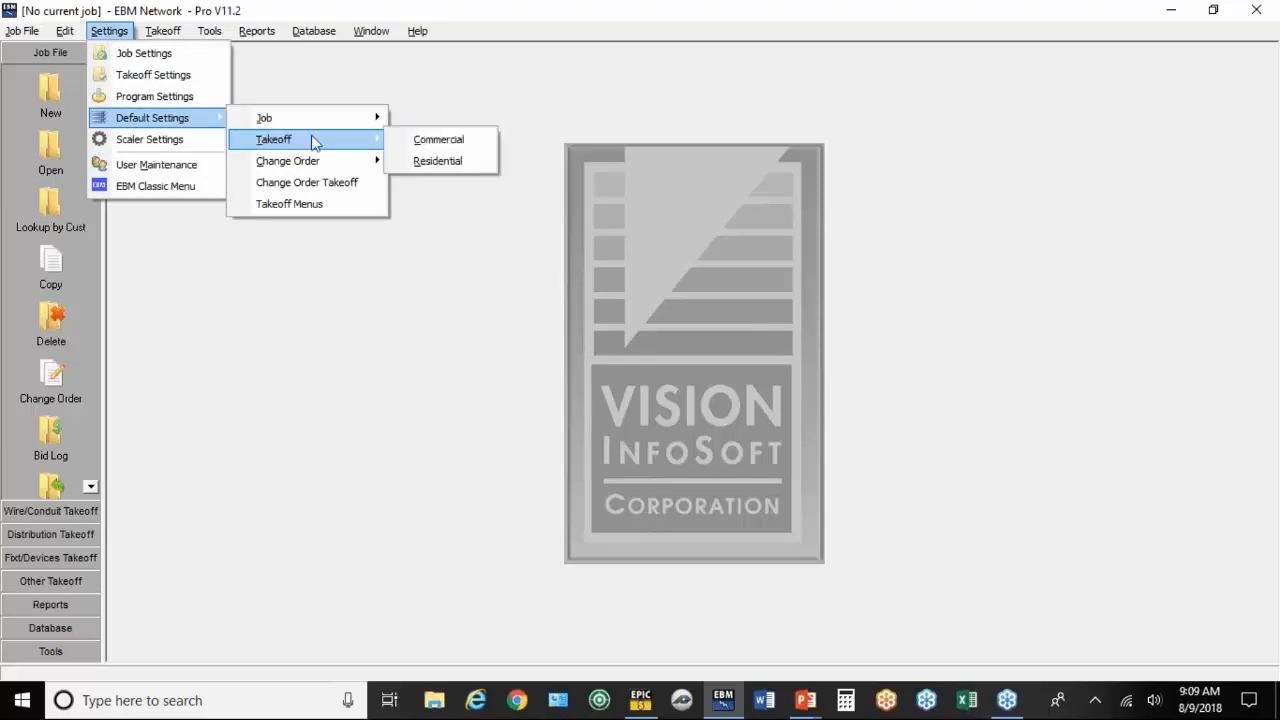
left_click(438, 139)
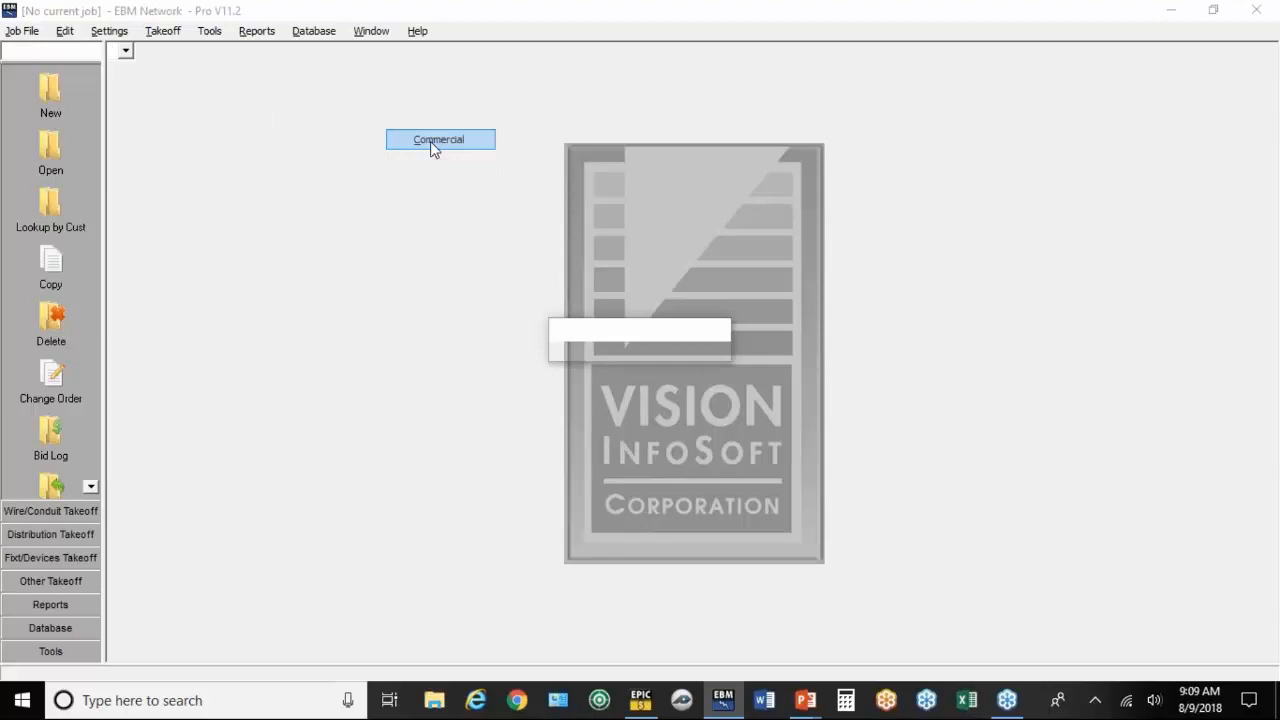
left_click(439, 139)
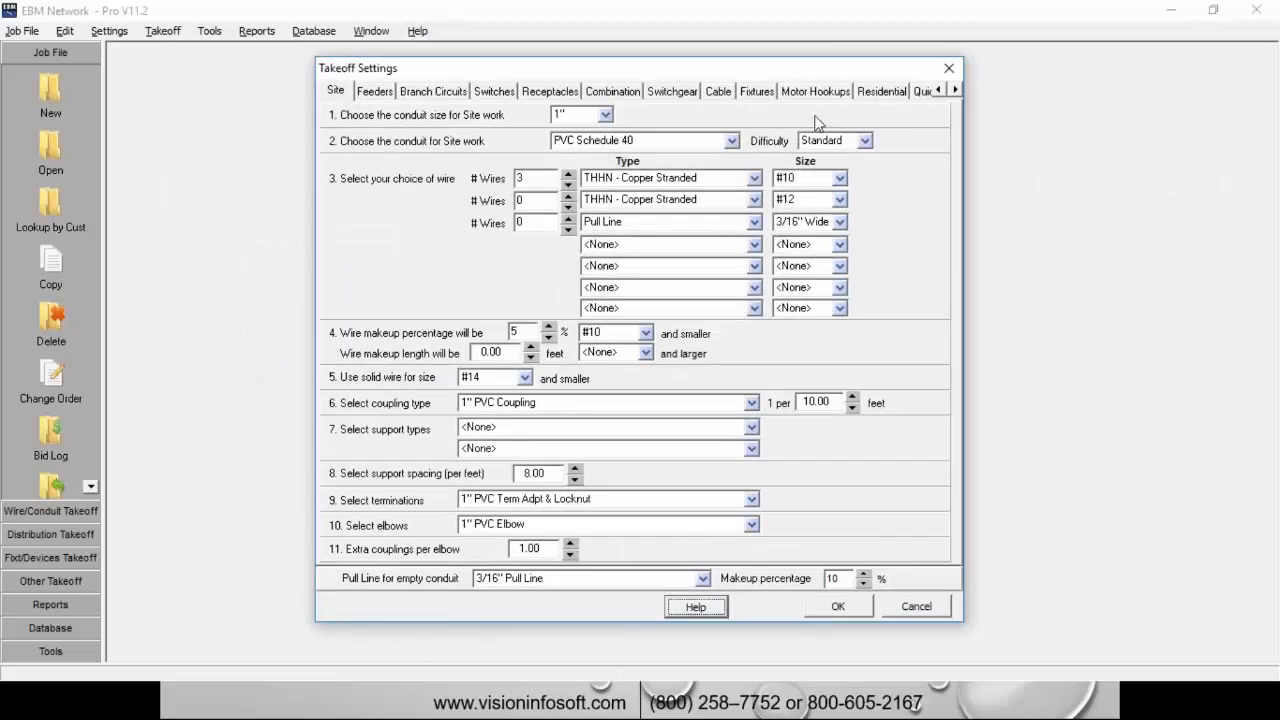
left_click(881, 91)
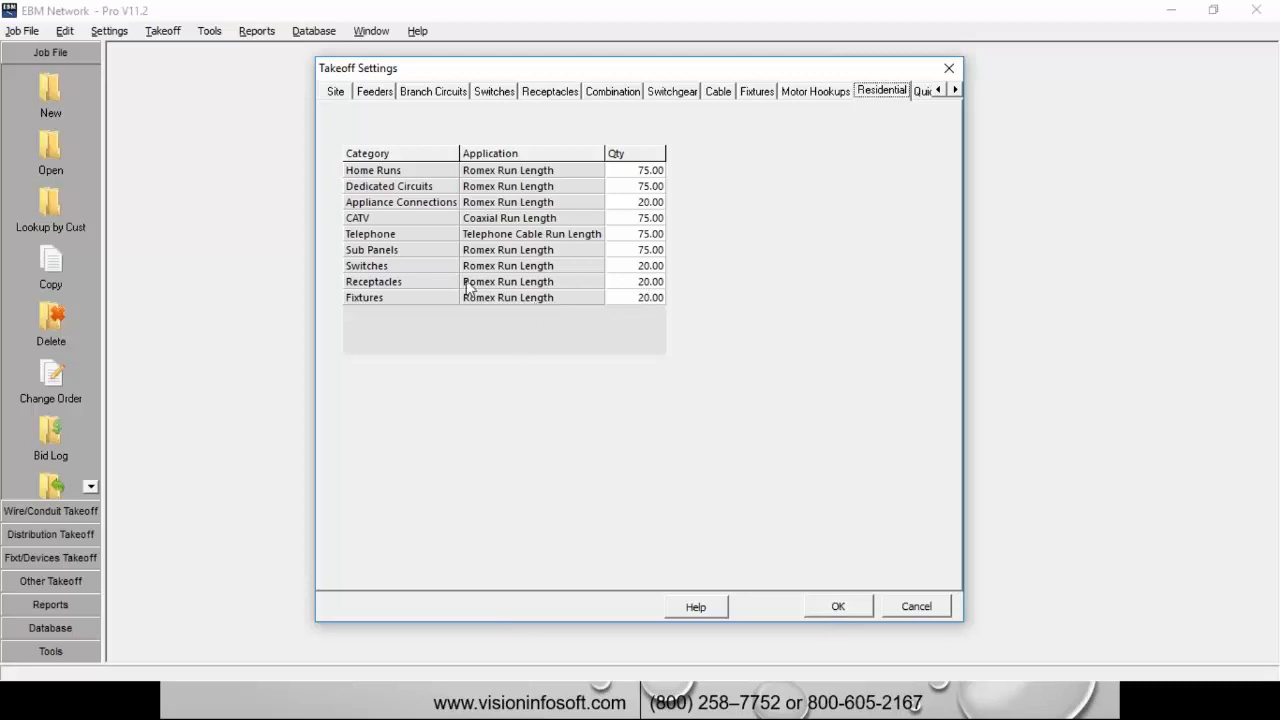
mouse_move(390, 275)
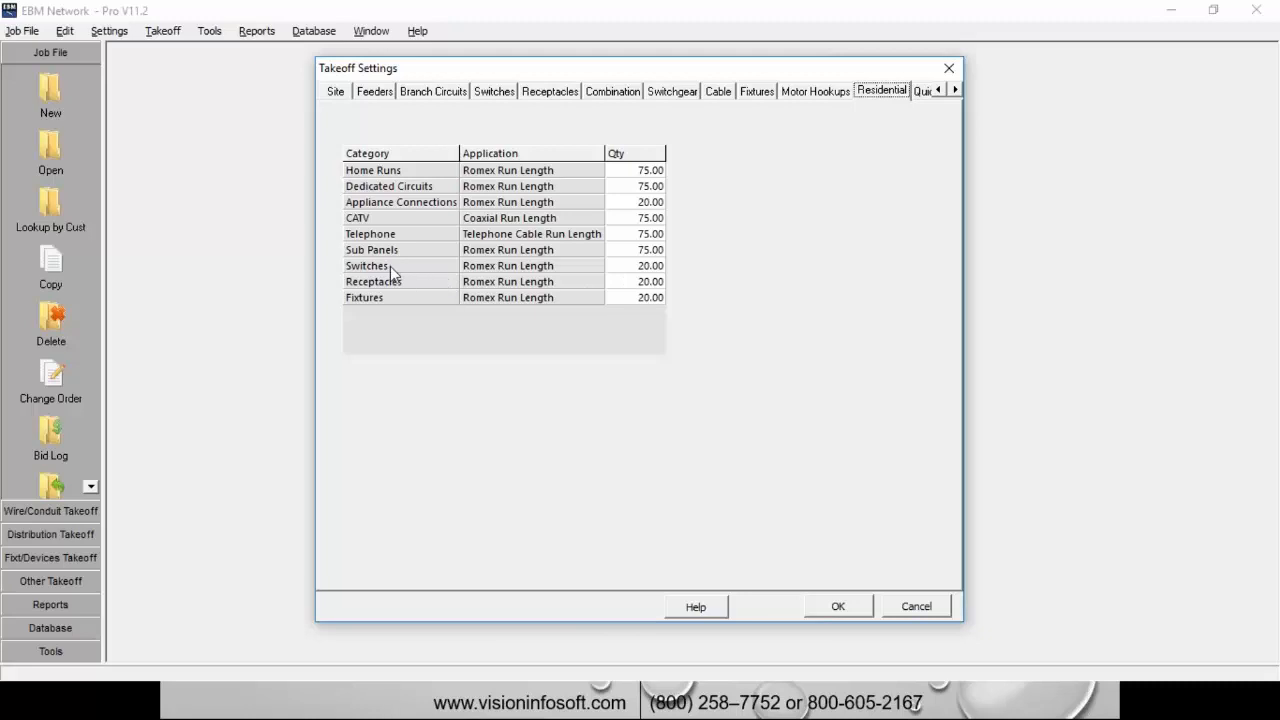
left_click(634, 265)
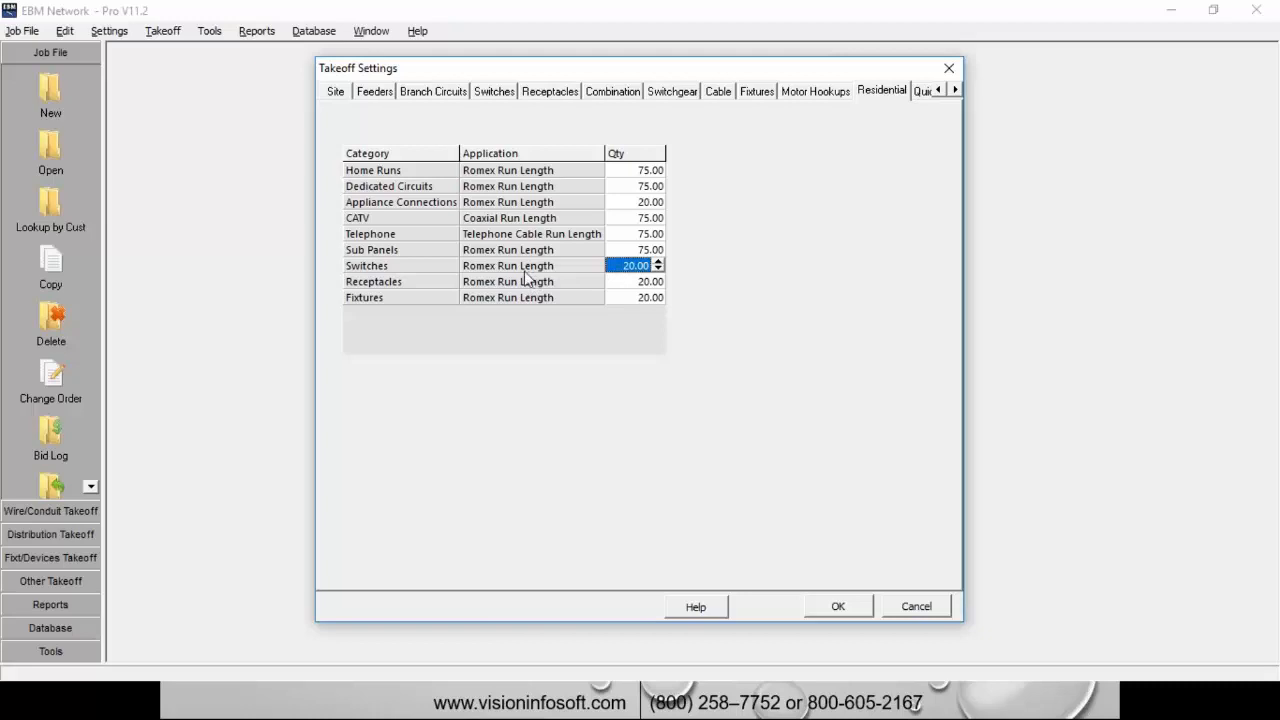
mouse_move(508, 300)
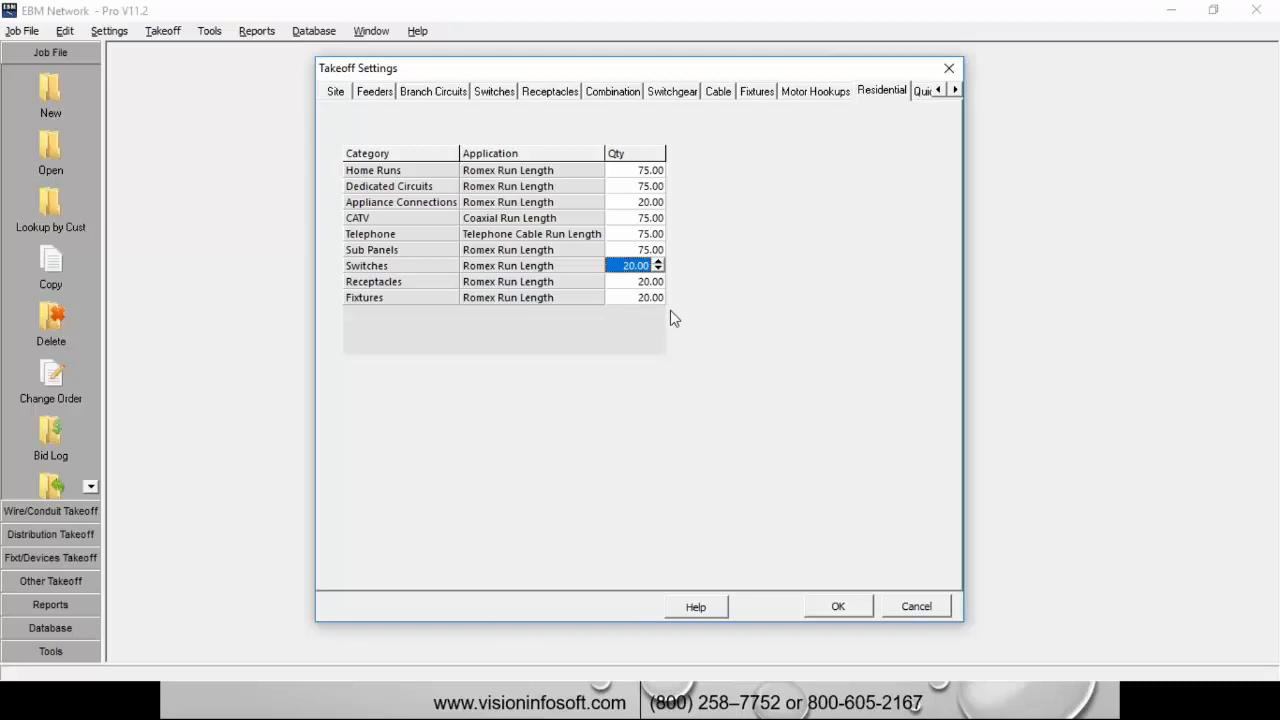
mouse_move(600, 195)
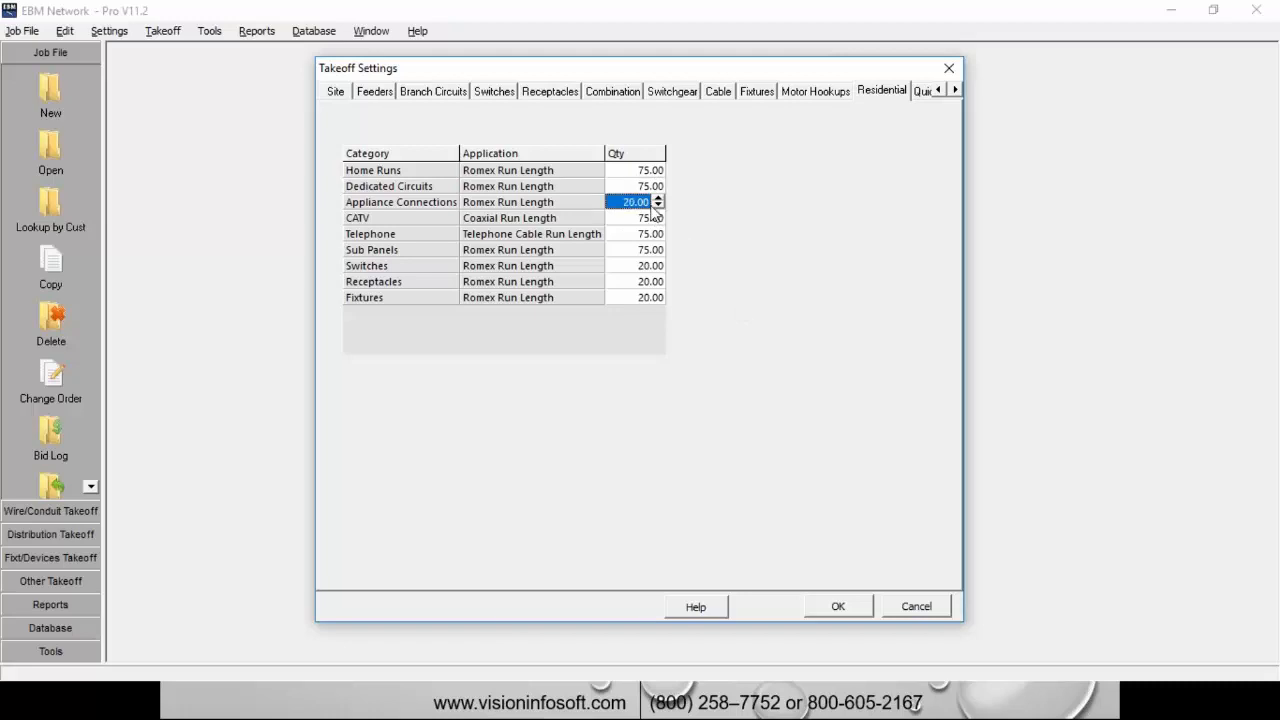
mouse_move(655, 245)
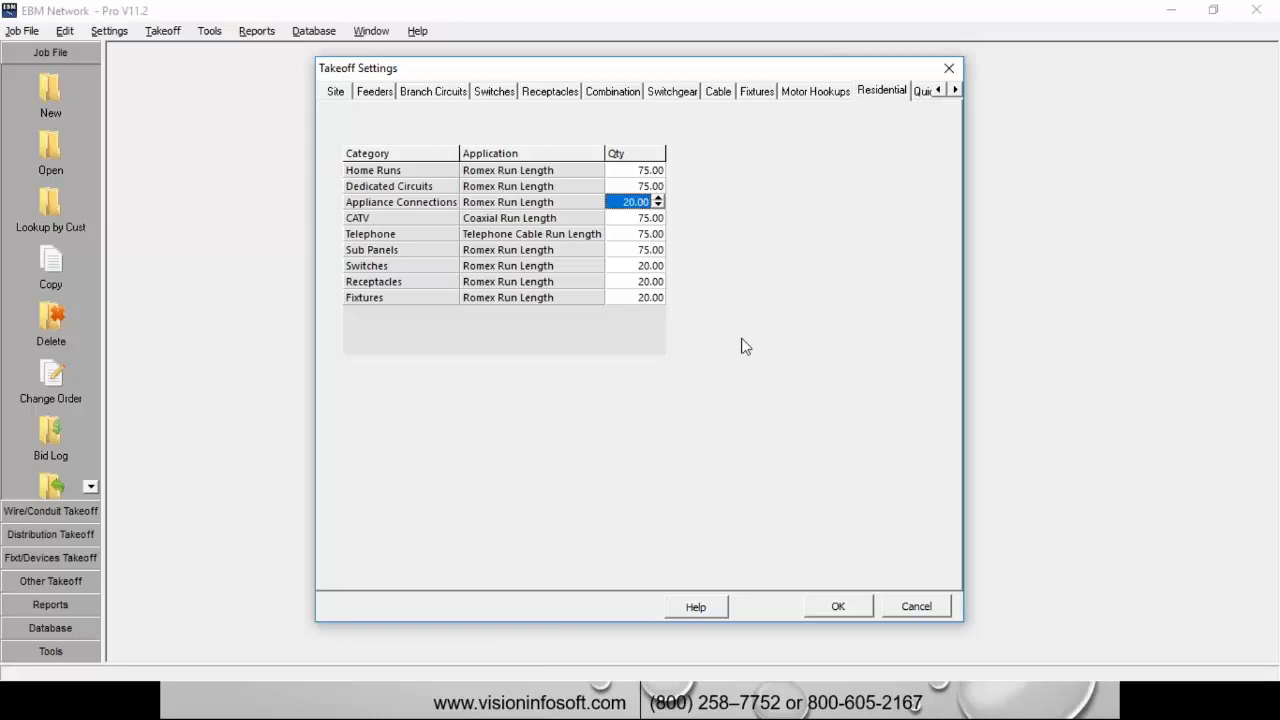
mouse_move(800, 610)
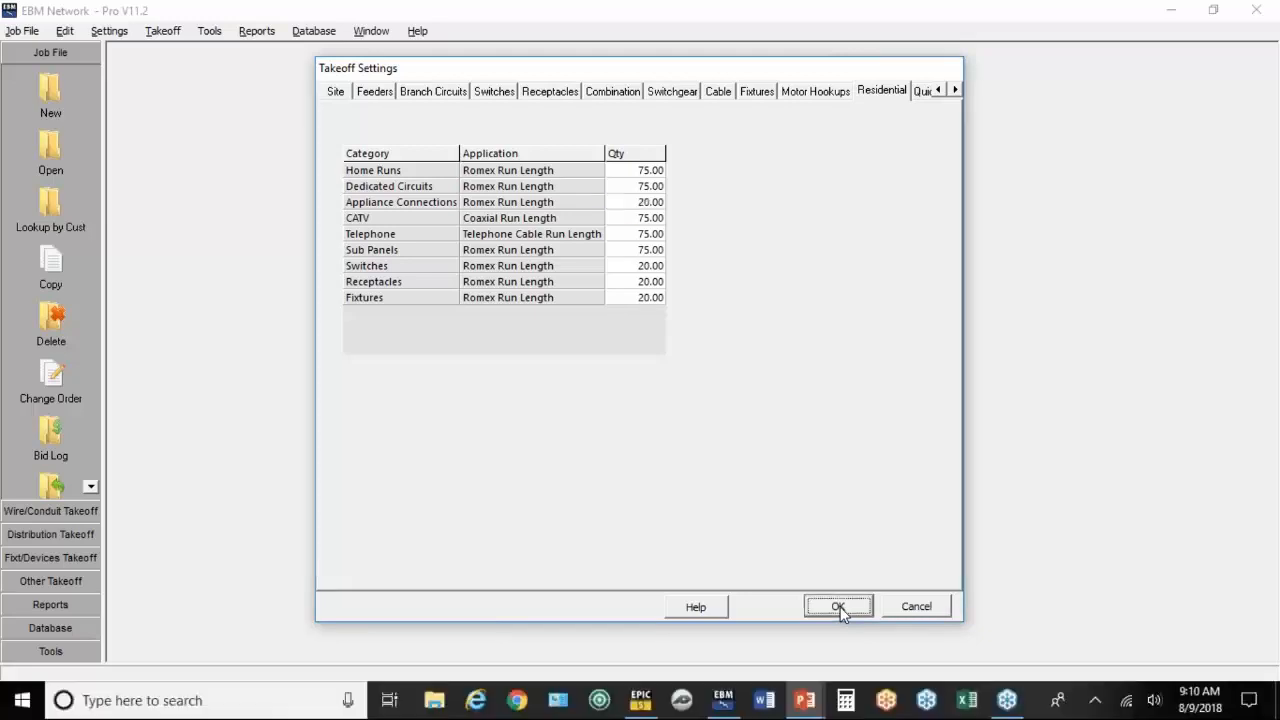
Step: Save the takeoff settings and create job 'Large Resi Job', a 50 unit apartment complex
left_click(838, 606)
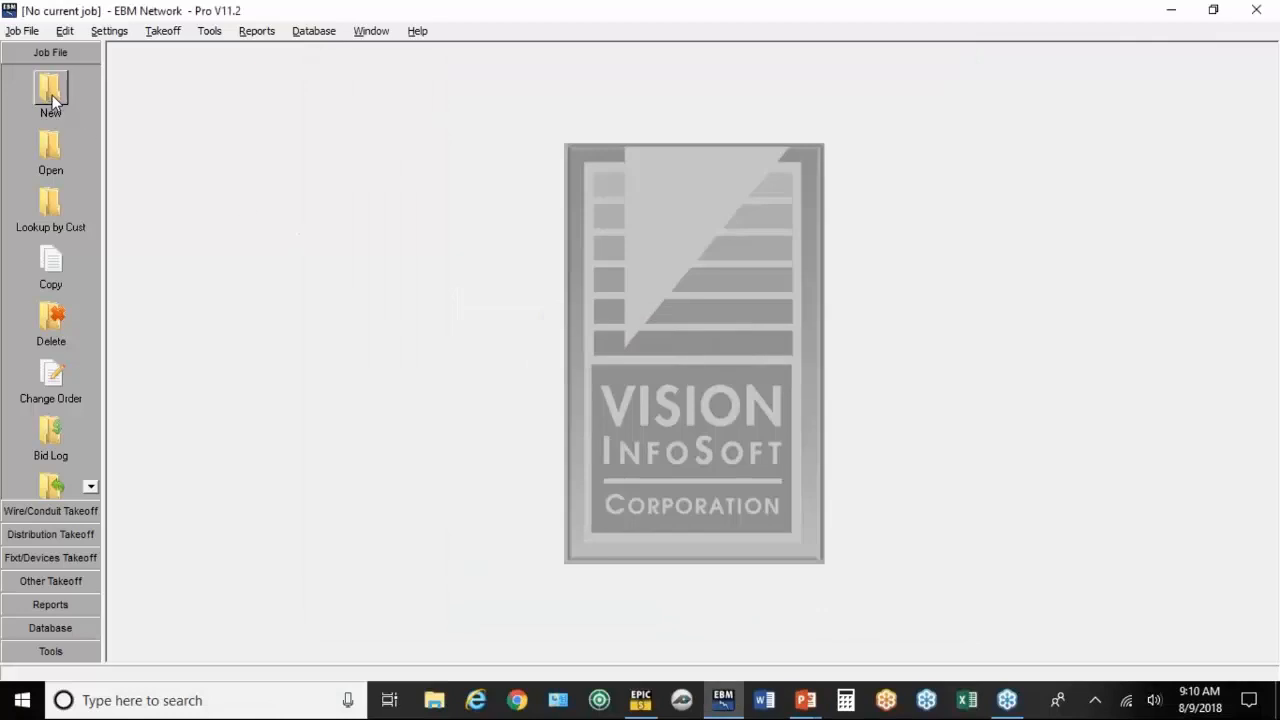
left_click(50, 90)
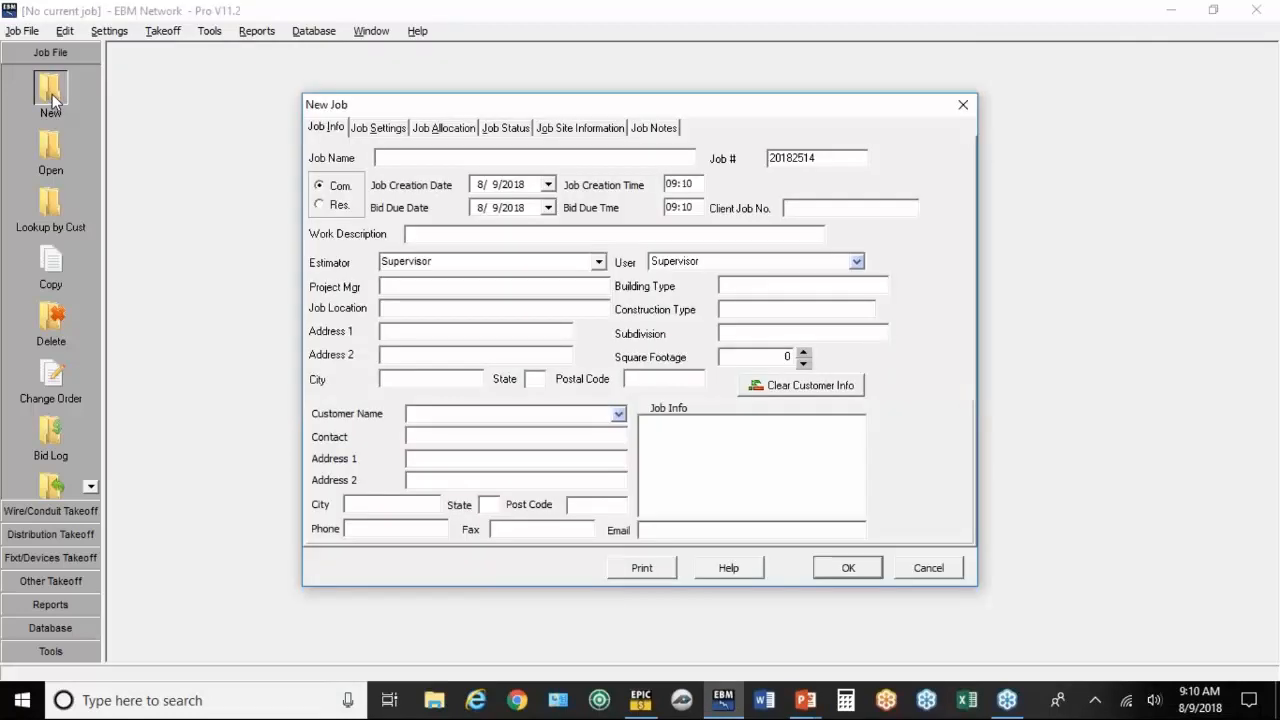
left_click(516, 157)
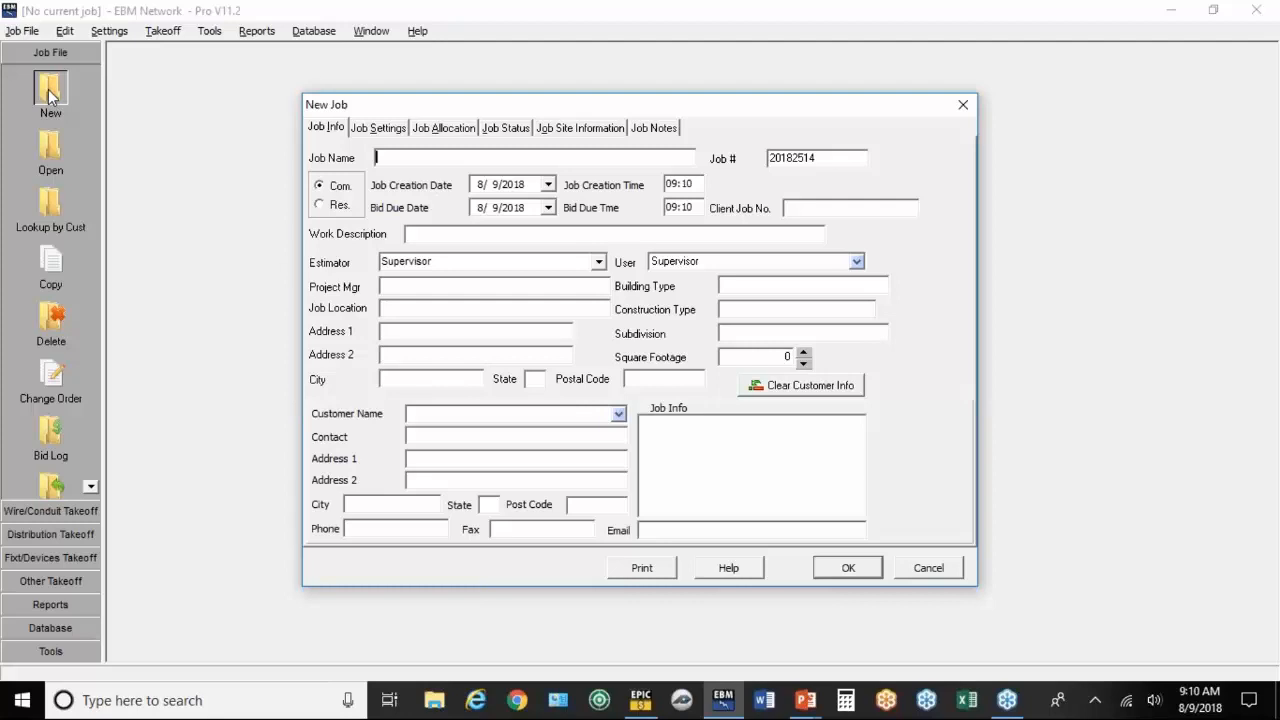
type("L4")
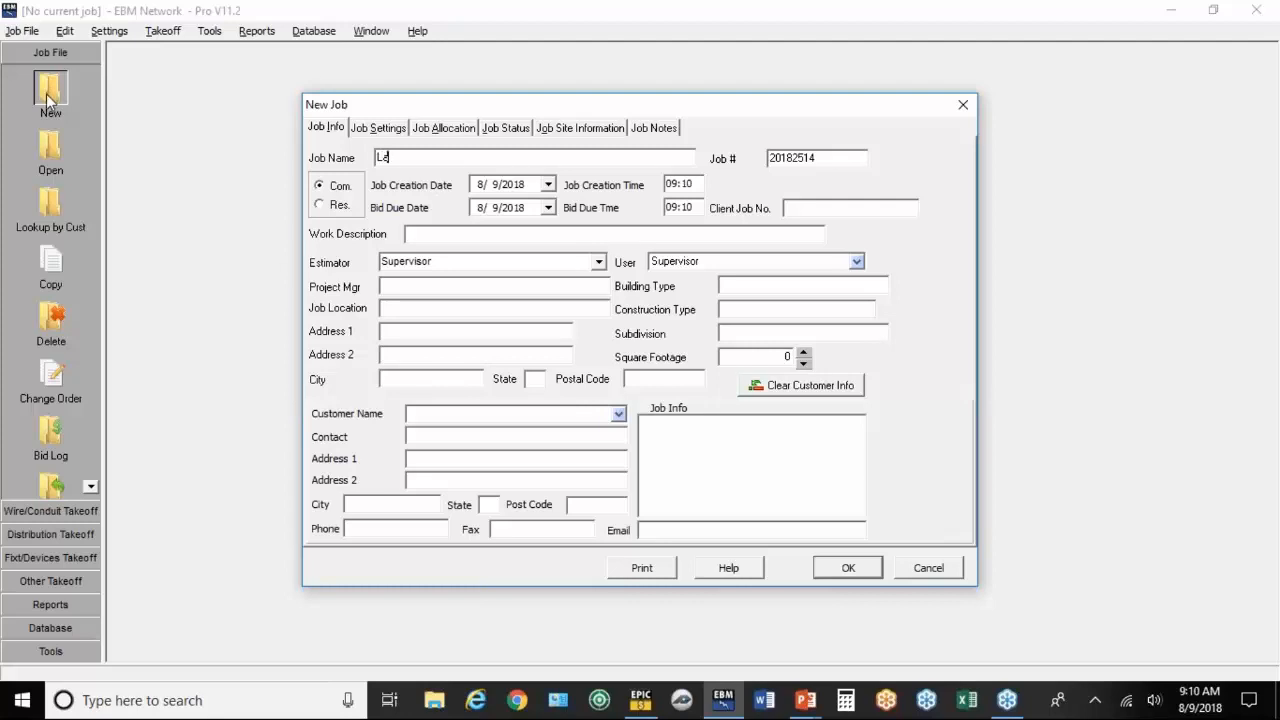
type("Large Resi Job")
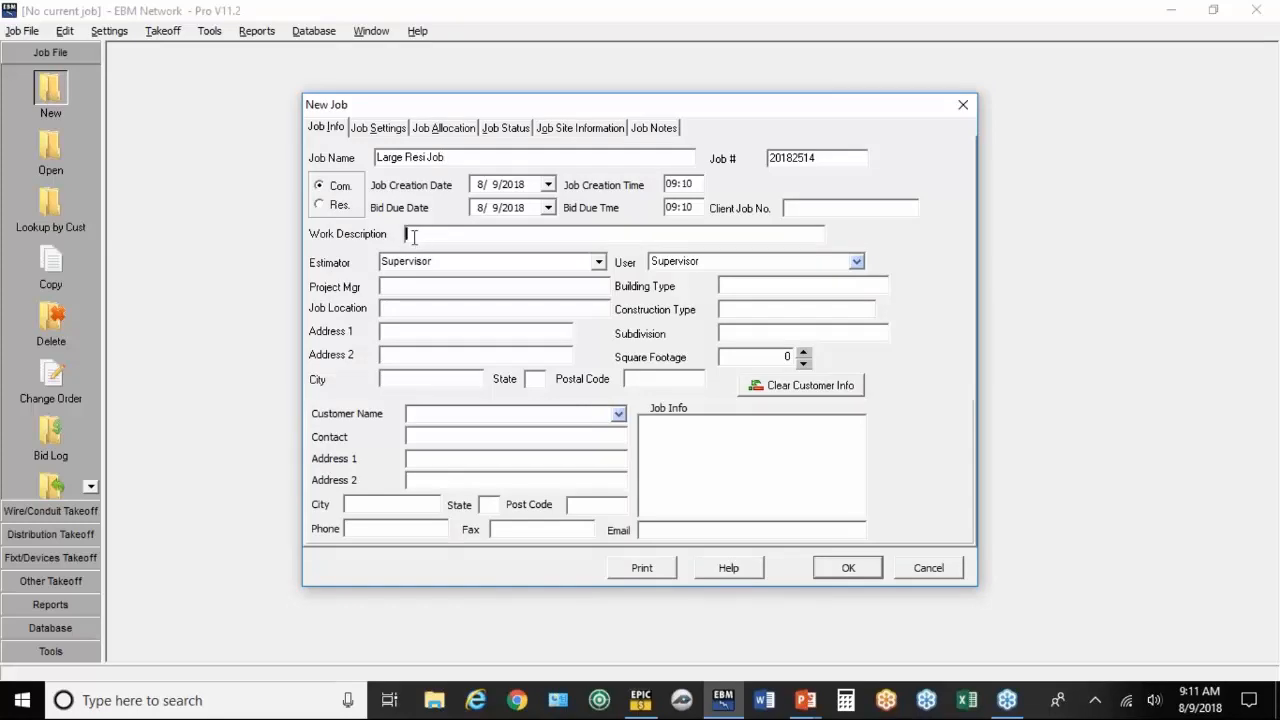
type("50 unit apartment complex")
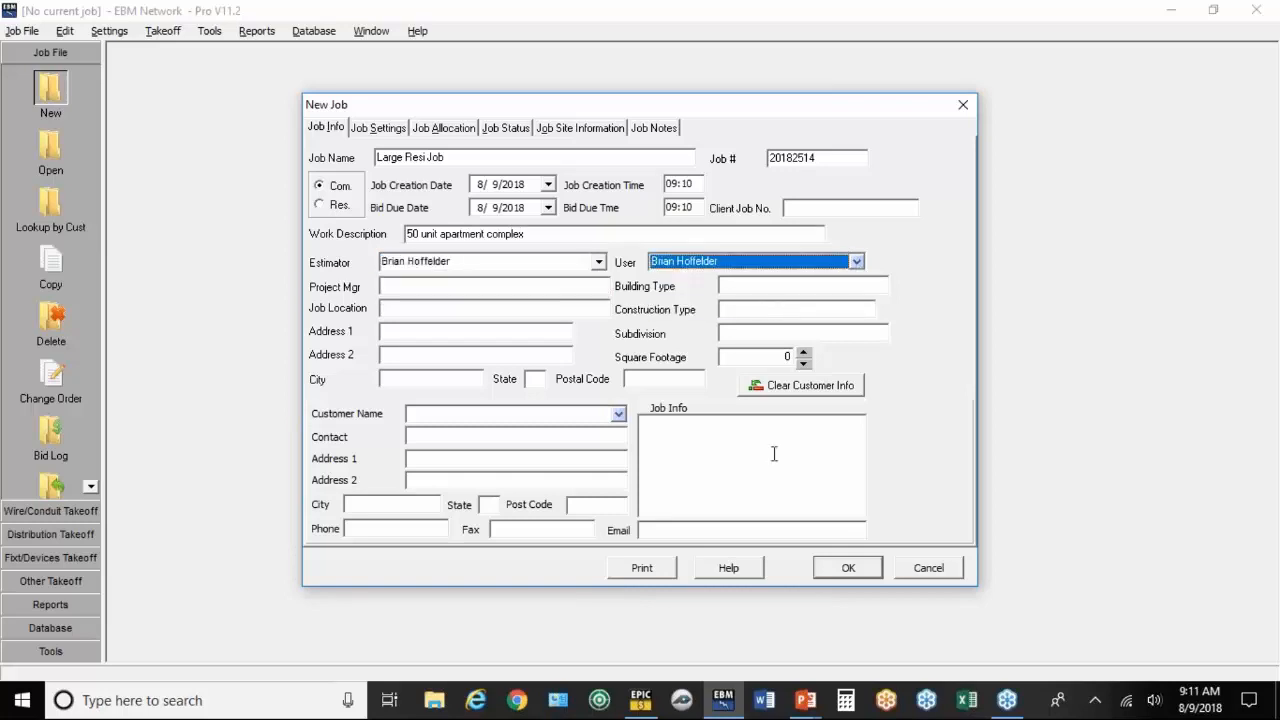
mouse_move(533, 408)
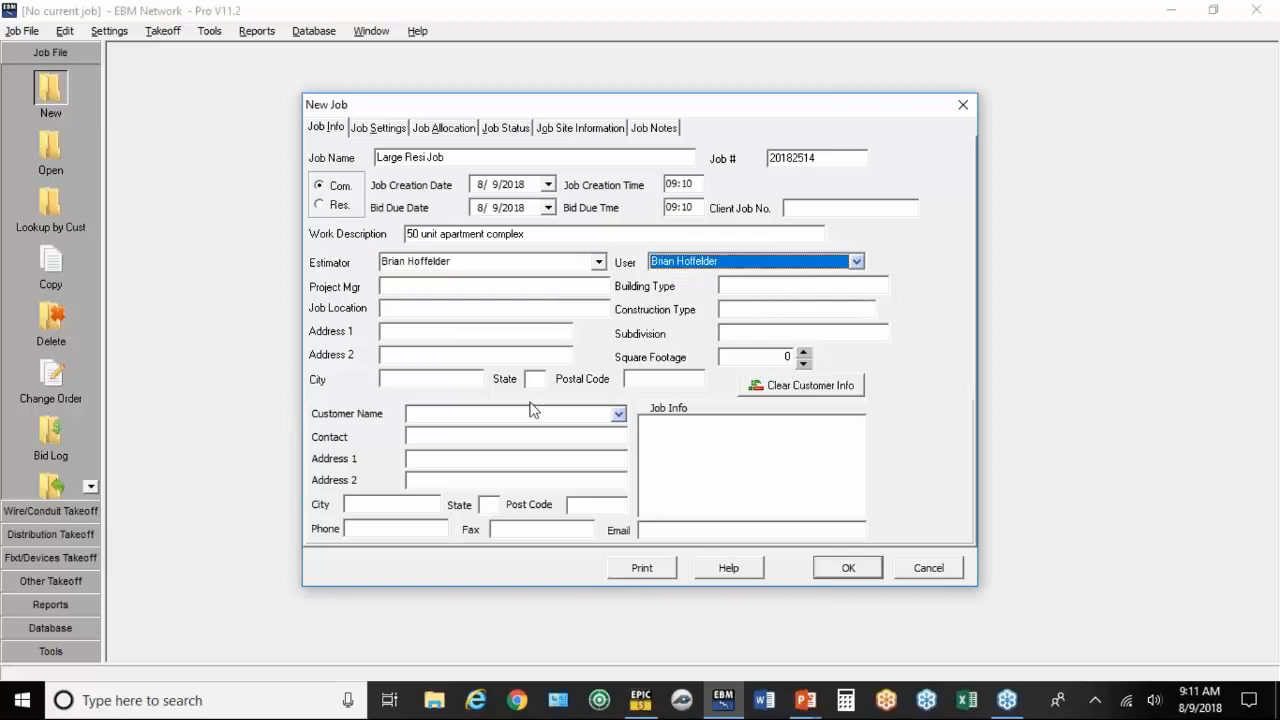
mouse_move(598, 456)
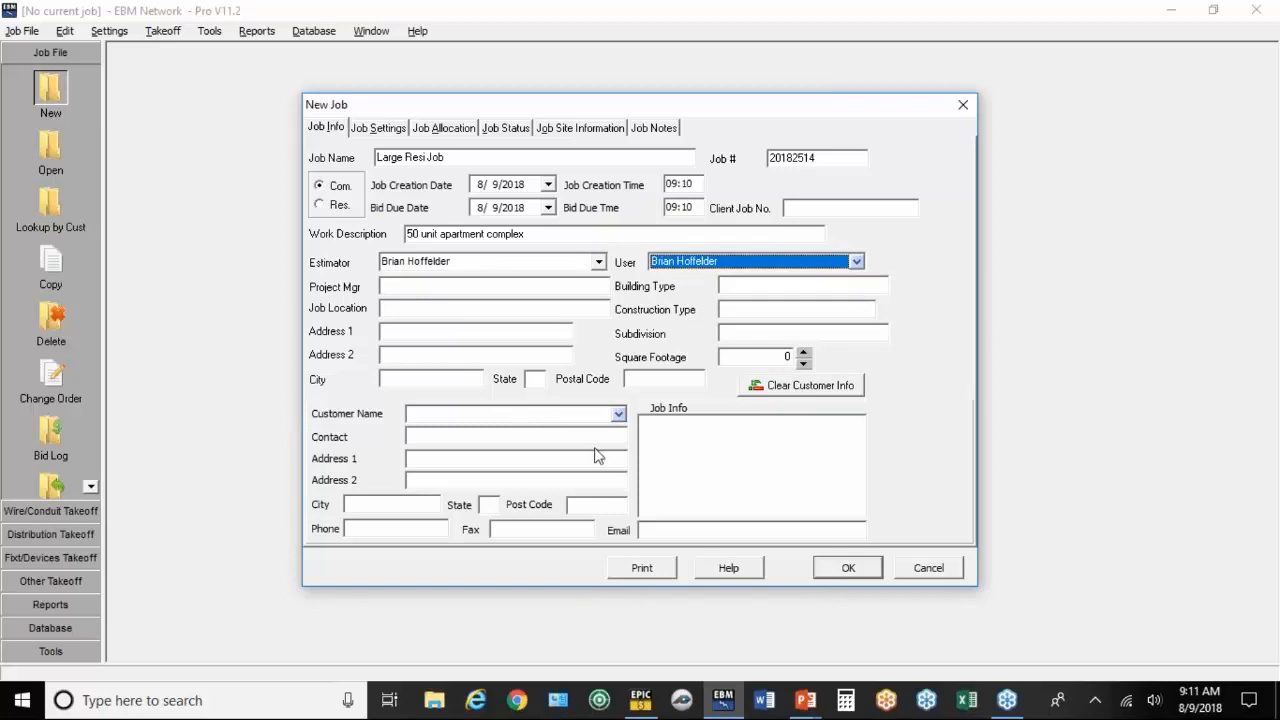
mouse_move(600, 455)
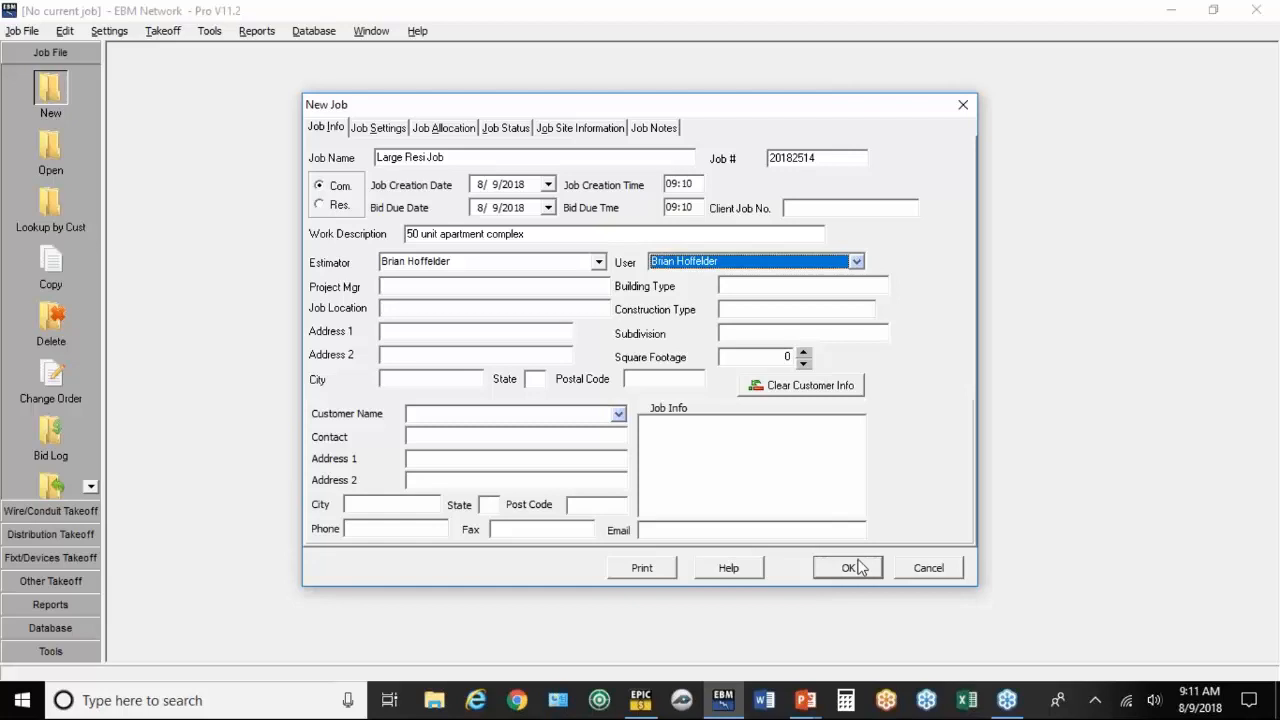
left_click(847, 567)
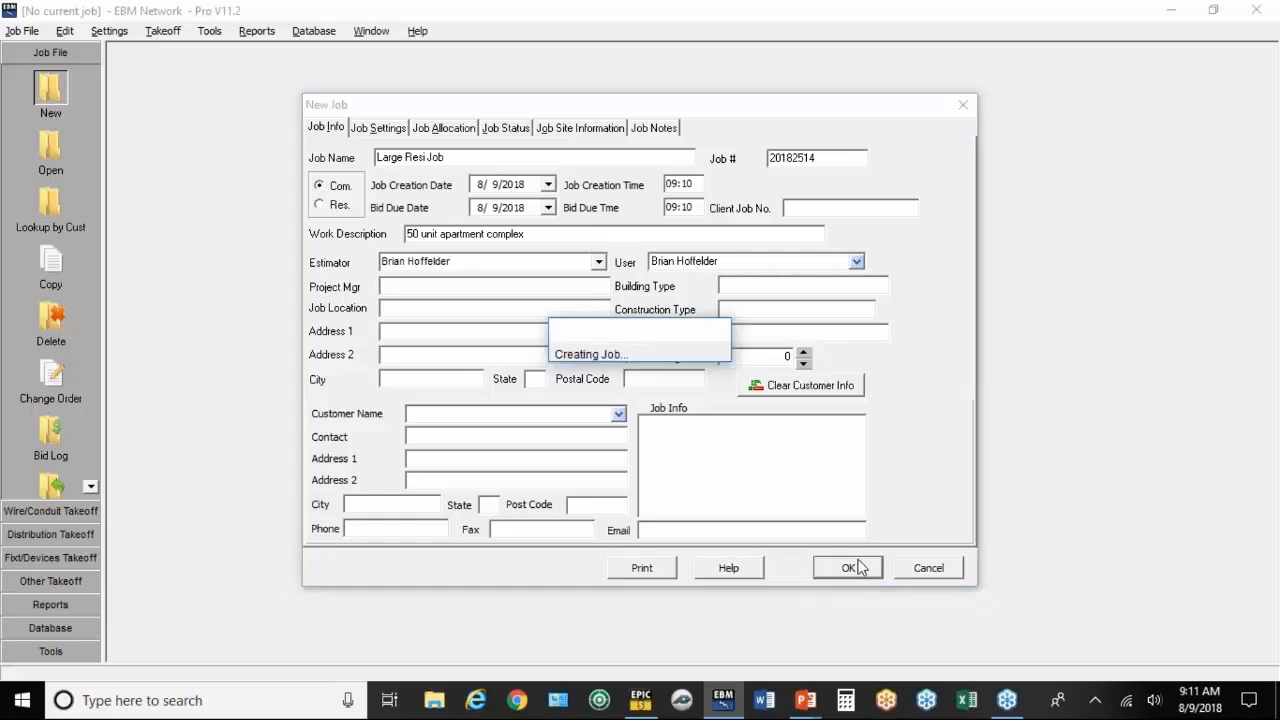
left_click(846, 567)
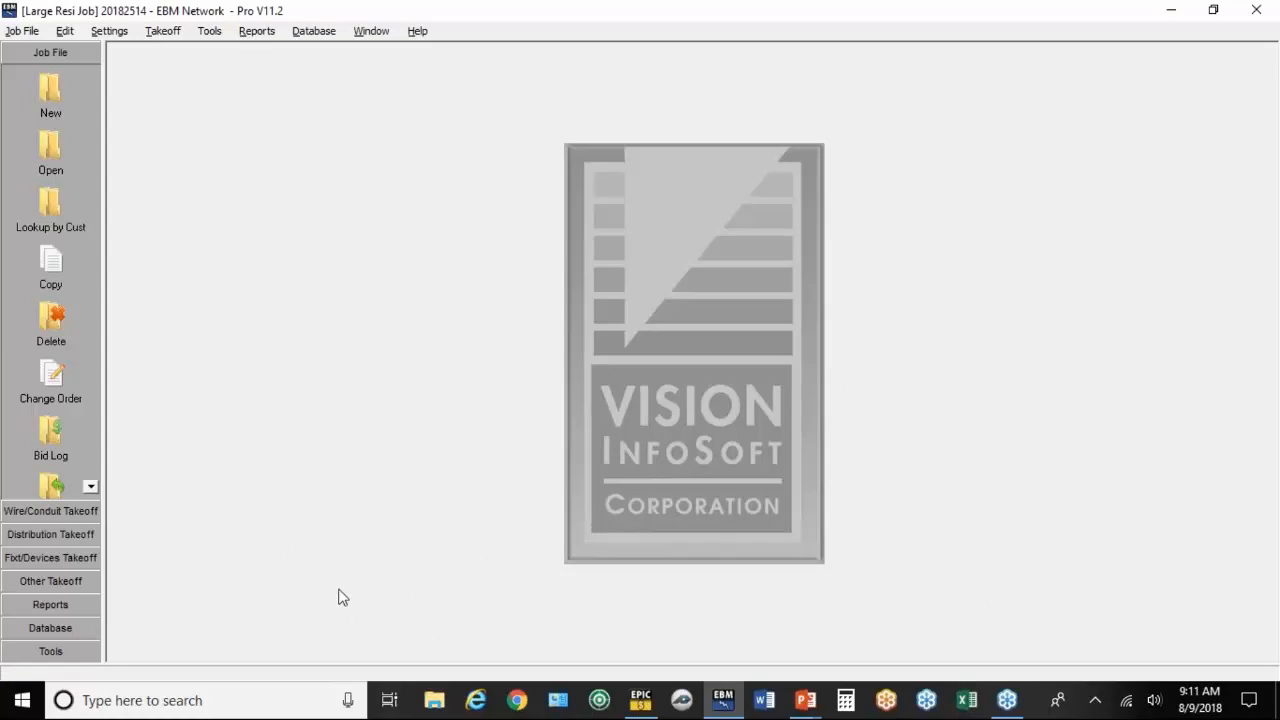
mouse_move(193, 83)
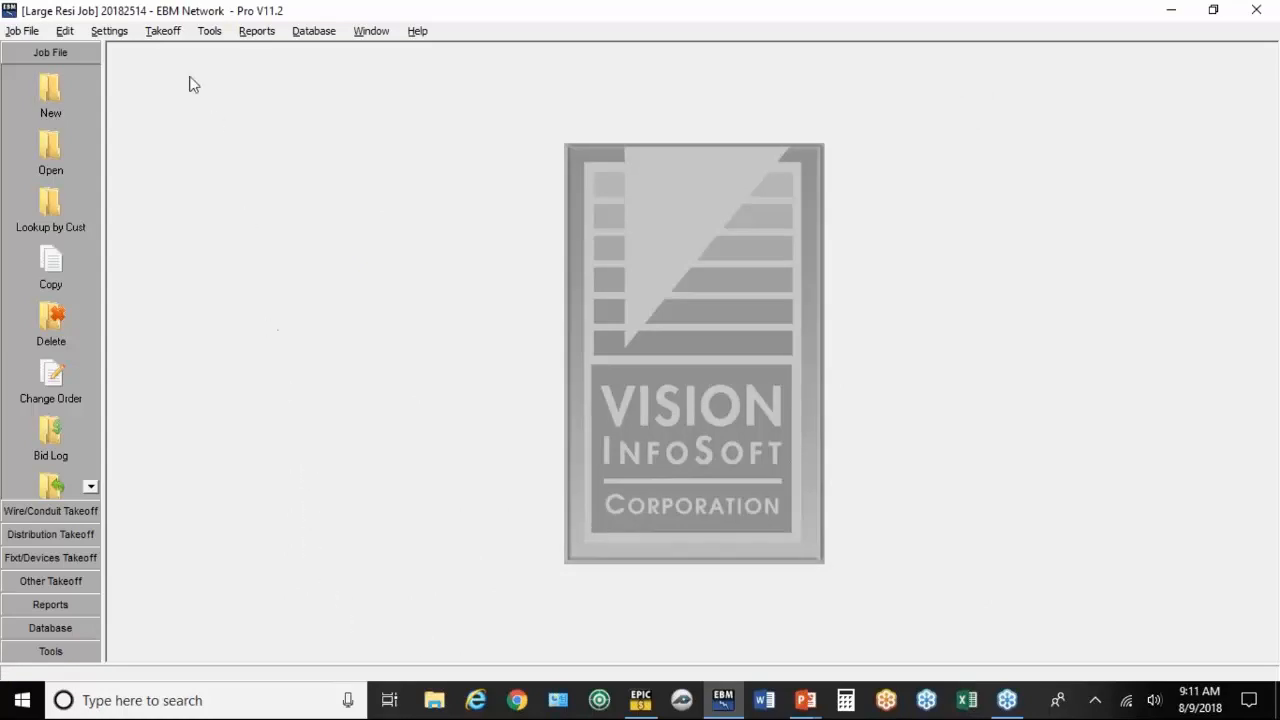
Step: Open the Resi Assemblies takeoff from the Takeoff menu
left_click(162, 30)
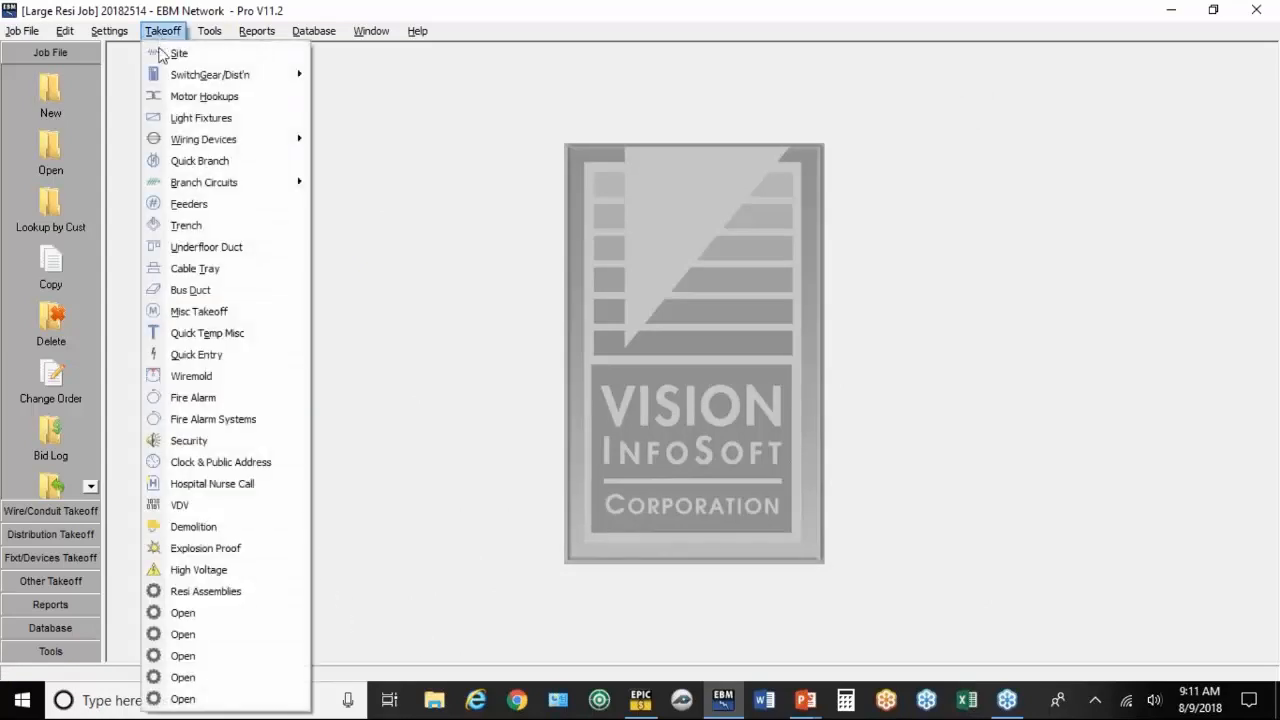
mouse_move(205, 591)
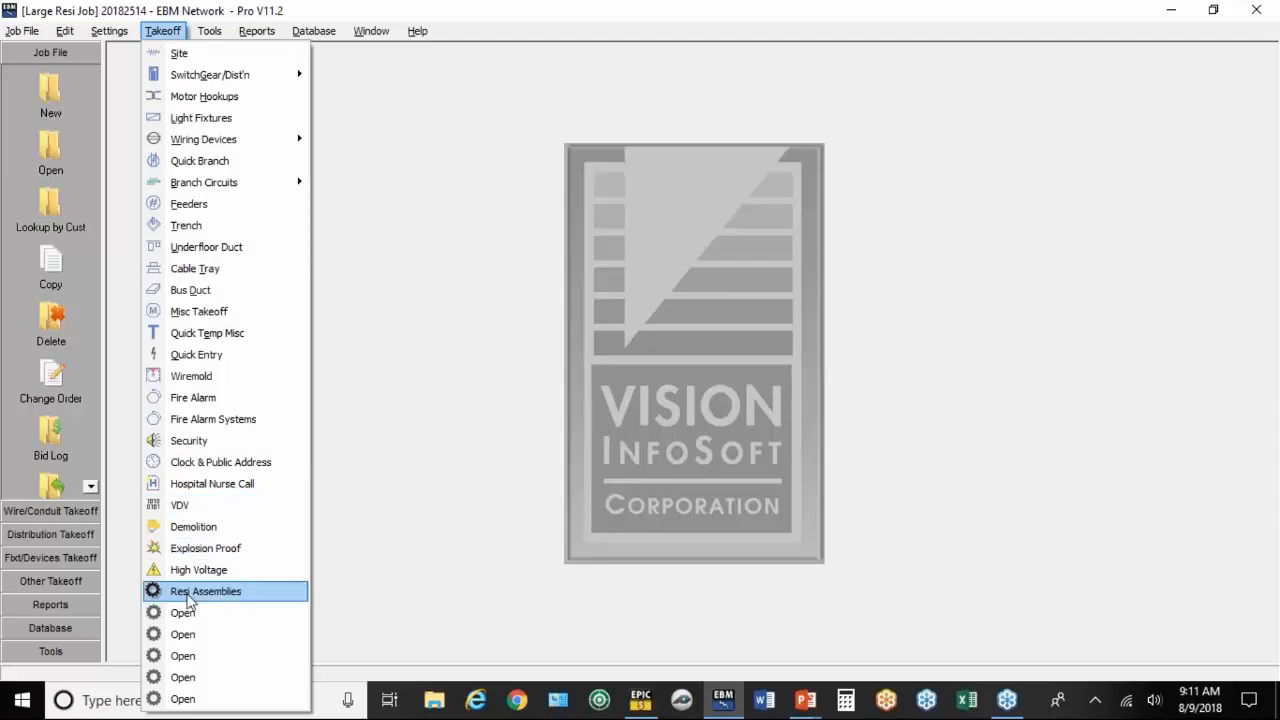
left_click(205, 591)
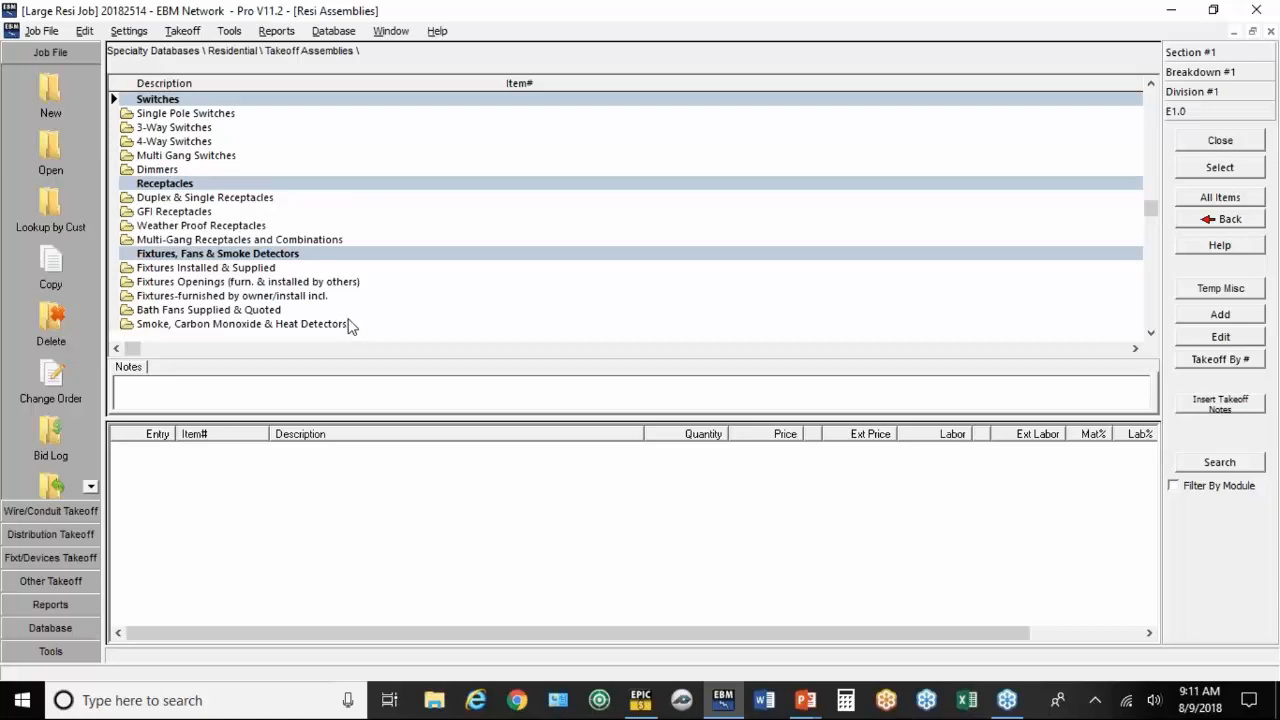
mouse_move(195, 137)
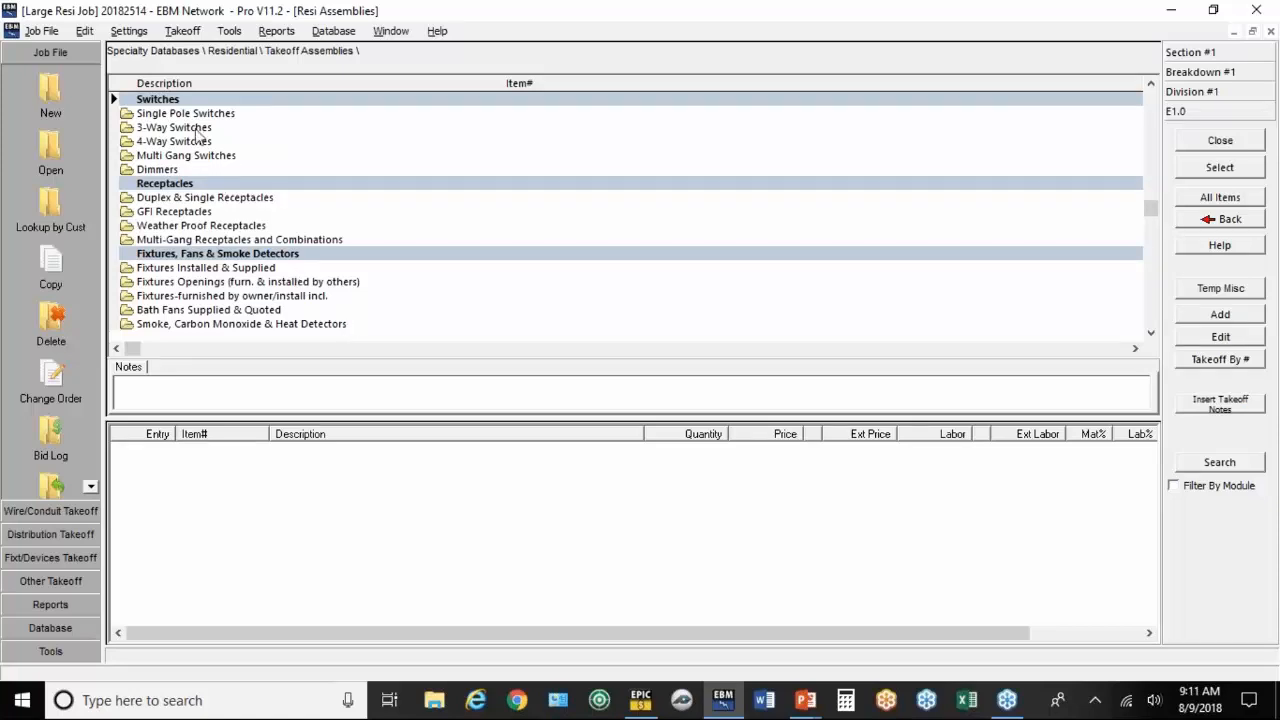
Step: Take off 50 of 15A SP Switch Standard White from Single Pole Switches
double_click(185, 113)
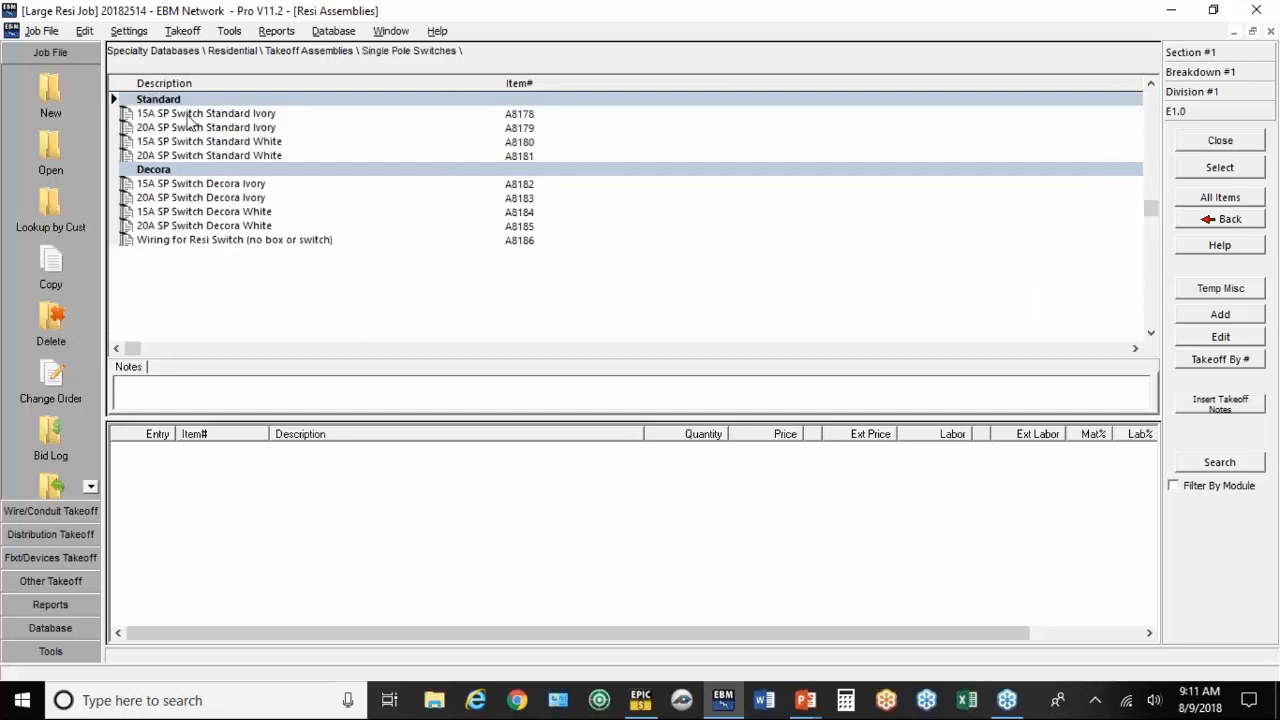
mouse_move(183, 150)
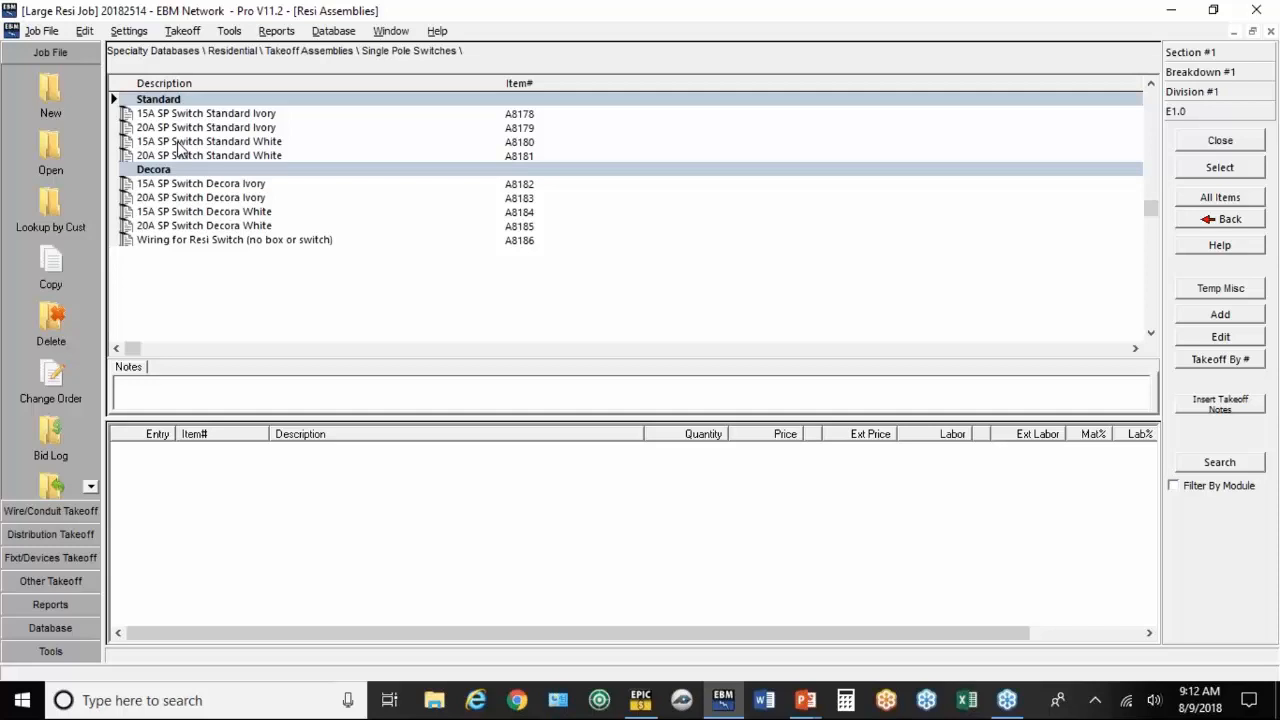
left_click(210, 141)
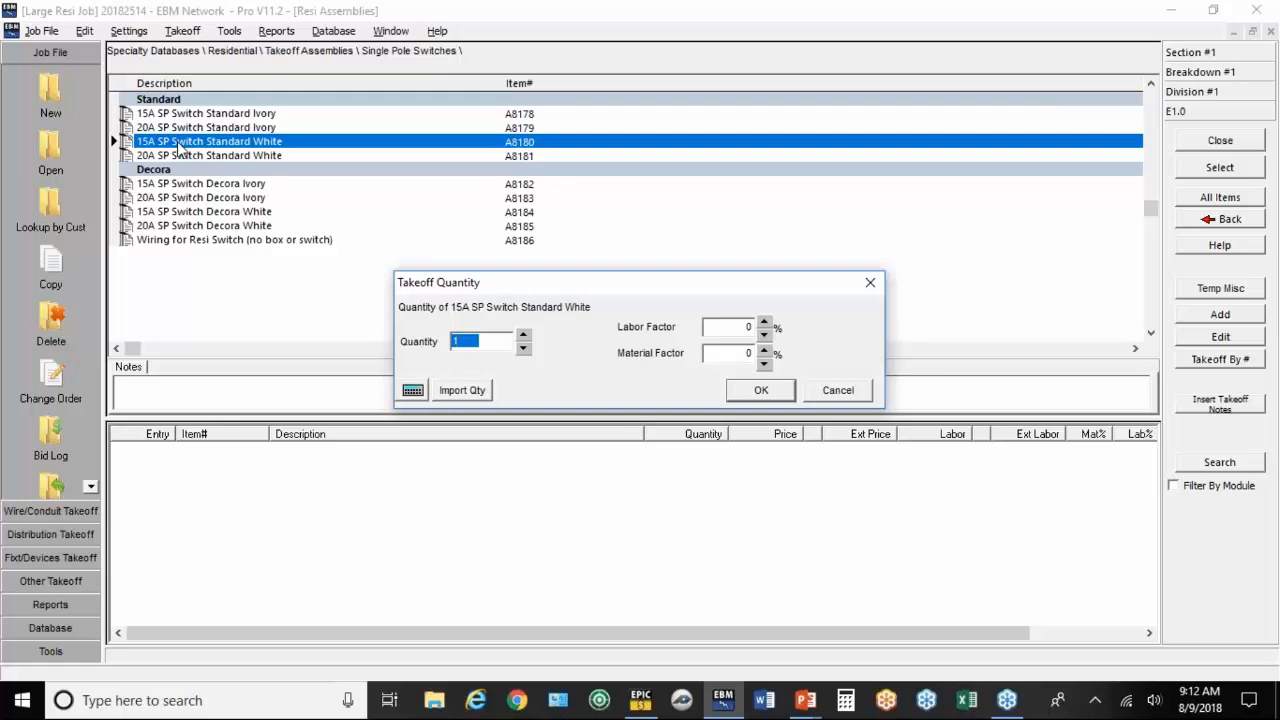
type("5")
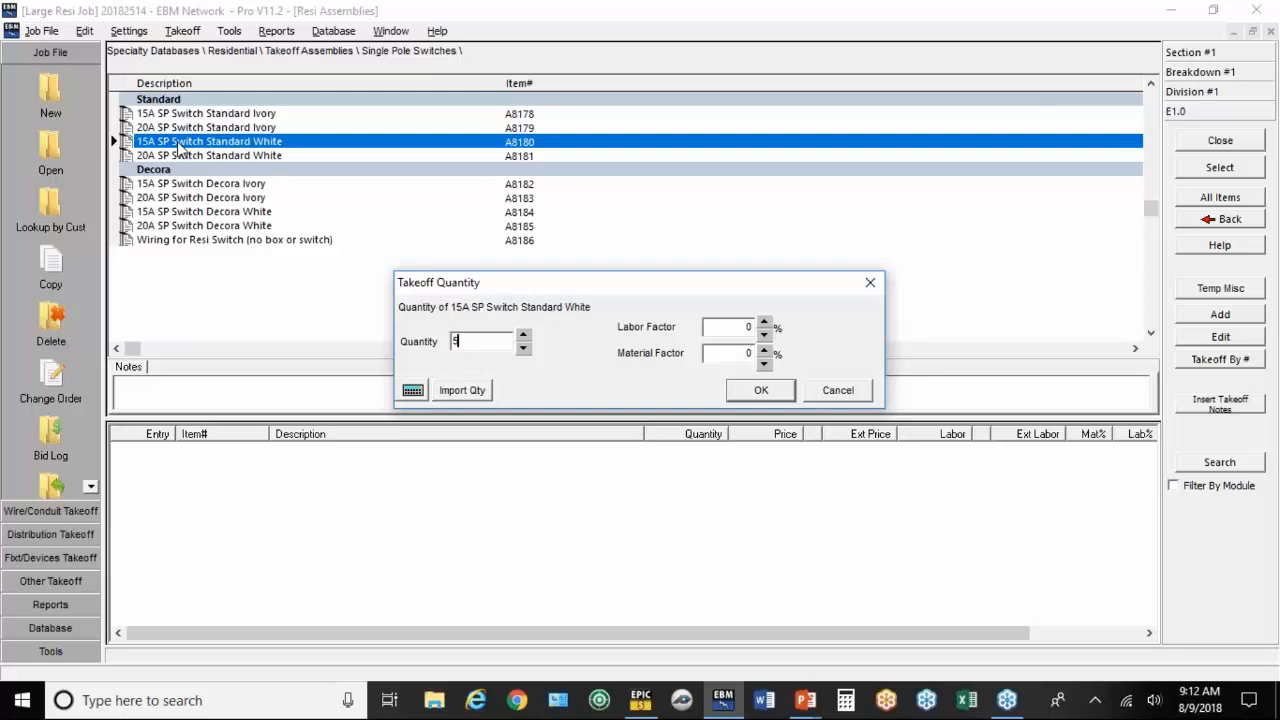
type("0")
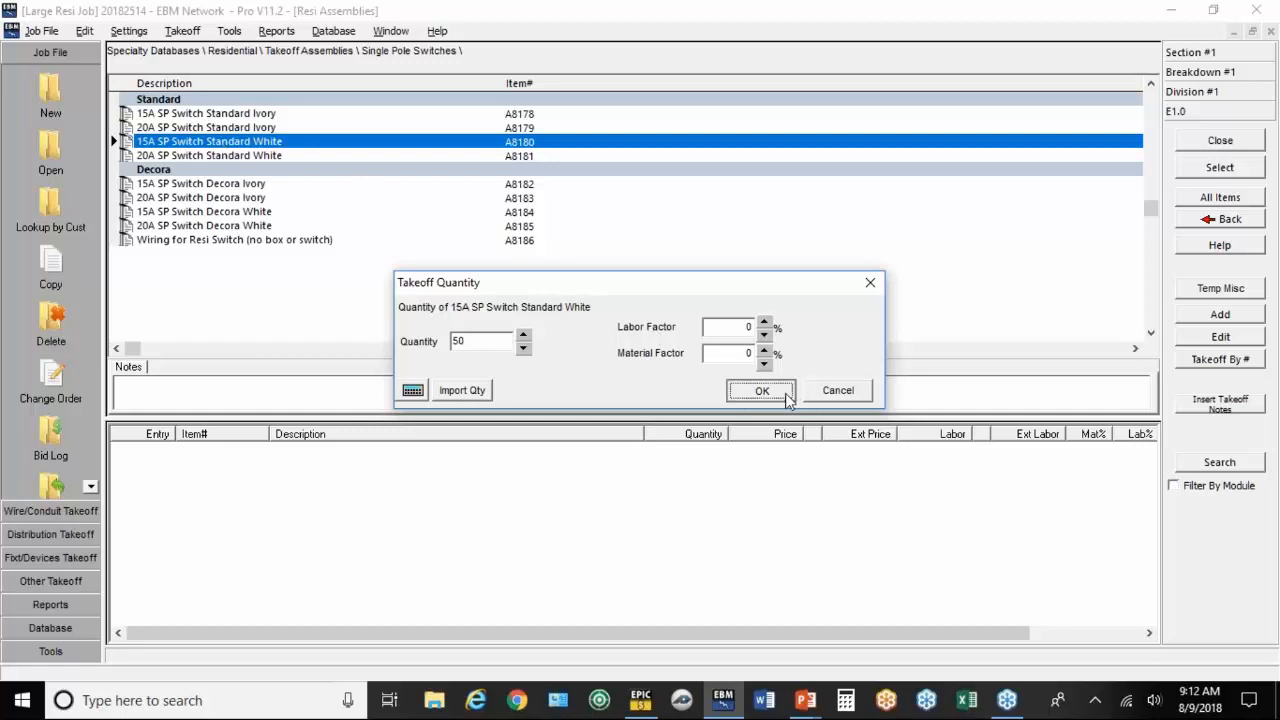
left_click(761, 390)
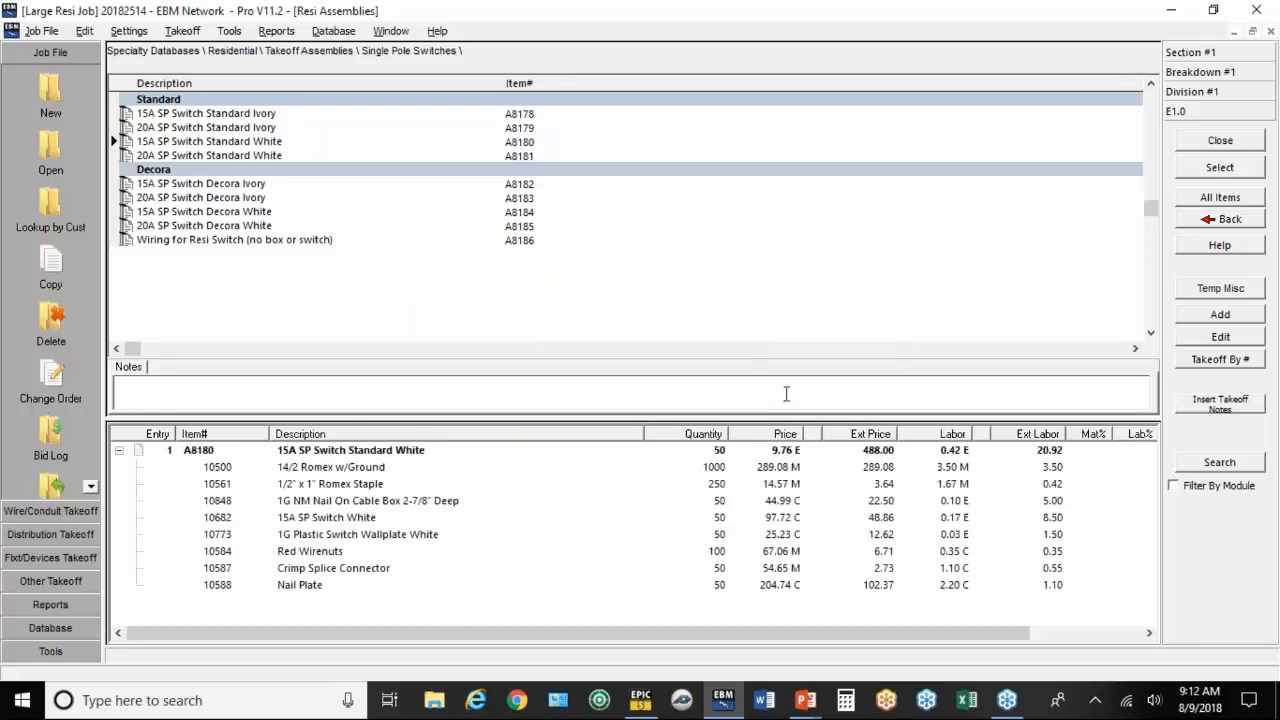
left_click(331, 467)
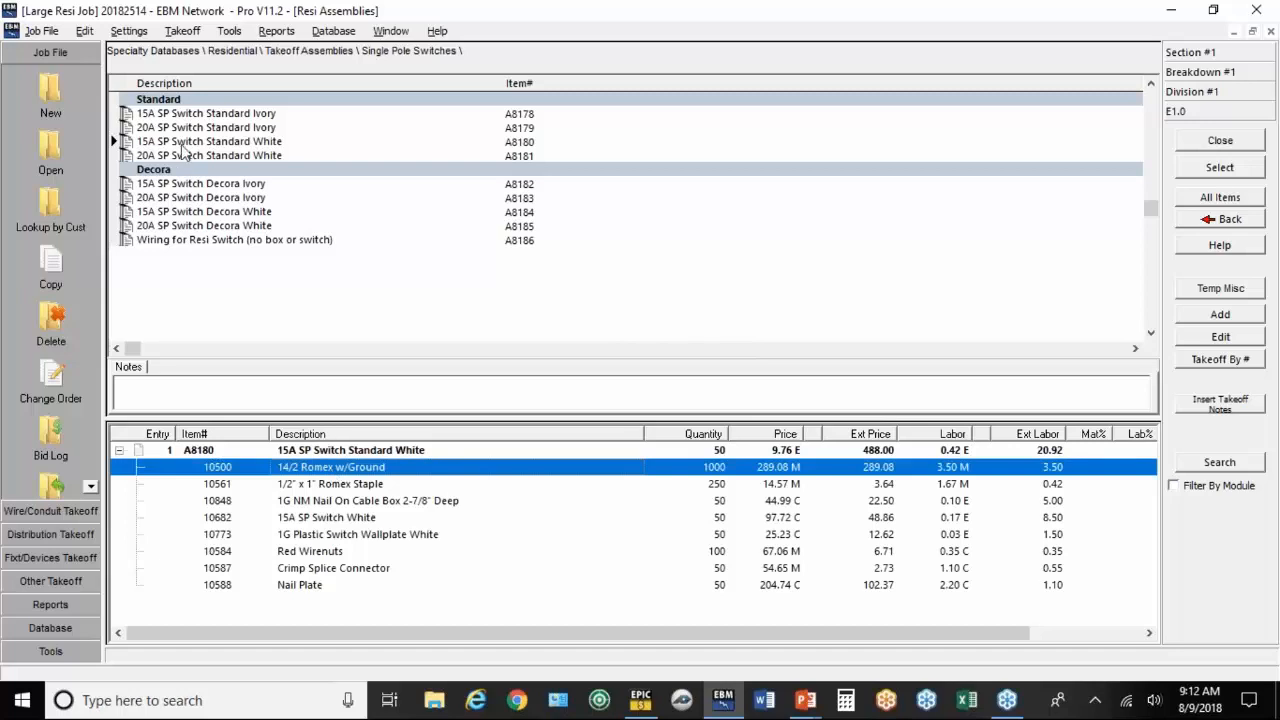
mouse_move(308, 480)
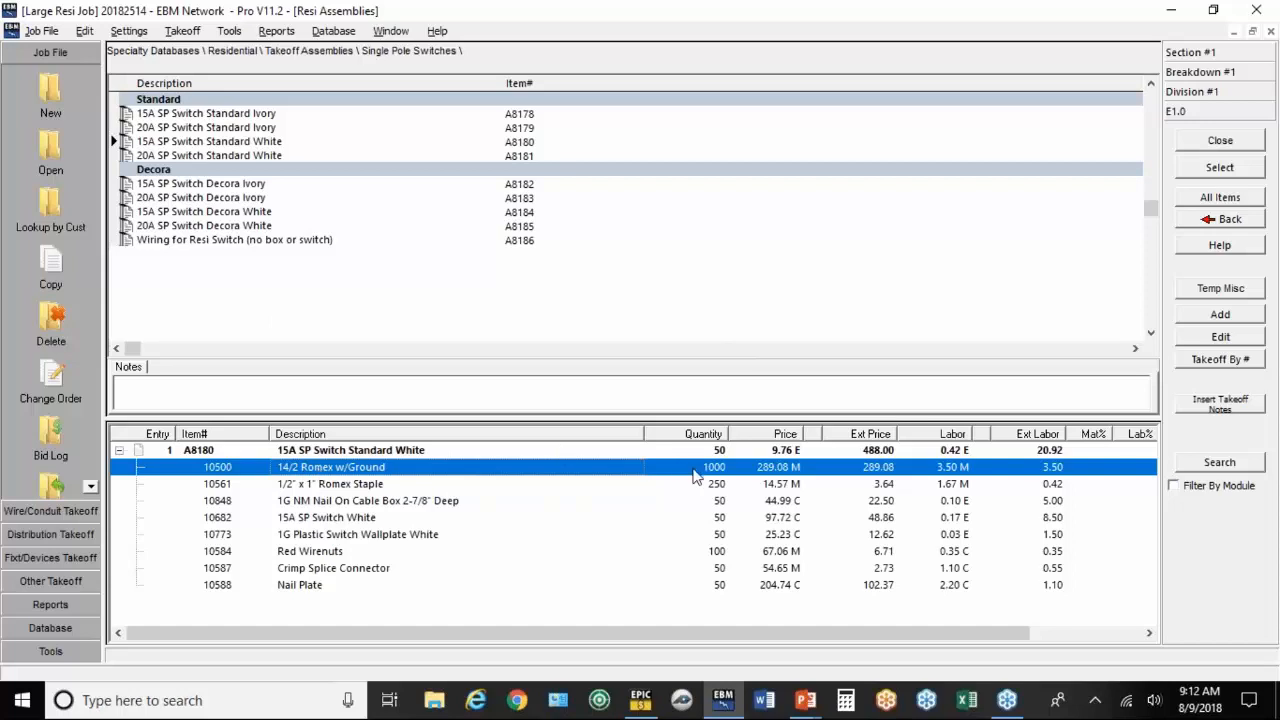
mouse_move(452, 541)
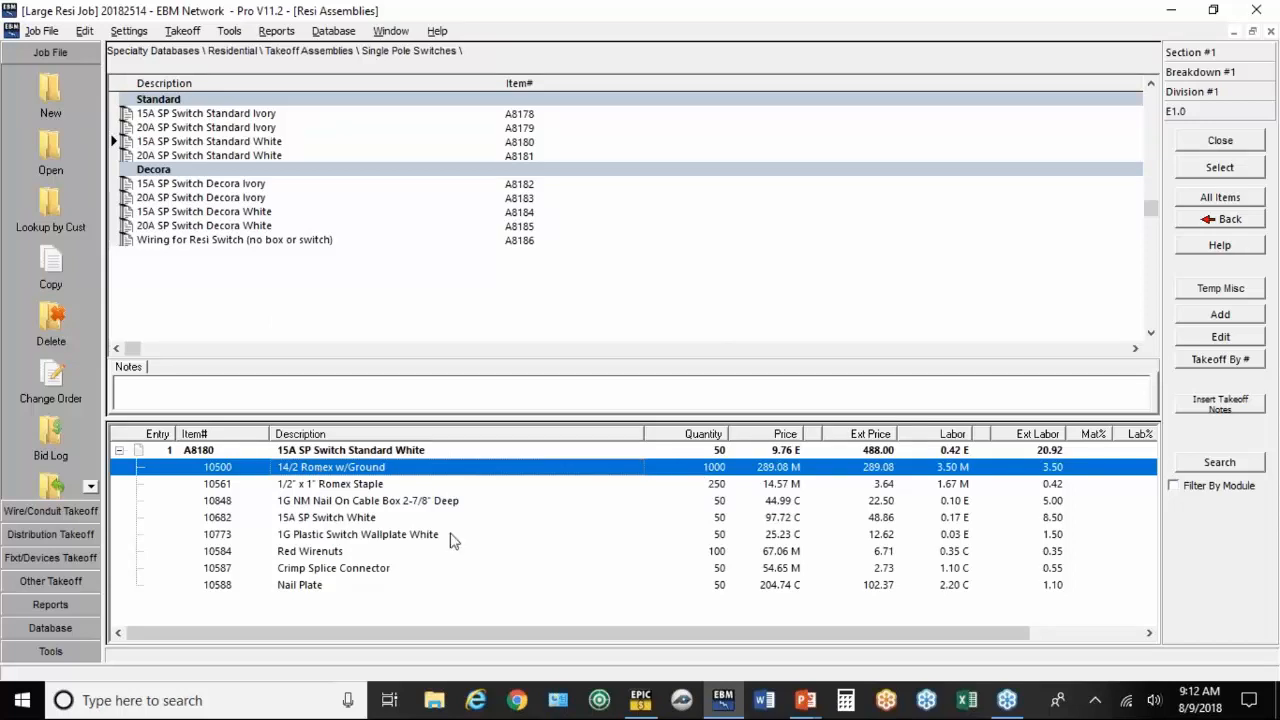
mouse_move(323, 586)
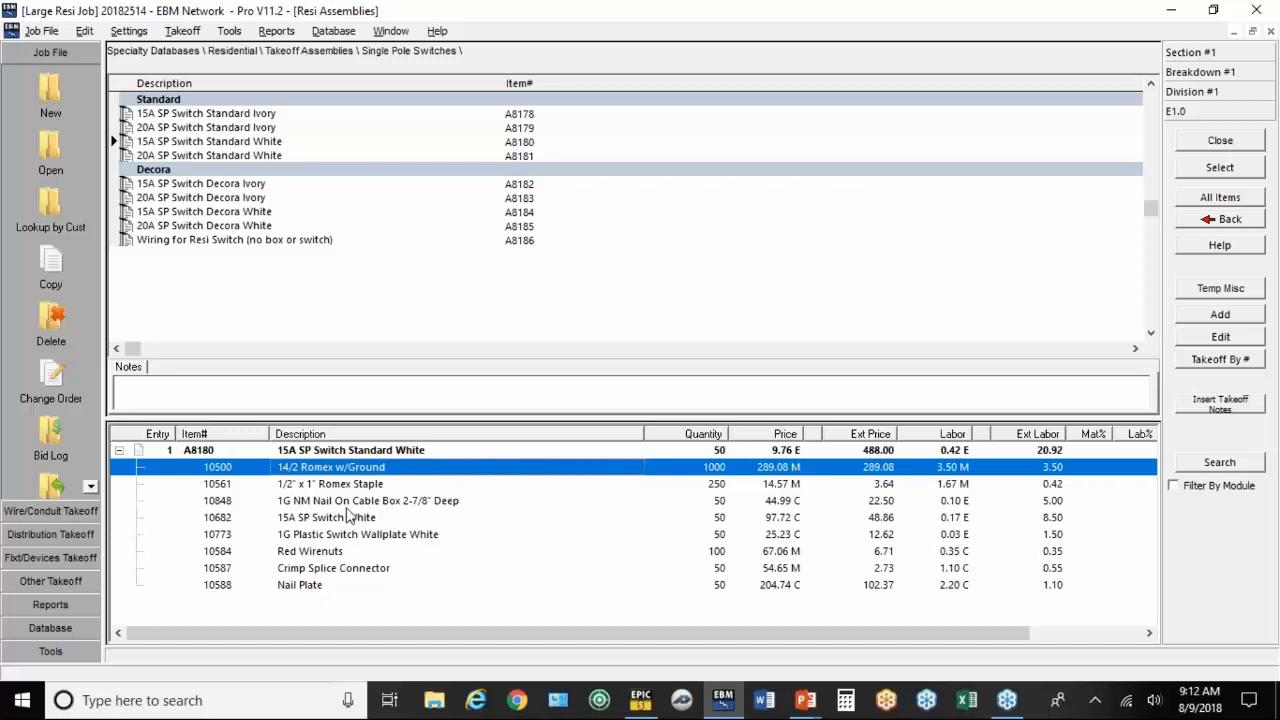
mouse_move(358, 500)
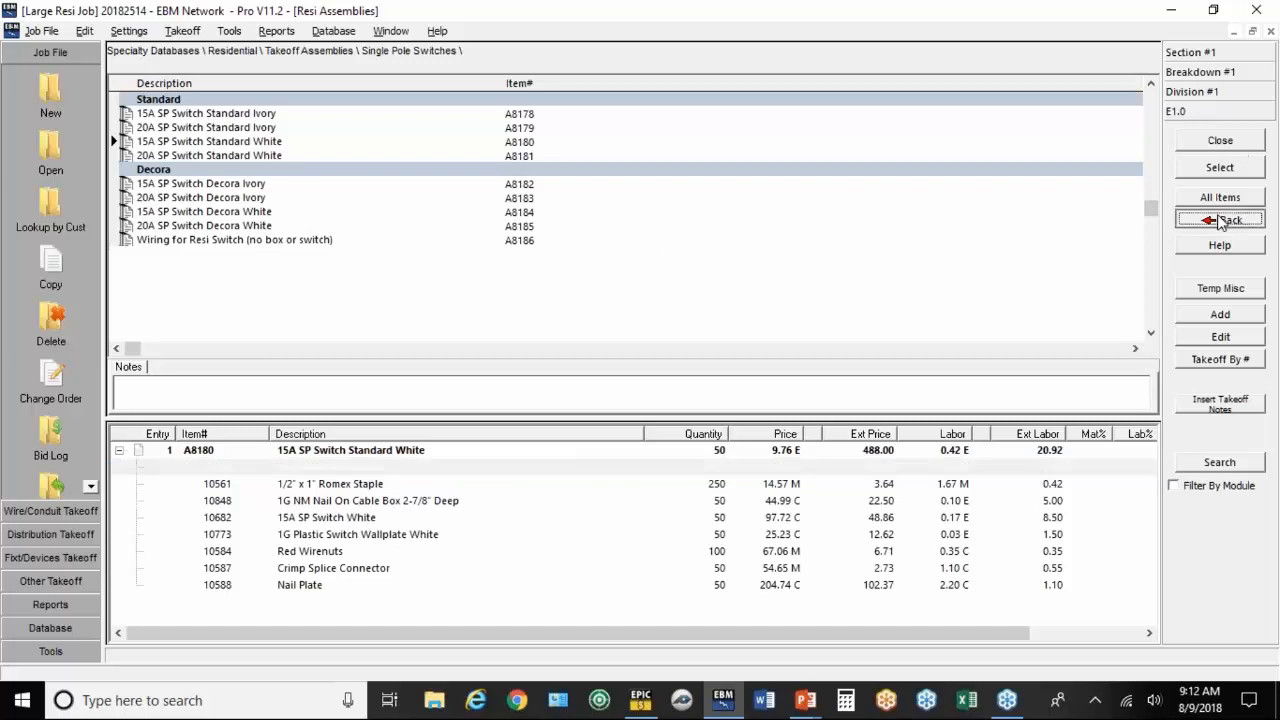
Step: Take off 30 of the 15A 3-Way Switch Standard White assembly
left_click(1228, 219)
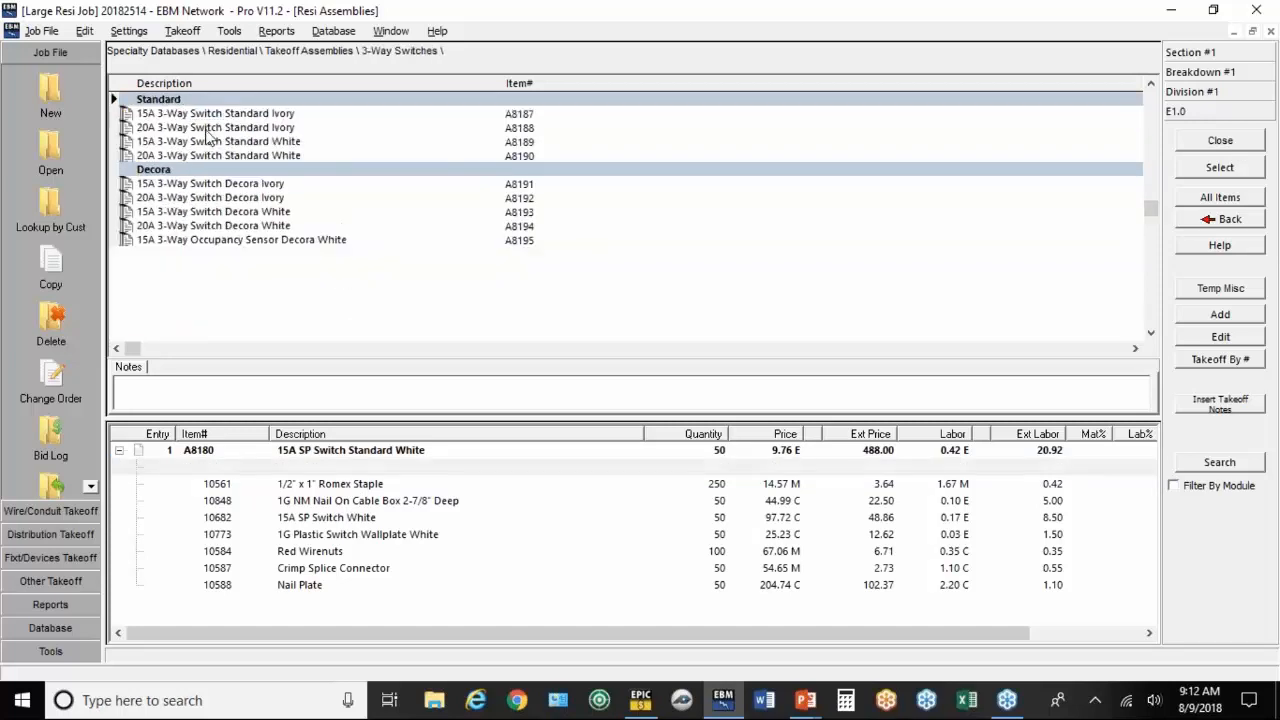
double_click(217, 141)
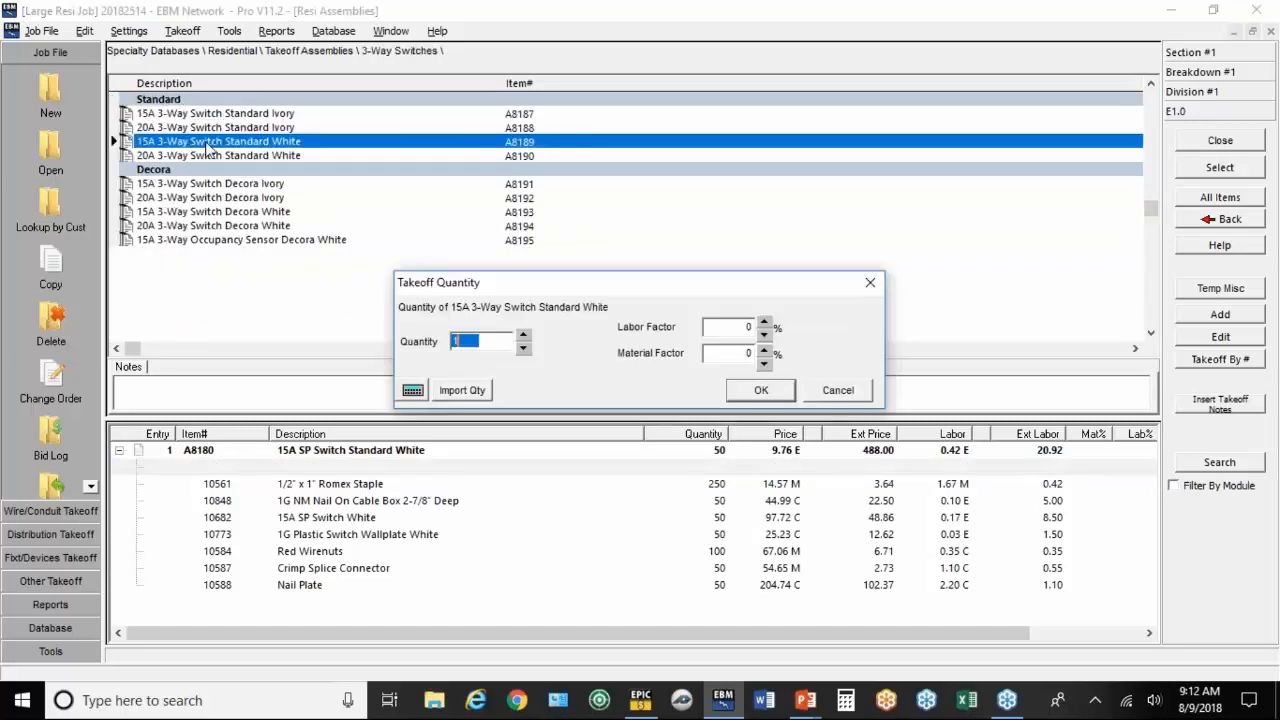
type("30")
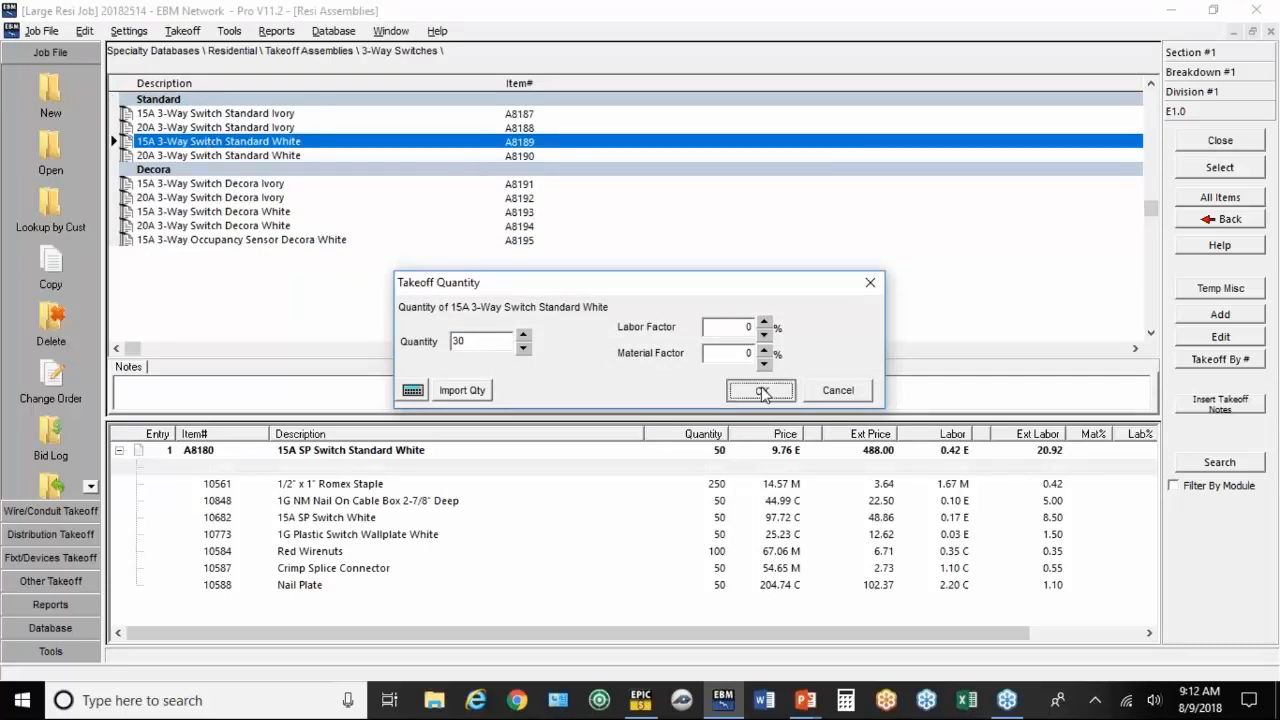
left_click(760, 390)
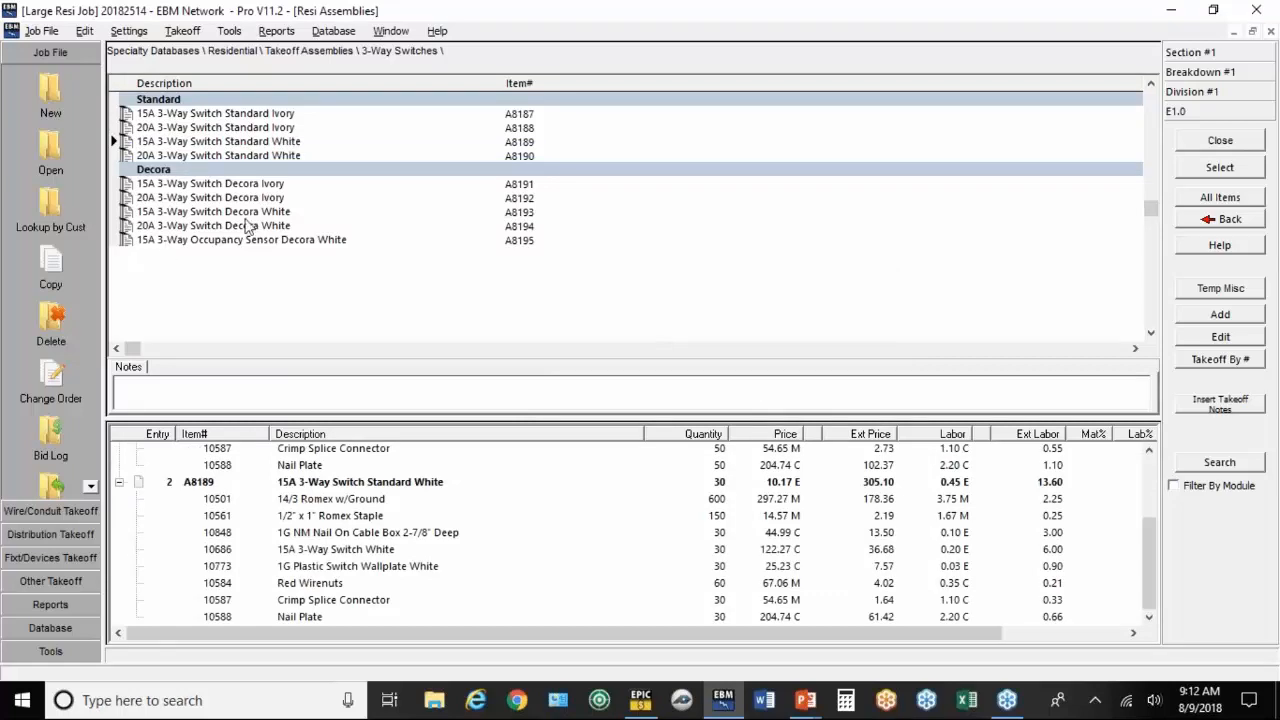
Step: Take off 10 each of the 2 Gang S/S and S3/S3 Standard White assemblies
left_click(1219, 218)
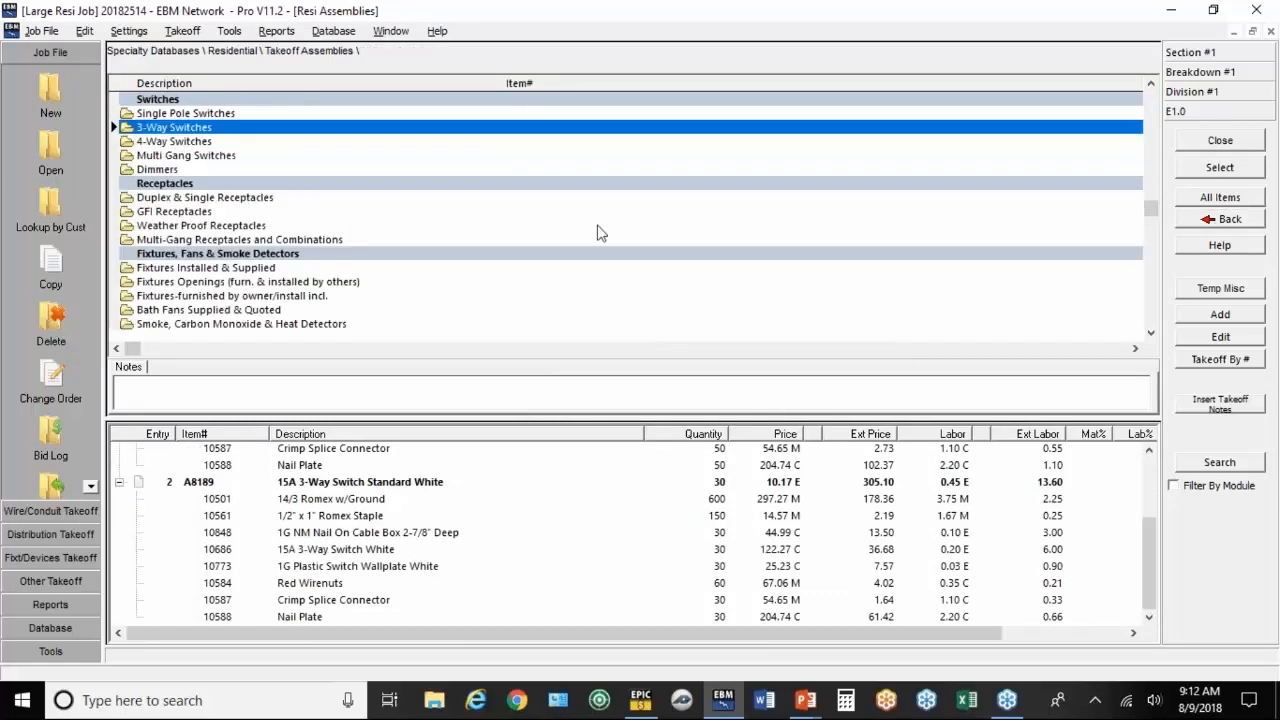
double_click(185, 155)
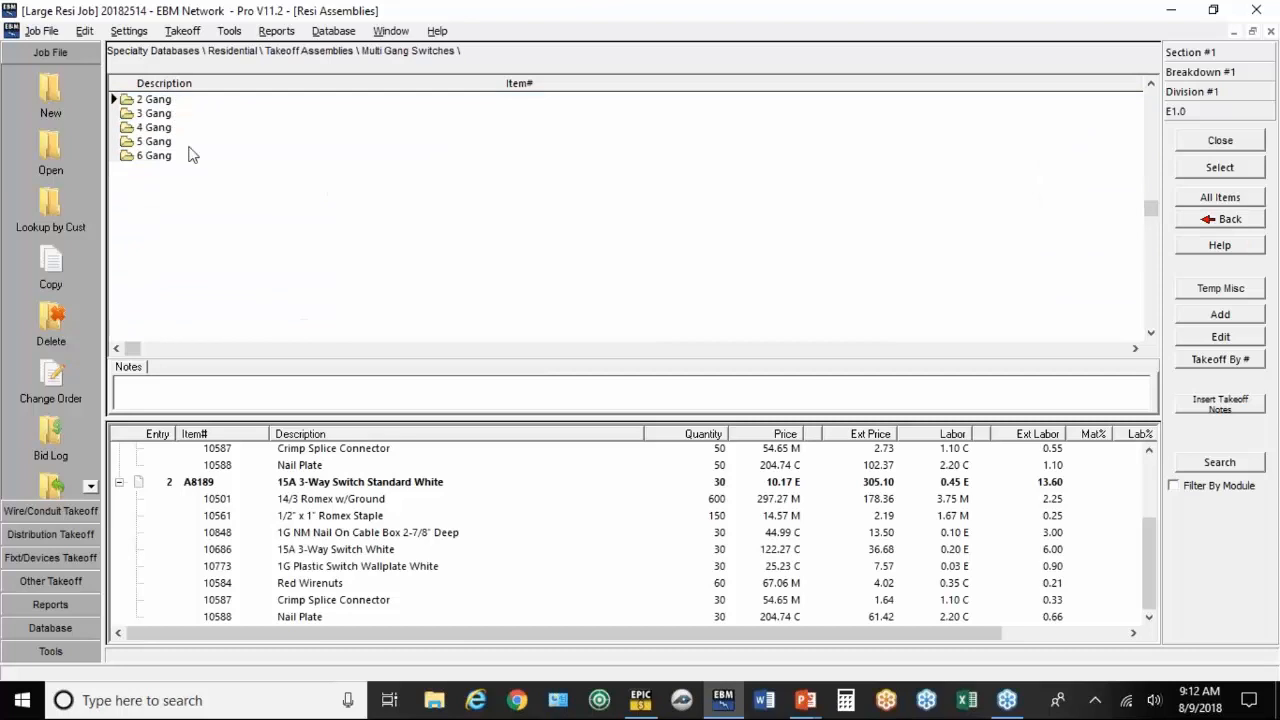
double_click(148, 98)
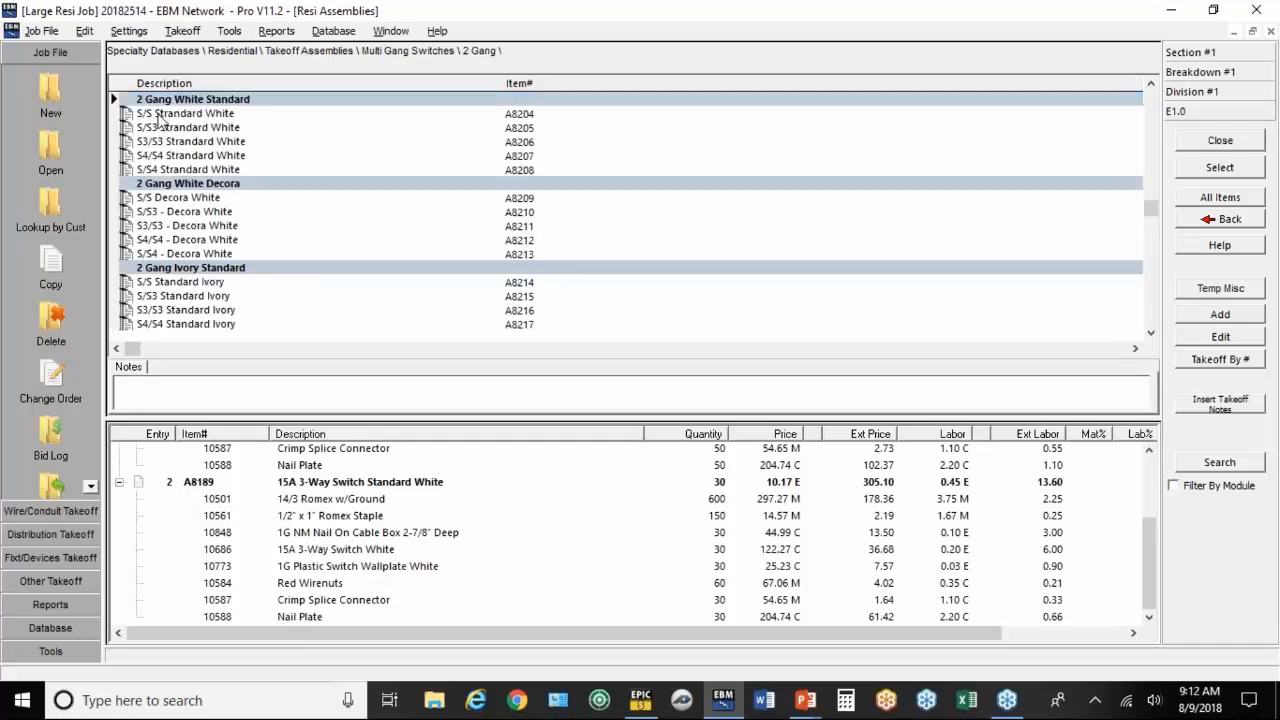
double_click(184, 113)
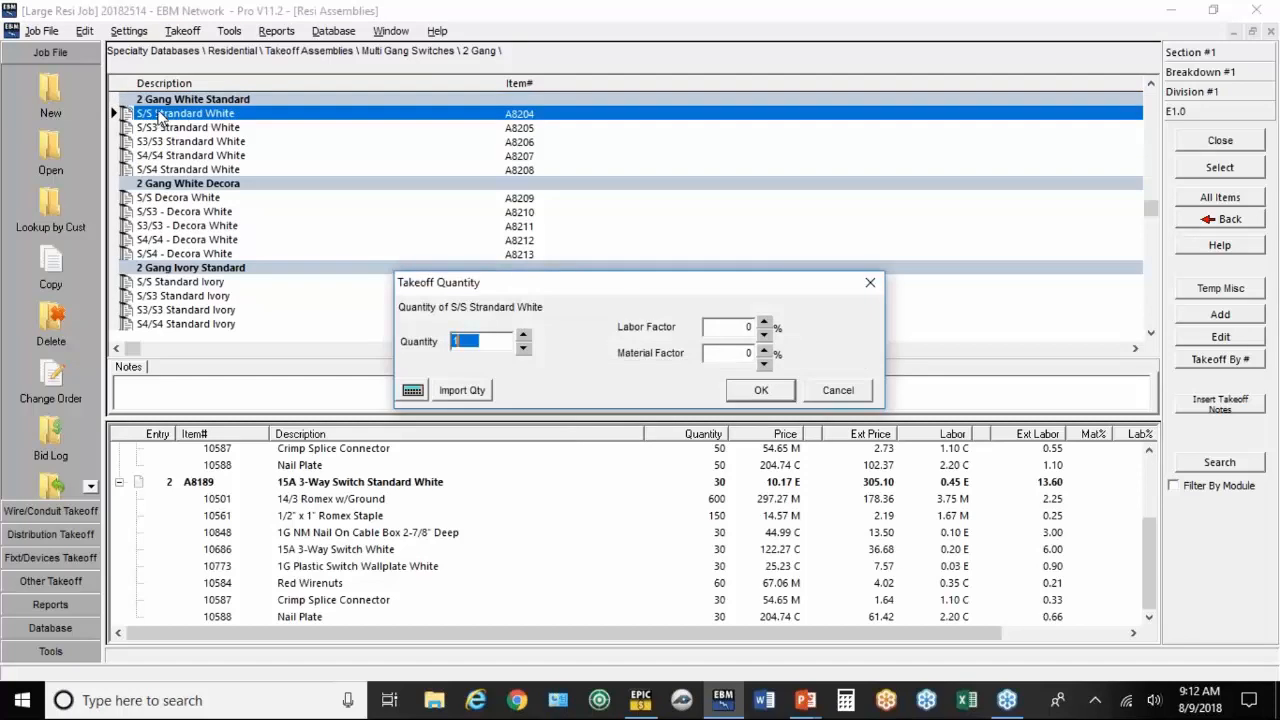
type("0")
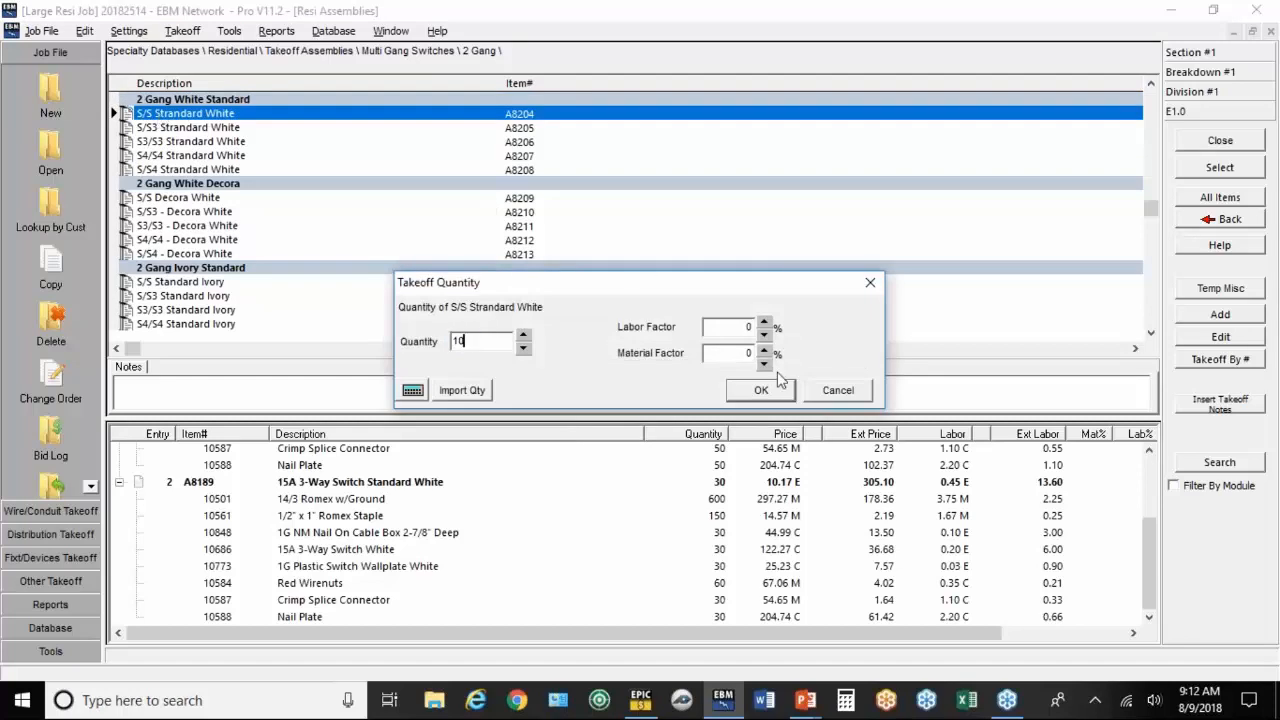
left_click(760, 390)
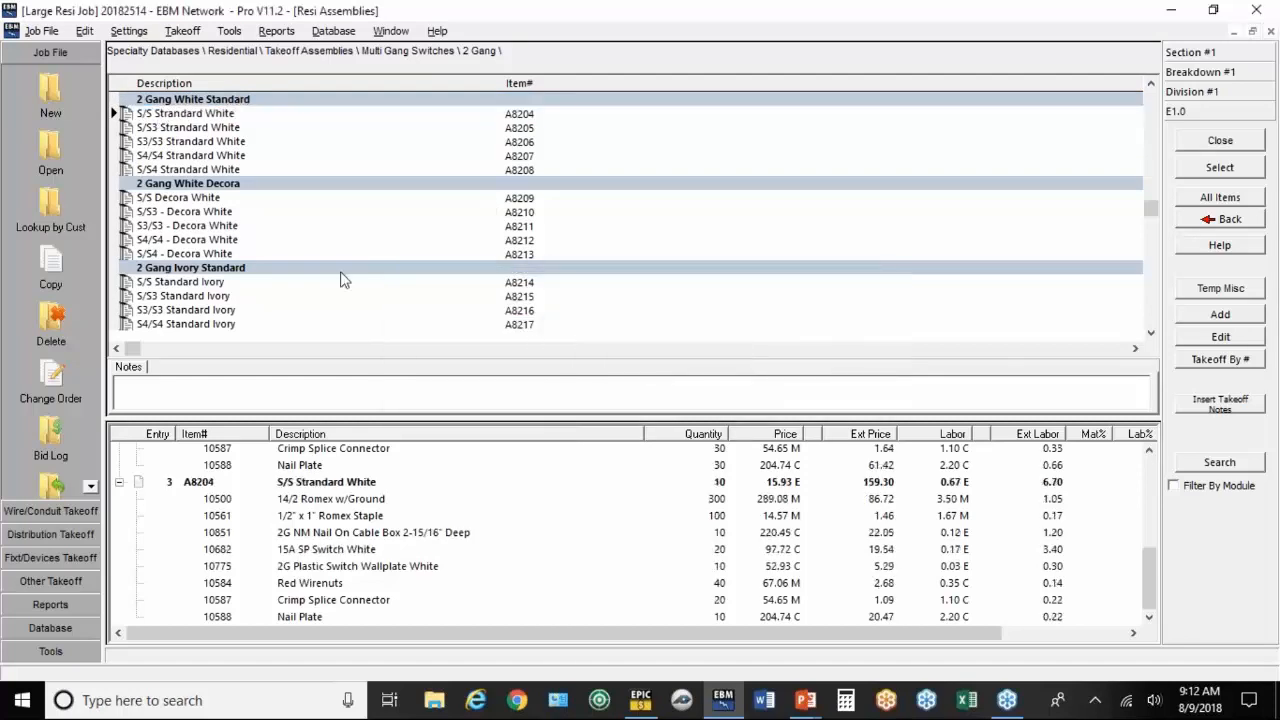
left_click(200, 141)
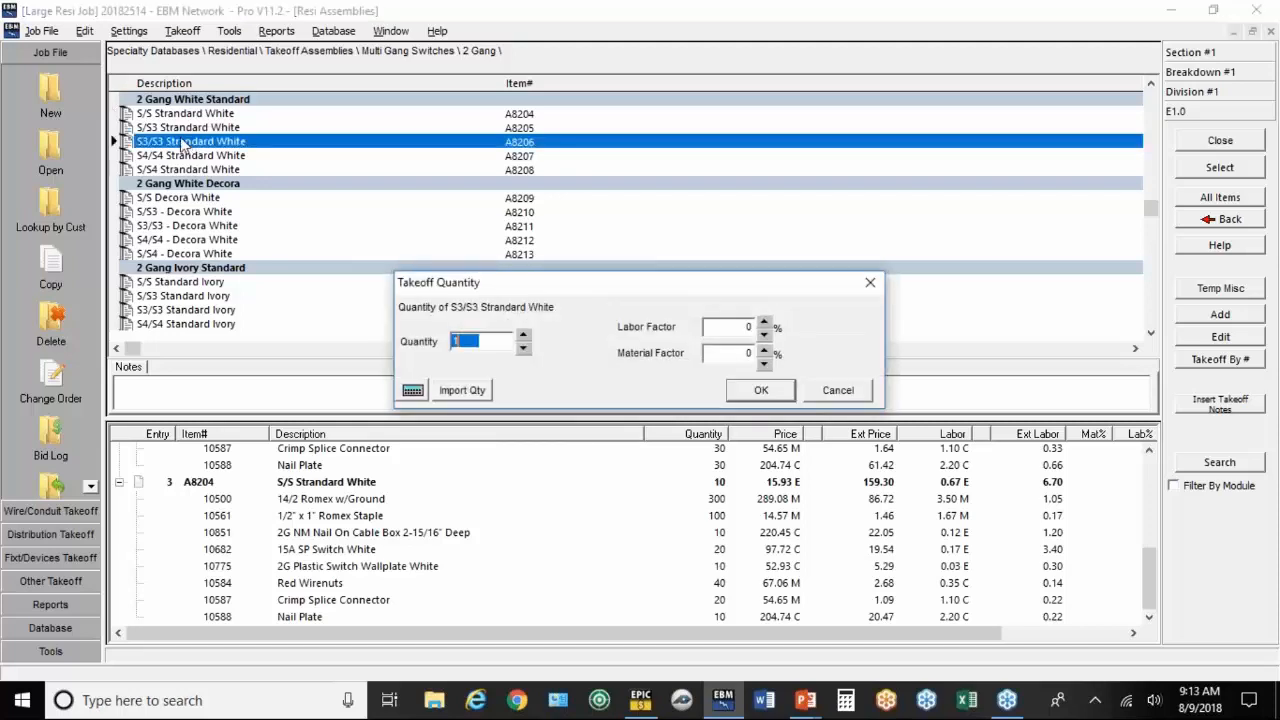
type("10")
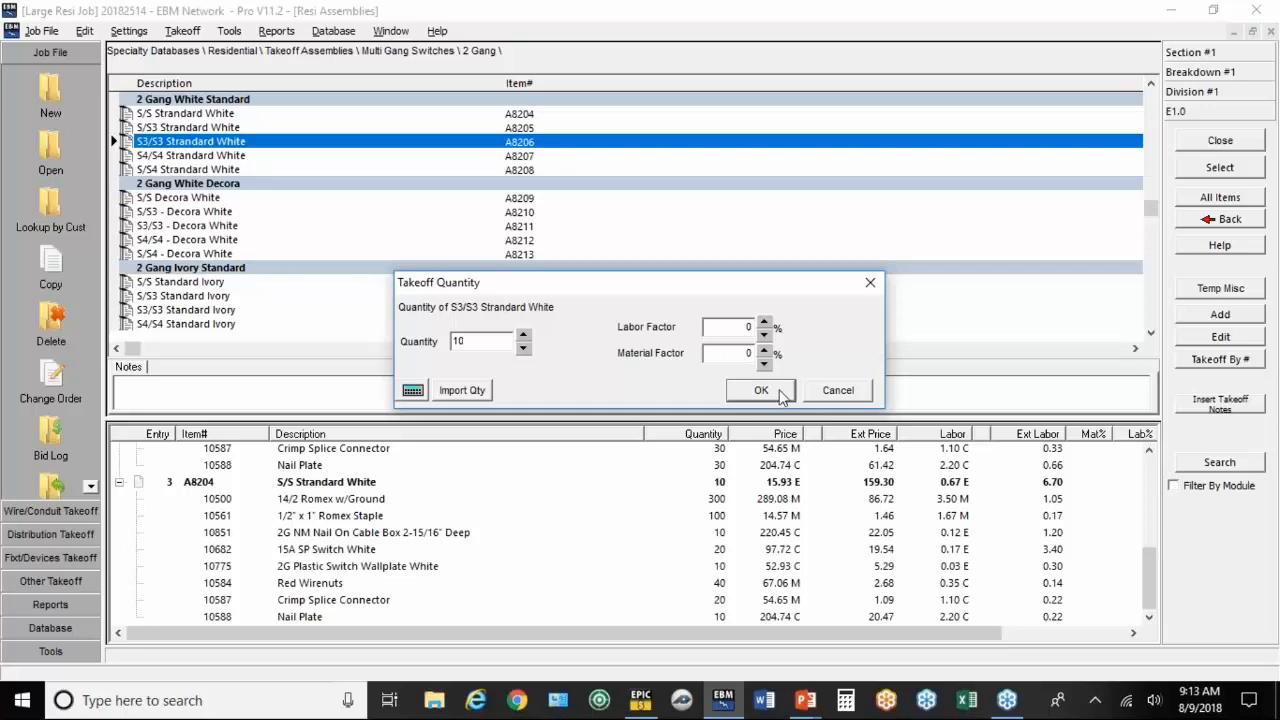
left_click(760, 390)
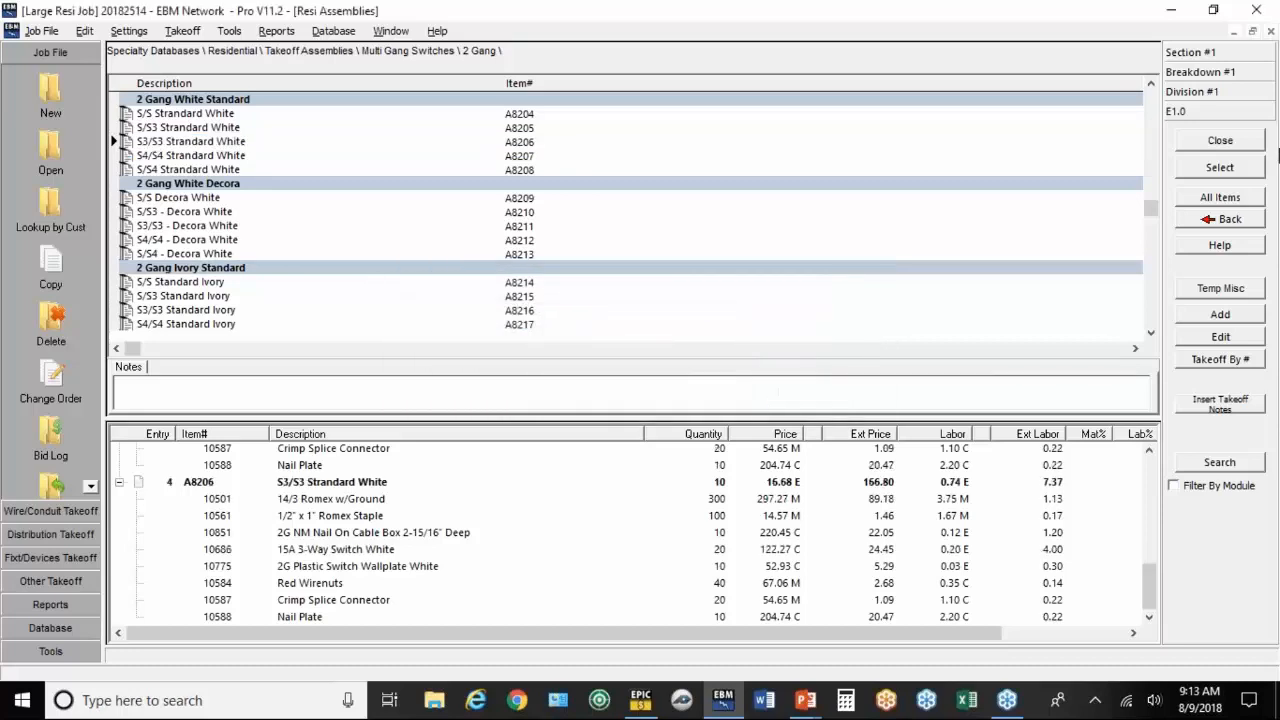
left_click(1219, 219)
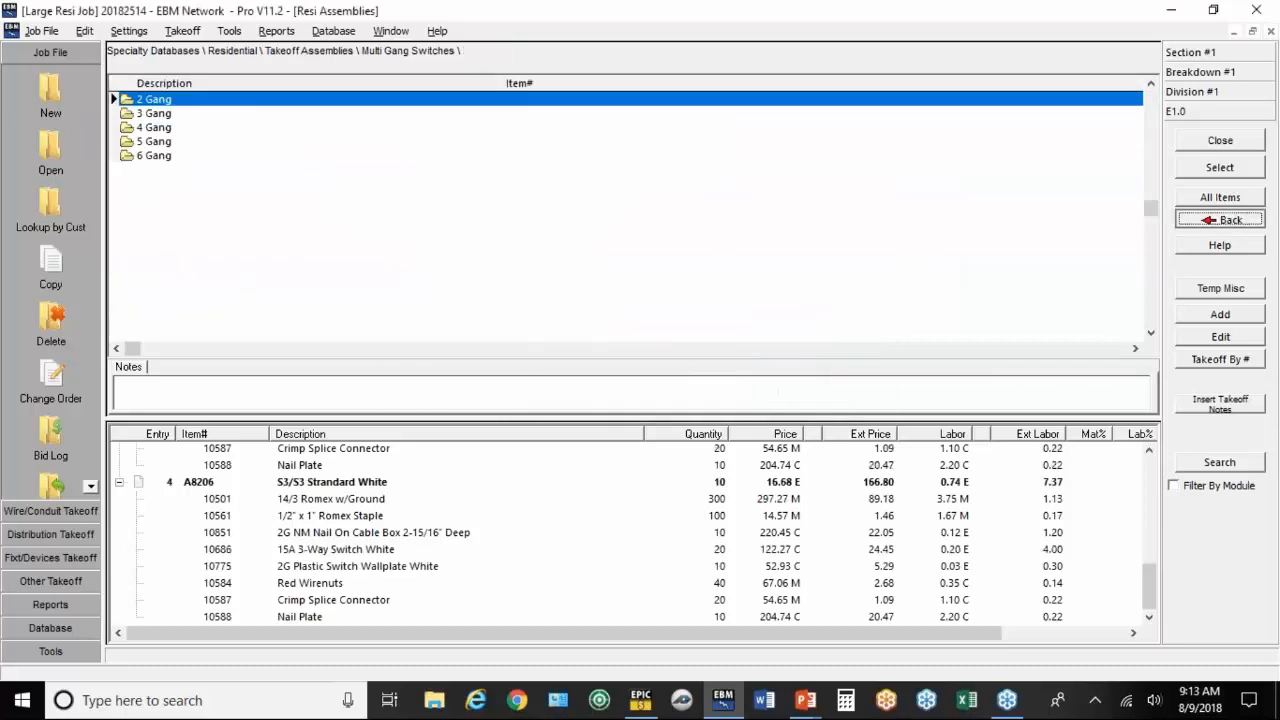
Step: Inspect the 15A tamper resistant ivory duplex receptacle's components, including its ivory wallplate
left_click(1219, 219)
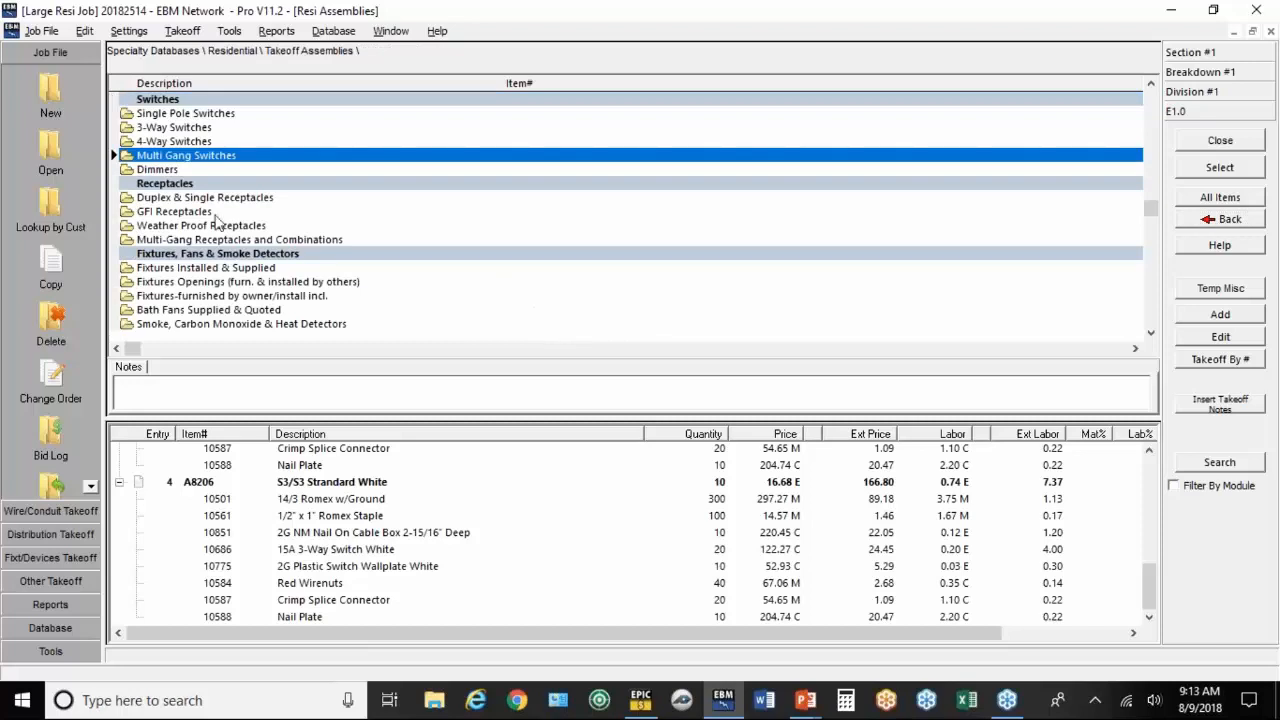
double_click(204, 197)
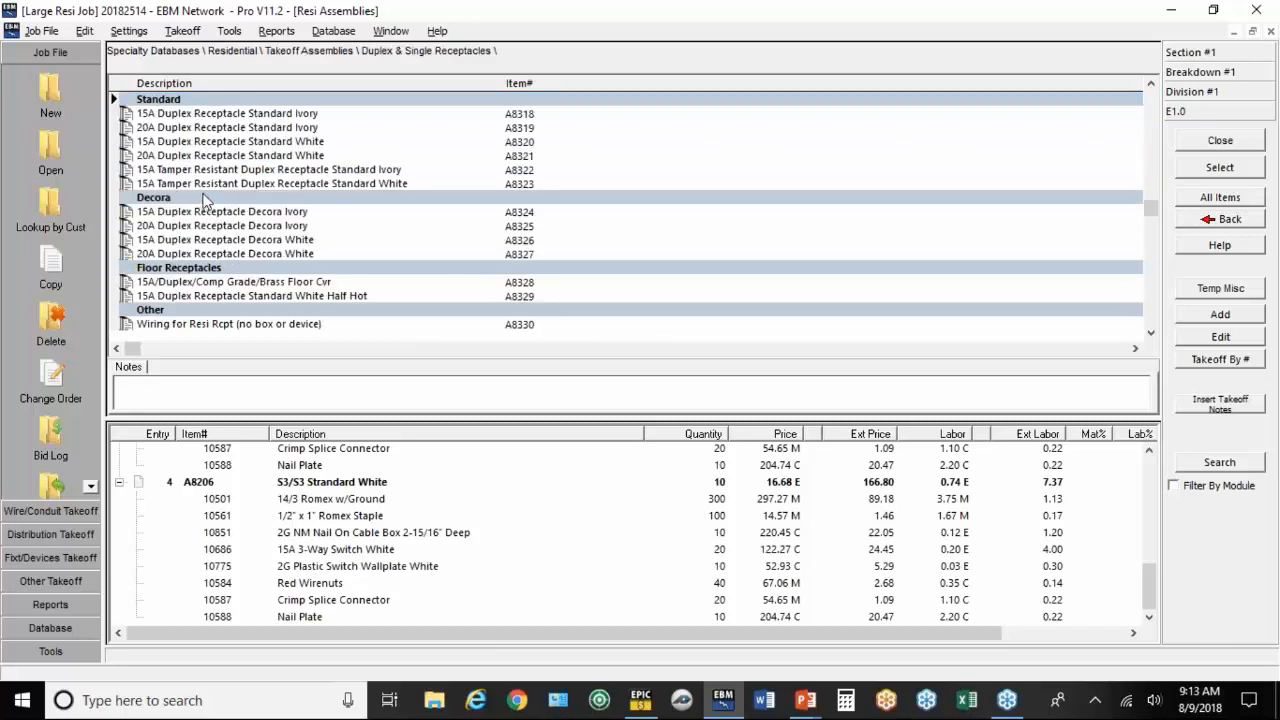
mouse_move(202, 183)
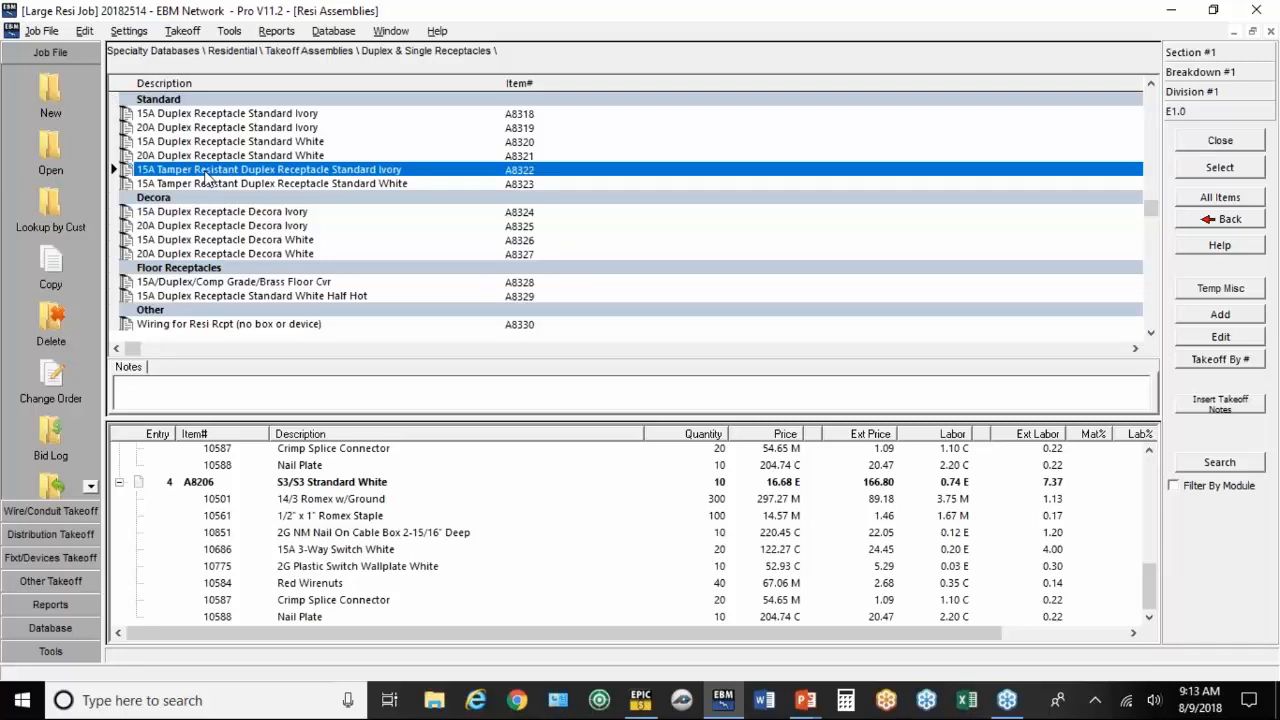
right_click(270, 169)
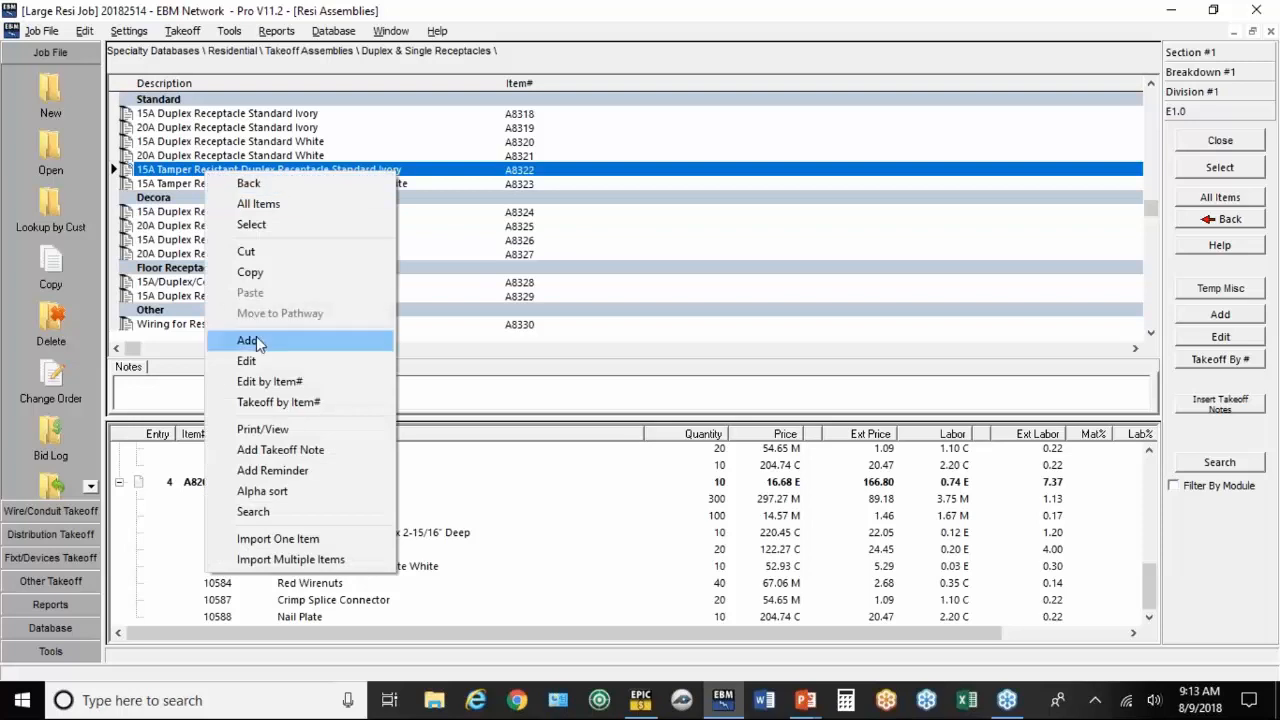
left_click(247, 340)
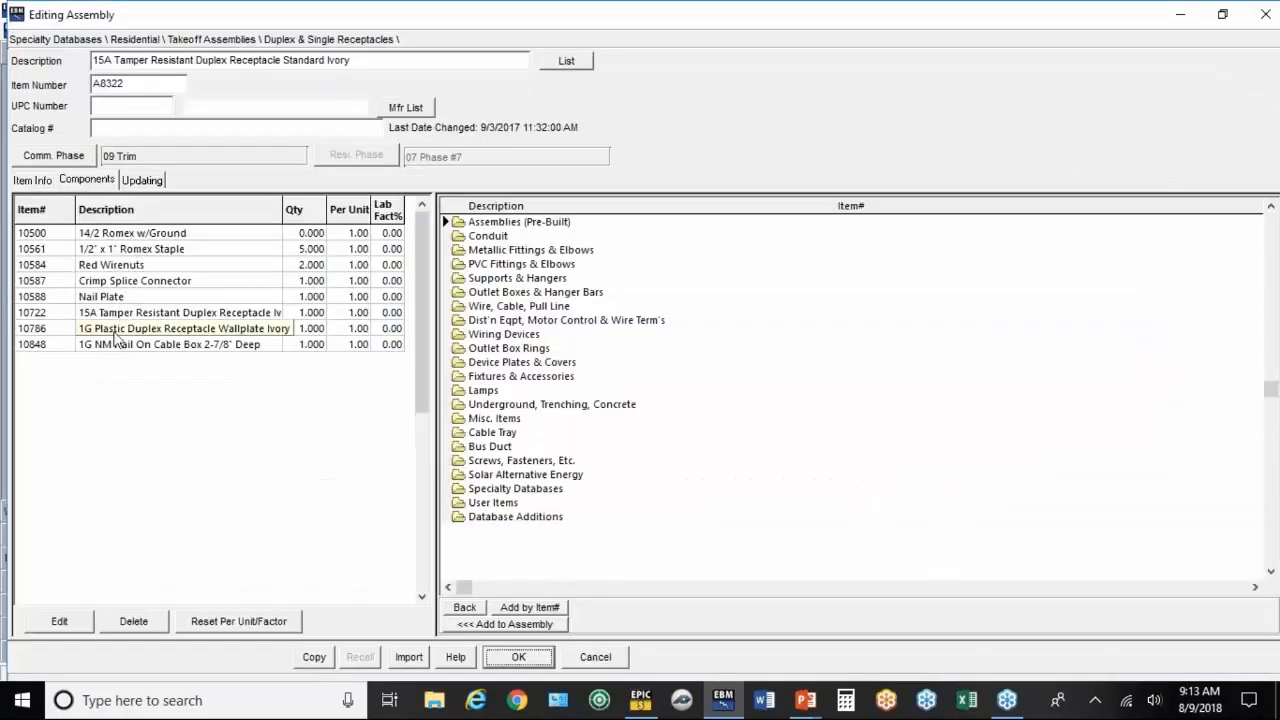
left_click(180, 328)
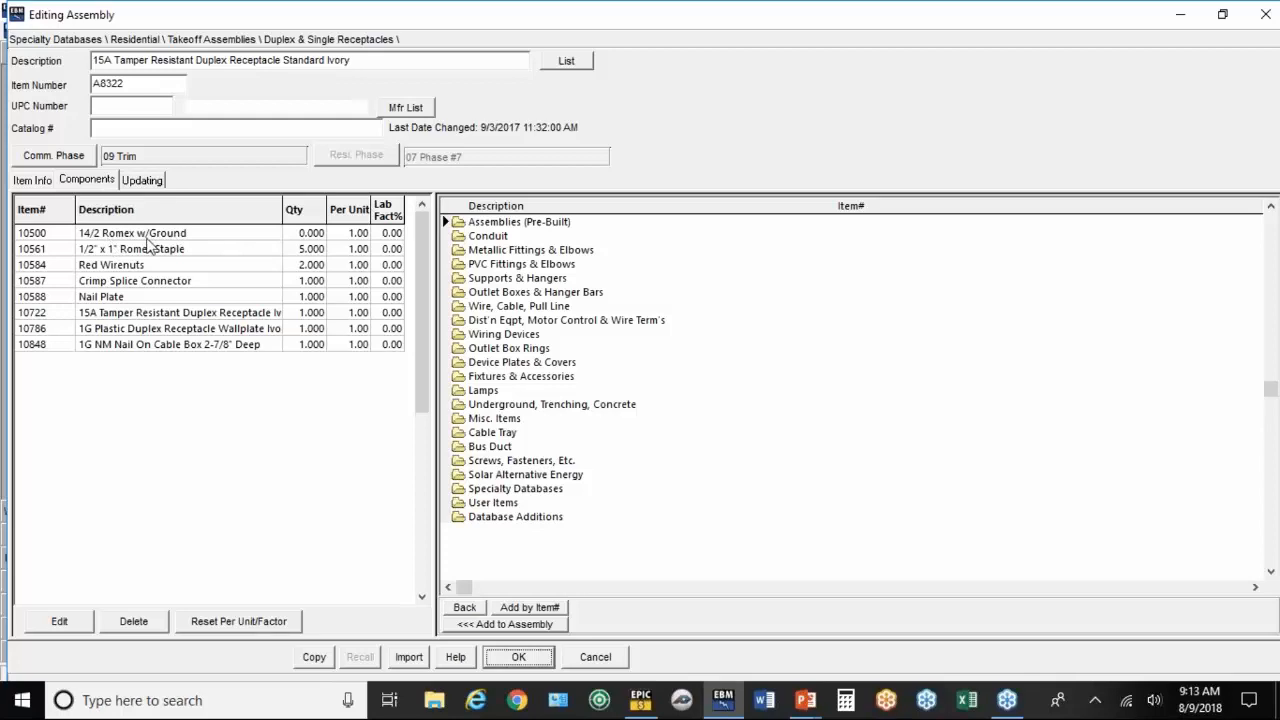
mouse_move(140, 247)
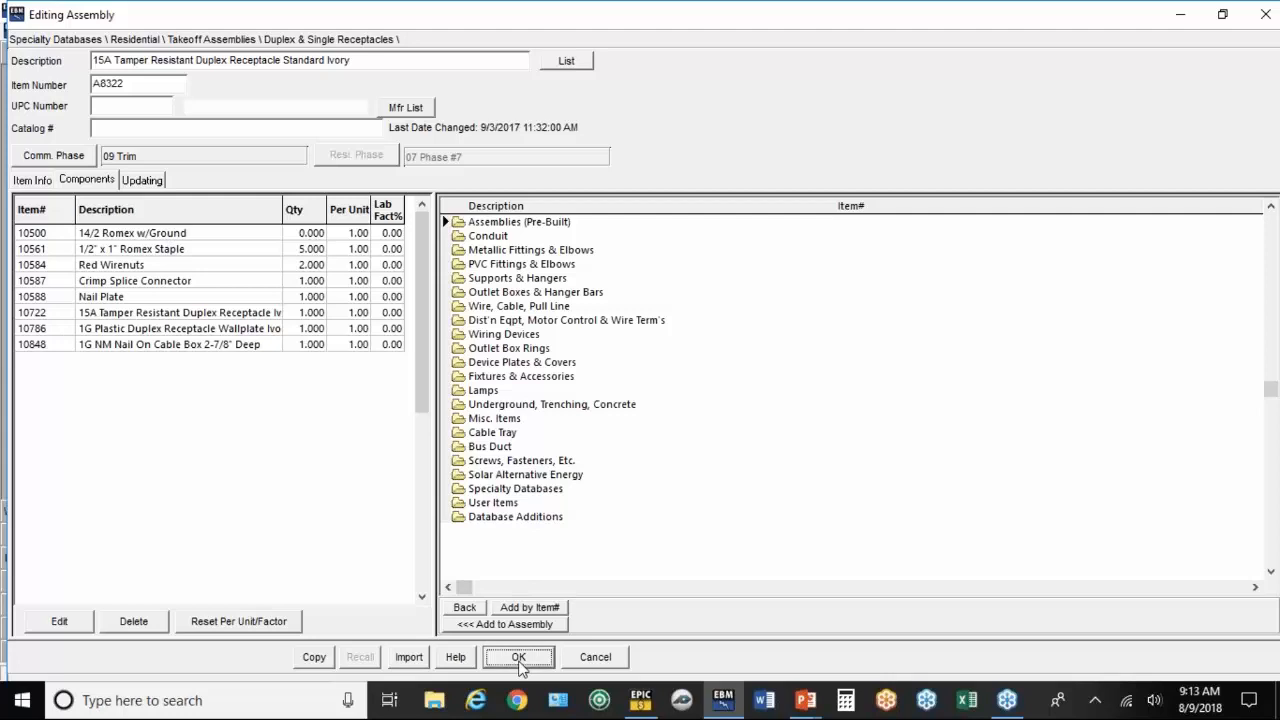
left_click(518, 657)
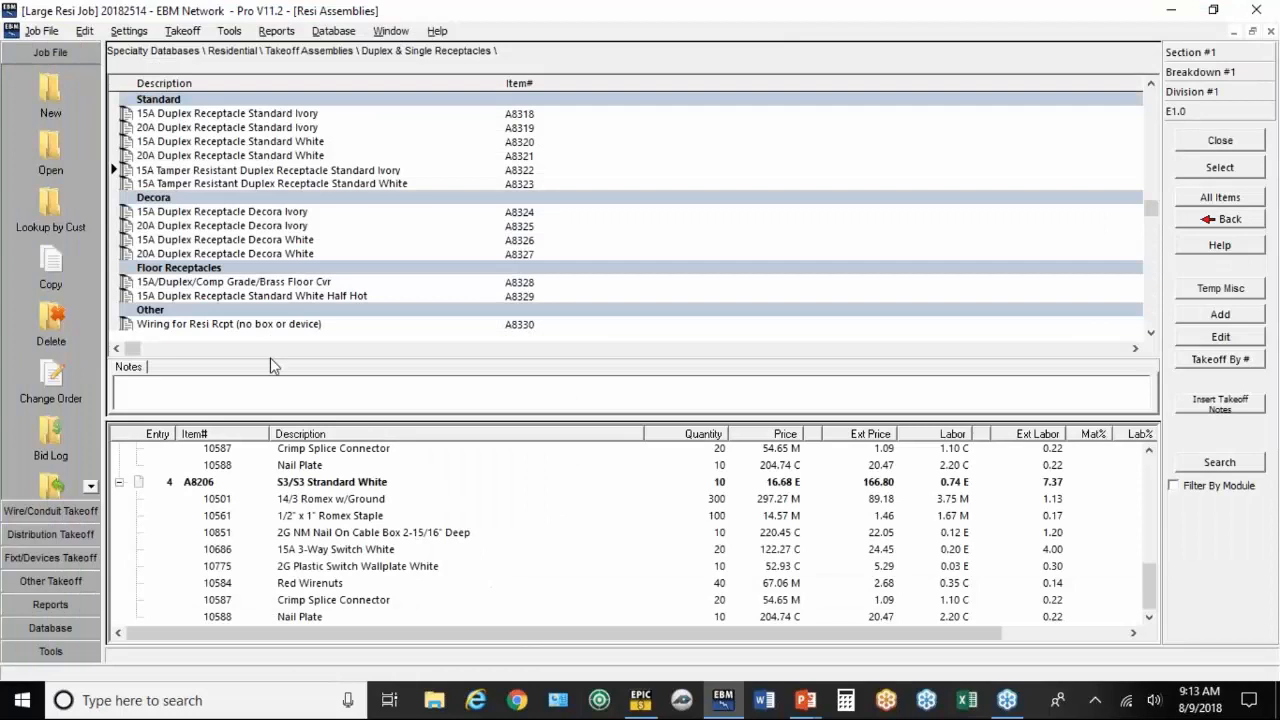
Step: Take off 30 tamper resistant ivory receptacles and select the 15A Duplex Receptacle Decora White
double_click(268, 170)
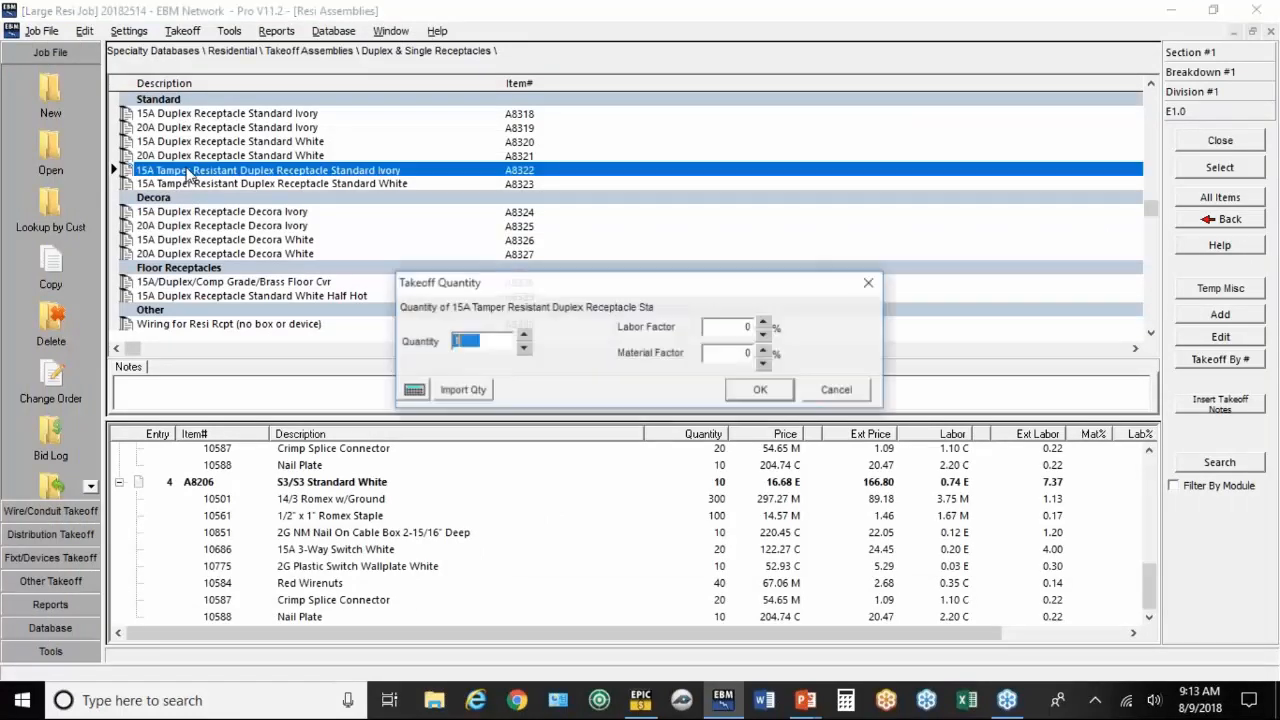
type("30")
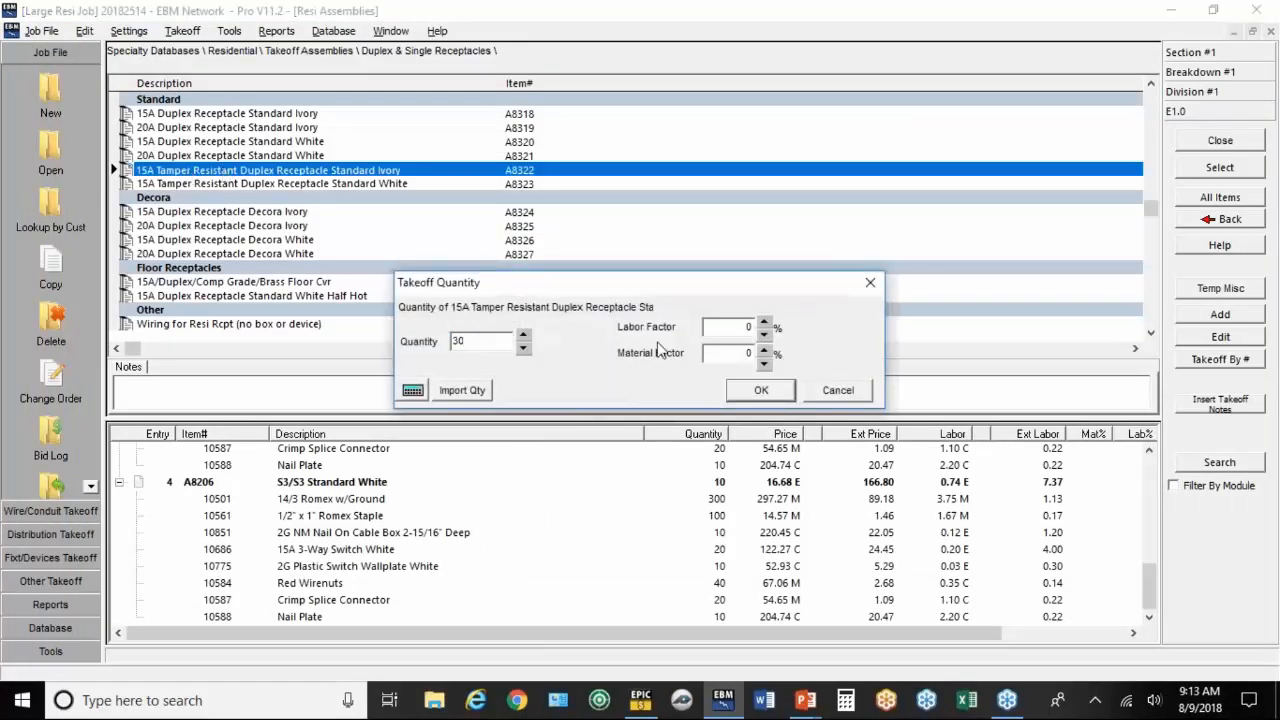
left_click(760, 390)
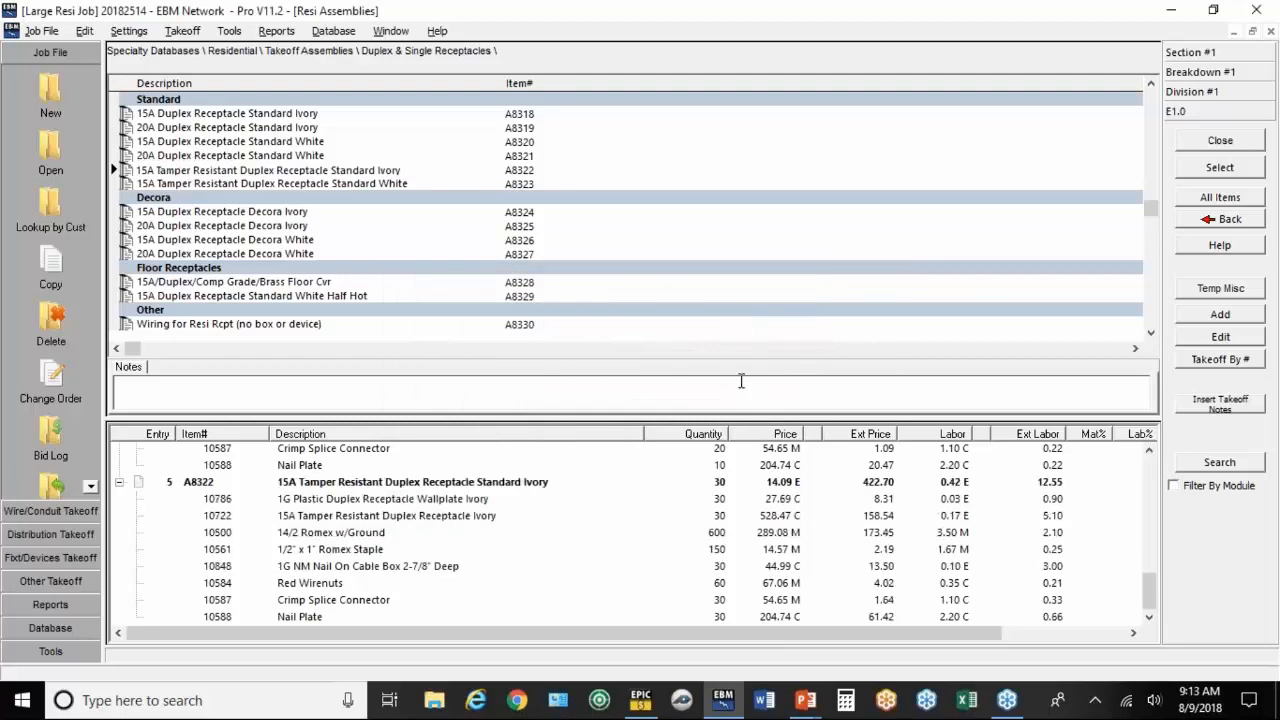
left_click(225, 239)
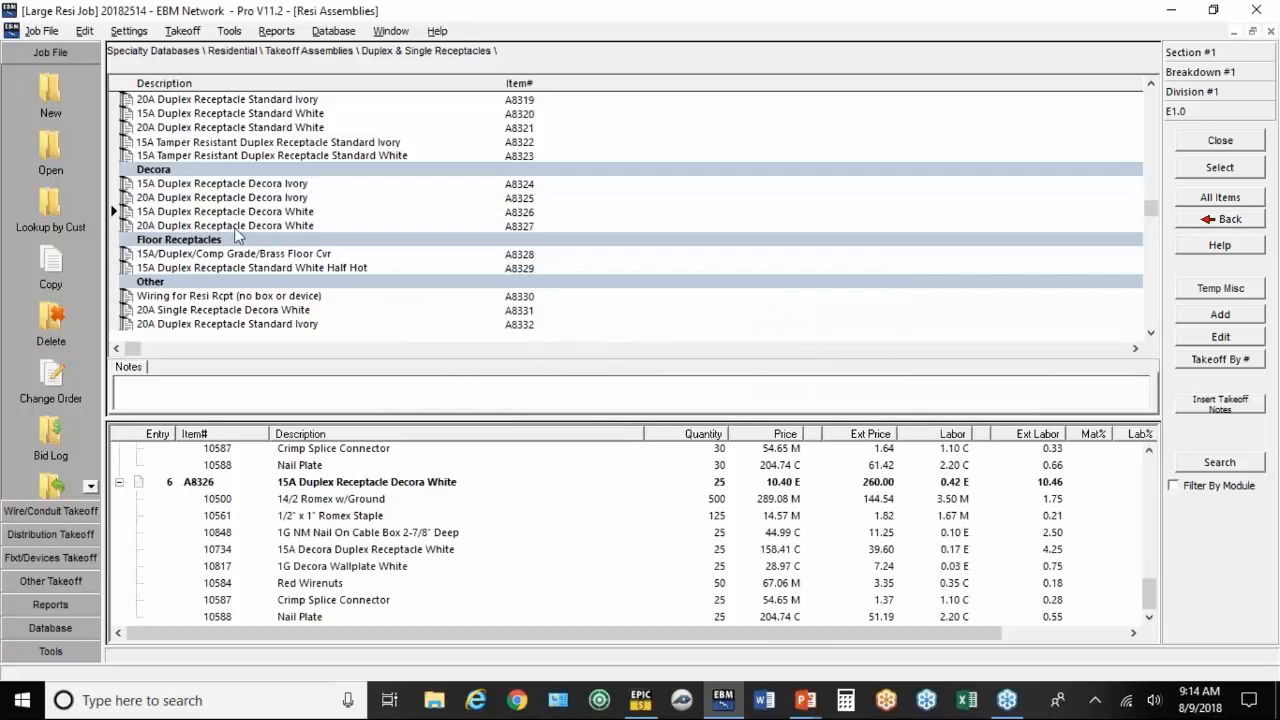
mouse_move(1003, 323)
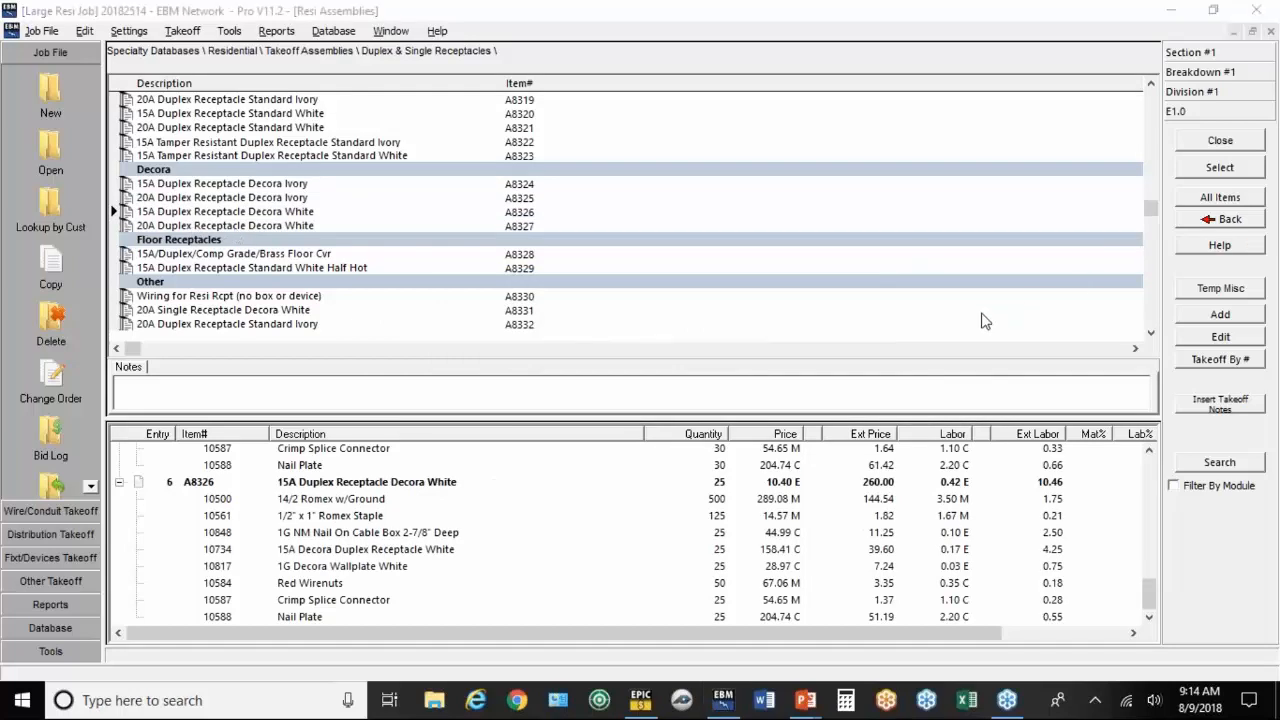
mouse_move(462, 234)
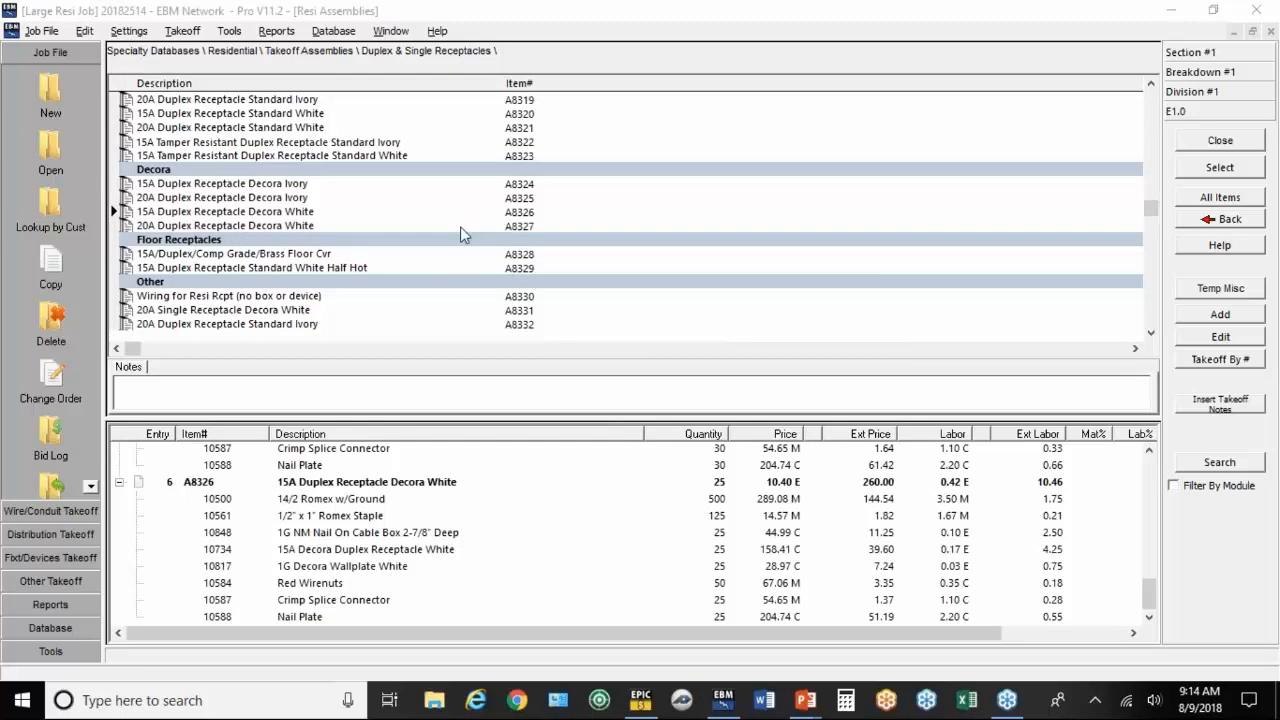
mouse_move(461, 263)
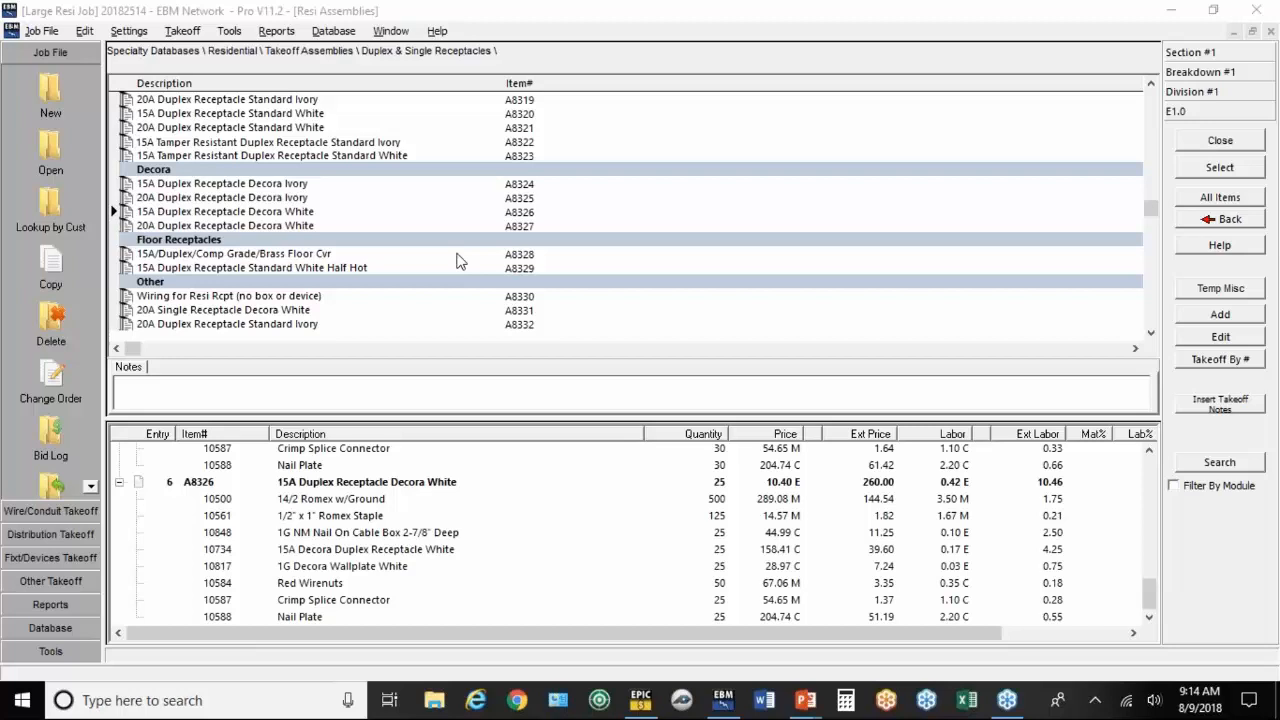
mouse_move(968, 168)
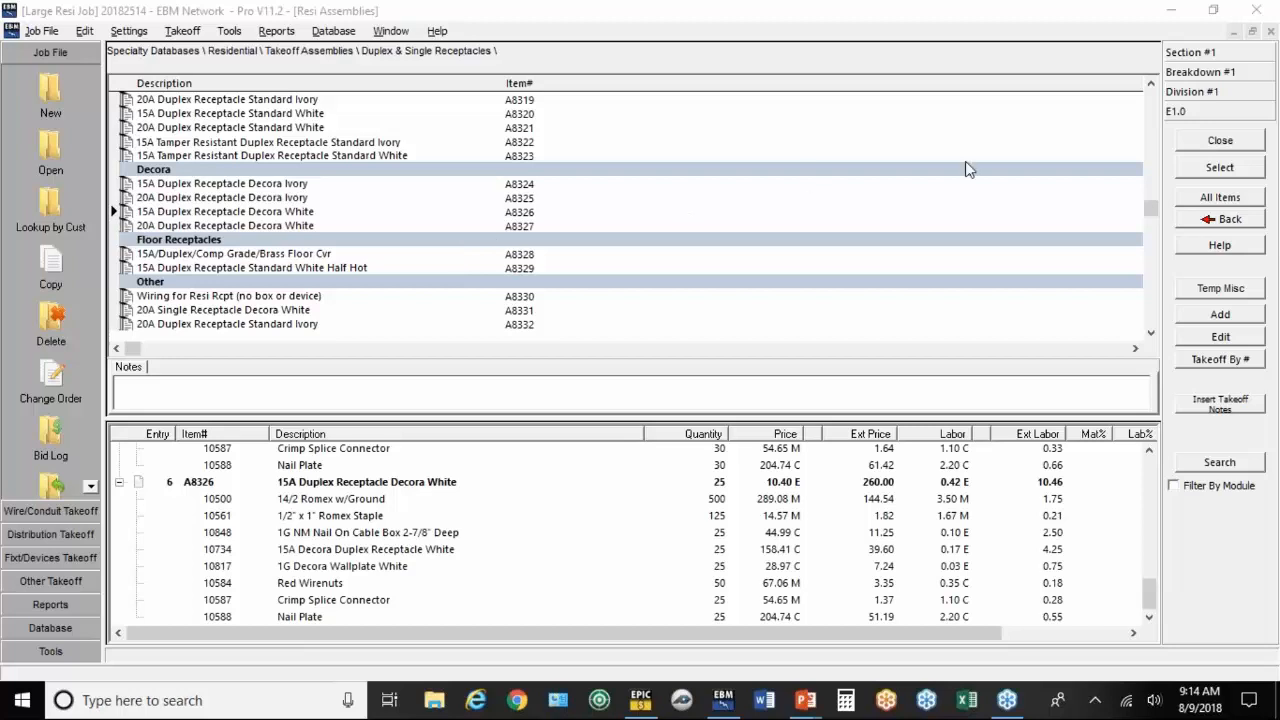
mouse_move(387, 498)
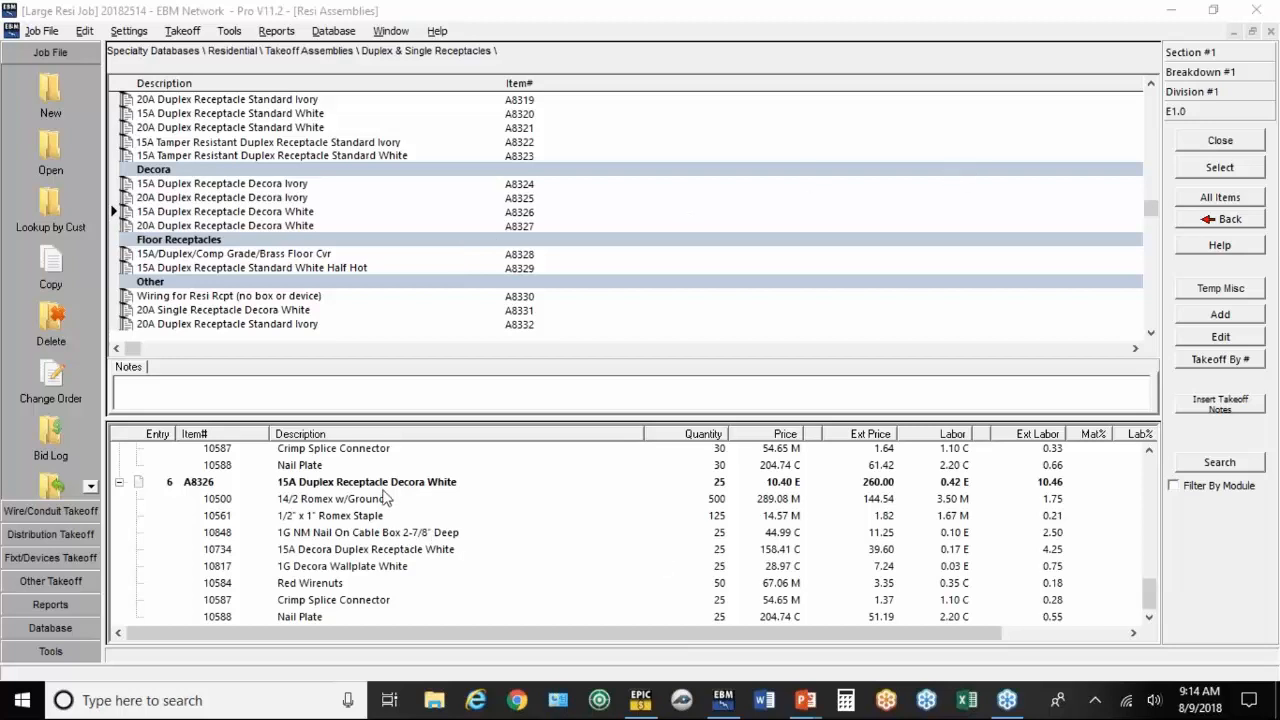
mouse_move(378, 513)
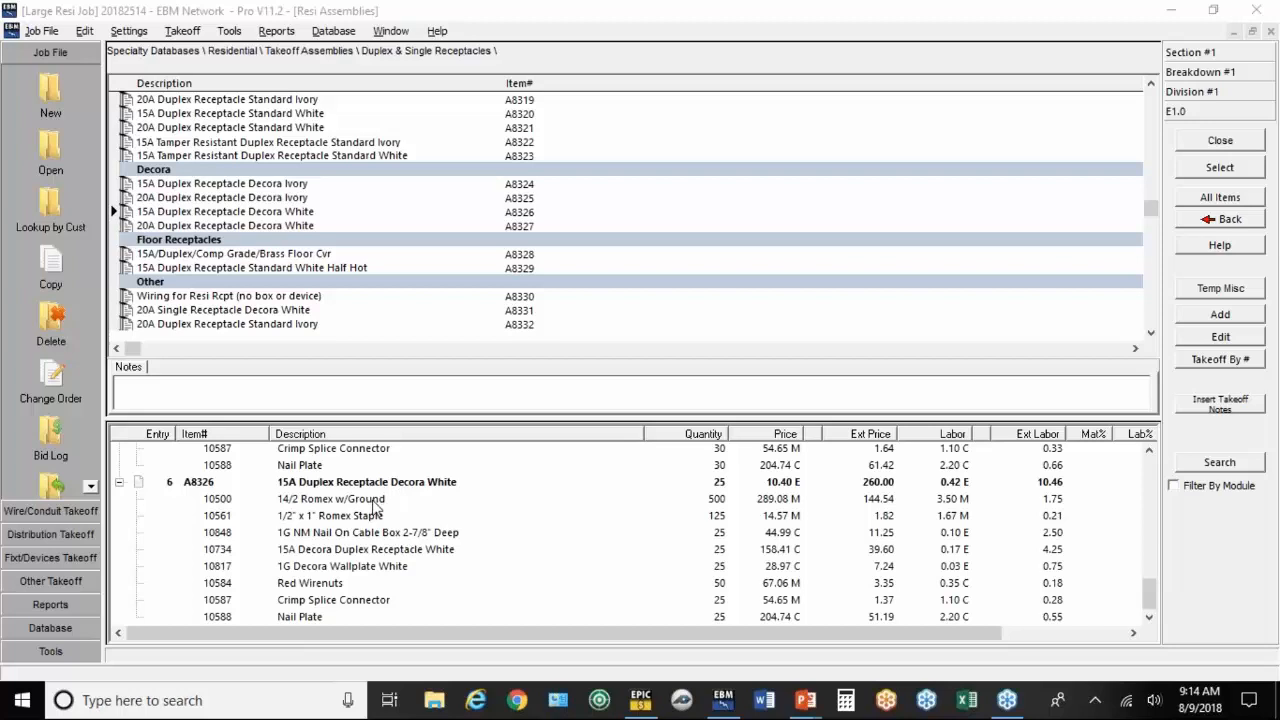
mouse_move(371, 505)
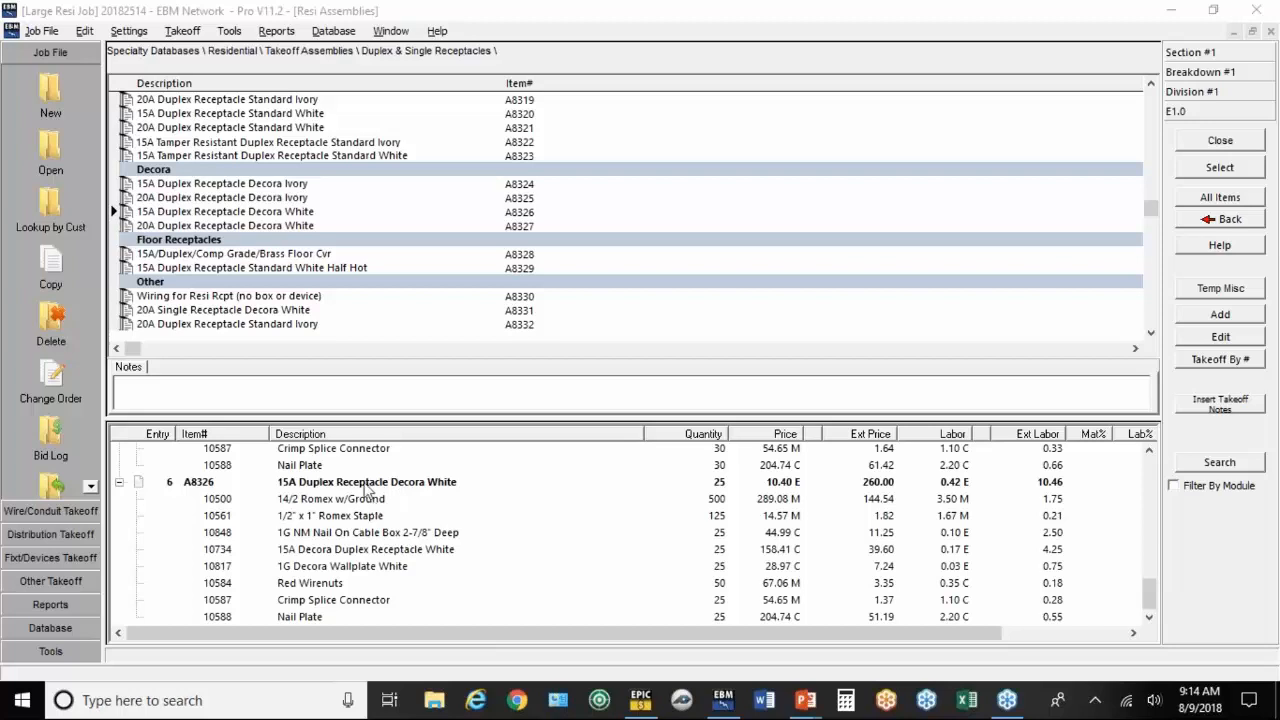
mouse_move(238, 221)
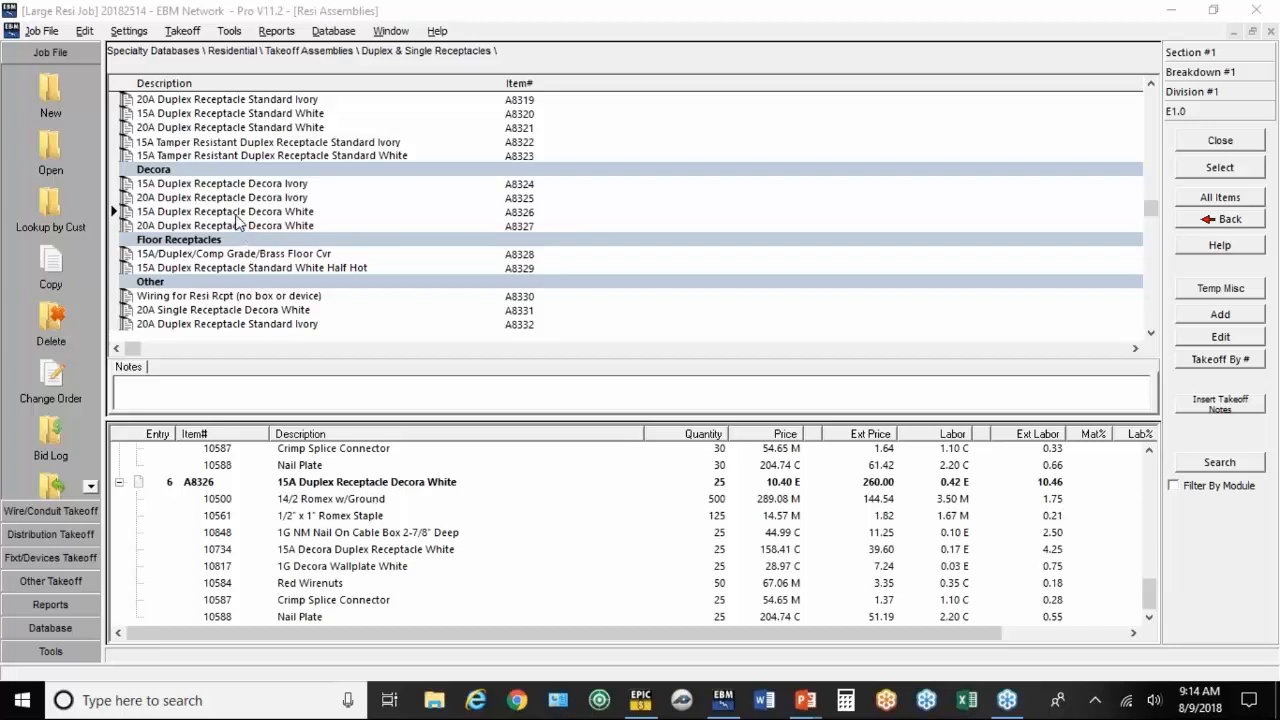
Step: Review the 15A Duplex Receptacle Decora White assembly's components and pricing, then close it with OK
right_click(225, 211)
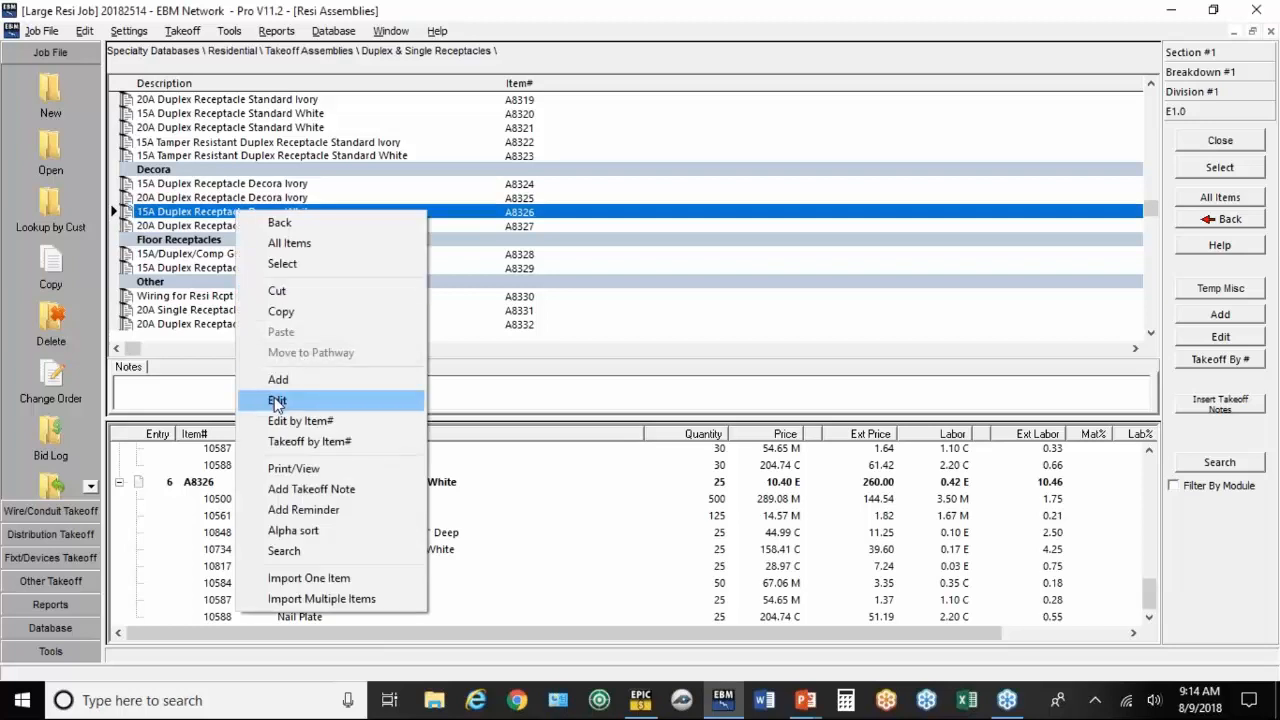
left_click(277, 400)
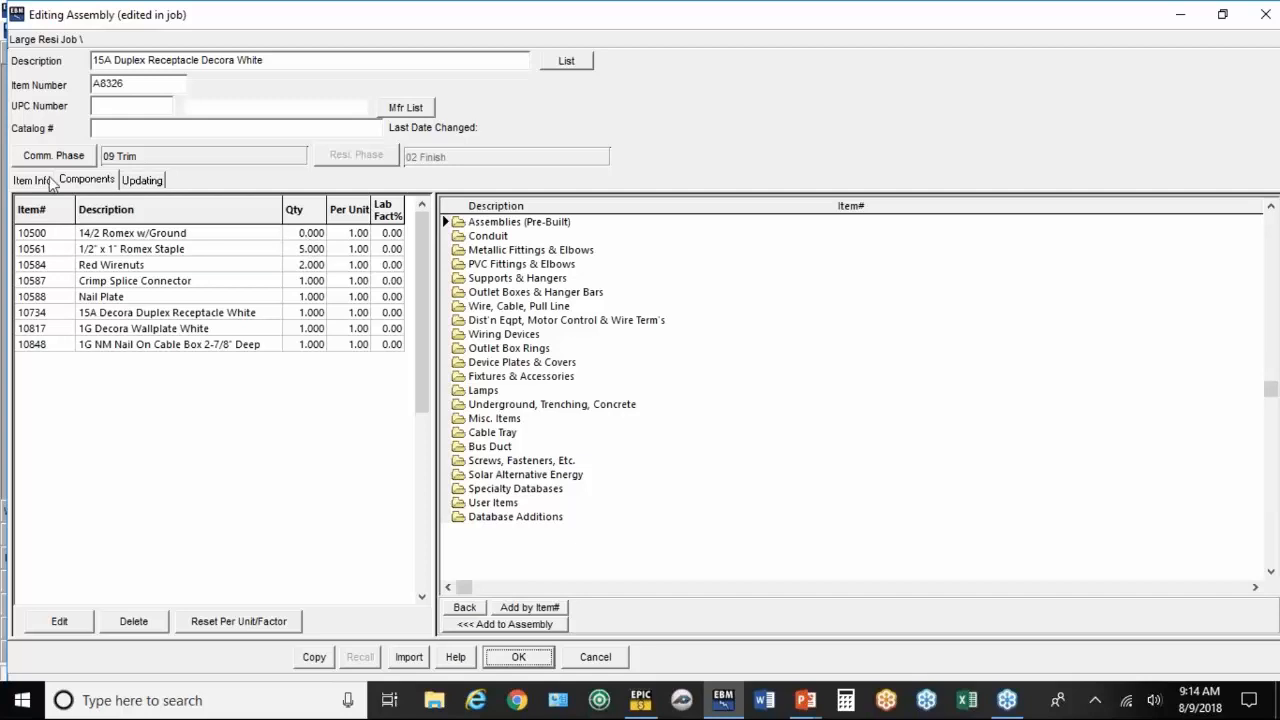
left_click(31, 179)
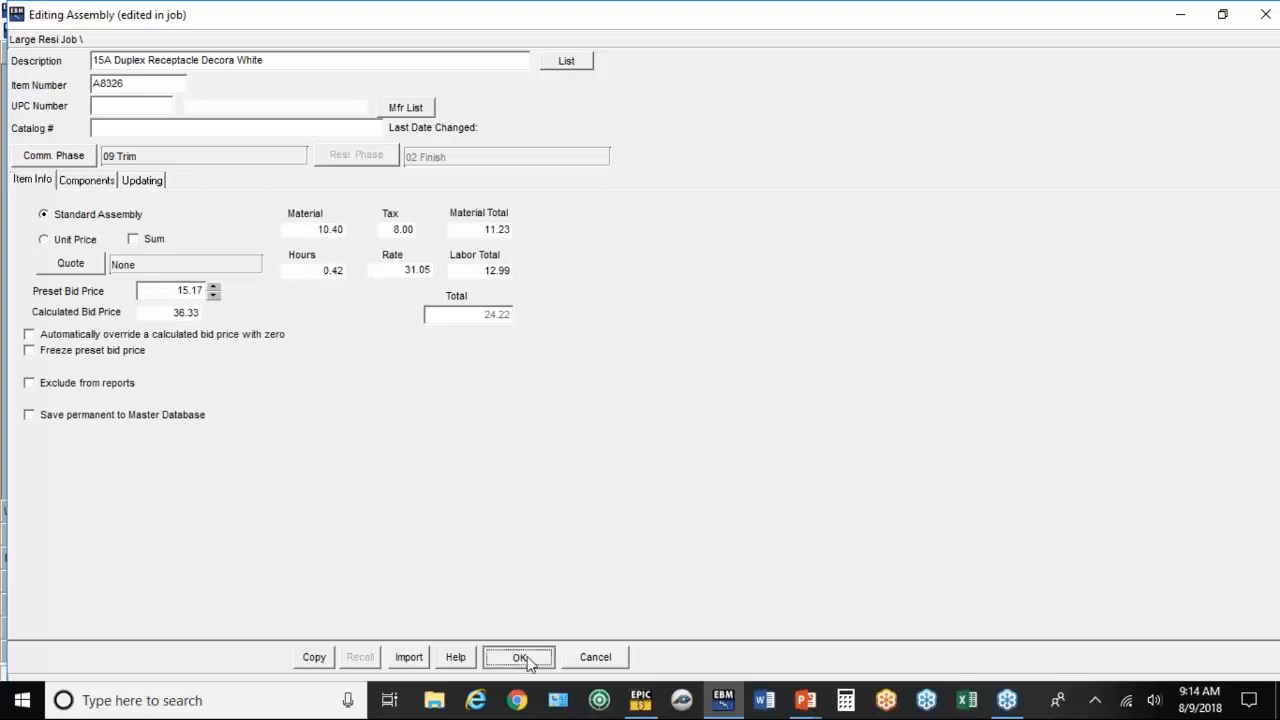
left_click(518, 657)
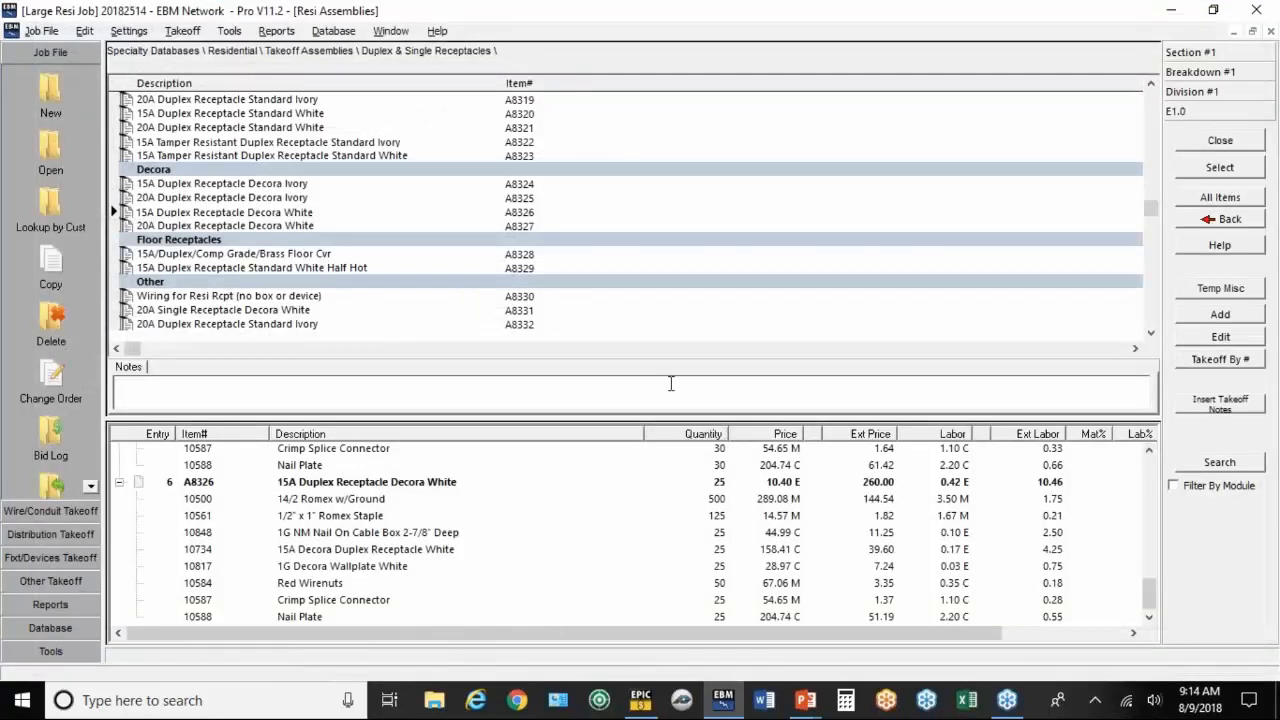
Step: Review the General tab of the program Settings and dismiss the dialog
left_click(128, 30)
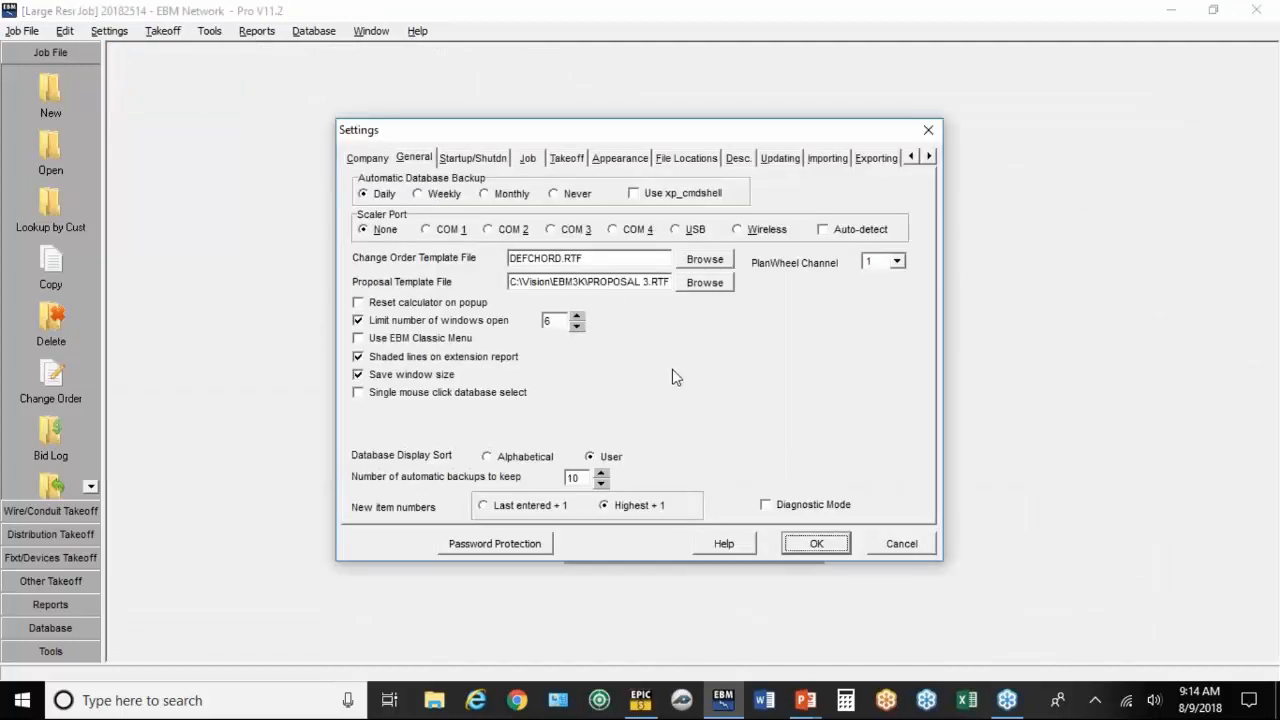
mouse_move(693, 380)
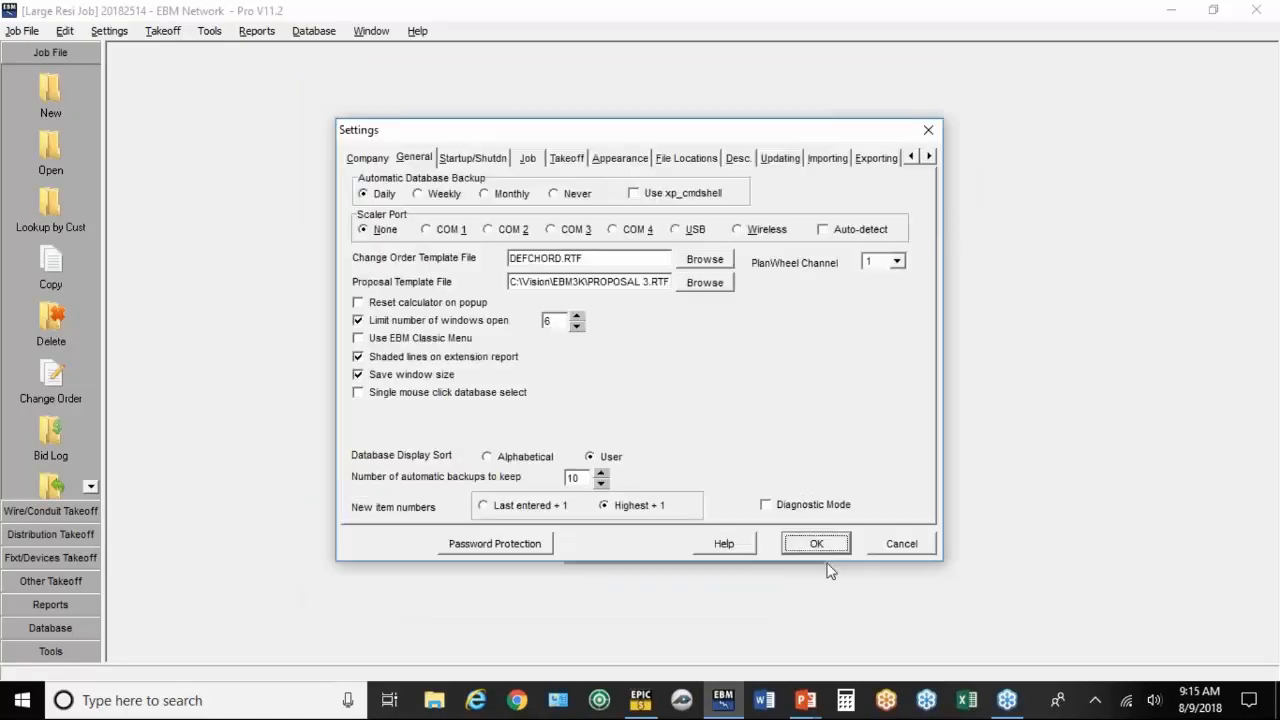
left_click(816, 543)
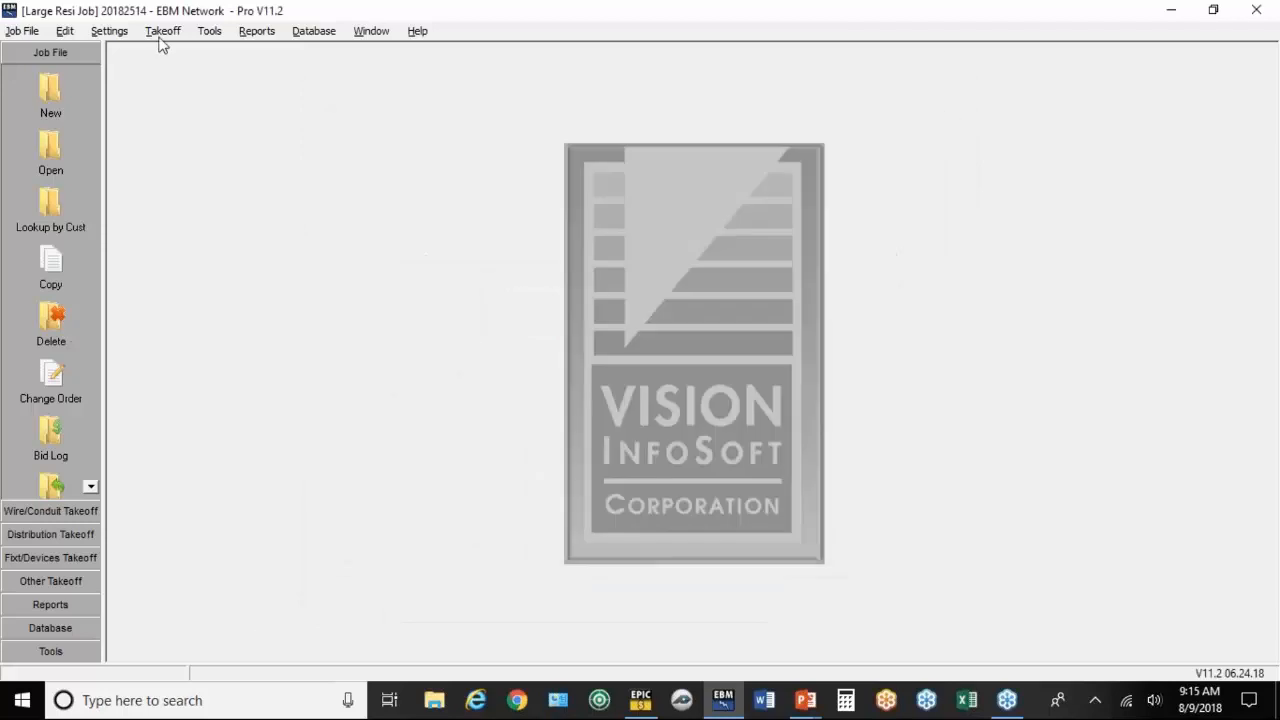
Step: Reopen Resi Assemblies and review the Decora Ivory receptacle assembly's components and attributes
left_click(162, 31)
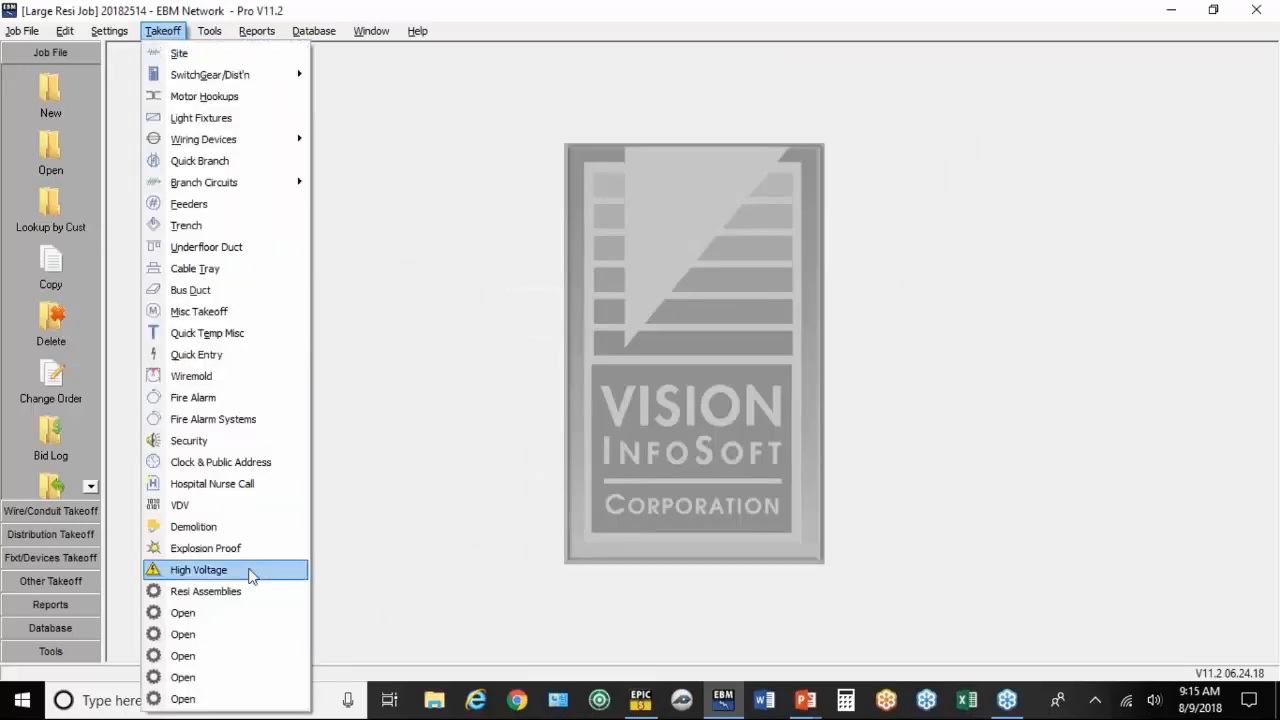
left_click(205, 591)
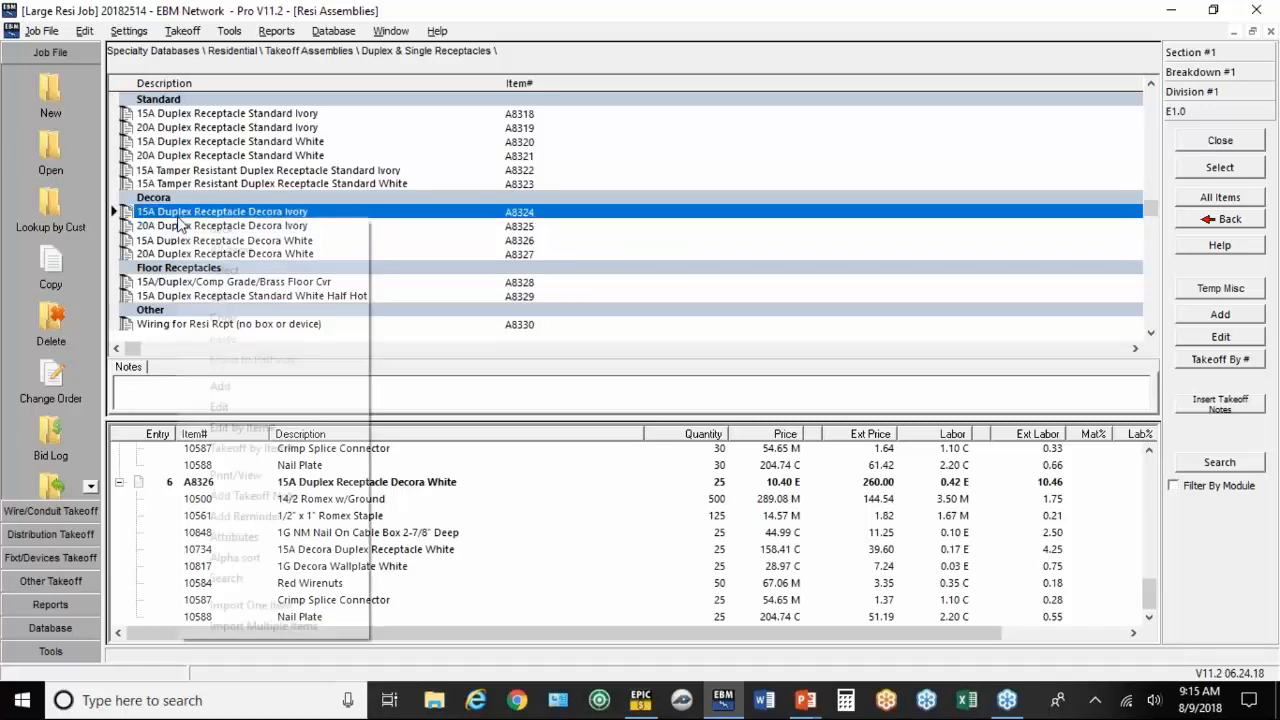
right_click(222, 211)
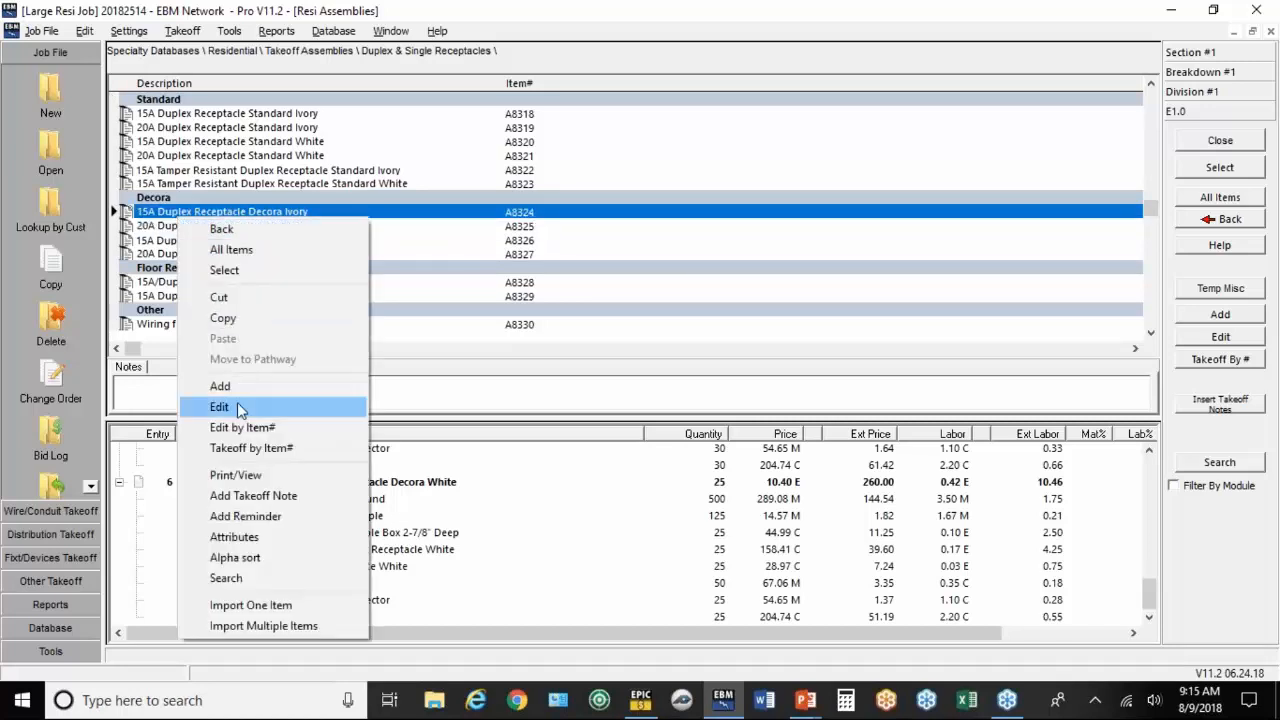
left_click(219, 406)
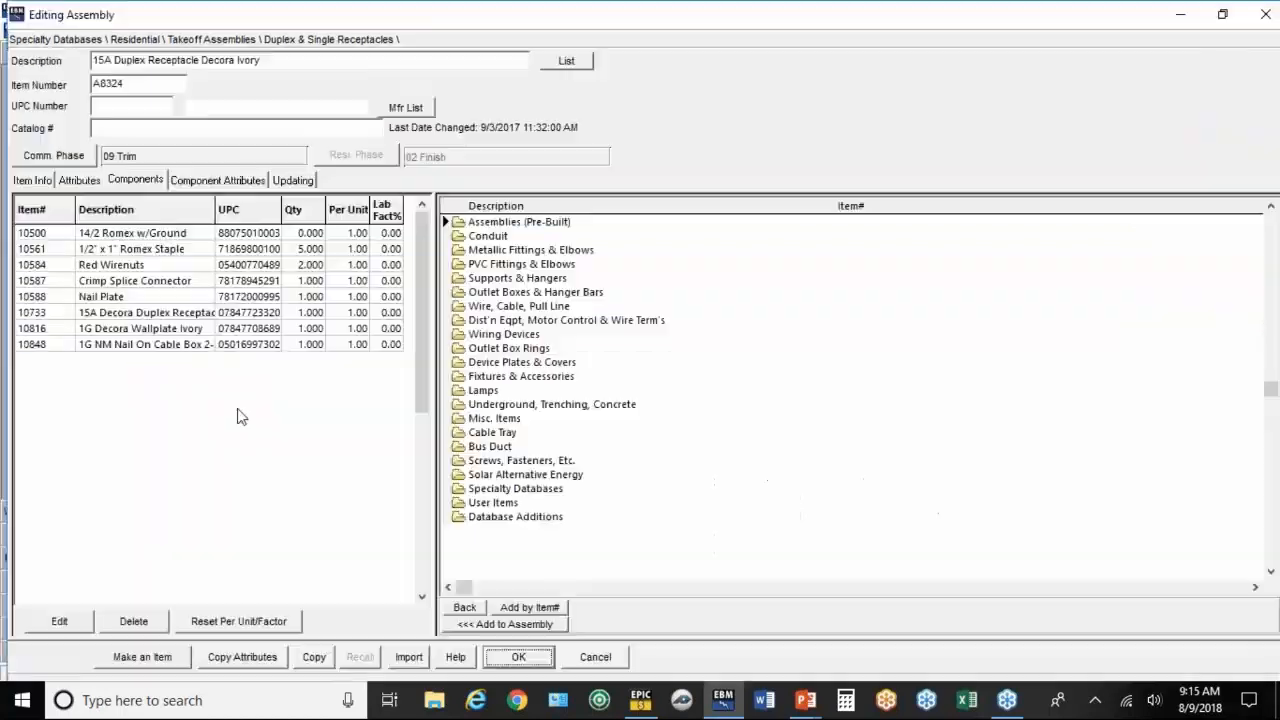
left_click(79, 180)
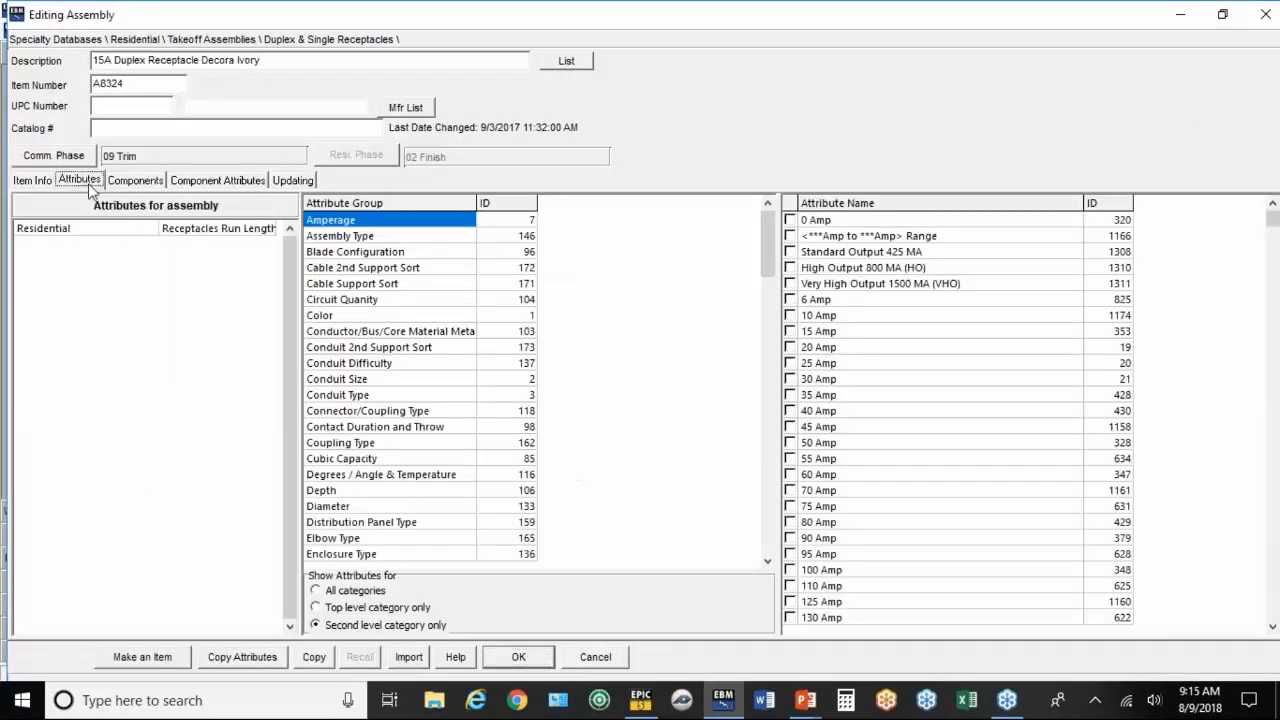
mouse_move(60, 237)
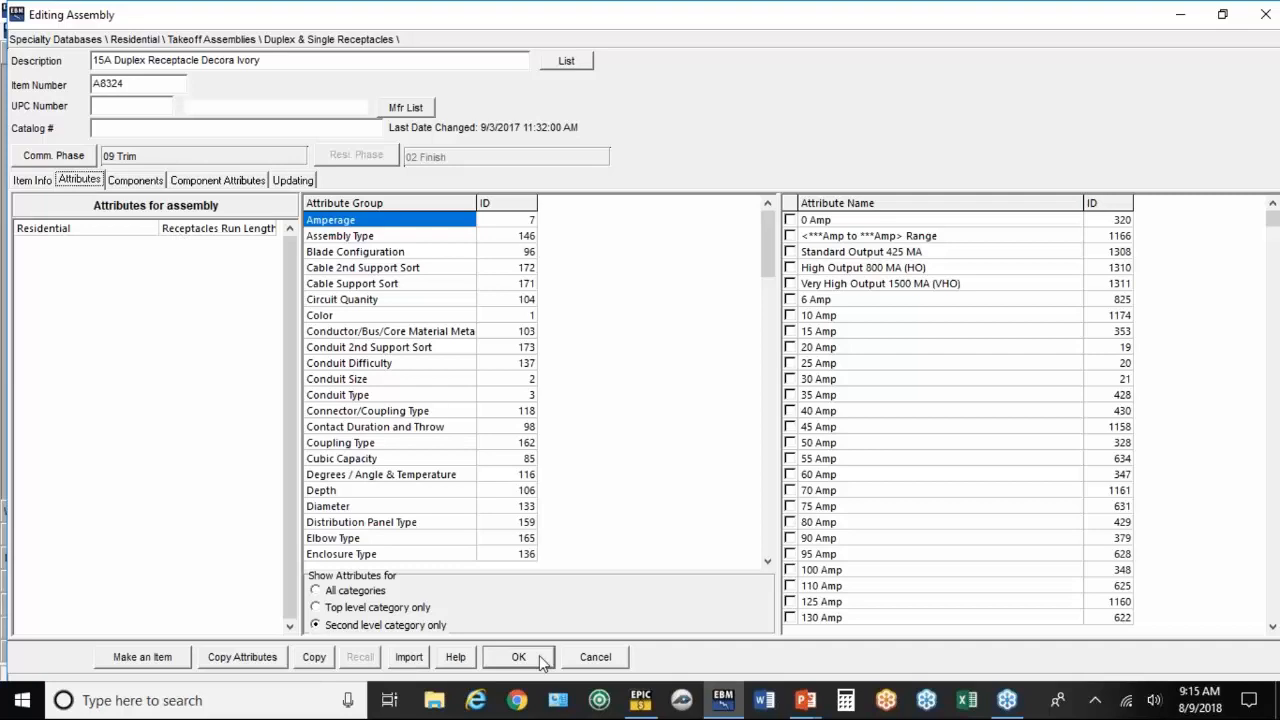
left_click(518, 657)
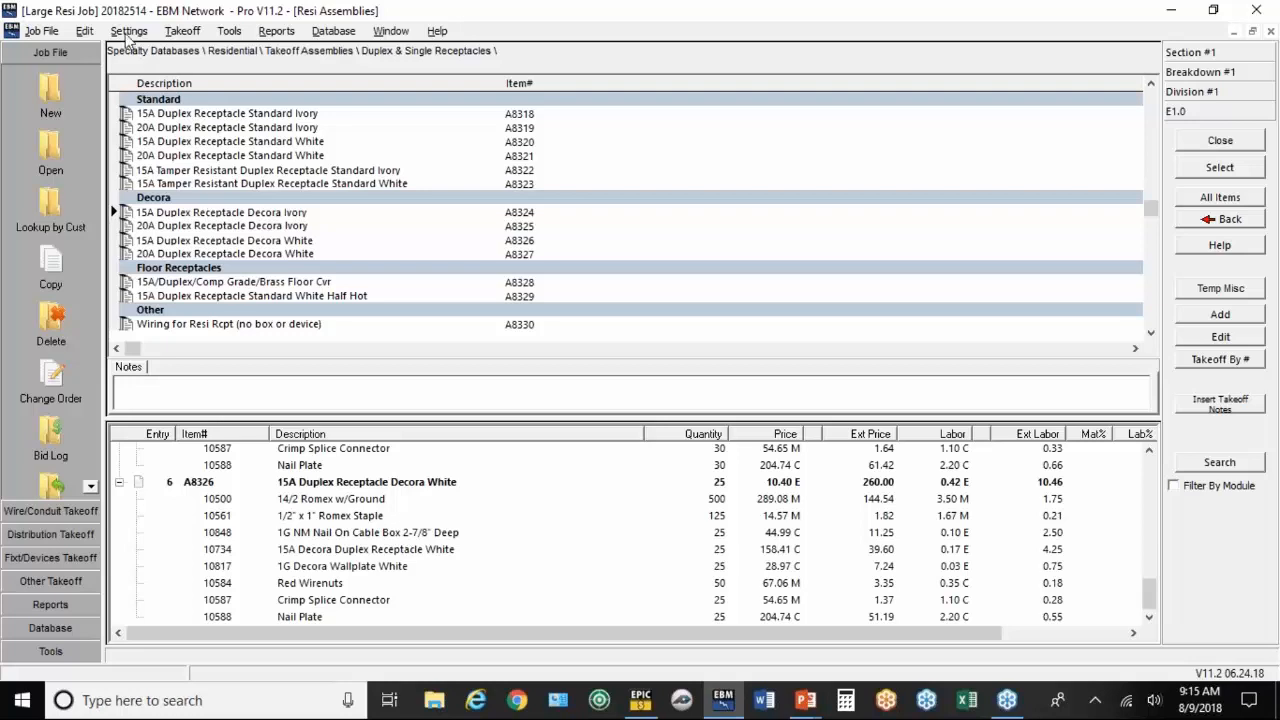
left_click(128, 31)
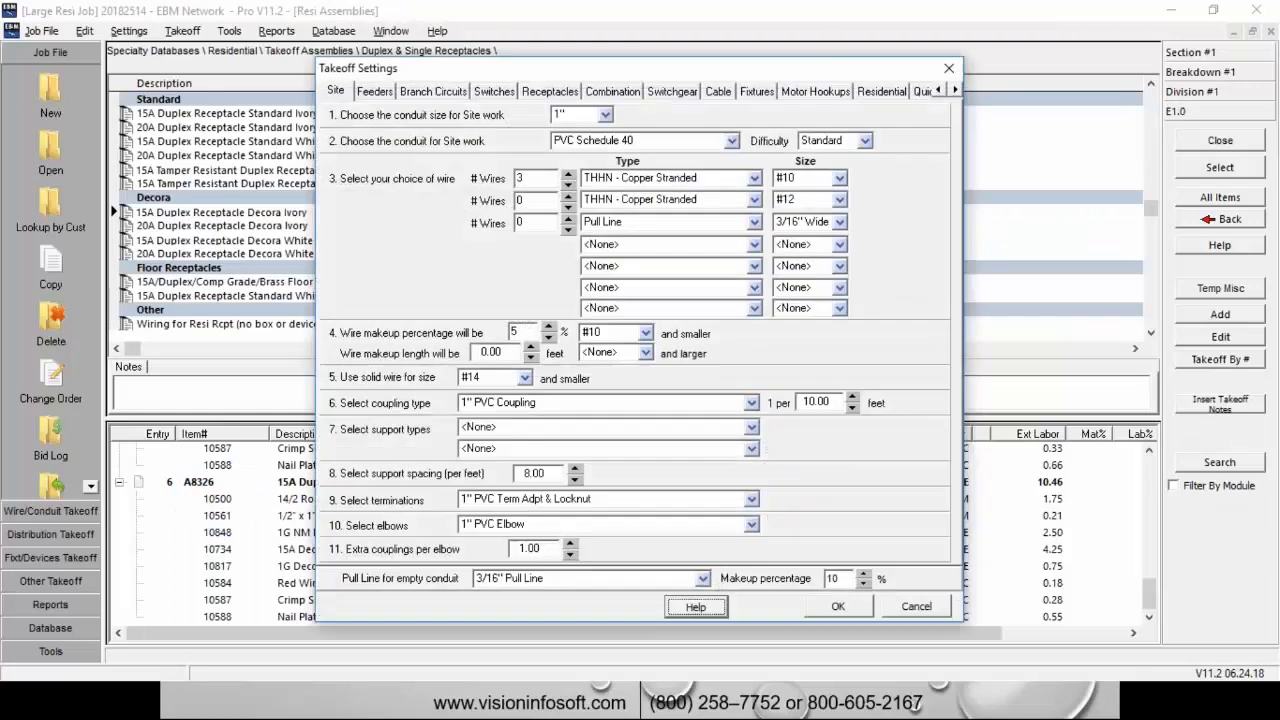
left_click(880, 91)
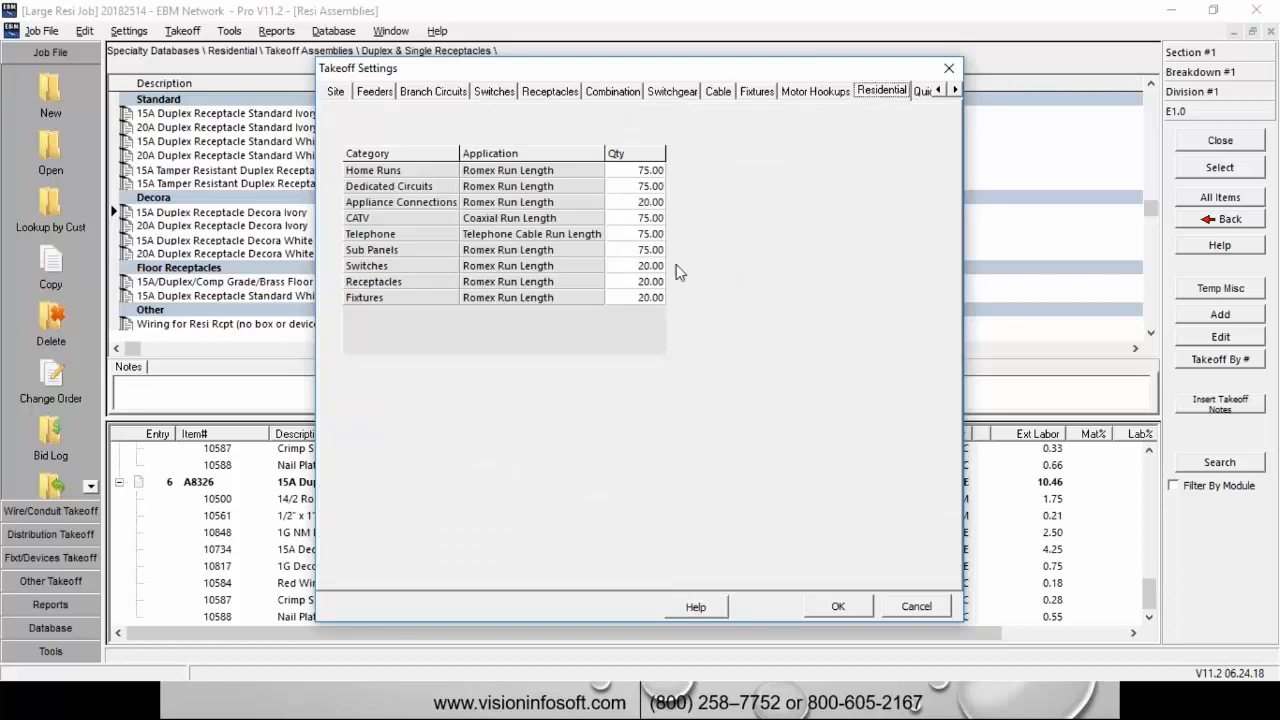
mouse_move(703, 360)
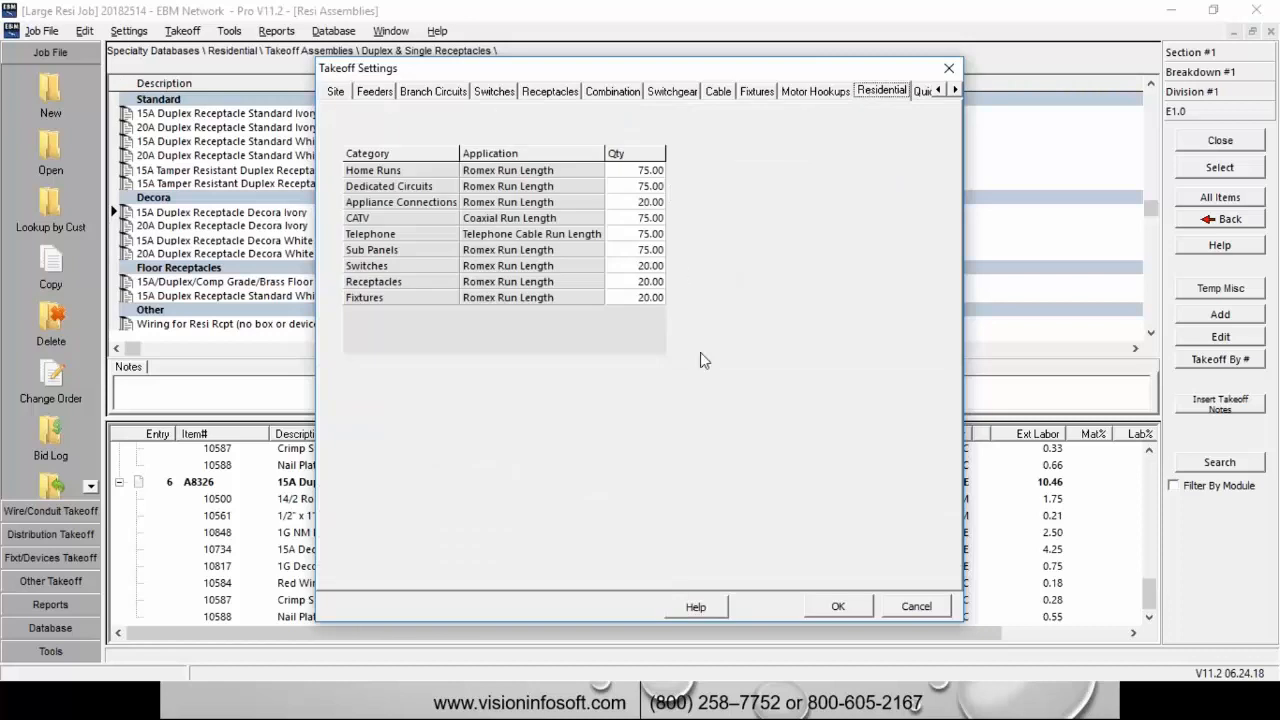
left_click(838, 606)
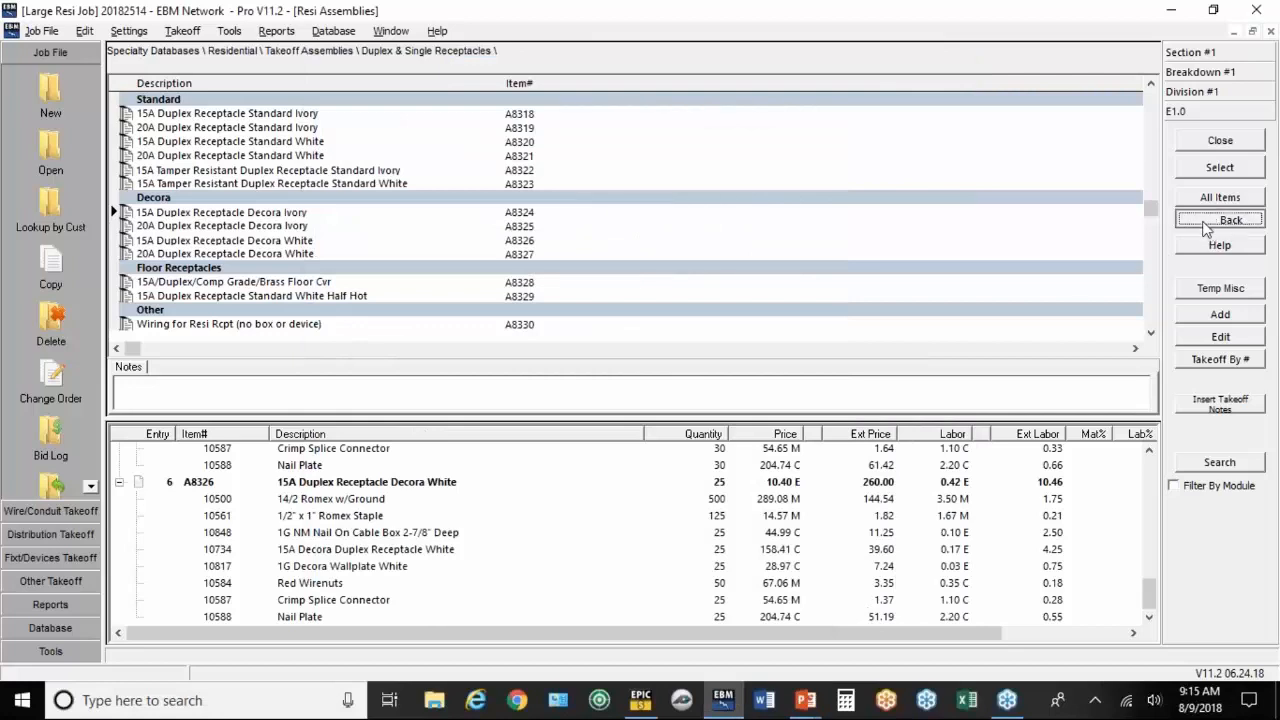
Step: From Dedicated Circuits, take off 10 of the 20A SP Dishwasher Circuit
left_click(1230, 219)
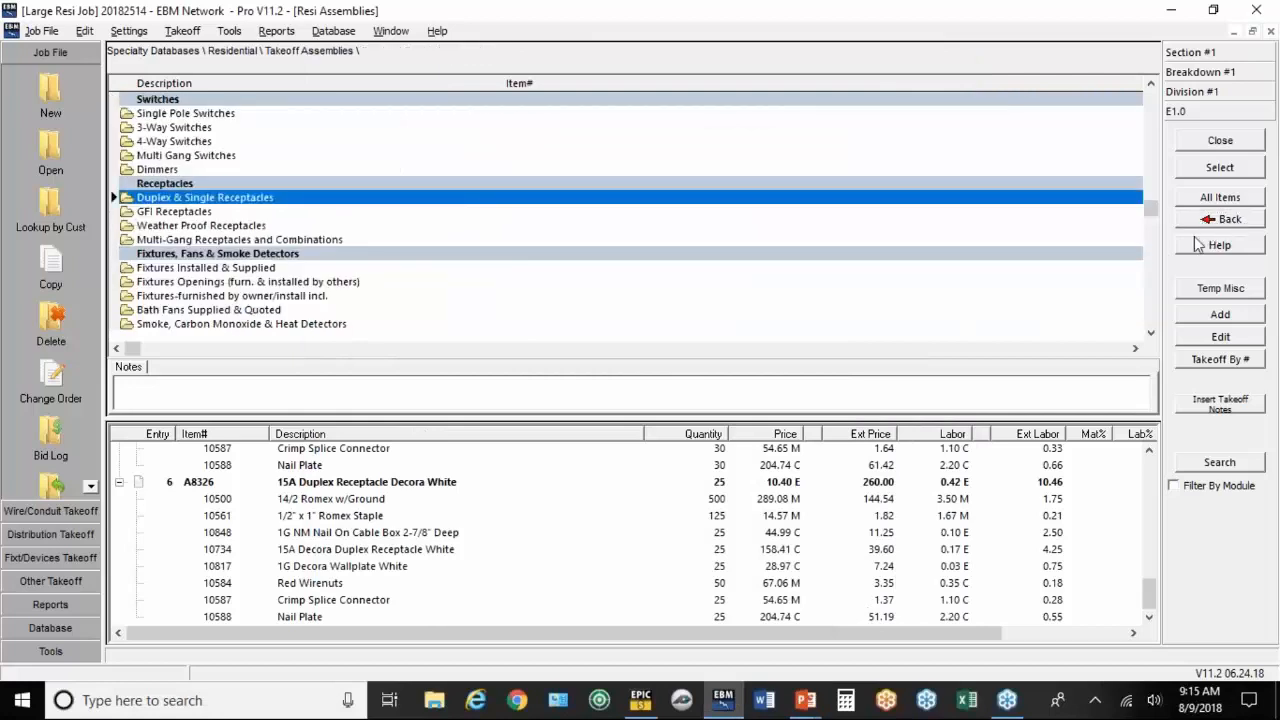
left_click(1151, 332)
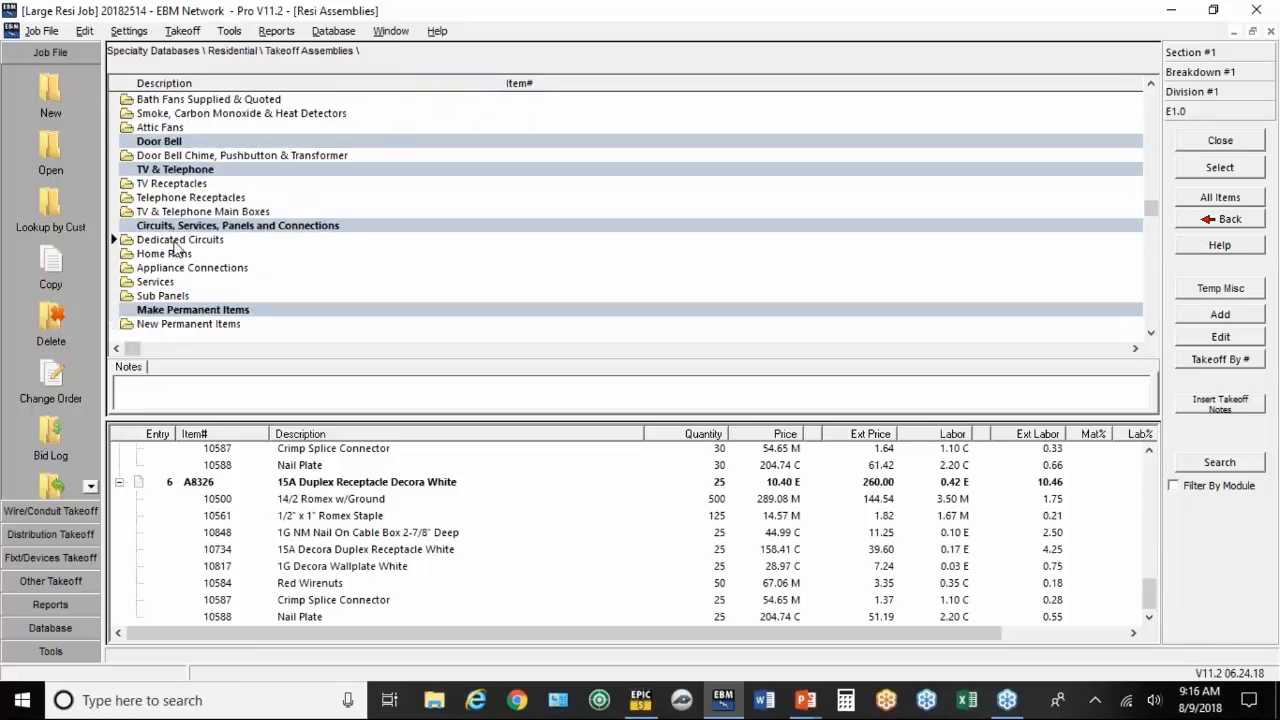
double_click(180, 239)
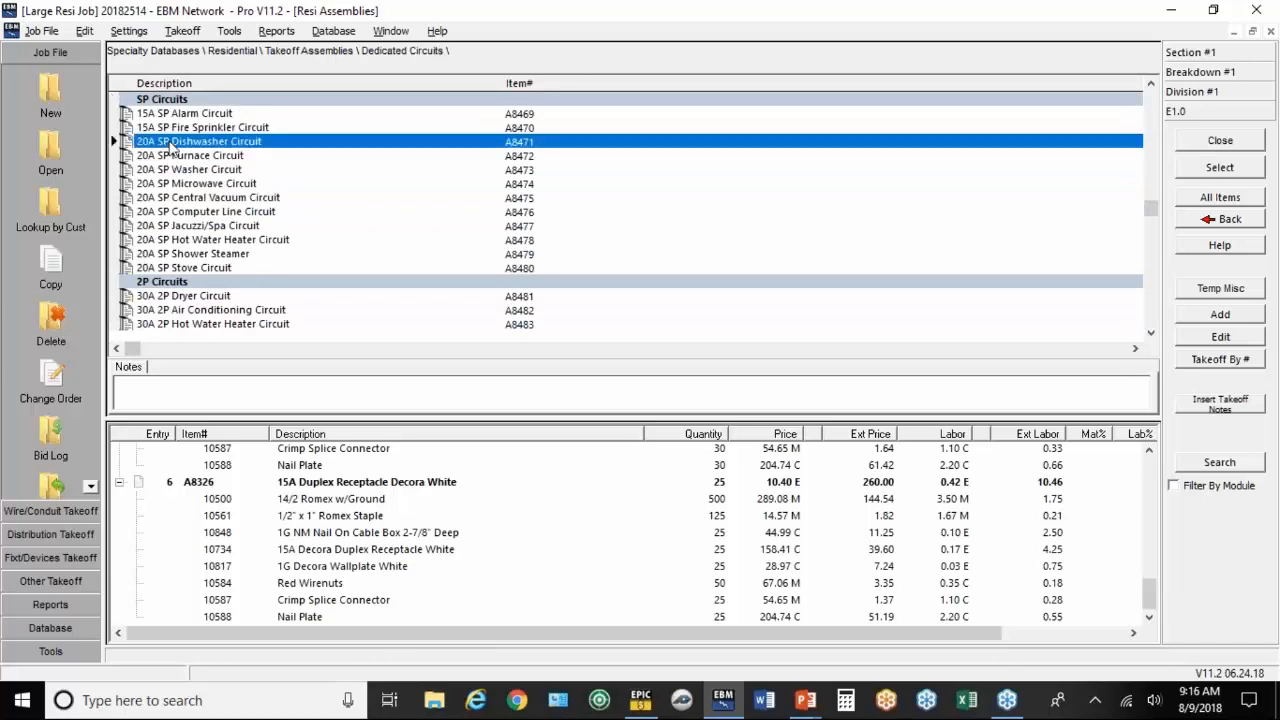
double_click(200, 141)
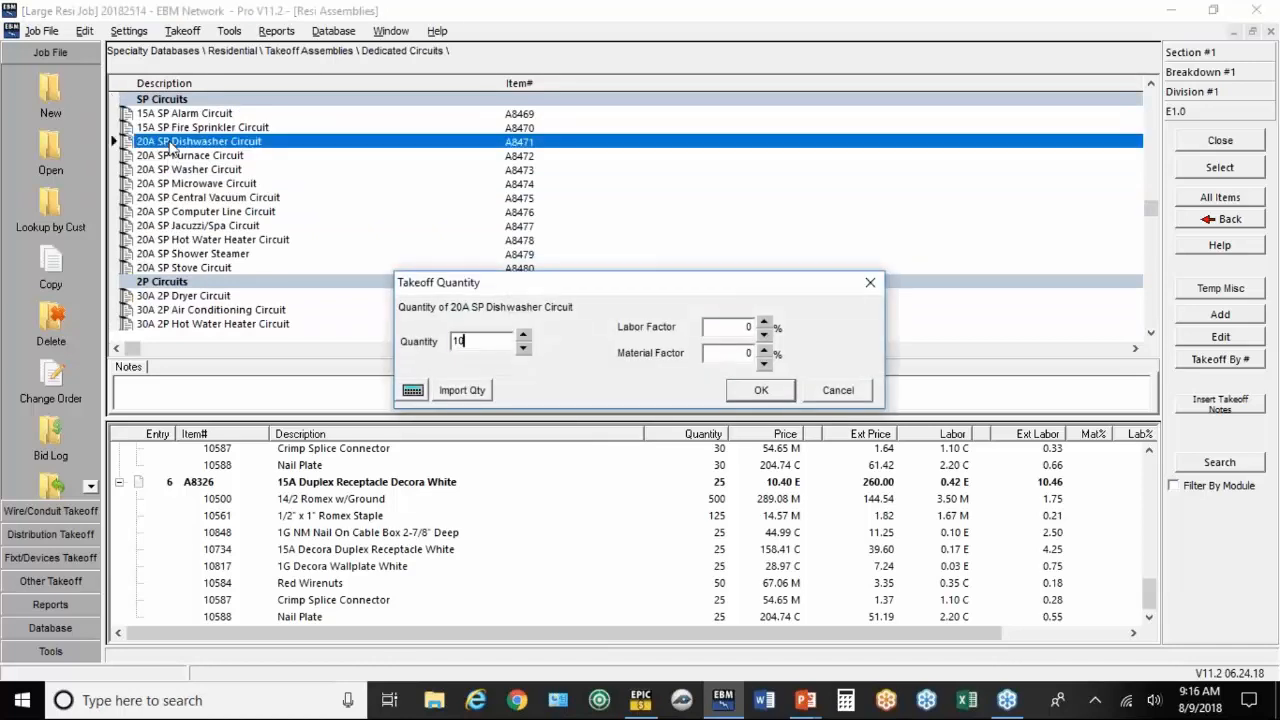
left_click(760, 390)
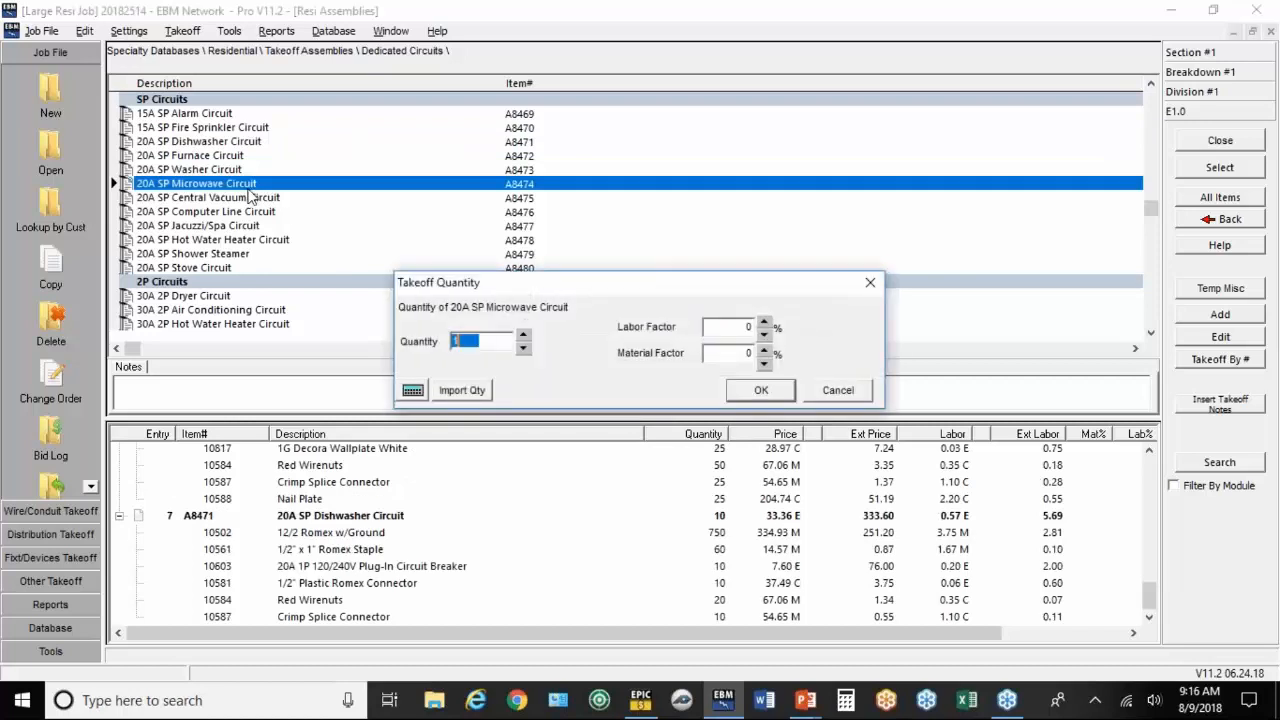
Step: Take off 10 each of the 20A SP Microwave and 30A 2P Air Conditioning circuits
type("10")
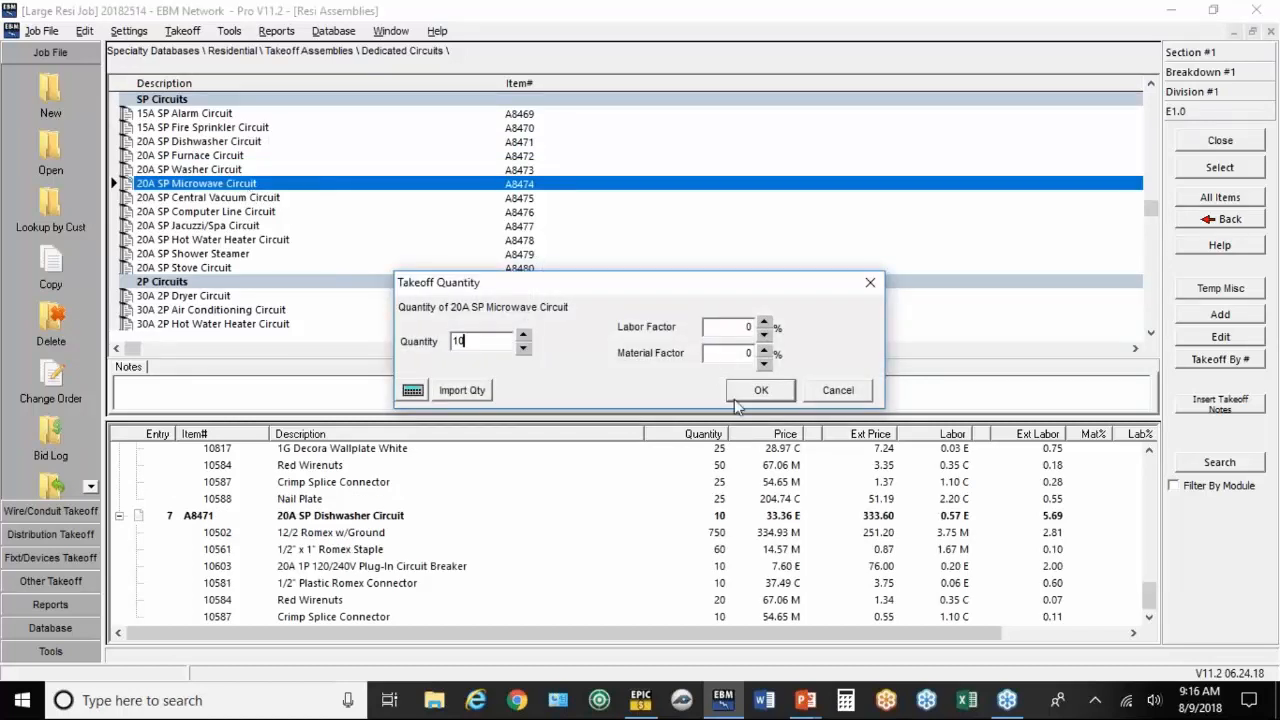
left_click(760, 390)
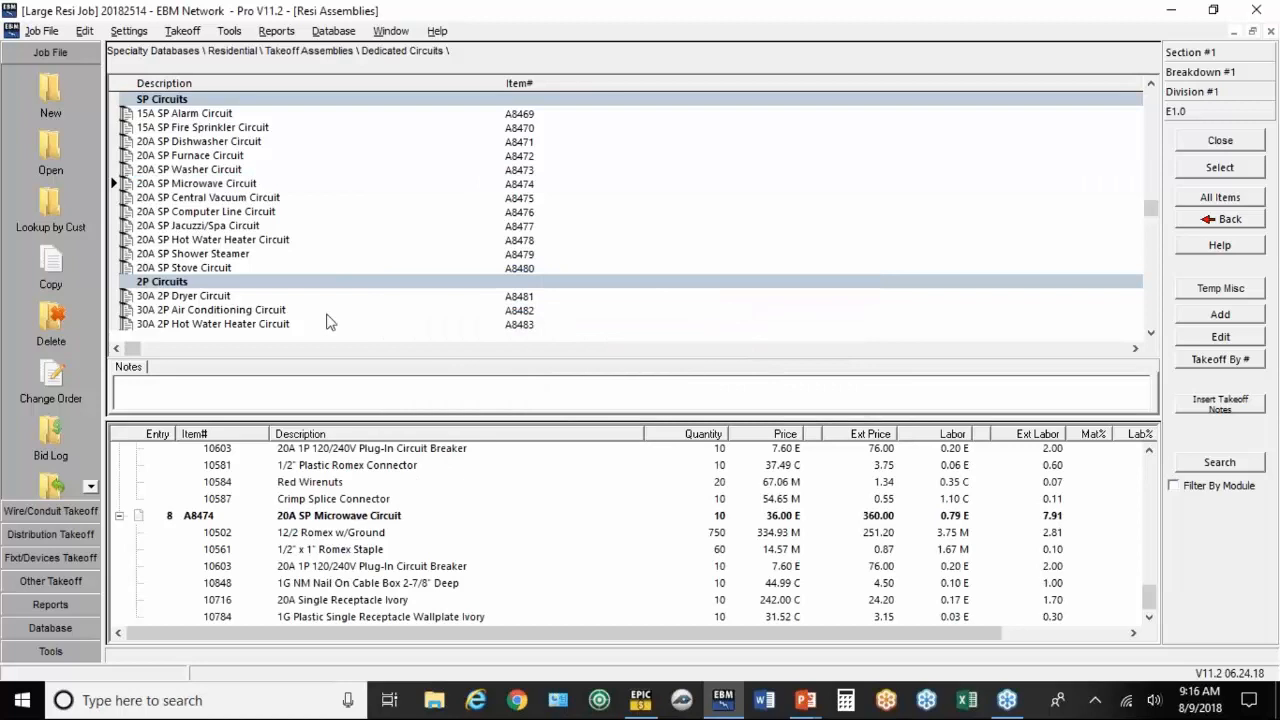
left_click(210, 309)
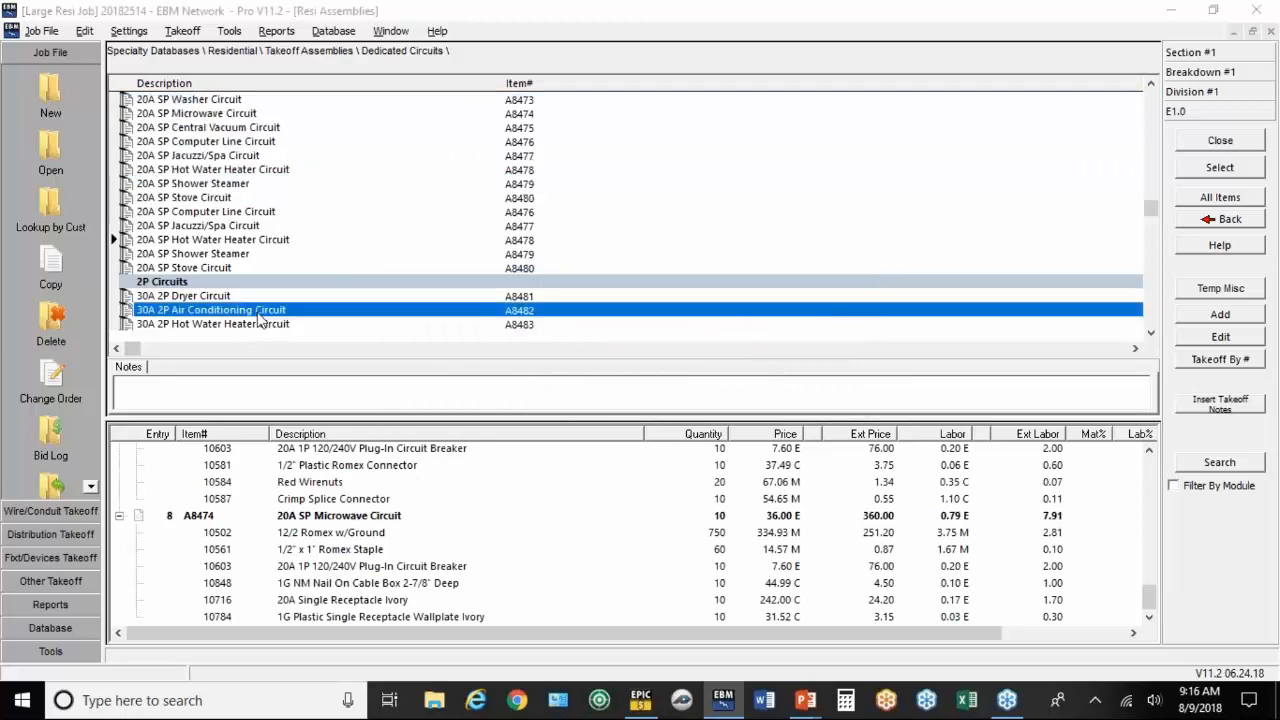
double_click(210, 309)
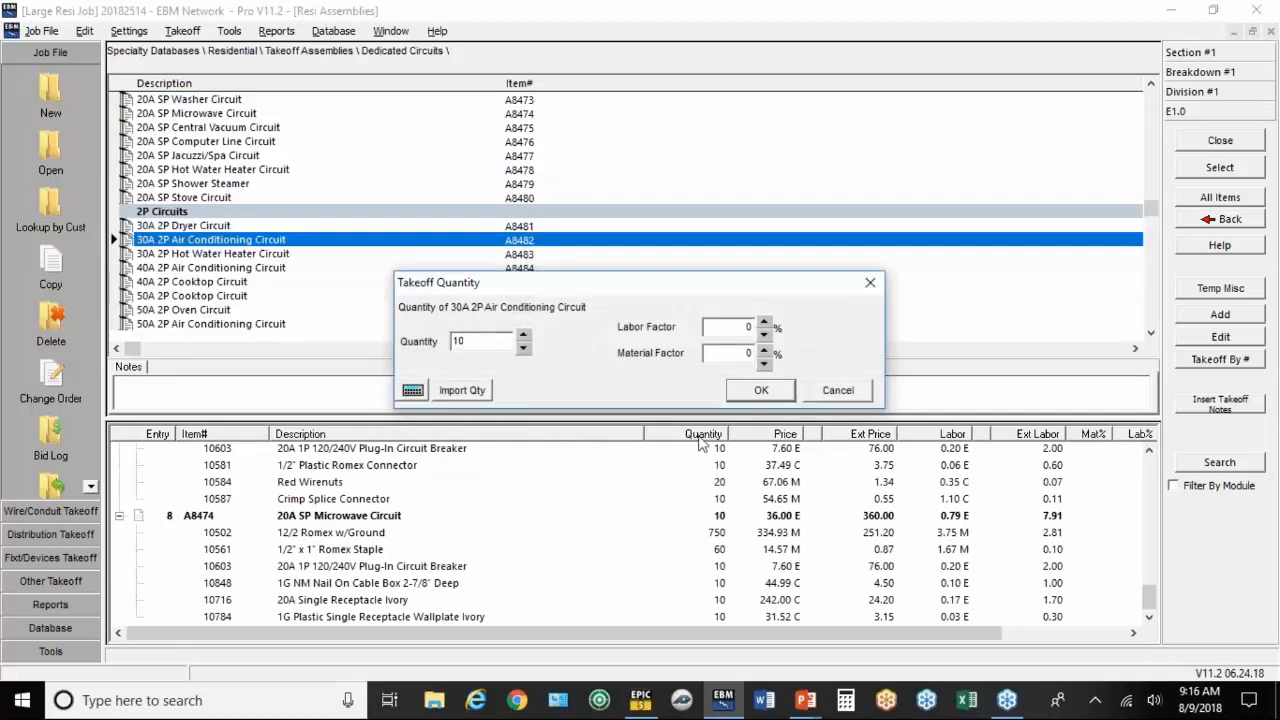
left_click(760, 390)
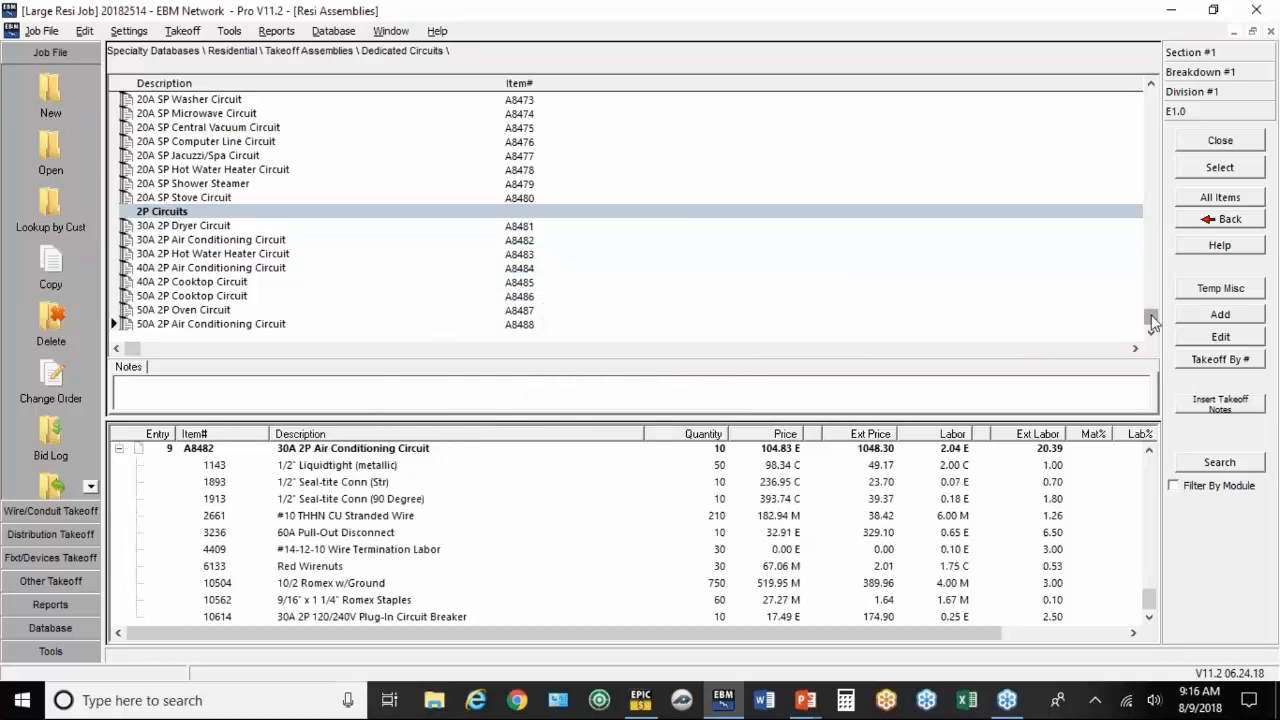
mouse_move(1157, 310)
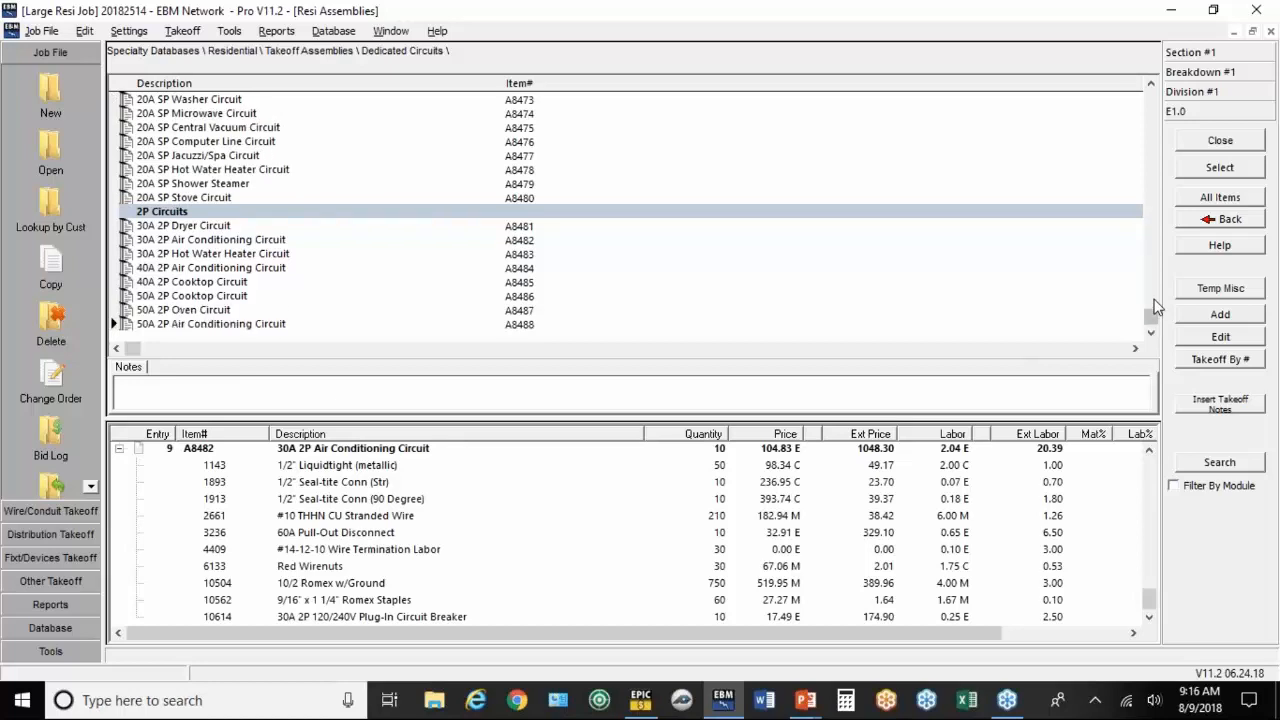
left_click(1220, 219)
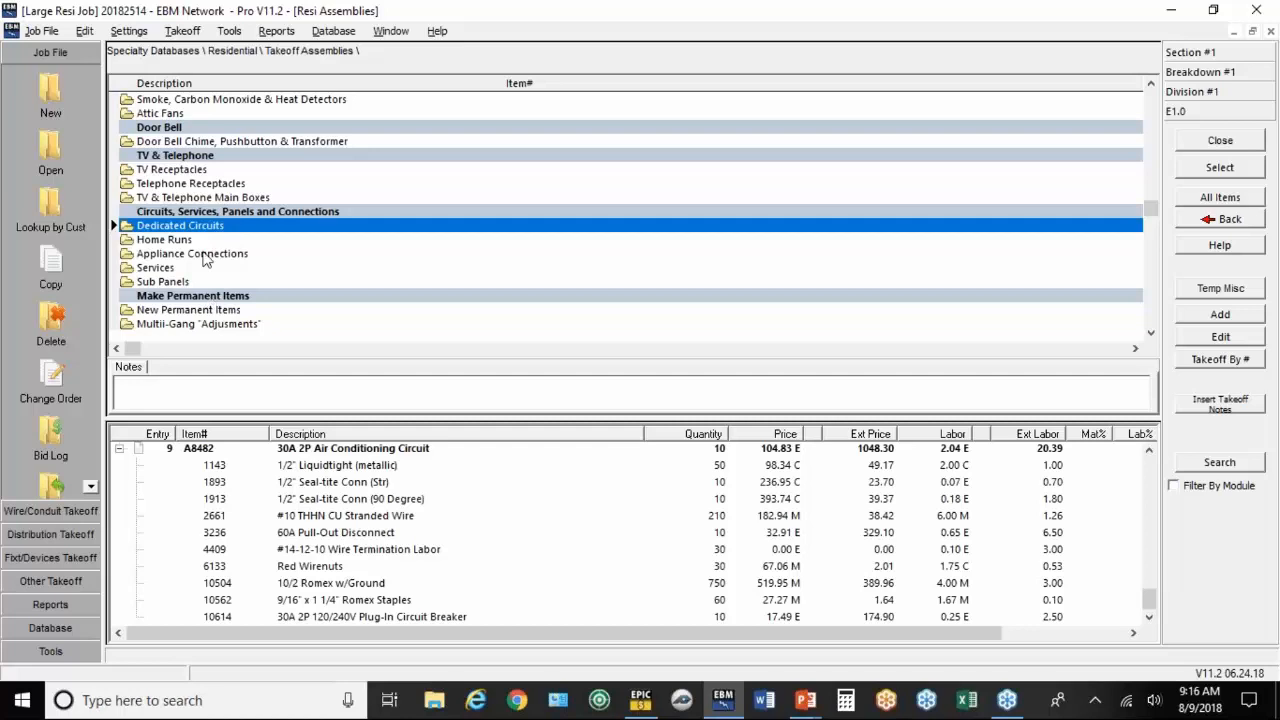
mouse_move(1167, 120)
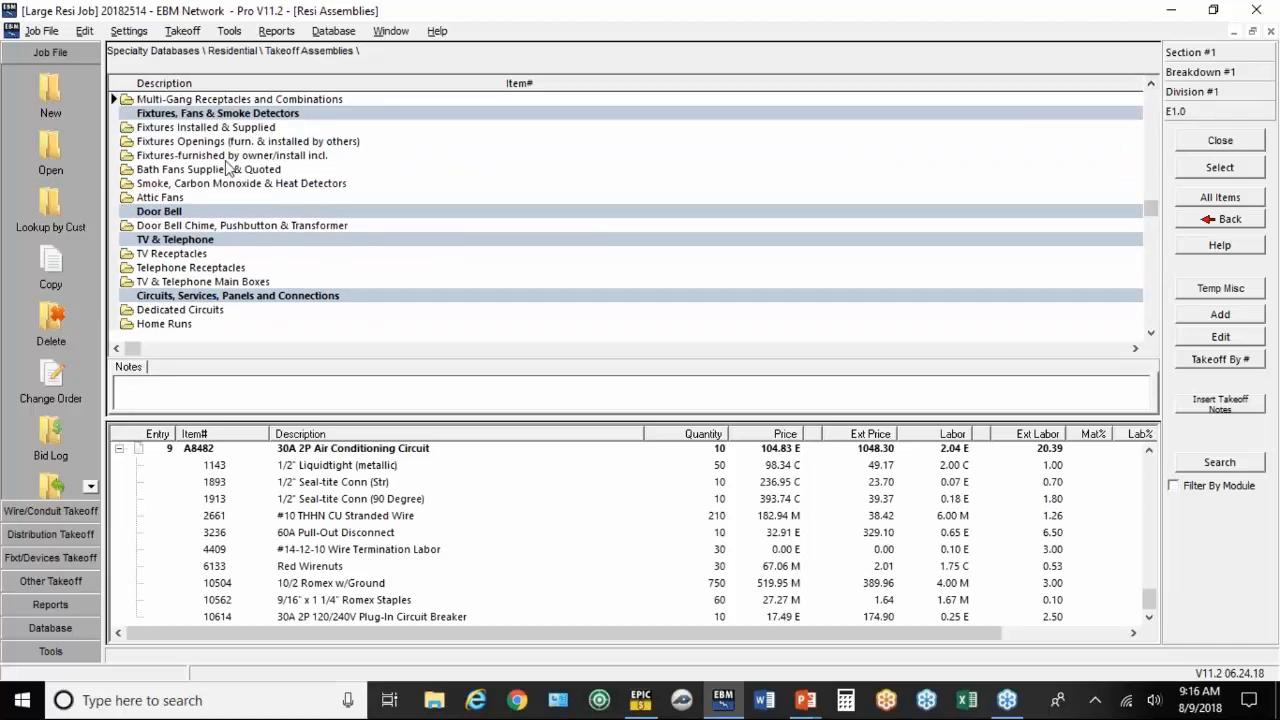
mouse_move(213, 162)
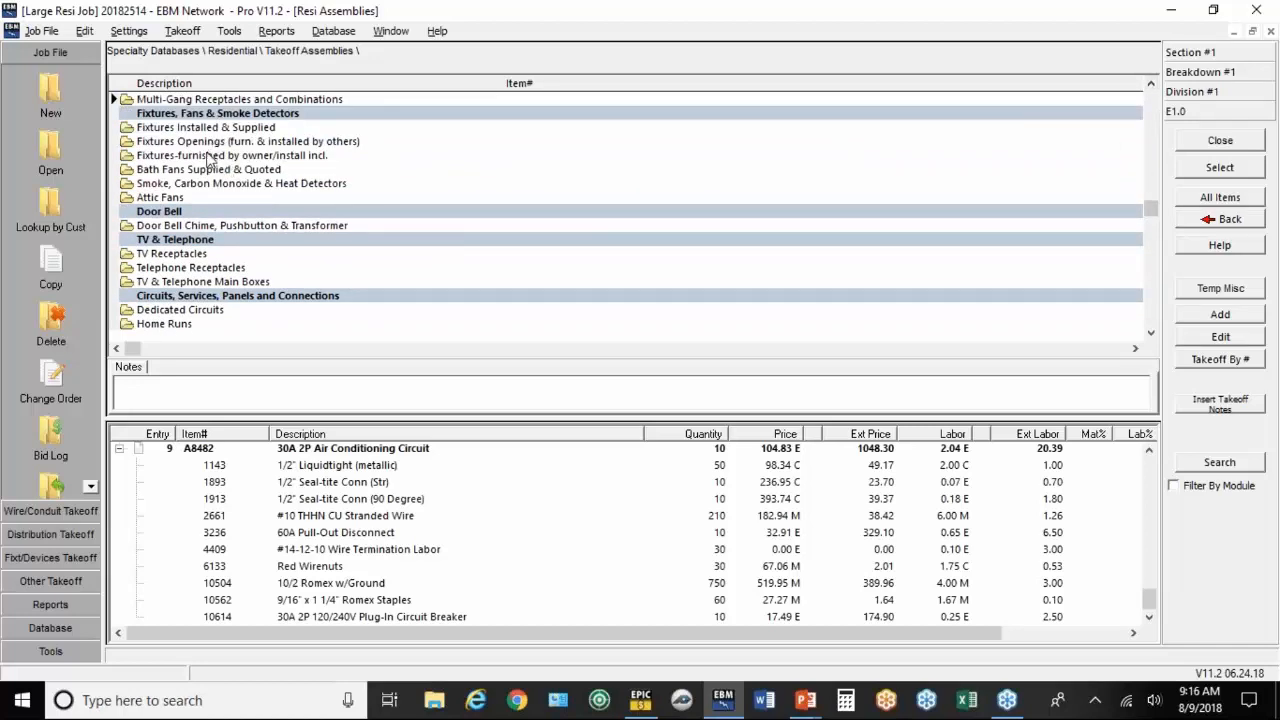
Step: From Fixtures Installed & Supplied, take off 40 of the 6" Recessed Can Light With Open Trim
left_click(206, 127)
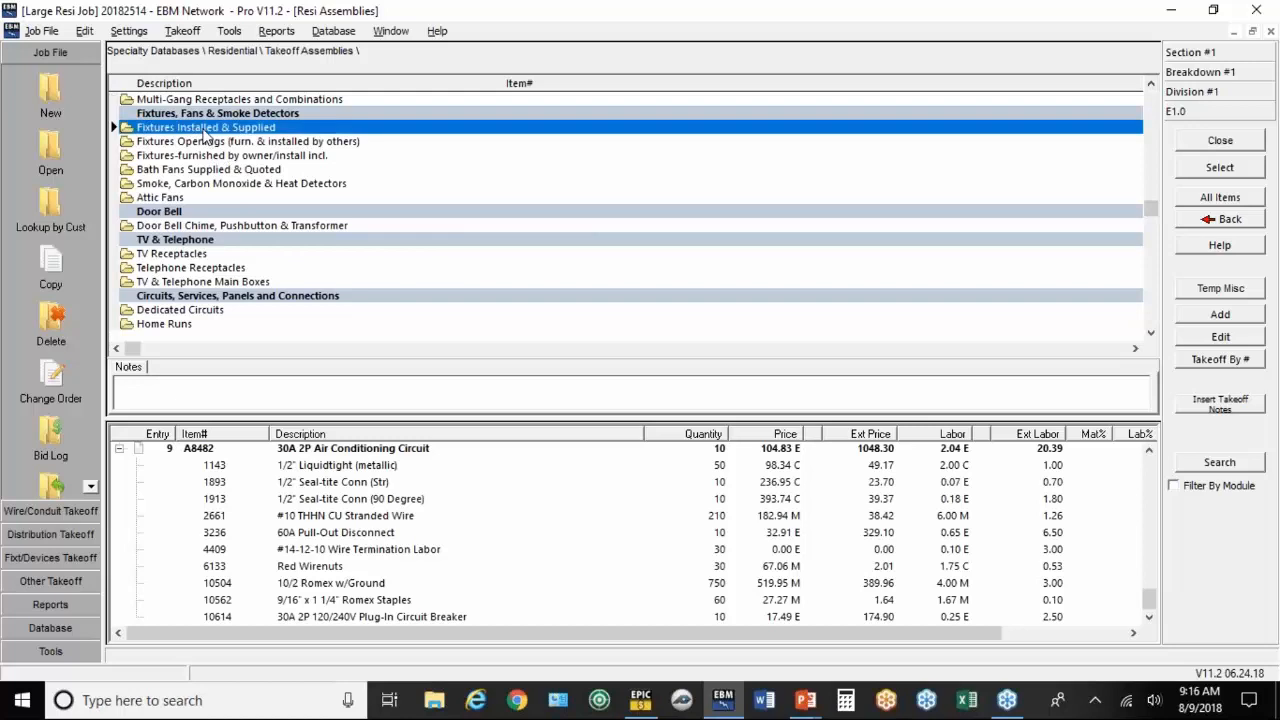
double_click(207, 127)
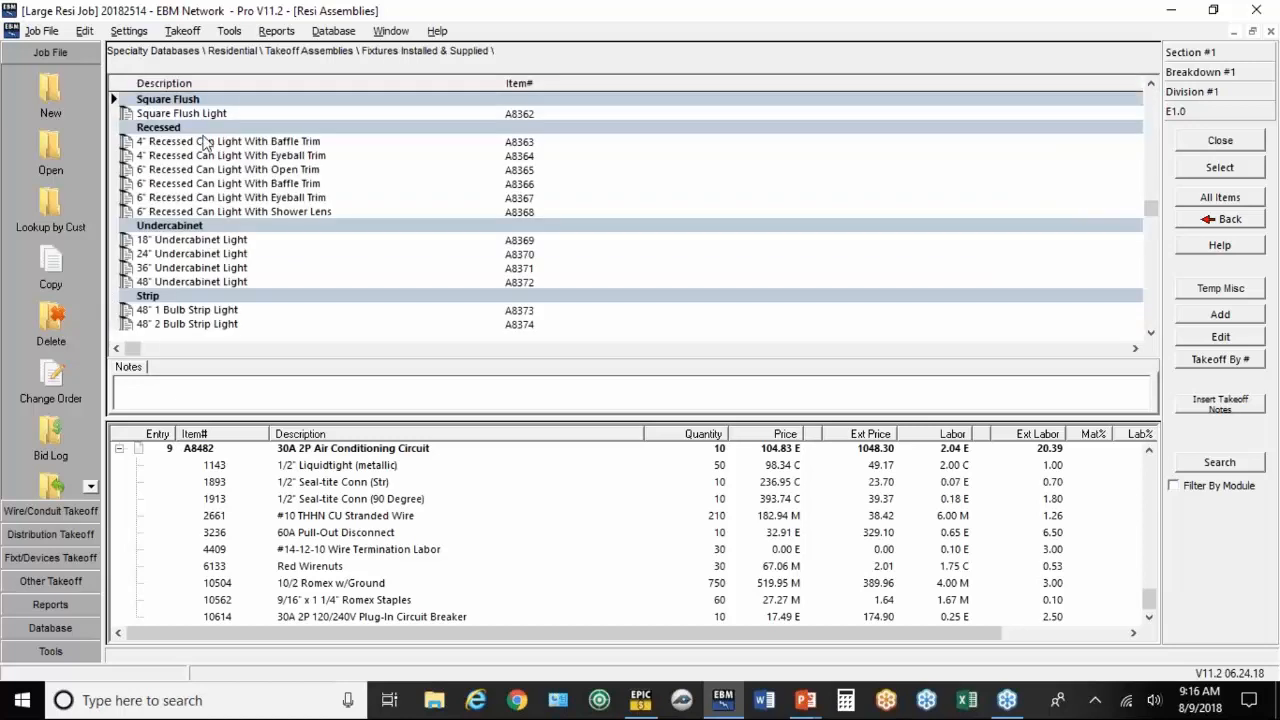
left_click(230, 169)
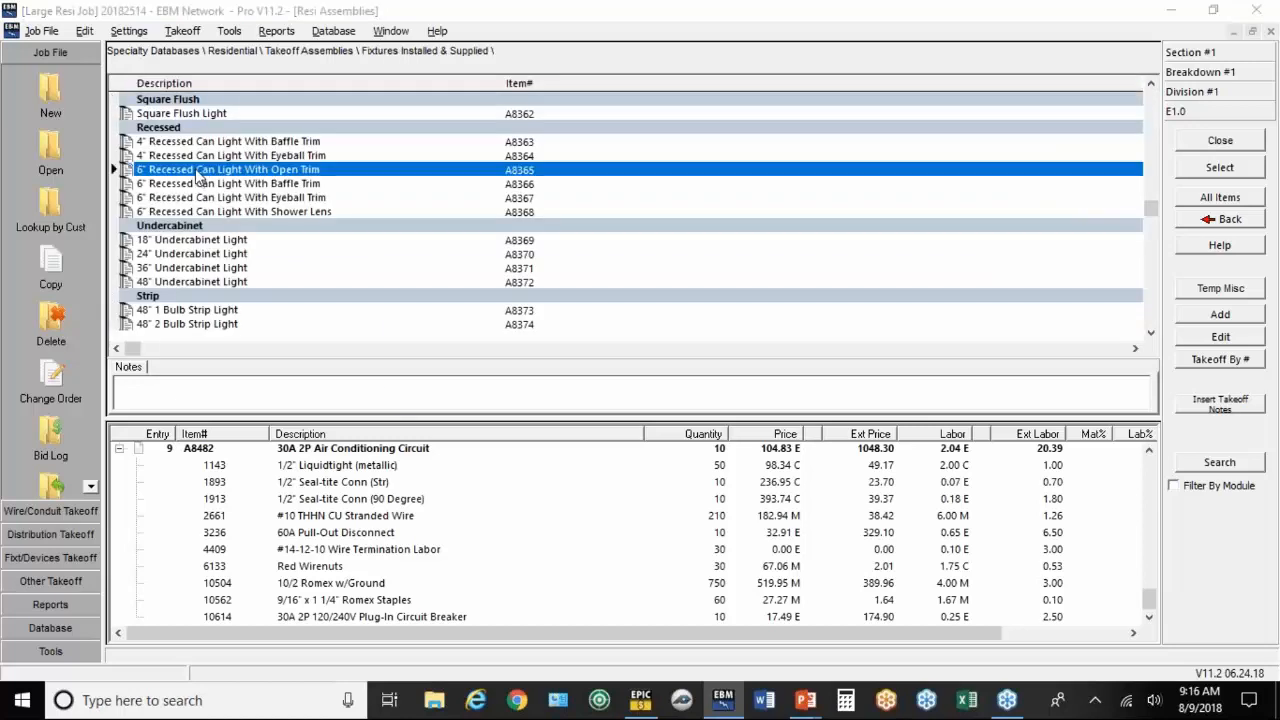
double_click(228, 169)
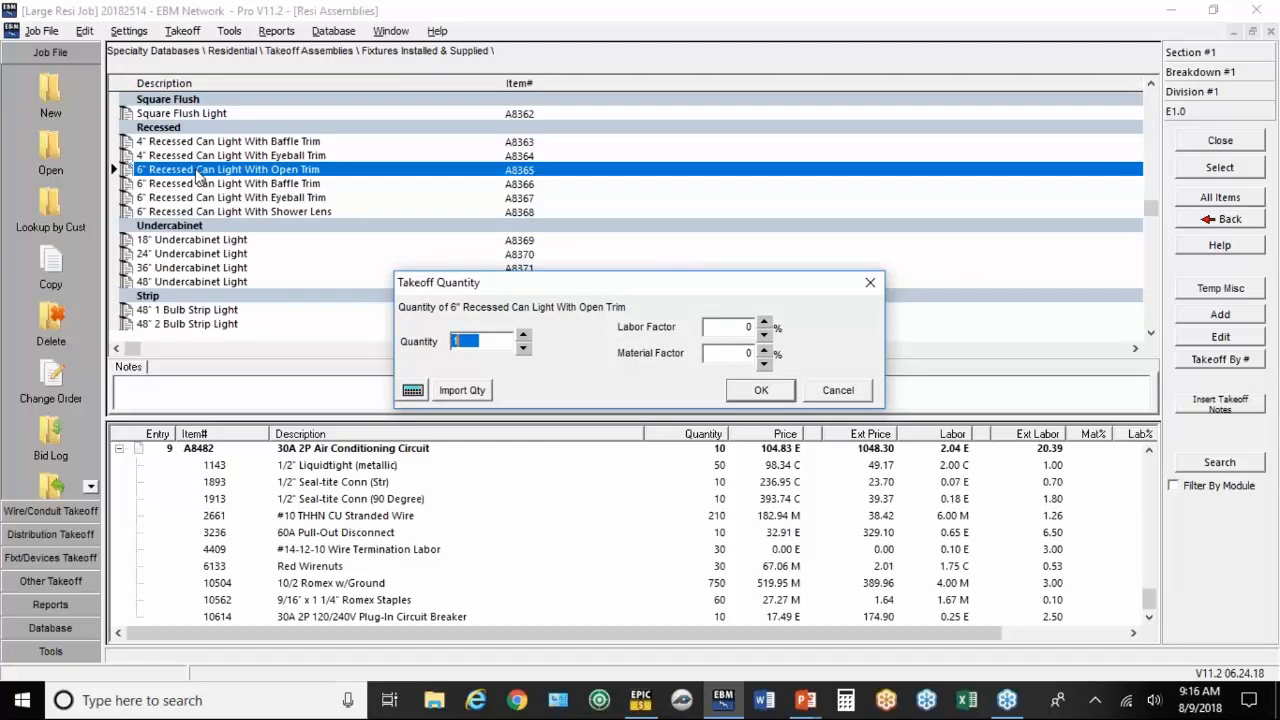
type("40")
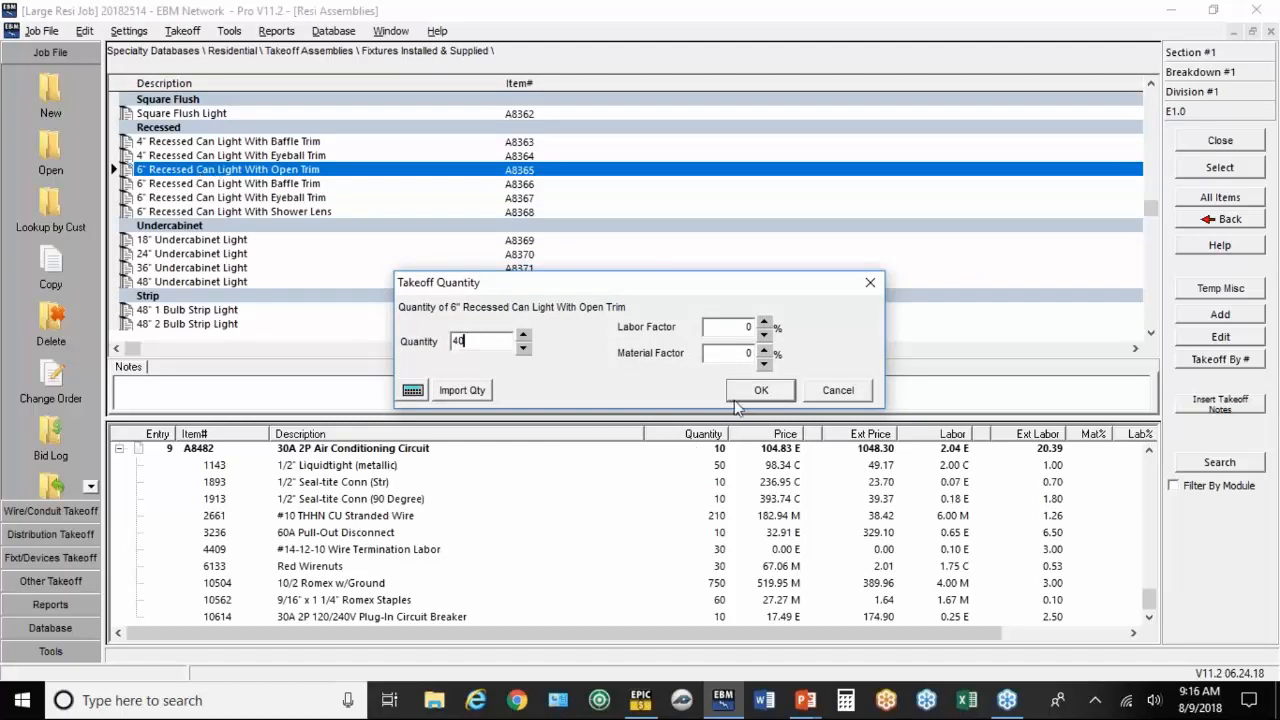
left_click(760, 390)
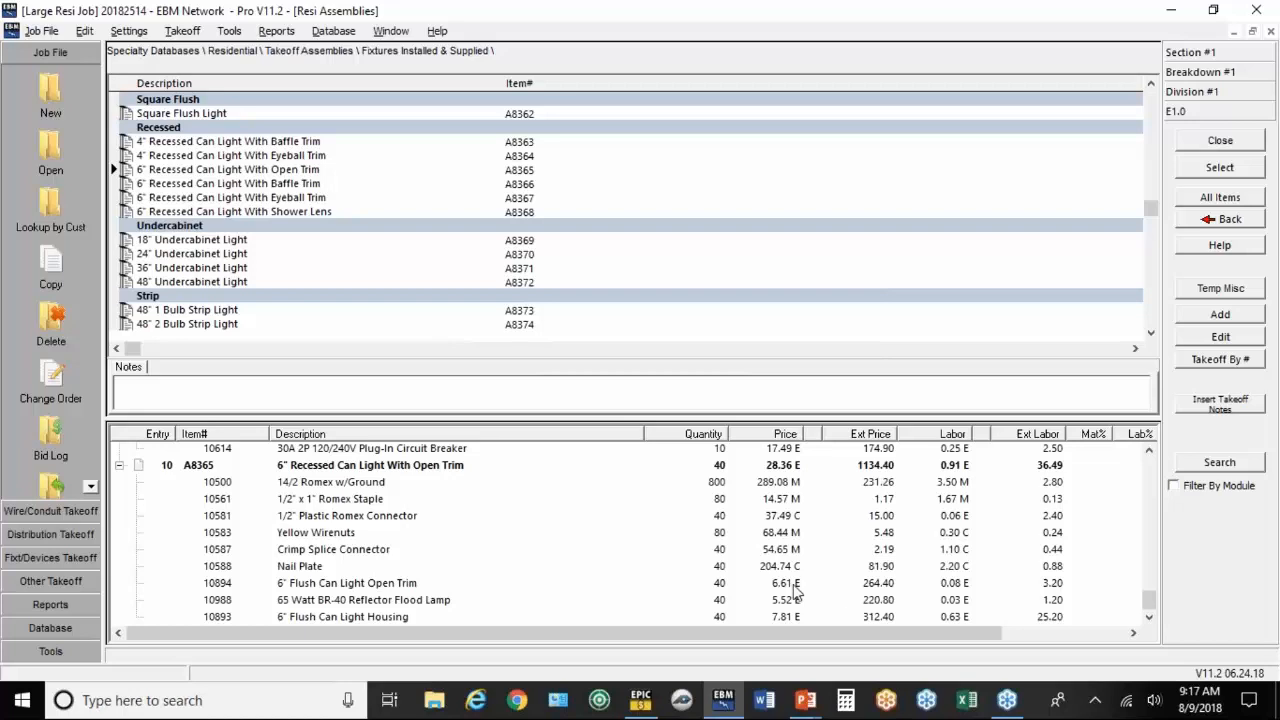
mouse_move(789, 623)
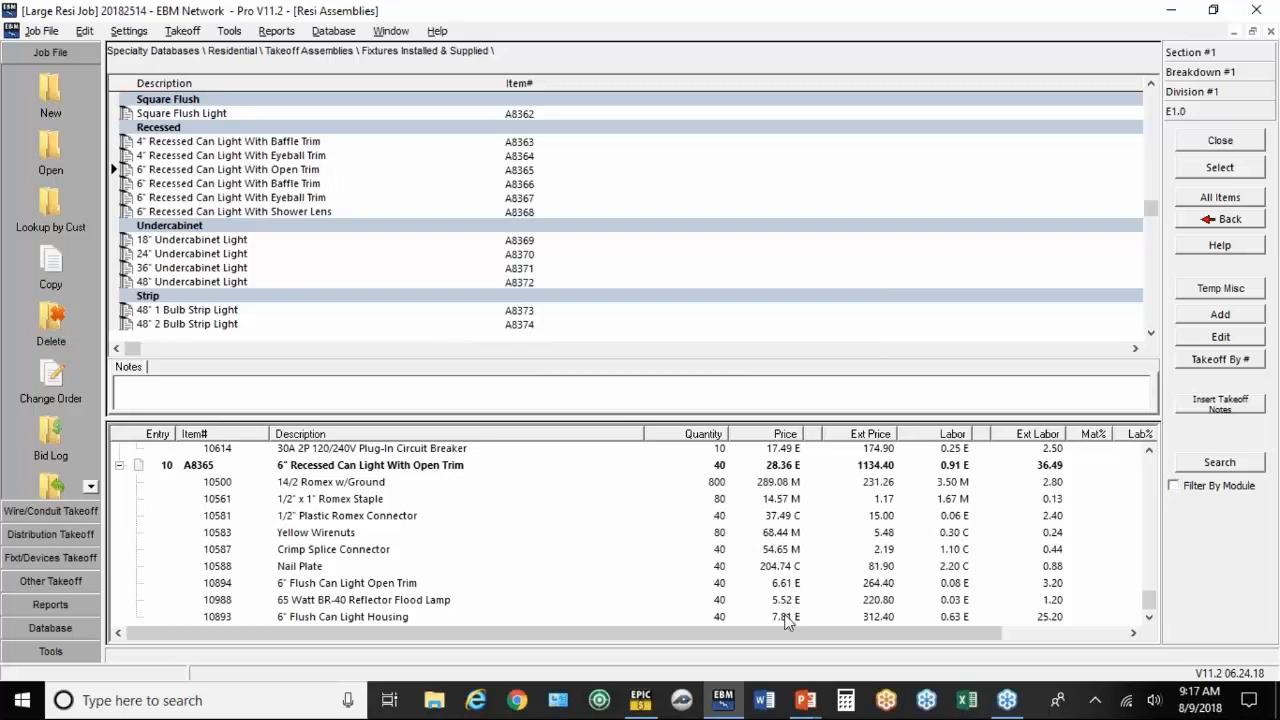
mouse_move(330, 497)
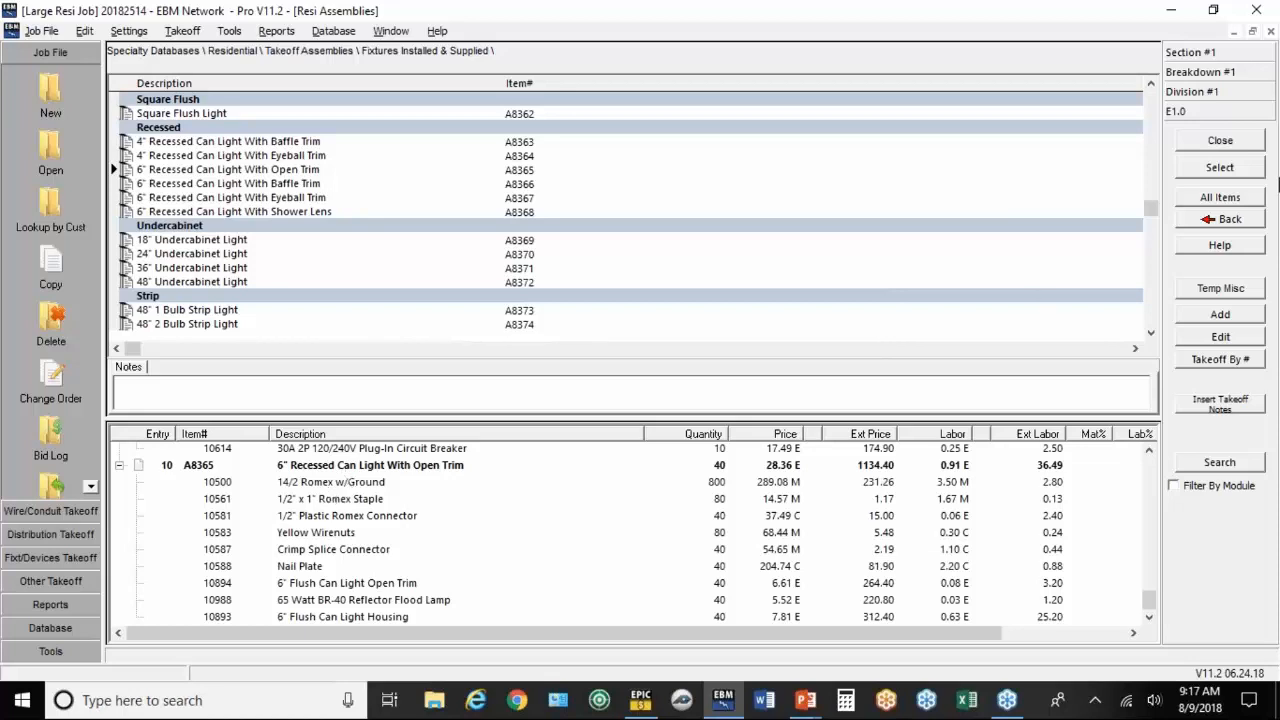
left_click(1219, 218)
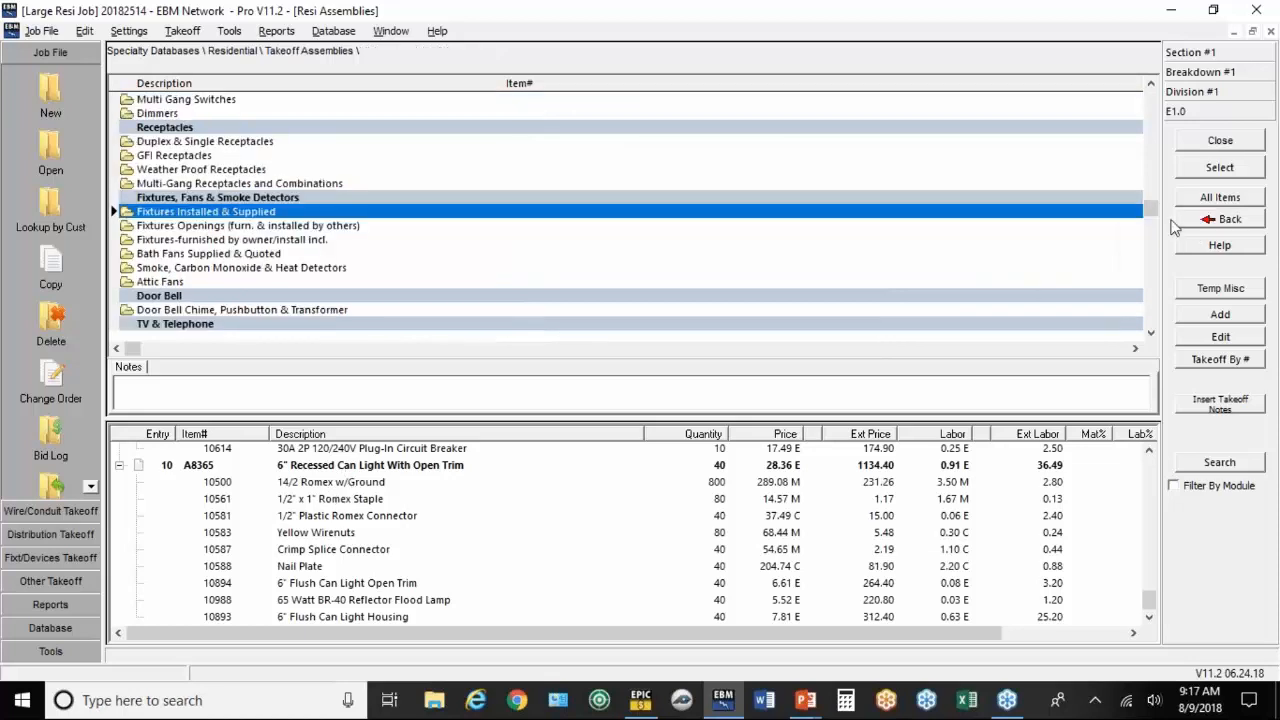
mouse_move(575, 270)
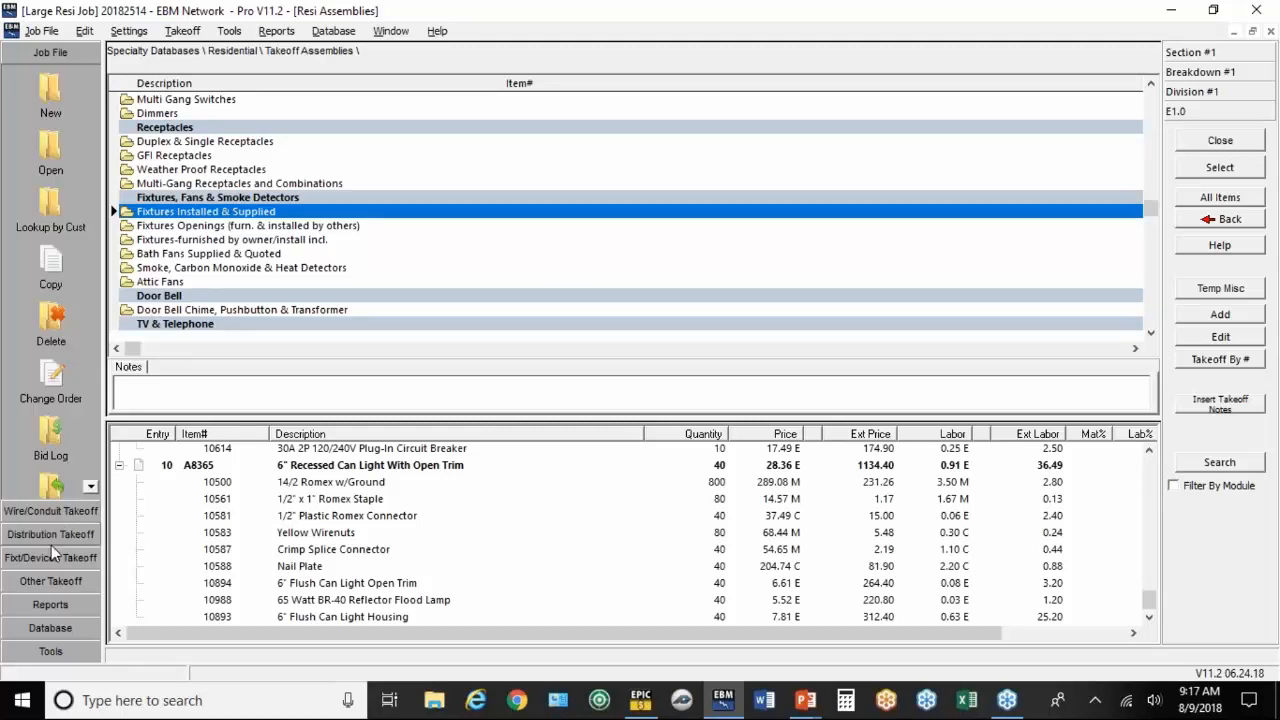
Step: Start a light fixture takeoff with the L.E.D. > Recessed downlight description
left_click(50, 557)
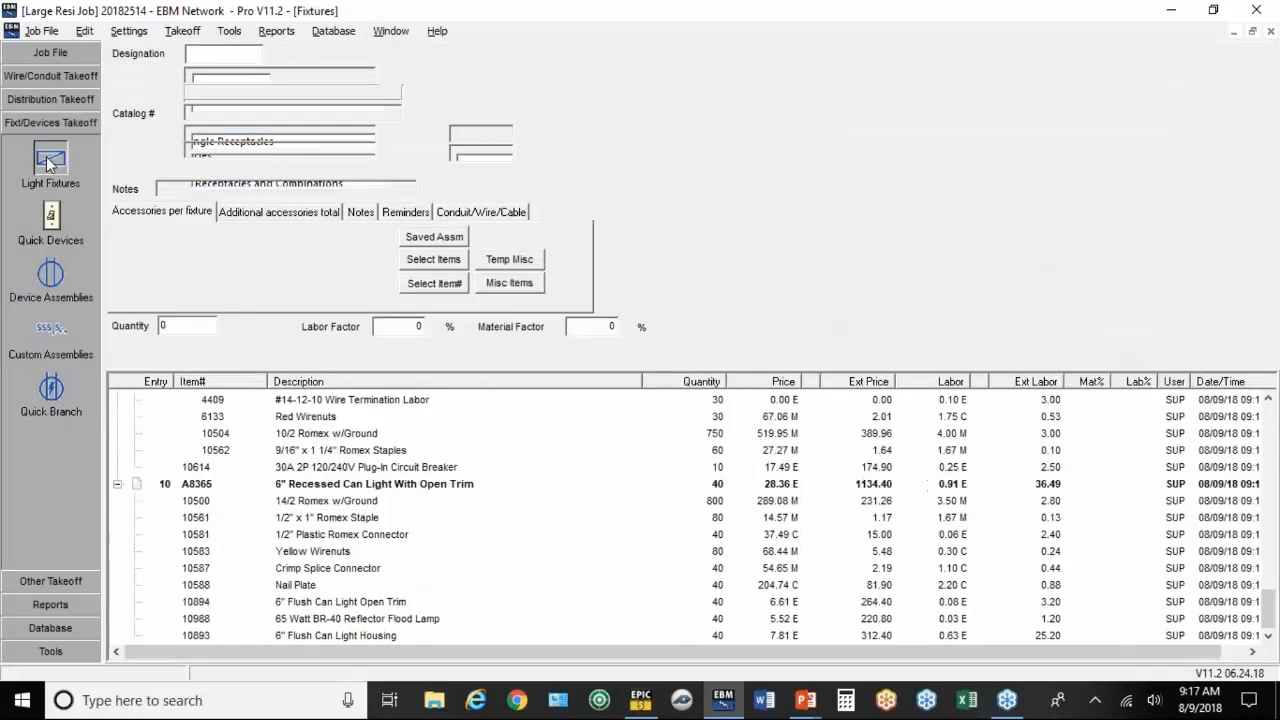
left_click(50, 160)
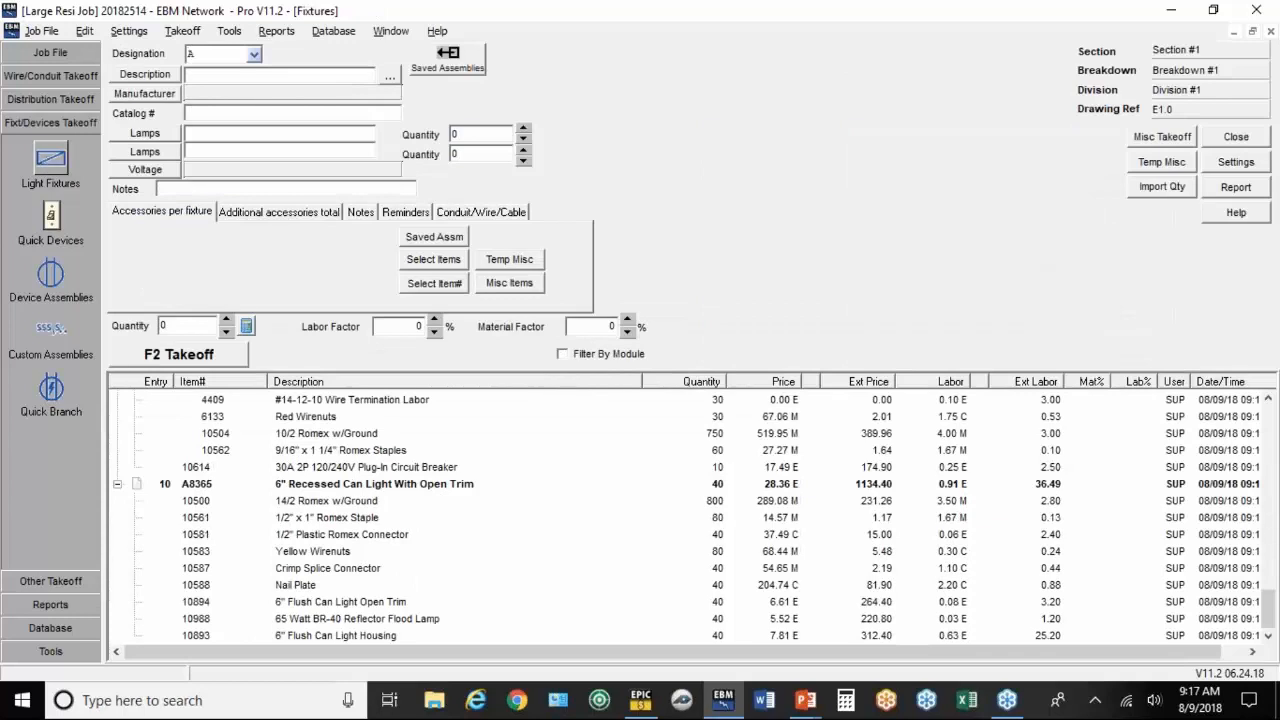
left_click(144, 74)
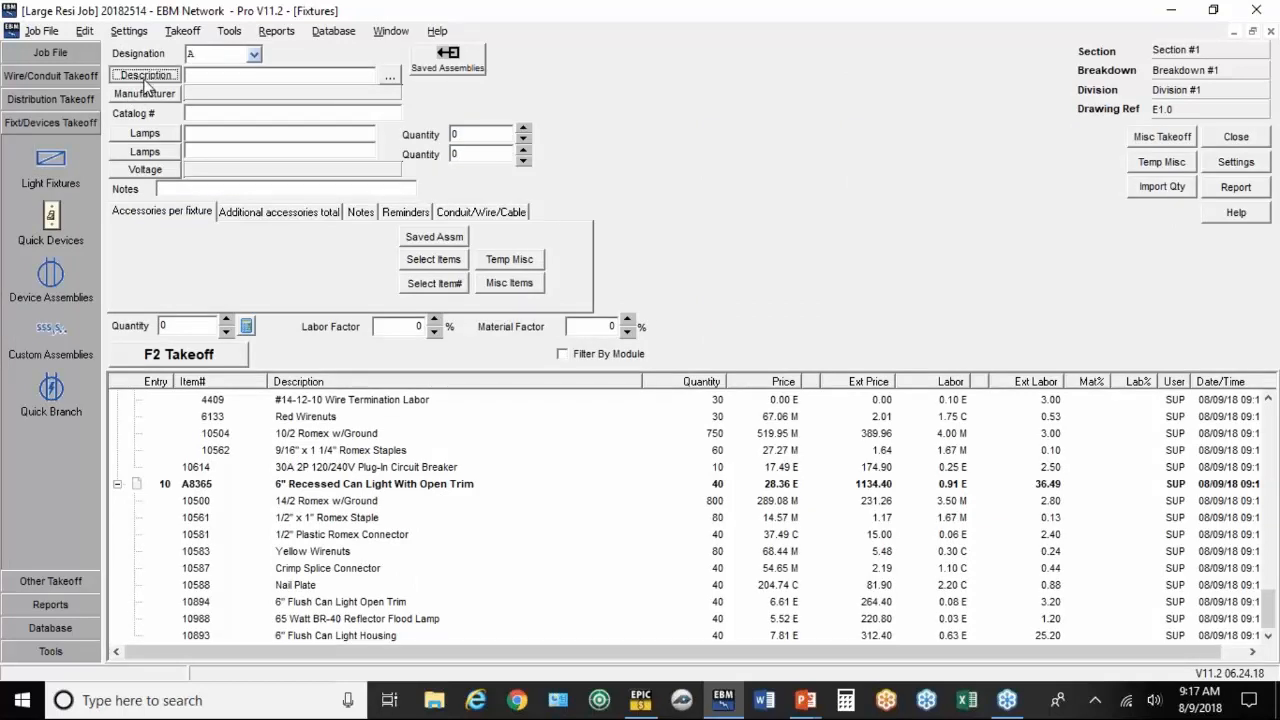
left_click(144, 74)
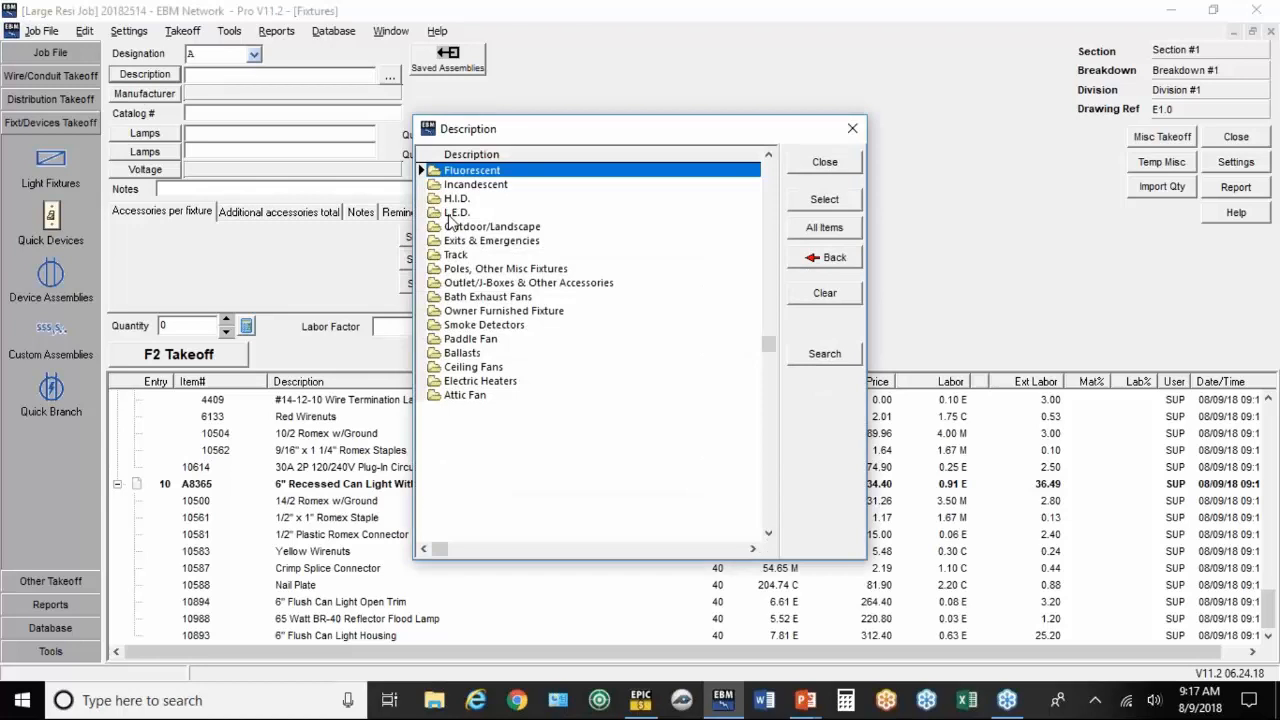
double_click(472, 169)
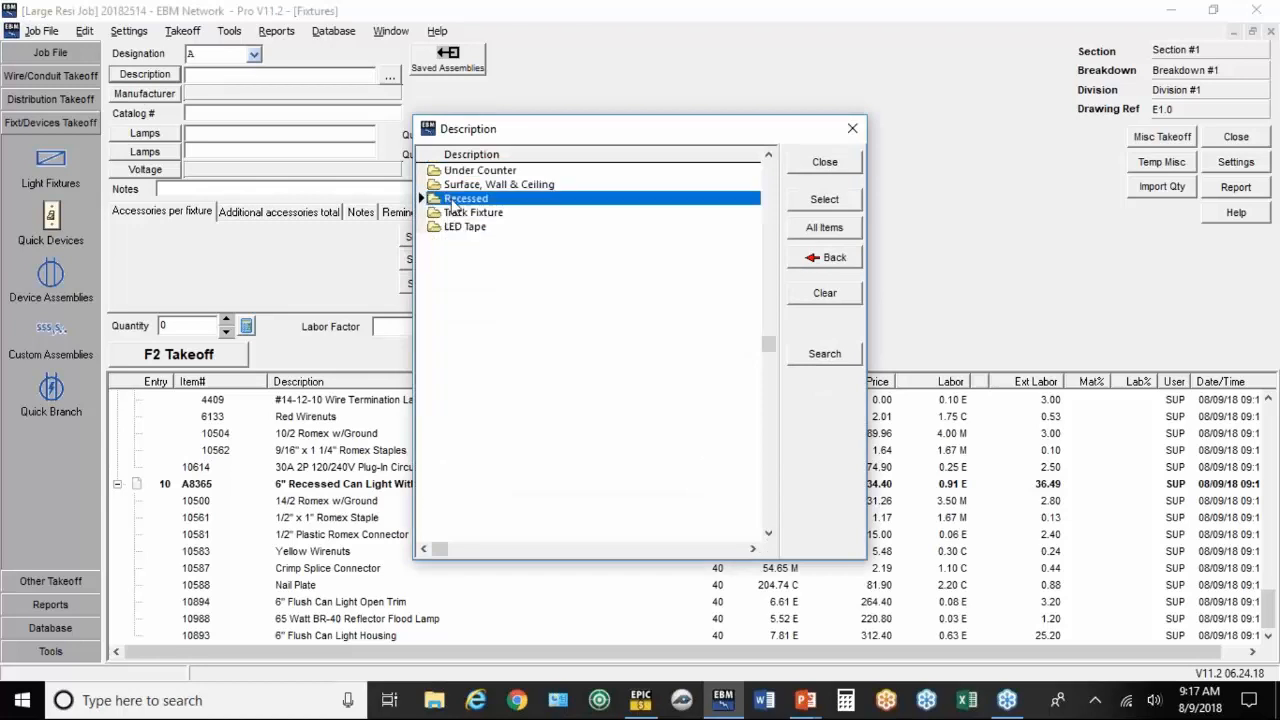
double_click(466, 198)
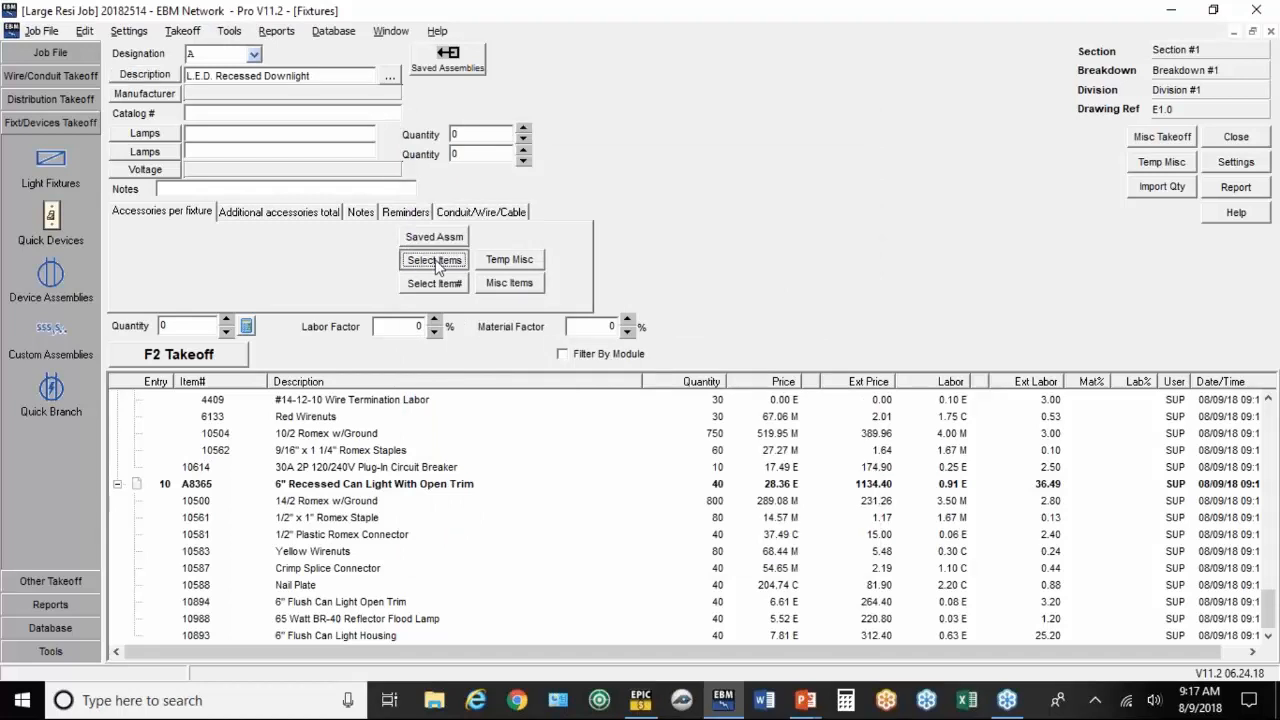
Step: Attach one Recessed Fixture Outlet w/14/2 Romex box per fixture, with takeoff quantity 40
left_click(434, 259)
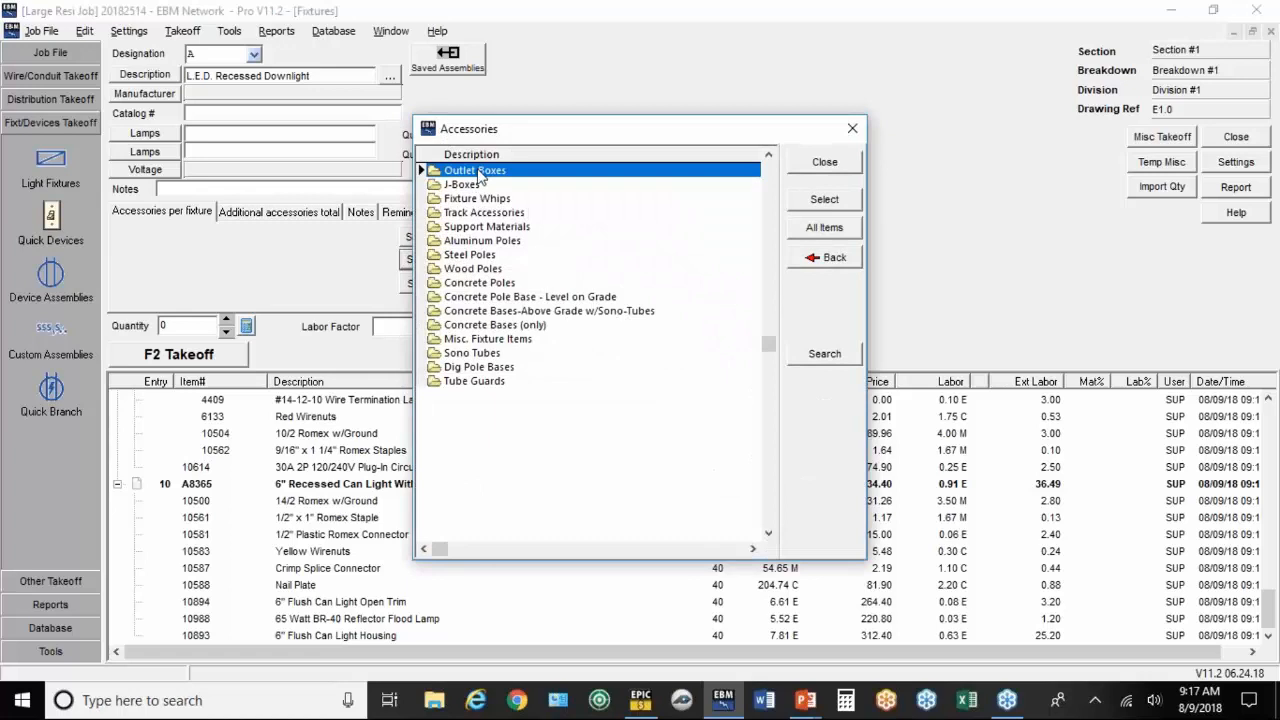
mouse_move(840, 180)
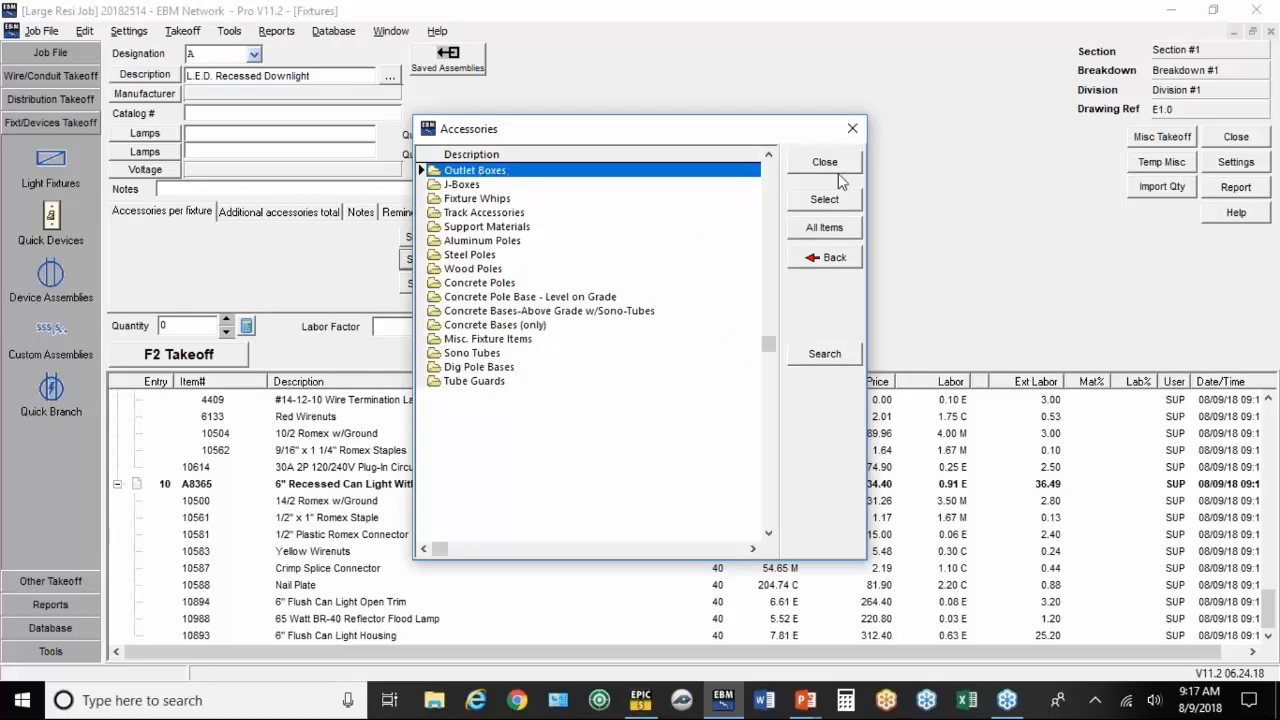
left_click(824, 161)
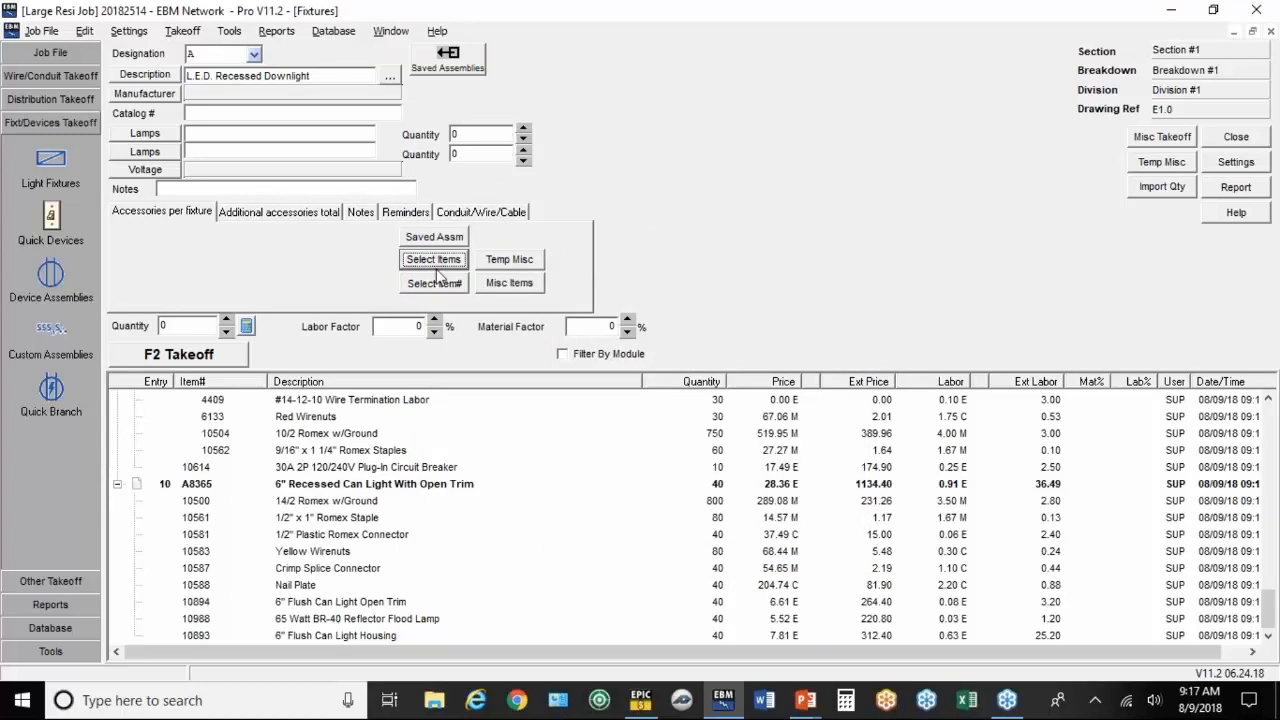
left_click(433, 259)
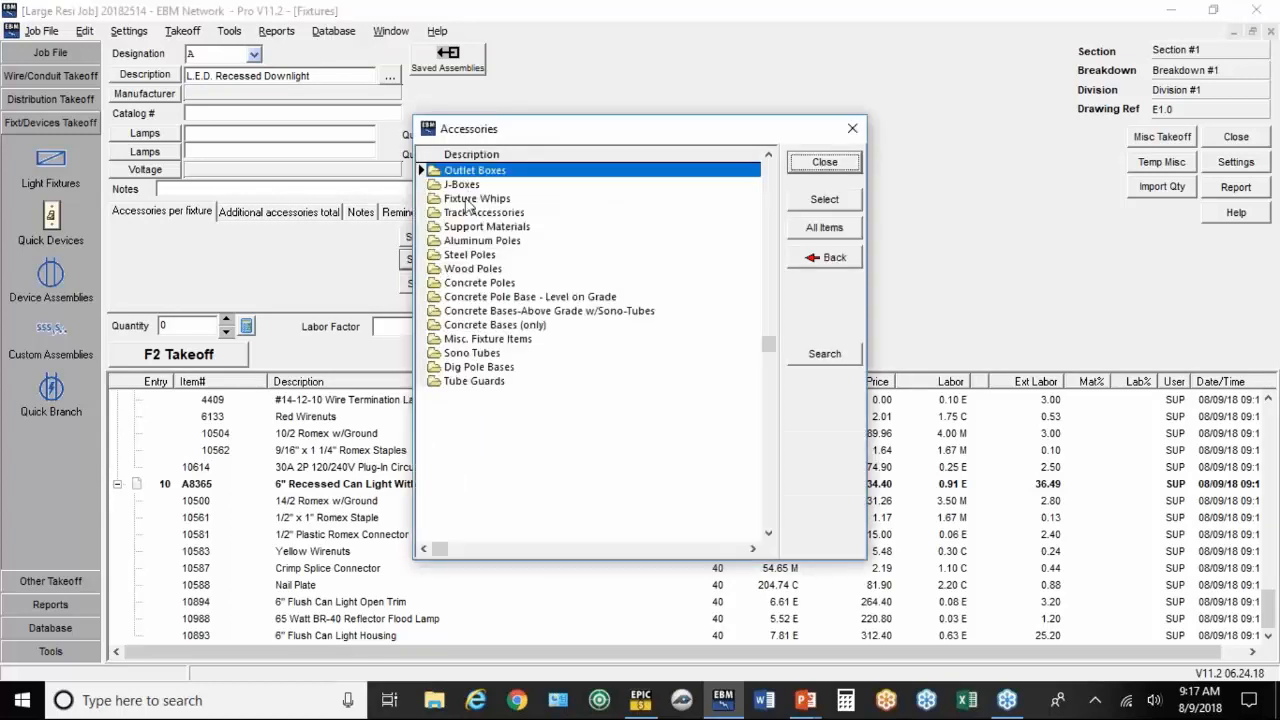
double_click(475, 170)
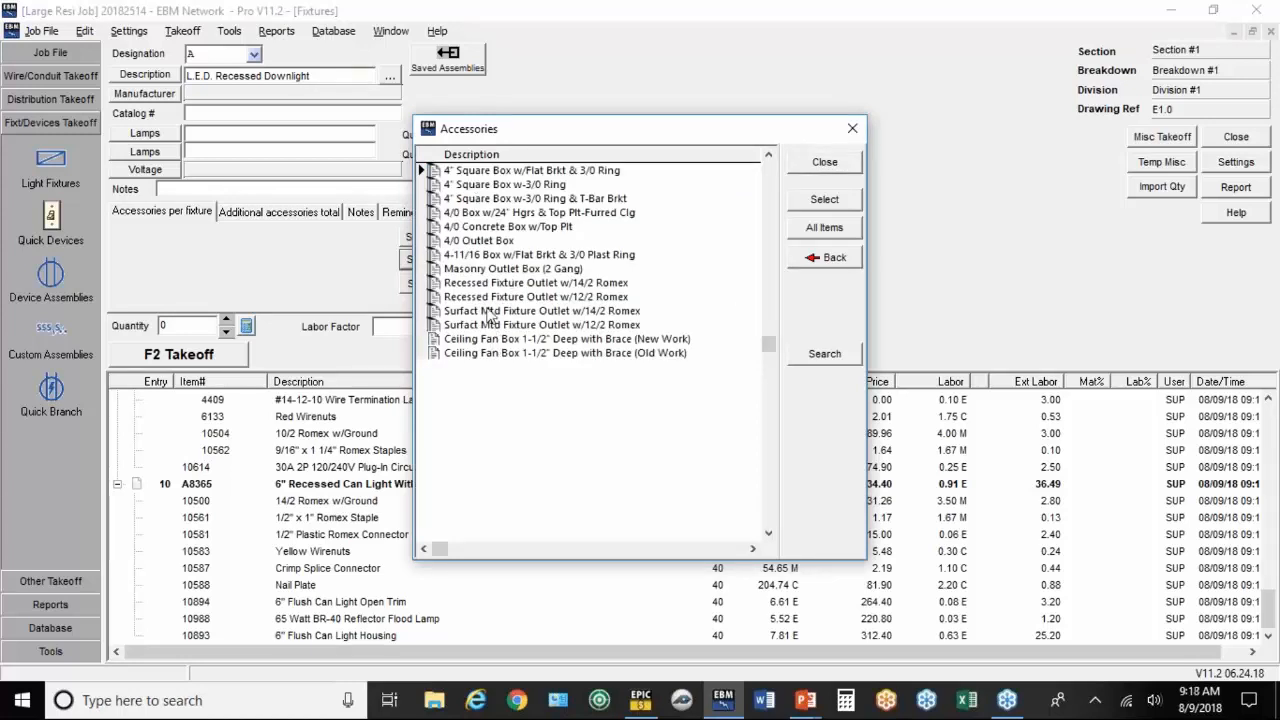
mouse_move(490, 315)
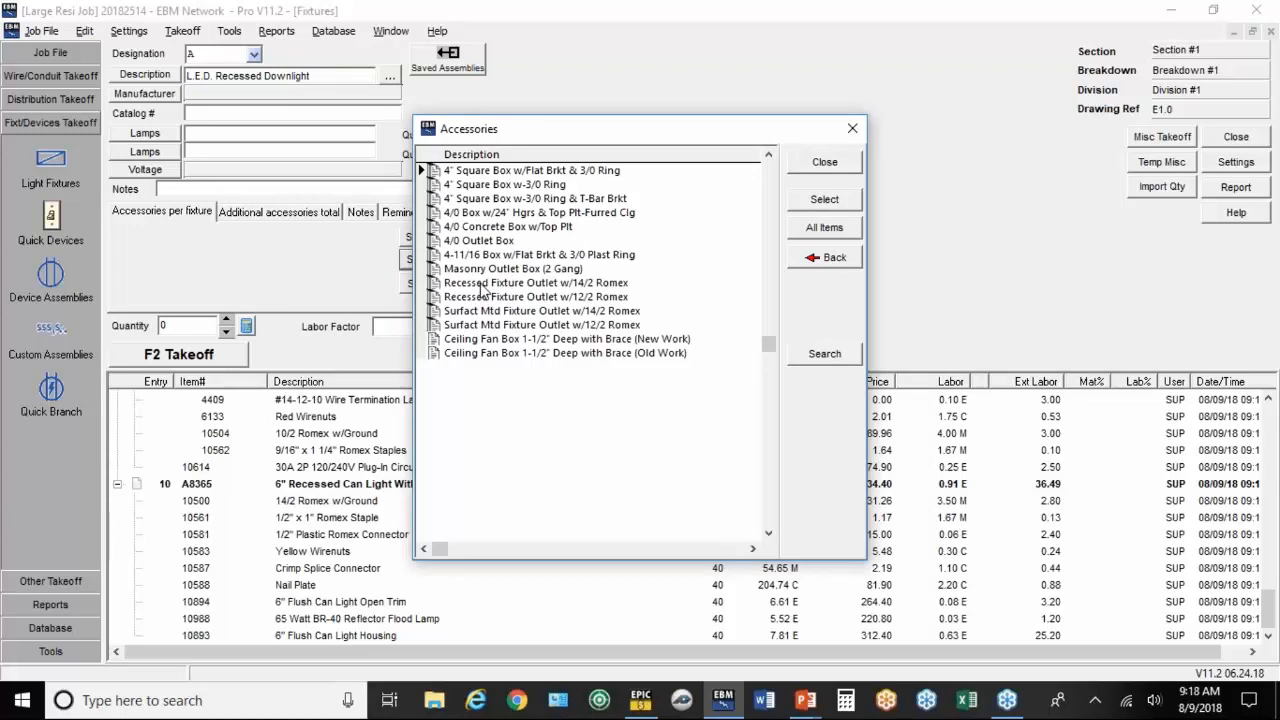
double_click(536, 282)
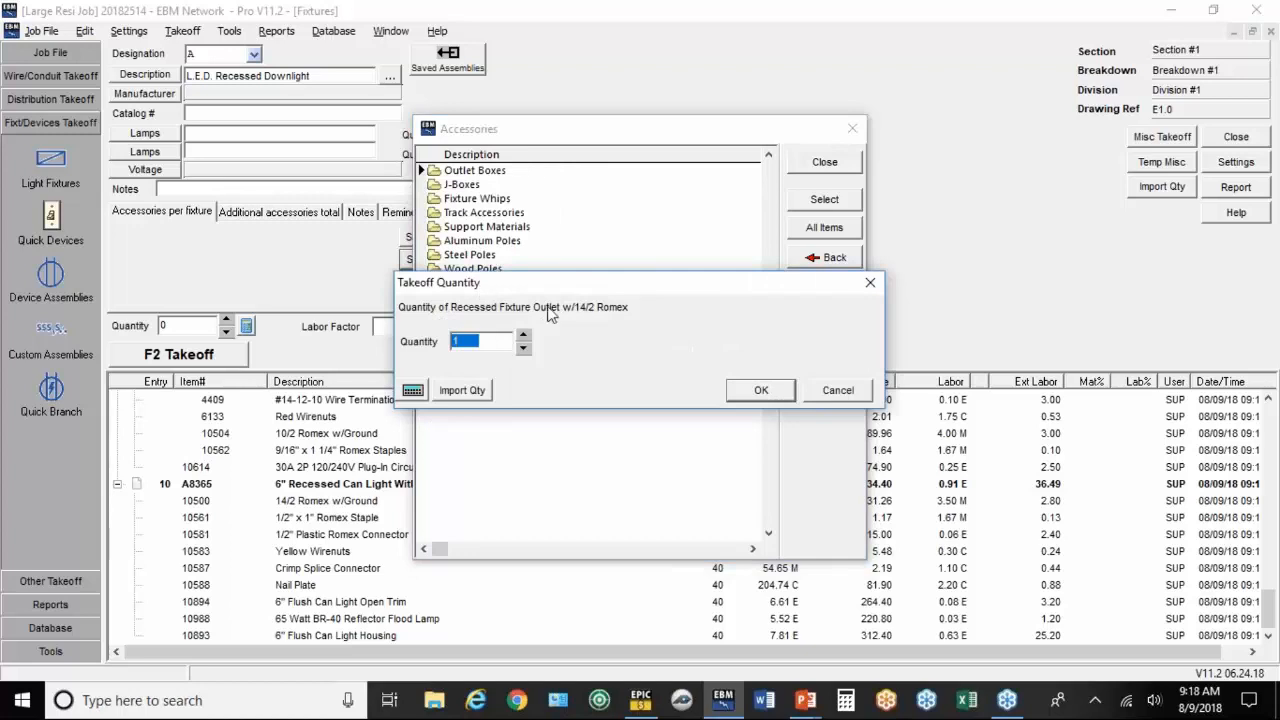
left_click(760, 390)
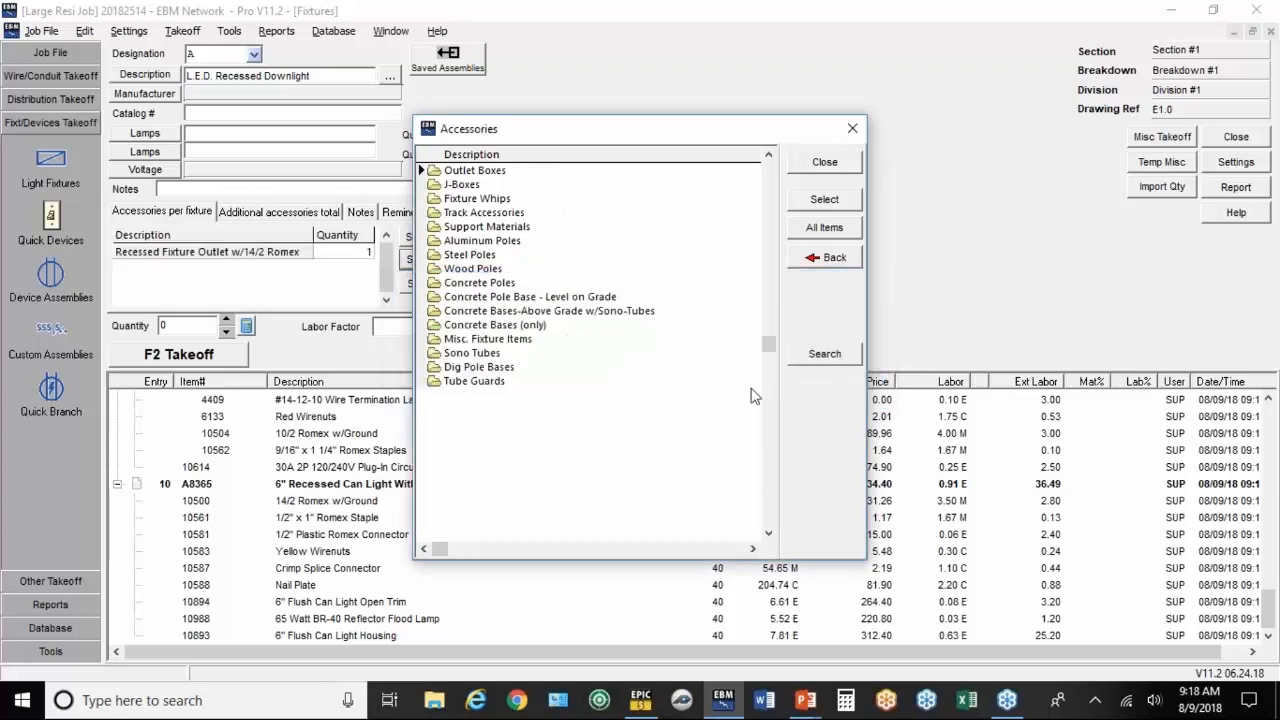
mouse_move(733, 395)
type("4")
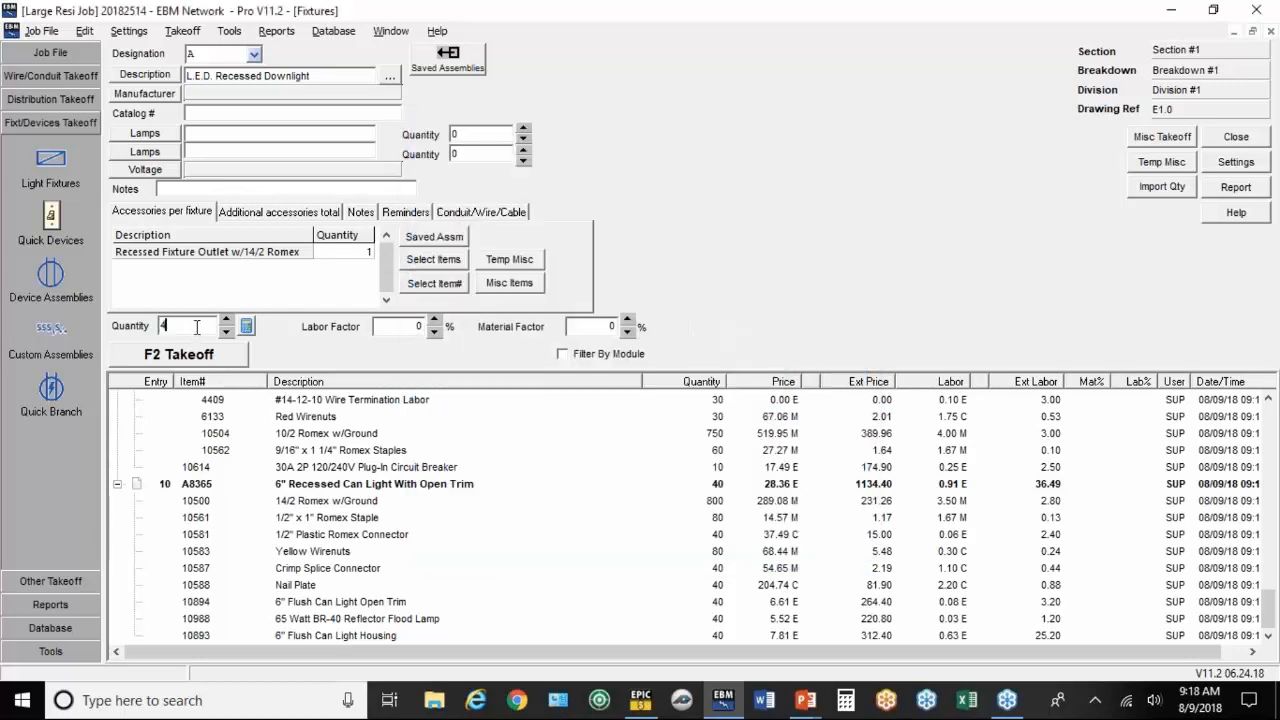
type("0")
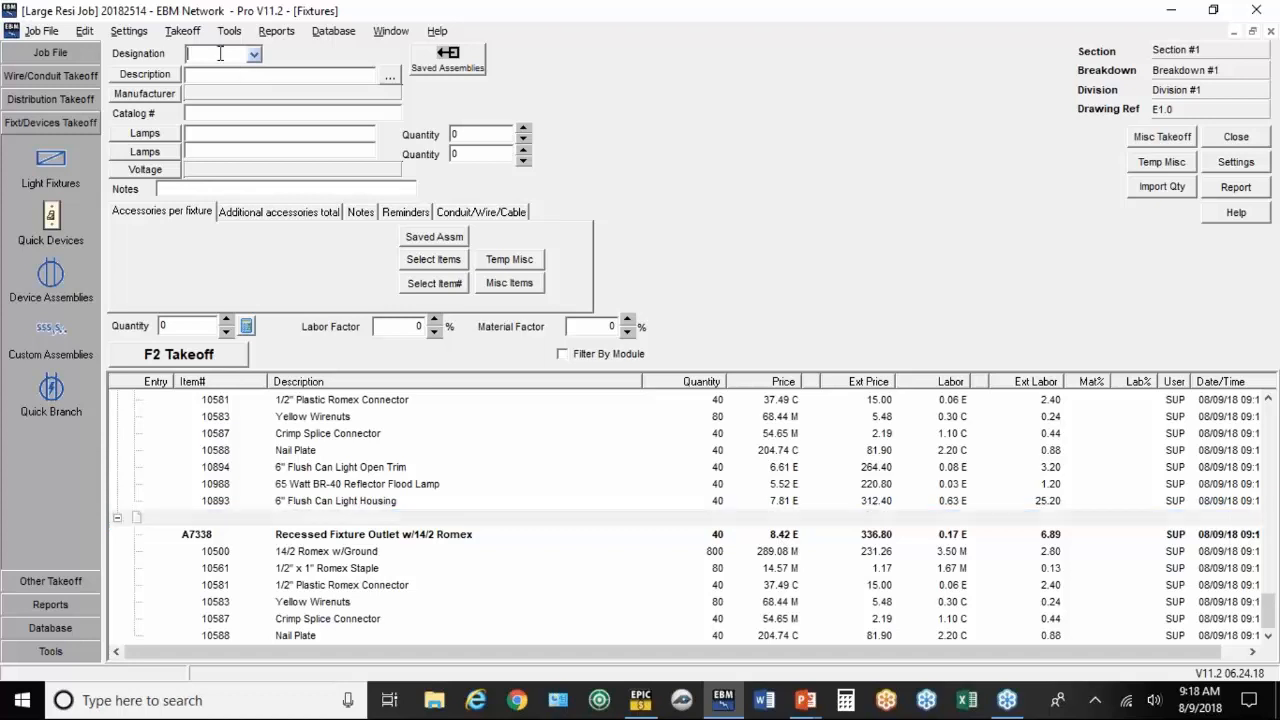
Step: Set up the type B fixture as a Wall Bracket L.E.D. Fixture
left_click(143, 74)
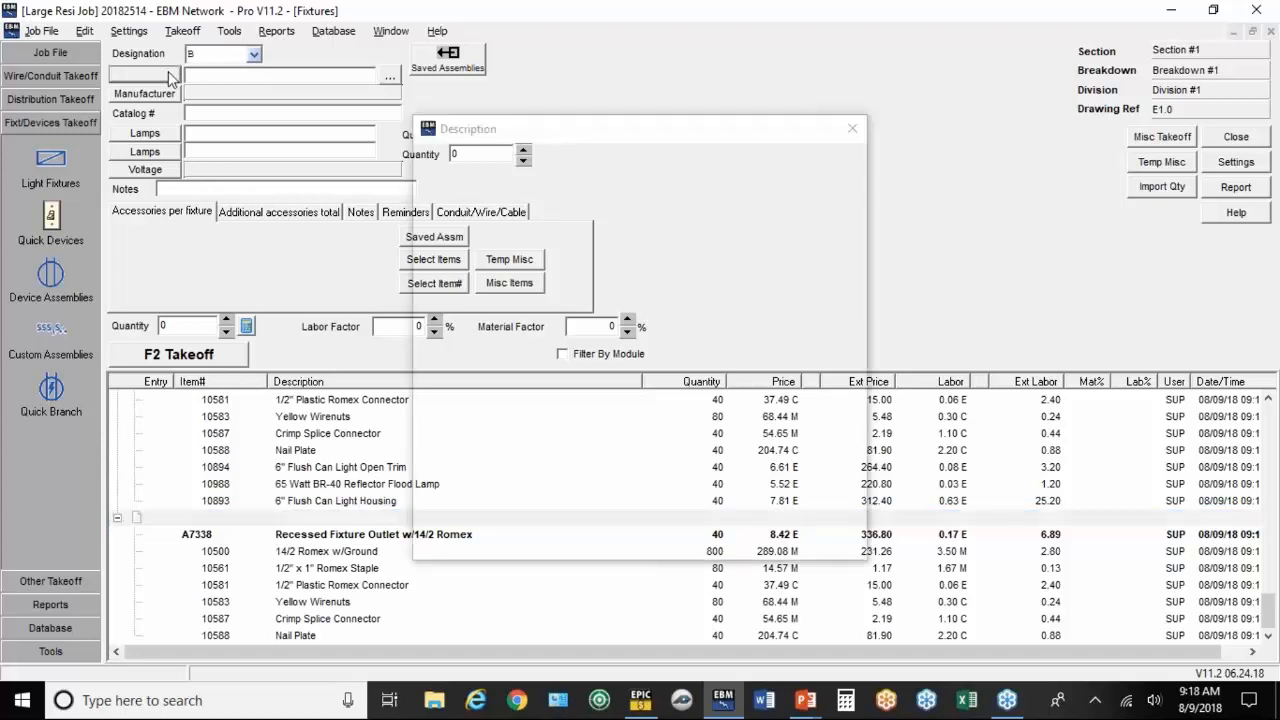
left_click(456, 212)
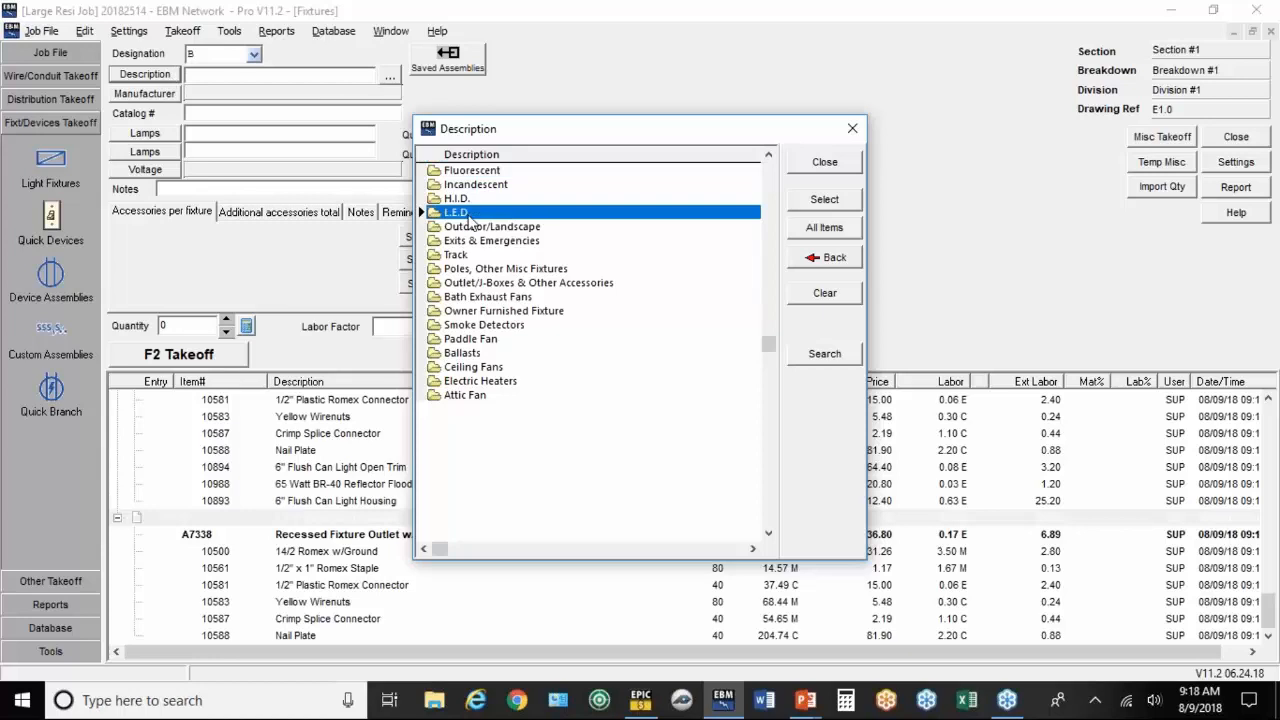
double_click(456, 212)
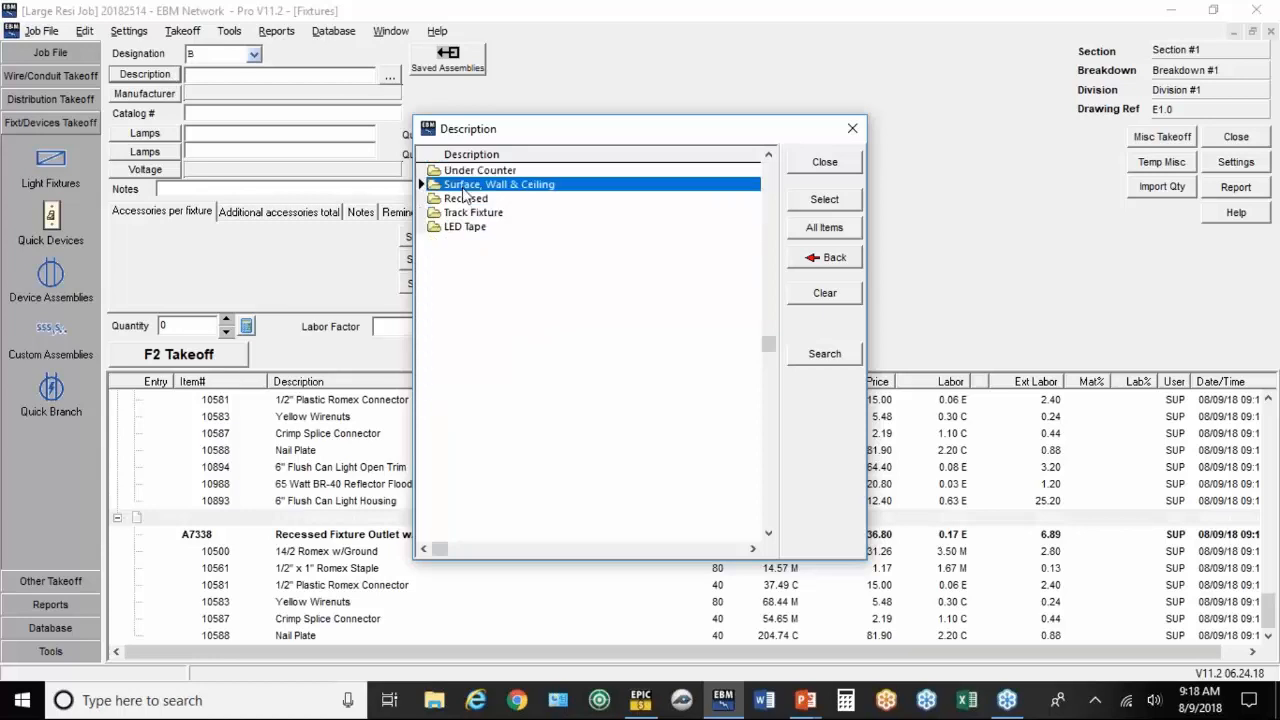
double_click(498, 184)
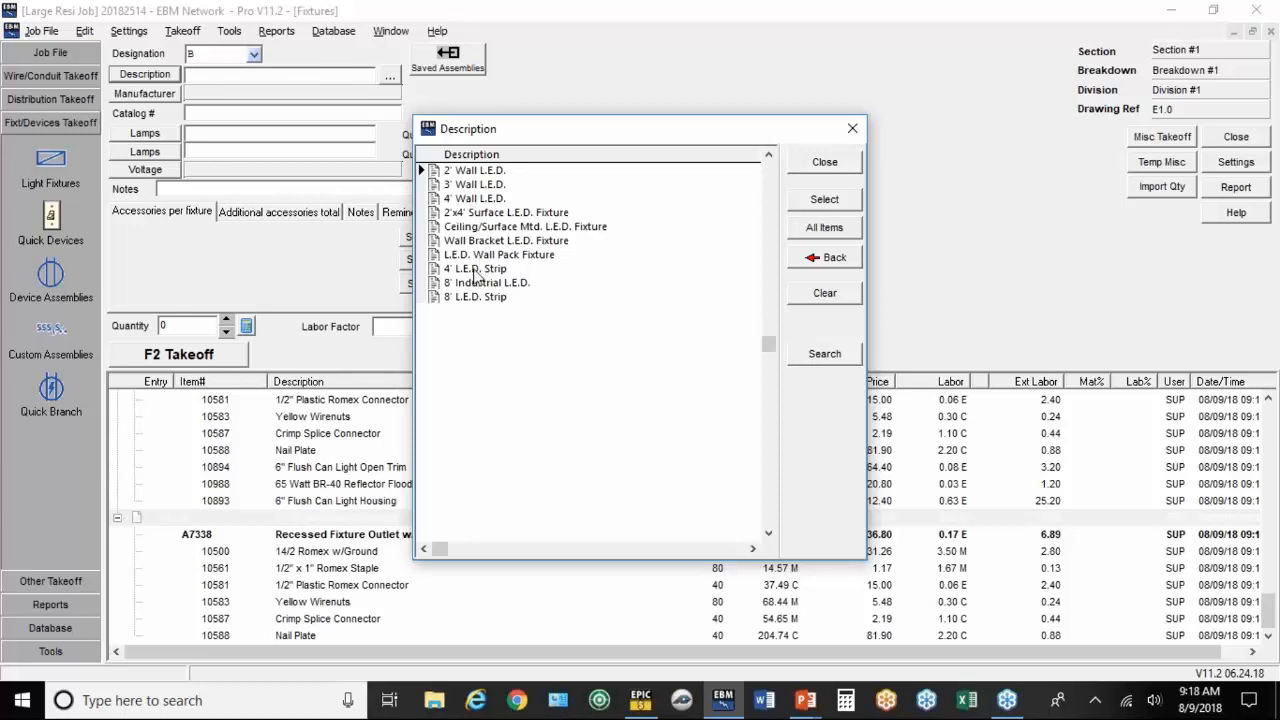
left_click(505, 240)
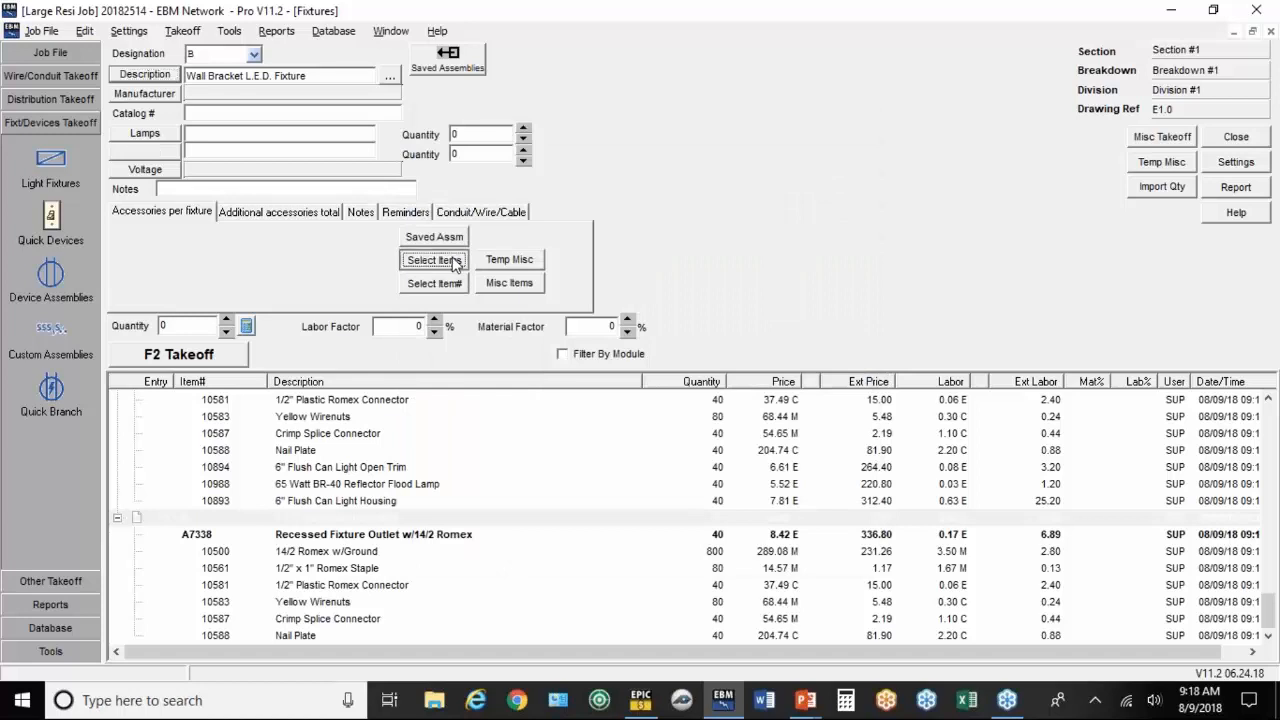
Step: Add a surface-mounted fixture outlet box accessory with quantity 25 per fixture
left_click(433, 260)
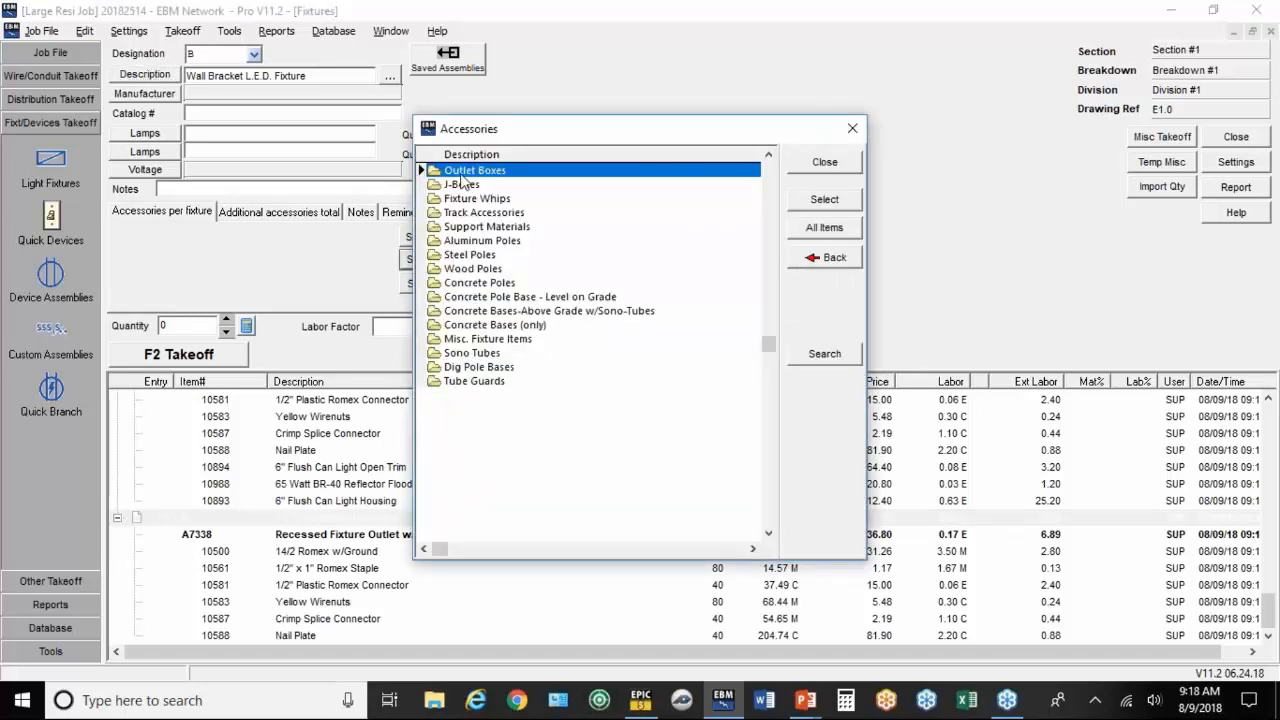
double_click(475, 170)
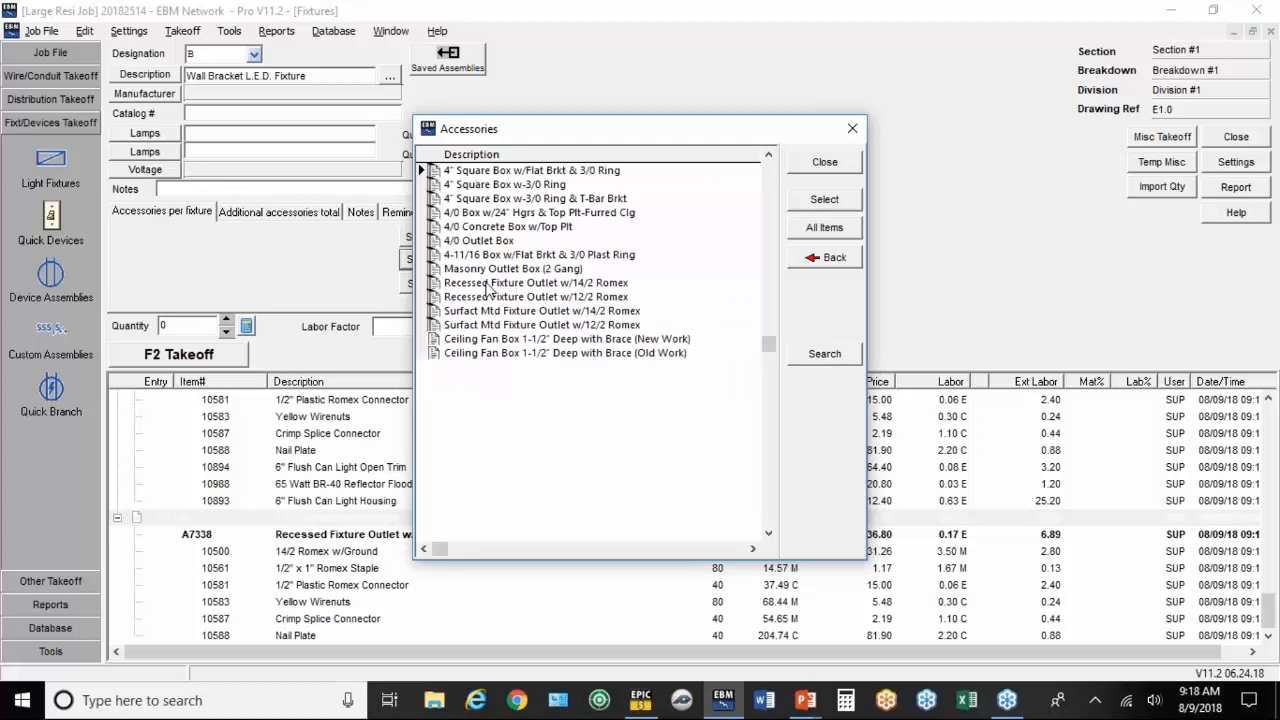
mouse_move(485, 362)
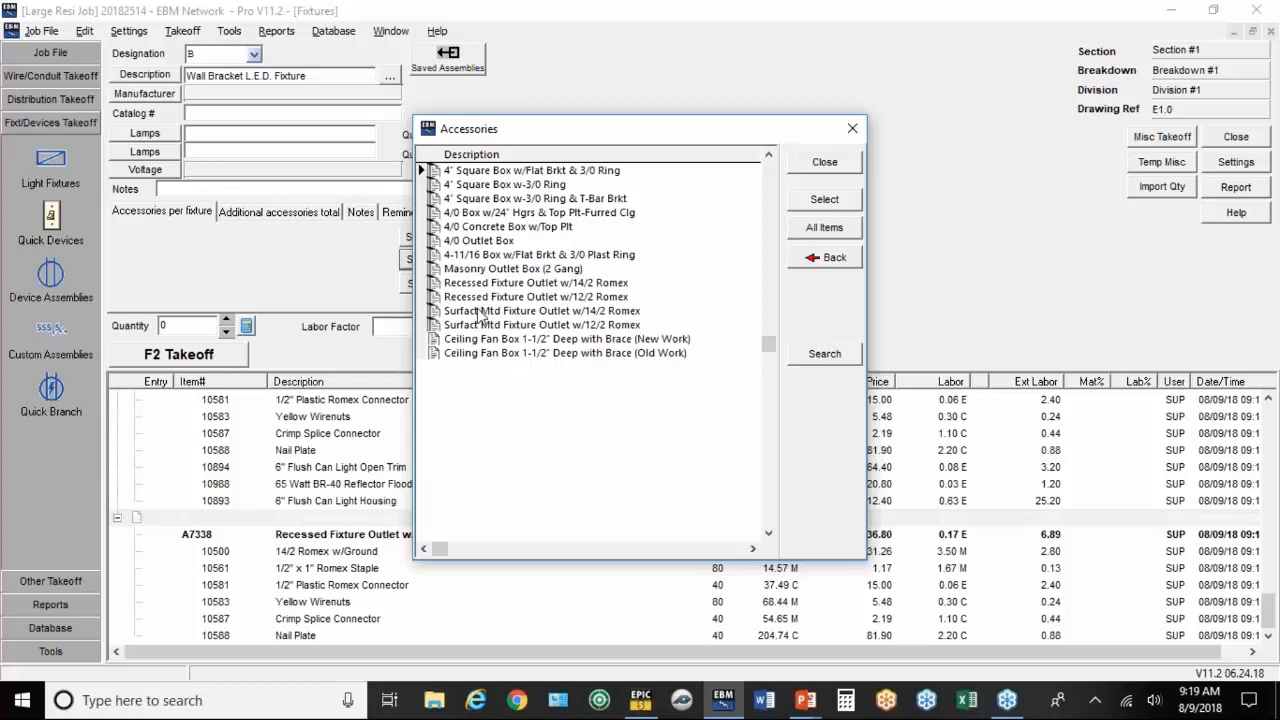
left_click(834, 257)
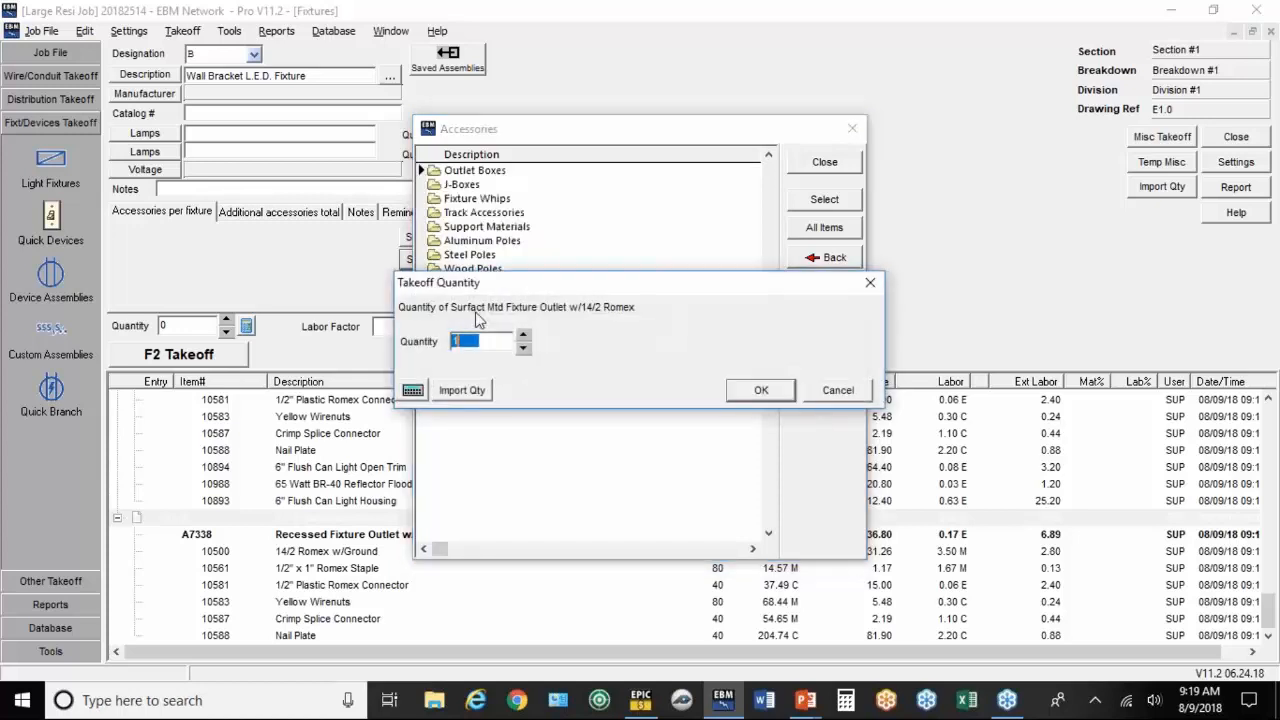
type("25")
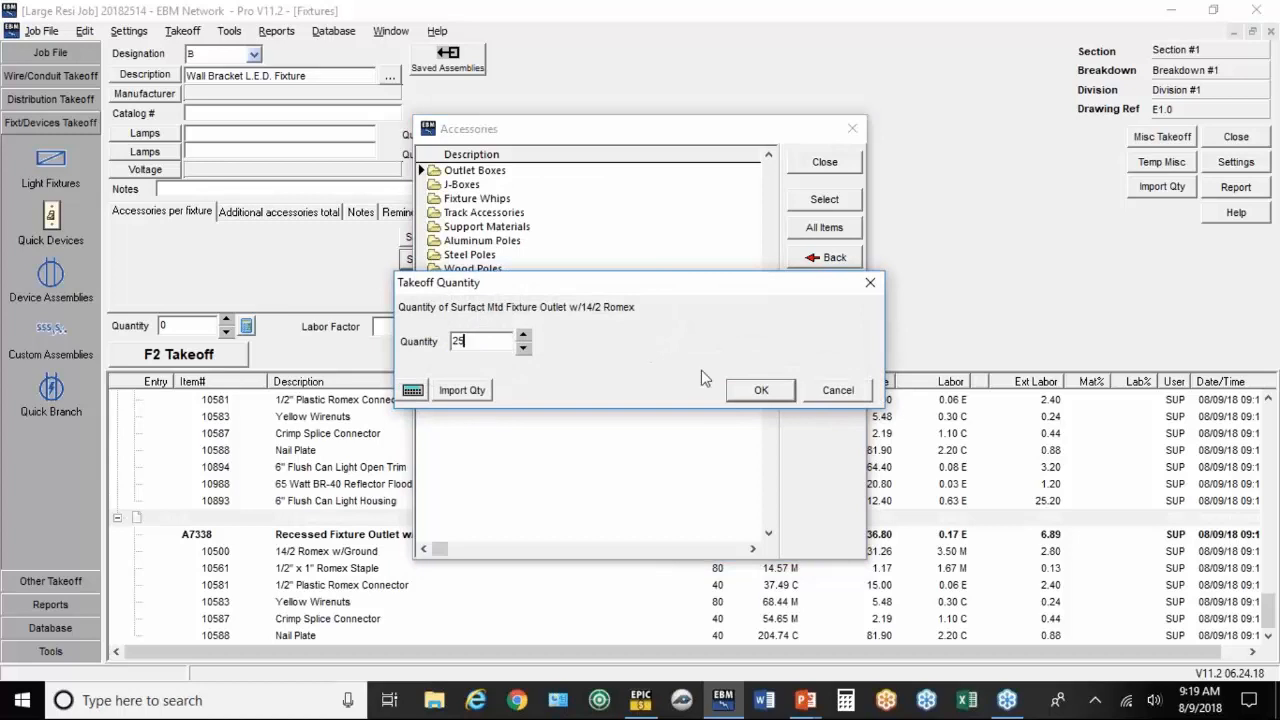
left_click(760, 390)
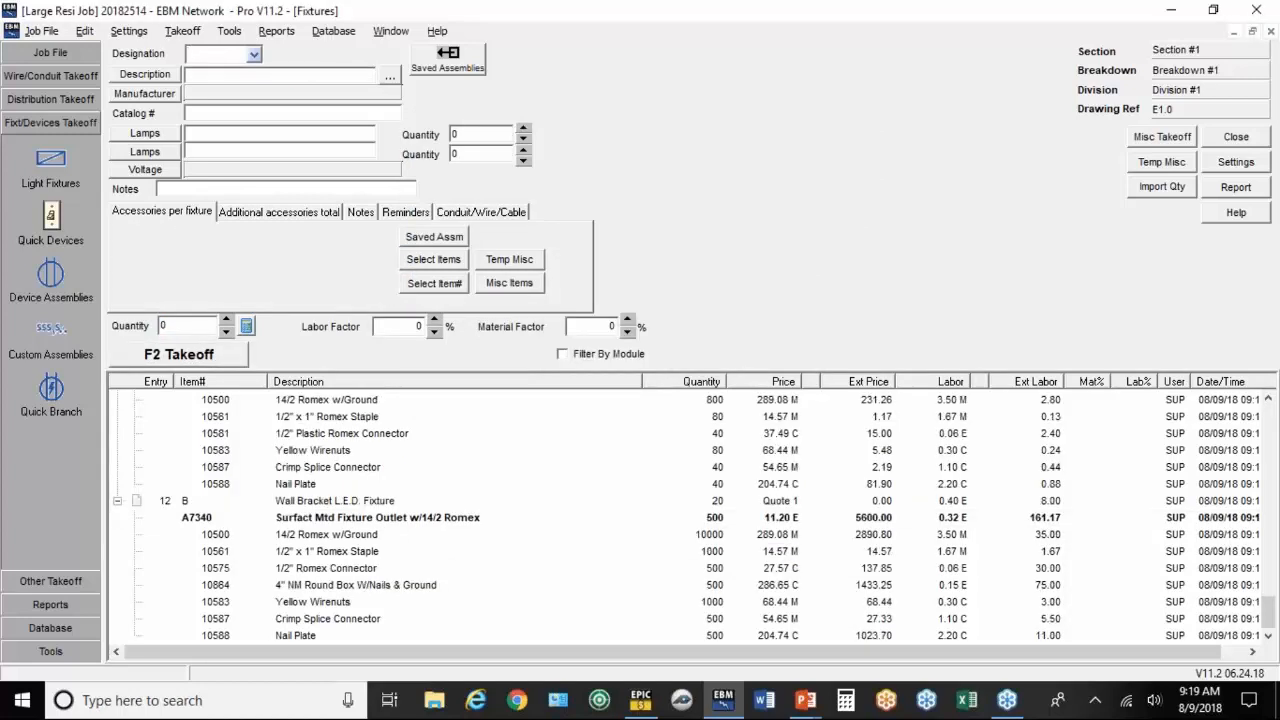
left_click(215, 54)
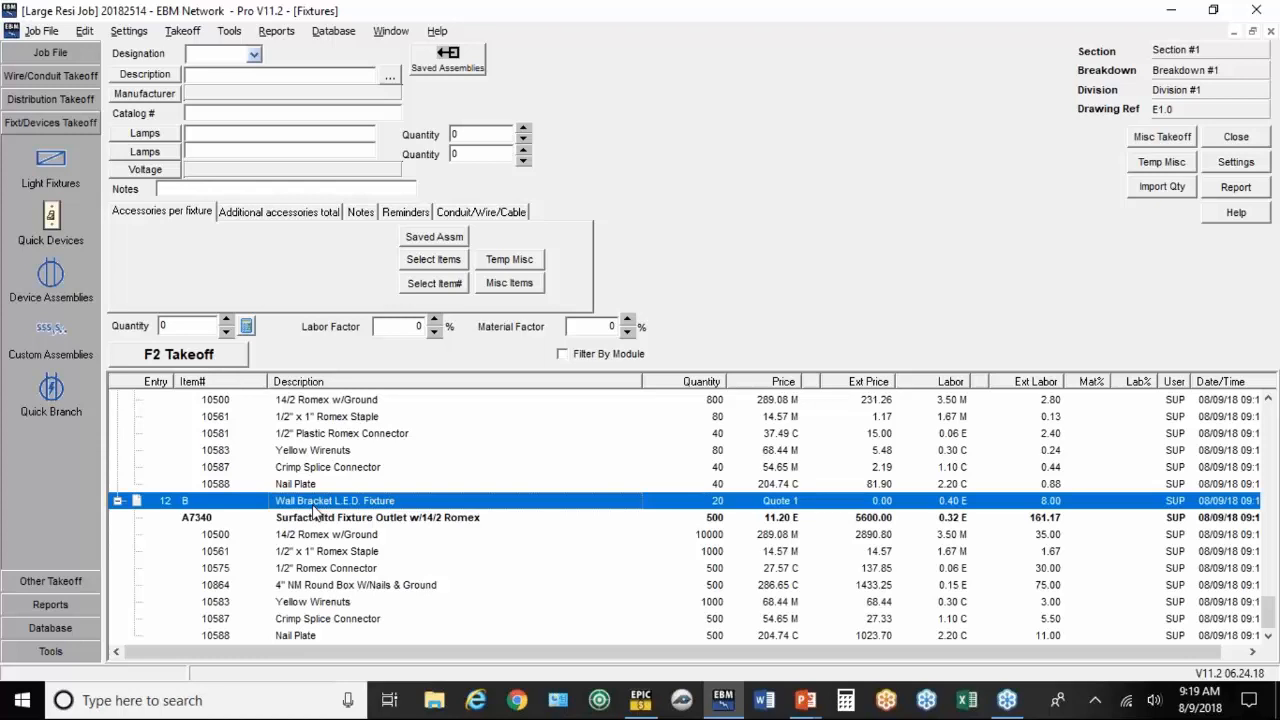
right_click(335, 500)
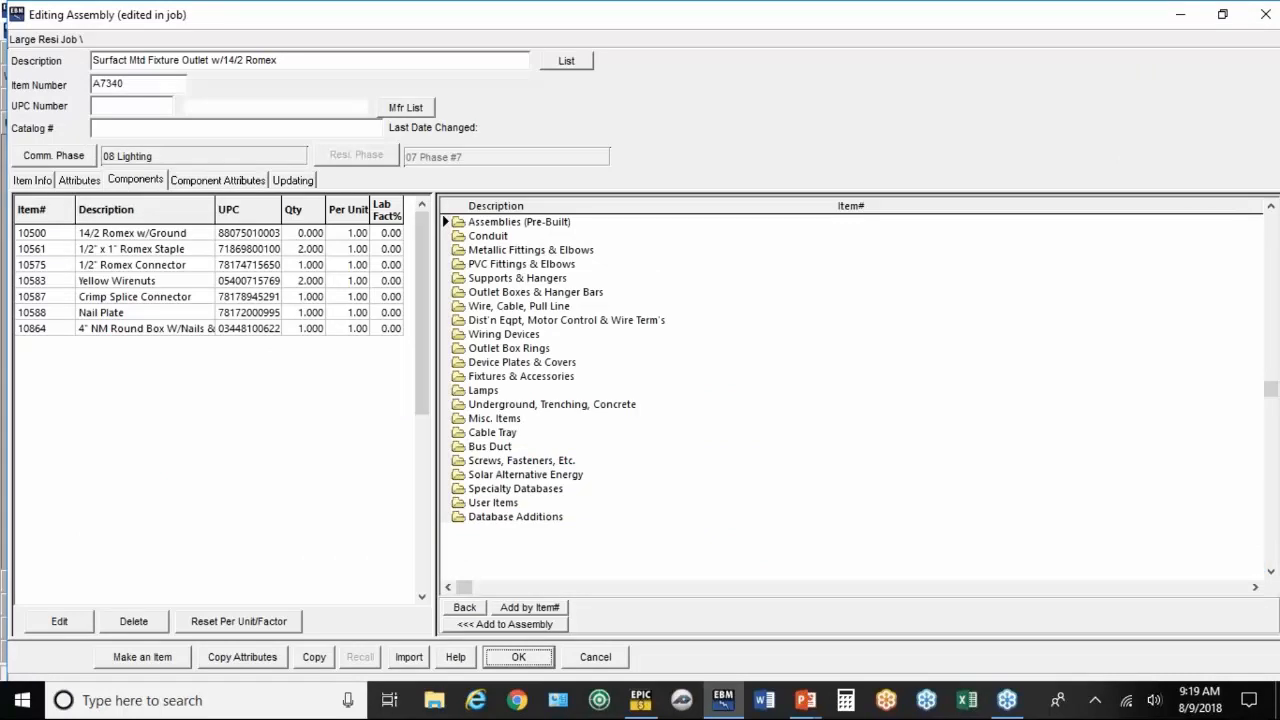
mouse_move(351, 428)
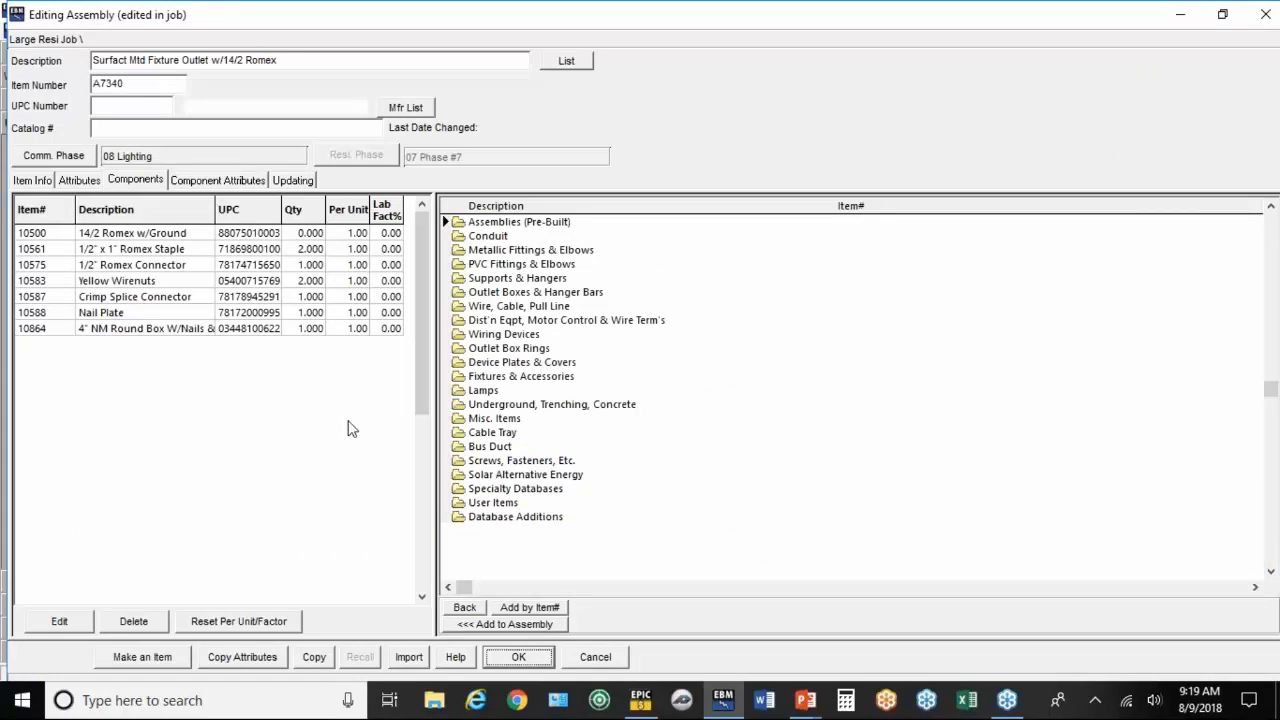
left_click(518, 657)
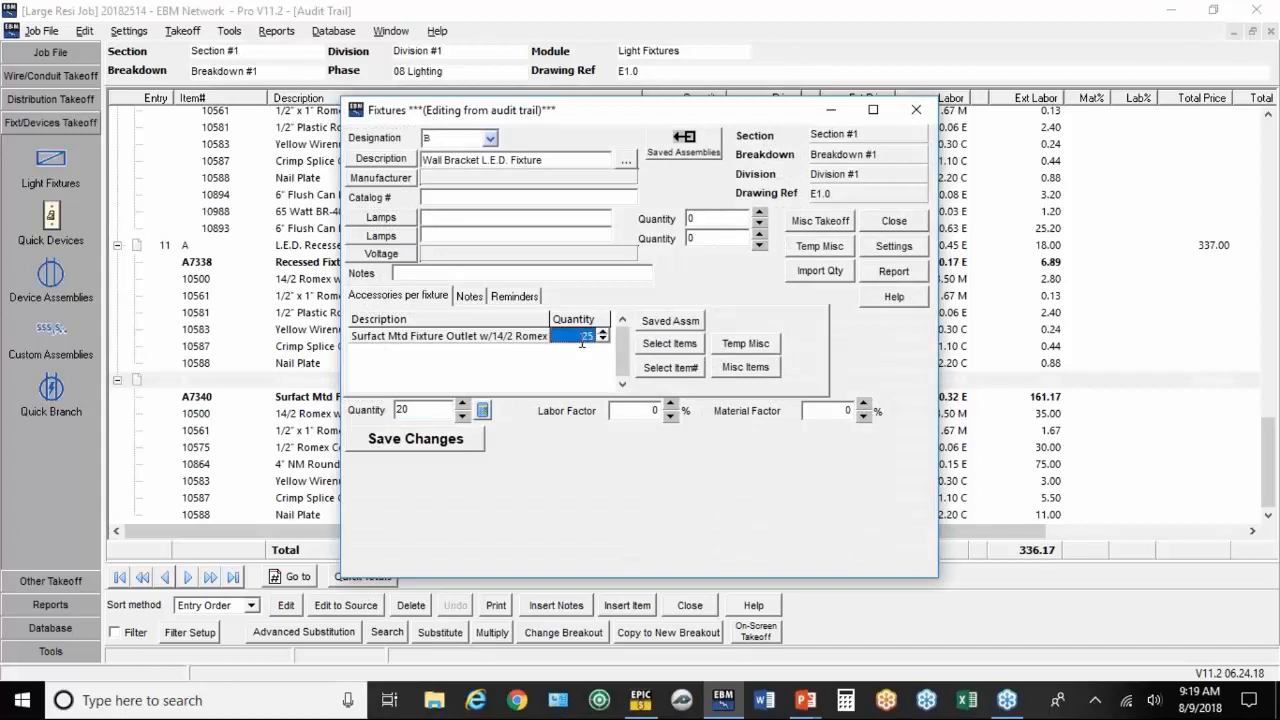
mouse_move(583, 357)
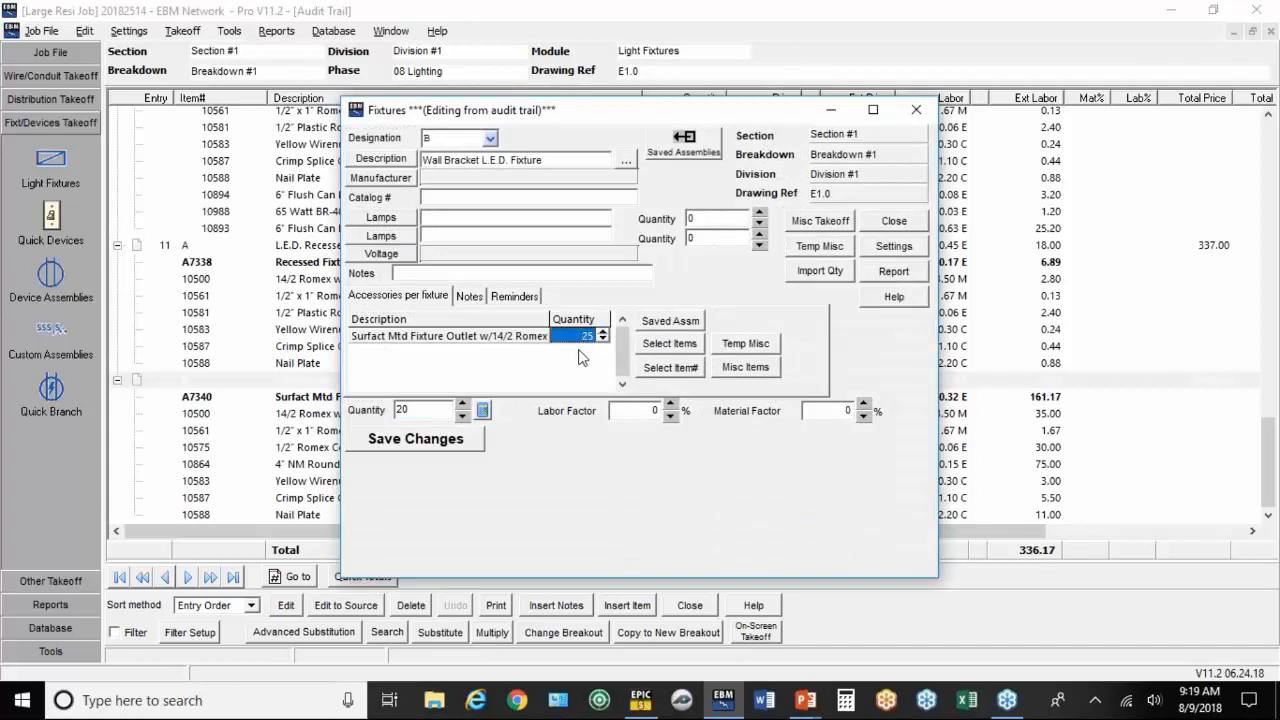
Step: Change audit entry 12 to one outlet per fixture and 25 wall brackets, and save
type("1")
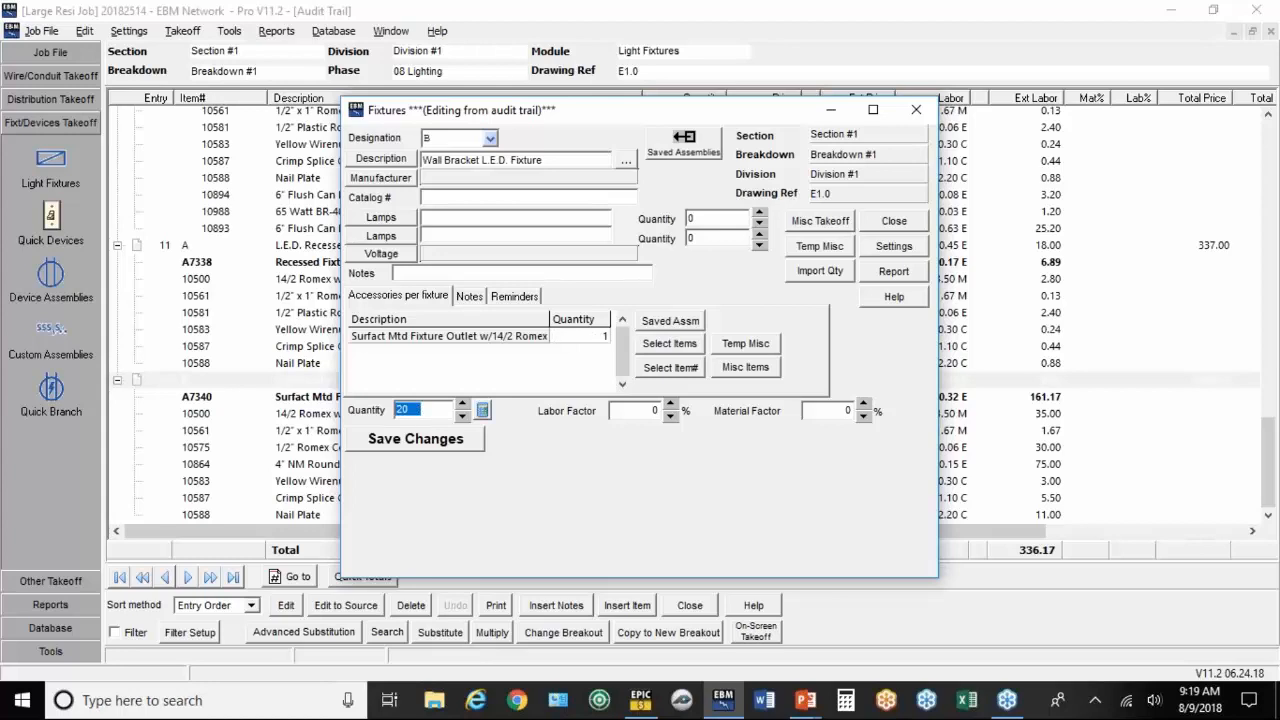
left_click(414, 438)
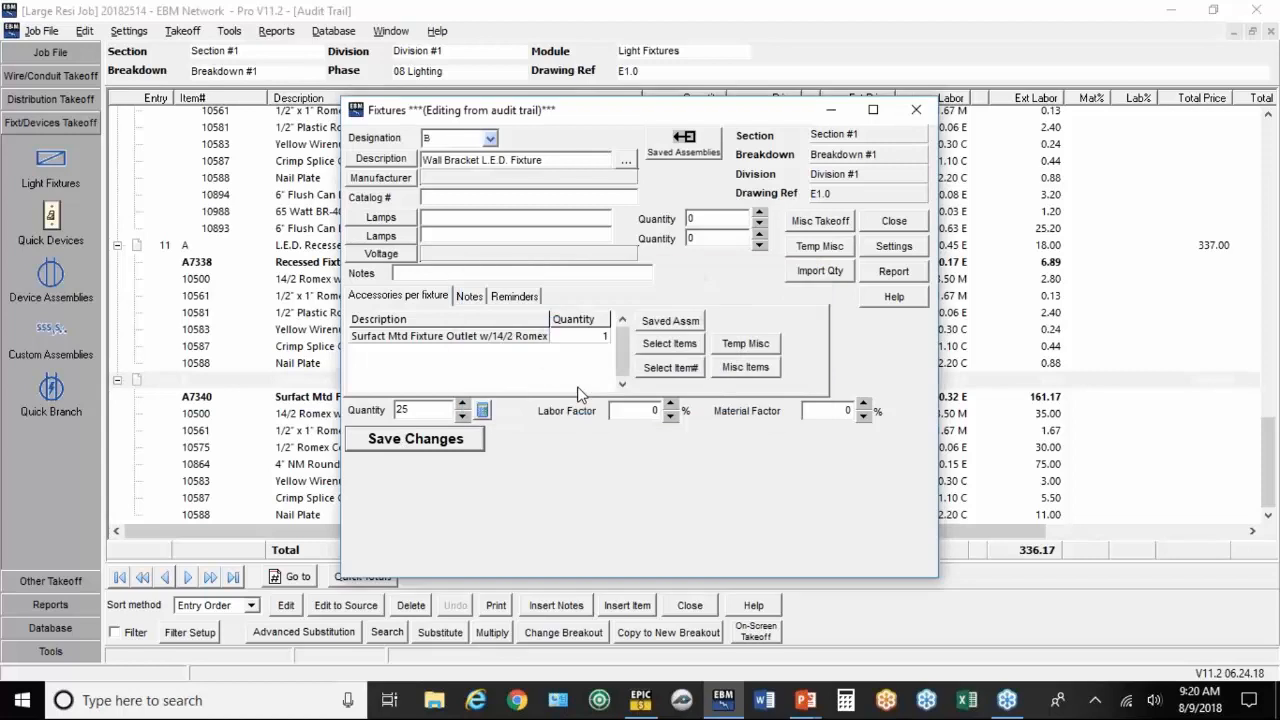
left_click(414, 438)
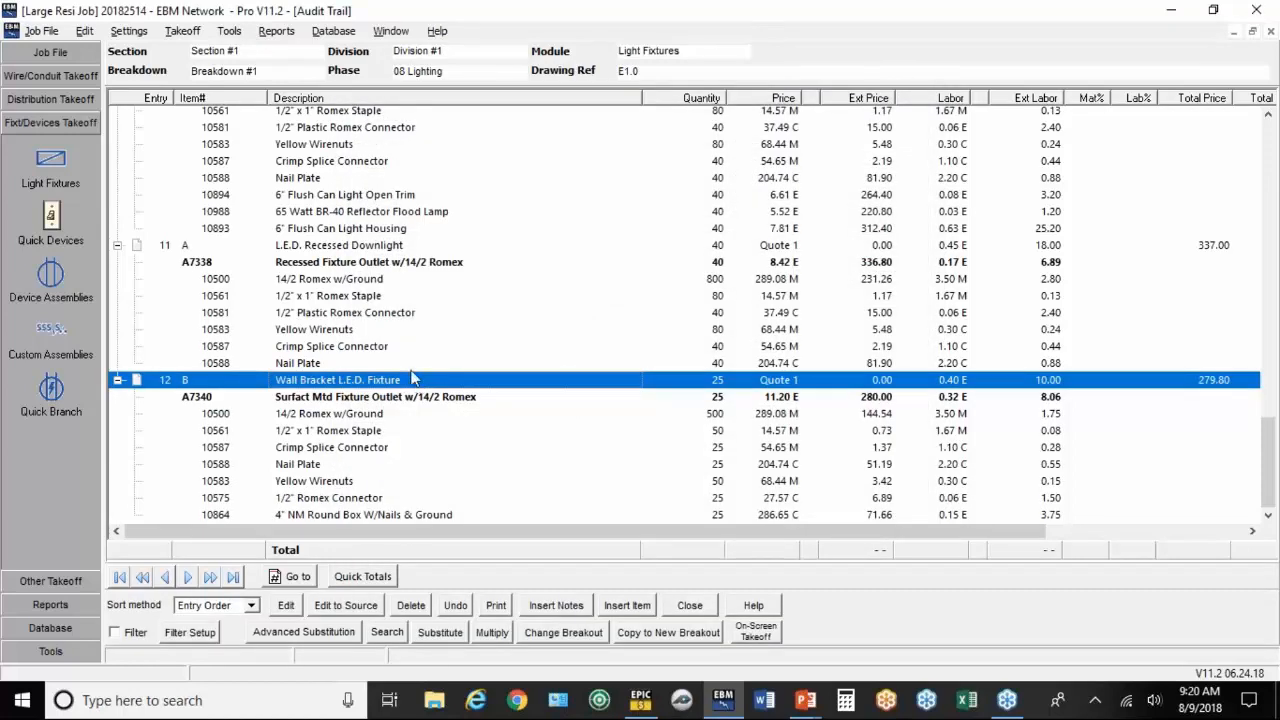
Step: Raise the recessed downlight entry 11 to 50 and save the change
left_click(340, 245)
type("50")
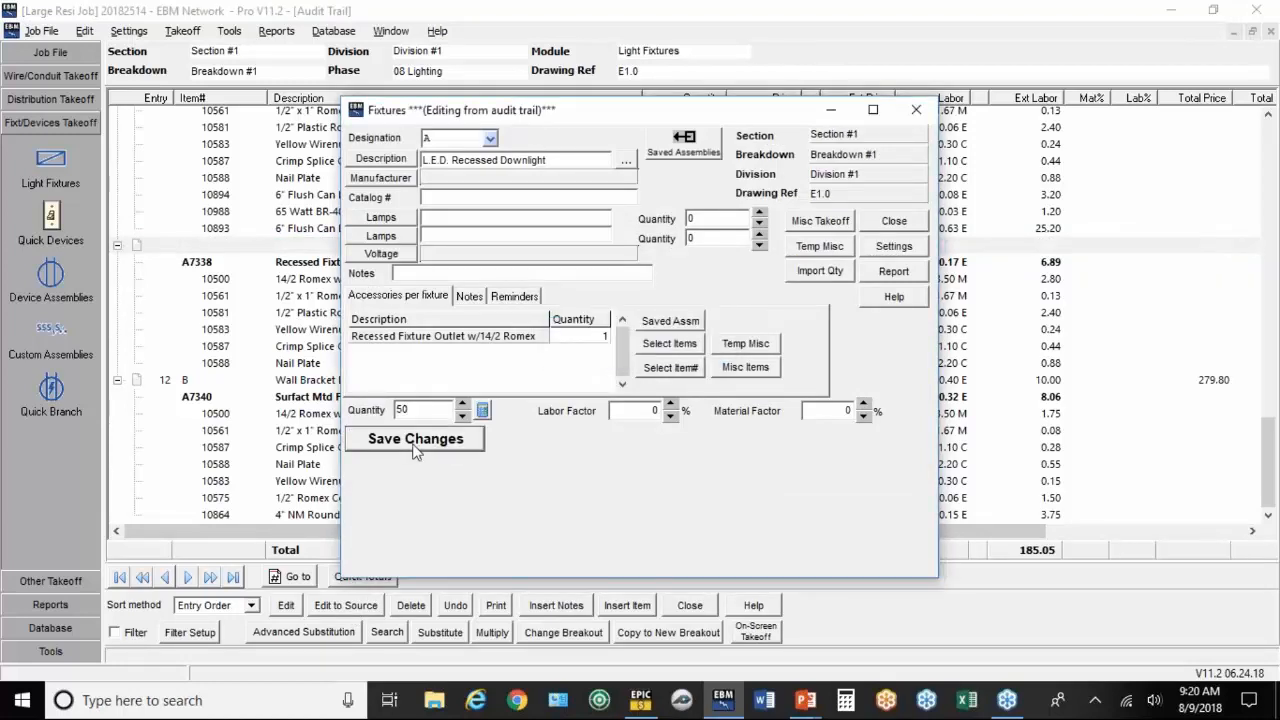
left_click(414, 438)
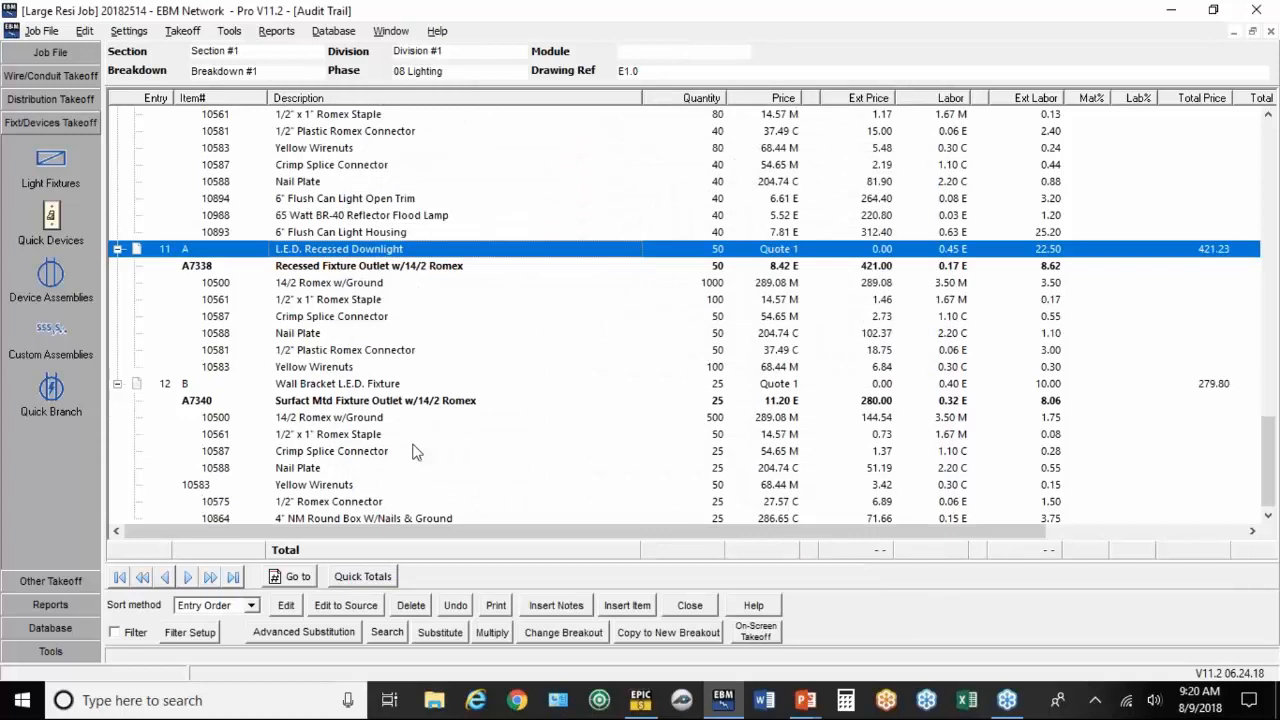
mouse_move(421, 440)
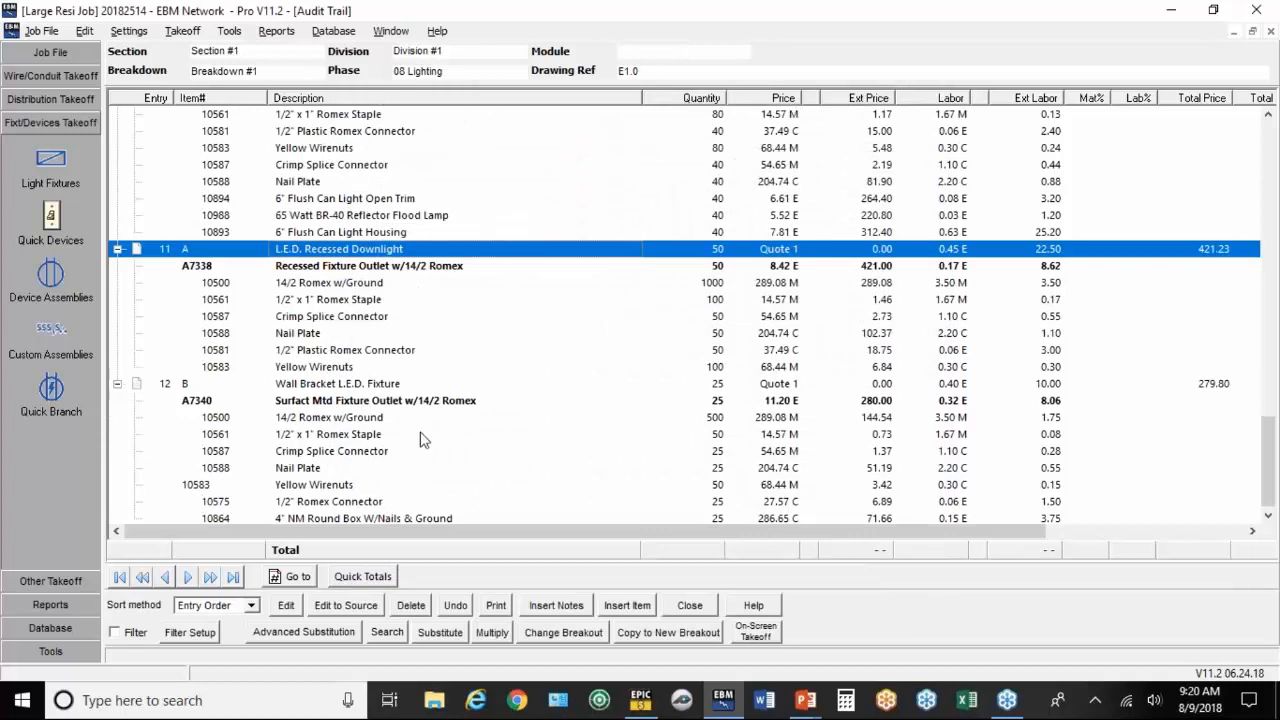
left_click(50, 160)
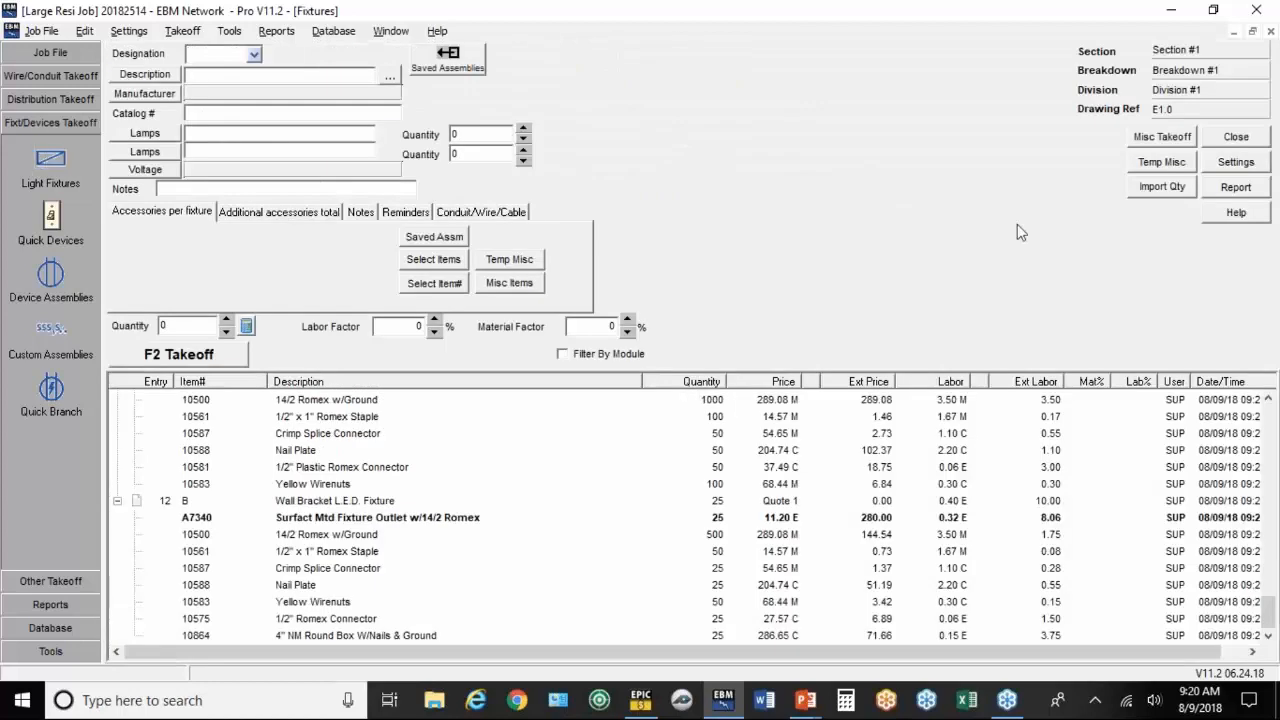
Step: Preview the Fixture List for Quotes report from the Fixtures screen
left_click(1235, 186)
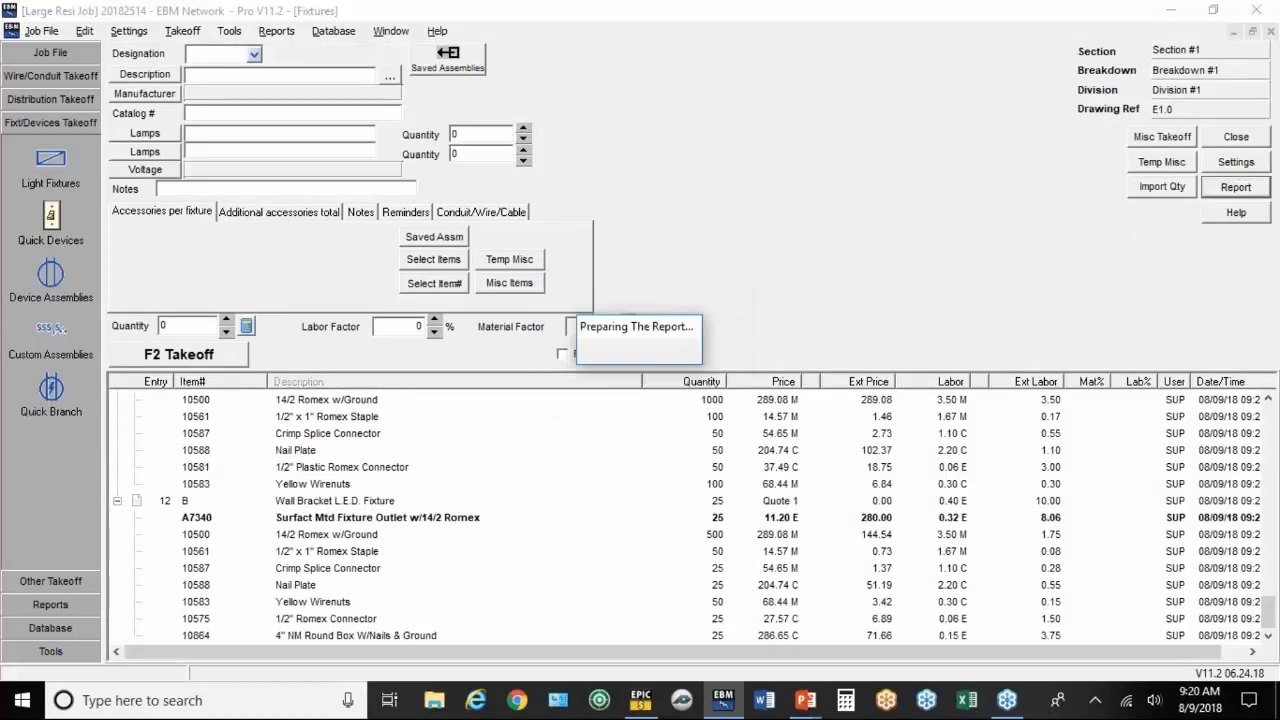
left_click(1235, 186)
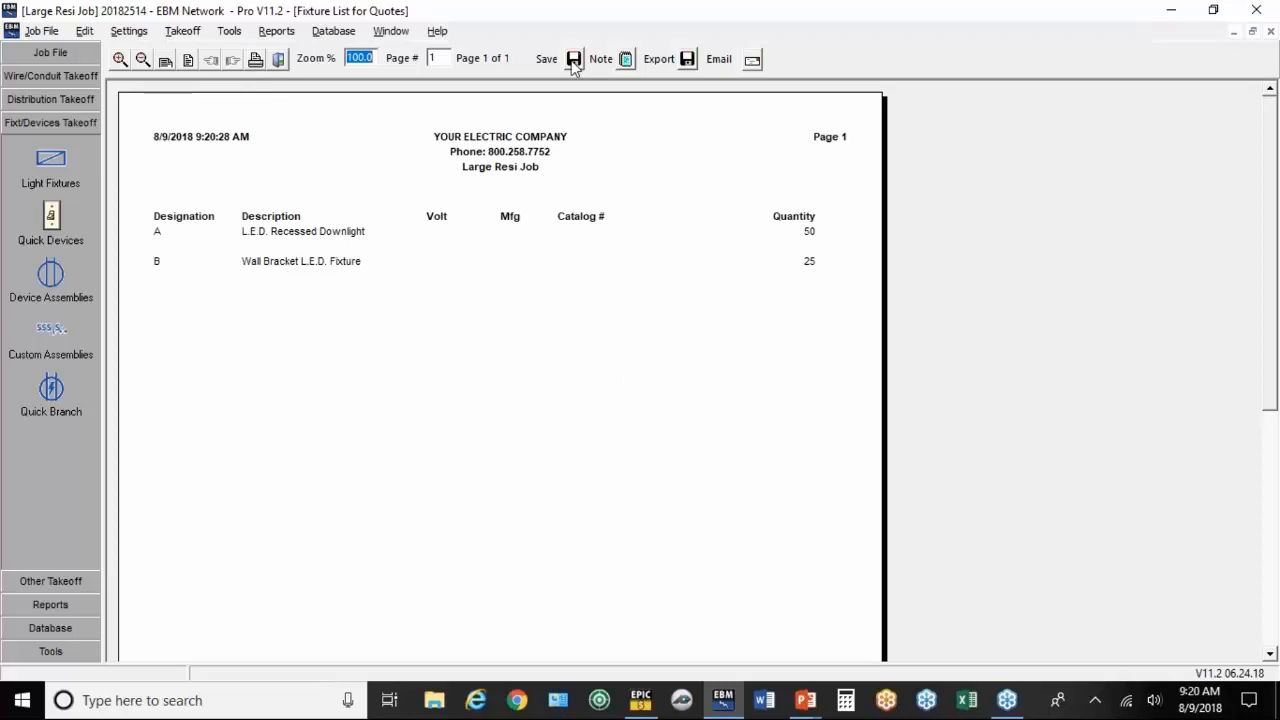
mouse_move(192, 478)
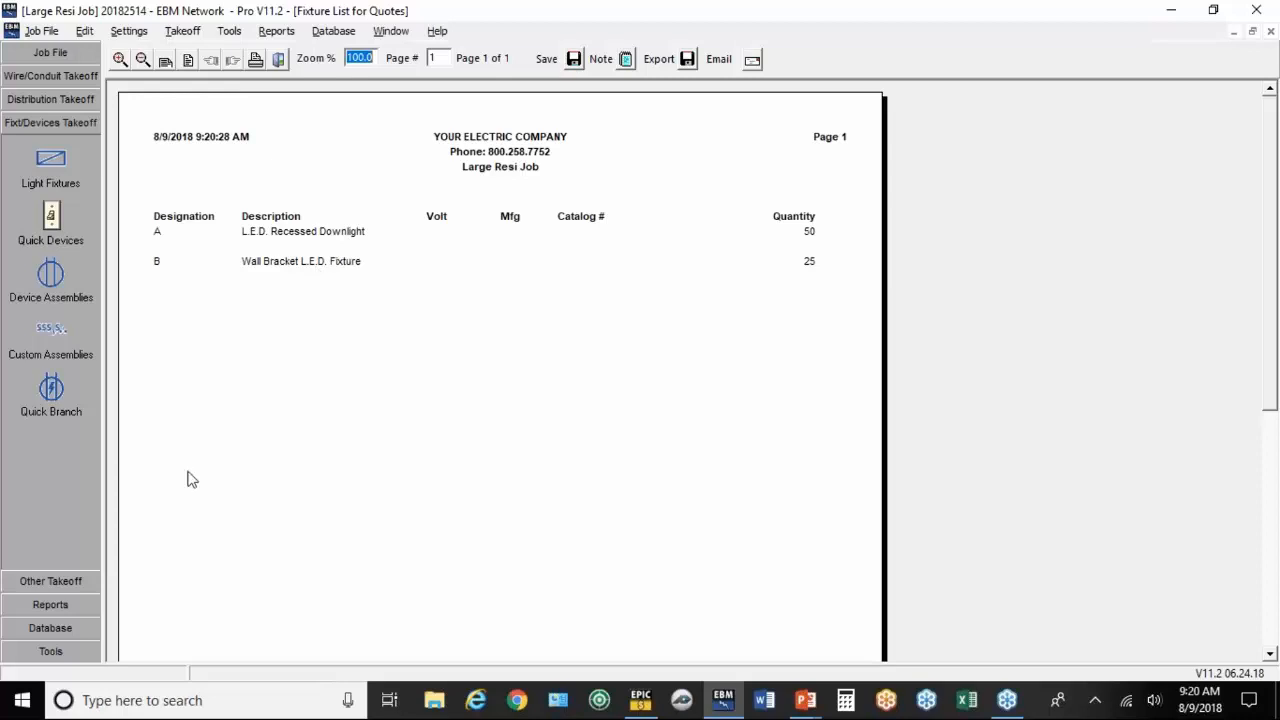
mouse_move(308, 262)
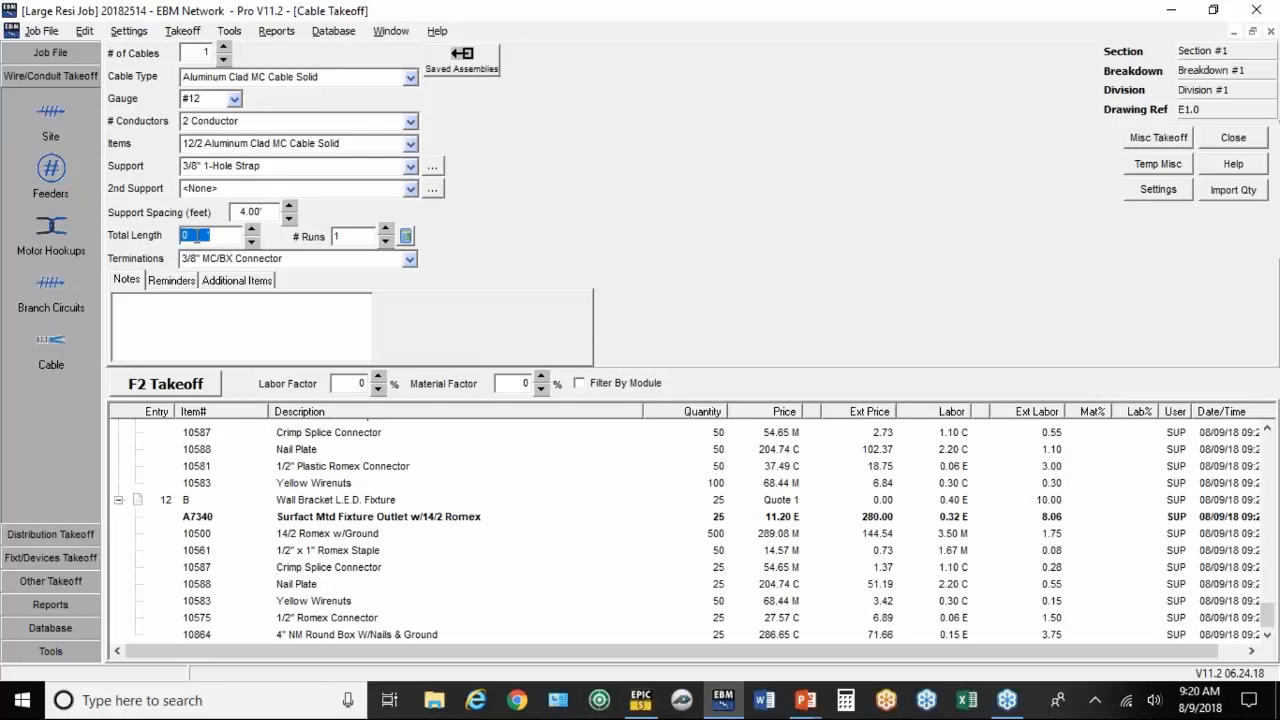
Step: Take off 12/2 aluminum clad MC cable: total length 5000 feet in 250 runs
type("5000")
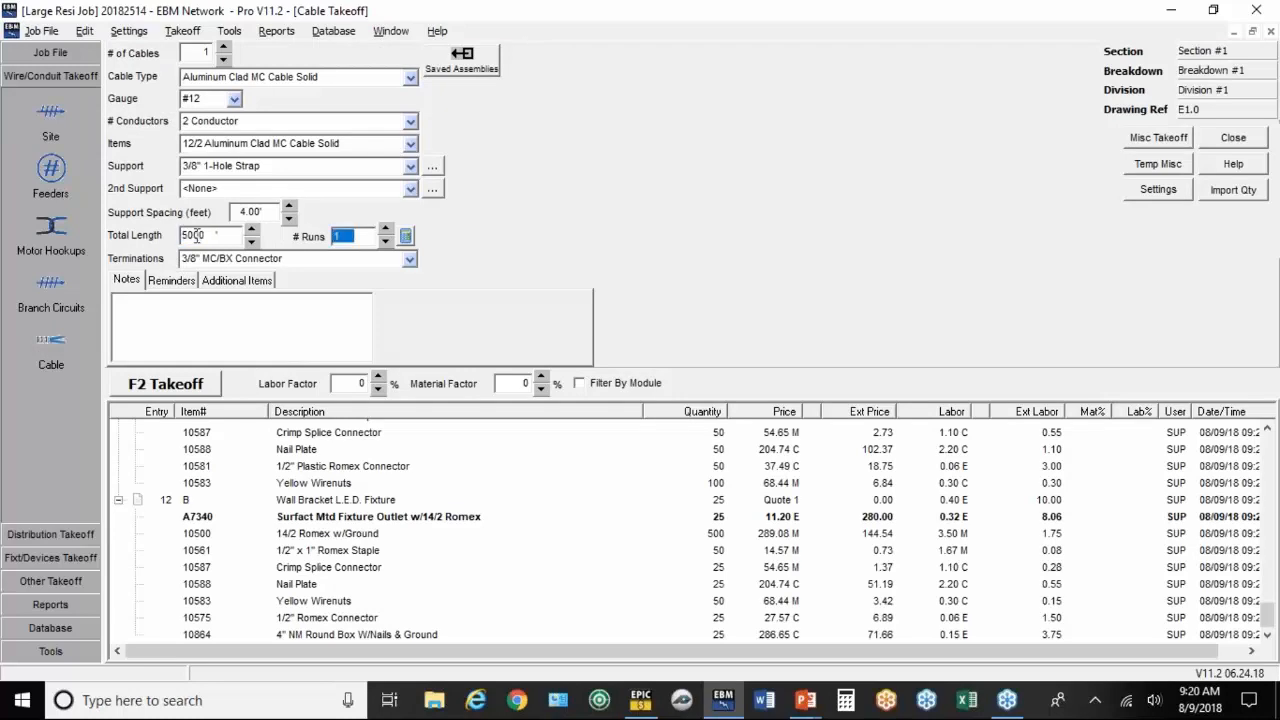
type("250")
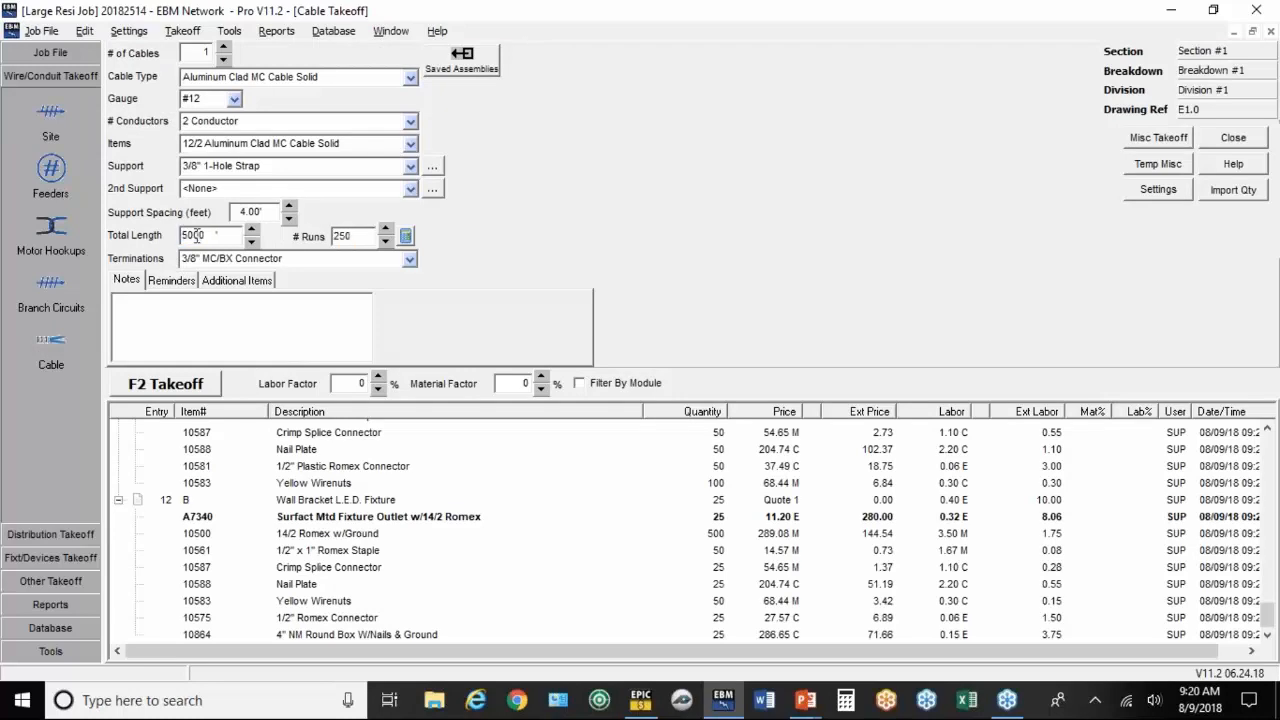
left_click(164, 383)
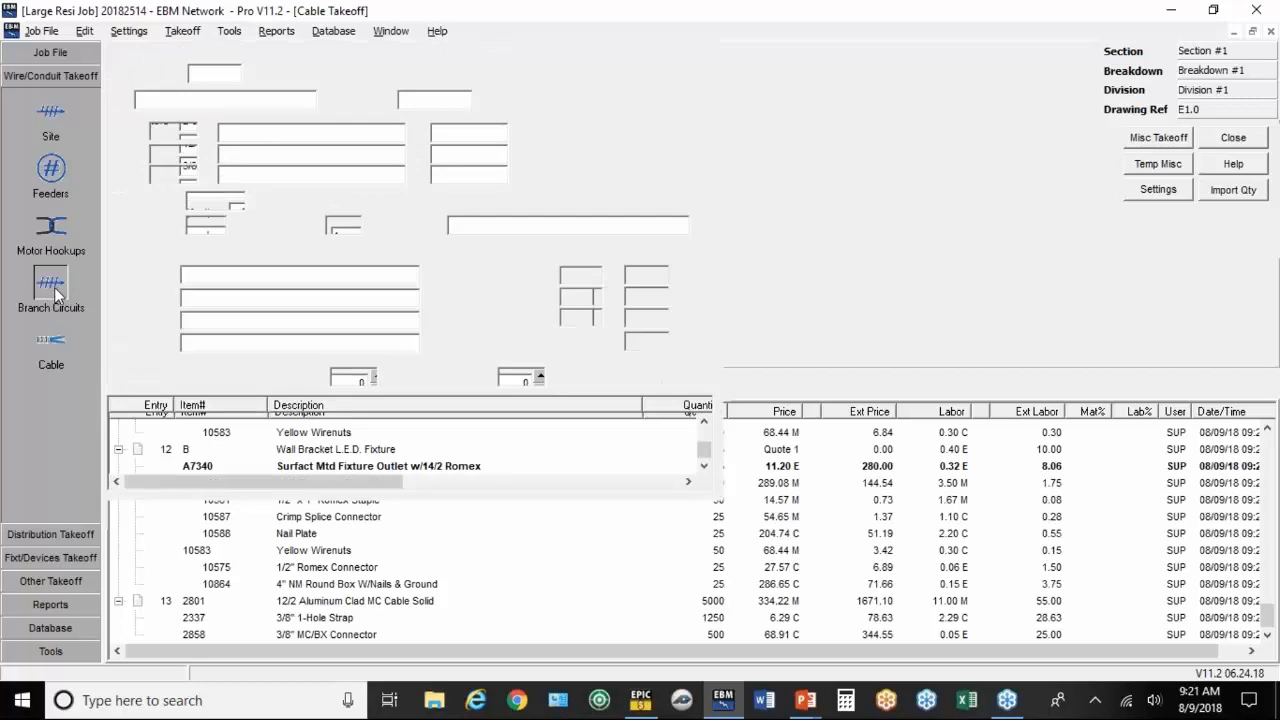
Step: Load the saved EMT conduit branch circuit setup in Branch Circuits
left_click(50, 280)
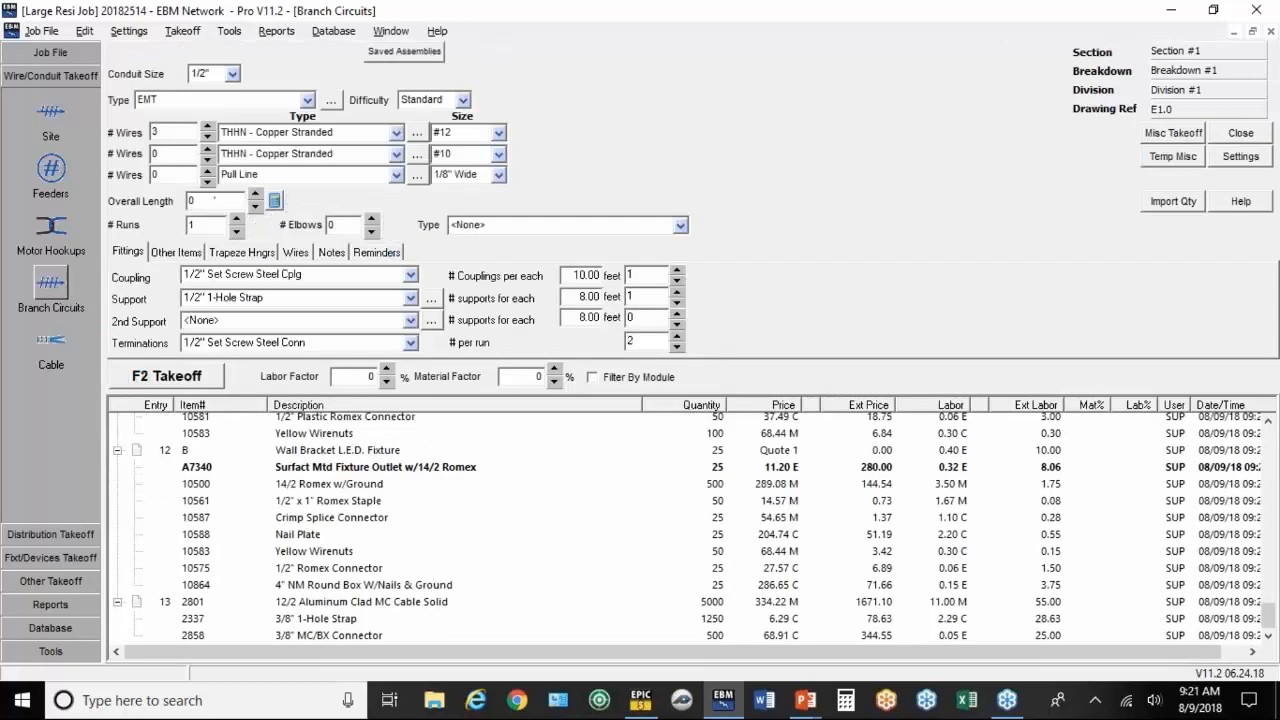
mouse_move(398, 57)
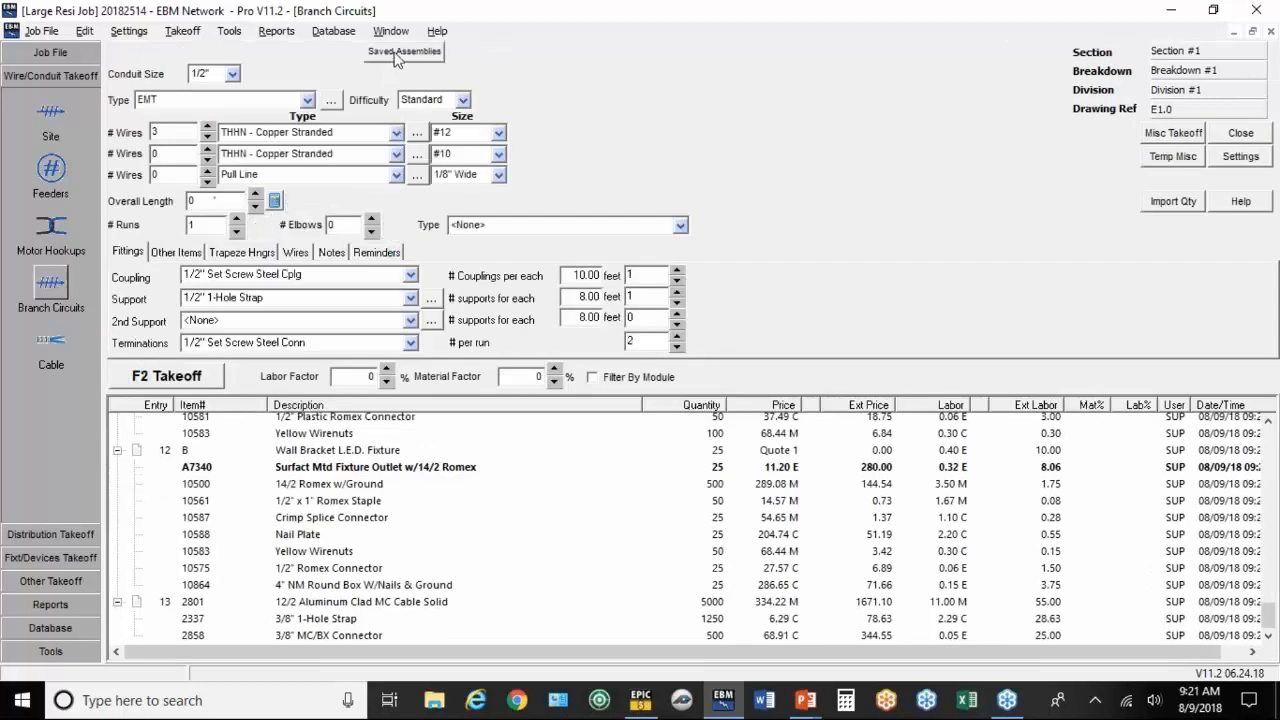
left_click(403, 51)
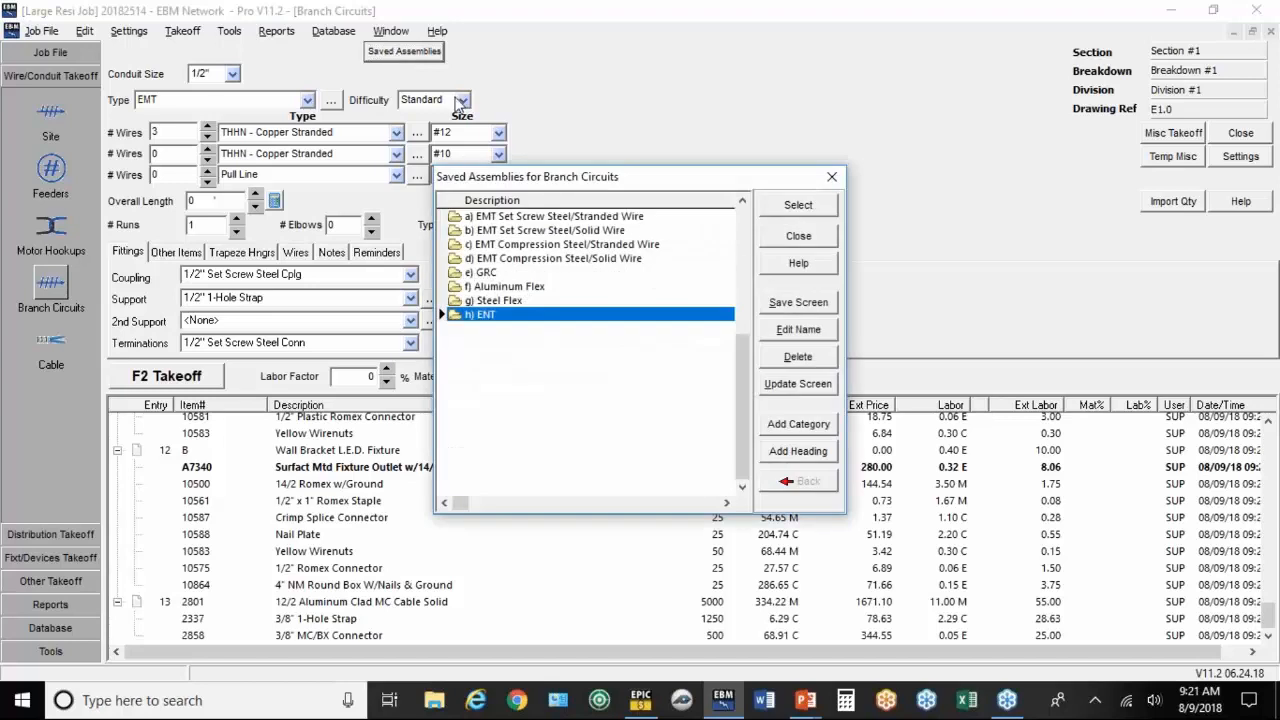
mouse_move(487, 225)
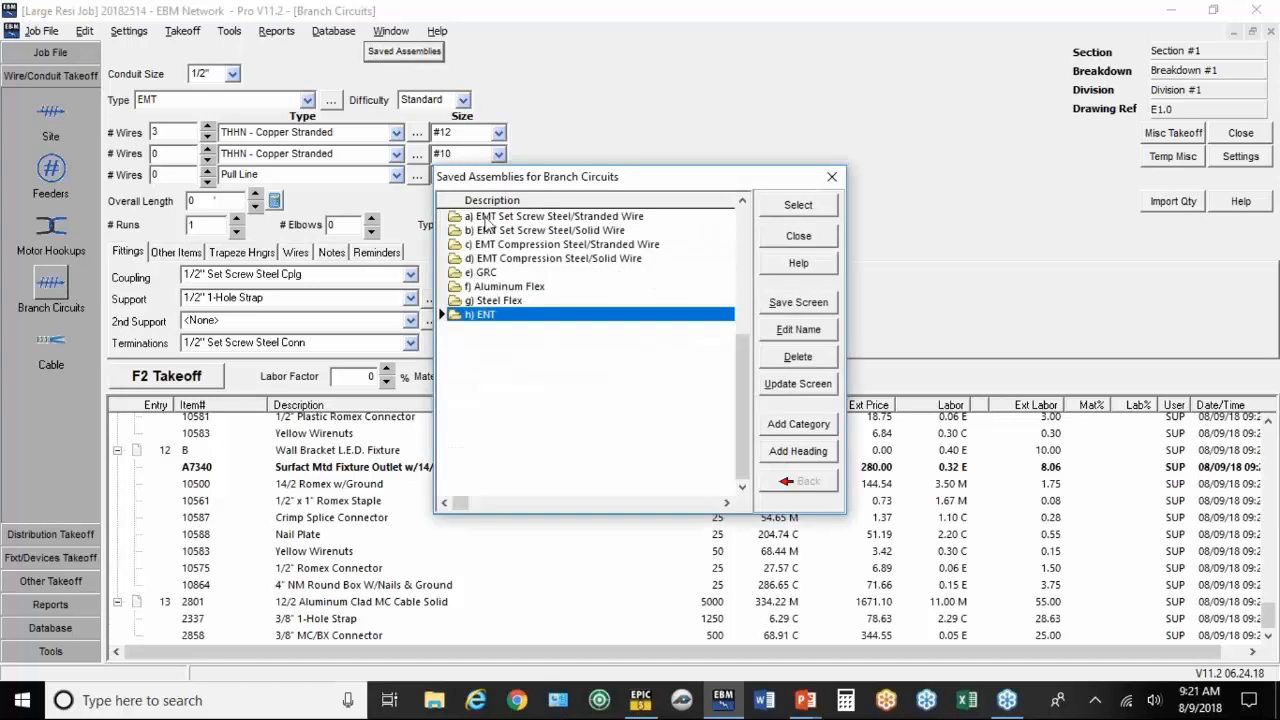
double_click(484, 314)
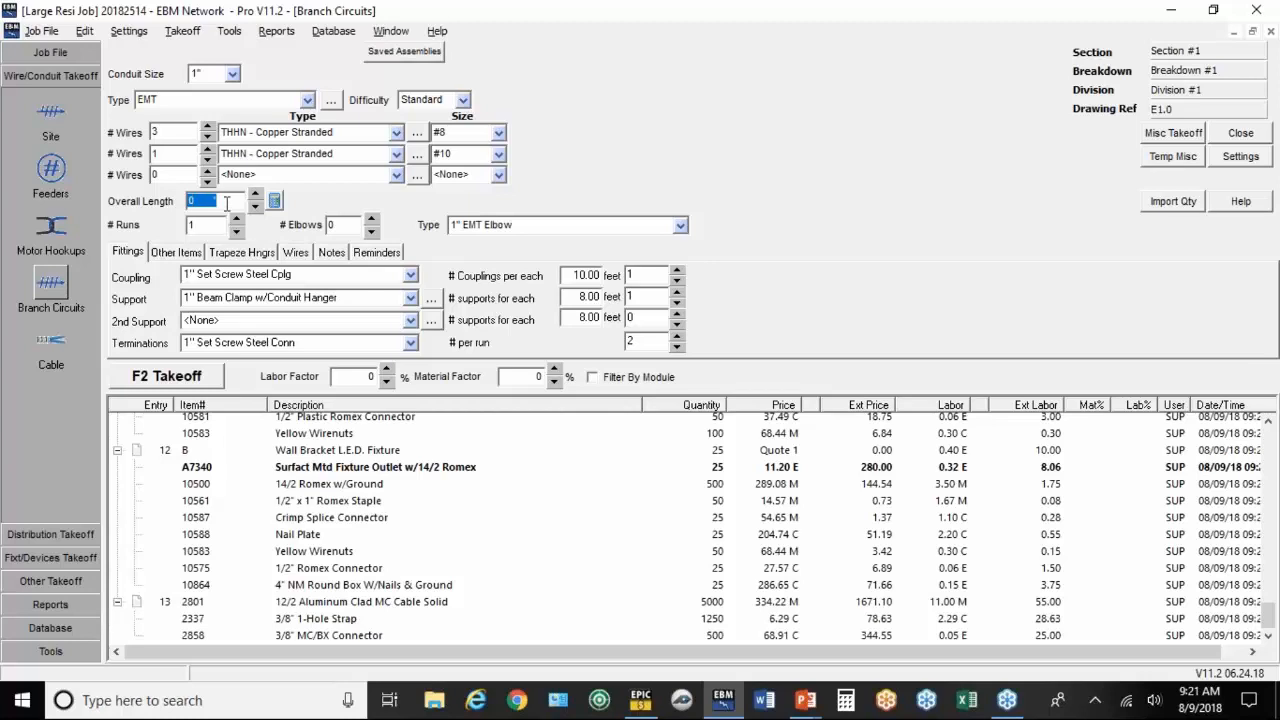
Step: Take off 600 ft of 1" EMT, 10 runs and 30 elbows, with a different conduit support
type("8")
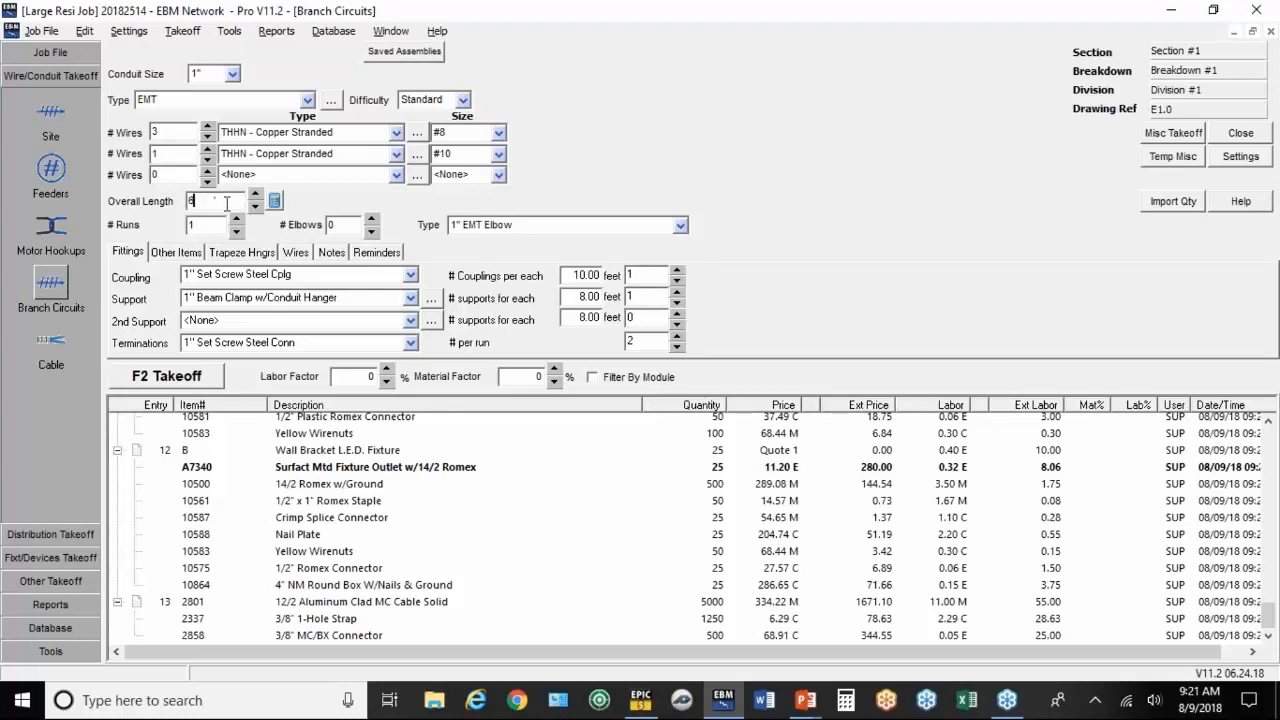
type("600")
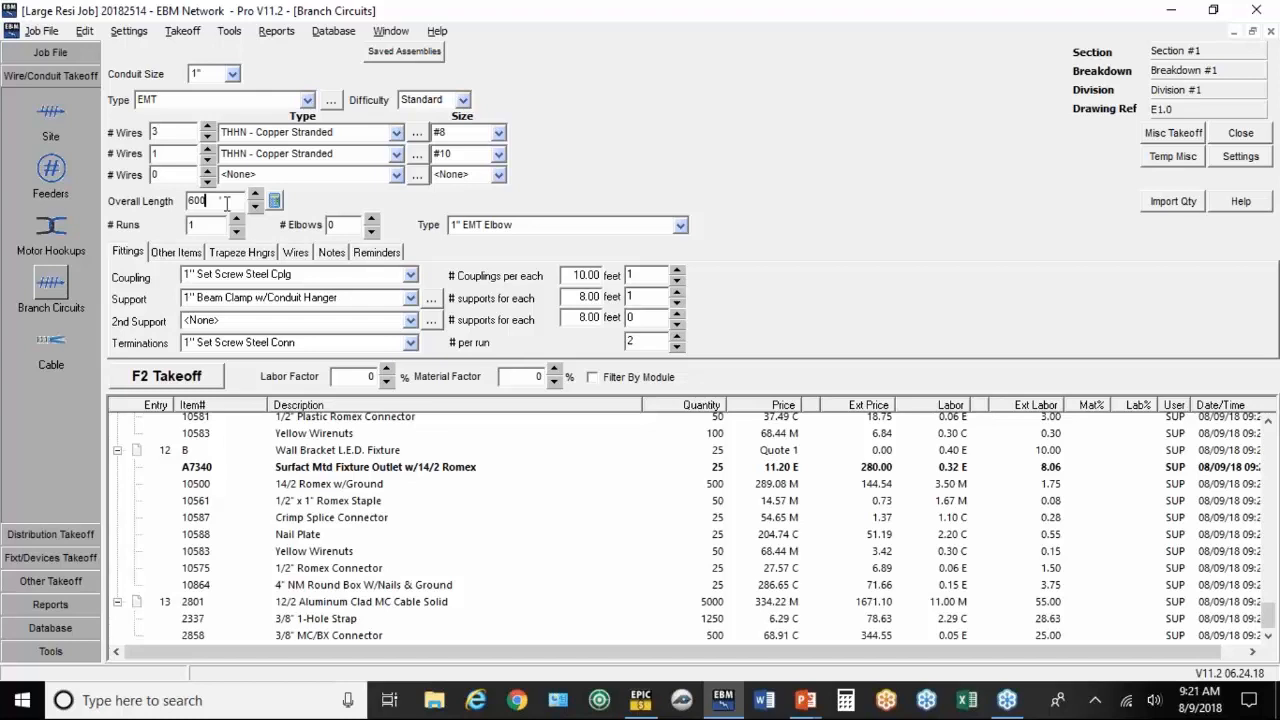
type("10")
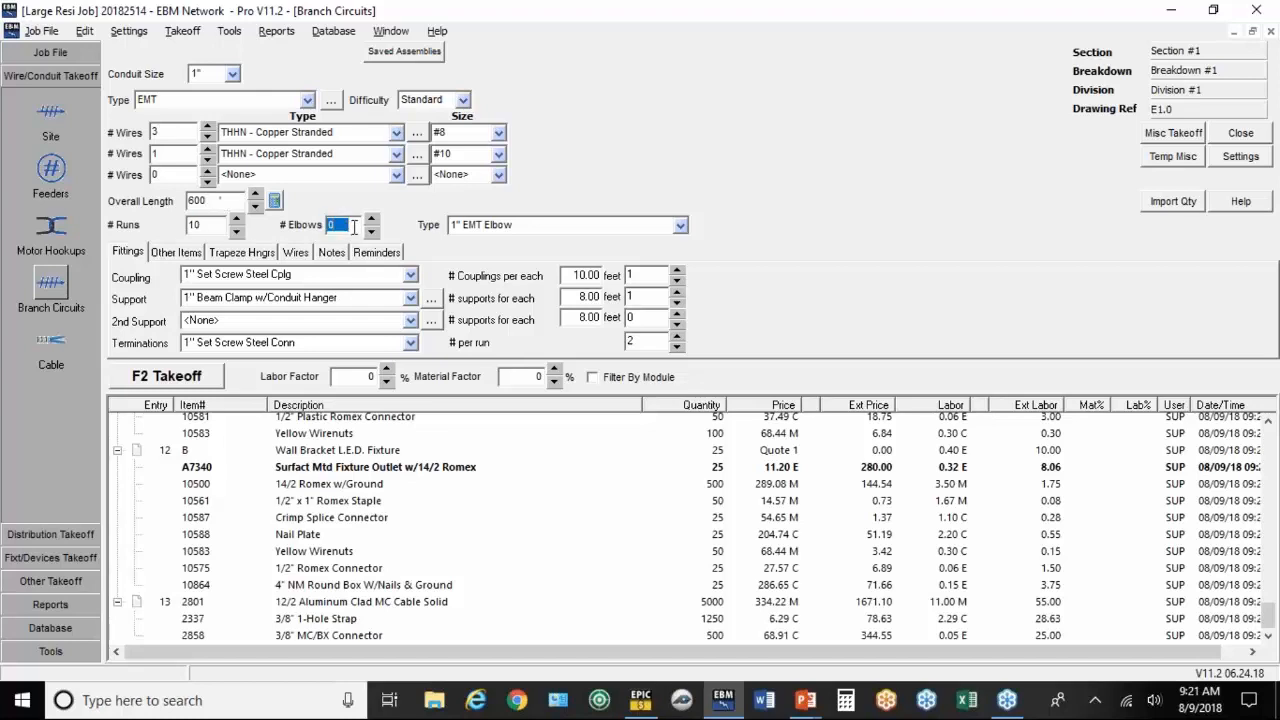
type("30")
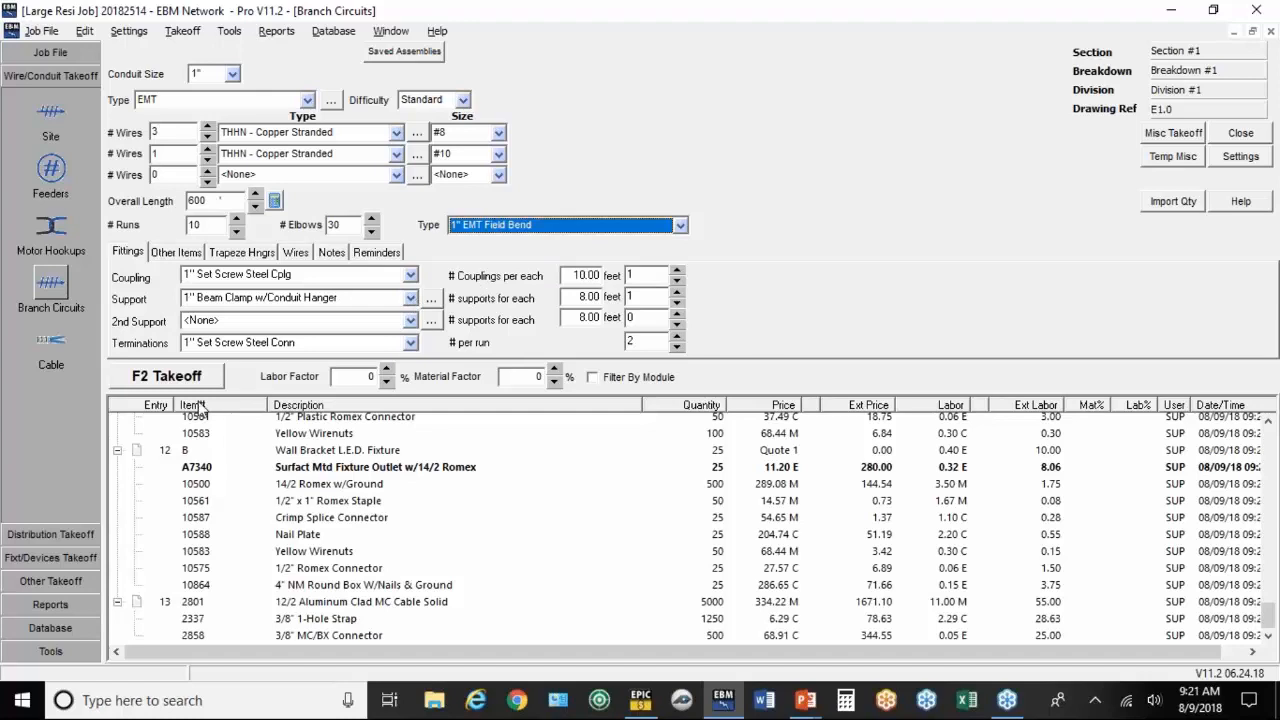
left_click(408, 297)
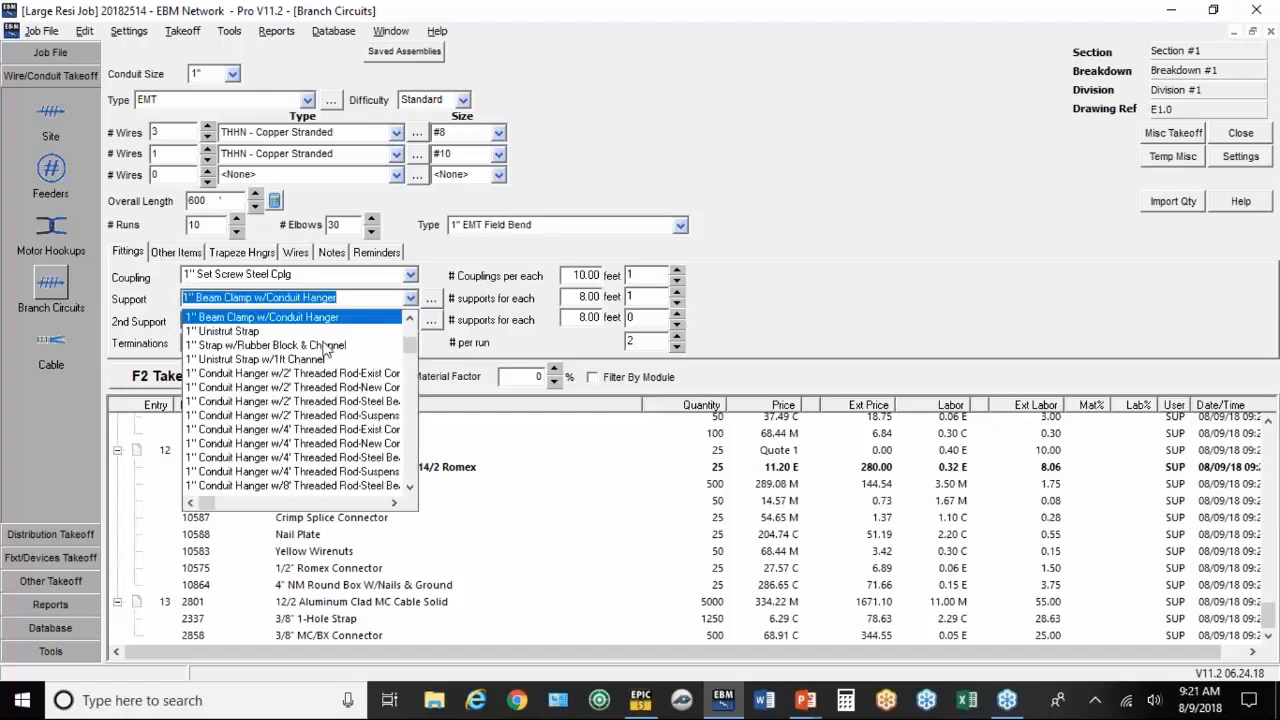
mouse_move(223, 331)
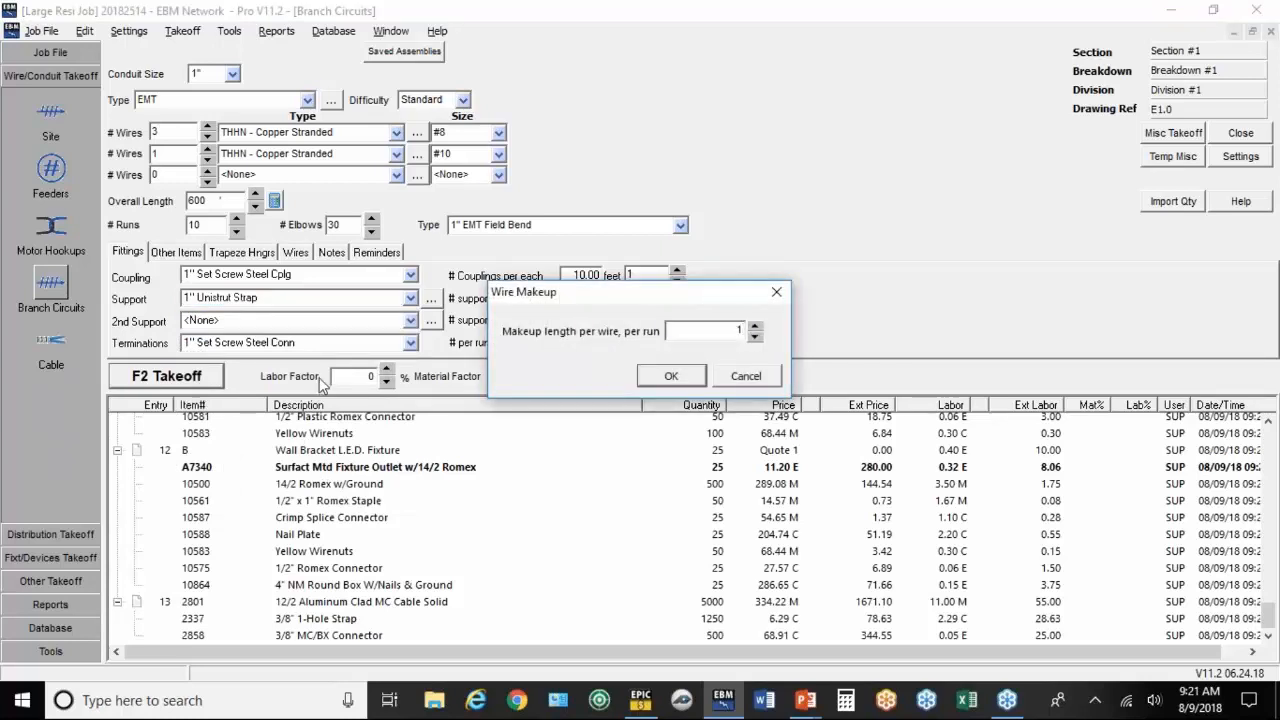
left_click(671, 375)
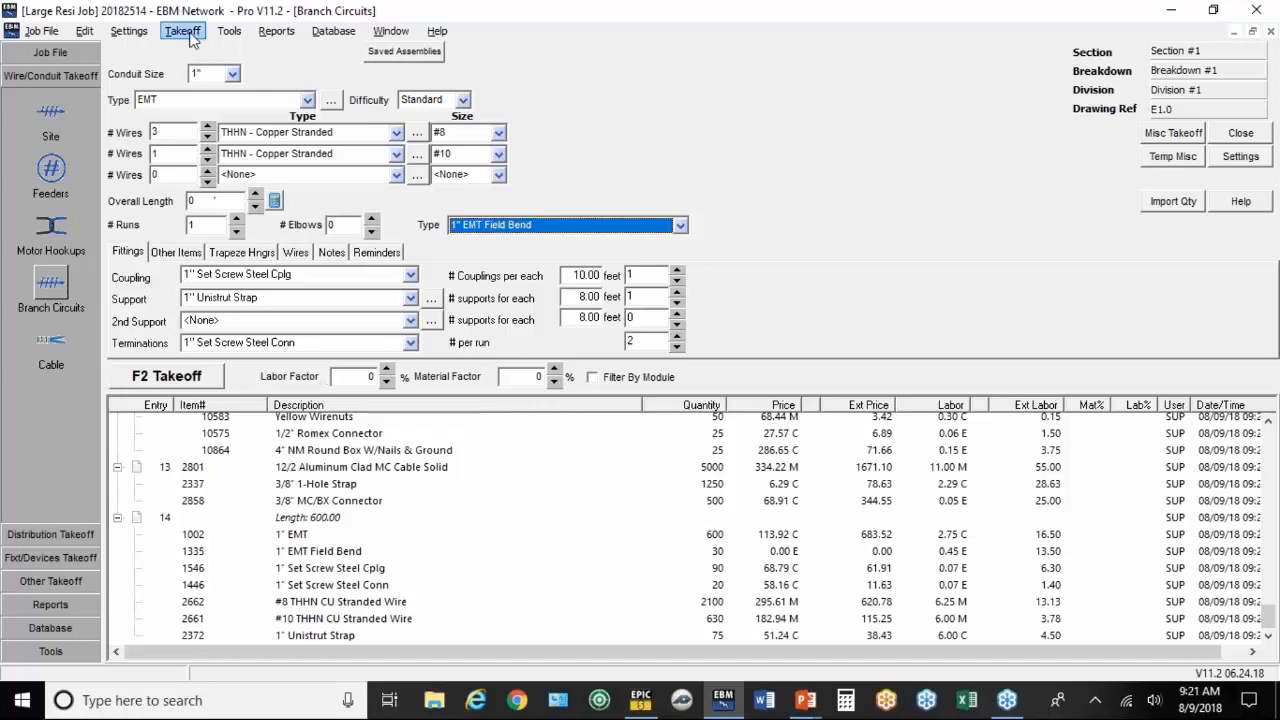
Step: Start a factory-assembled Load Center designated LC in Switchboards & Panels
left_click(182, 30)
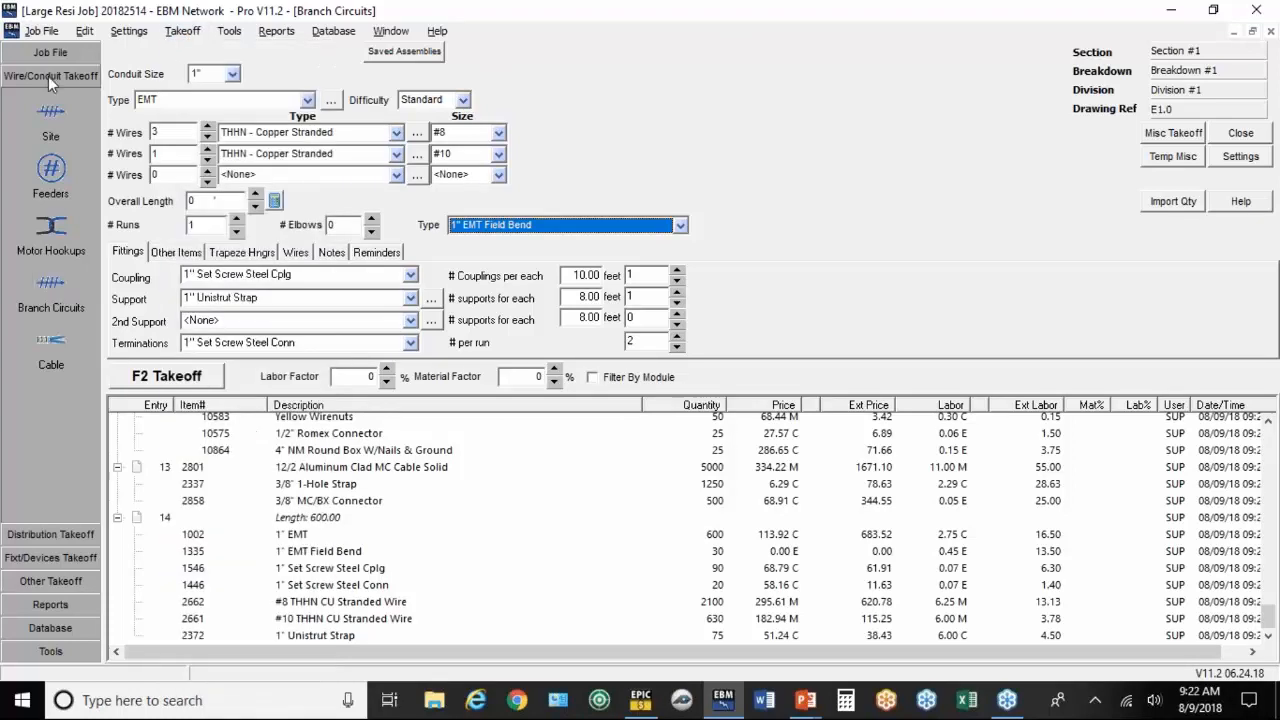
mouse_move(55, 540)
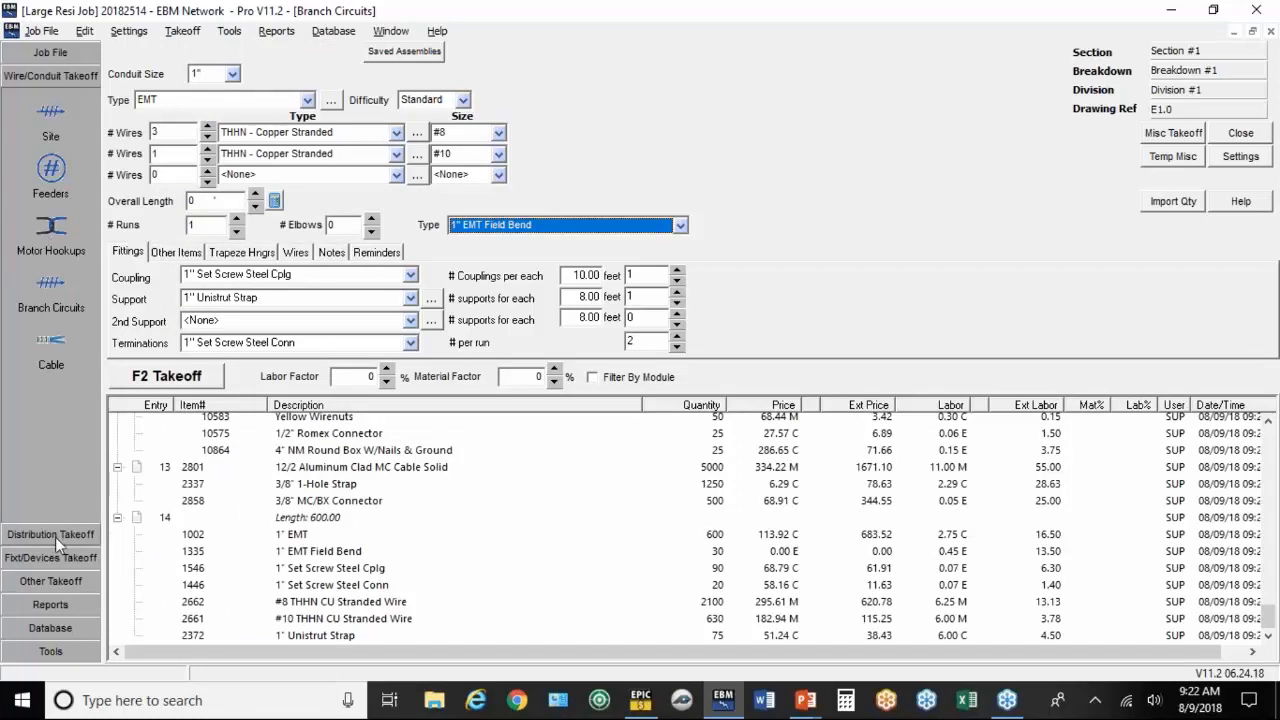
left_click(50, 533)
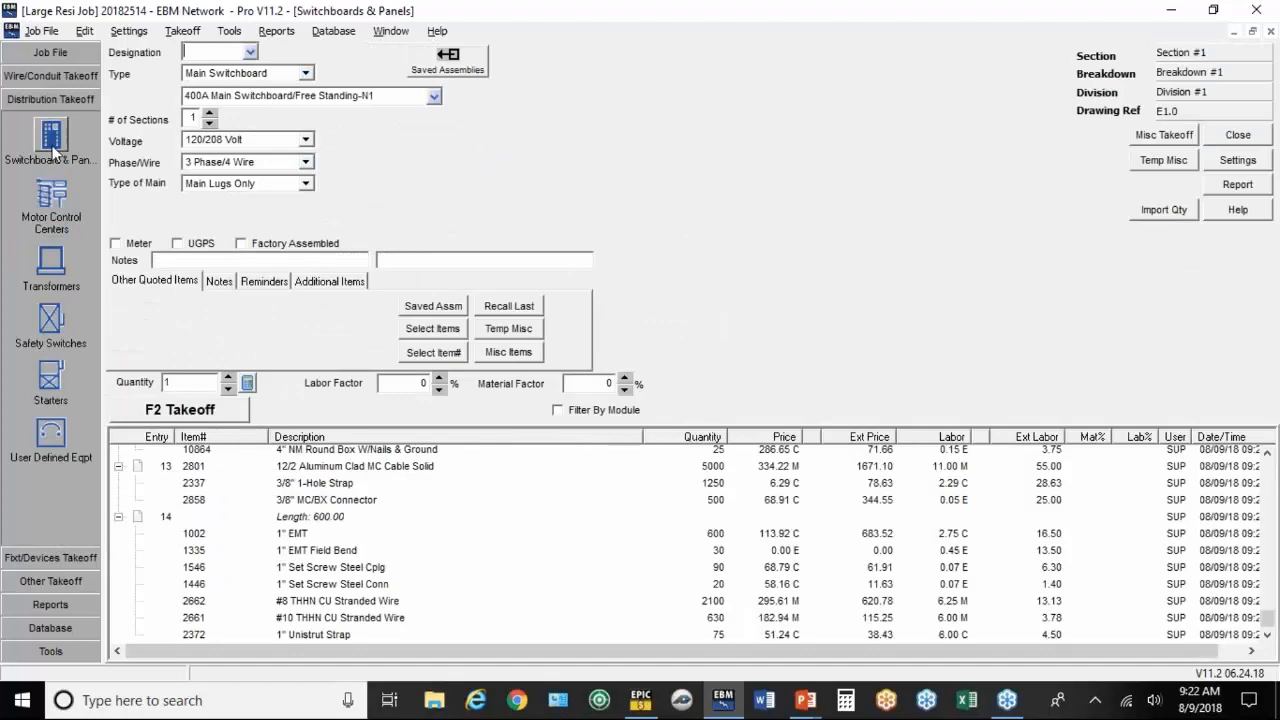
type("L")
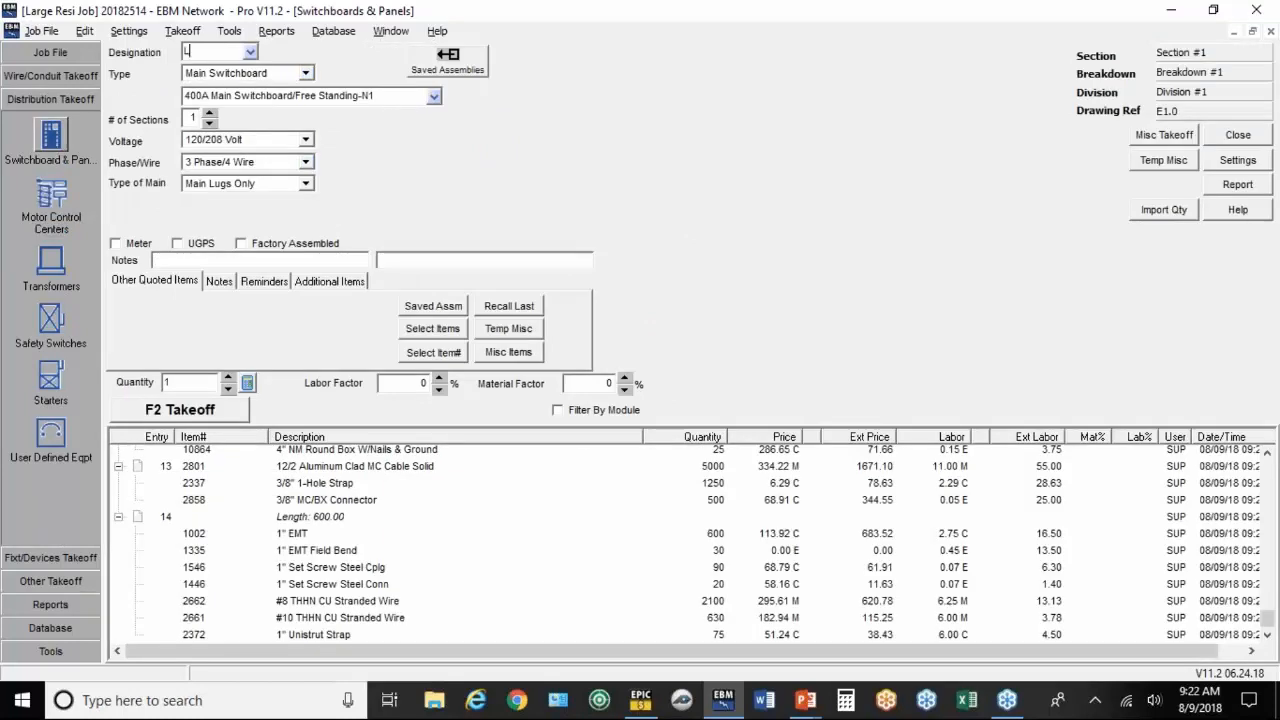
type("c")
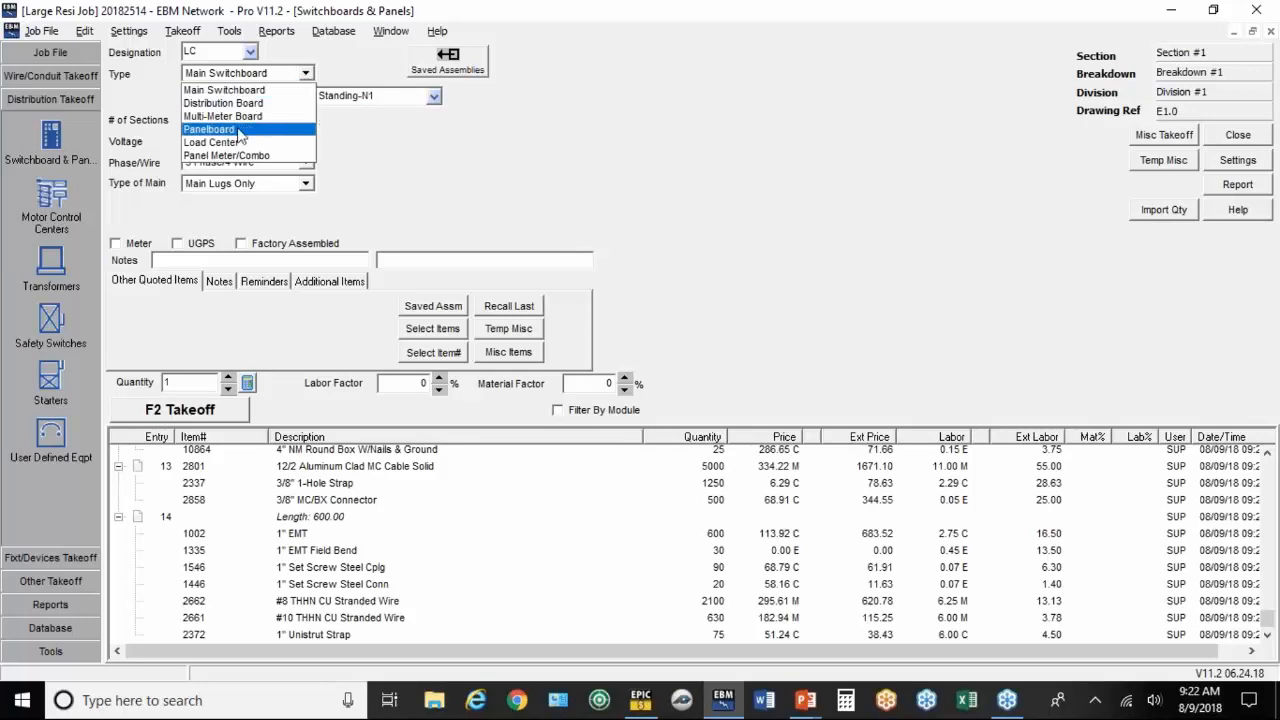
left_click(211, 141)
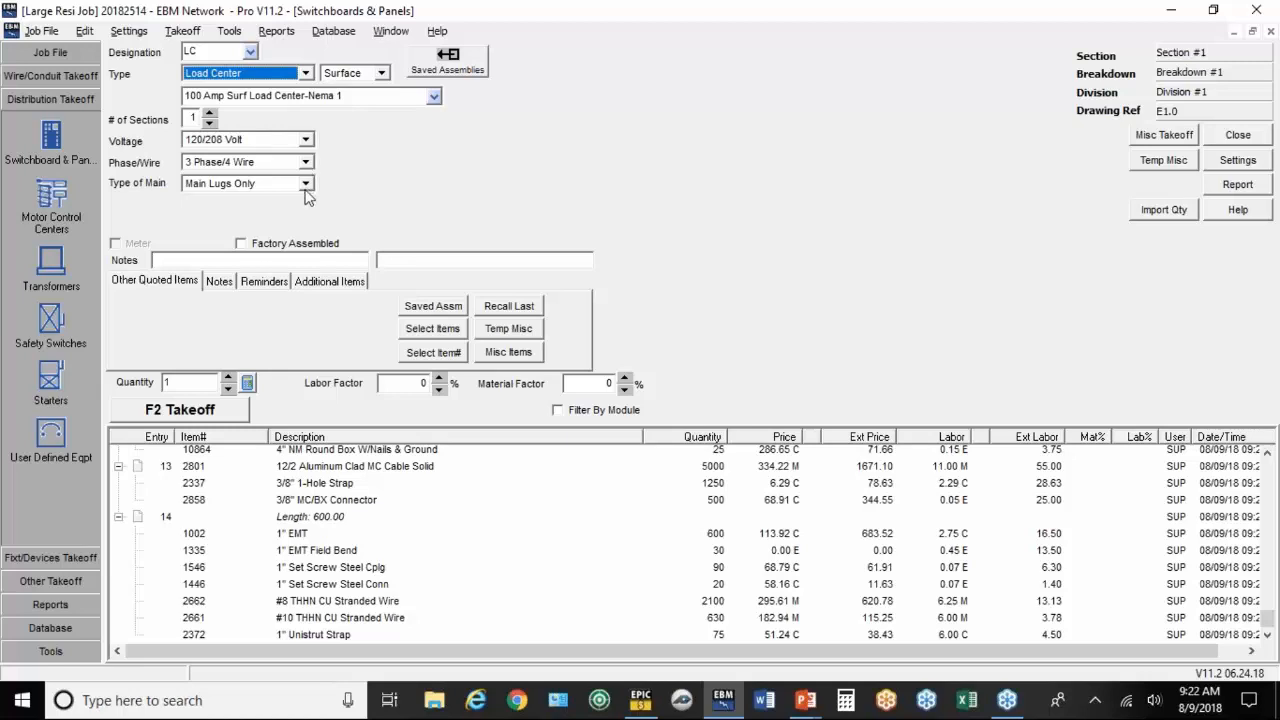
left_click(240, 243)
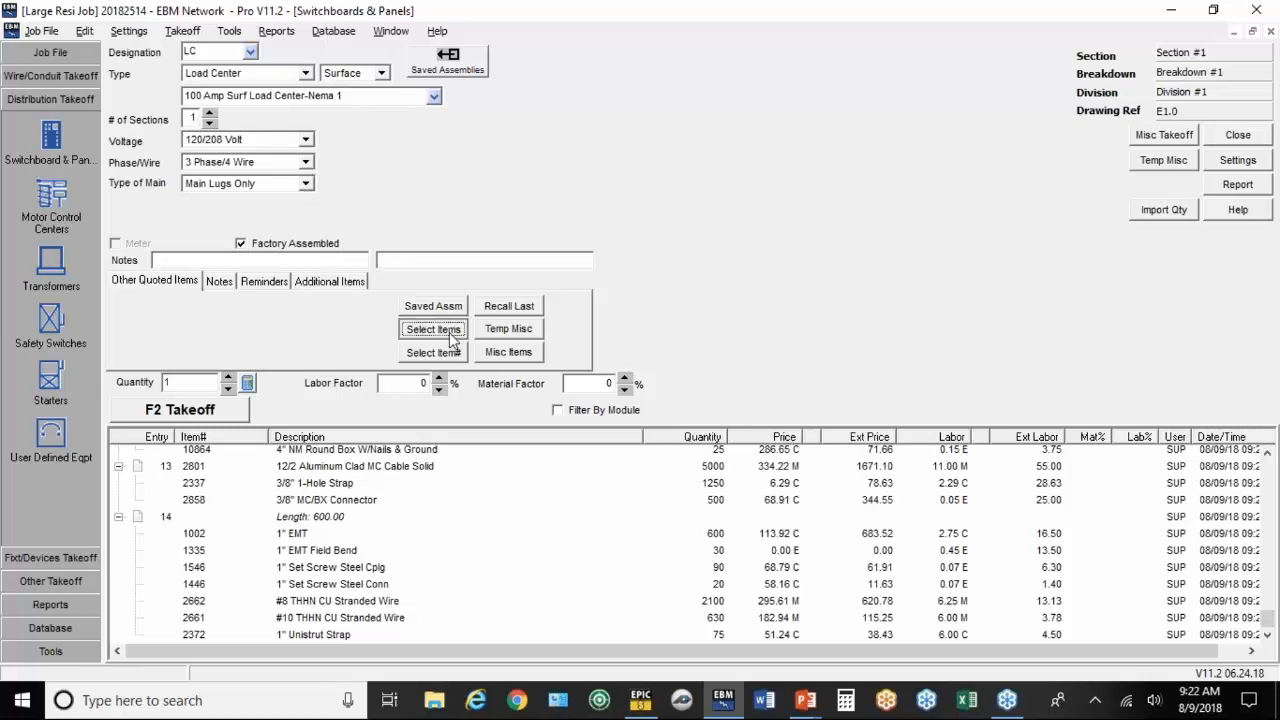
Step: Add ten 20A 1P, one 30A 2P and one 30A 3P breakers; take off 10 at 3.79 labor
left_click(433, 329)
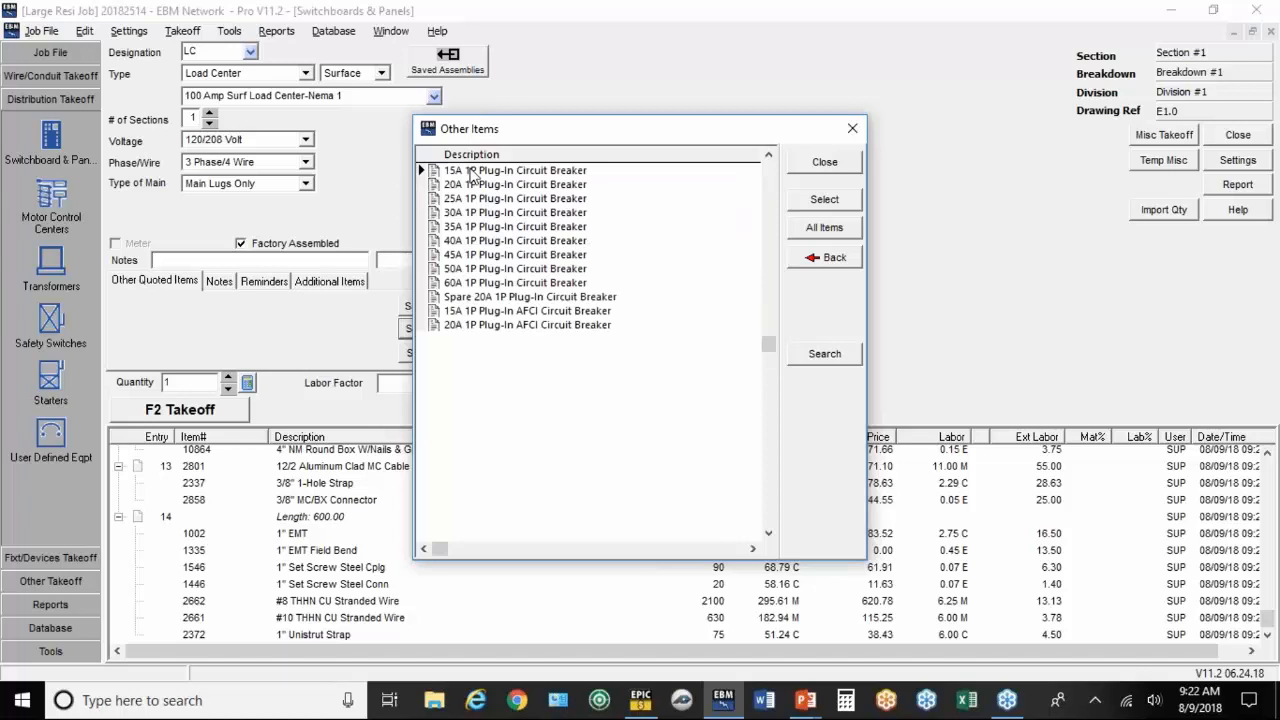
double_click(520, 170)
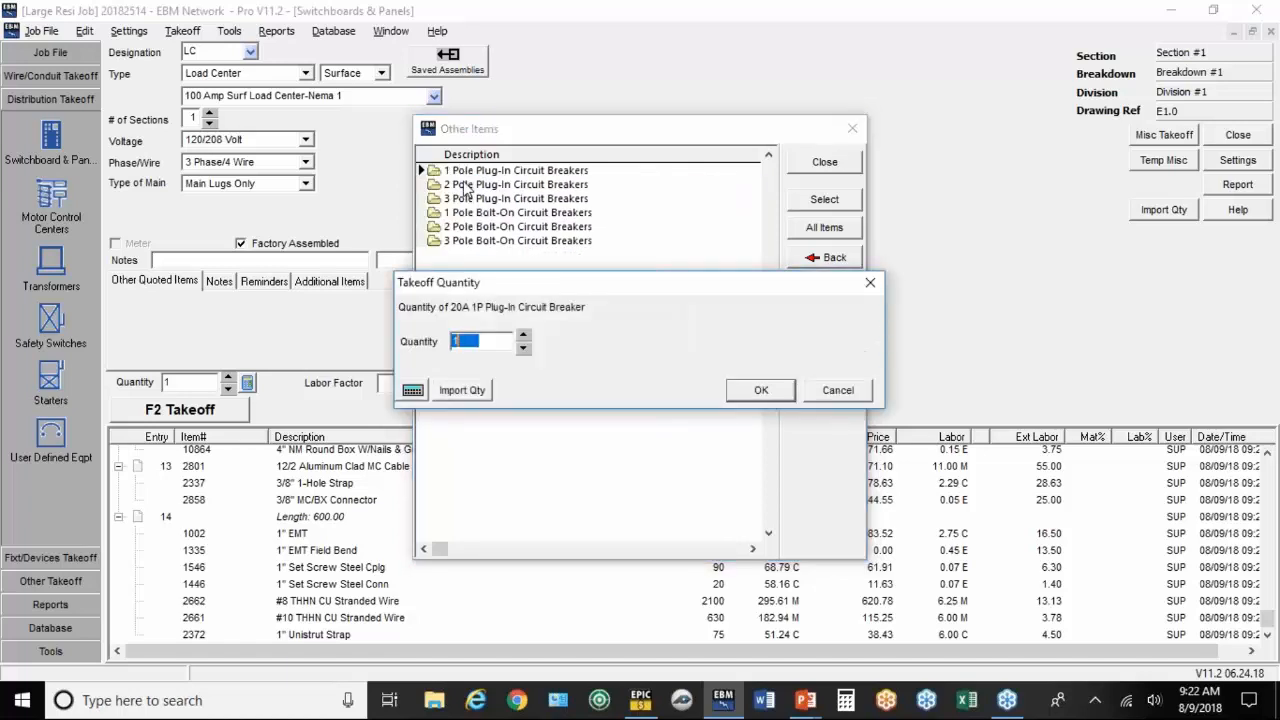
type("0")
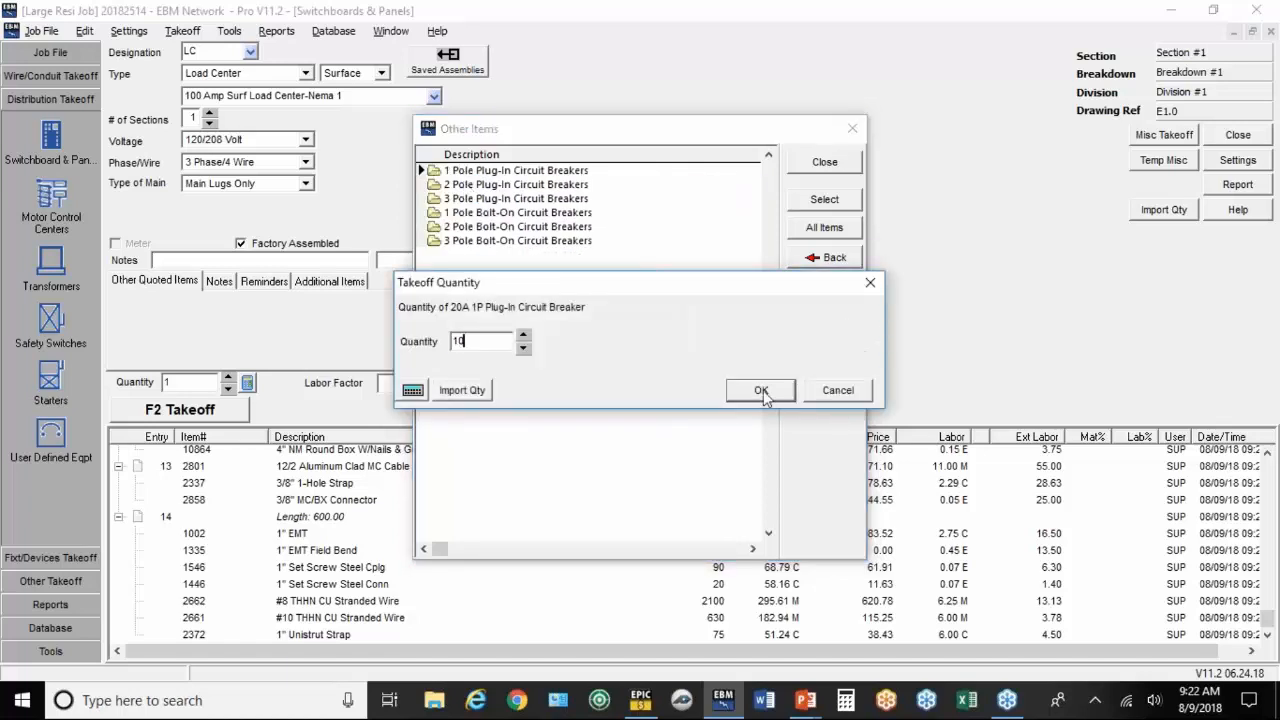
left_click(760, 390)
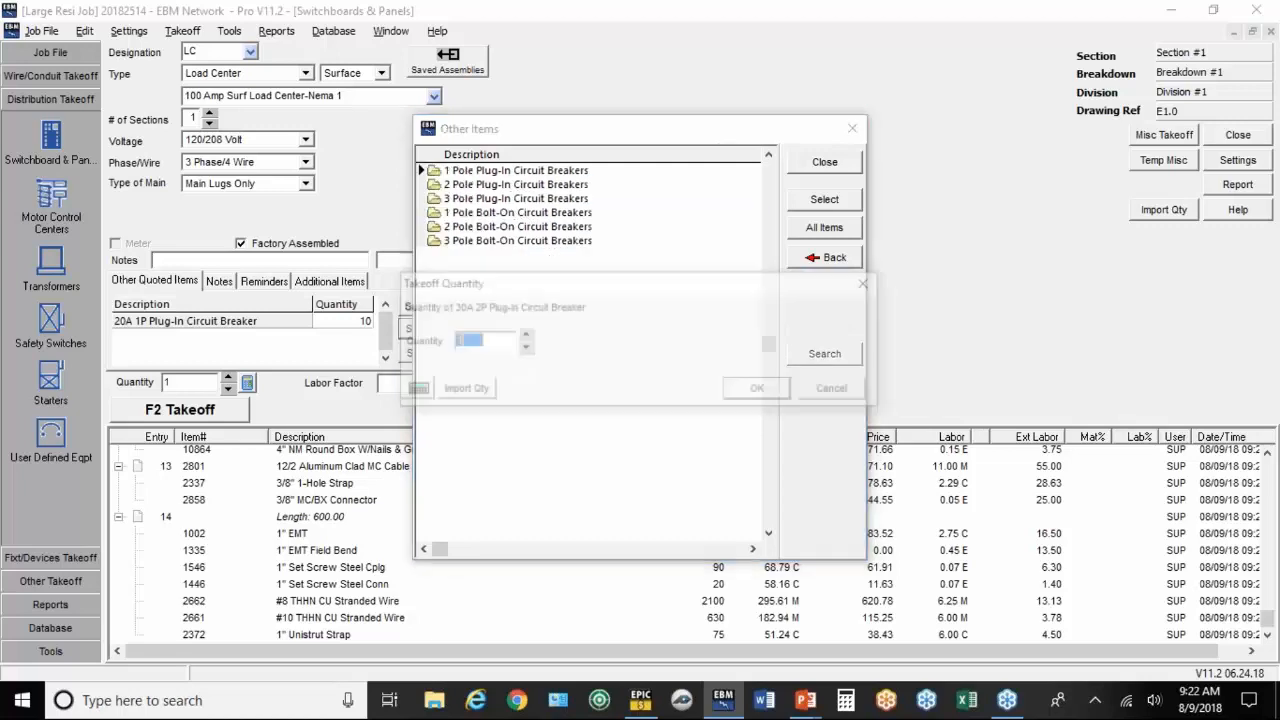
left_click(755, 388)
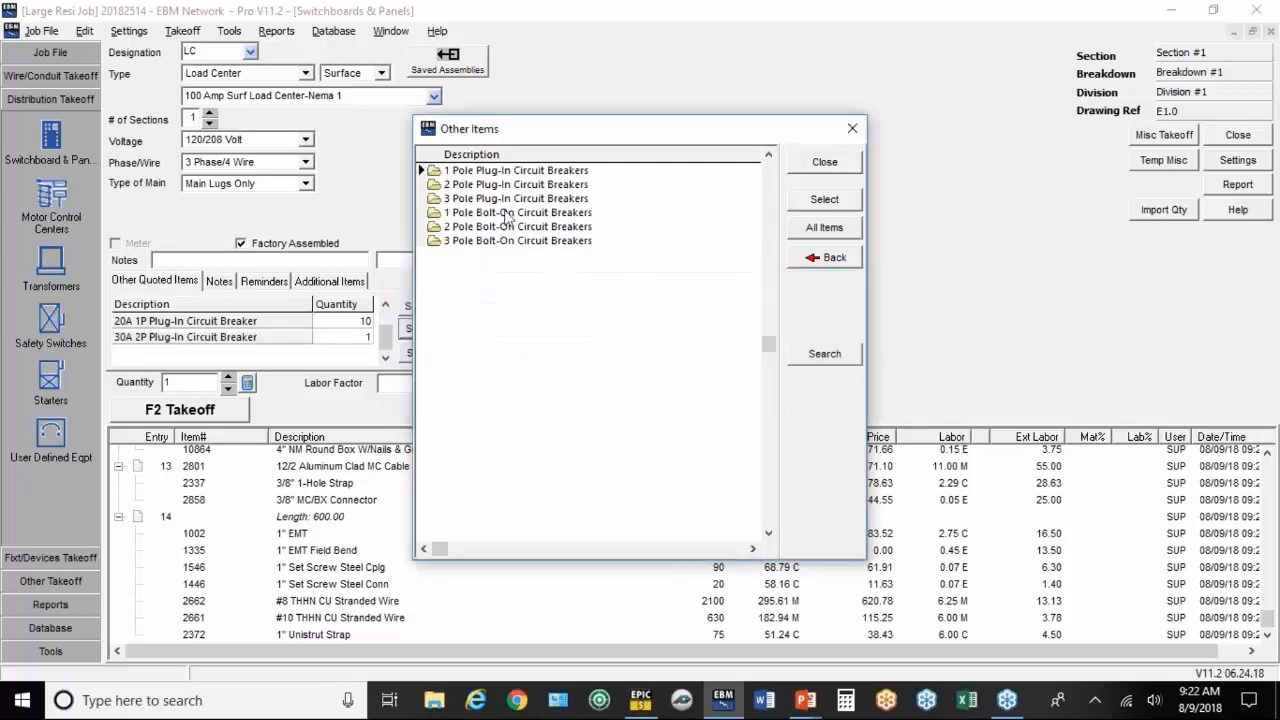
double_click(516, 198)
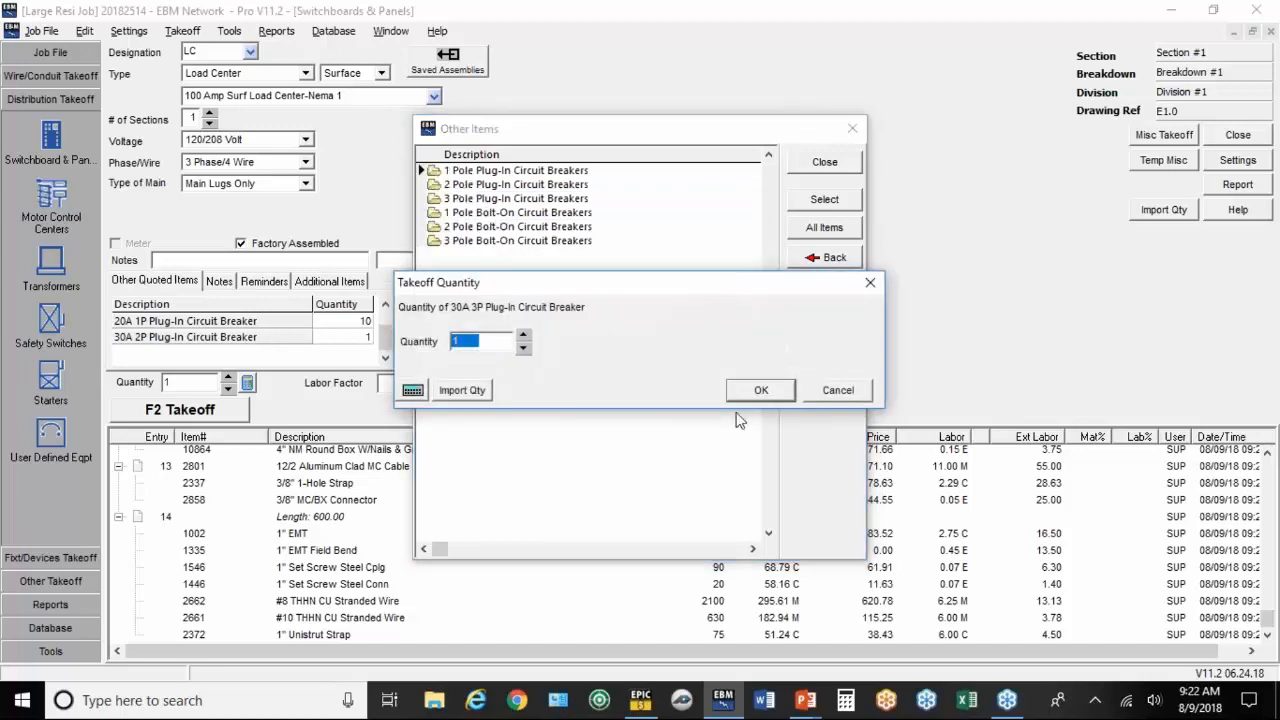
left_click(760, 390)
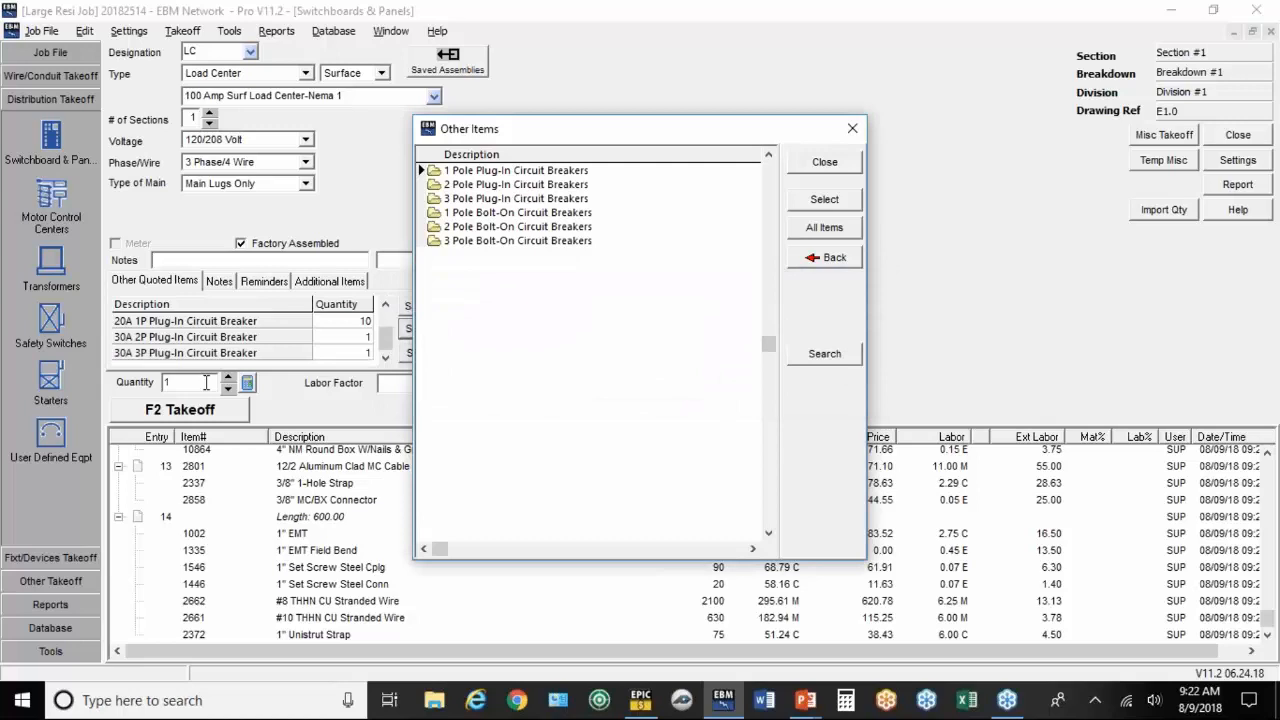
left_click(824, 161)
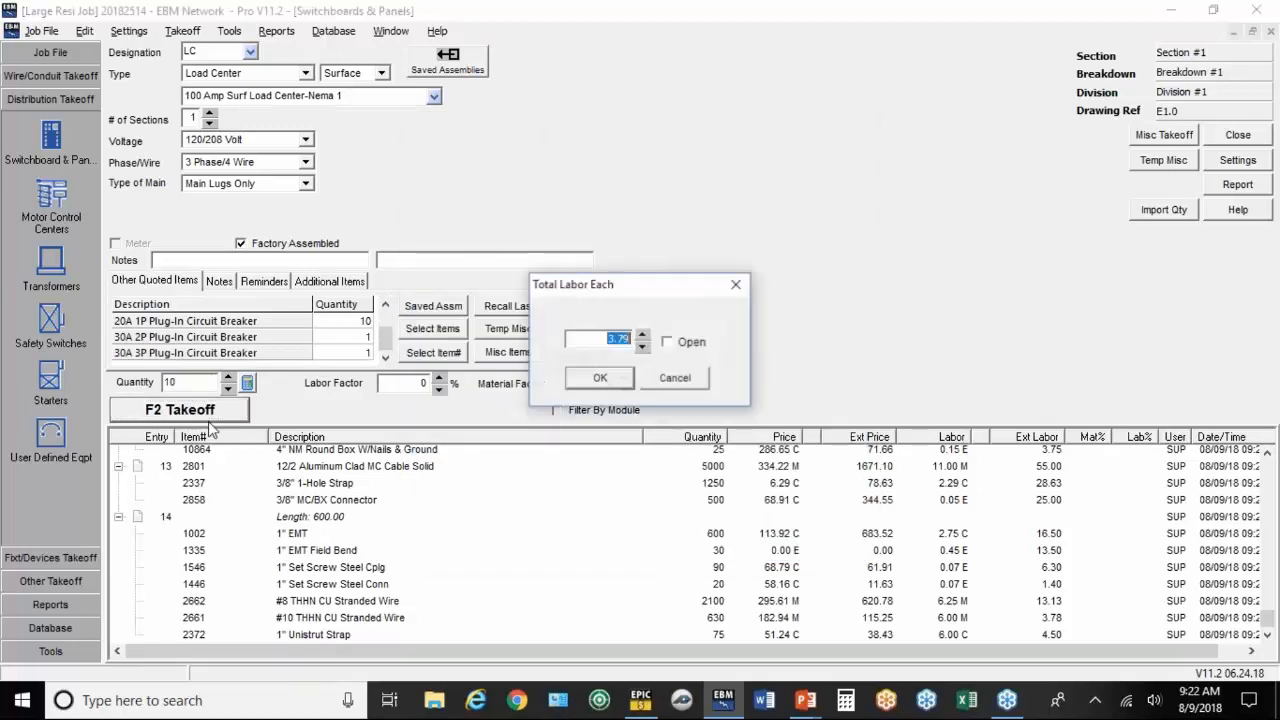
mouse_move(575, 360)
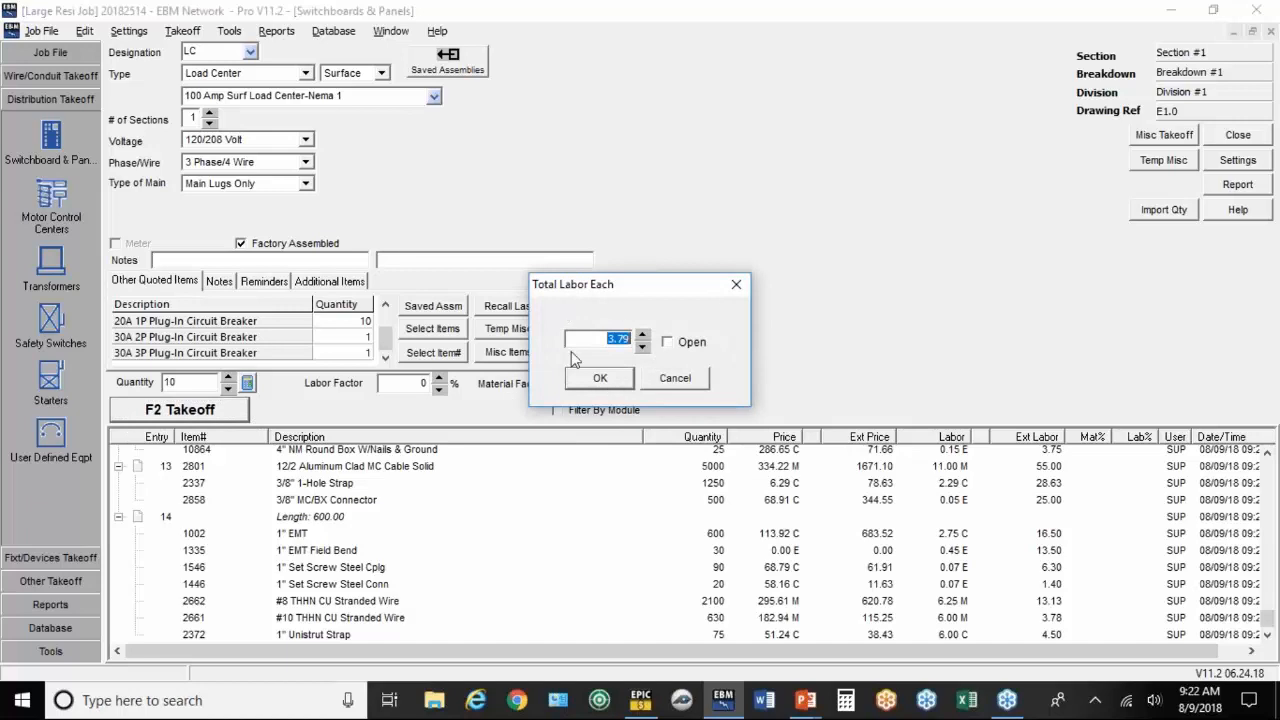
left_click(600, 377)
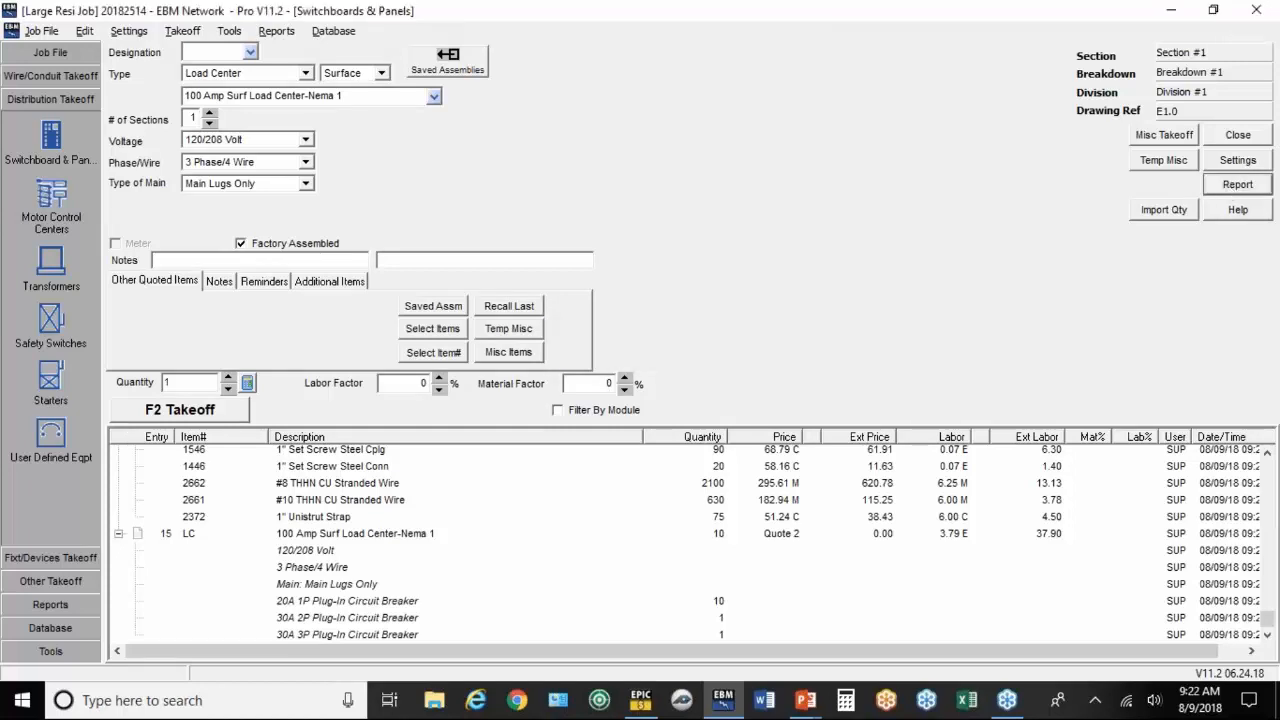
left_click(1236, 184)
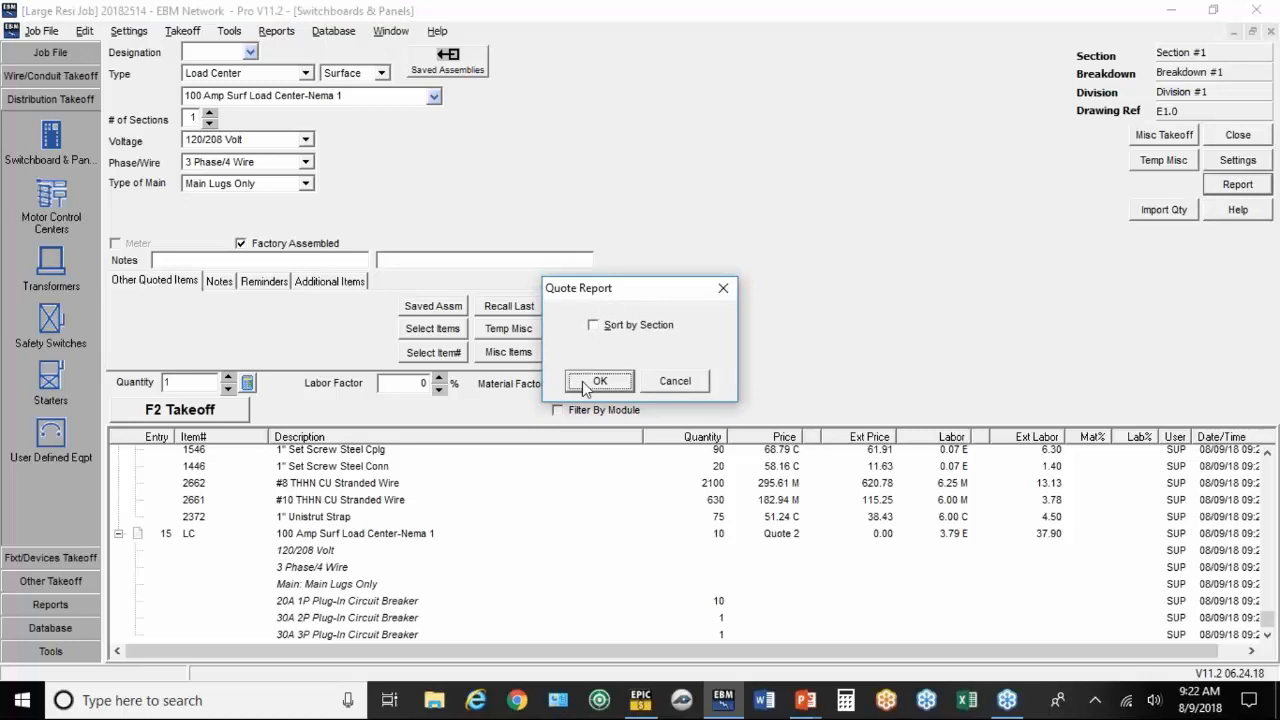
left_click(600, 381)
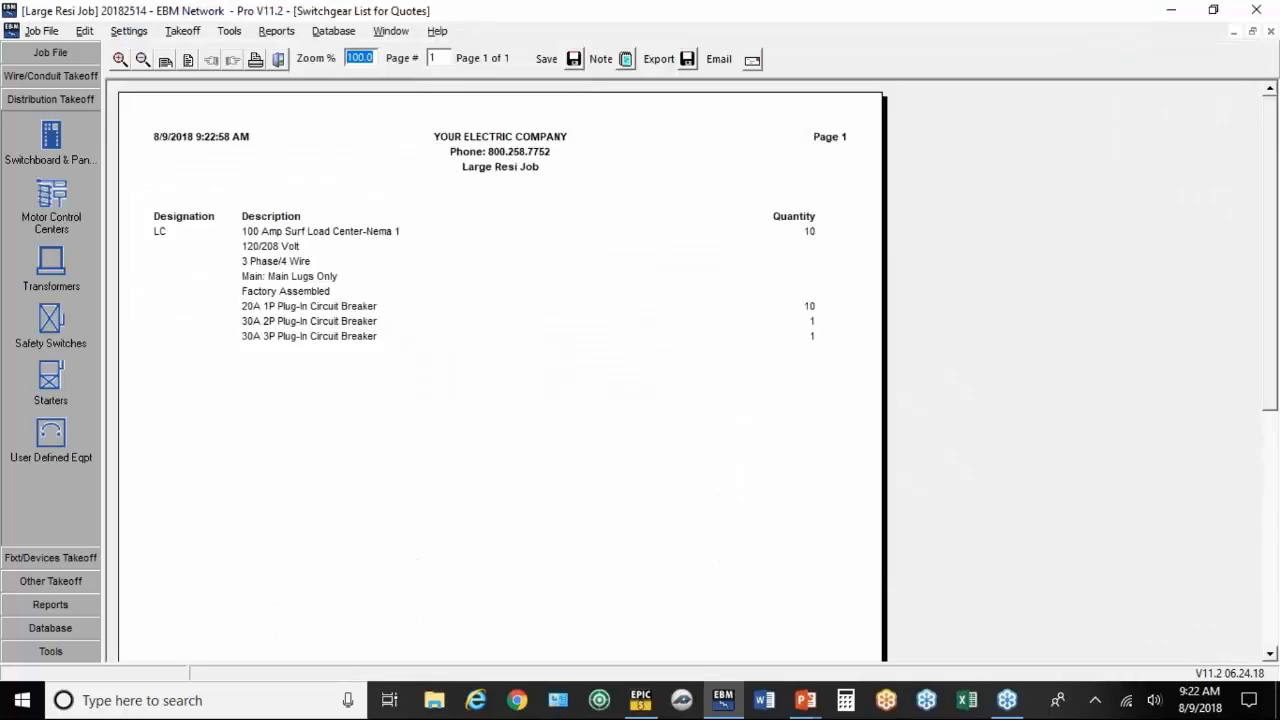
mouse_move(580, 447)
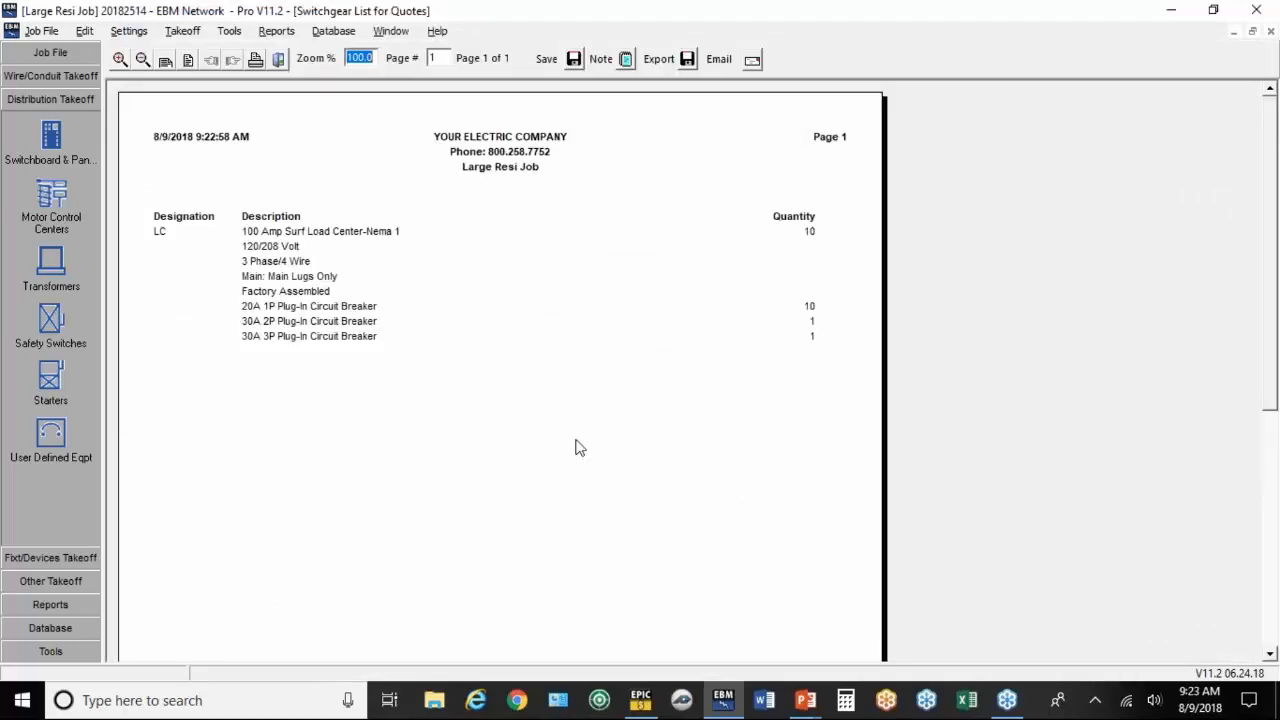
left_click(50, 140)
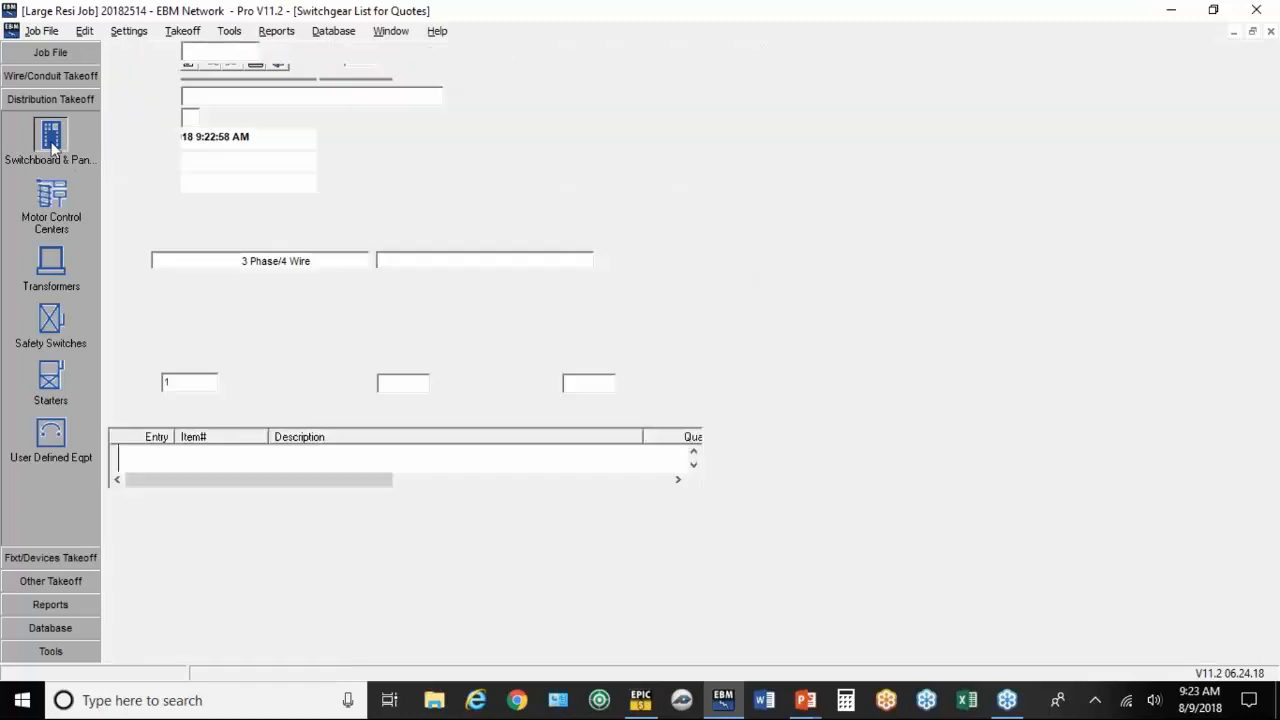
left_click(50, 137)
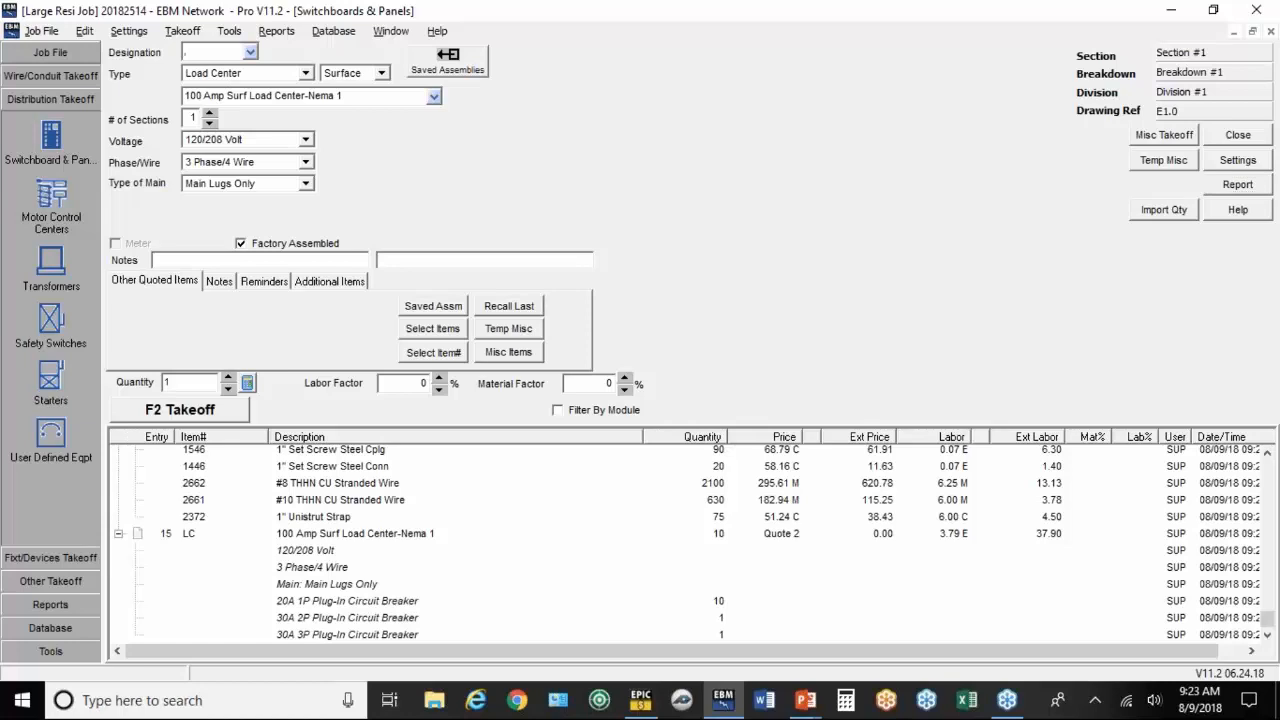
Step: Define MM1 as a three-section 800A Multi Meter Main Board with a circuit breaker main
type("MM1")
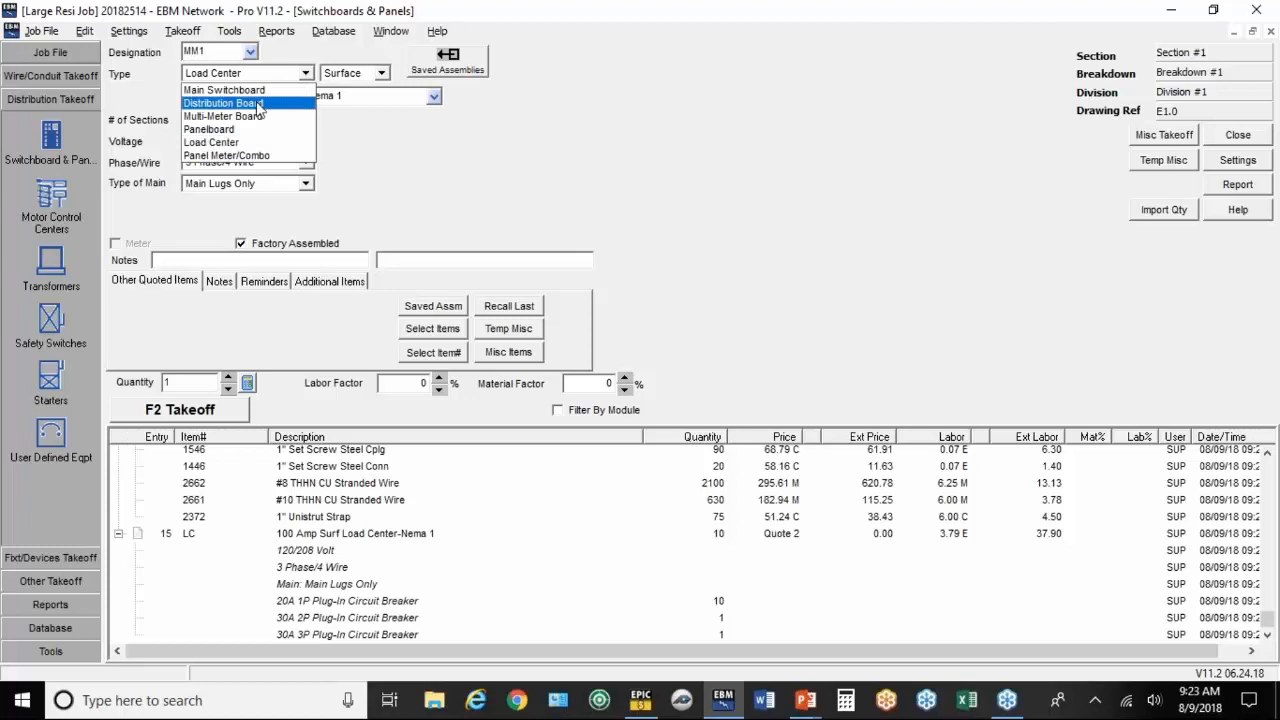
left_click(227, 116)
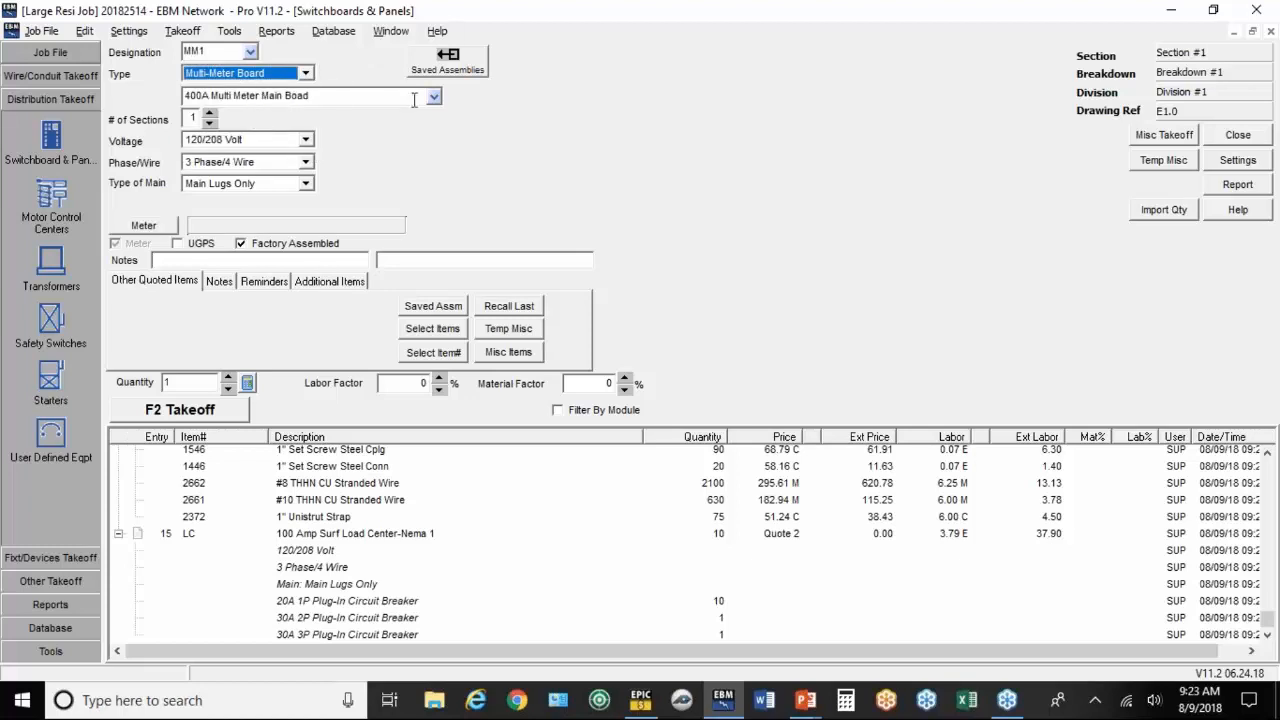
left_click(432, 95)
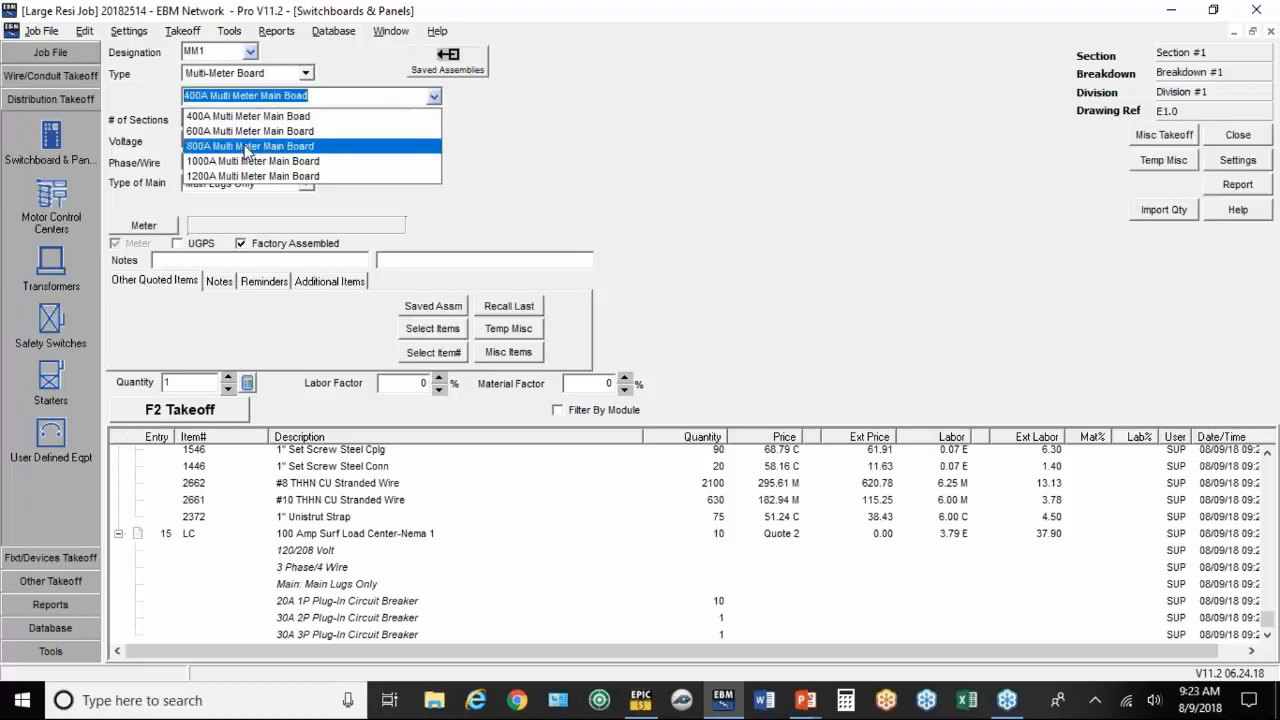
left_click(249, 146)
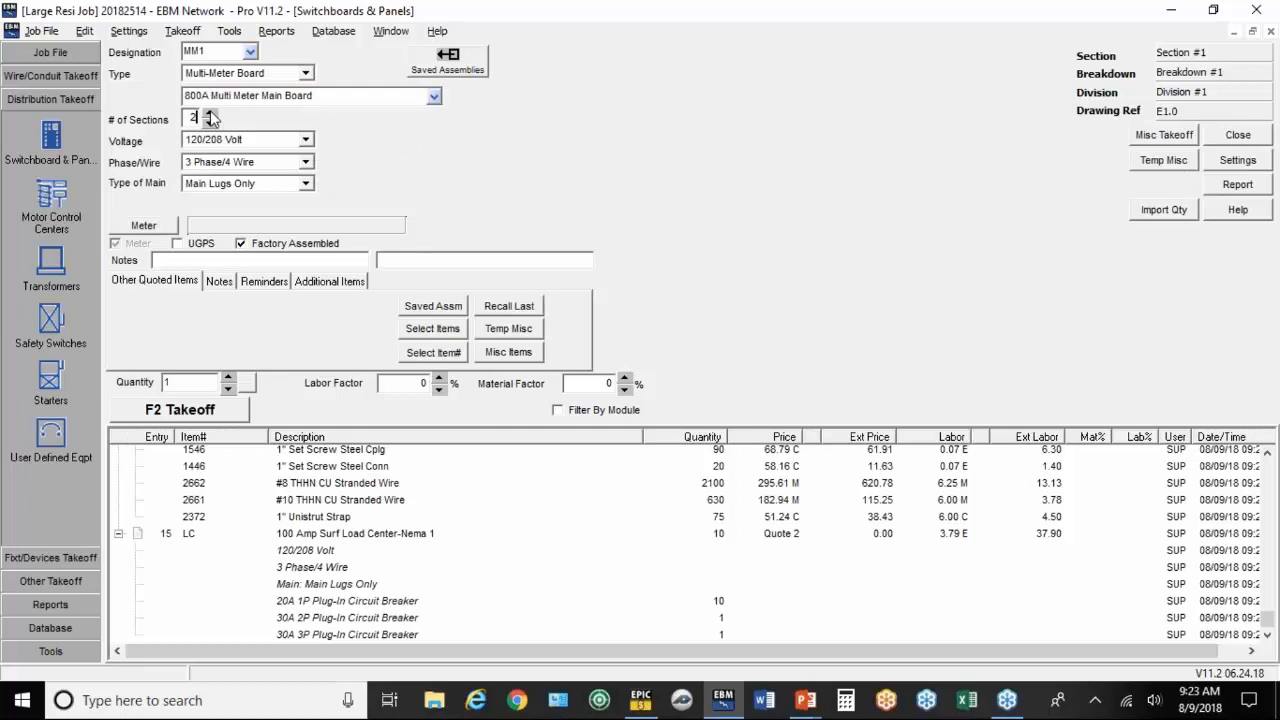
left_click(210, 113)
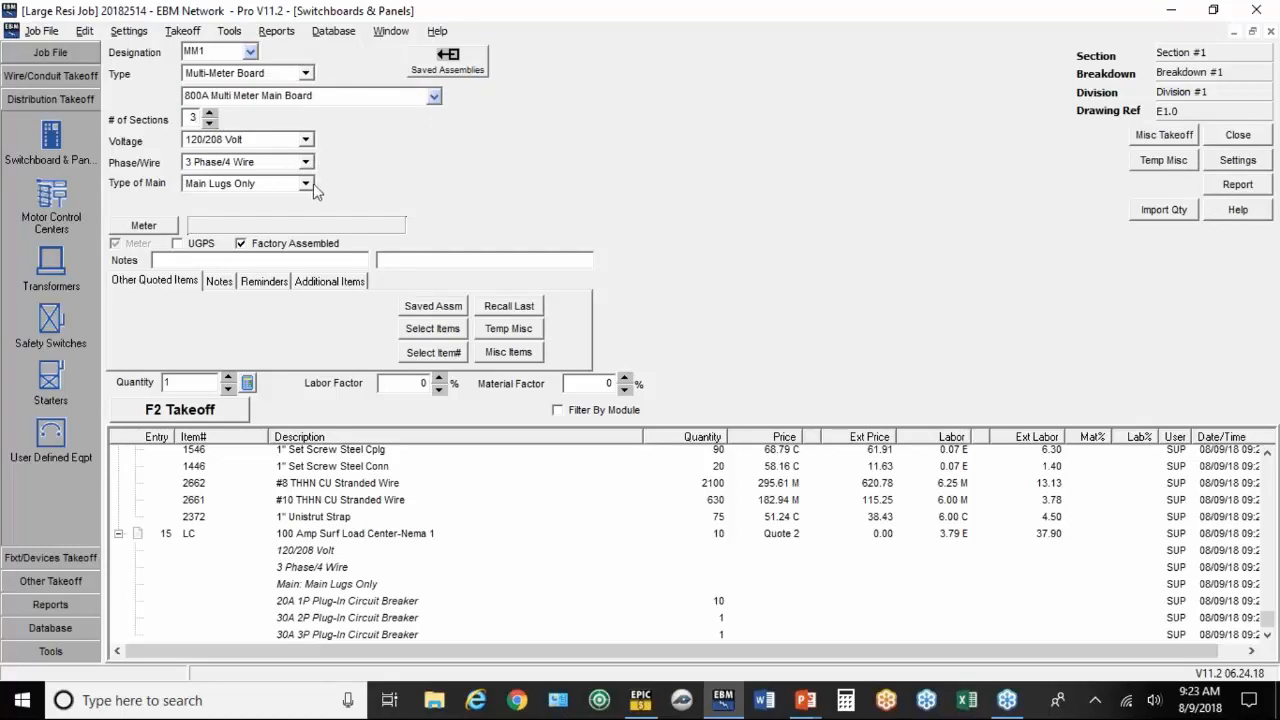
left_click(305, 183)
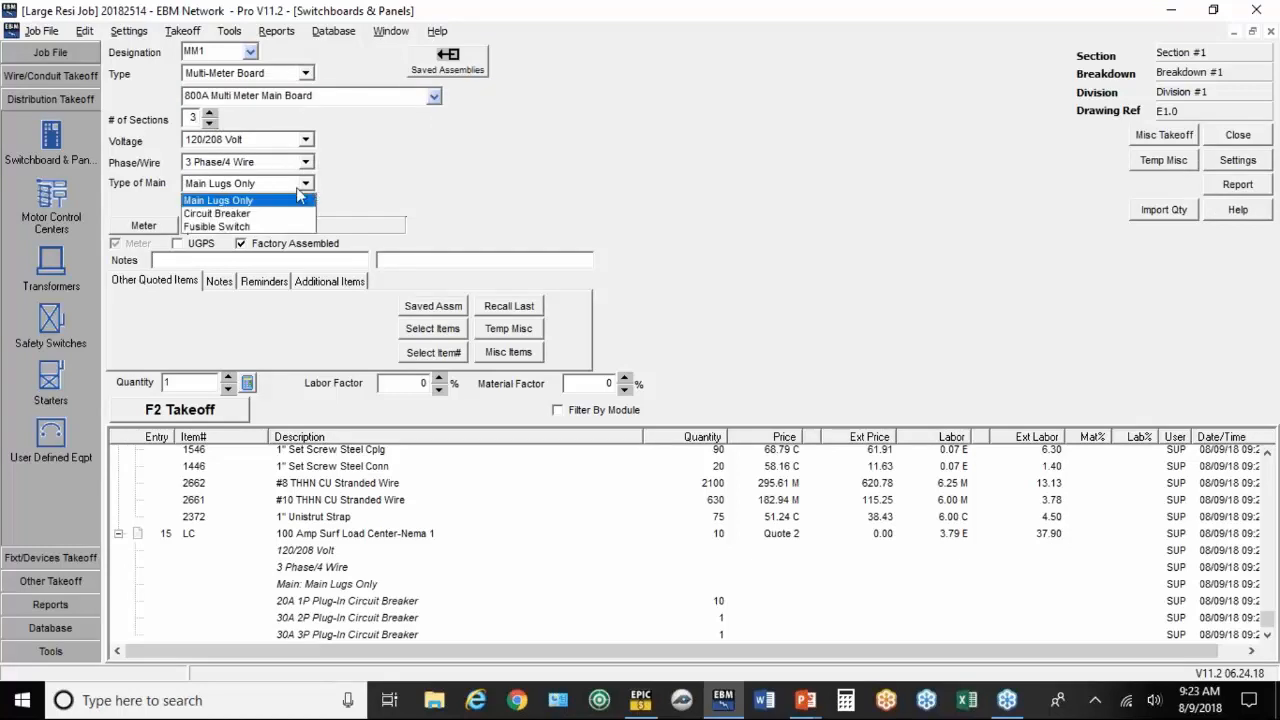
left_click(216, 213)
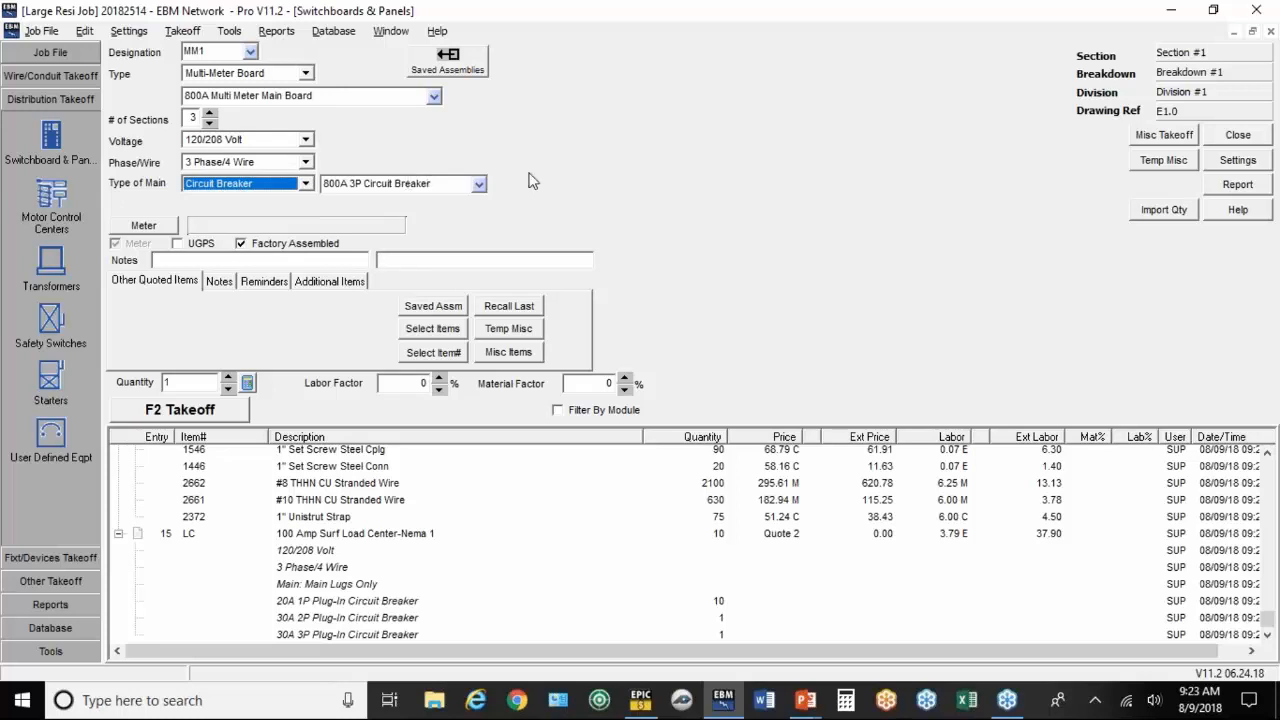
mouse_move(160, 238)
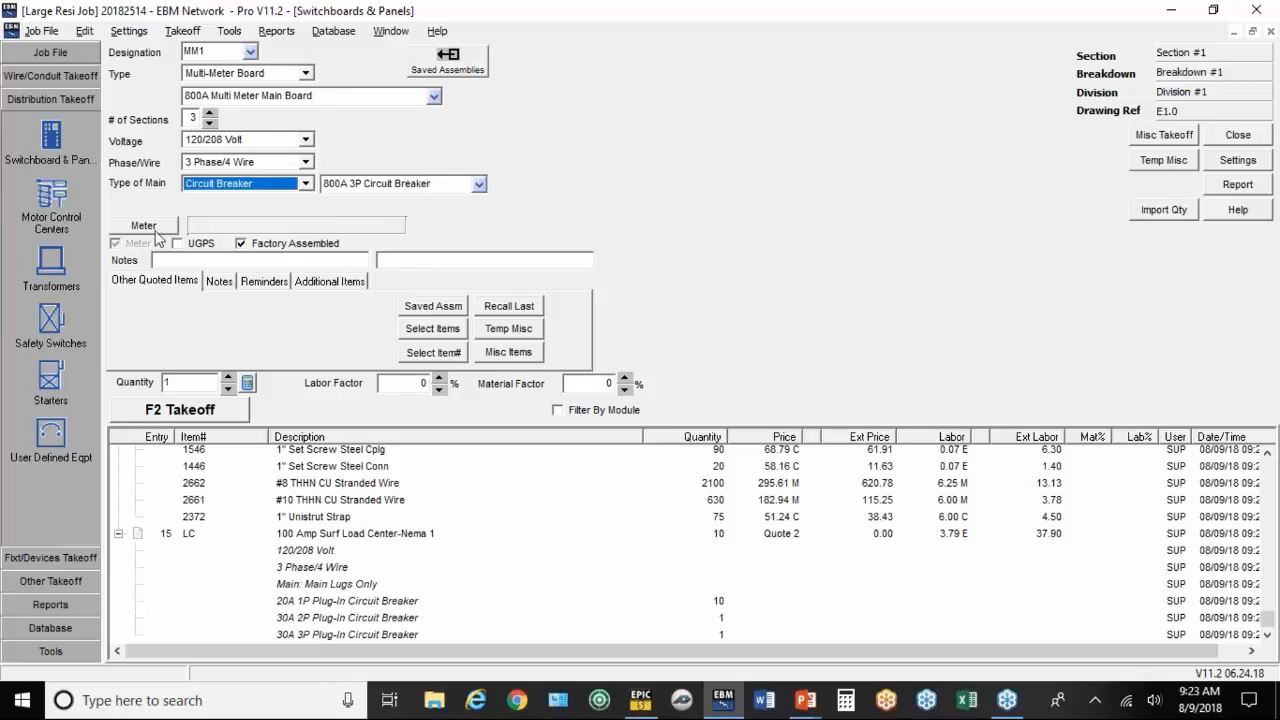
Step: Switch to 1 Phase/3 Wire, pick the 800 Amp 6-socket meter, take off at 22.00 labor
left_click(143, 225)
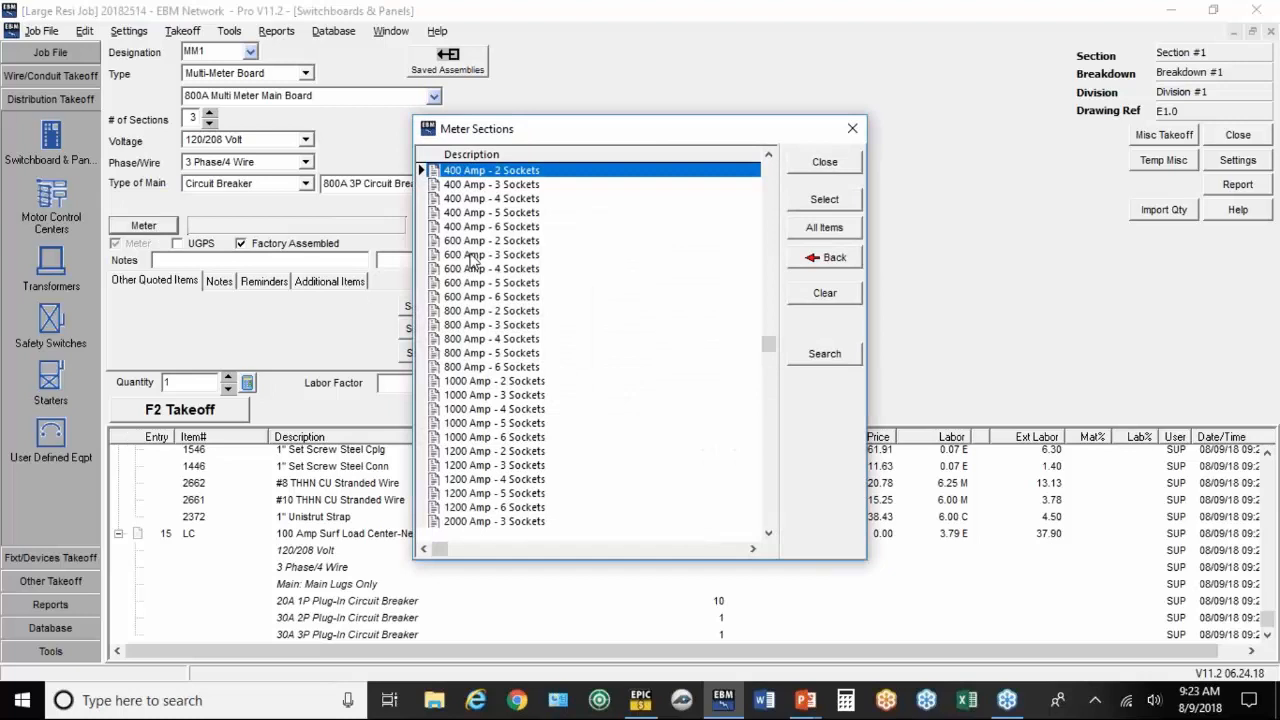
mouse_move(495, 213)
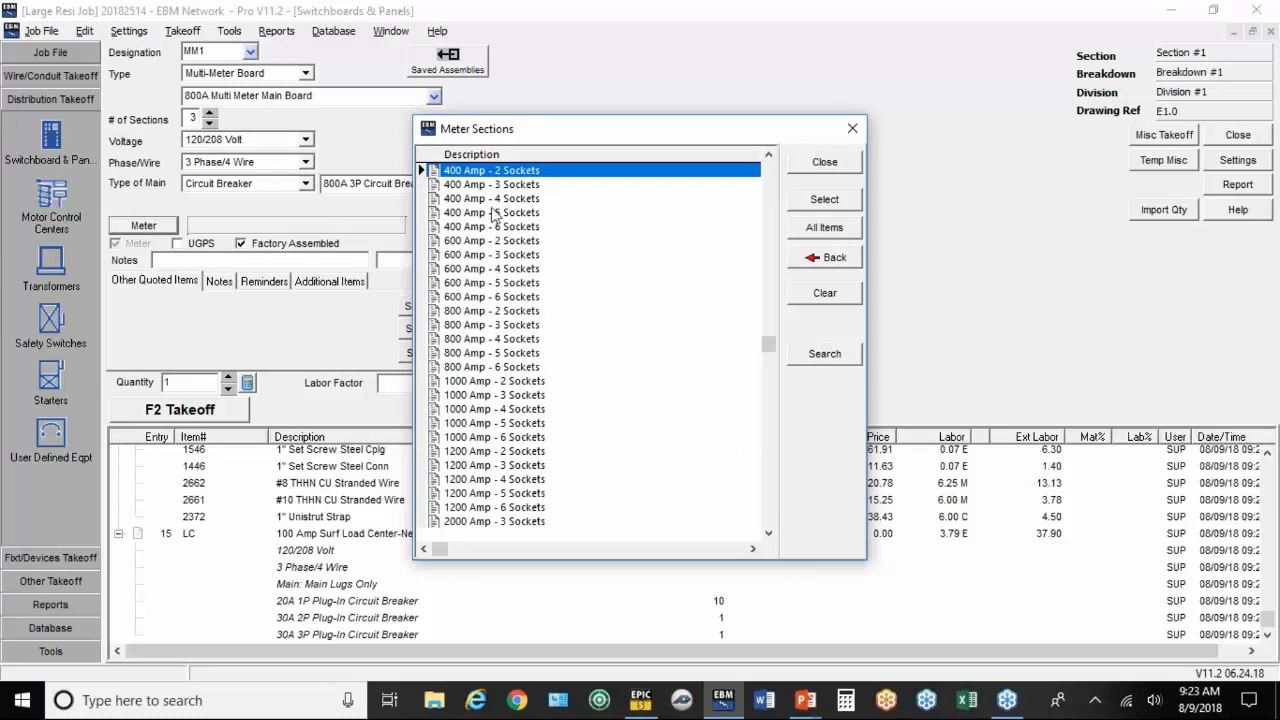
mouse_move(543, 253)
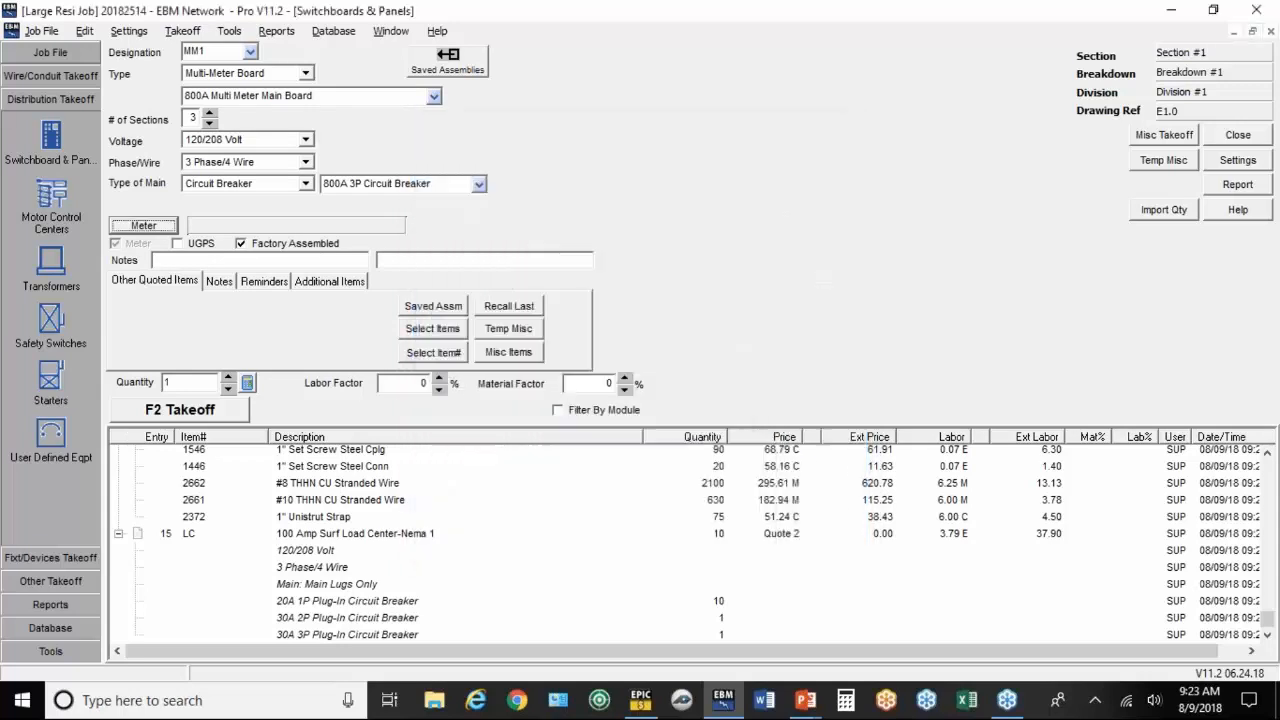
left_click(306, 162)
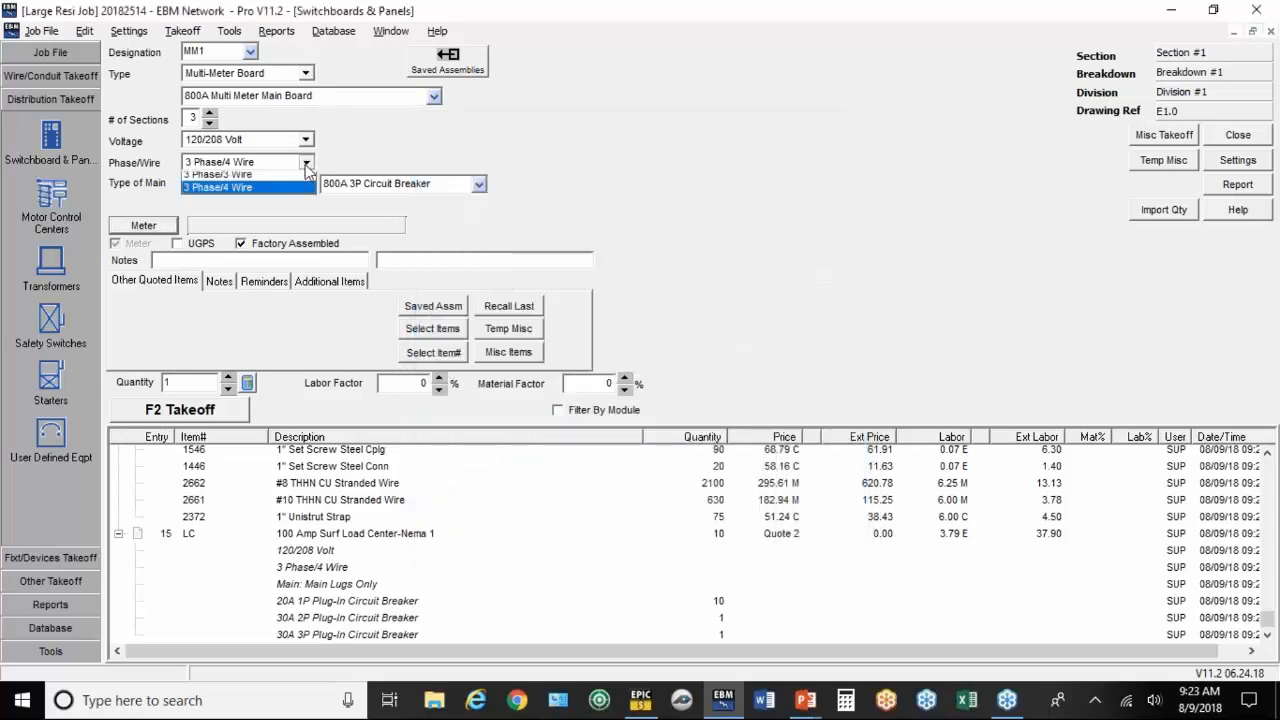
left_click(217, 174)
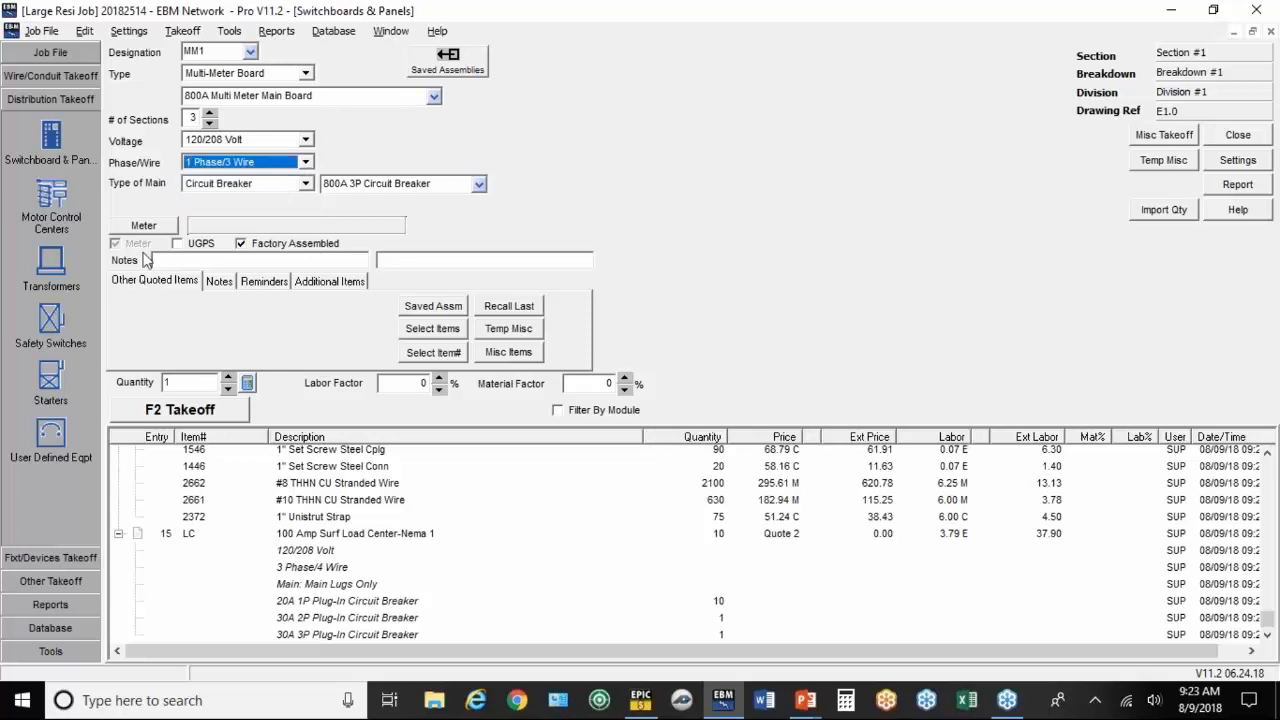
left_click(143, 225)
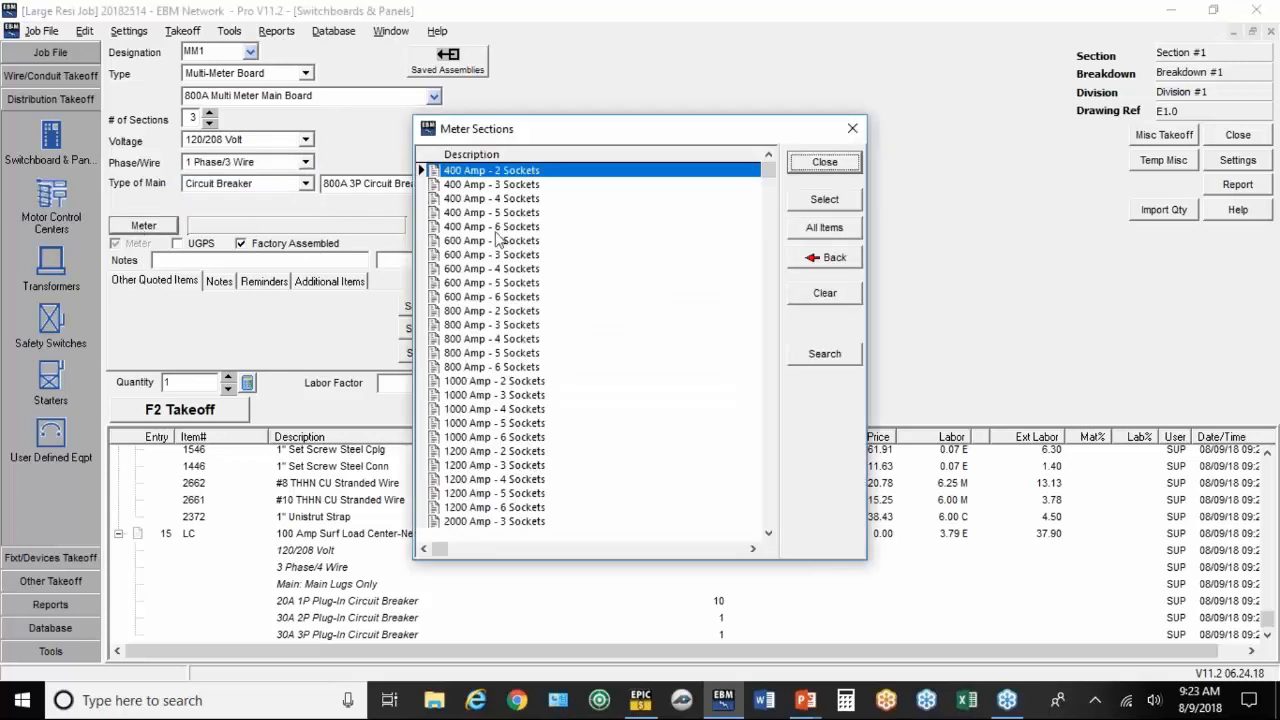
mouse_move(500, 240)
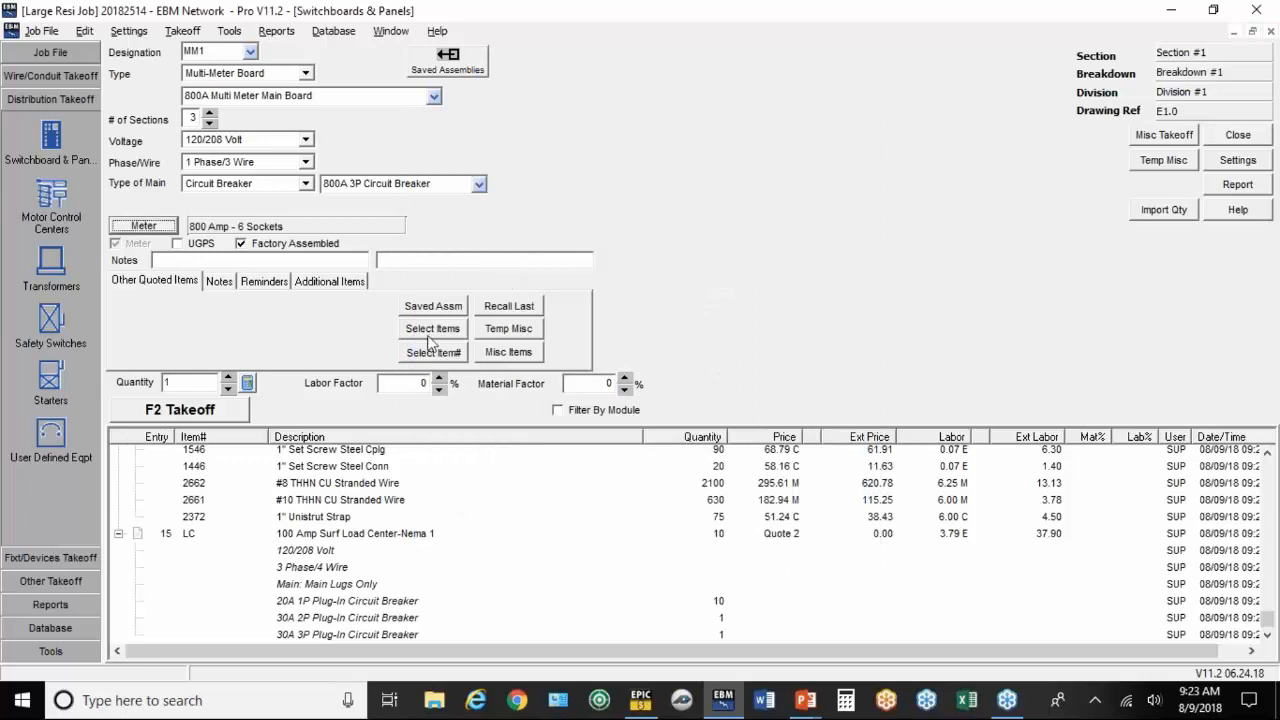
mouse_move(388, 343)
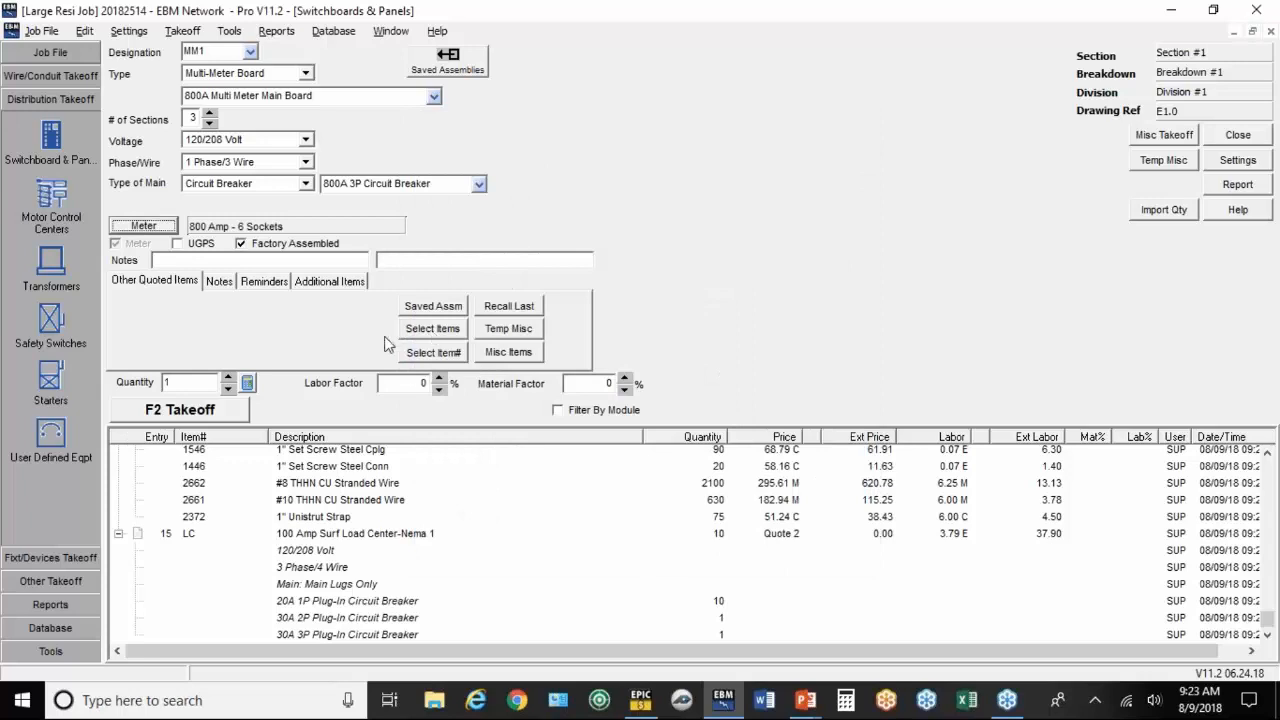
left_click(179, 409)
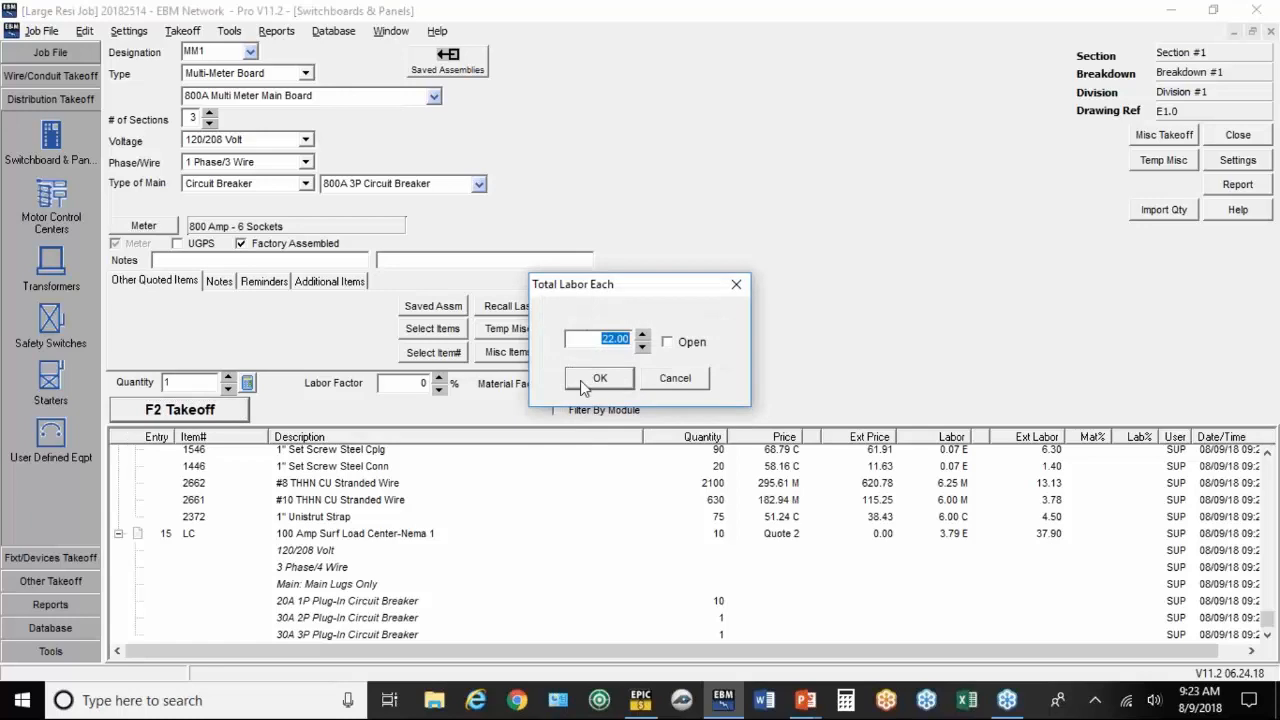
left_click(599, 378)
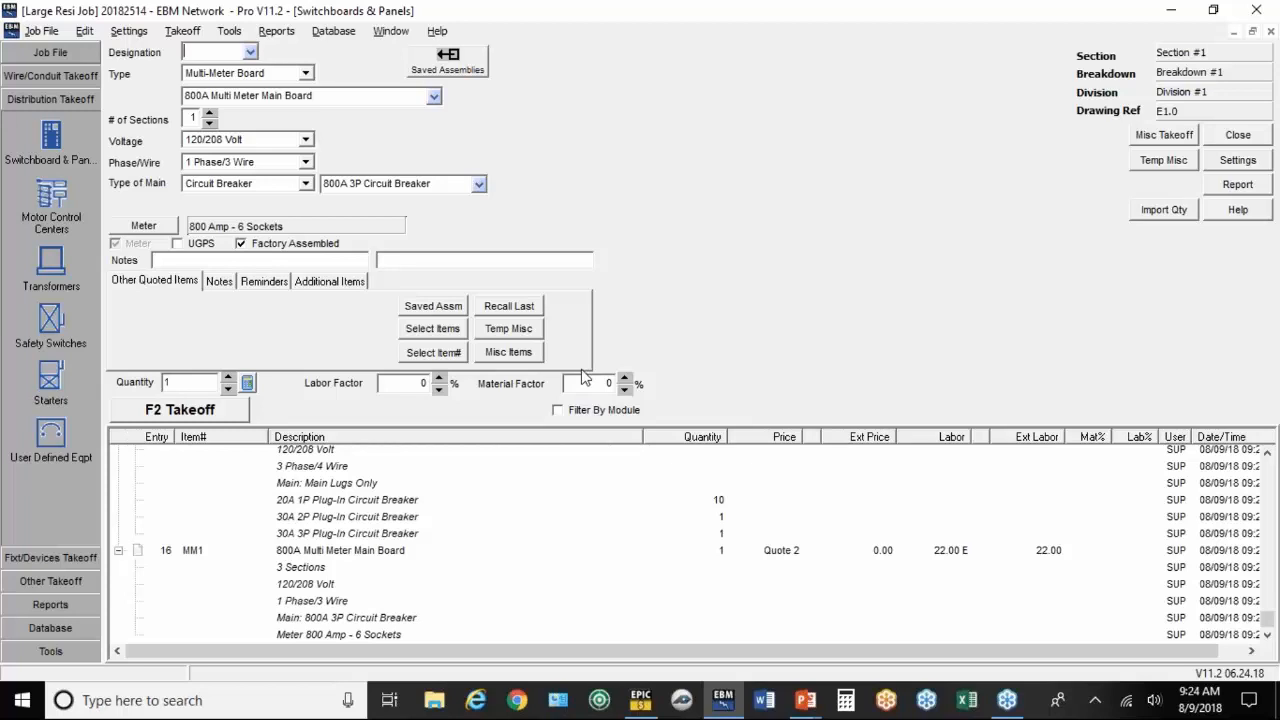
mouse_move(585, 377)
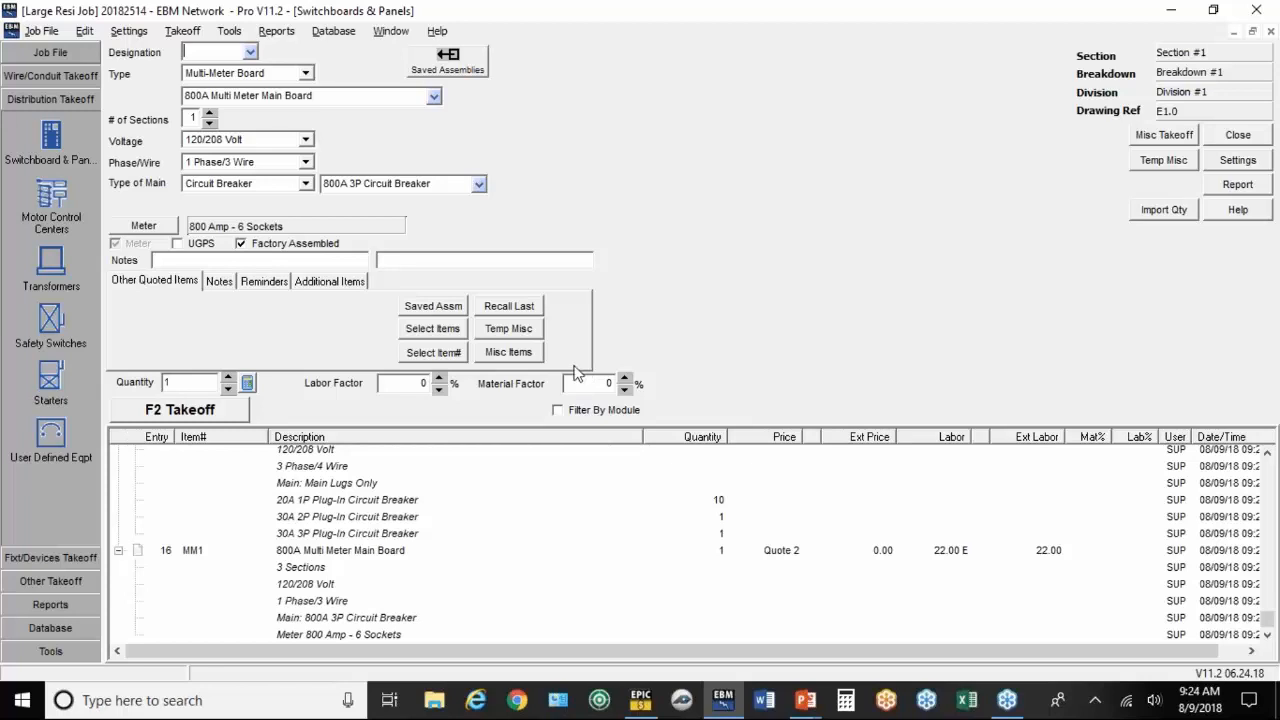
mouse_move(548, 385)
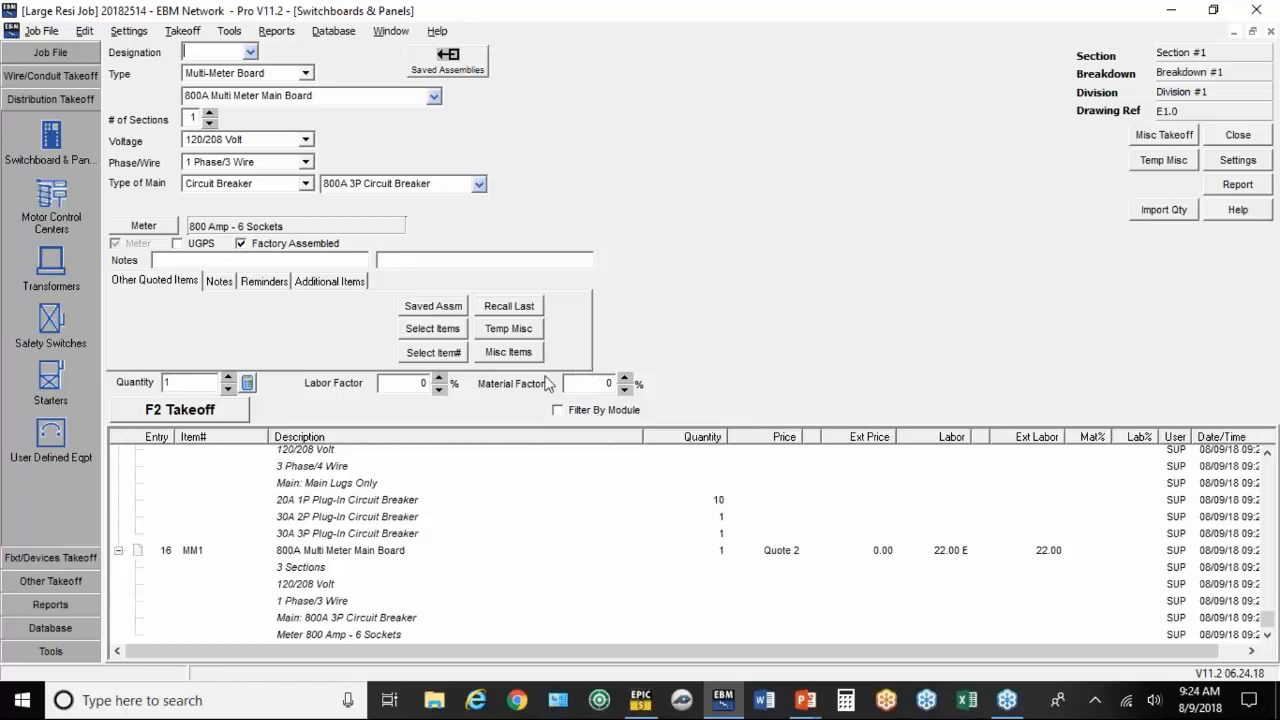
mouse_move(126, 470)
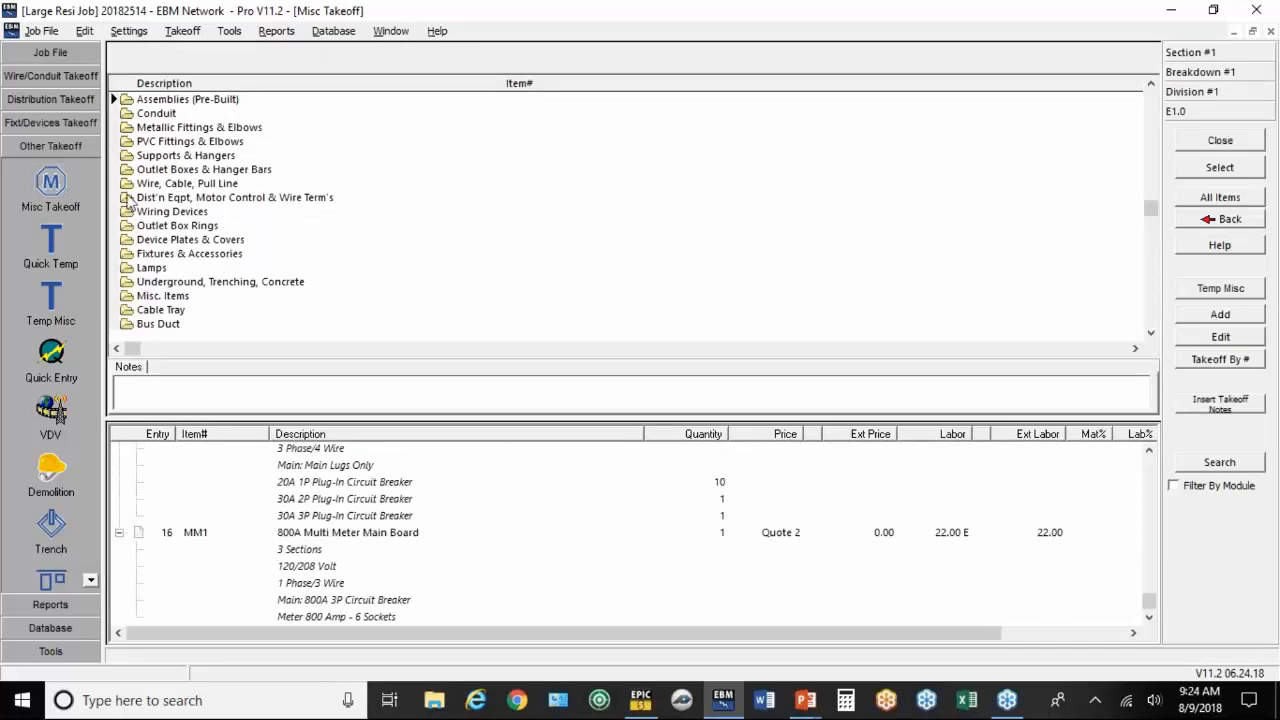
mouse_move(213, 210)
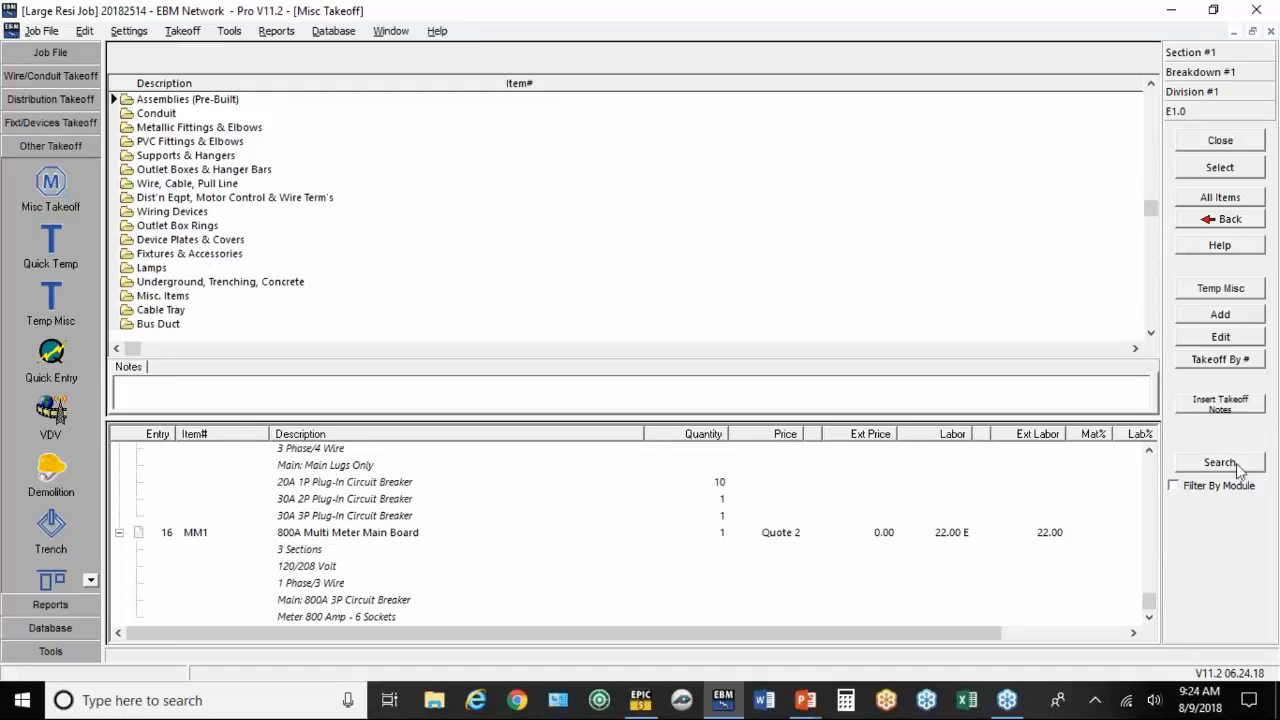
Step: Search the item database for 'pull box'
left_click(1219, 461)
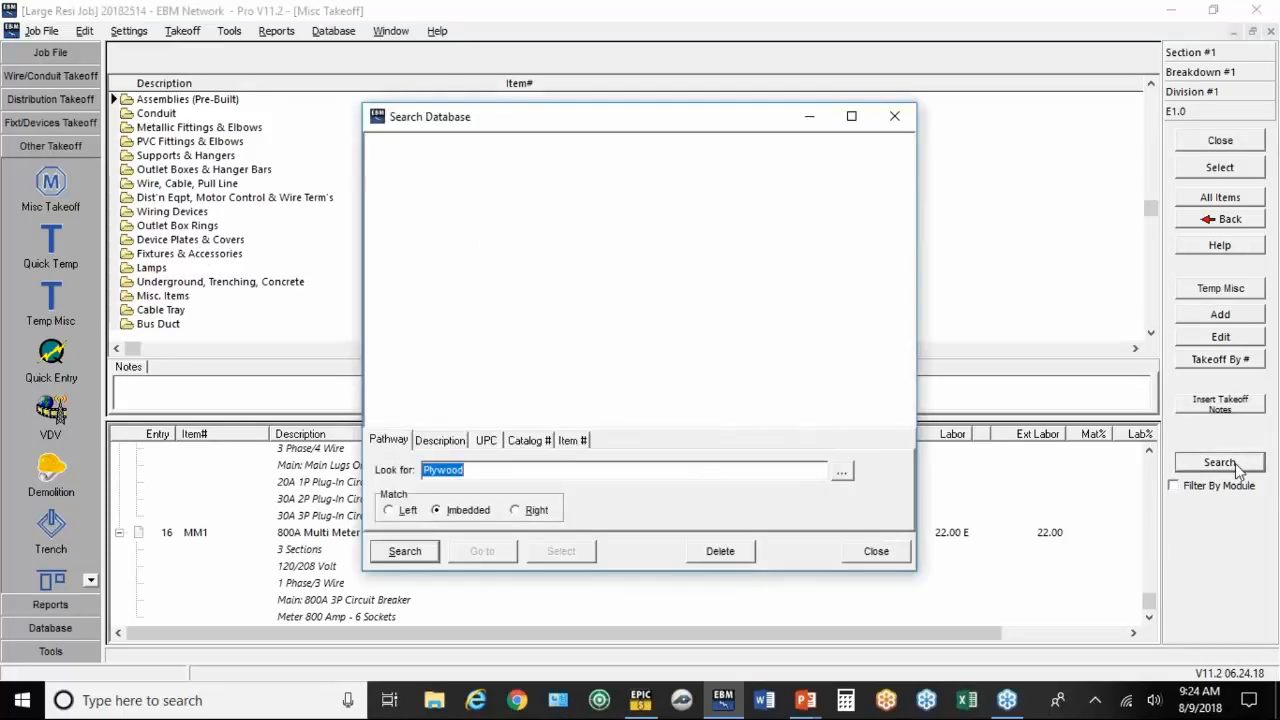
type("pull")
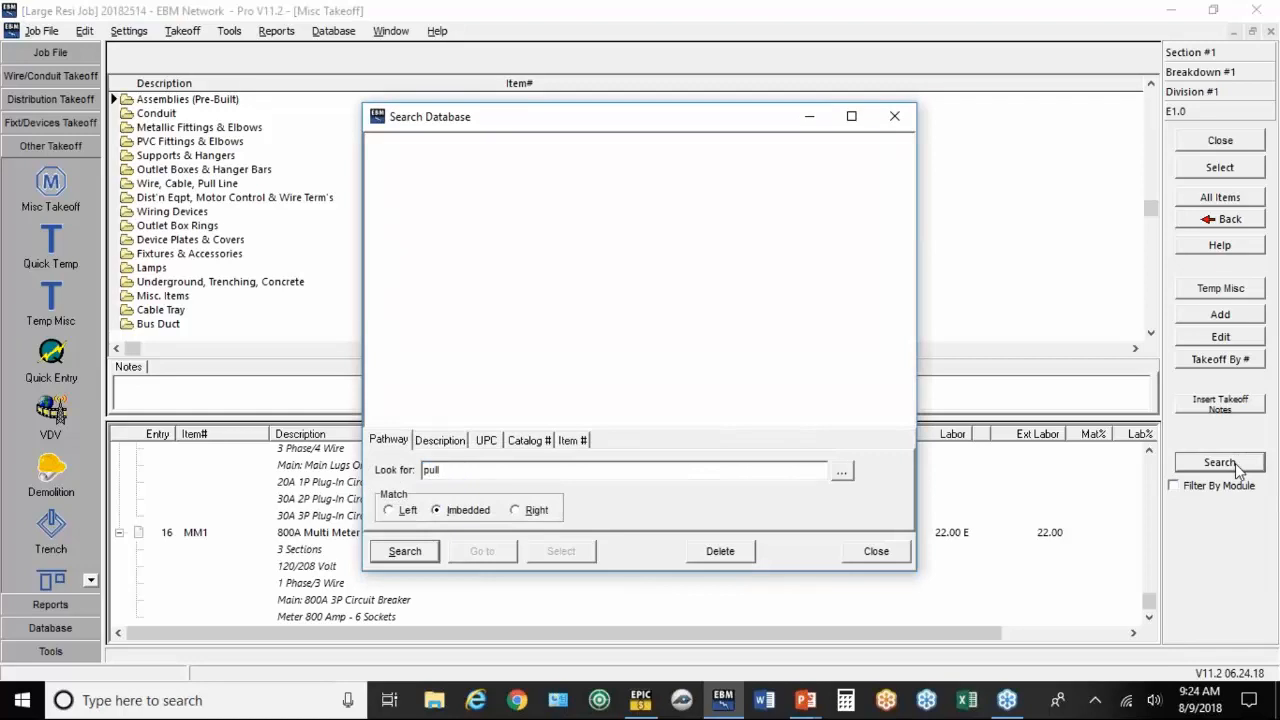
type("box")
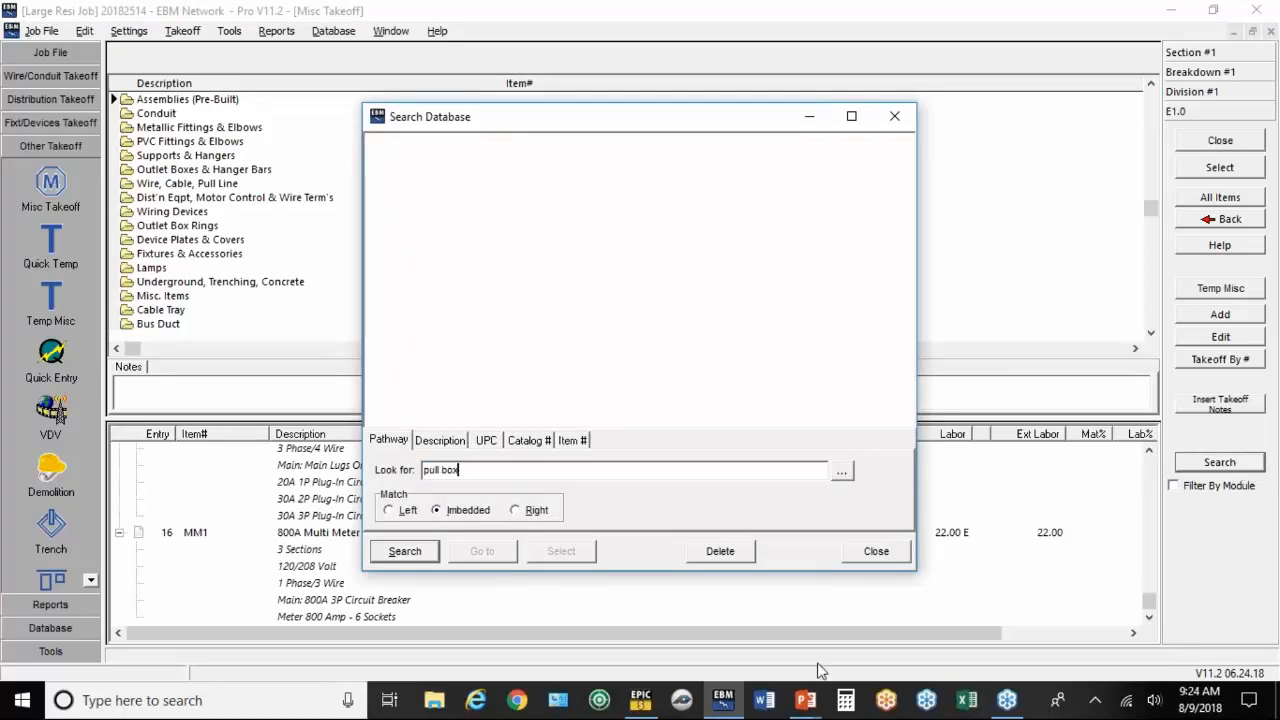
left_click(404, 551)
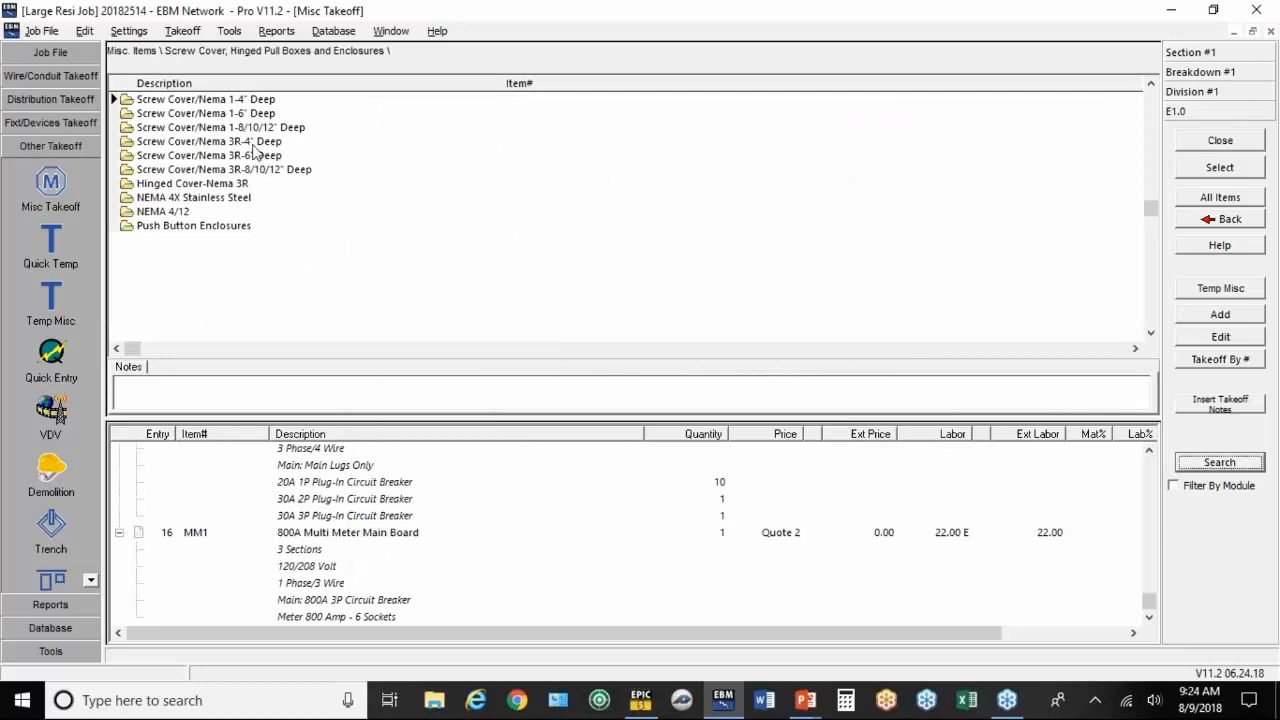
Step: Take off ten 10x10x4" Screw Cover NEMA 3R 4" deep pull boxes
double_click(205, 141)
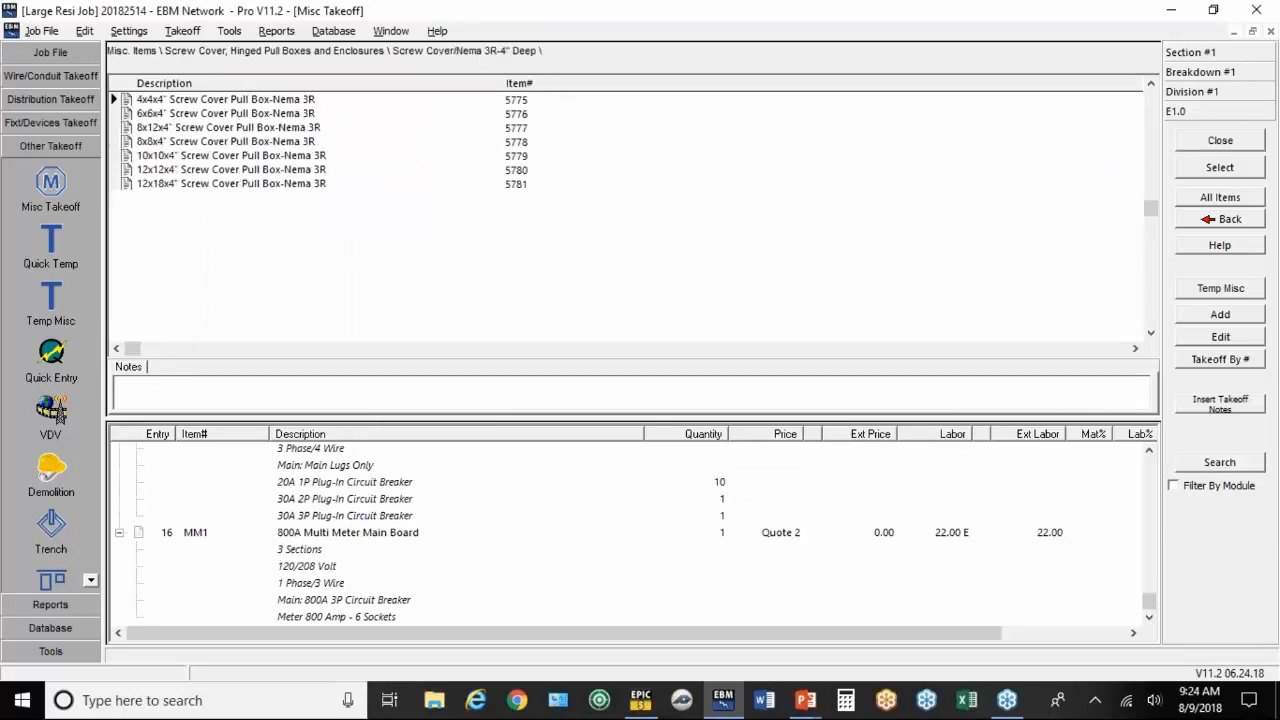
left_click(231, 155)
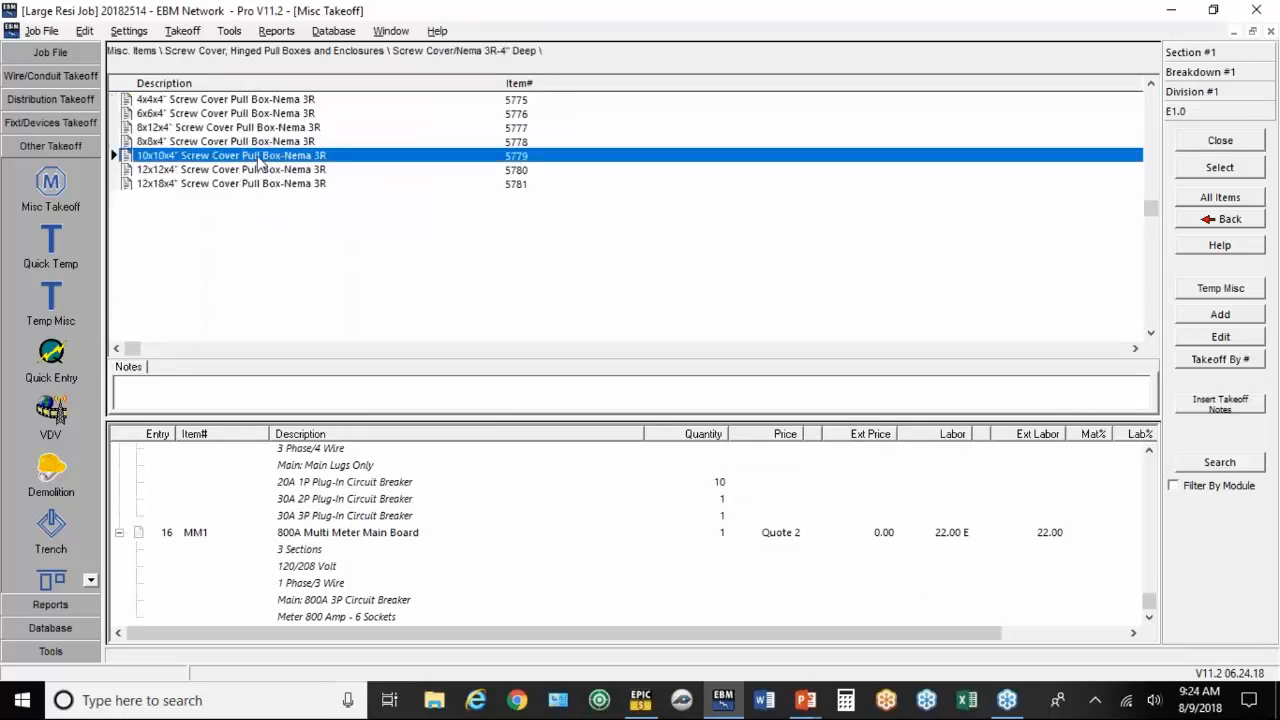
double_click(230, 155)
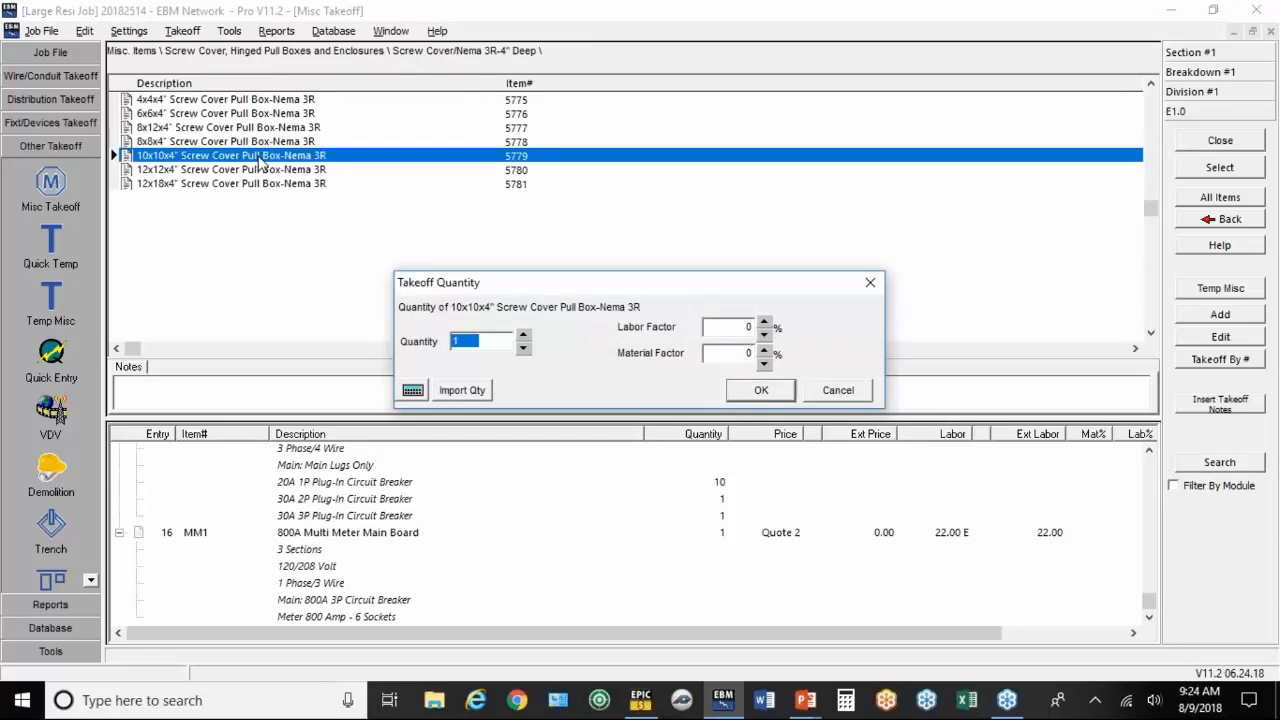
type("10")
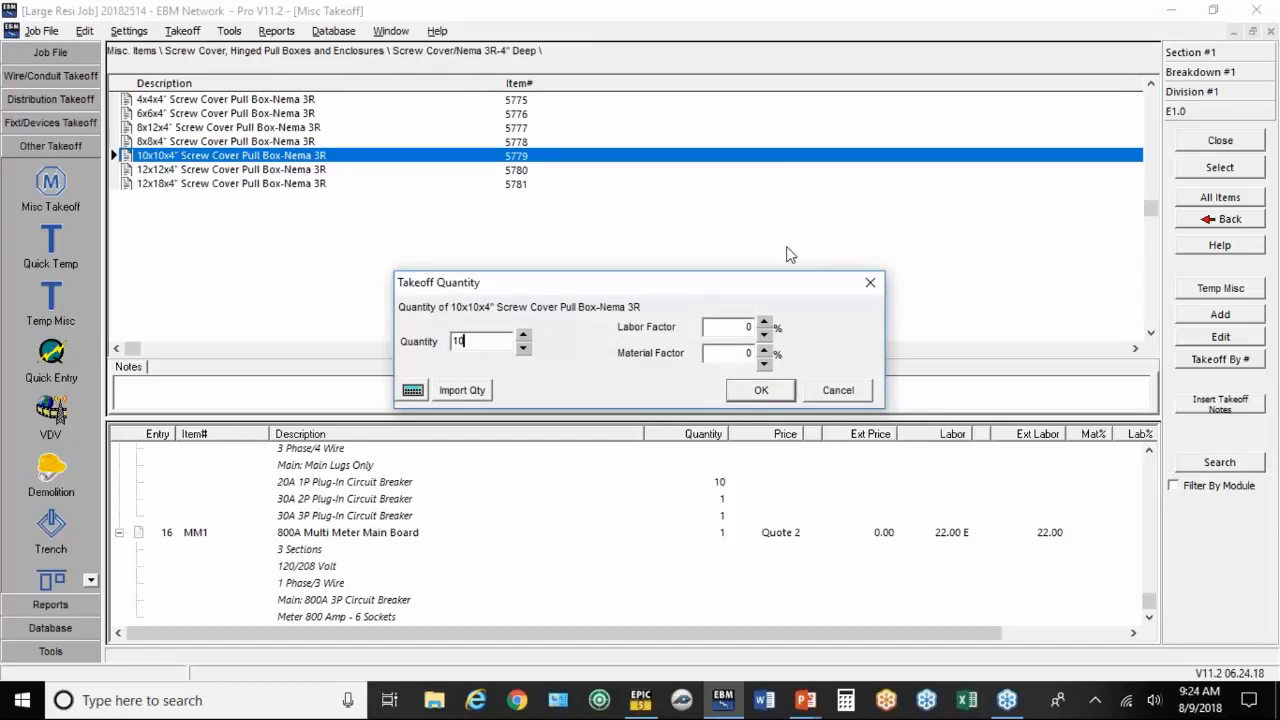
left_click(760, 390)
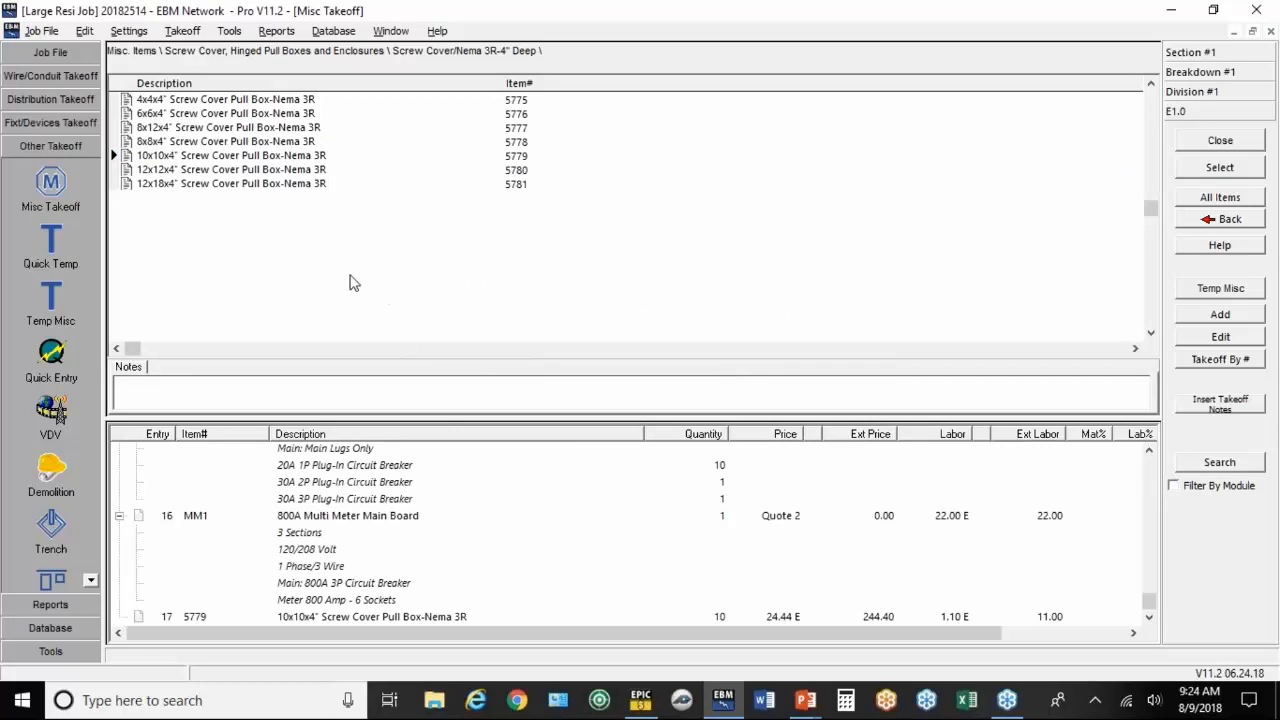
mouse_move(51, 238)
type("W")
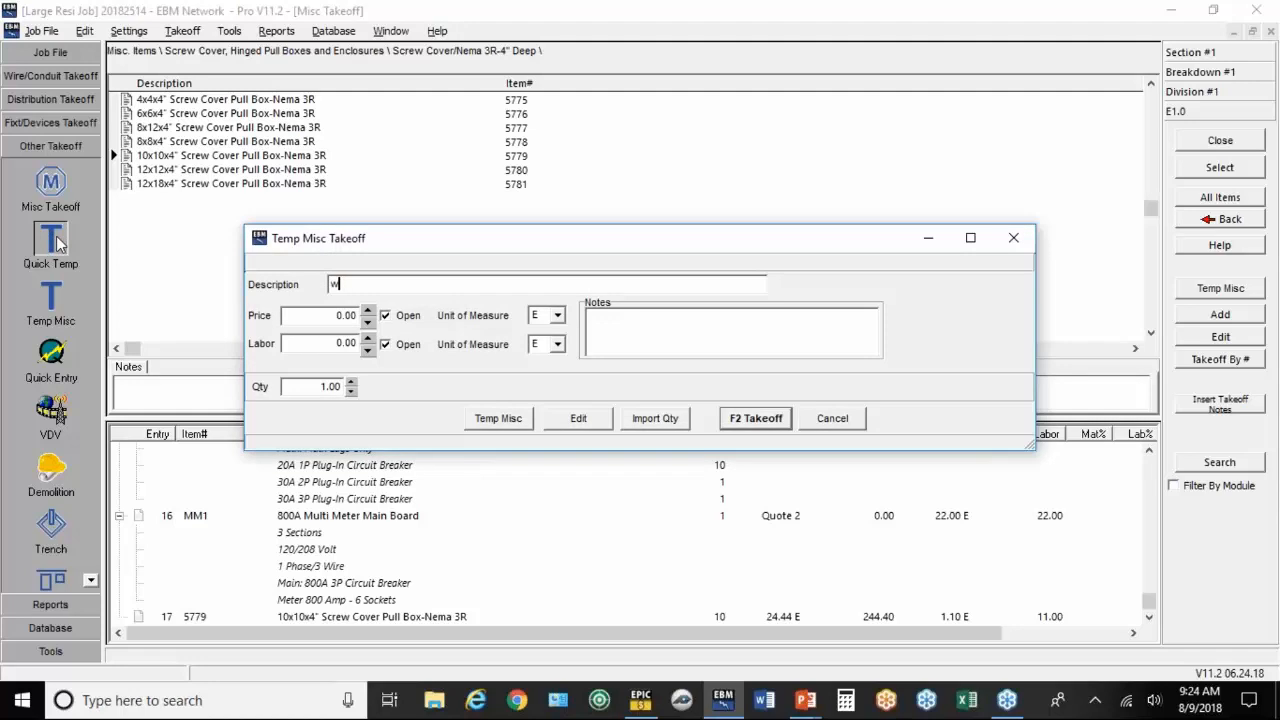
Step: Take off 20 of the temporary item WIDGETS with open price and labor
type("s")
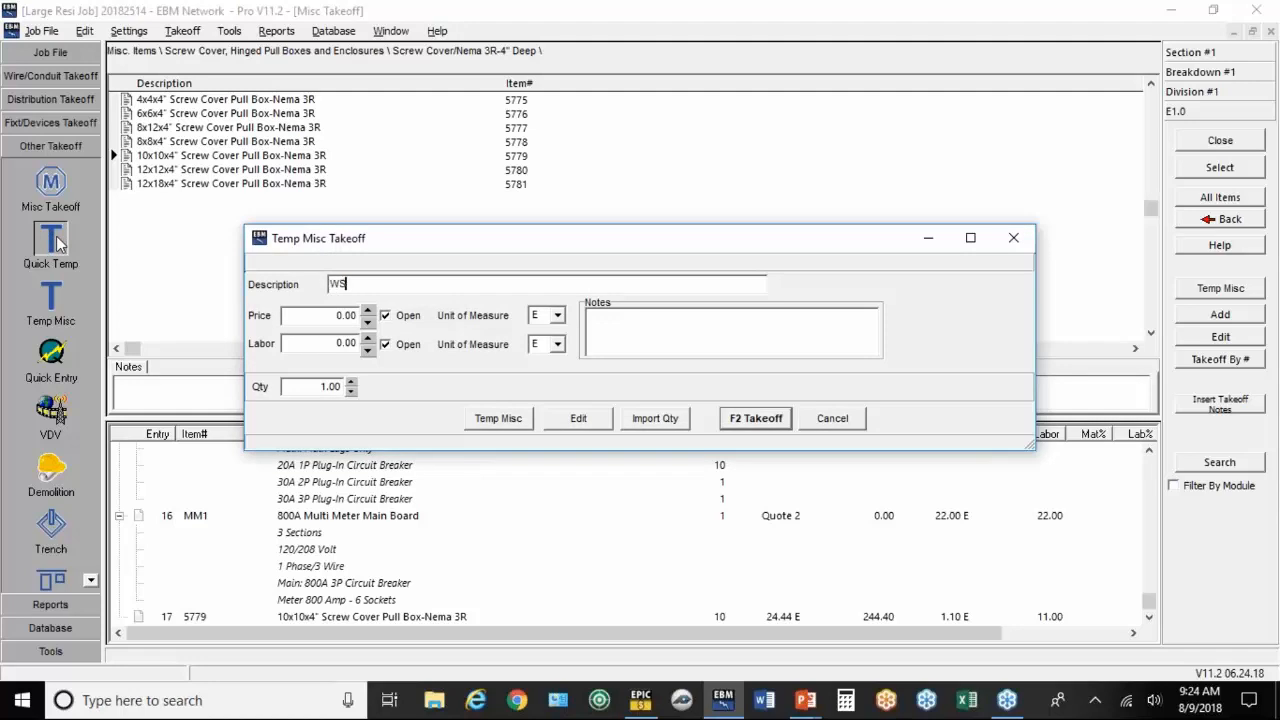
type("IDGETS")
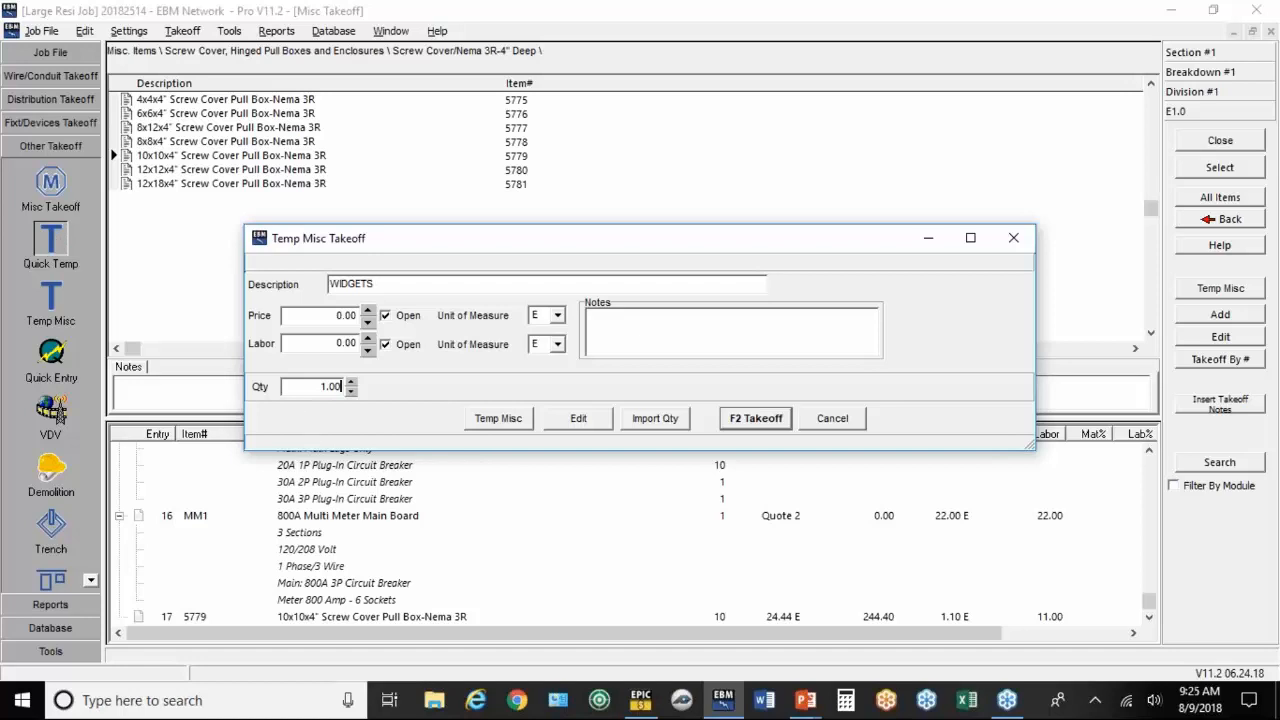
type("20")
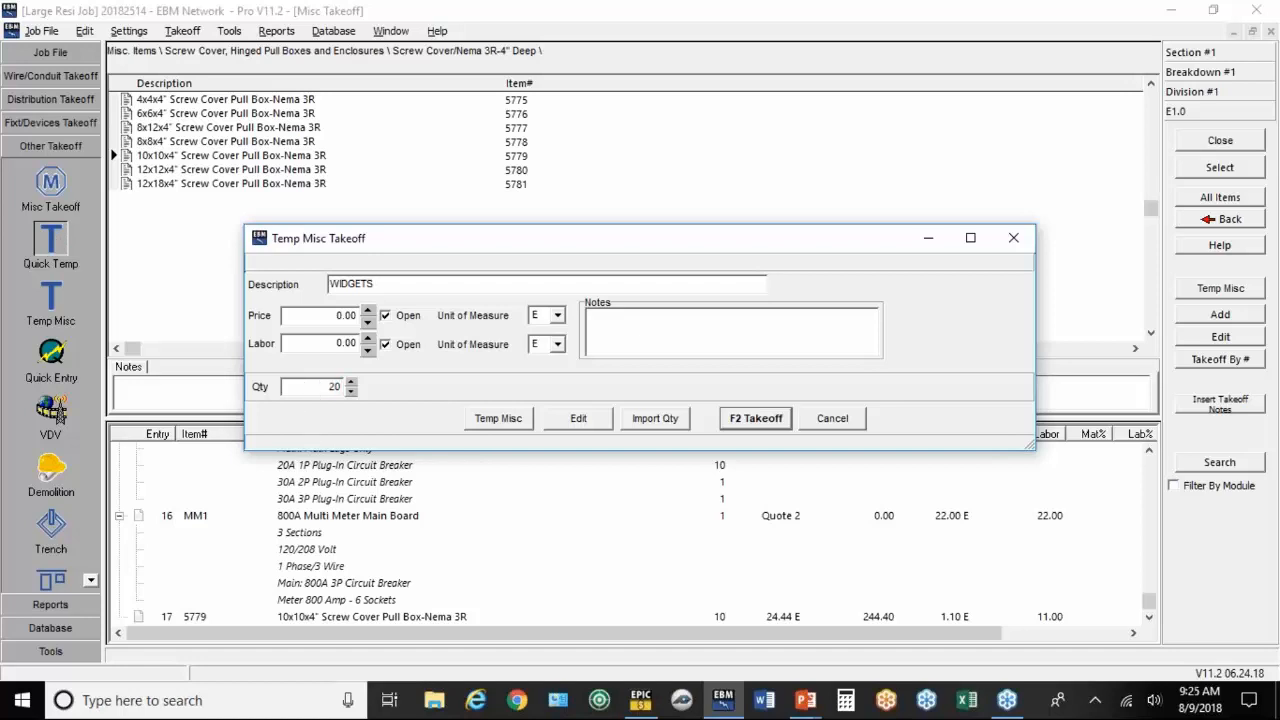
left_click(755, 418)
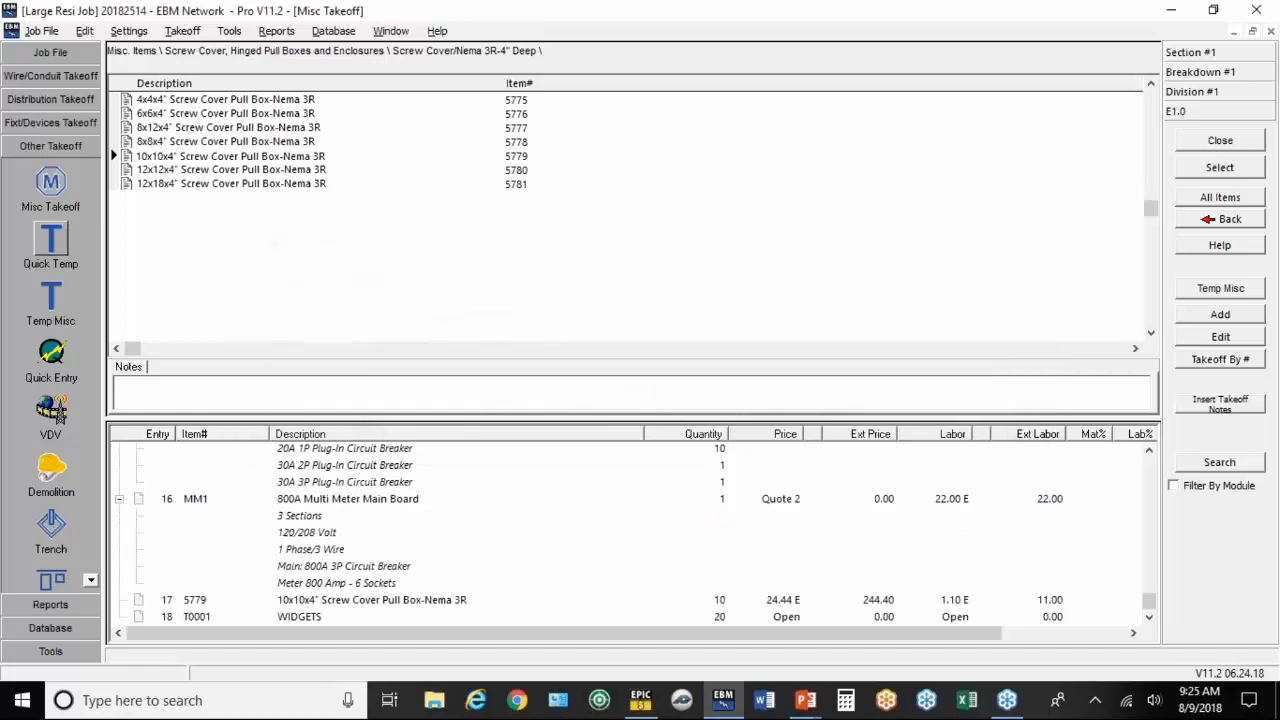
mouse_move(124, 304)
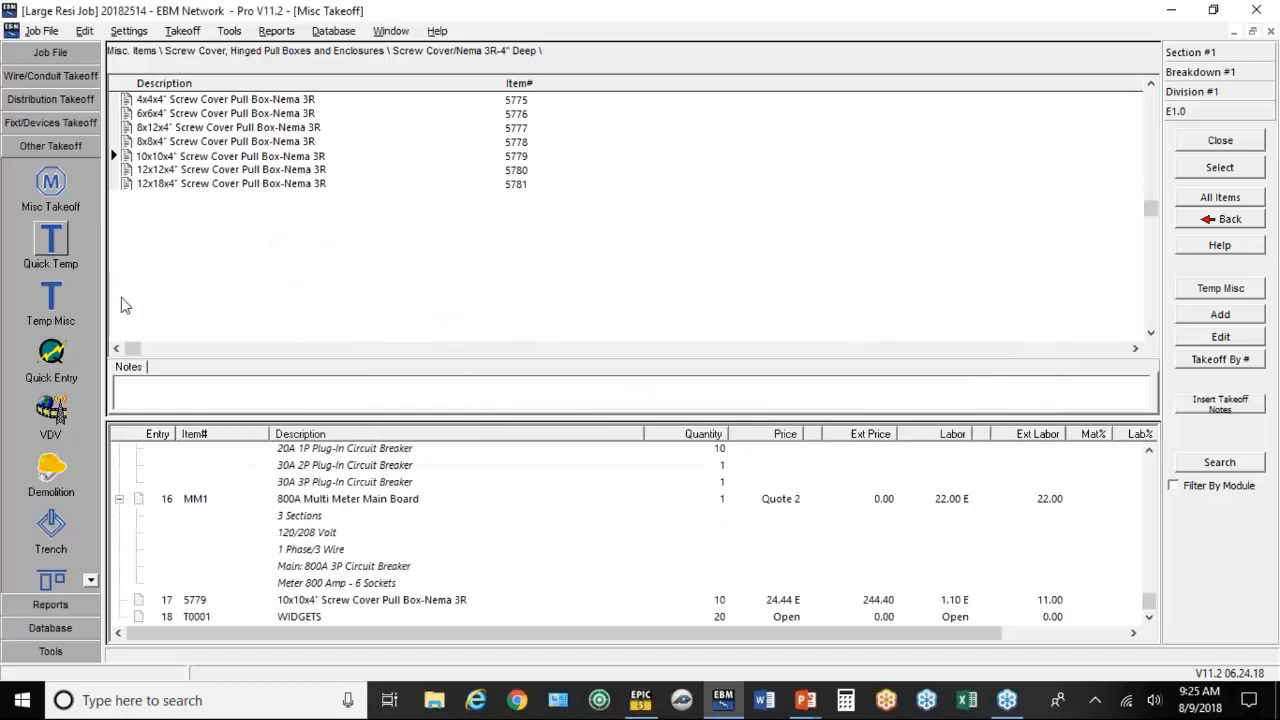
Step: Open the Temp Misc items list and begin adding a new item entry
left_click(50, 300)
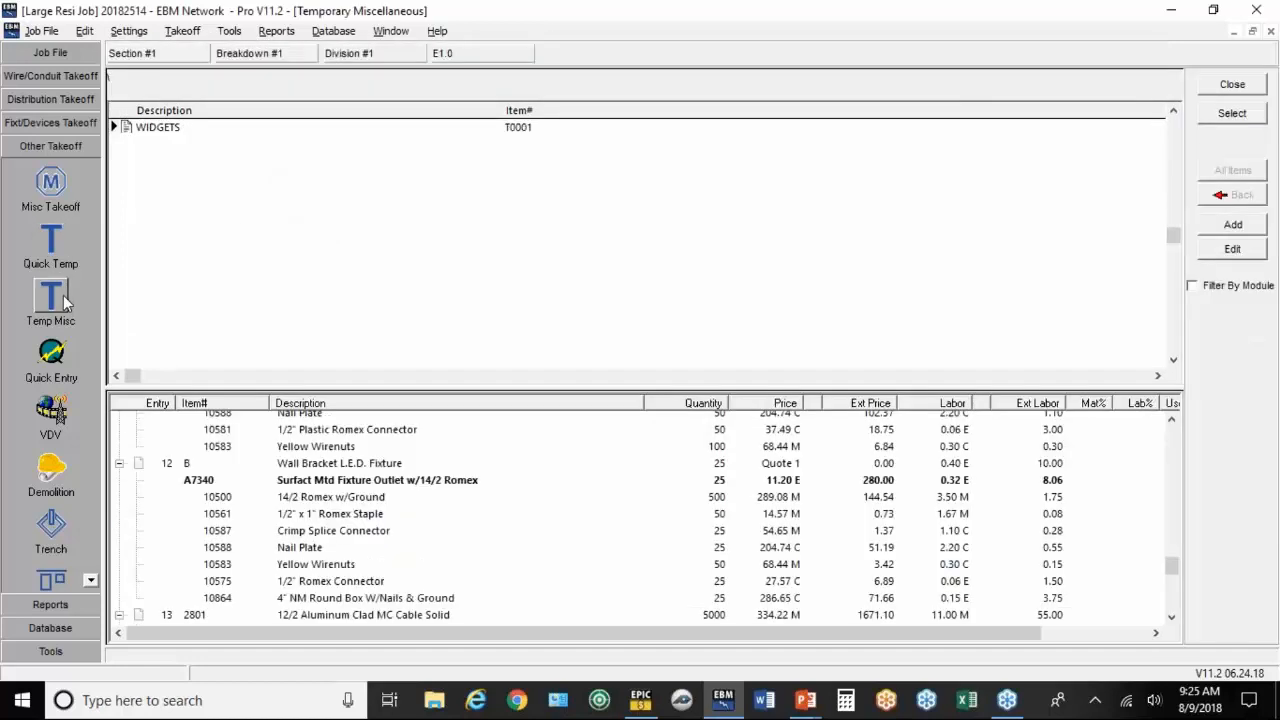
scroll("down", 3)
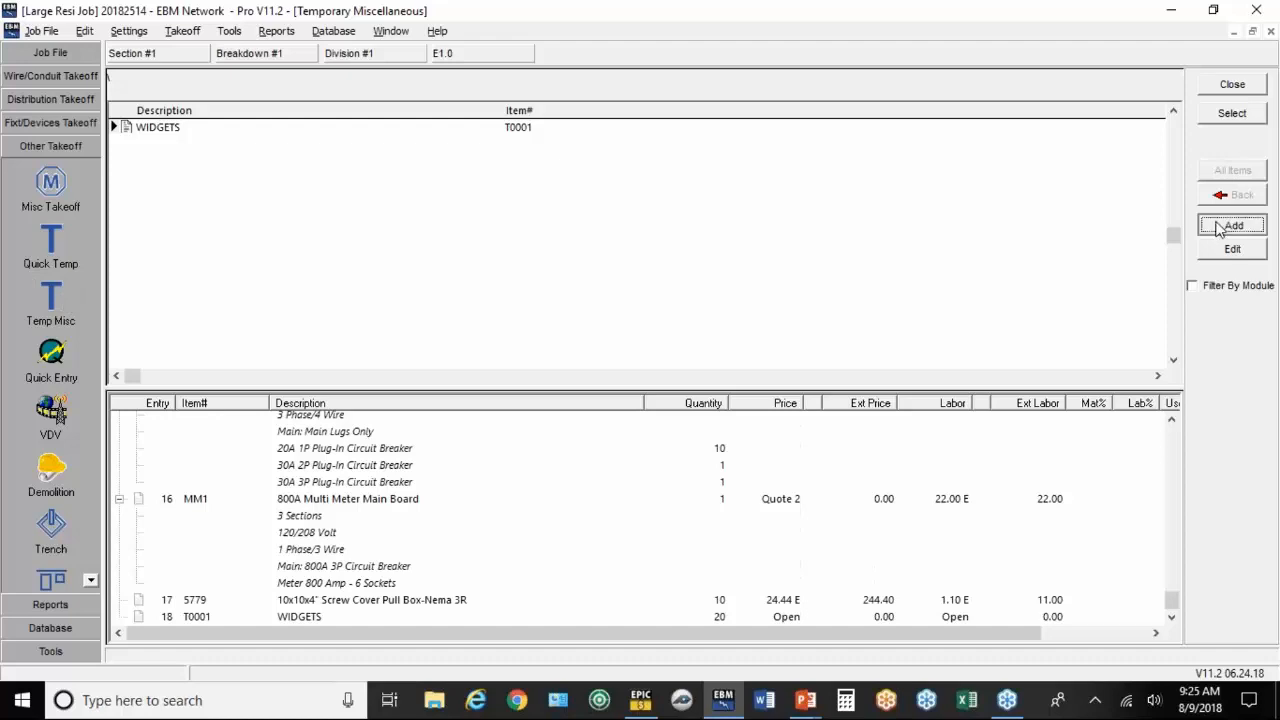
left_click(1232, 224)
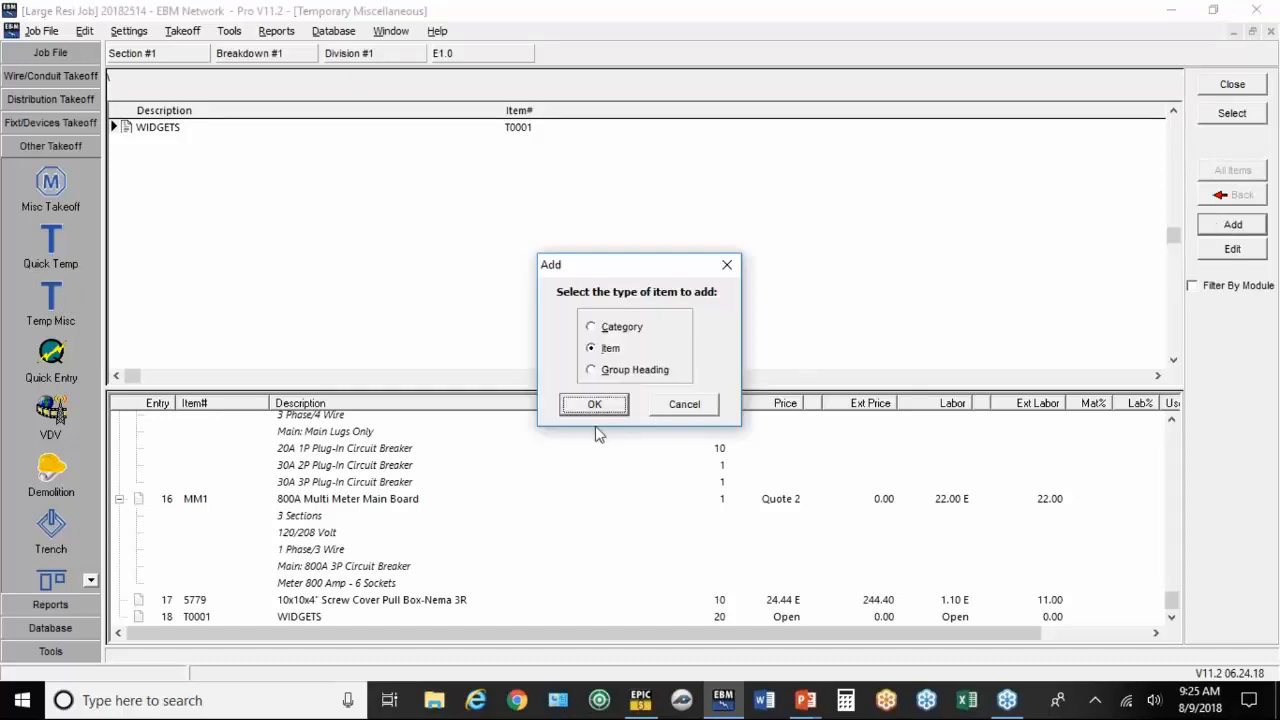
left_click(594, 404)
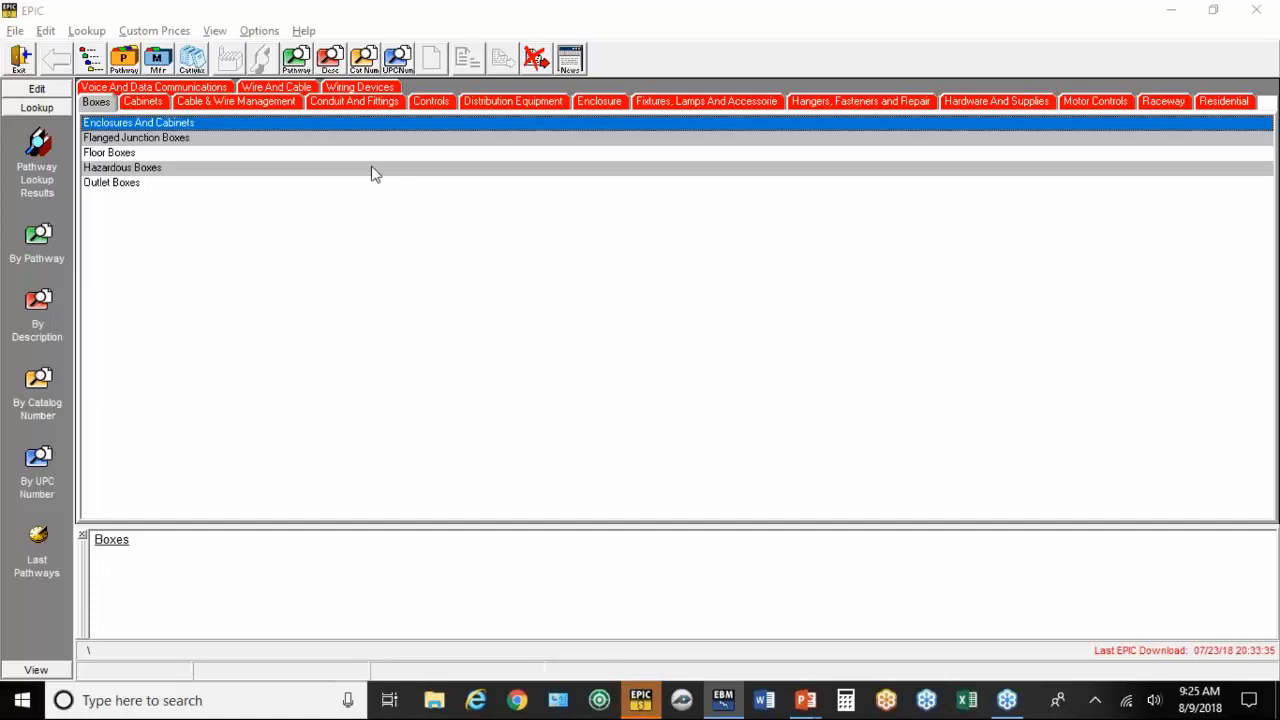
mouse_move(157, 58)
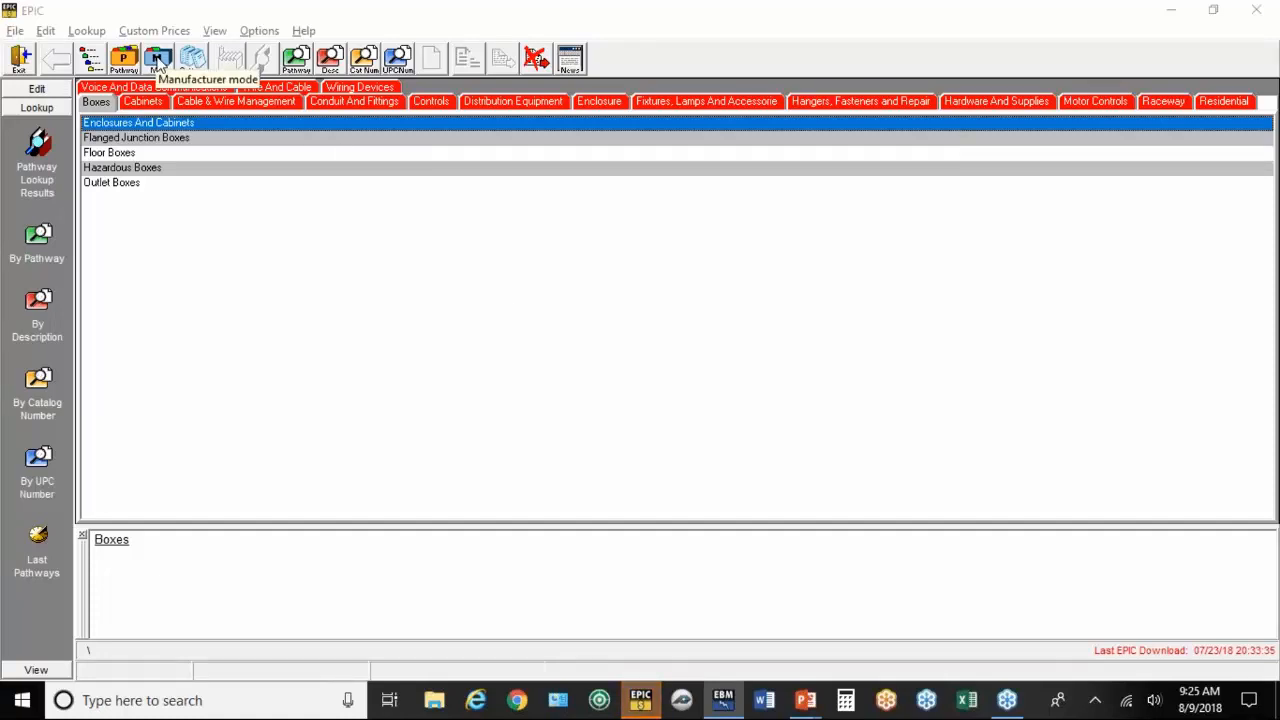
Step: Browse EPIC by manufacturer to Lutron Electronics and search catalog numbers starting with MA
left_click(157, 58)
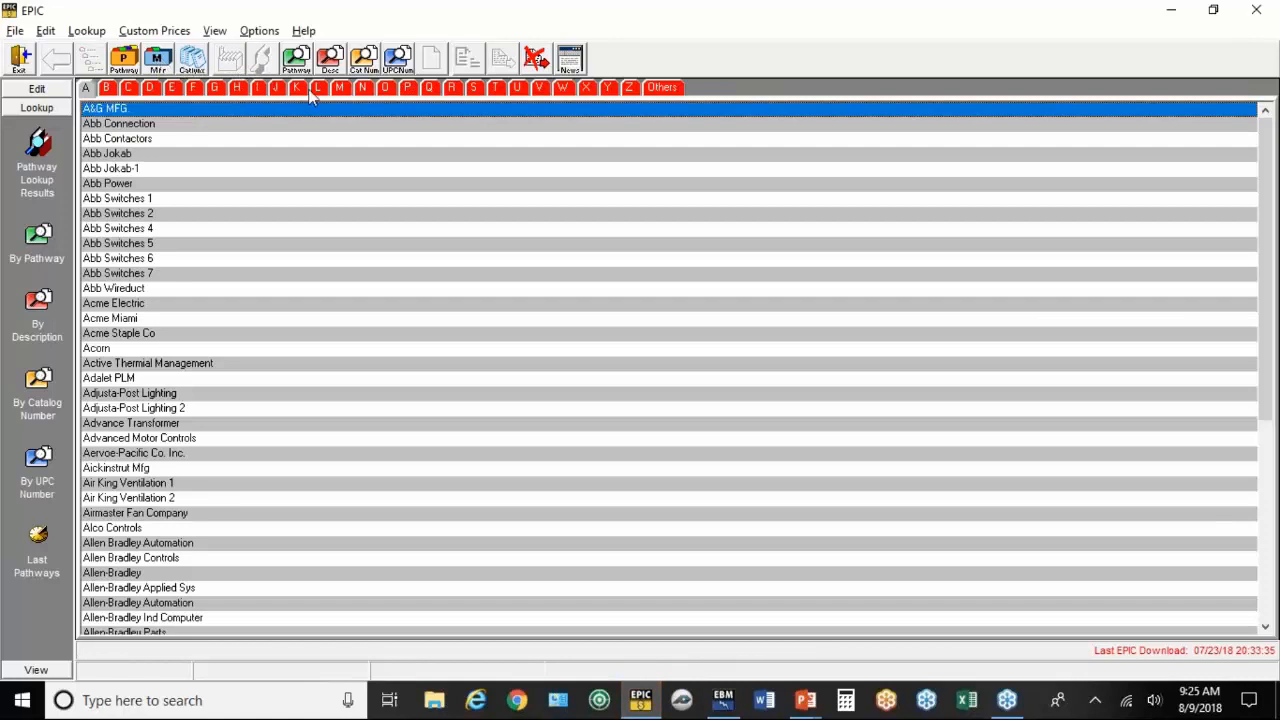
left_click(318, 88)
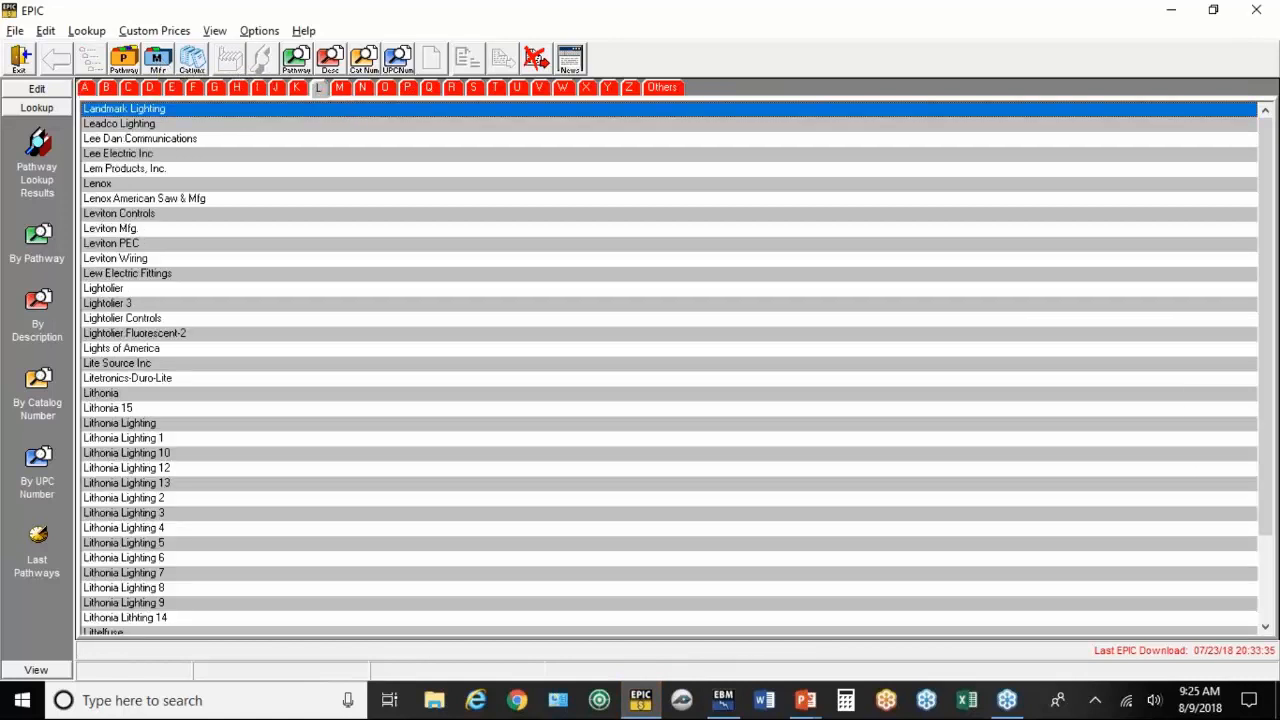
scroll("down", 3)
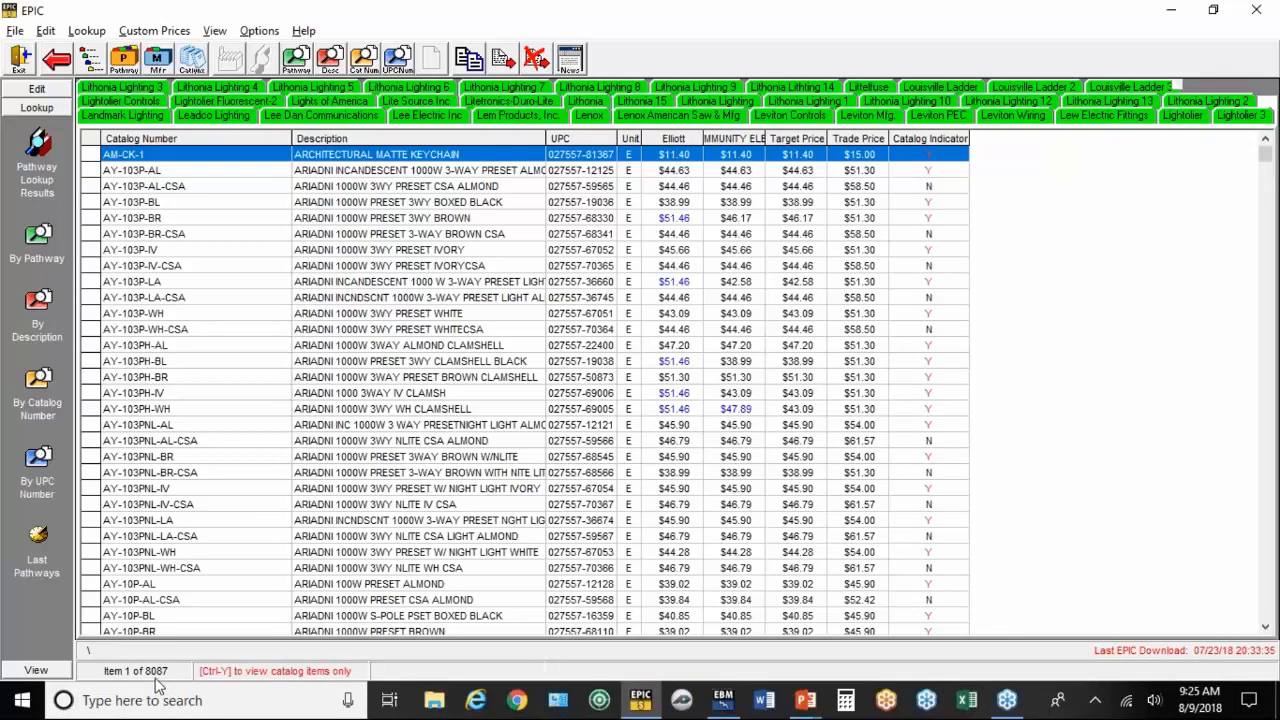
mouse_move(65, 488)
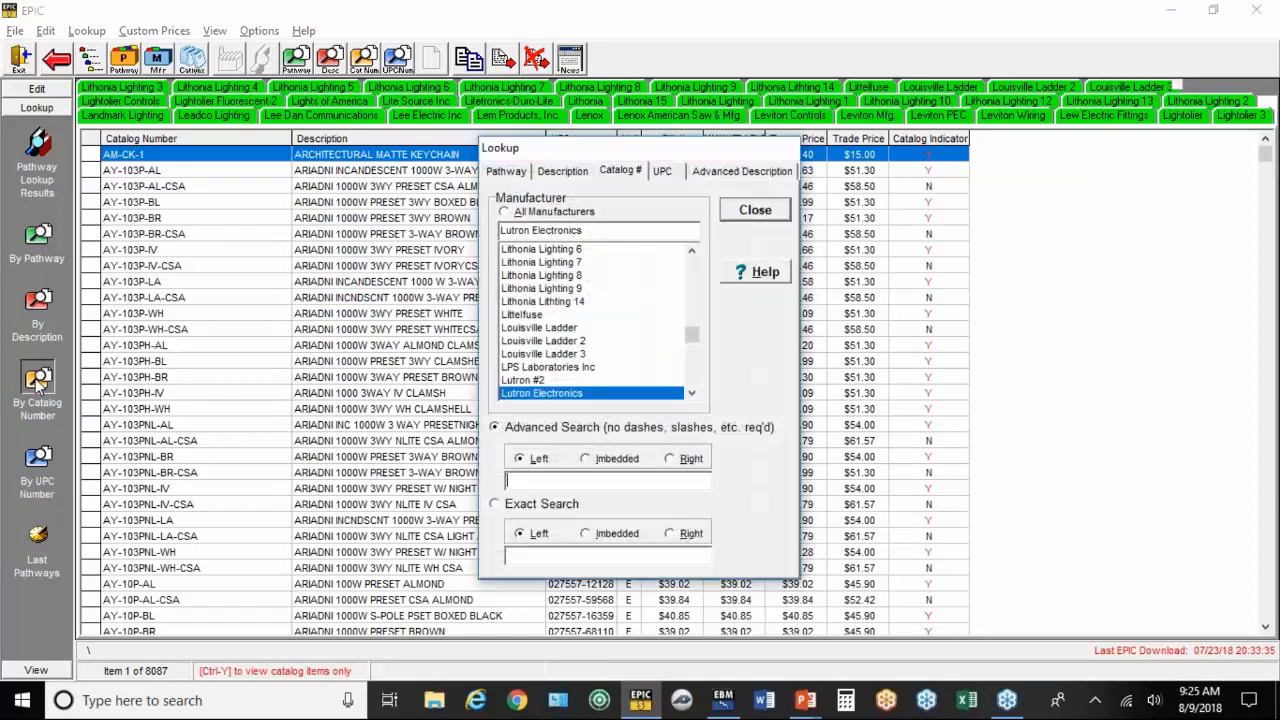
type("MA6")
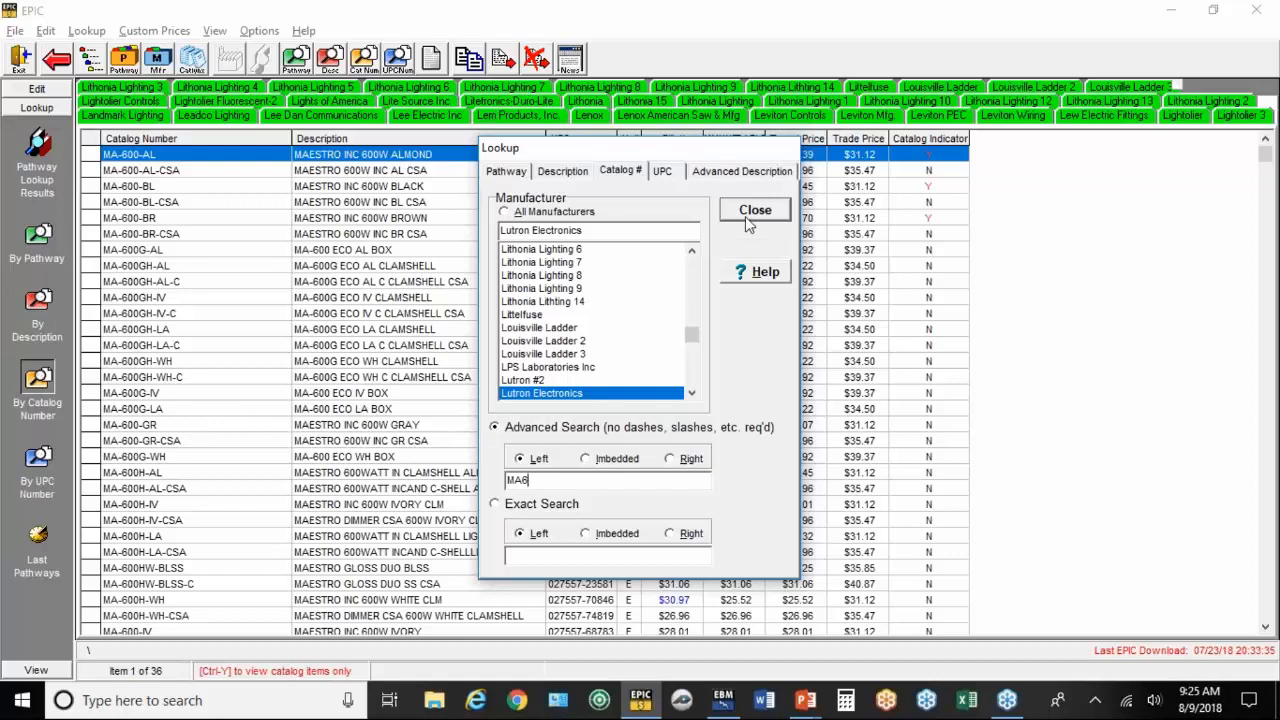
left_click(754, 210)
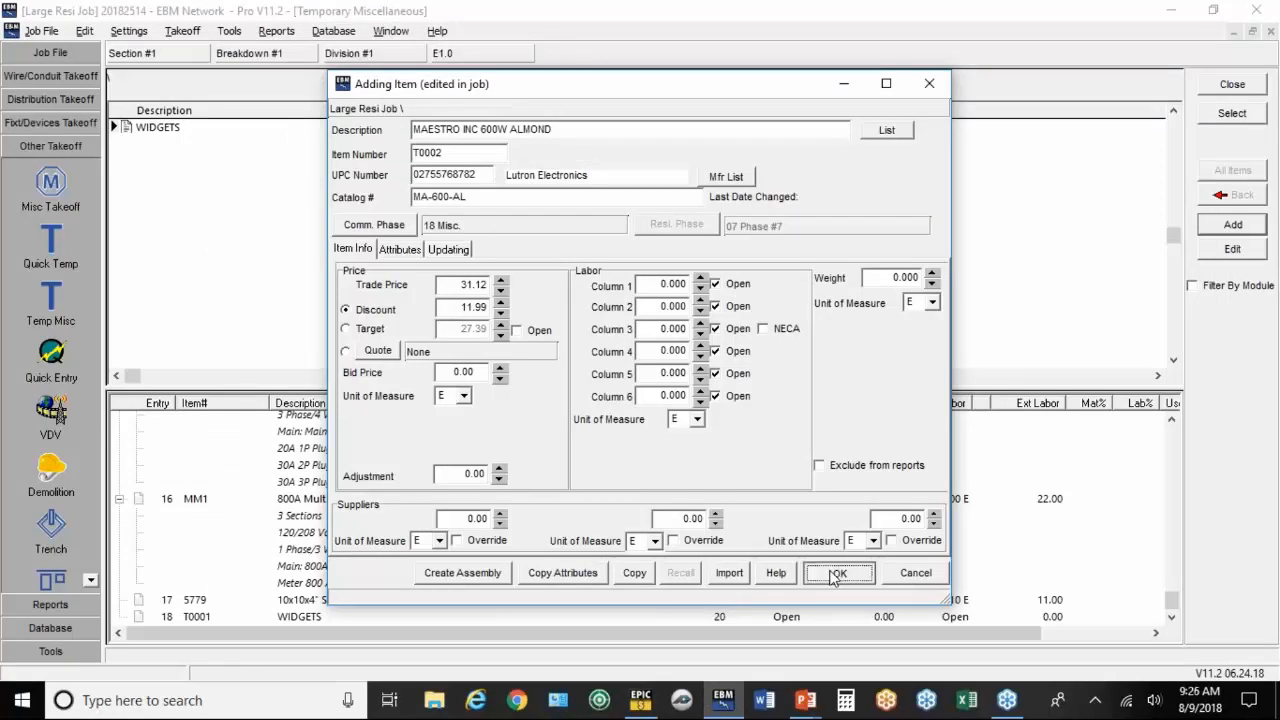
Step: Accept the MAESTRO INC 600W ALMOND item and take off a quantity of 10
left_click(838, 572)
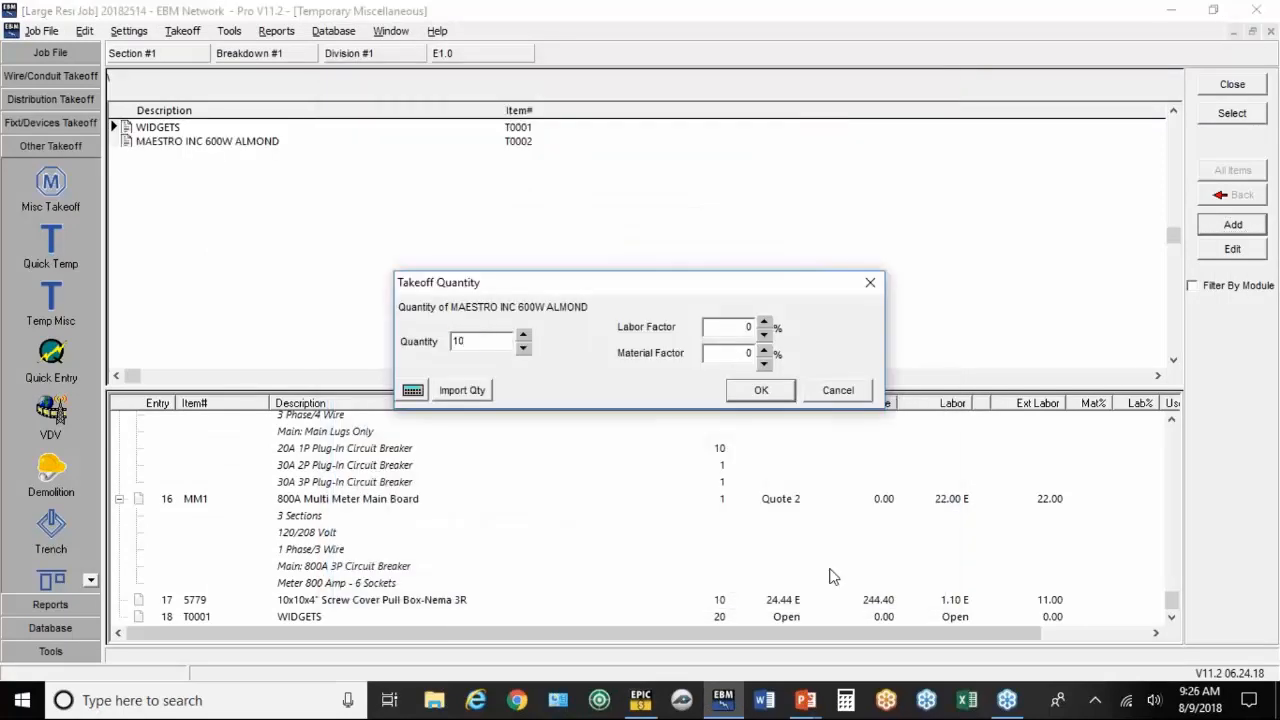
left_click(760, 390)
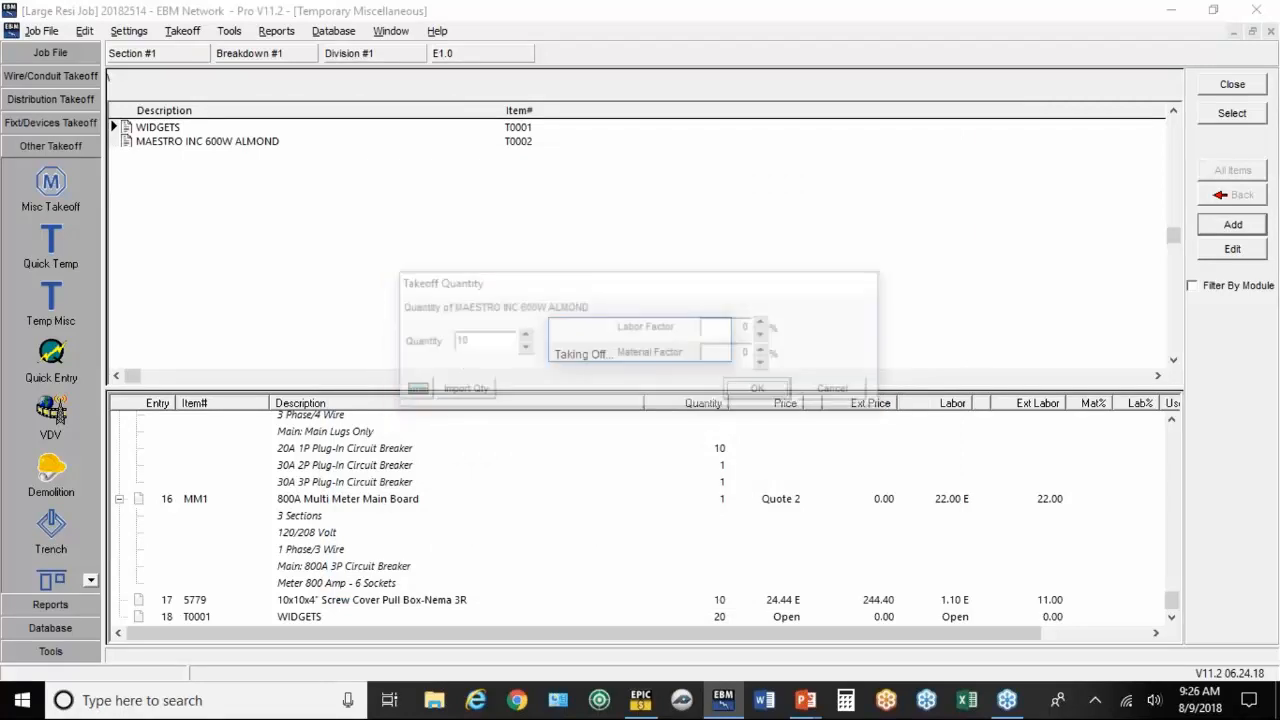
left_click(757, 388)
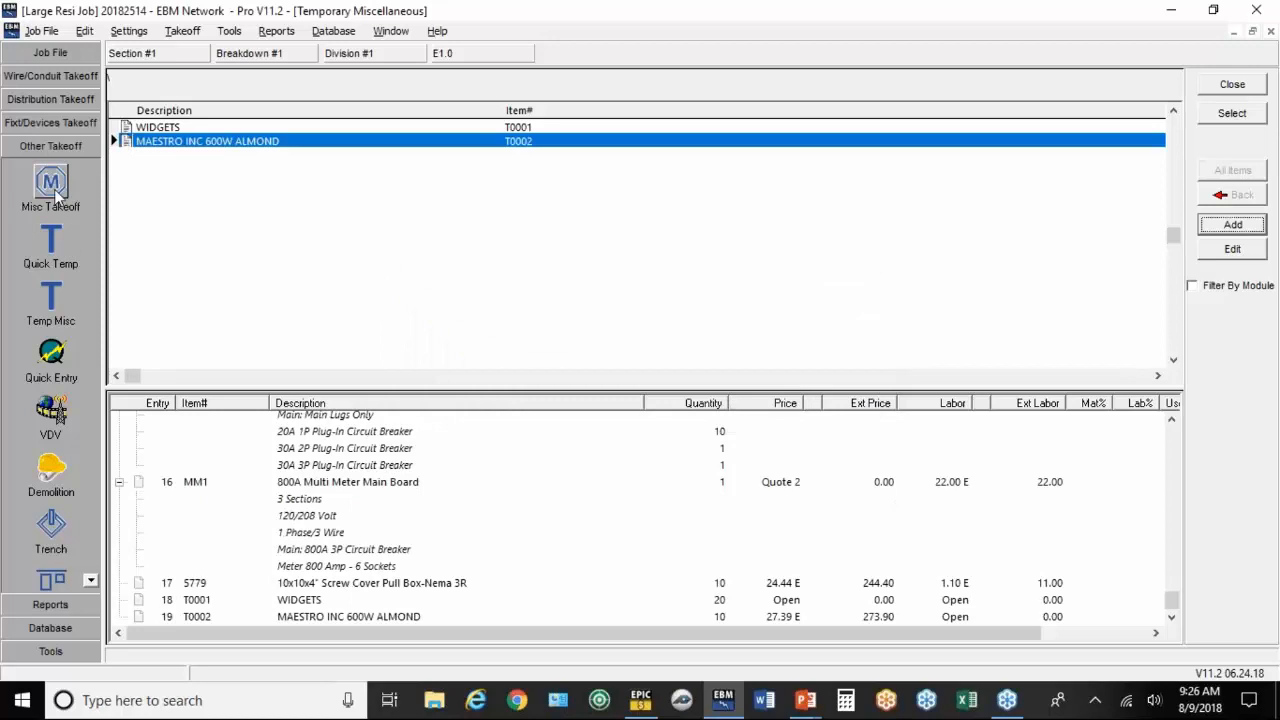
mouse_move(451, 339)
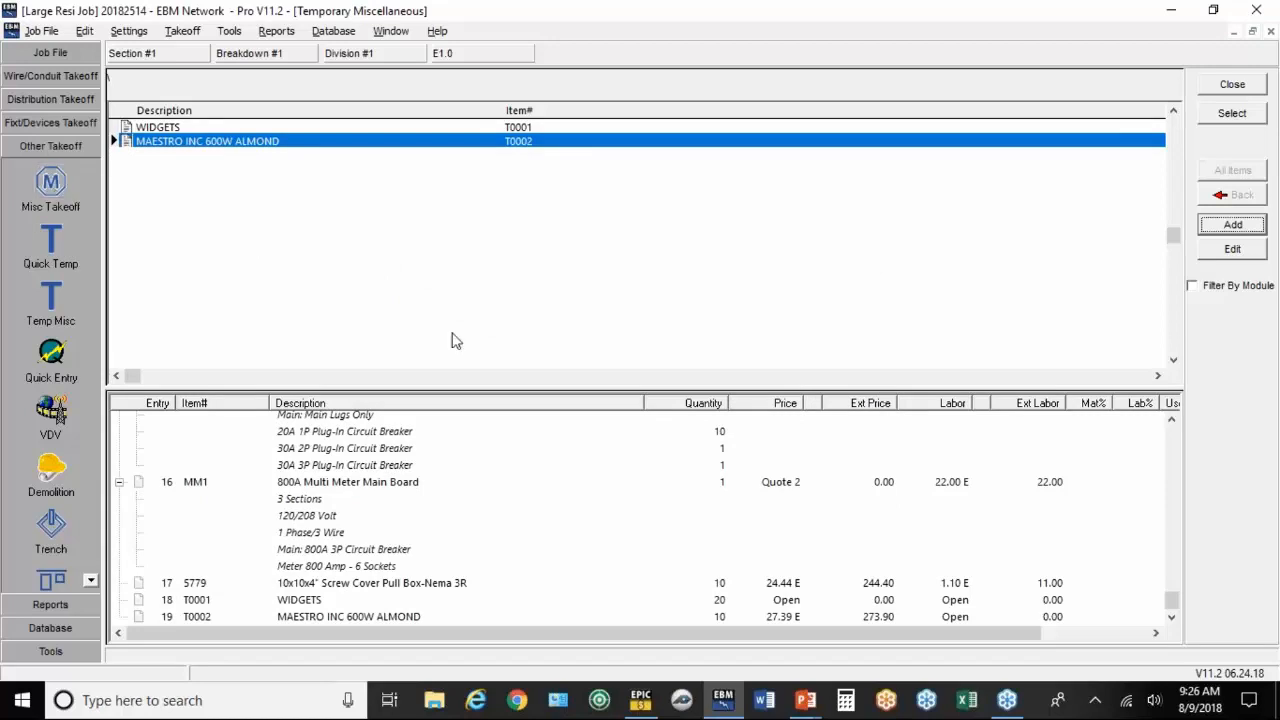
mouse_move(574, 338)
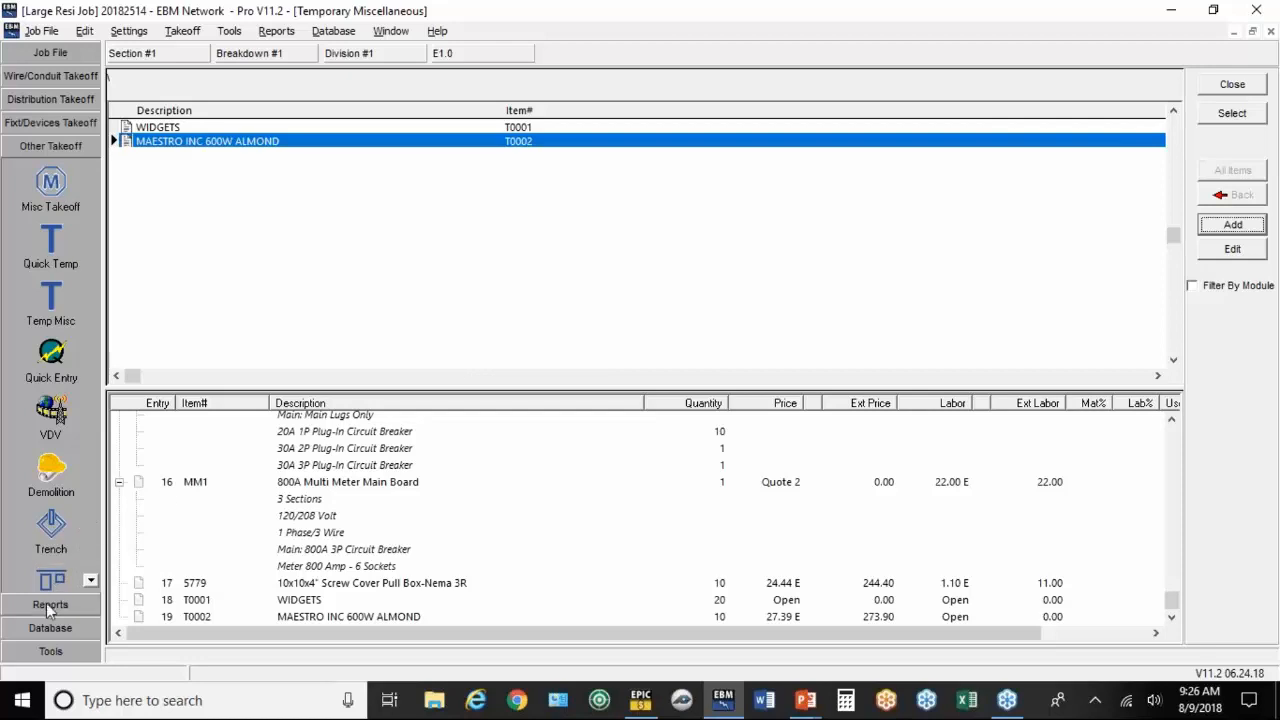
Step: Open Job Extension settings and set the labor column to Column 1, keeping Target pricing
left_click(50, 604)
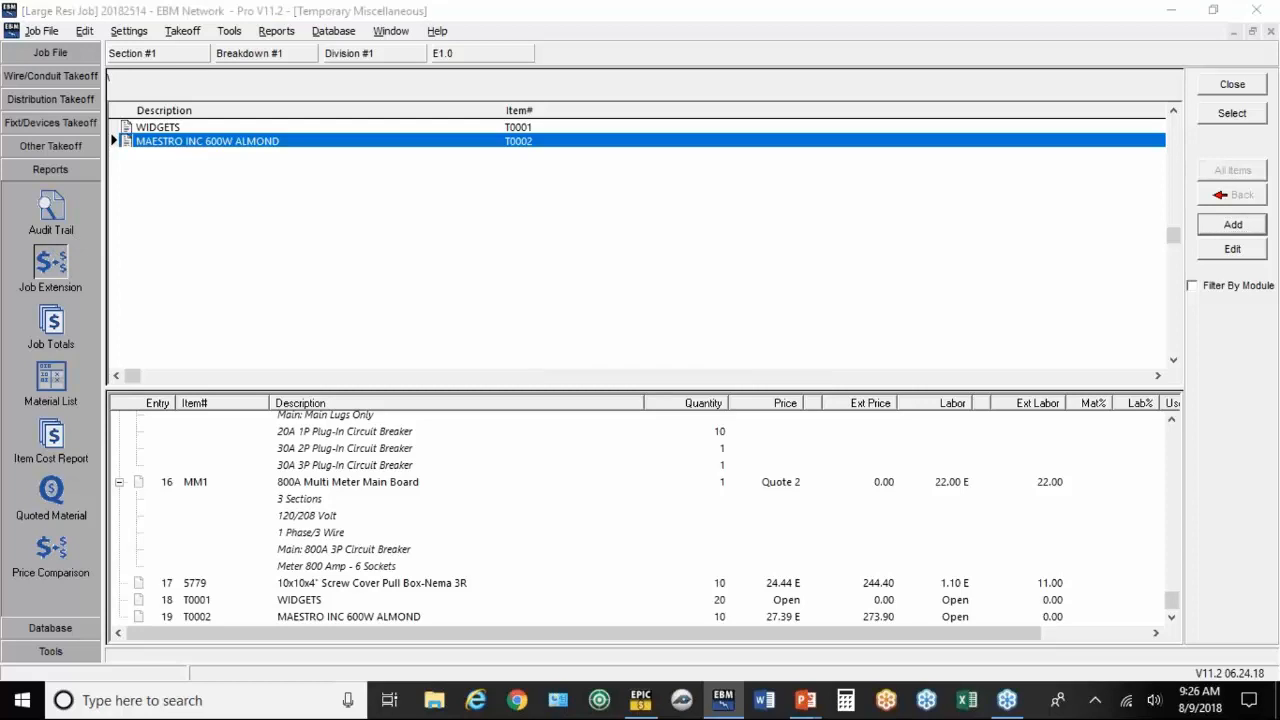
left_click(50, 270)
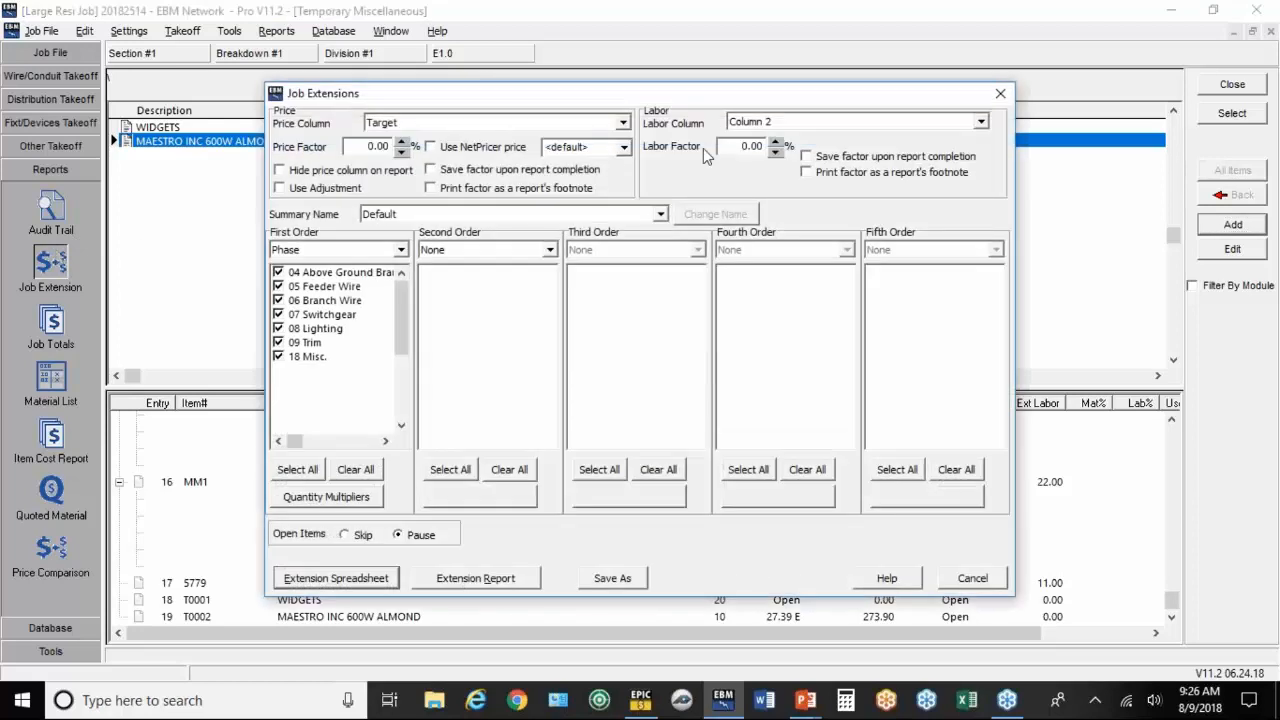
left_click(980, 121)
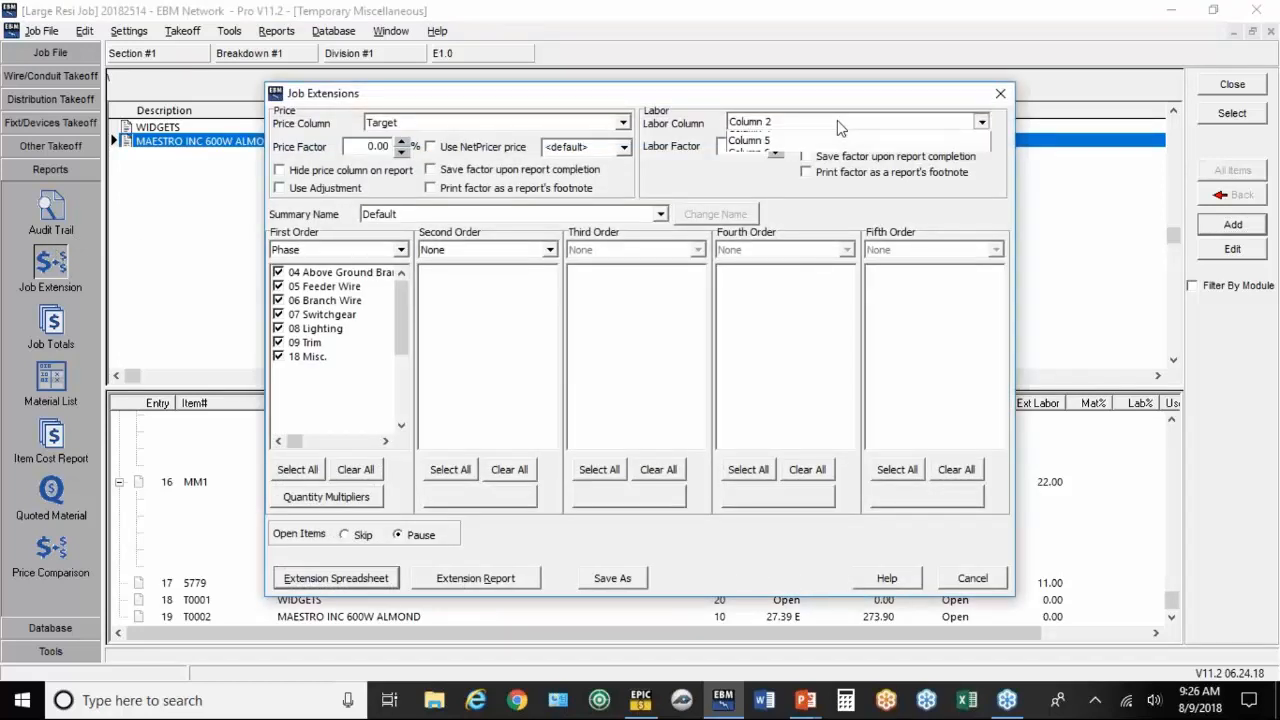
left_click(750, 141)
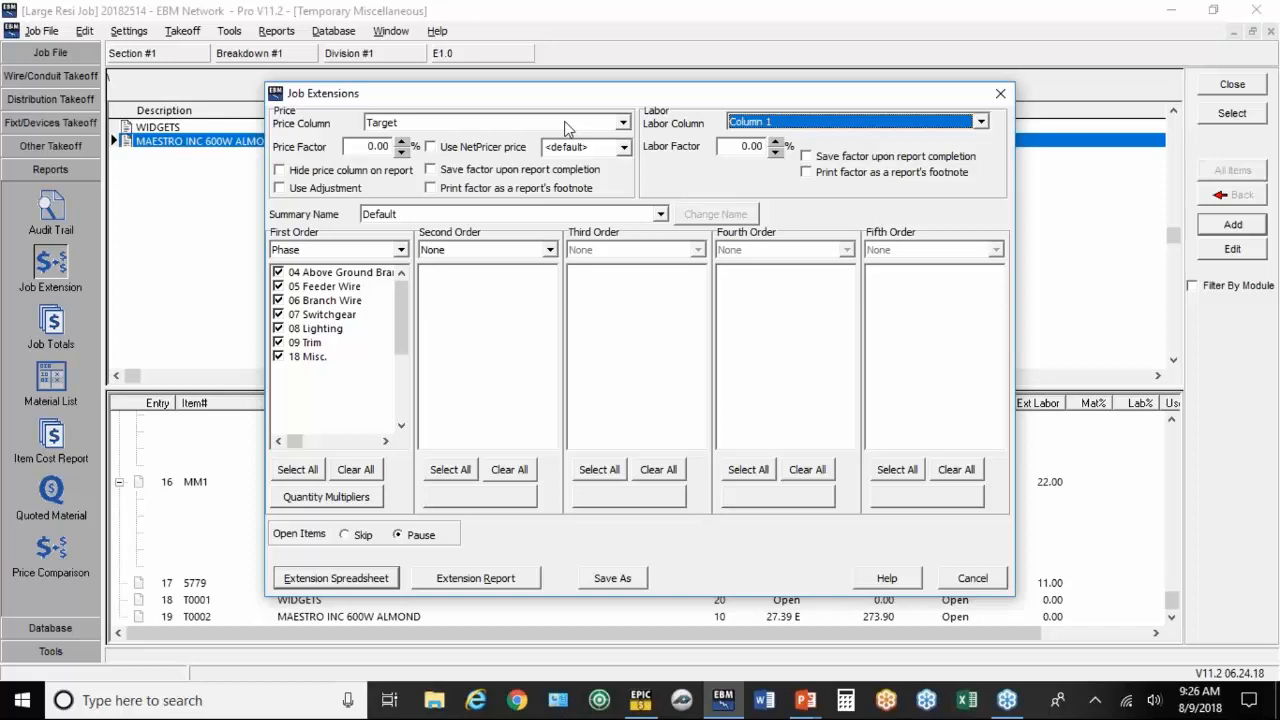
mouse_move(359, 488)
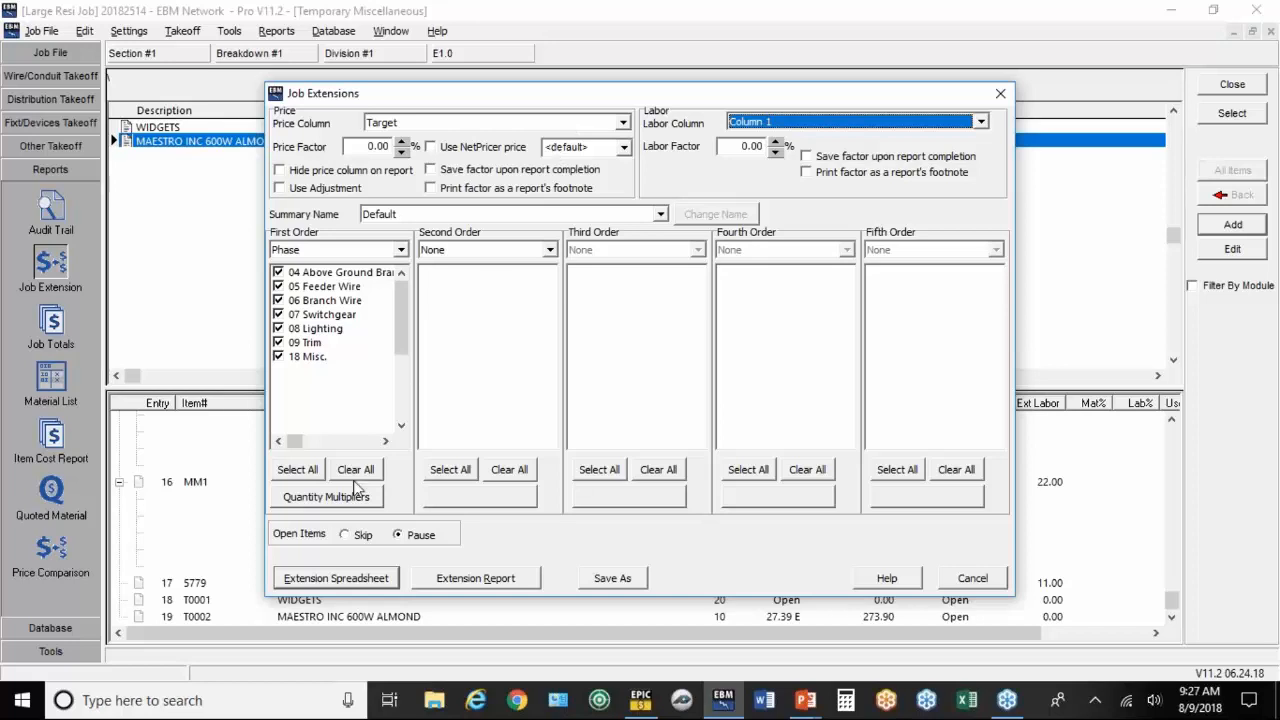
Step: Build the extension spreadsheet: WIDGETS at $22 and 0.5 hours, MAESTRO at 0.35 hours
left_click(335, 577)
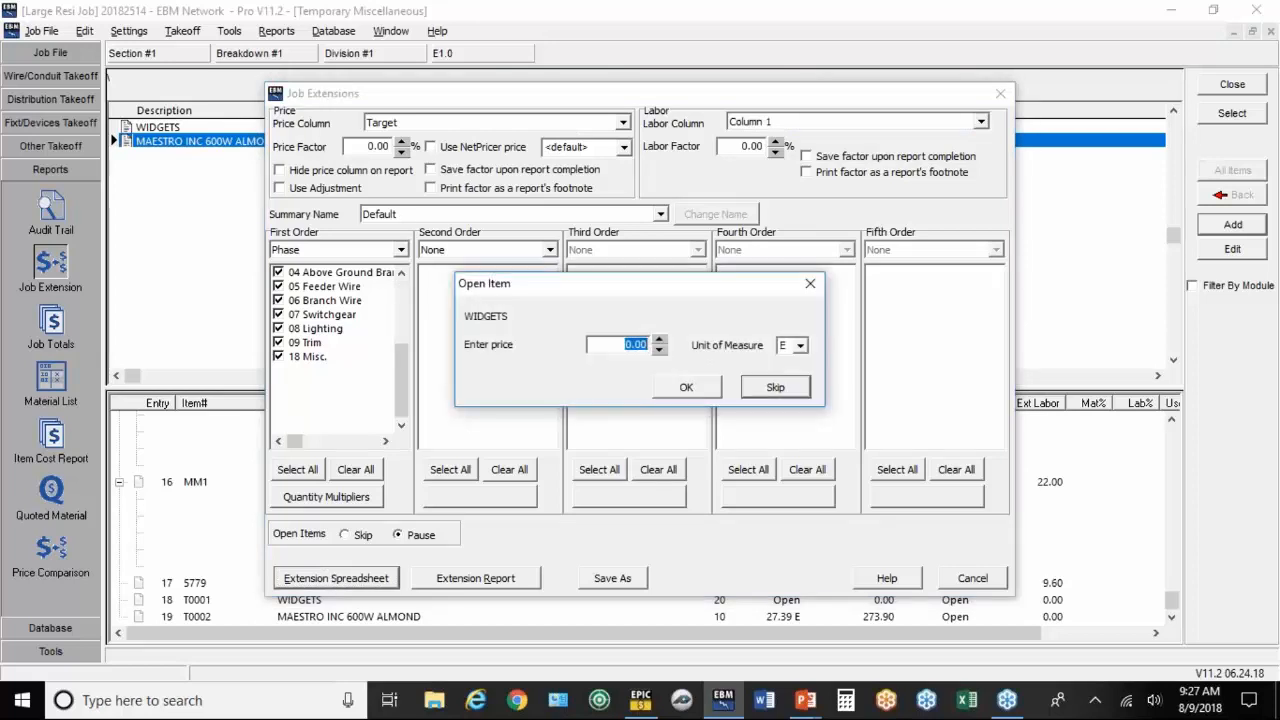
type("22")
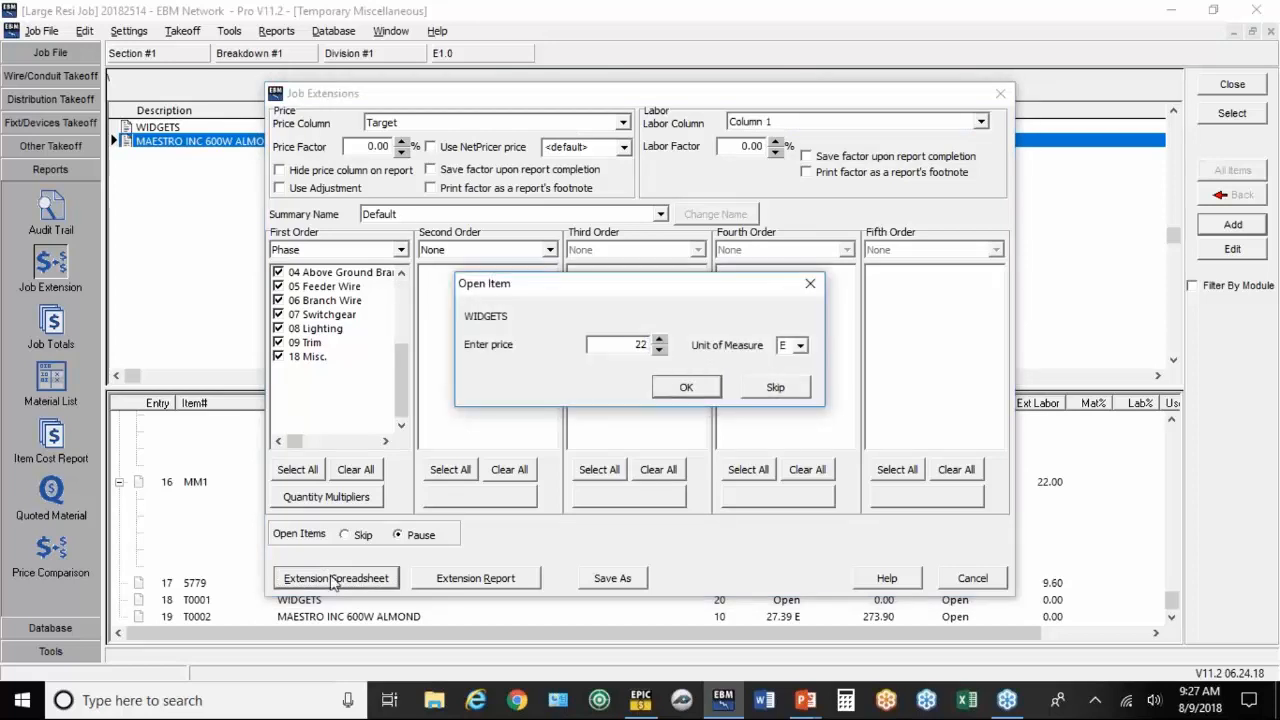
left_click(686, 387)
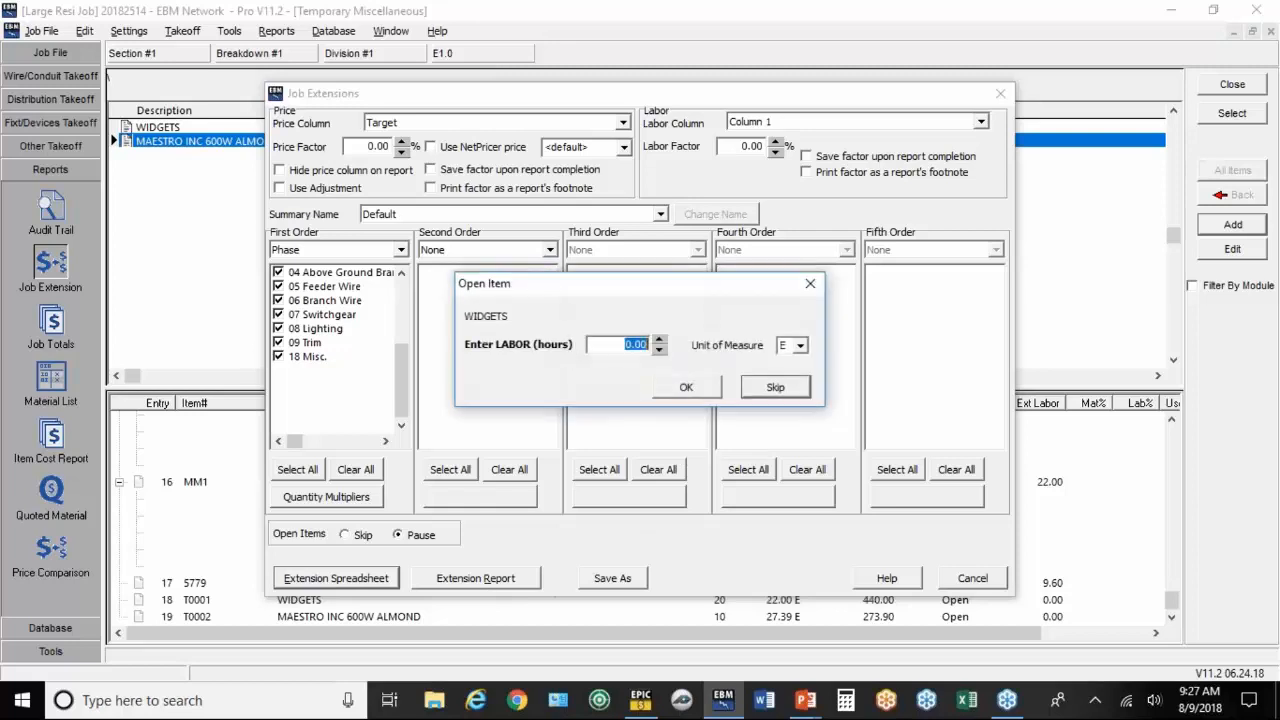
mouse_move(547, 375)
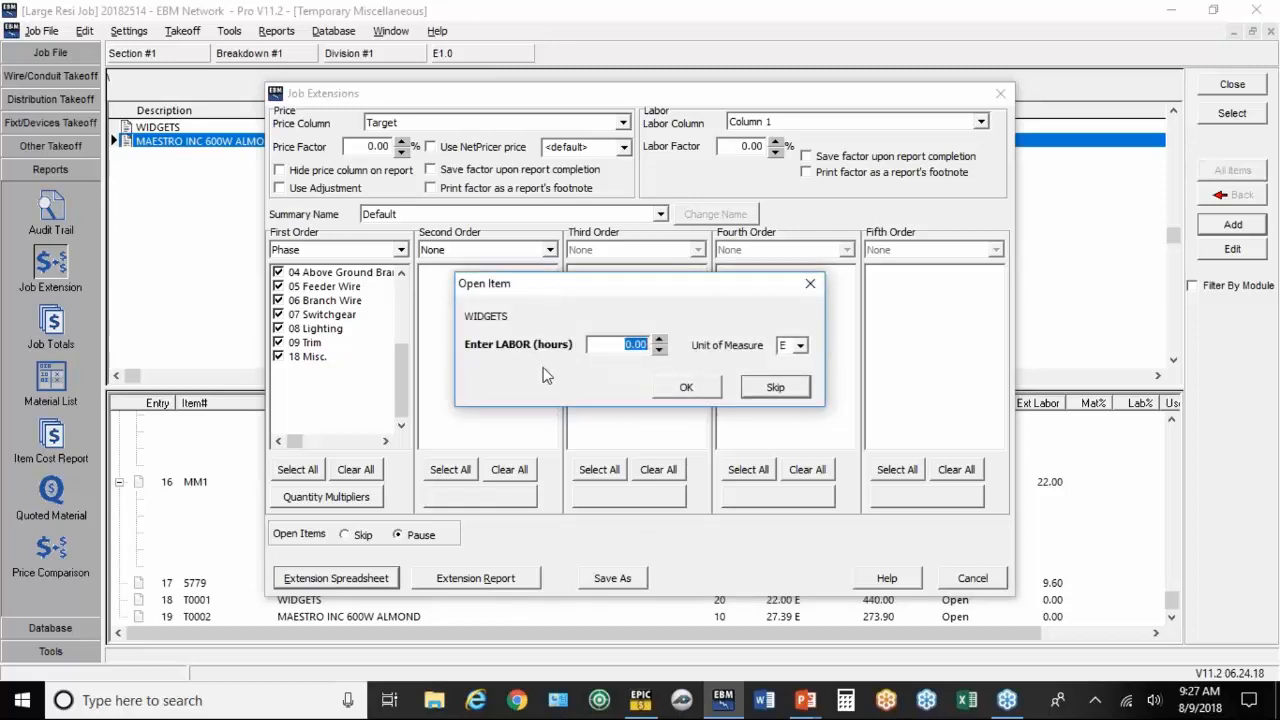
type("0.5")
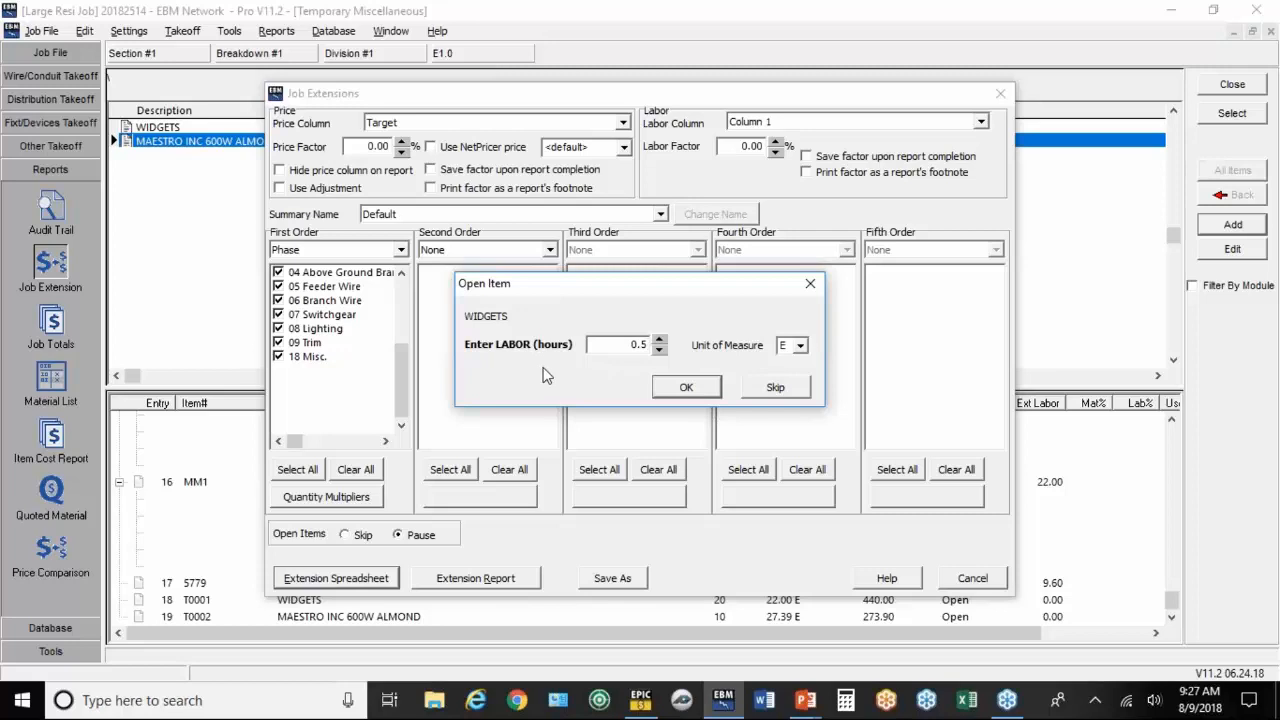
left_click(686, 387)
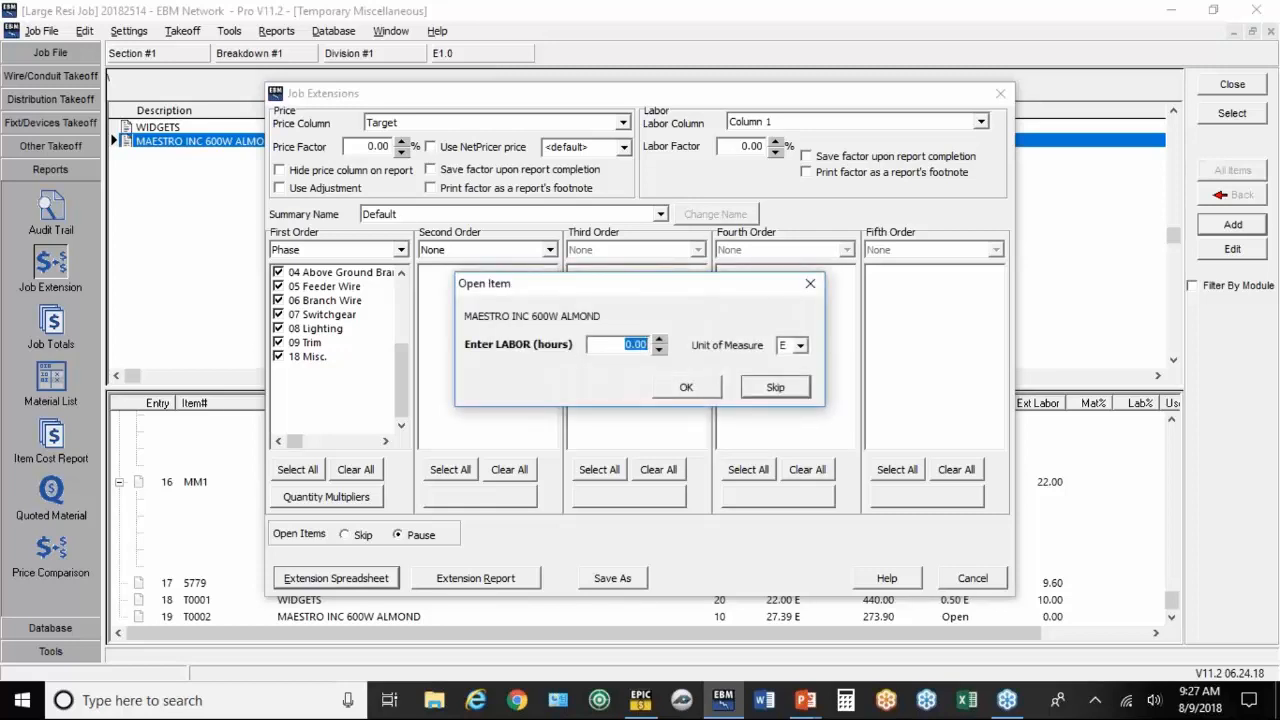
type("0.35")
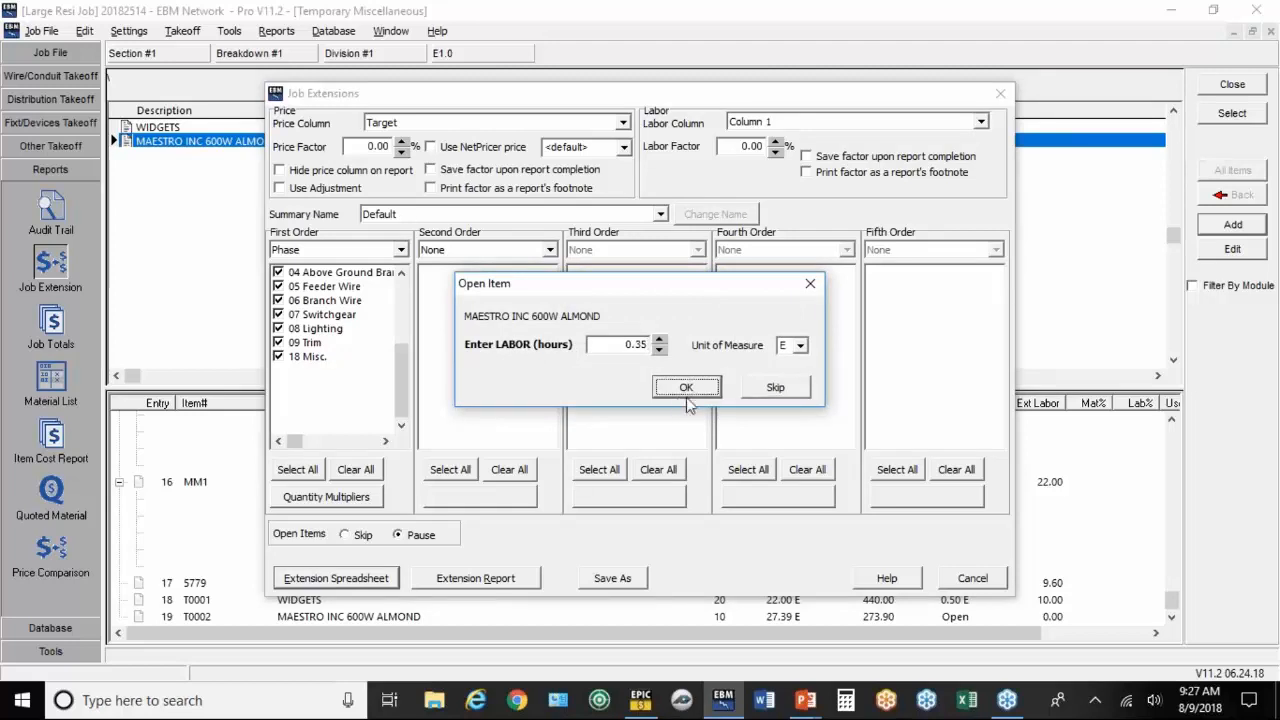
left_click(686, 387)
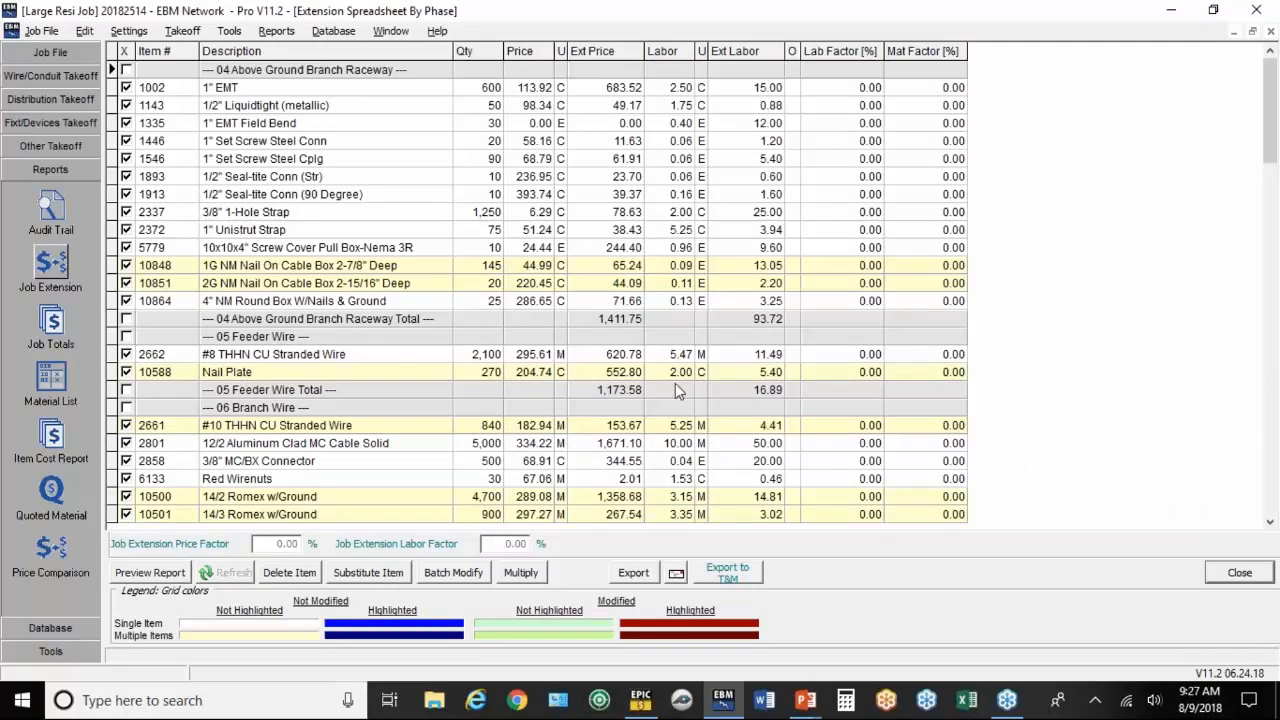
mouse_move(345, 298)
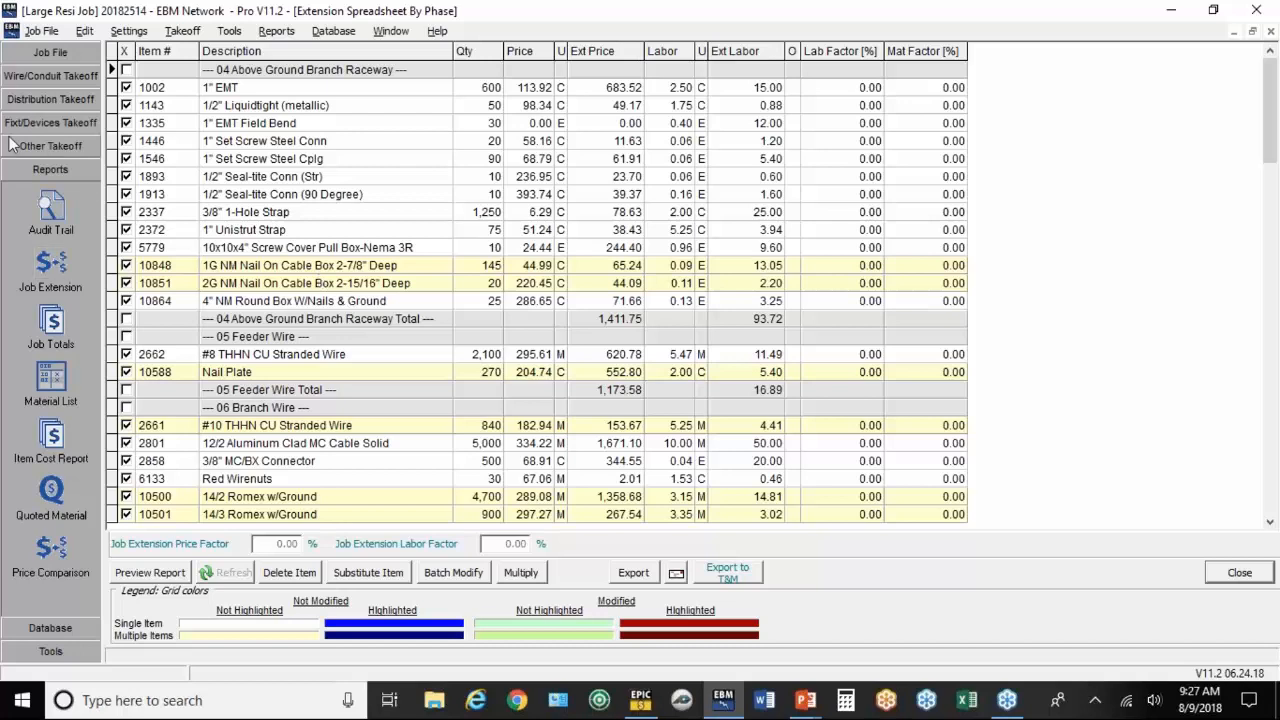
left_click(50, 213)
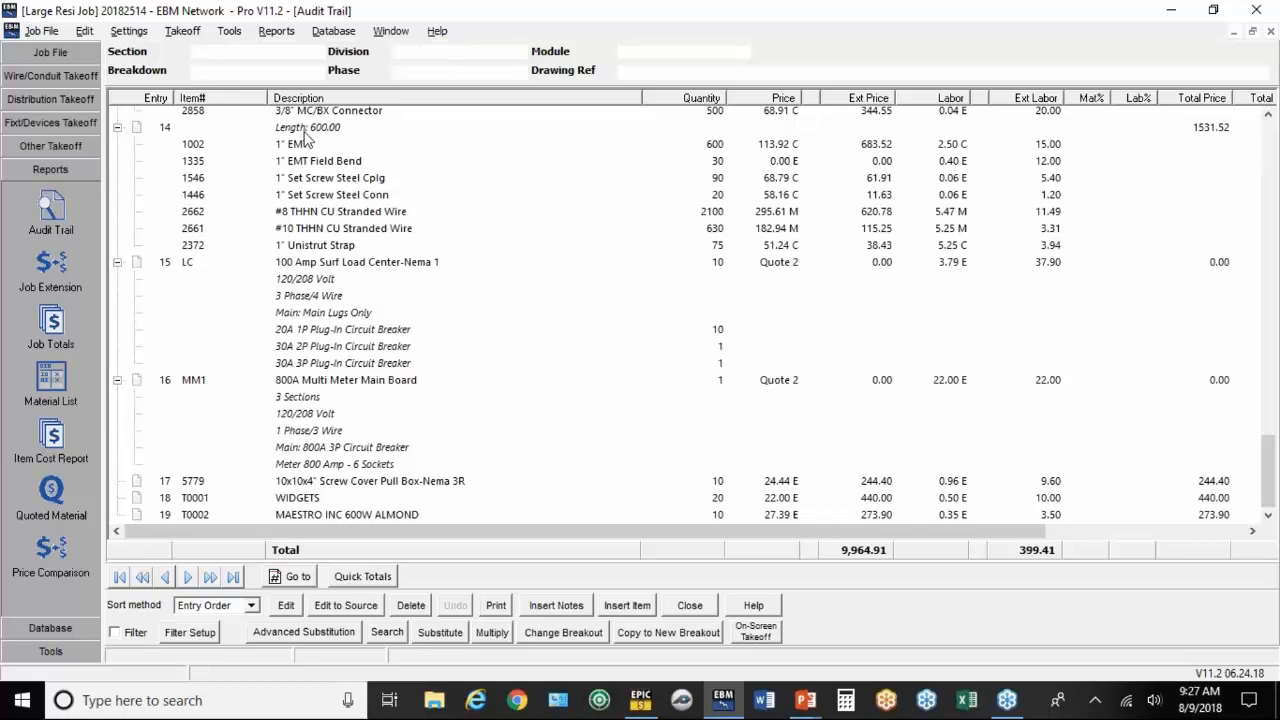
mouse_move(75, 268)
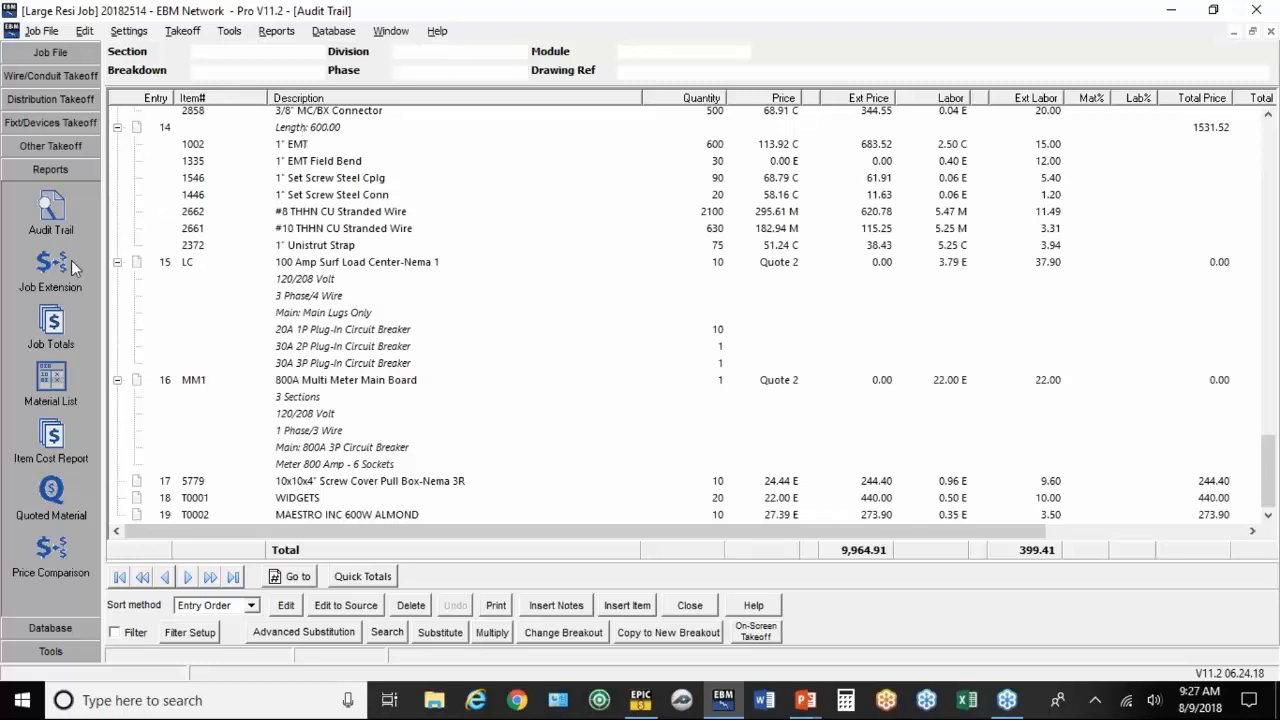
left_click(50, 270)
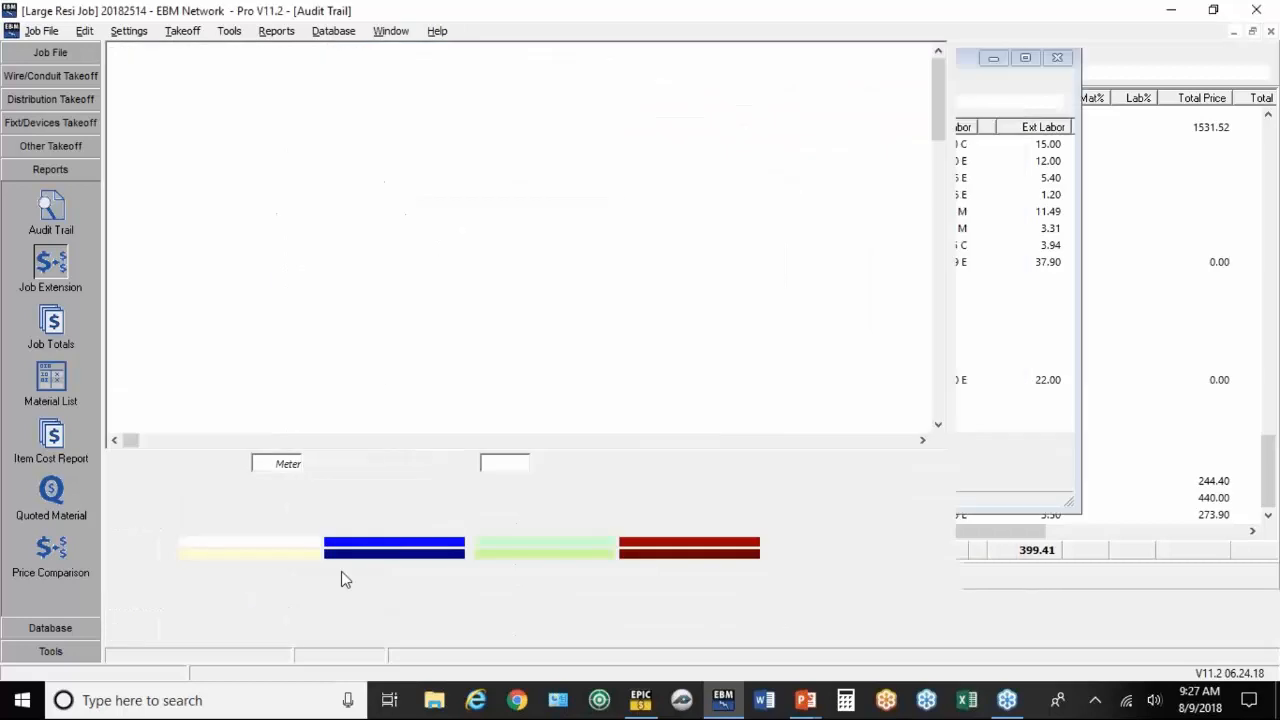
left_click(50, 270)
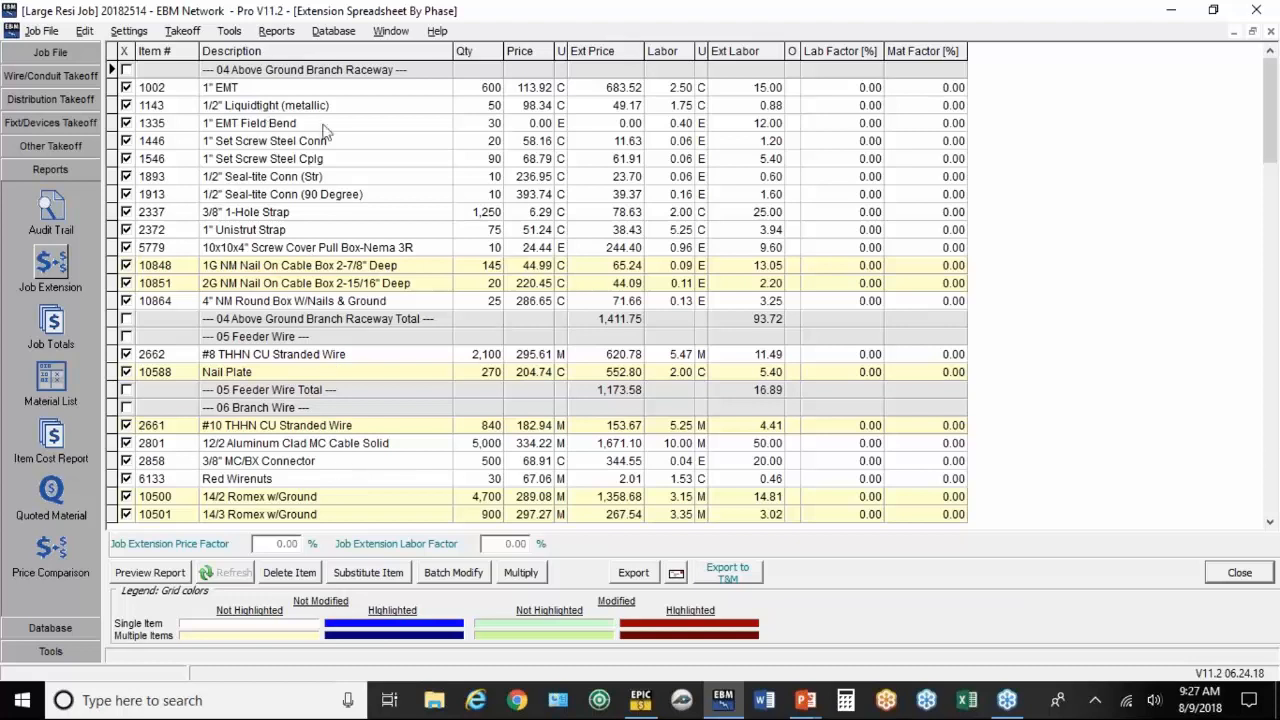
scroll("down", 3)
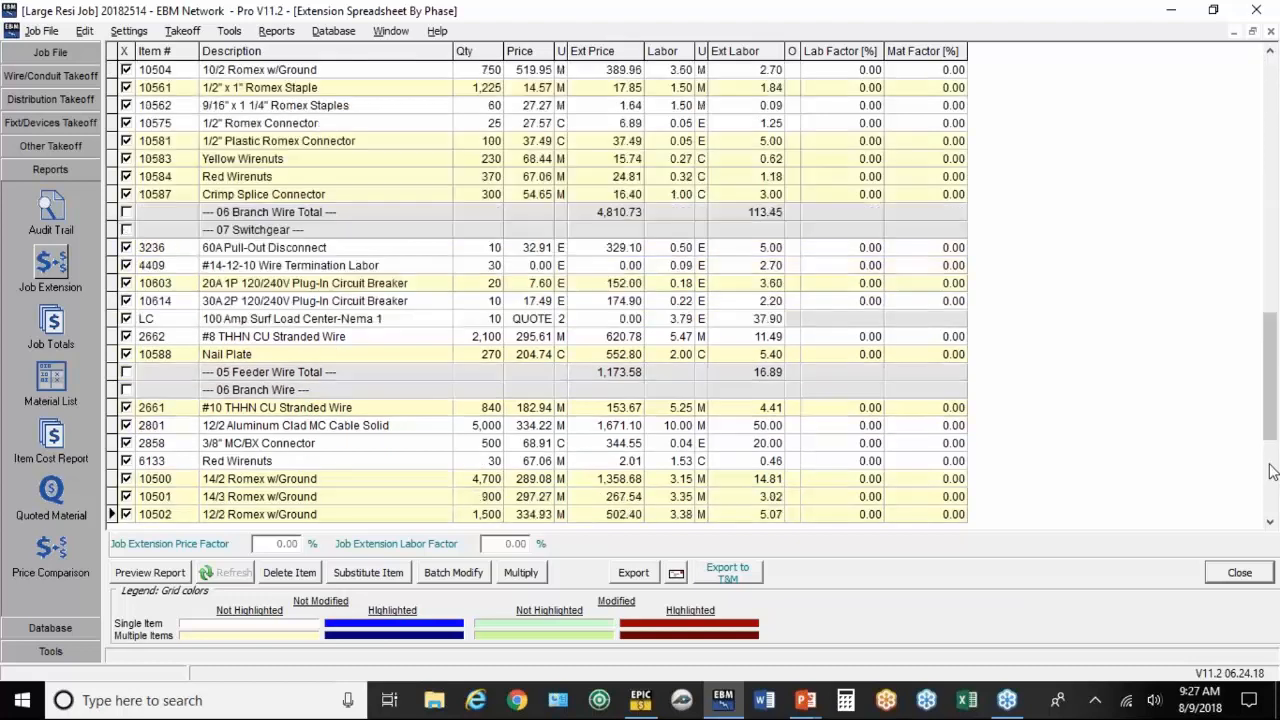
scroll("down", 3)
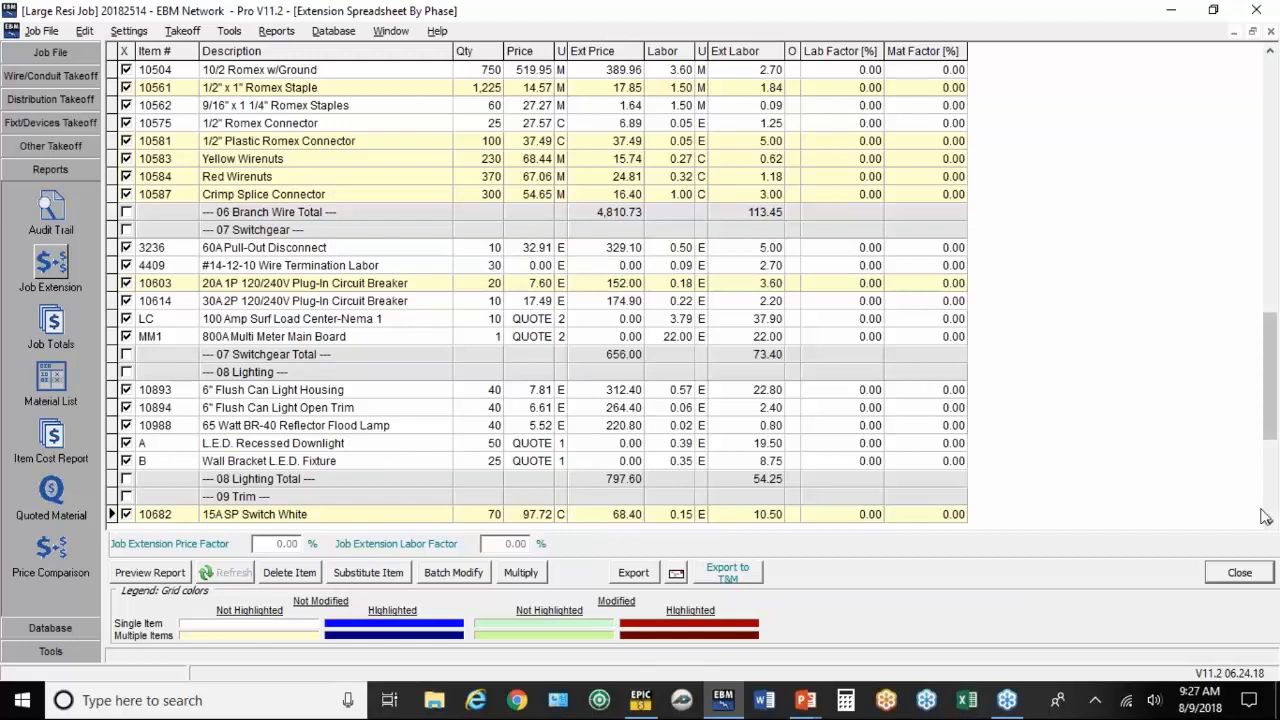
scroll("down", 3)
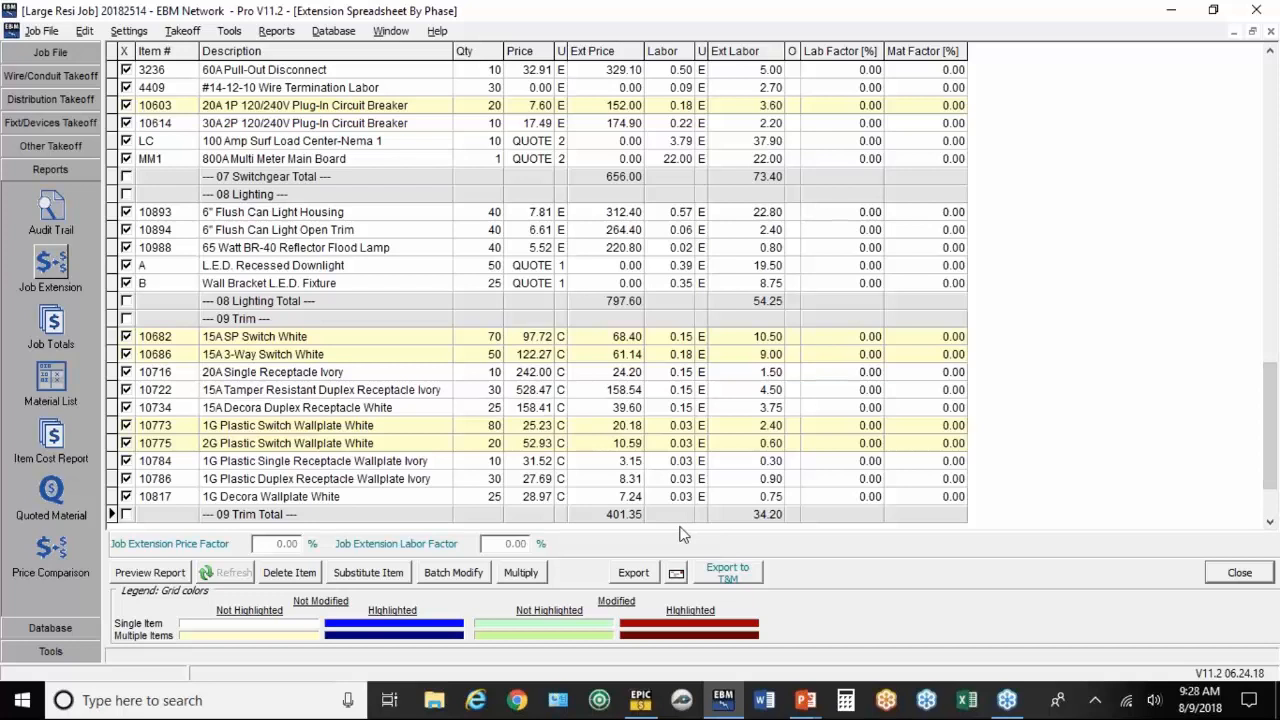
mouse_move(405, 417)
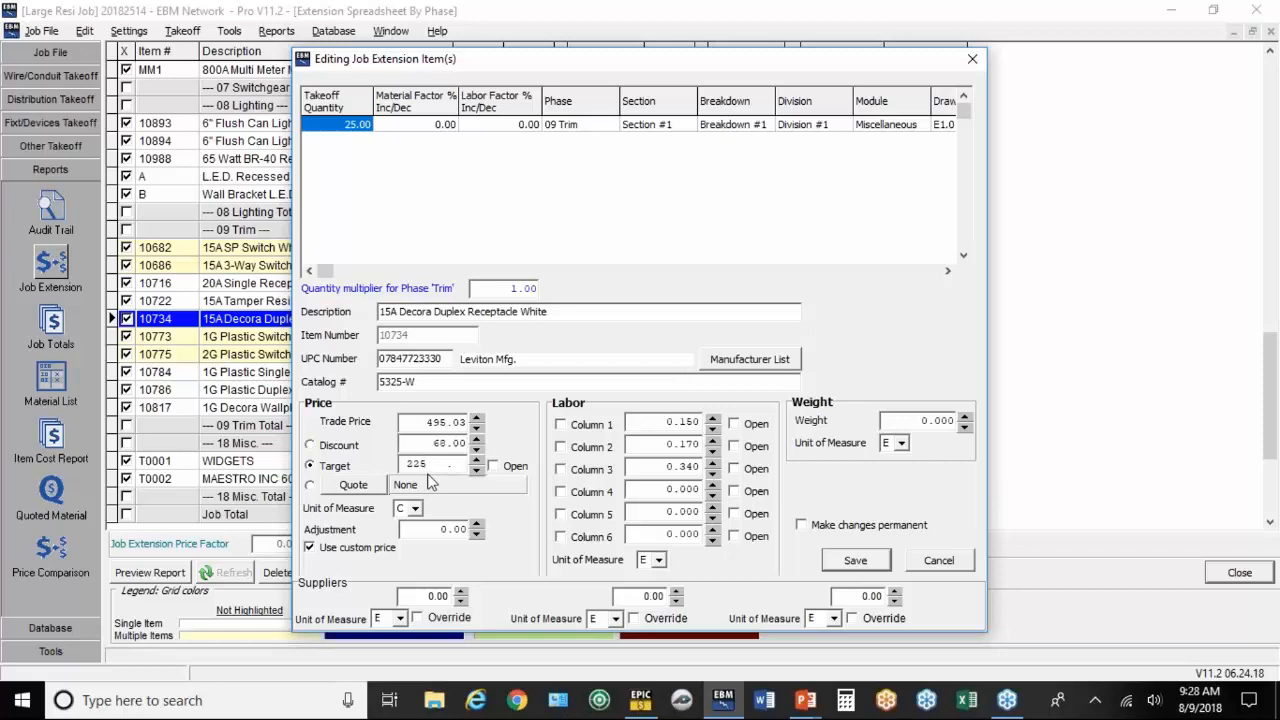
Step: Set the 15A Decora receptacle's target price to 225, save, and refresh totals
left_click(420, 464)
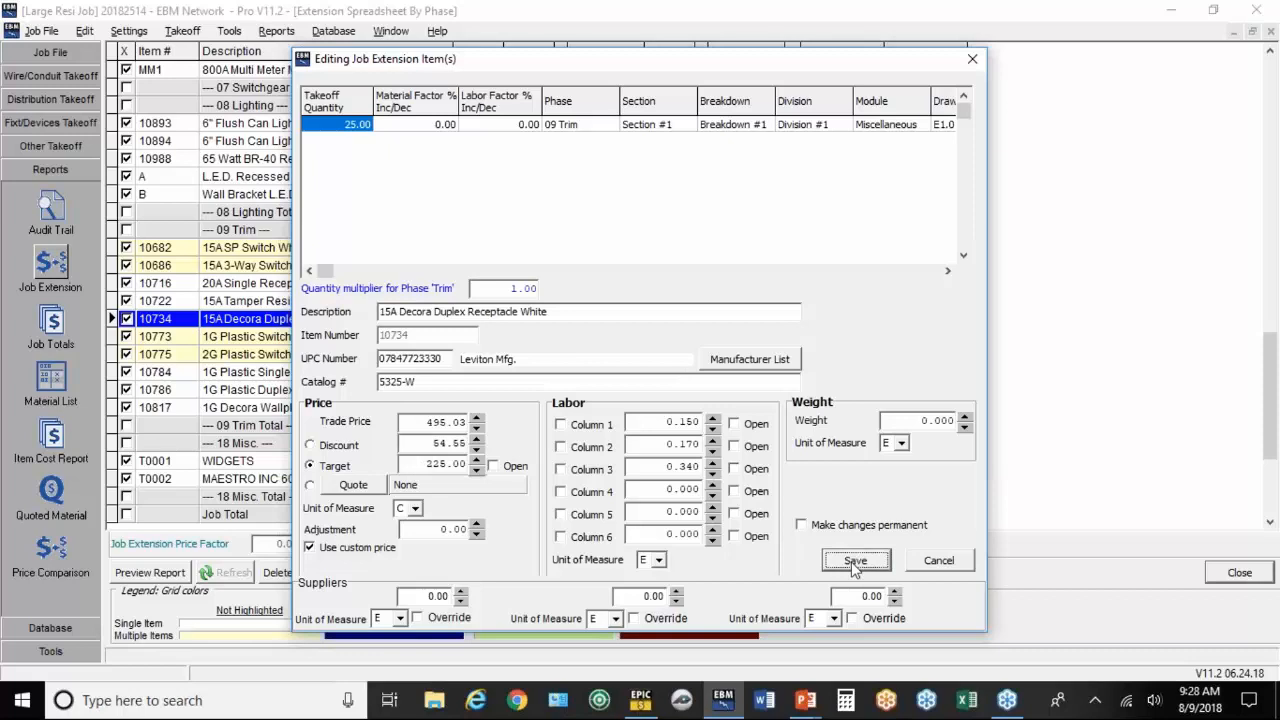
left_click(855, 560)
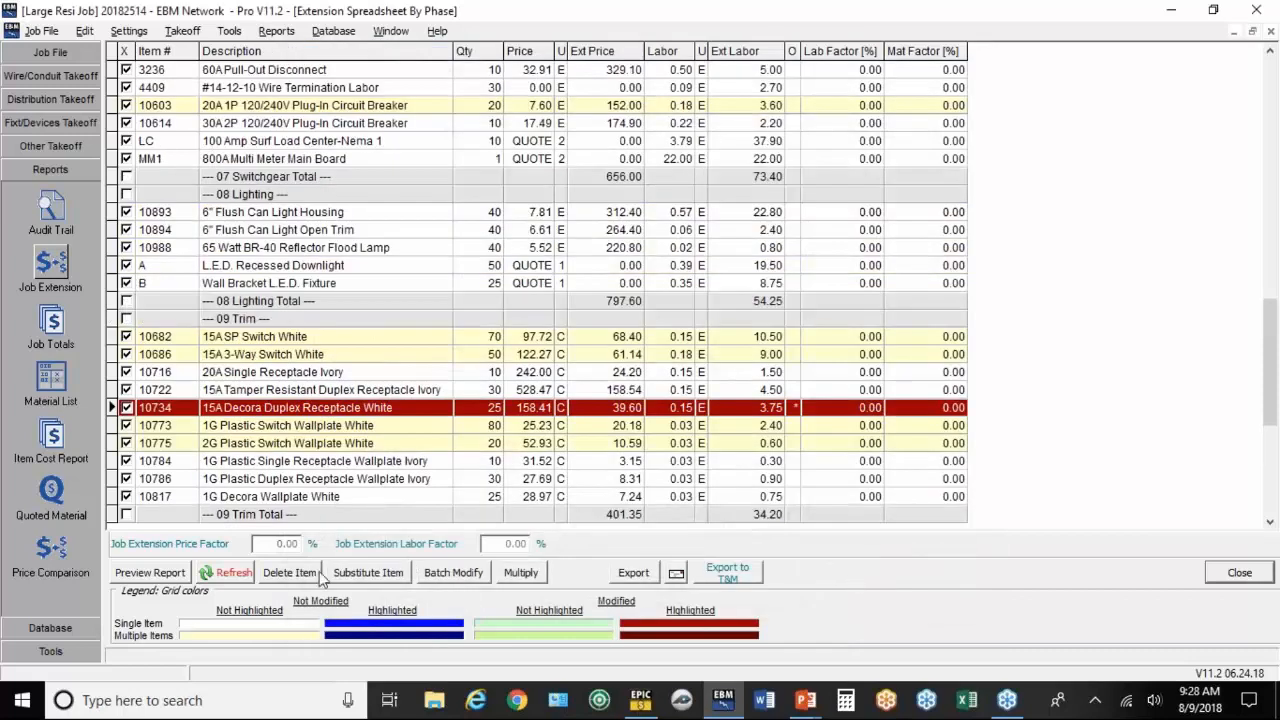
left_click(233, 572)
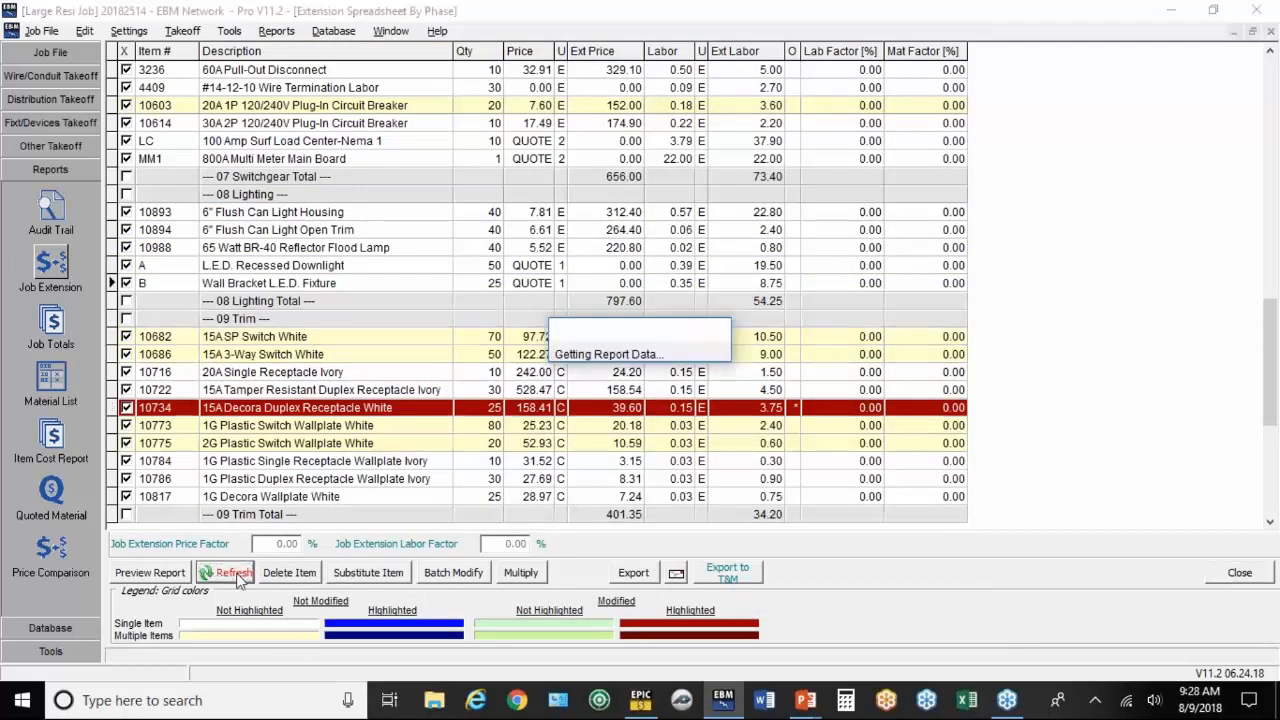
left_click(233, 572)
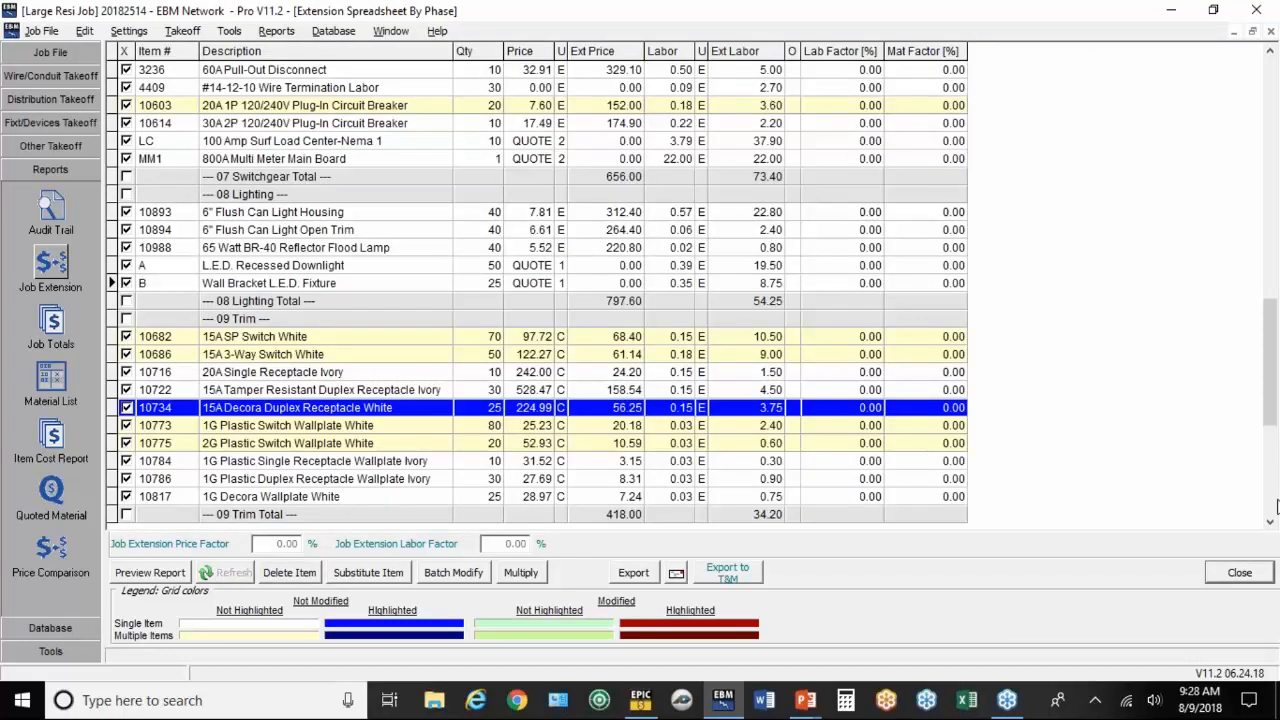
mouse_move(523, 283)
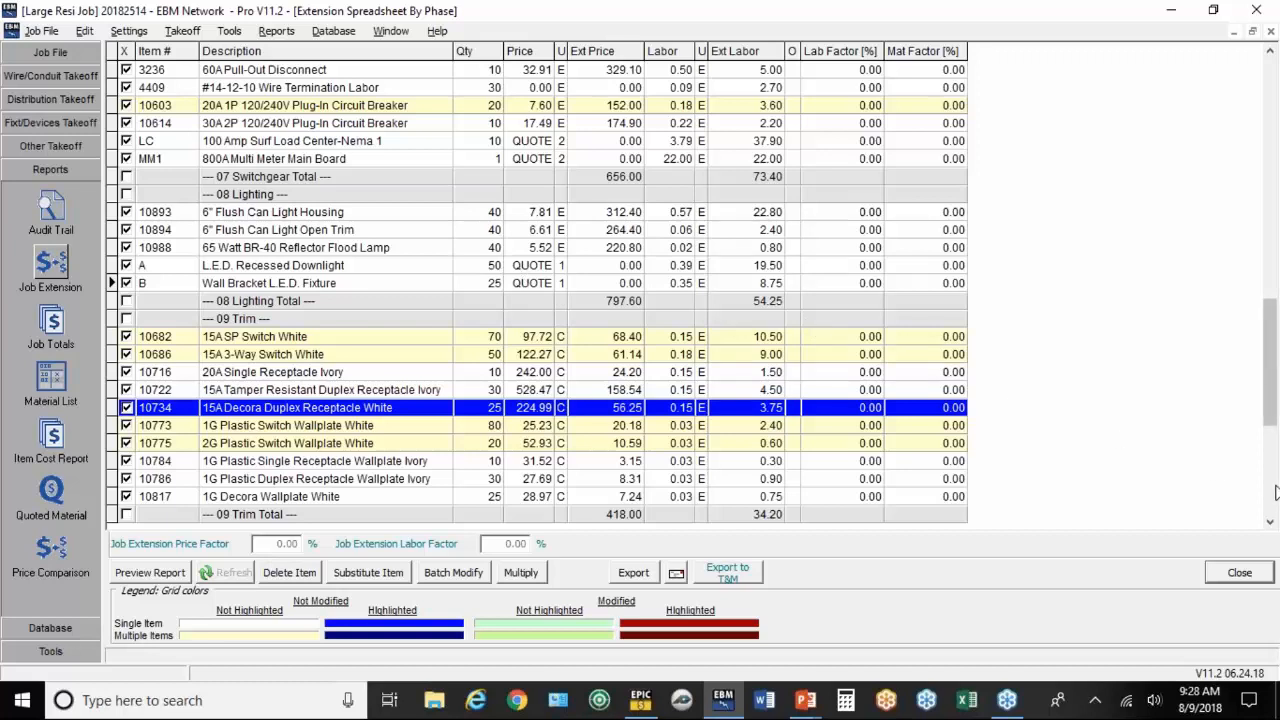
scroll("down", 3)
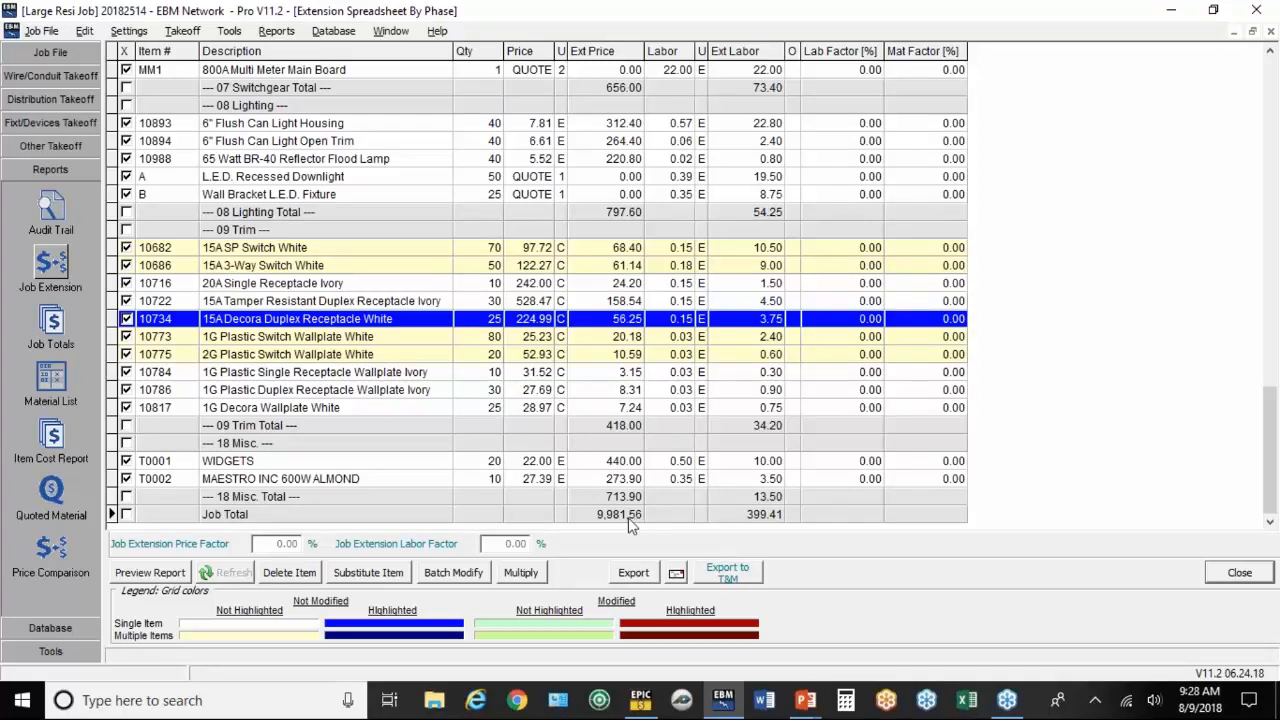
mouse_move(778, 524)
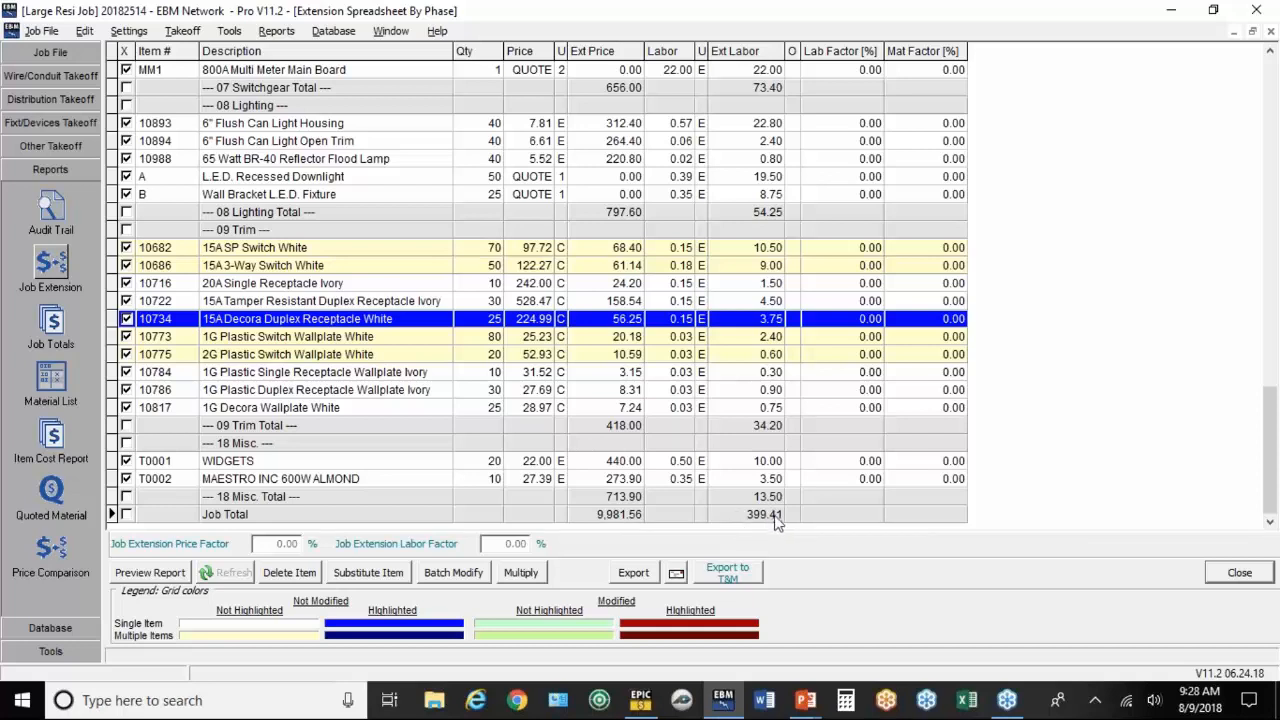
mouse_move(768, 524)
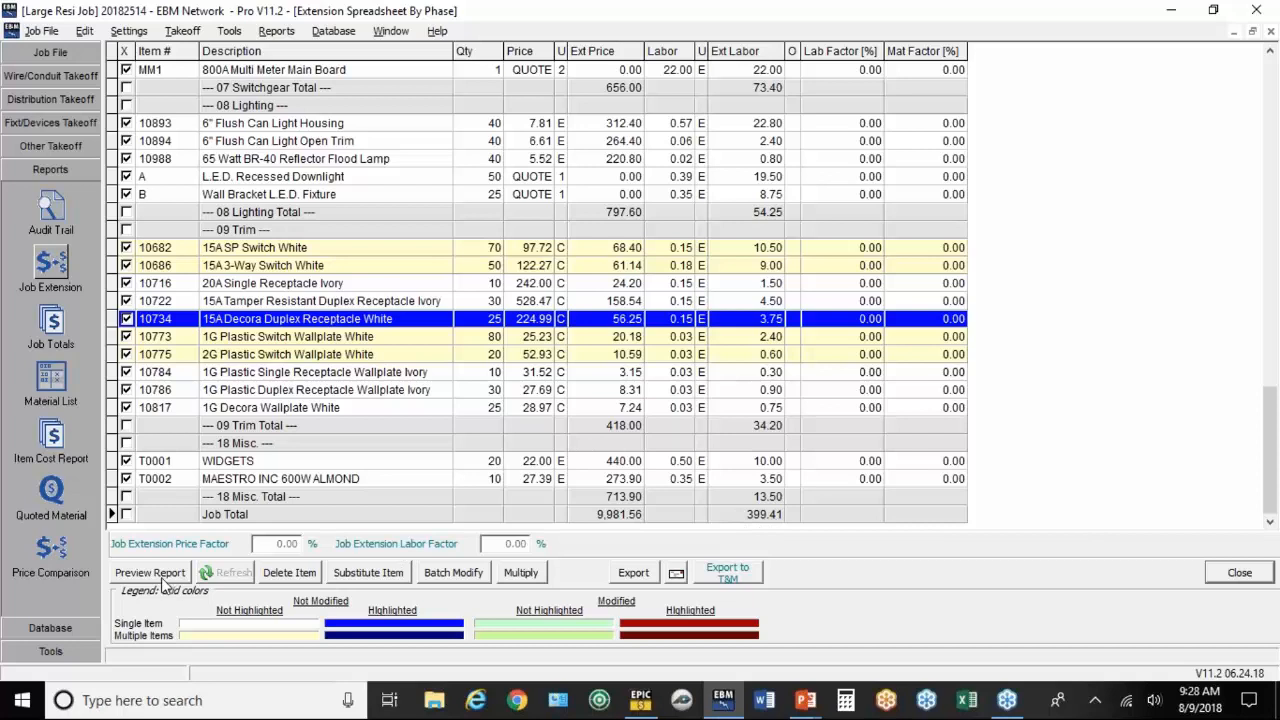
Step: Preview the Extension Report By Phase, then request the job totals summary
left_click(150, 572)
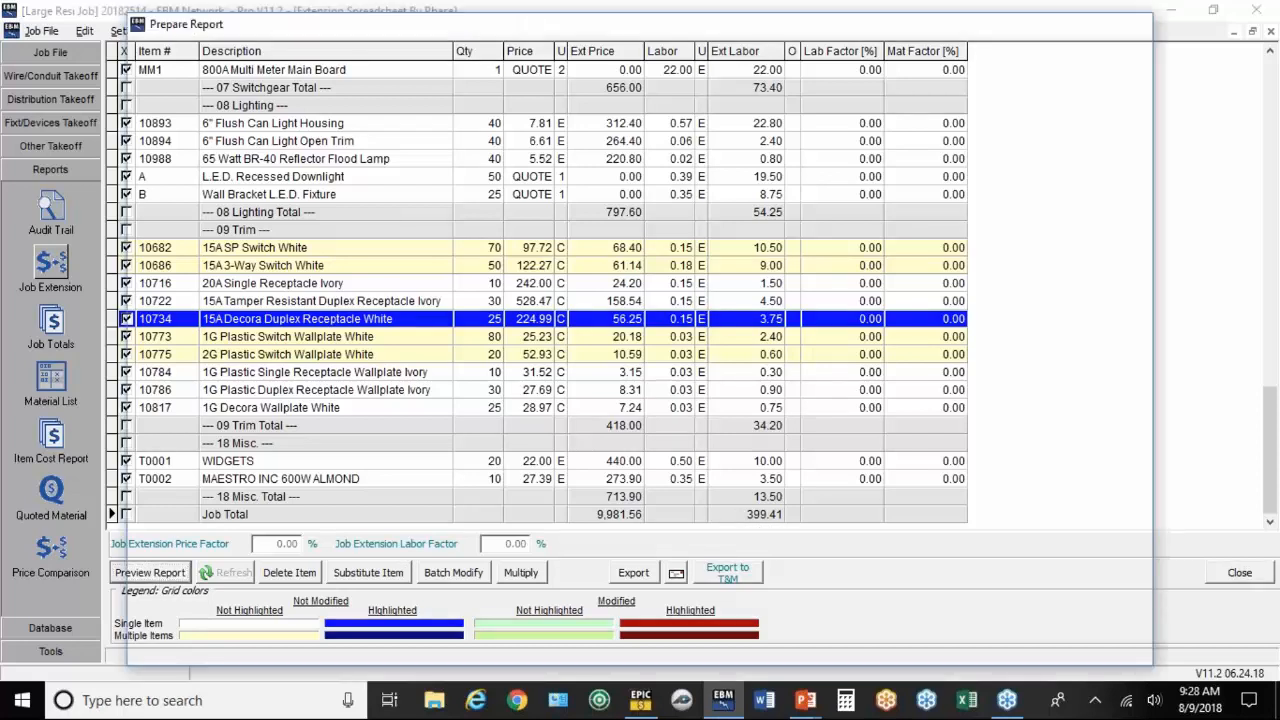
left_click(149, 572)
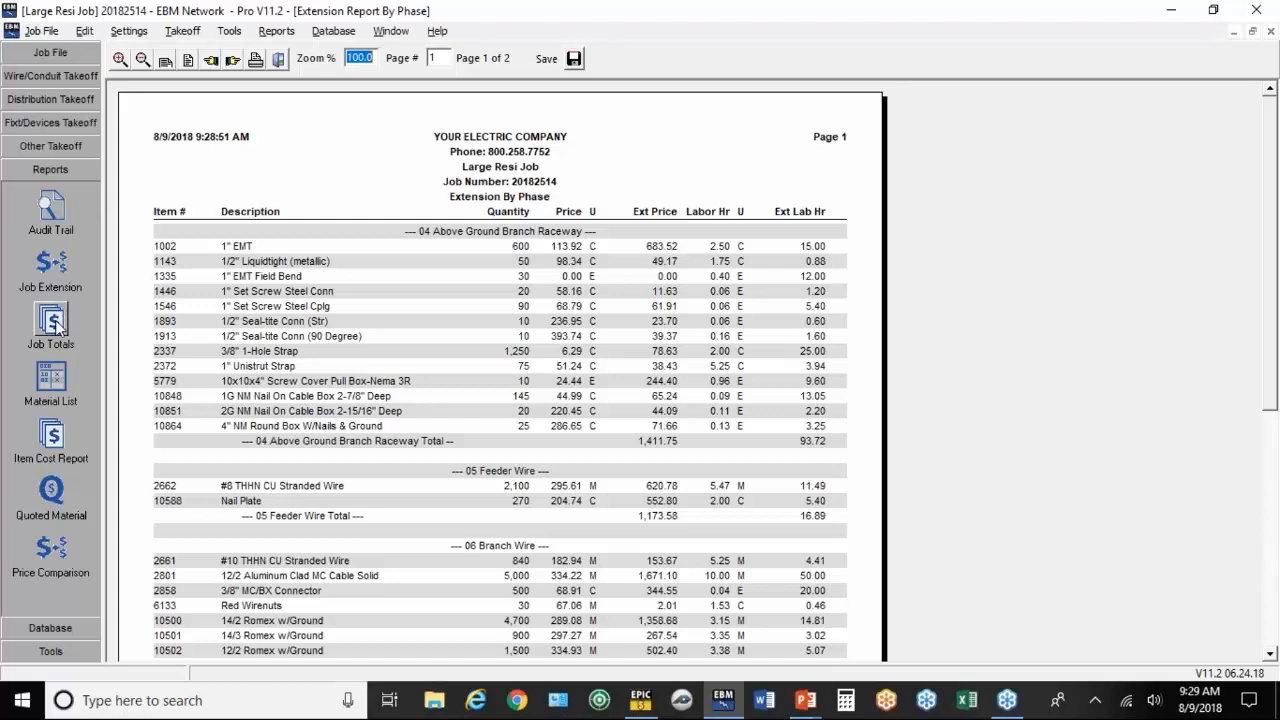
left_click(51, 324)
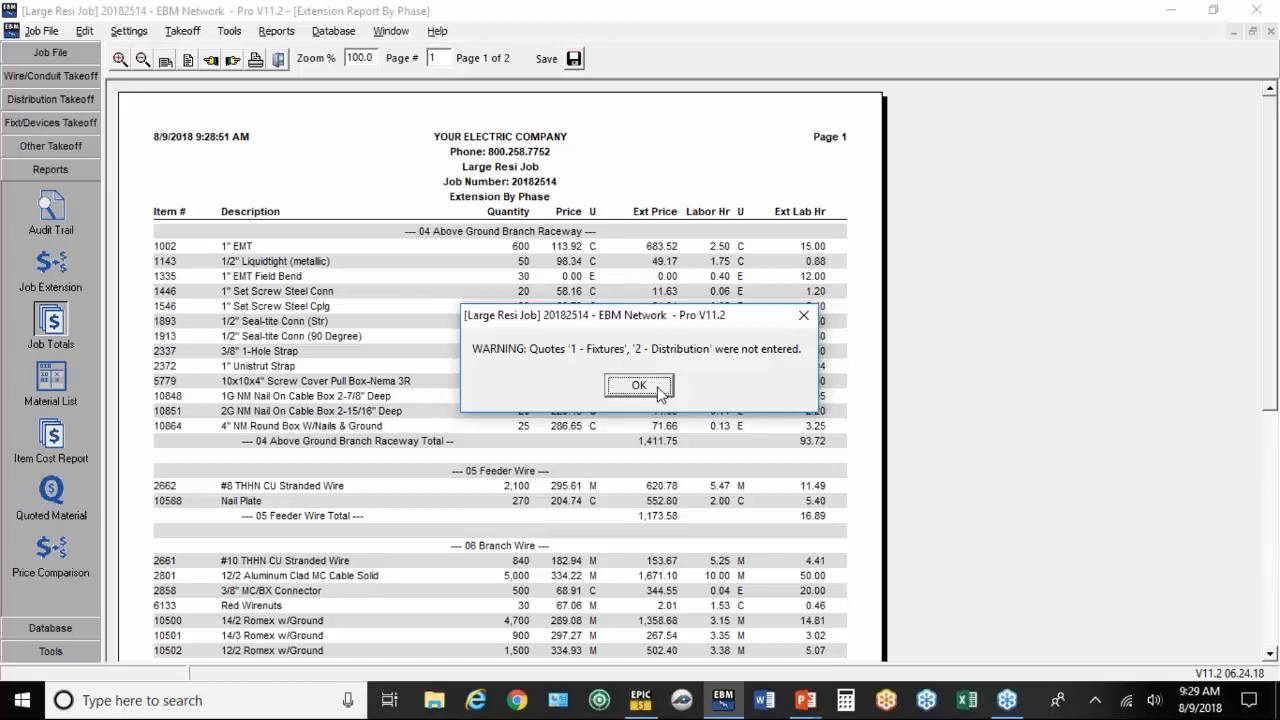
Step: Dismiss the missing Fixtures and Distribution quotes warning and open the bid's quotes
left_click(638, 385)
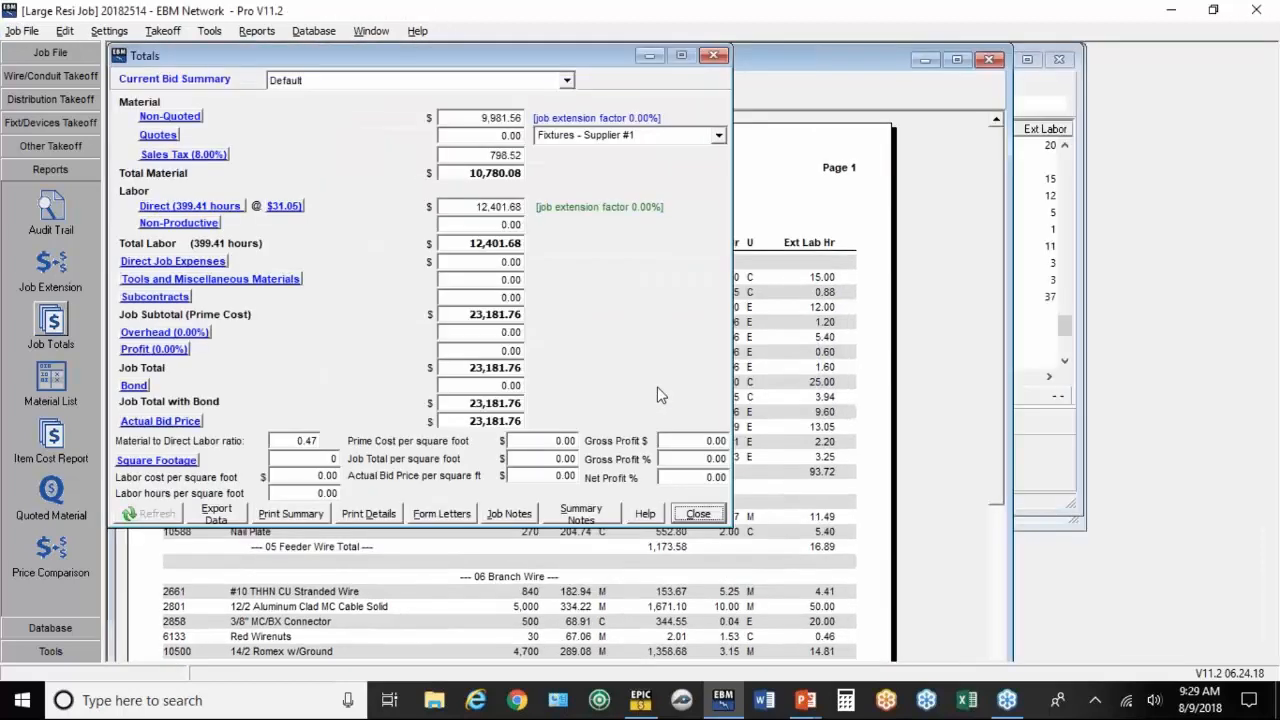
mouse_move(480, 128)
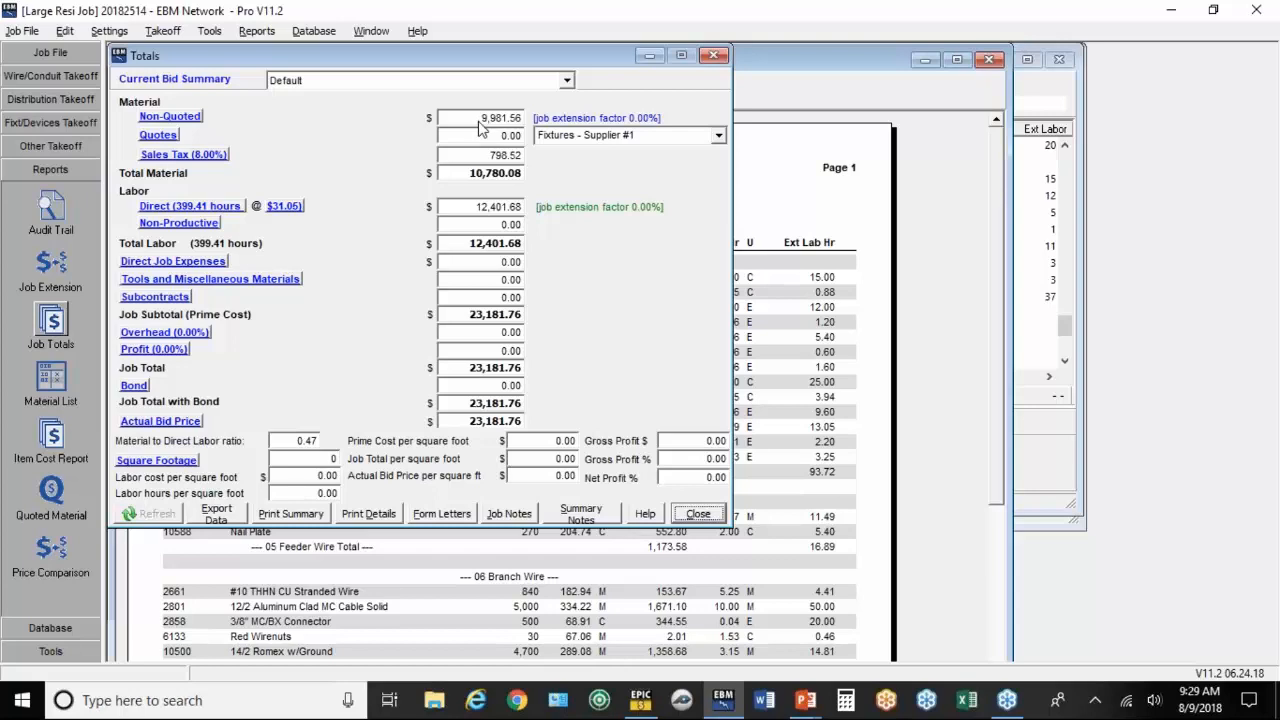
mouse_move(388, 118)
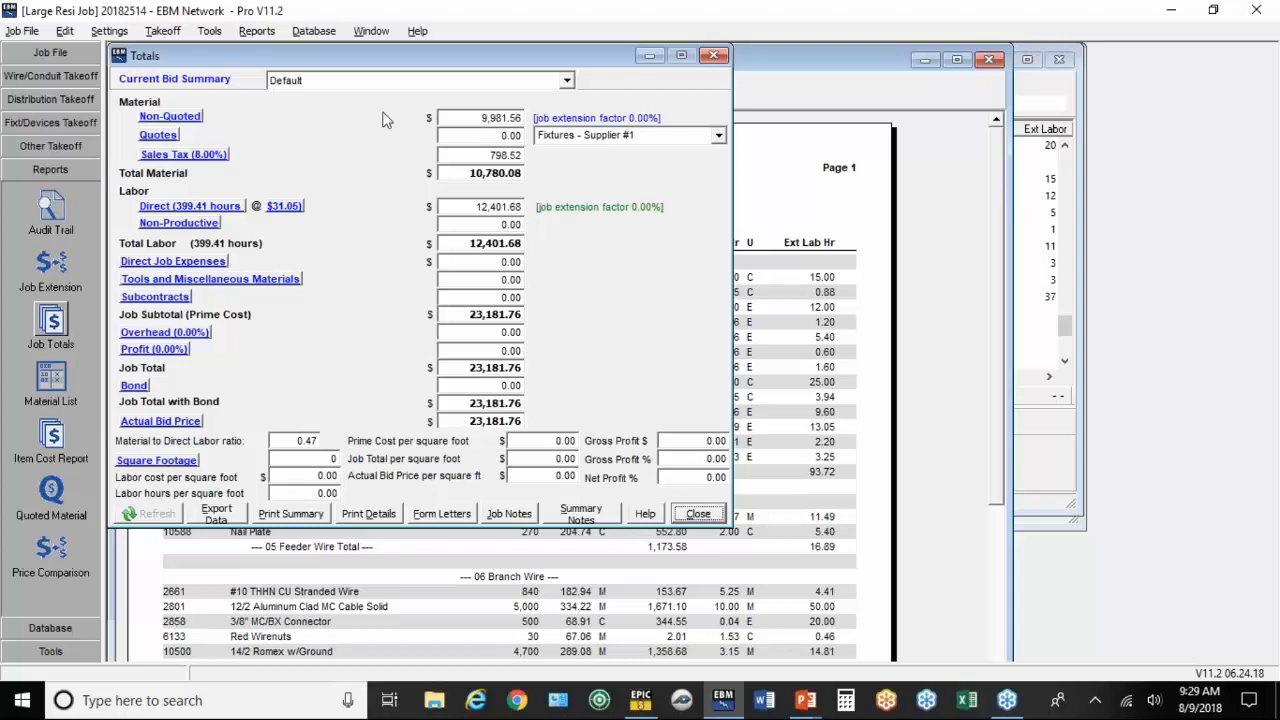
left_click(158, 134)
type("5")
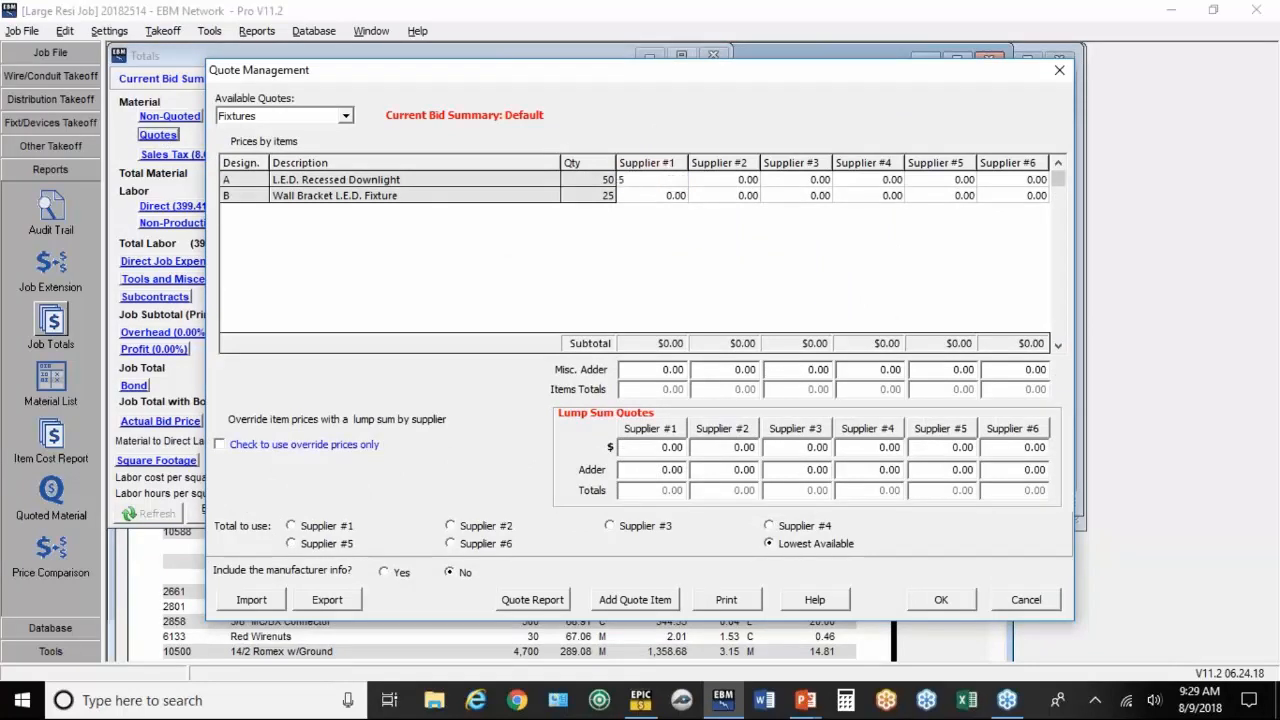
Step: Enter Fixtures quote supplier prices 50 and 45 with a 3600 lump sum
left_click(650, 179)
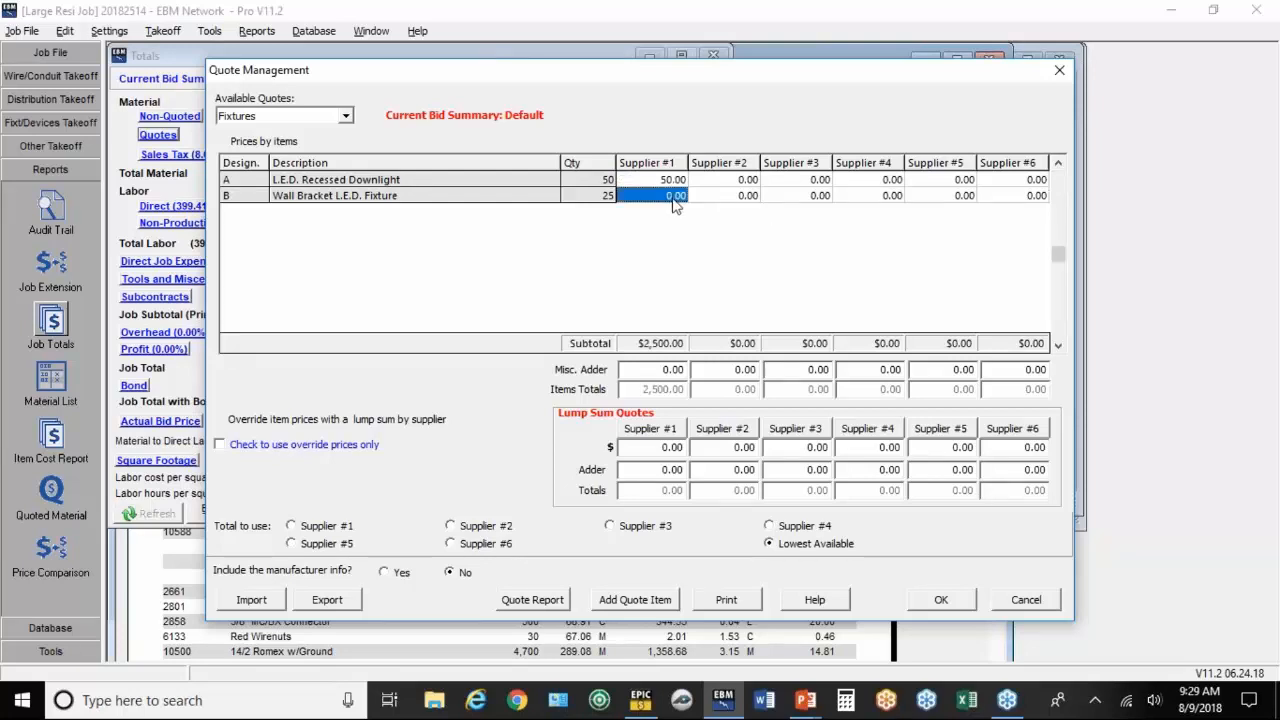
type("45")
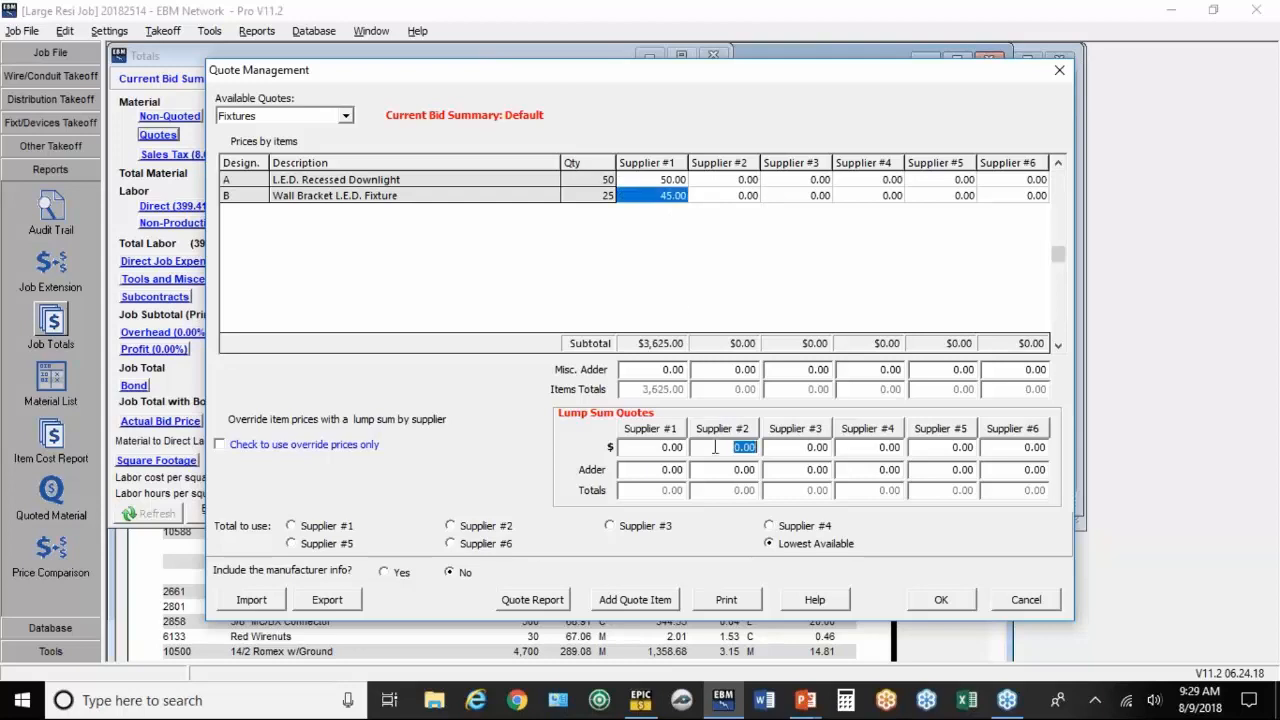
type("3600")
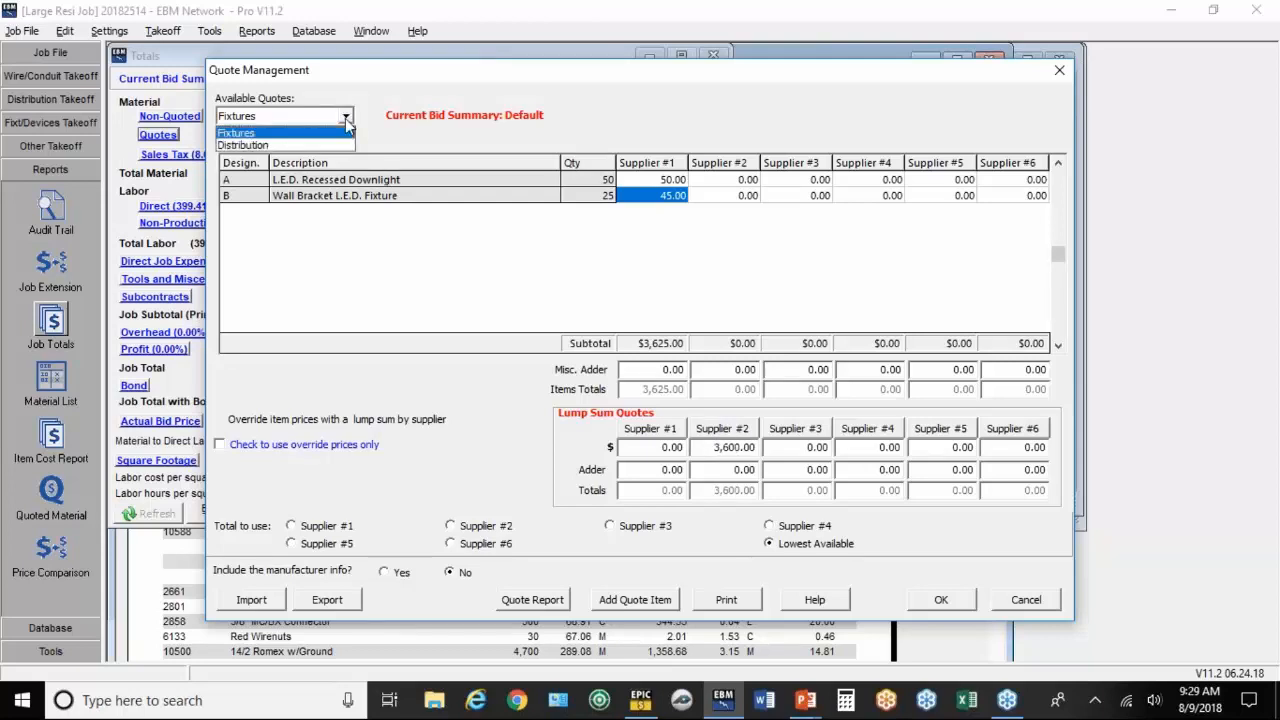
Step: Enter Distribution quote prices 200 and 1200 and accept the quotes
left_click(242, 144)
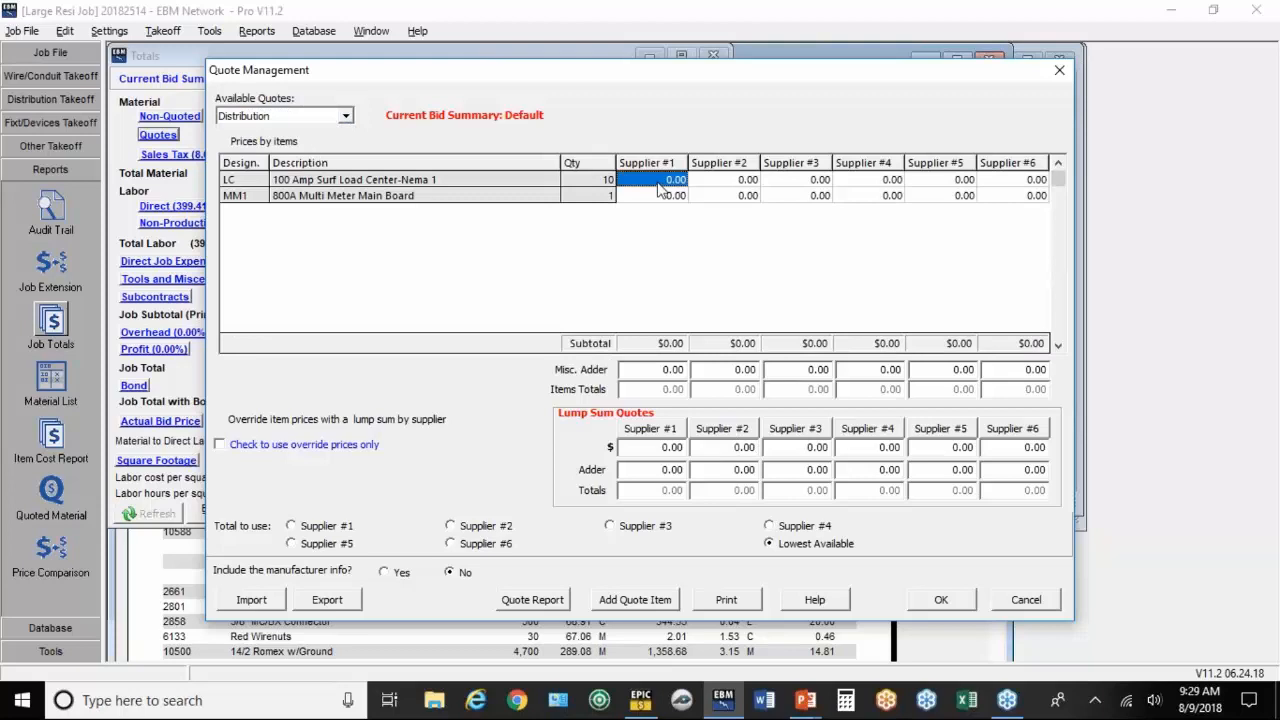
type("2")
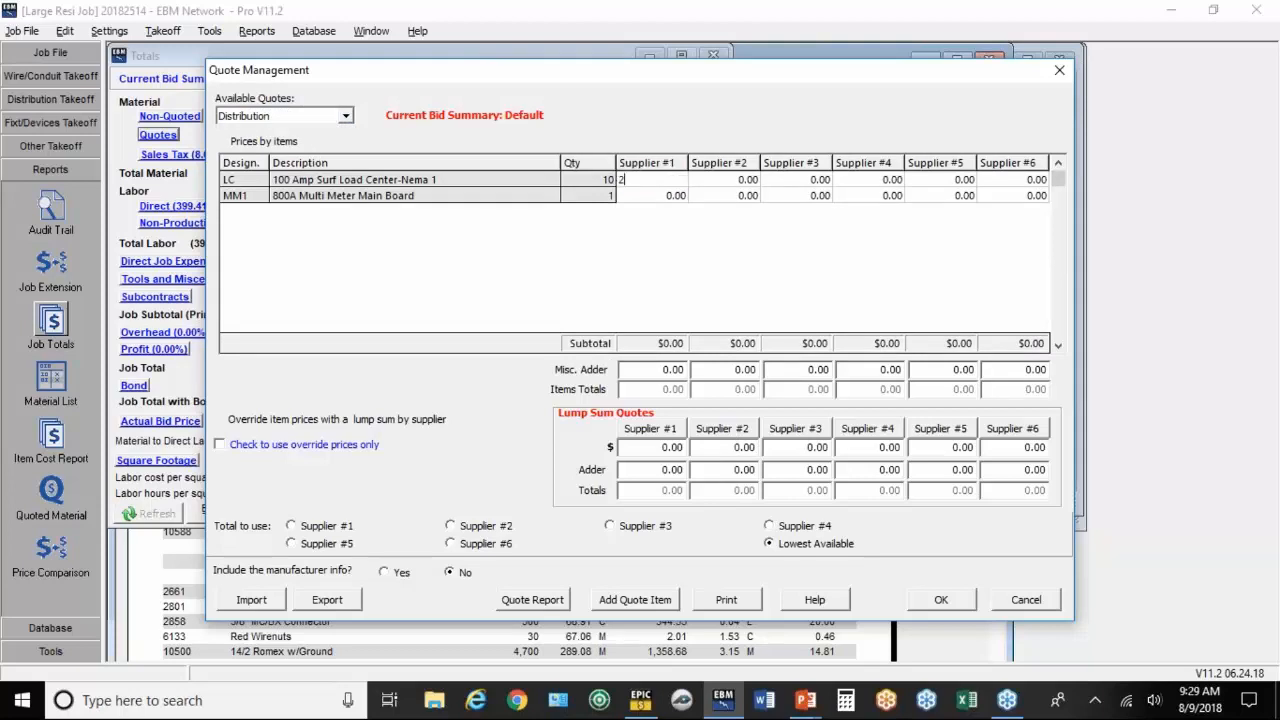
type("00")
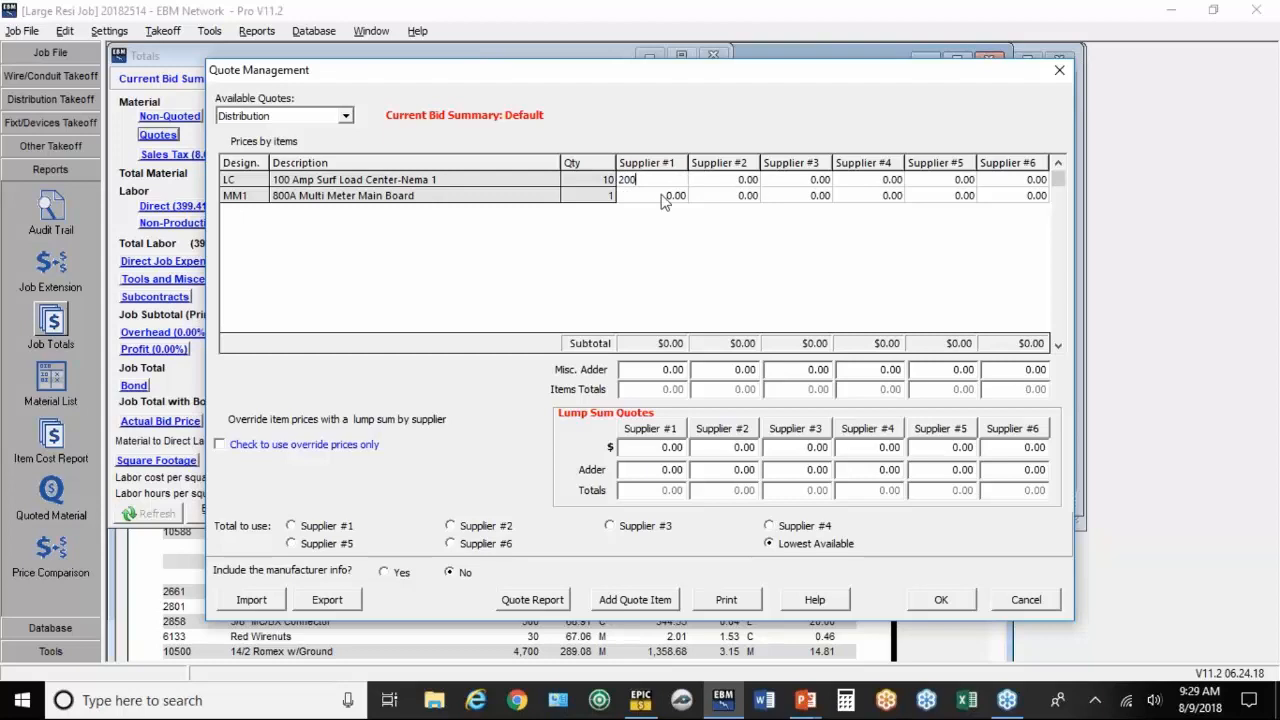
type("1200")
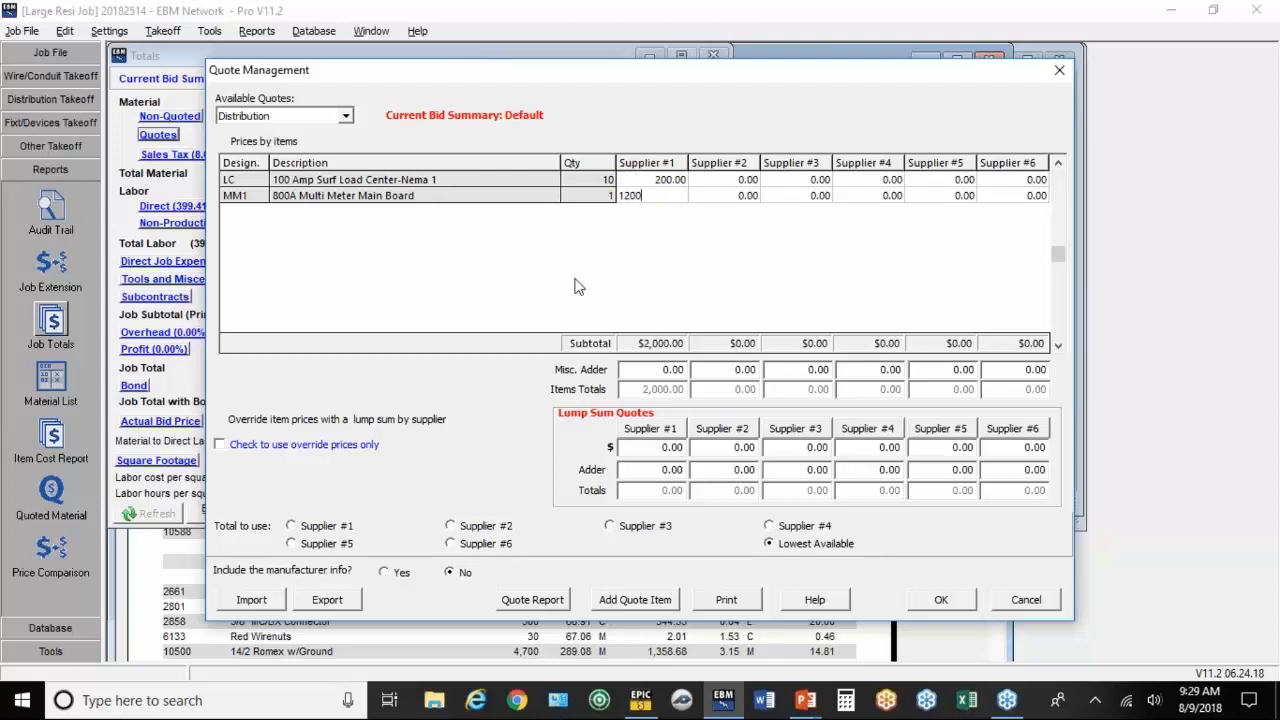
left_click(939, 599)
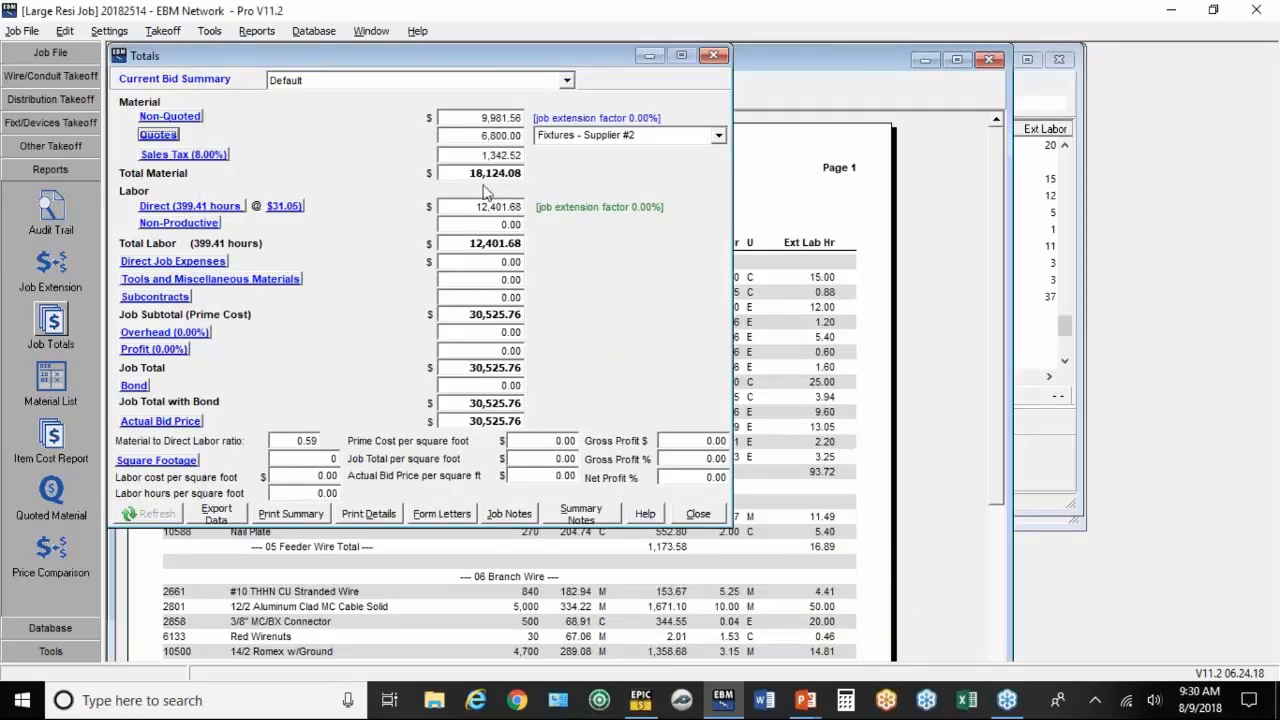
mouse_move(503, 194)
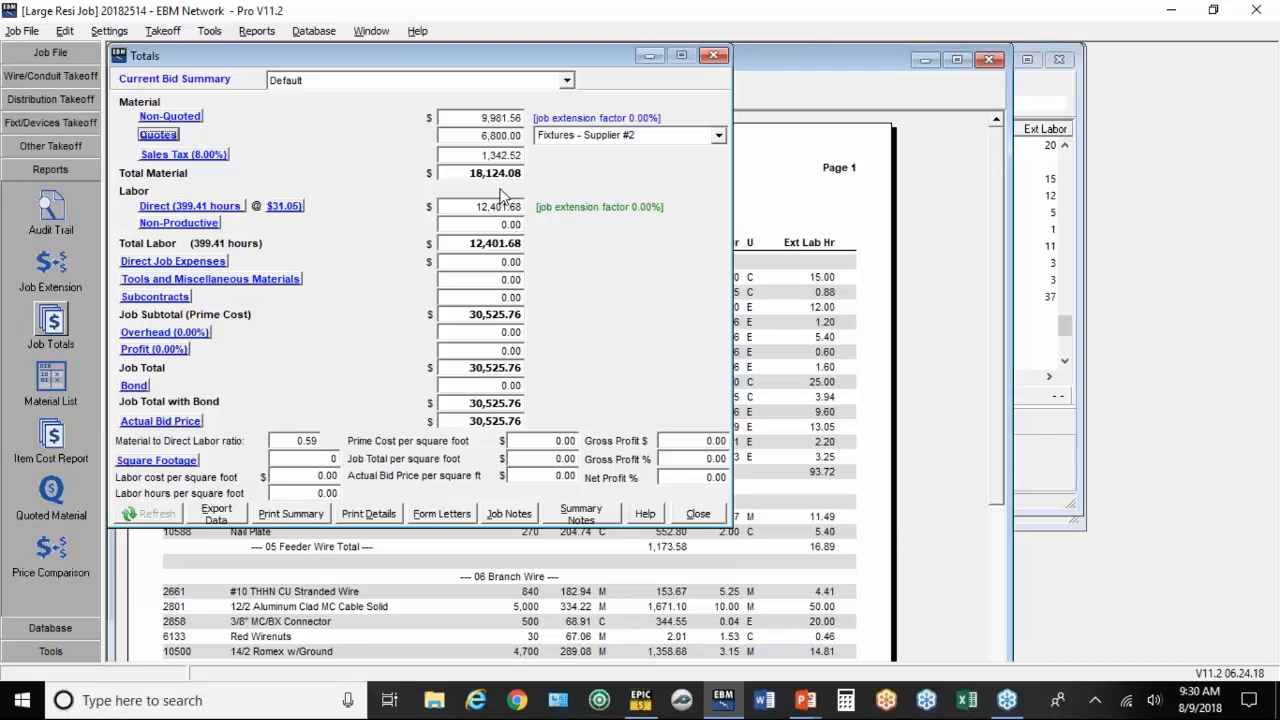
mouse_move(290, 207)
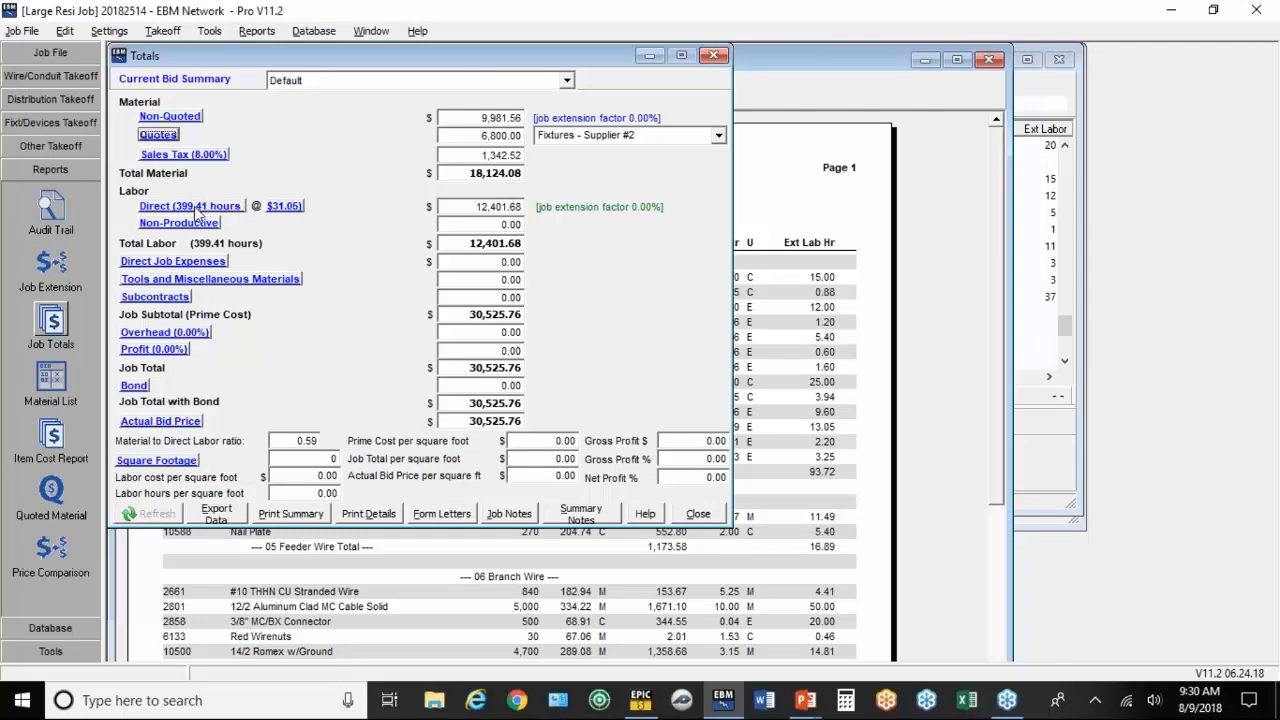
mouse_move(289, 219)
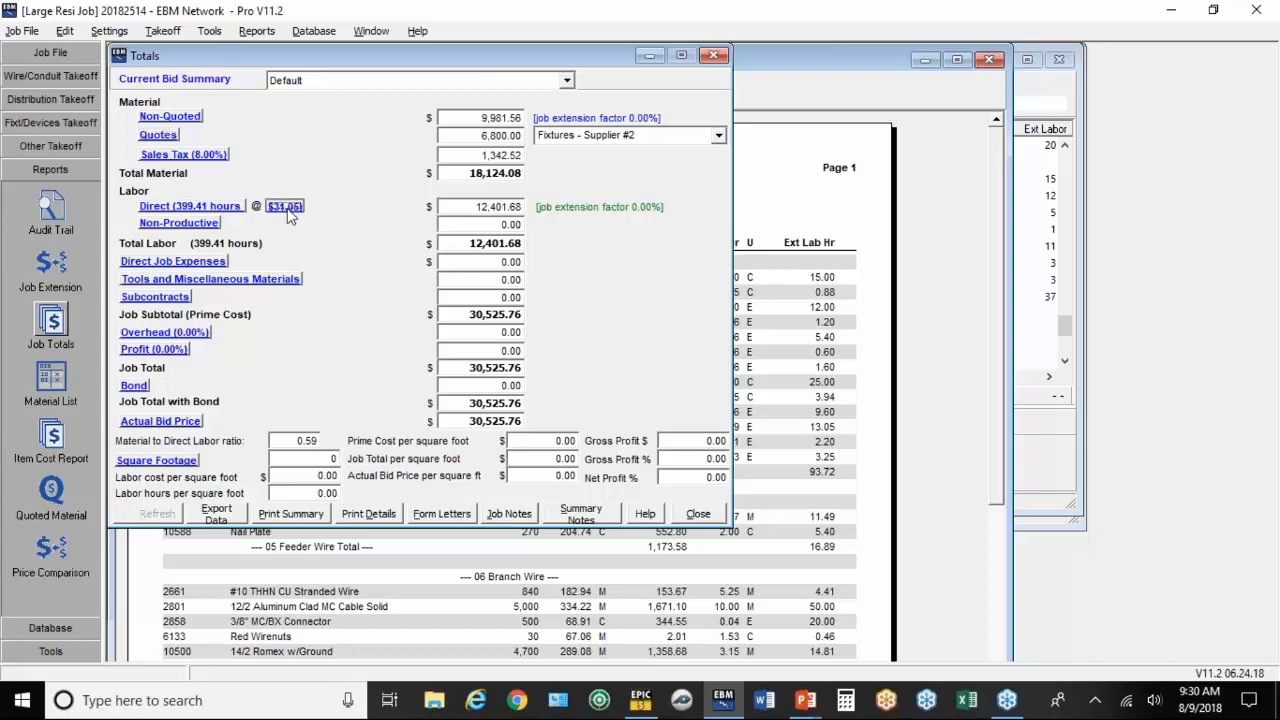
Step: Open the Labor Rates breakdown from the $31.05 average labor rate link
left_click(285, 207)
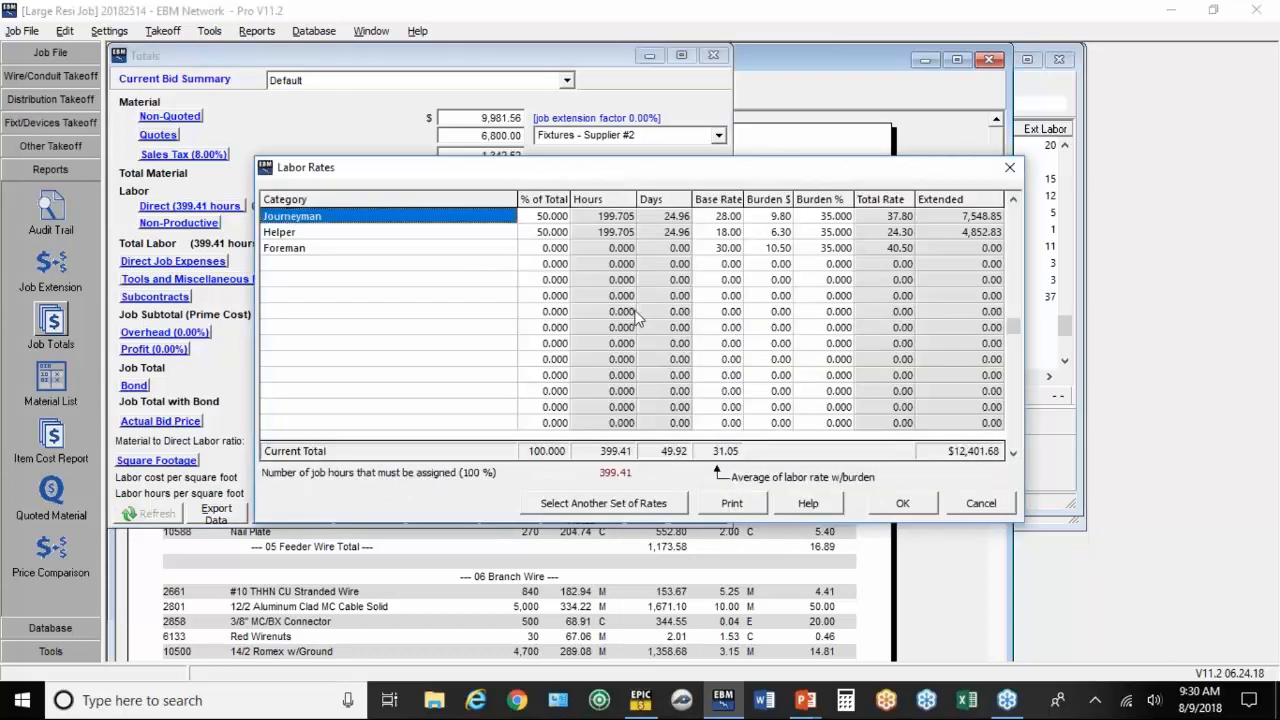
mouse_move(567, 258)
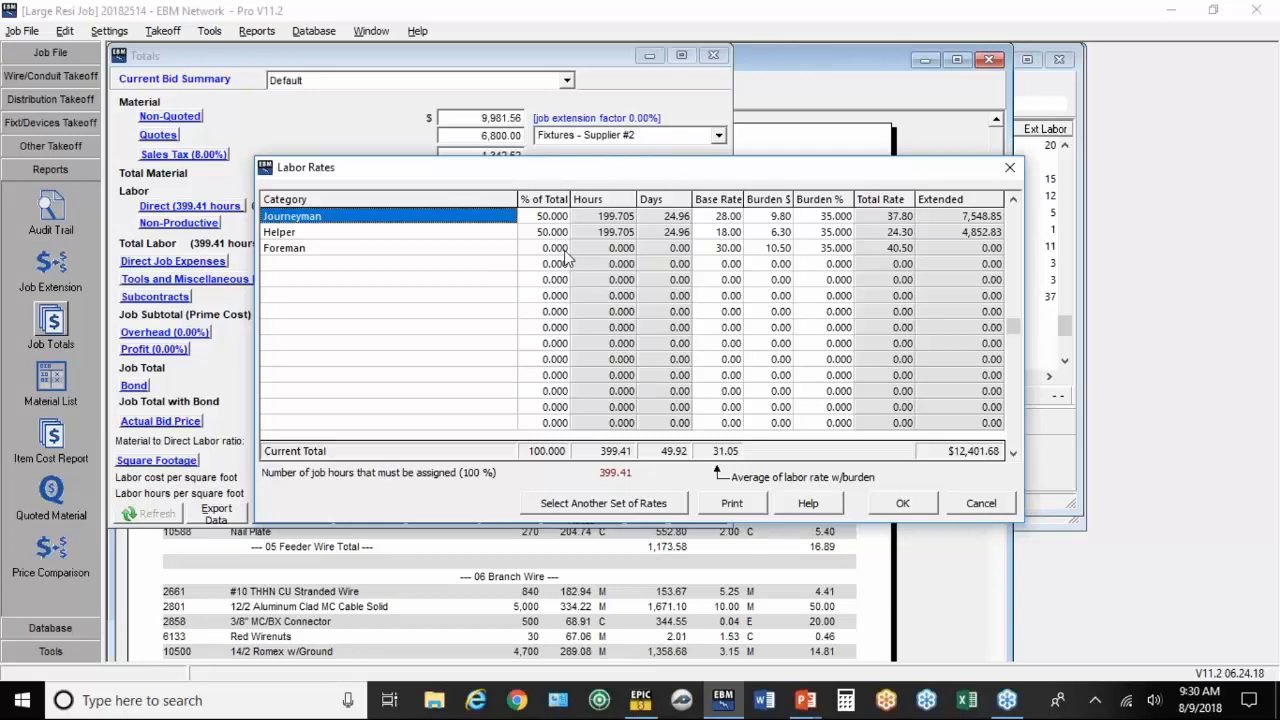
mouse_move(562, 258)
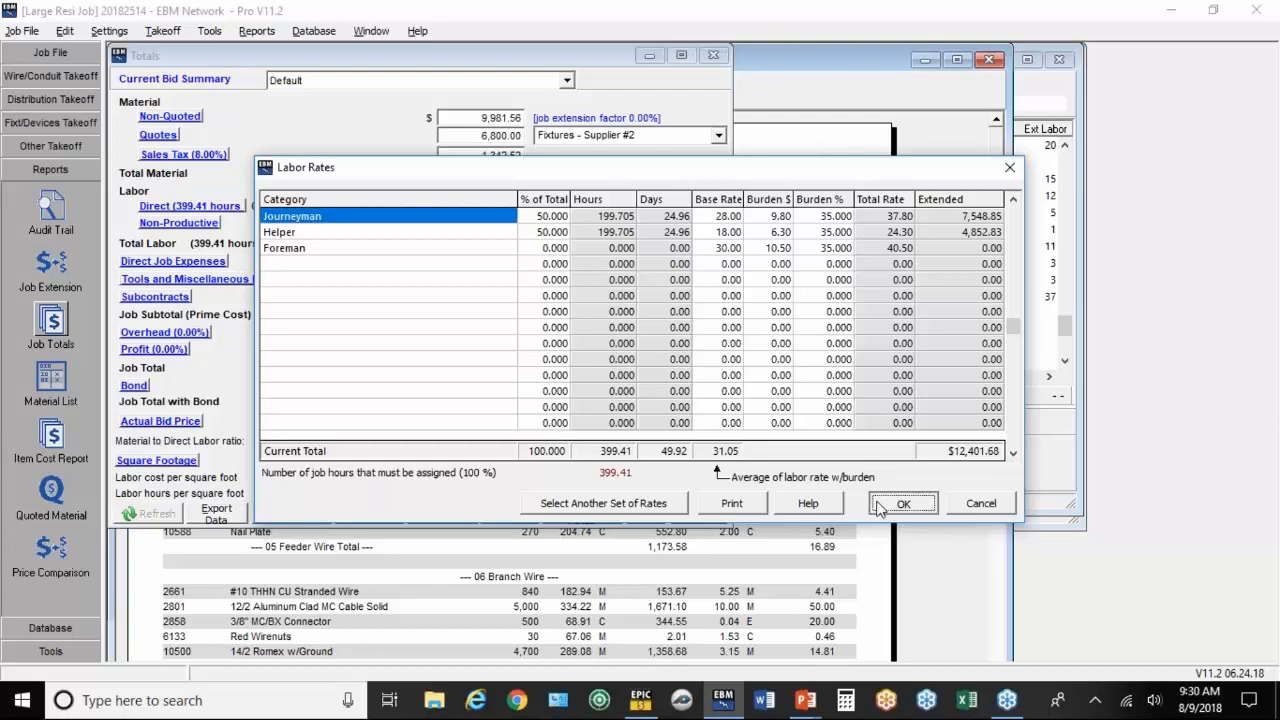
Step: Close the Labor Rates grid unchanged, with Journeyman and Helper at 50% each
left_click(902, 503)
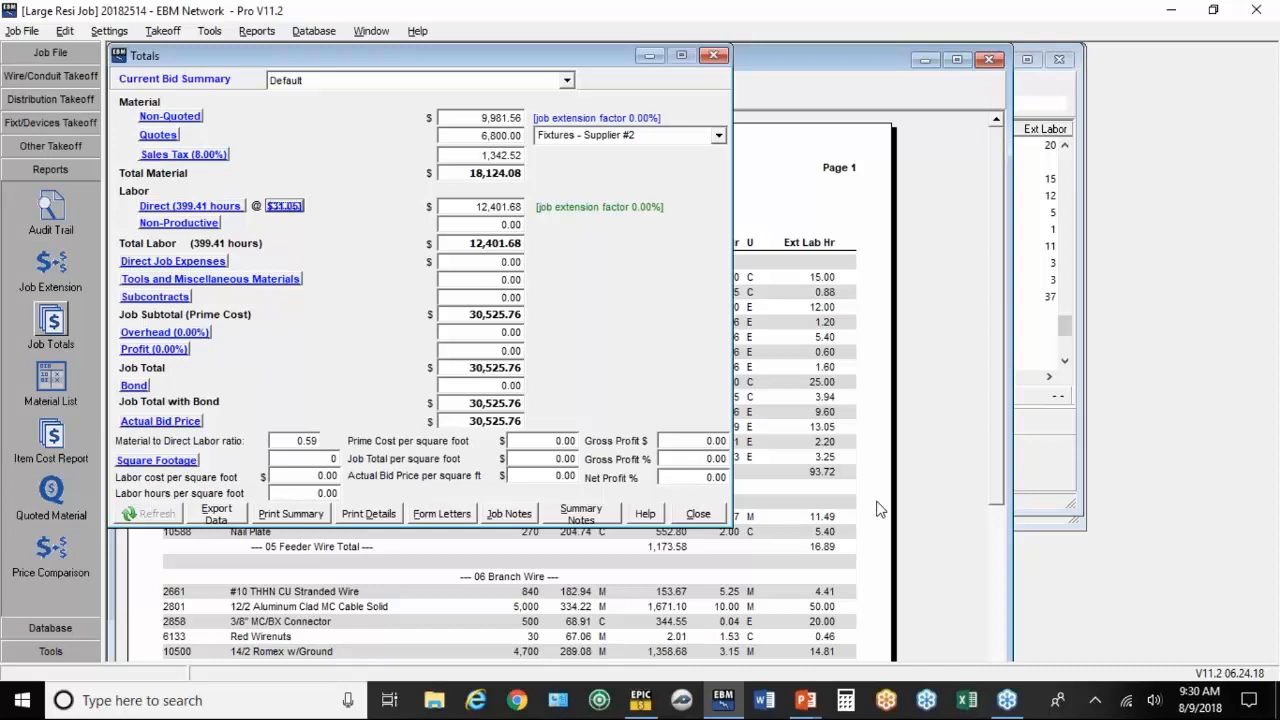
mouse_move(212, 237)
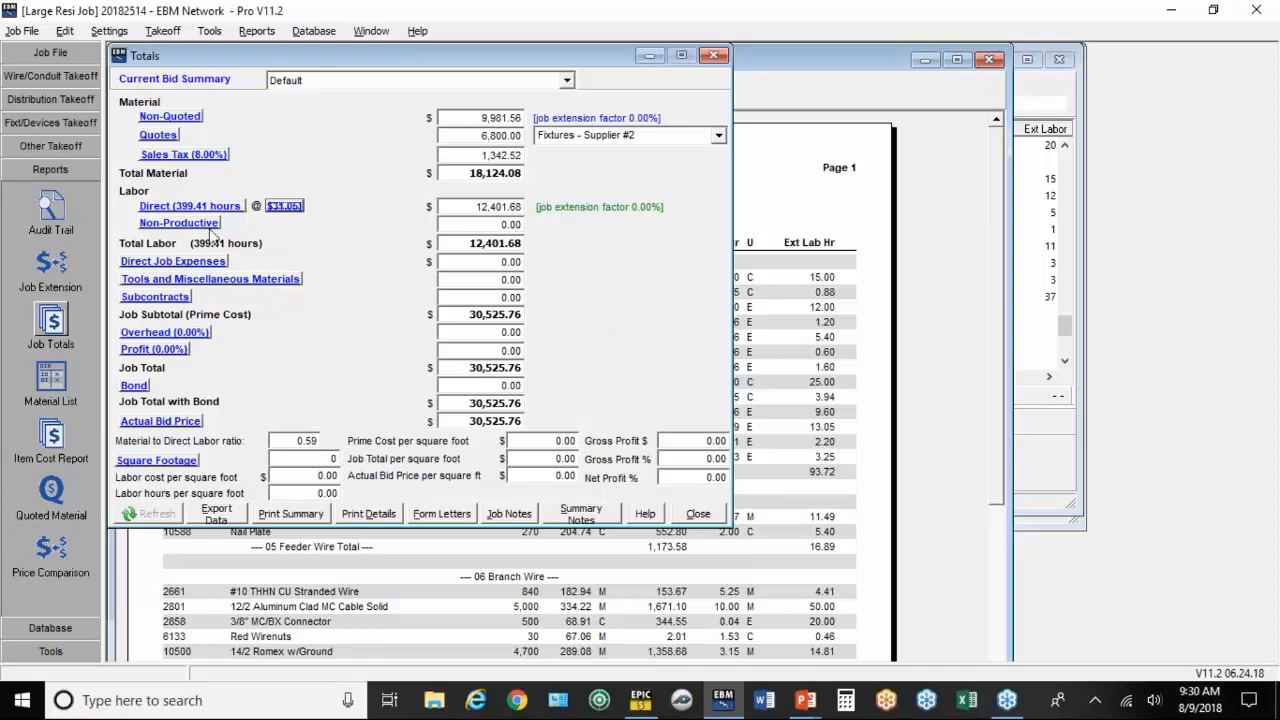
Step: Add 40 hours of non-productive Driving labor at a 31.05 rate
left_click(178, 222)
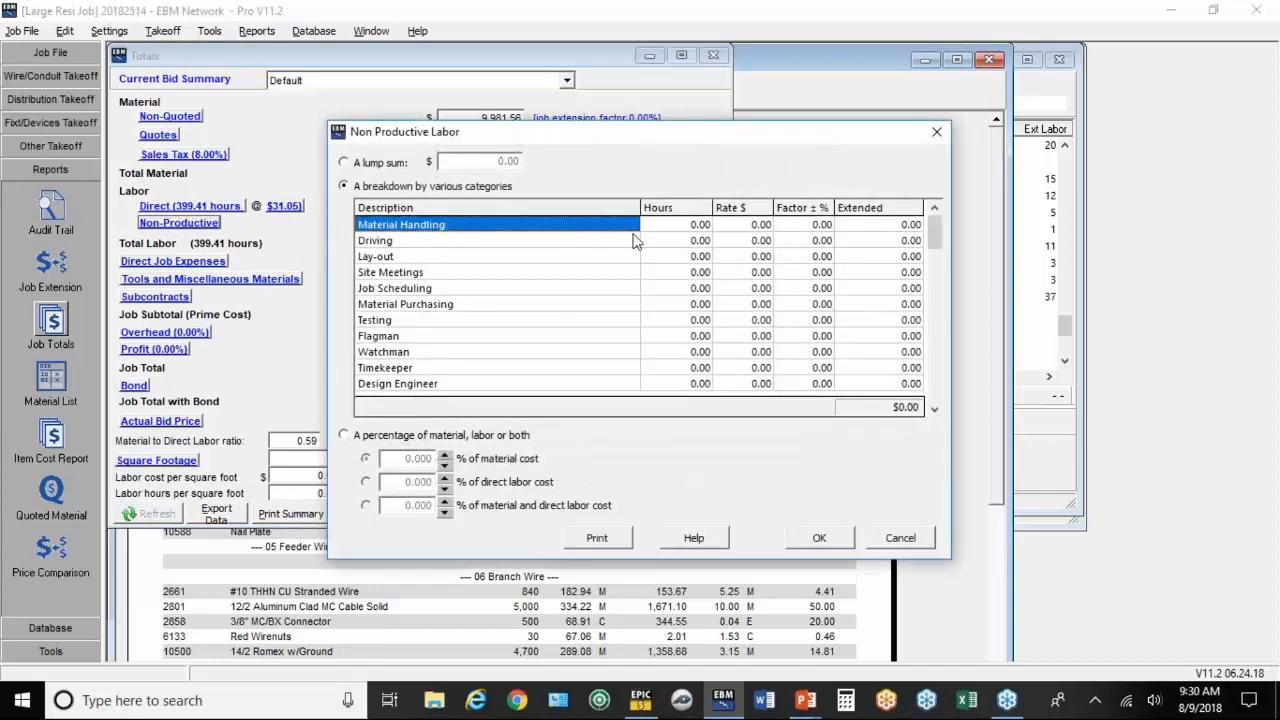
type("40")
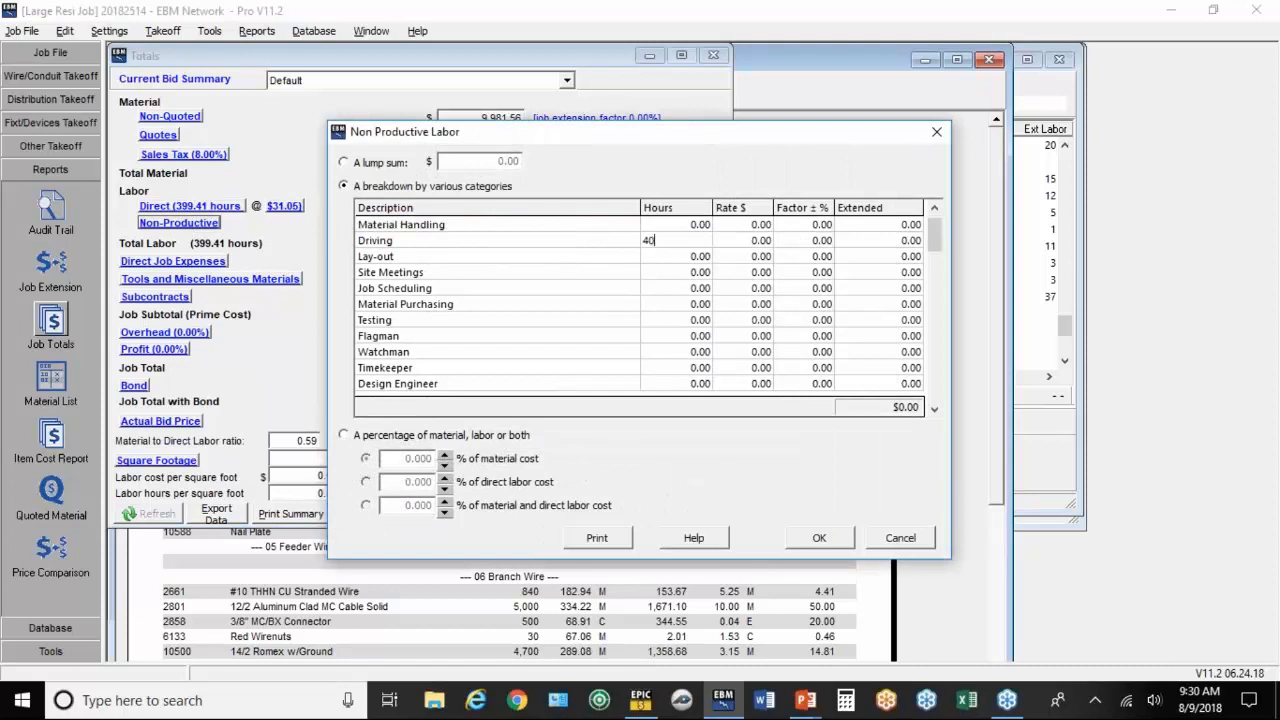
type("3")
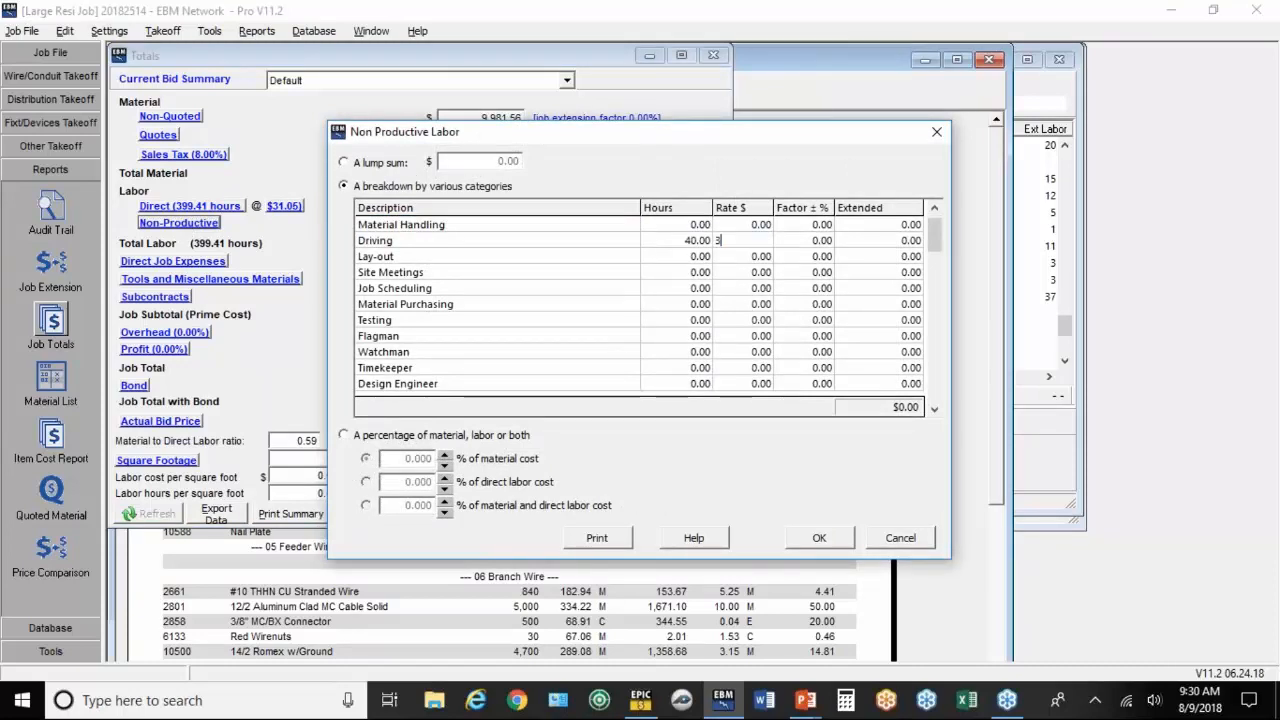
type("1.05")
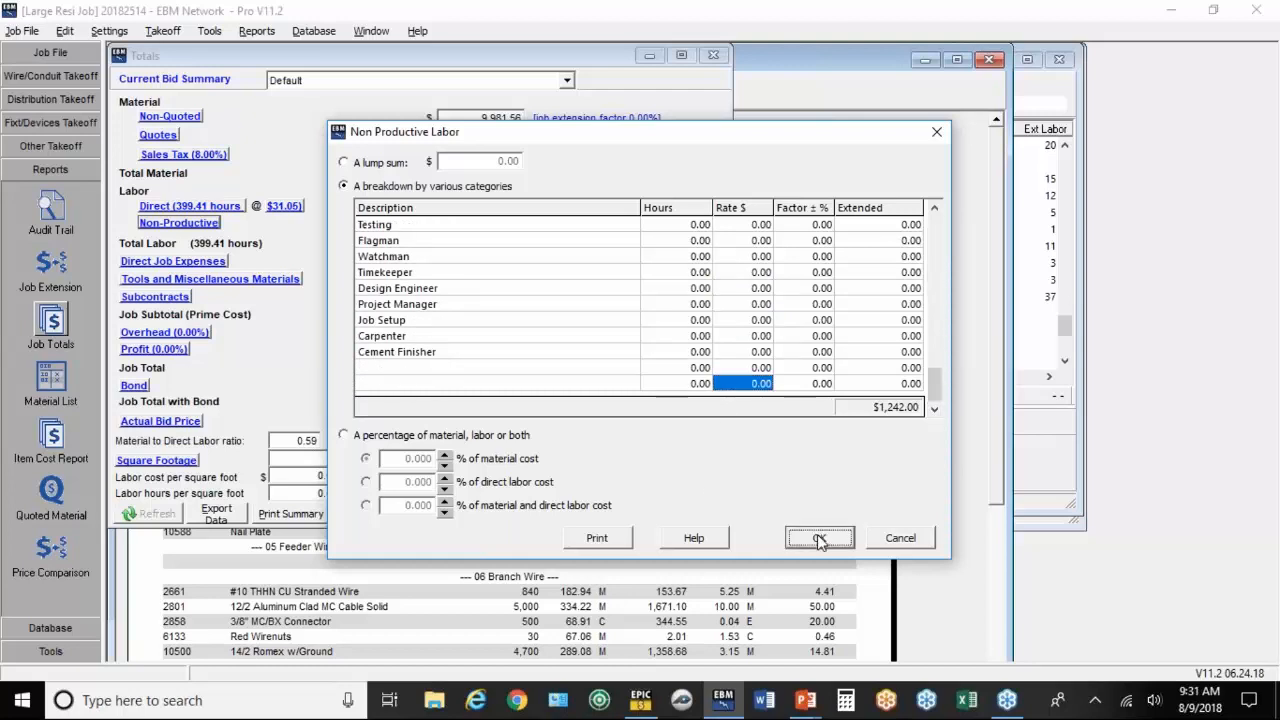
left_click(819, 537)
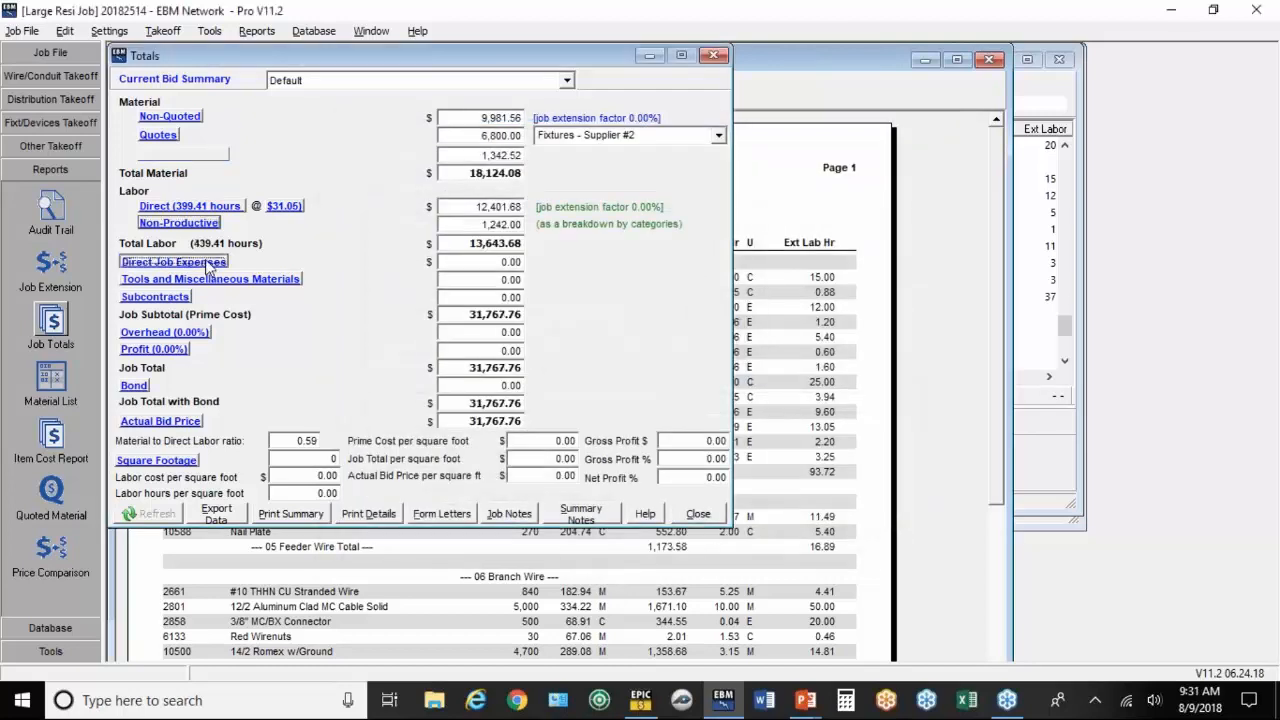
Step: Enter 1000 in the Permit row of direct job expenses
left_click(173, 261)
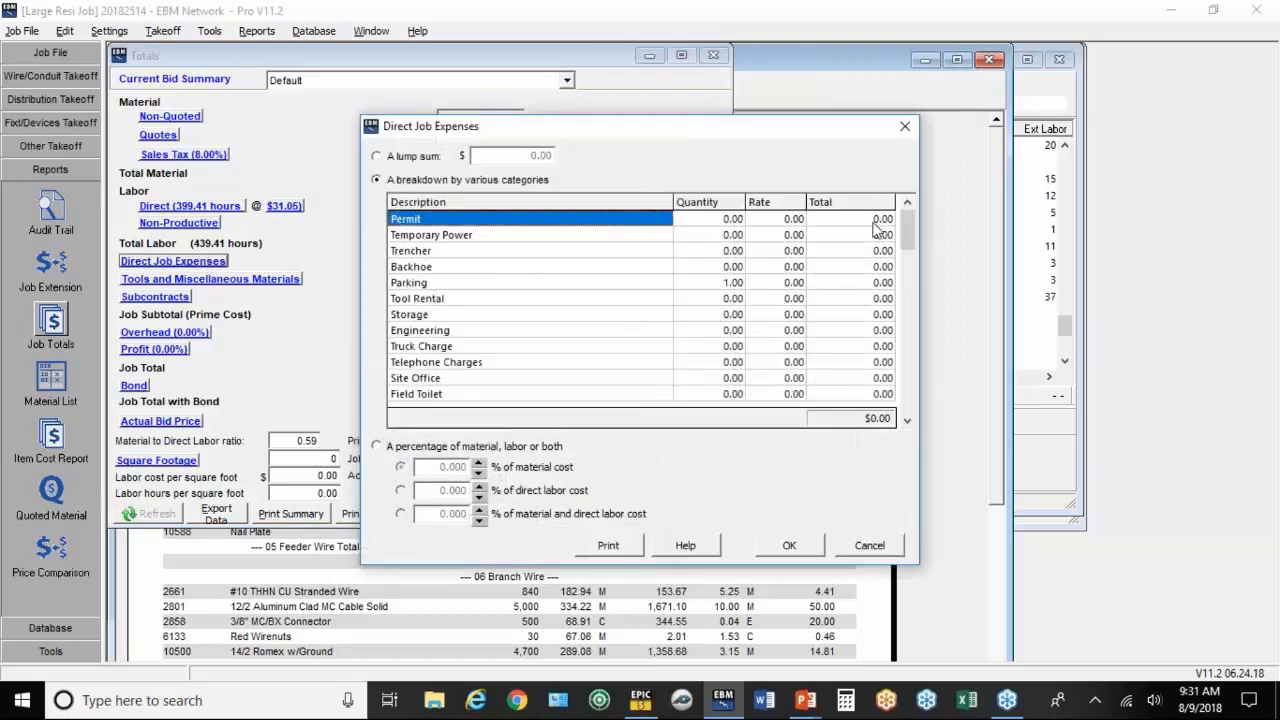
type("1")
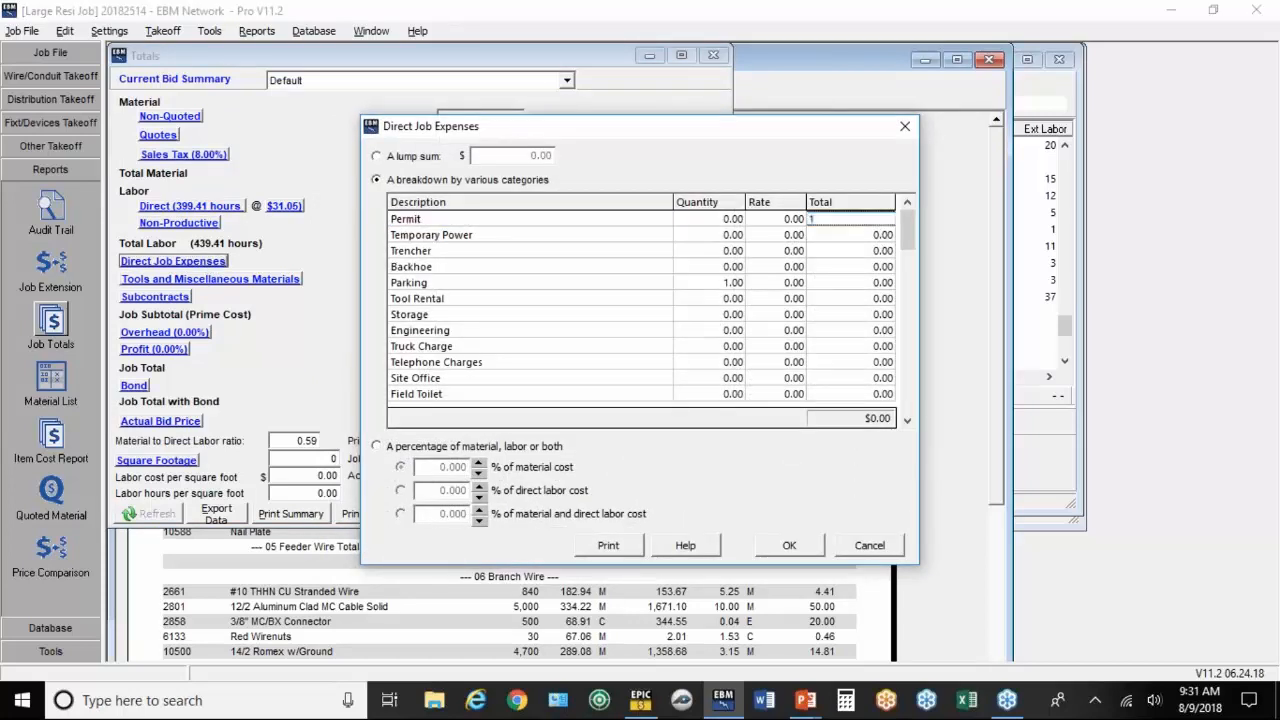
type("000")
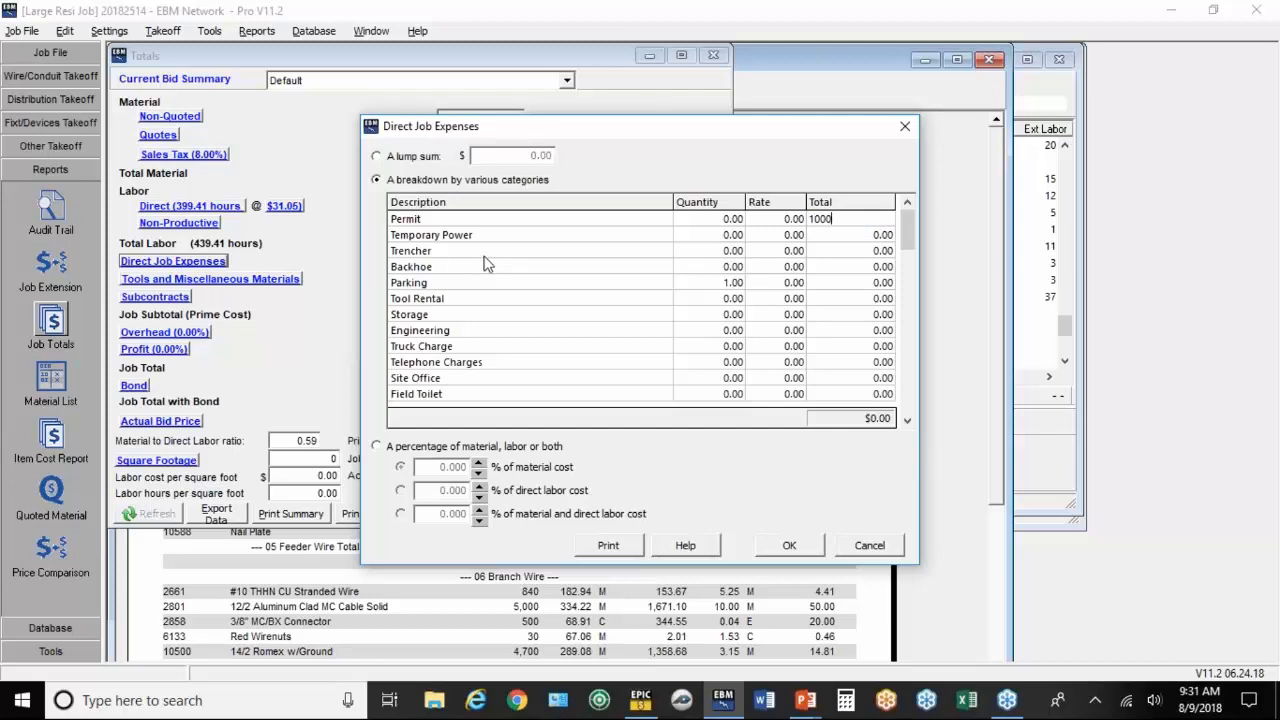
mouse_move(478, 277)
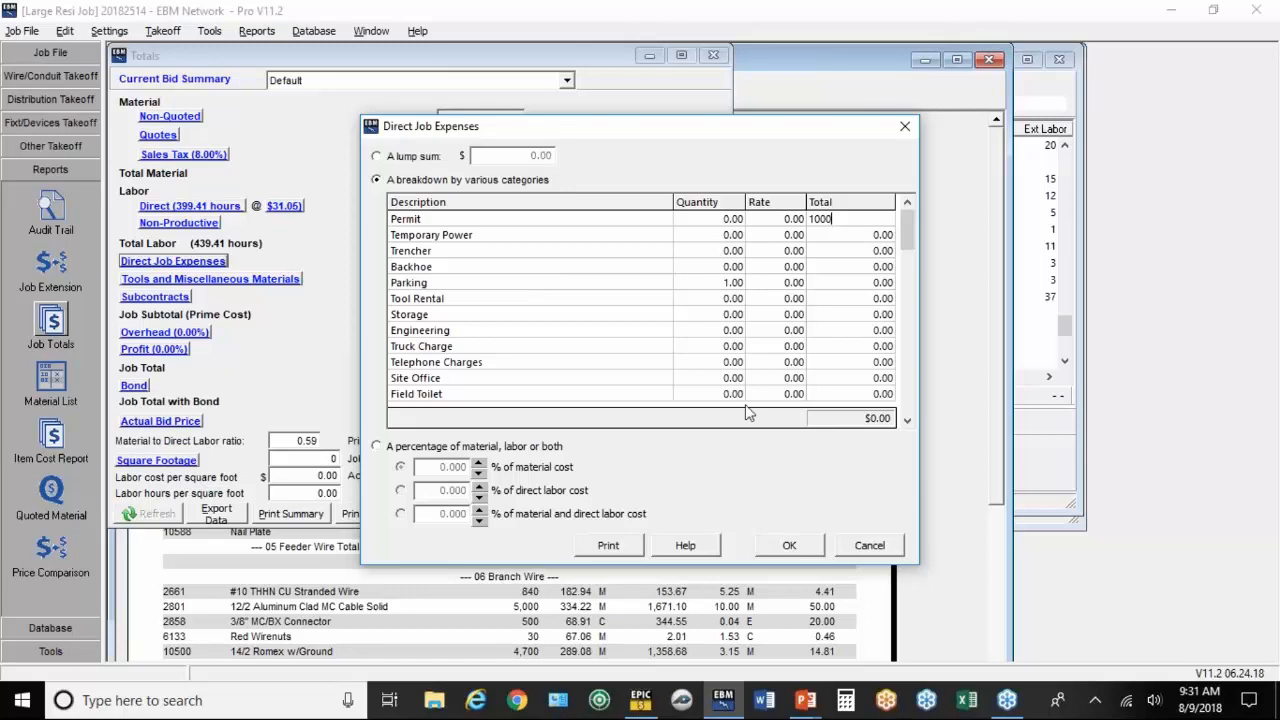
left_click(788, 545)
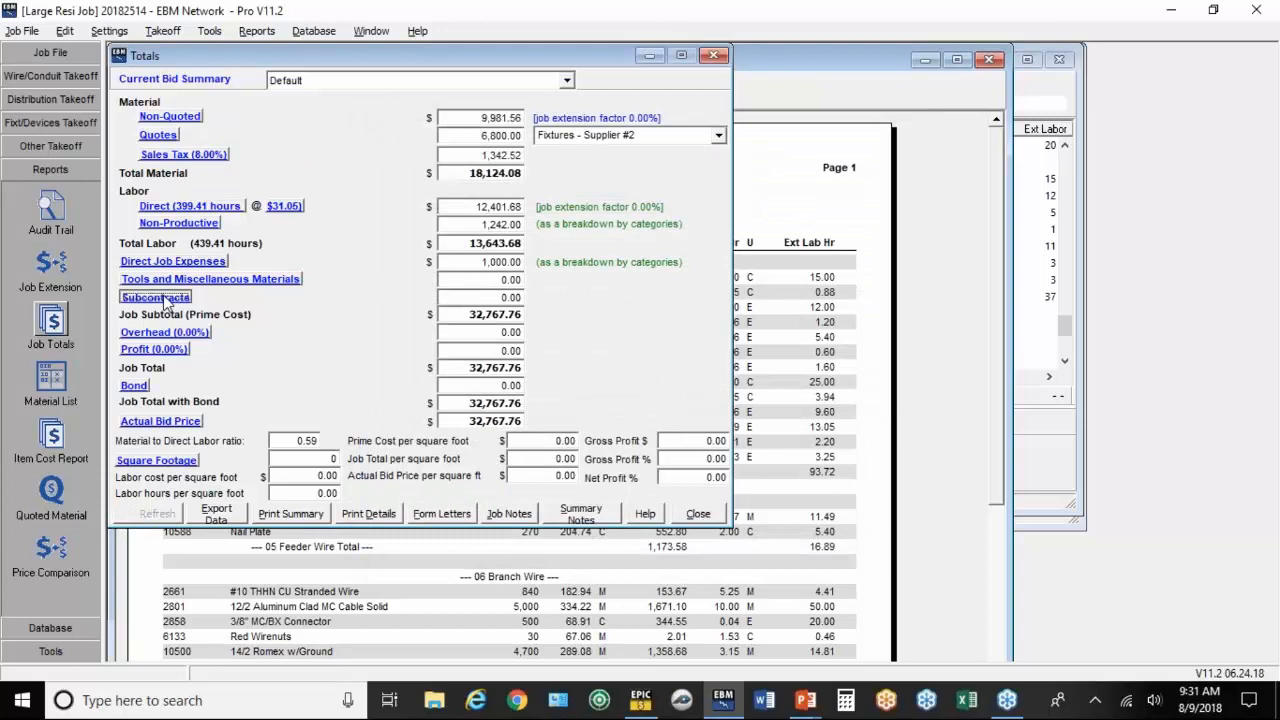
Step: Enter 1200 in the Security row of the subcontracts breakdown
left_click(155, 297)
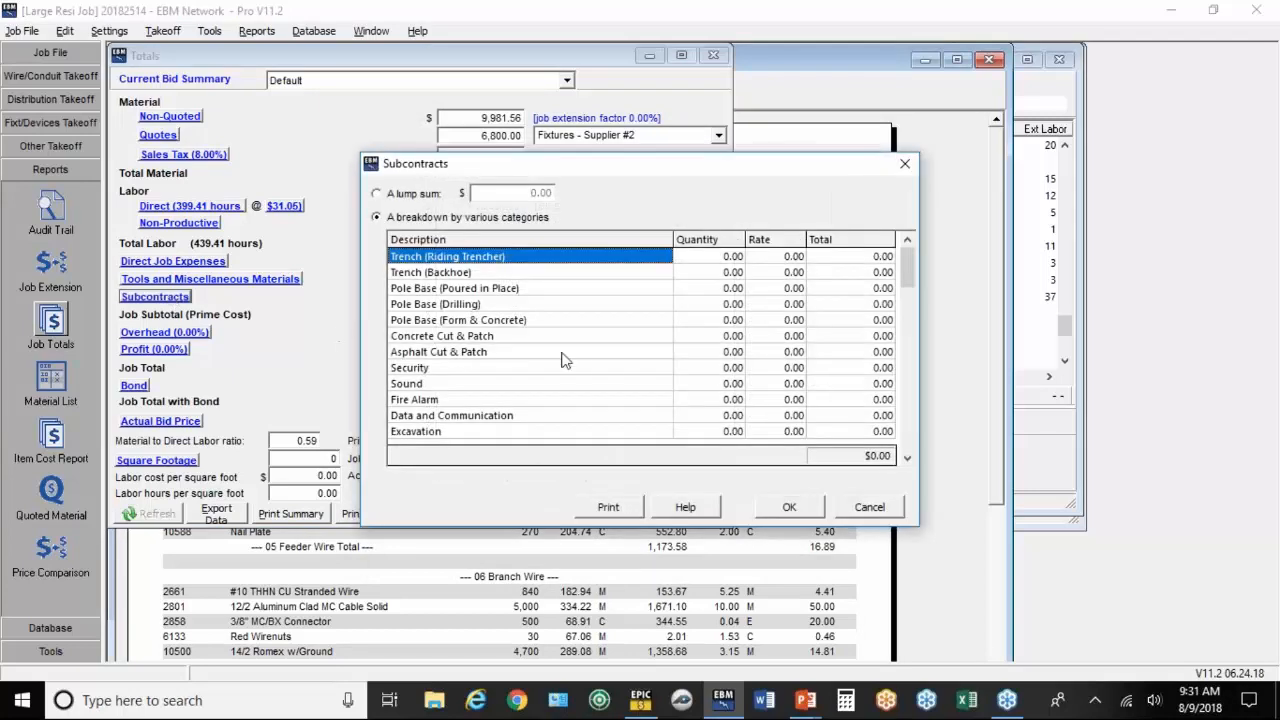
mouse_move(453, 383)
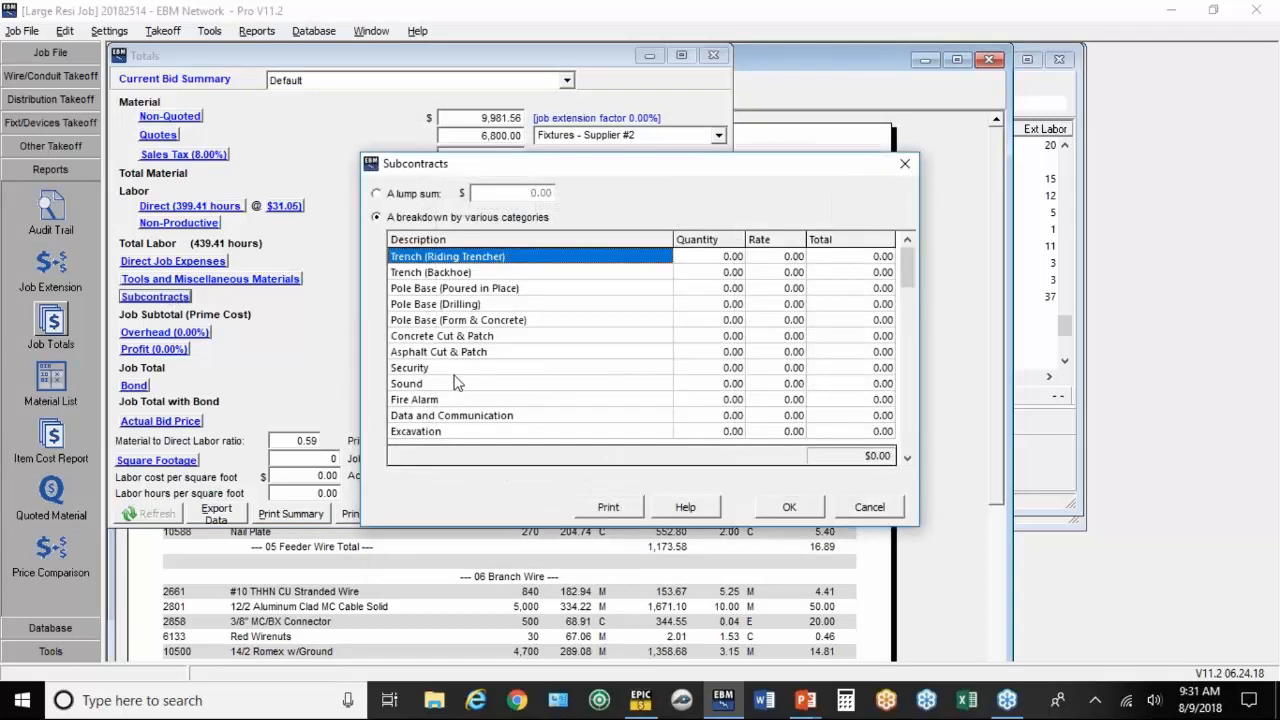
left_click(851, 367)
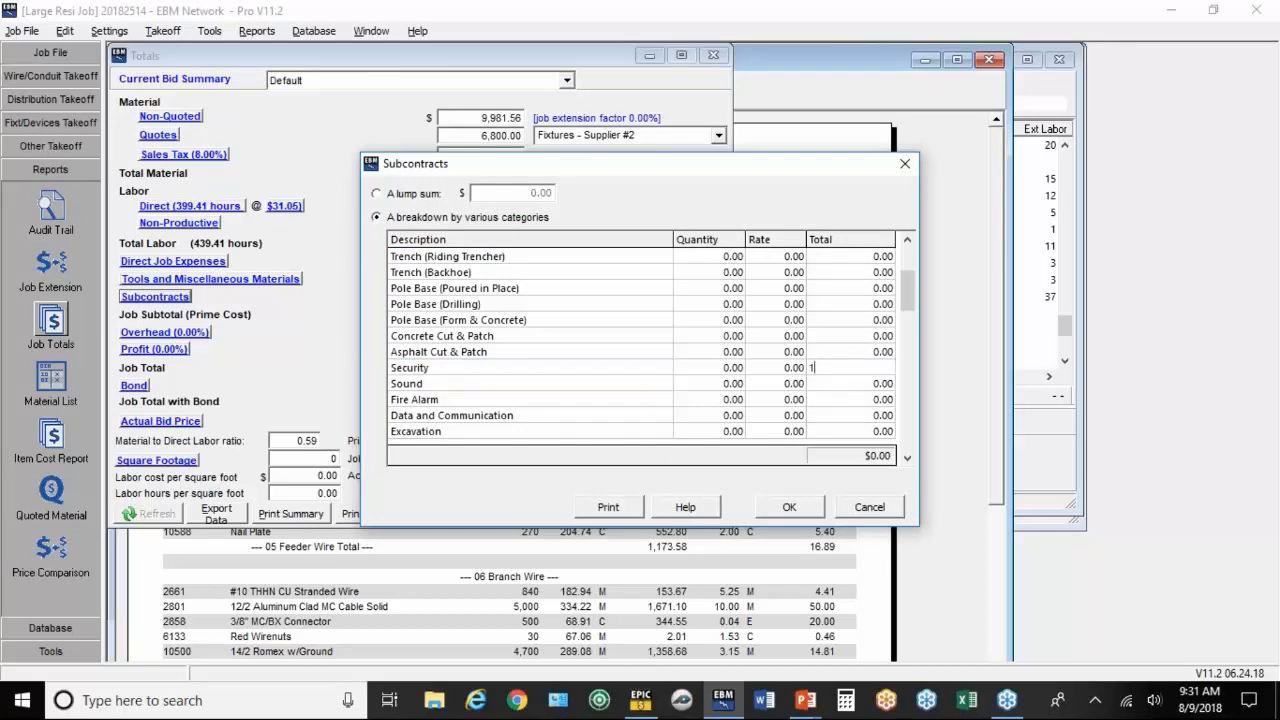
type("200")
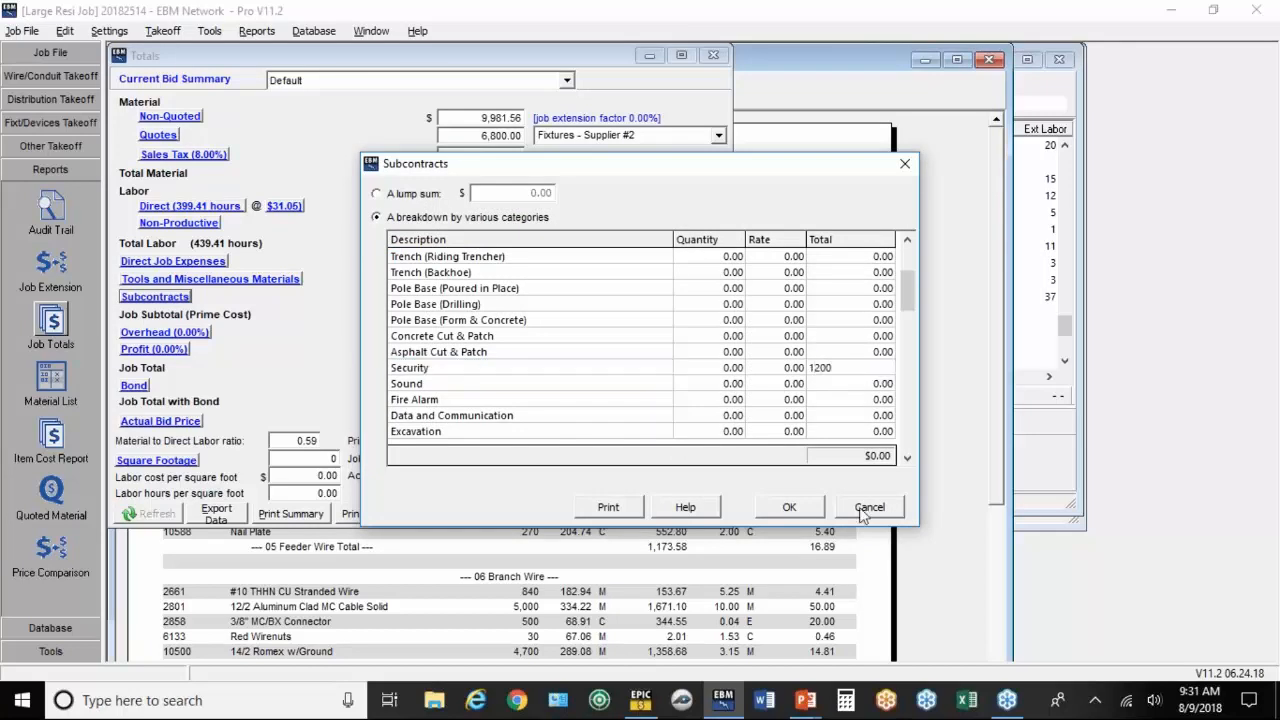
left_click(869, 506)
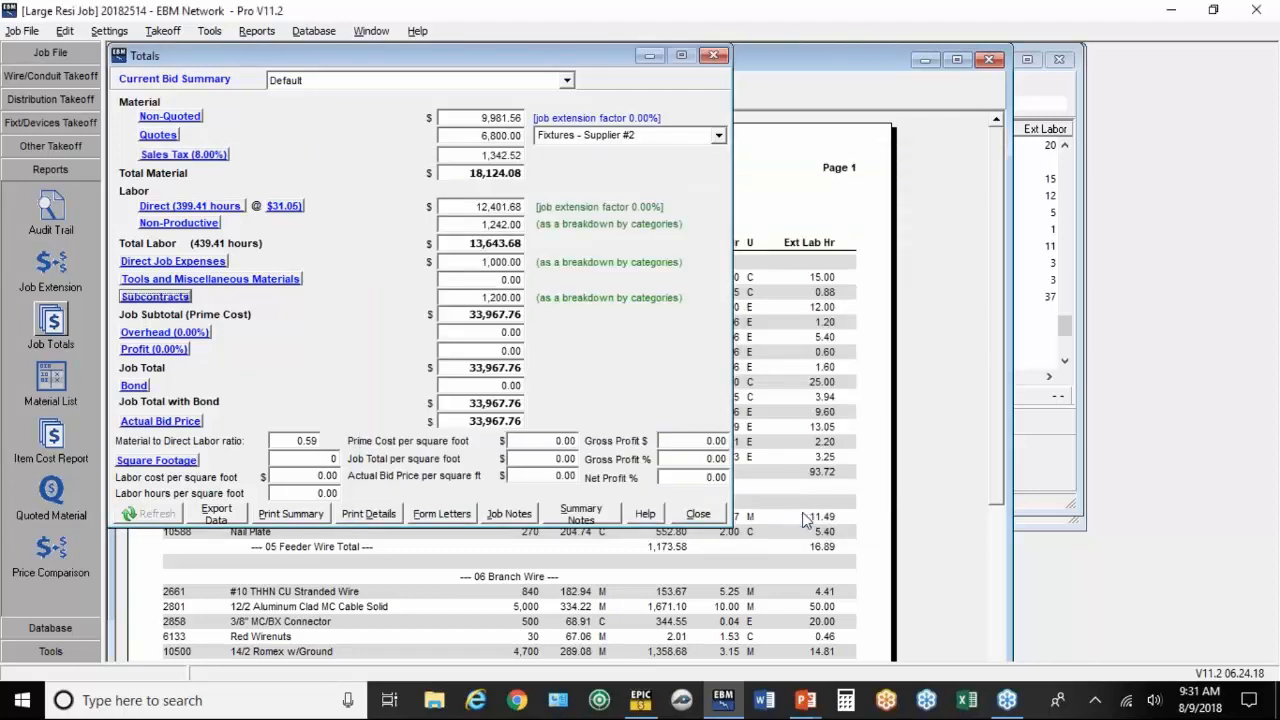
mouse_move(497, 340)
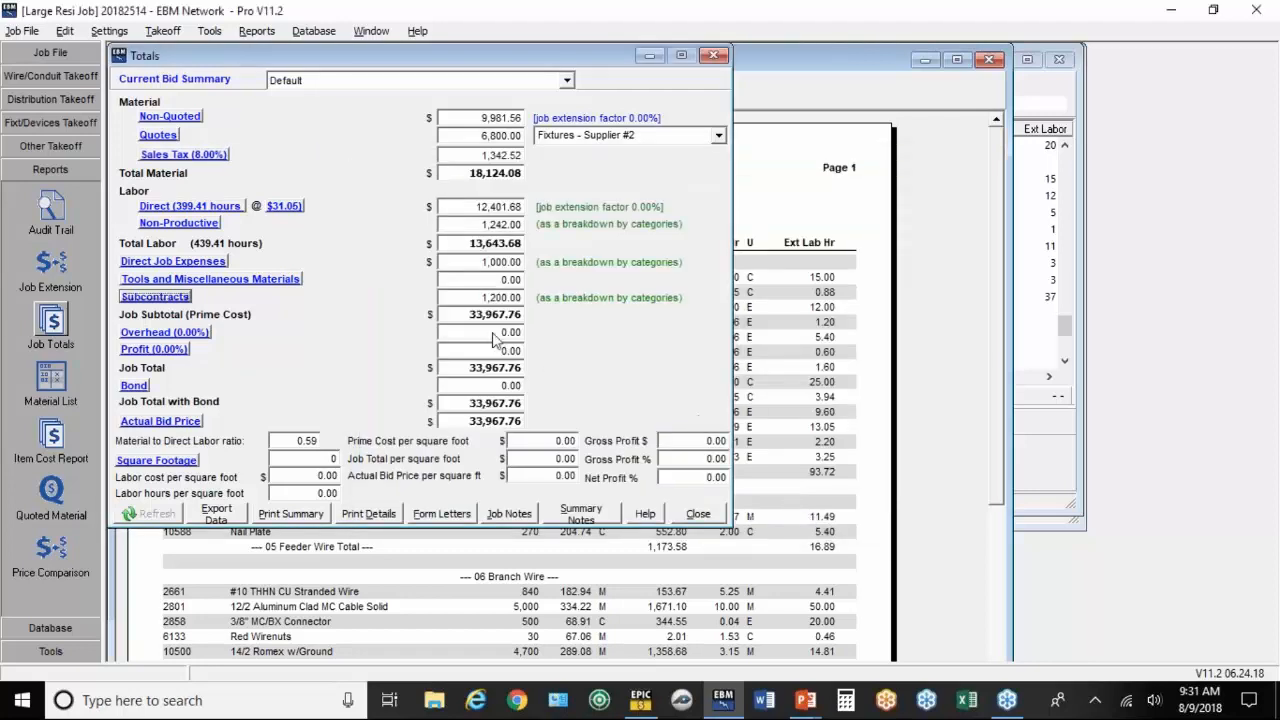
mouse_move(455, 323)
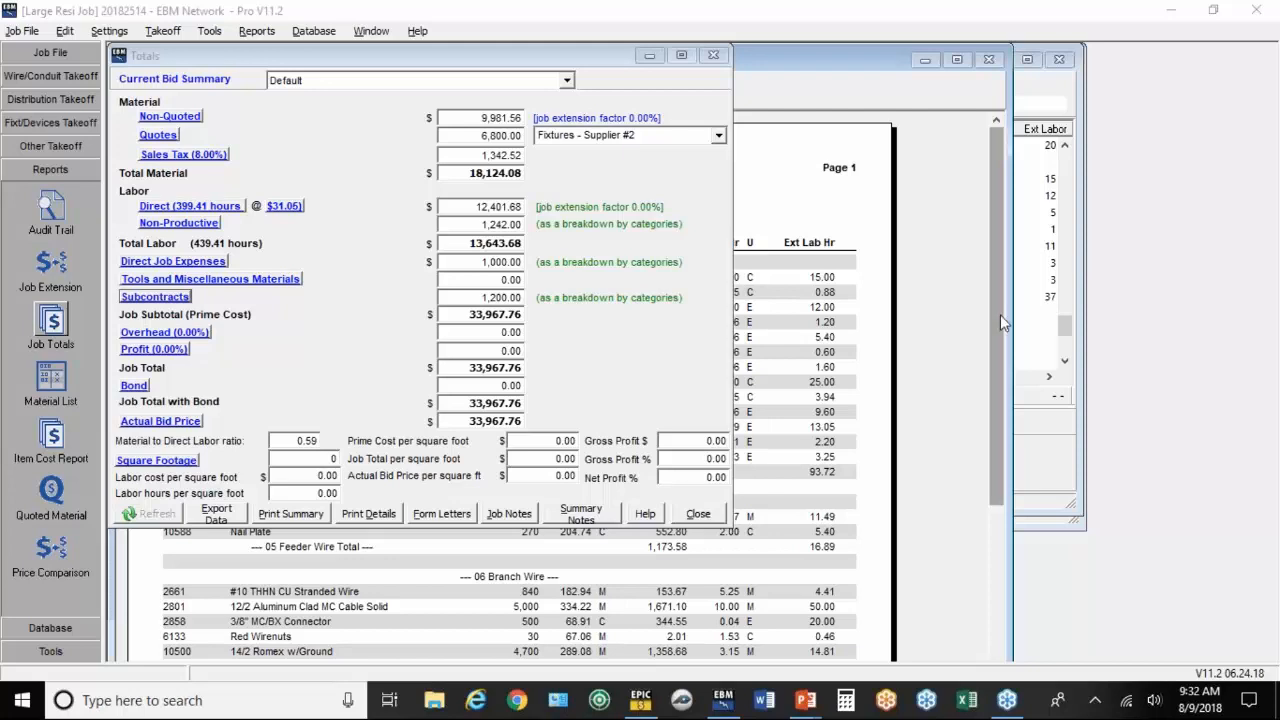
mouse_move(998, 328)
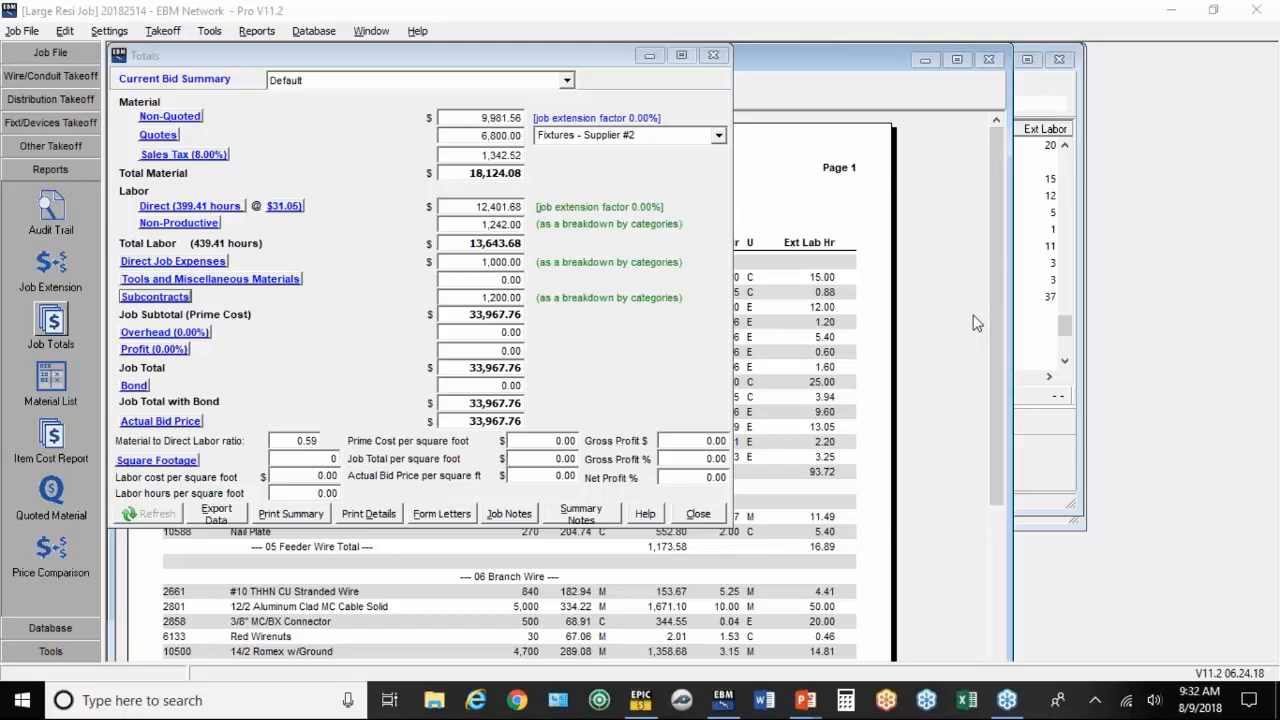
mouse_move(568, 261)
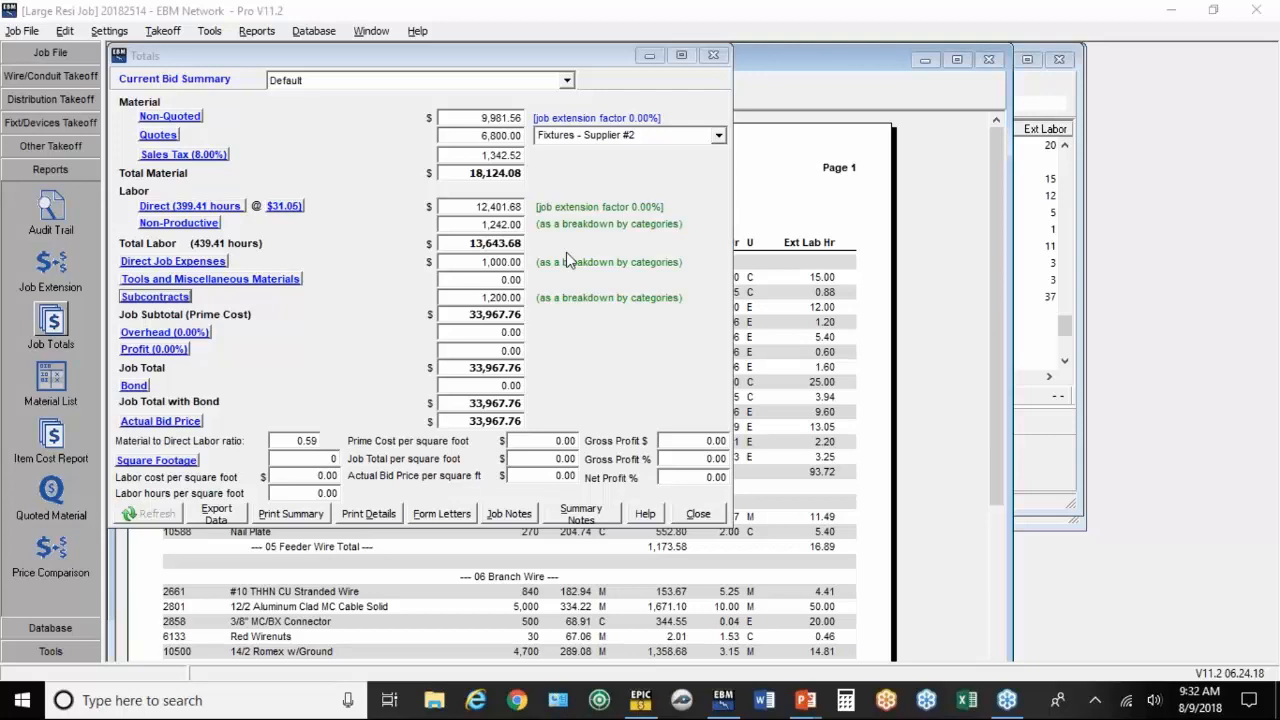
mouse_move(958, 168)
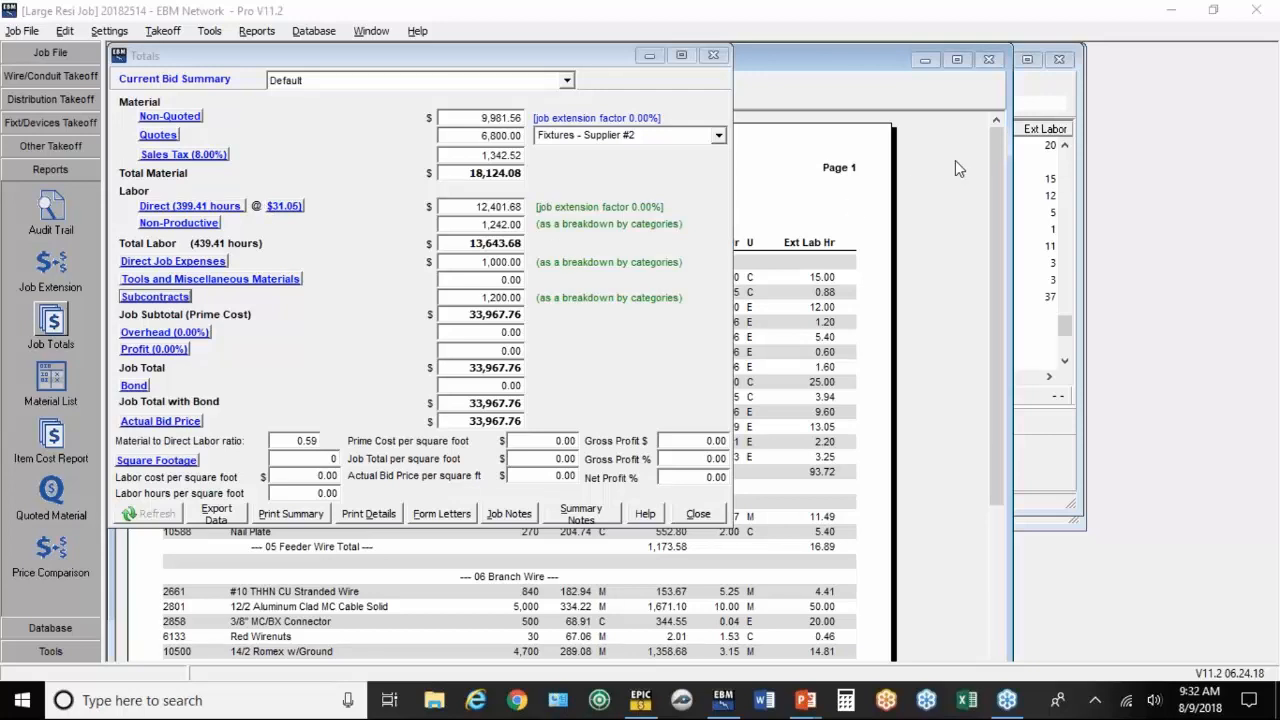
mouse_move(694, 229)
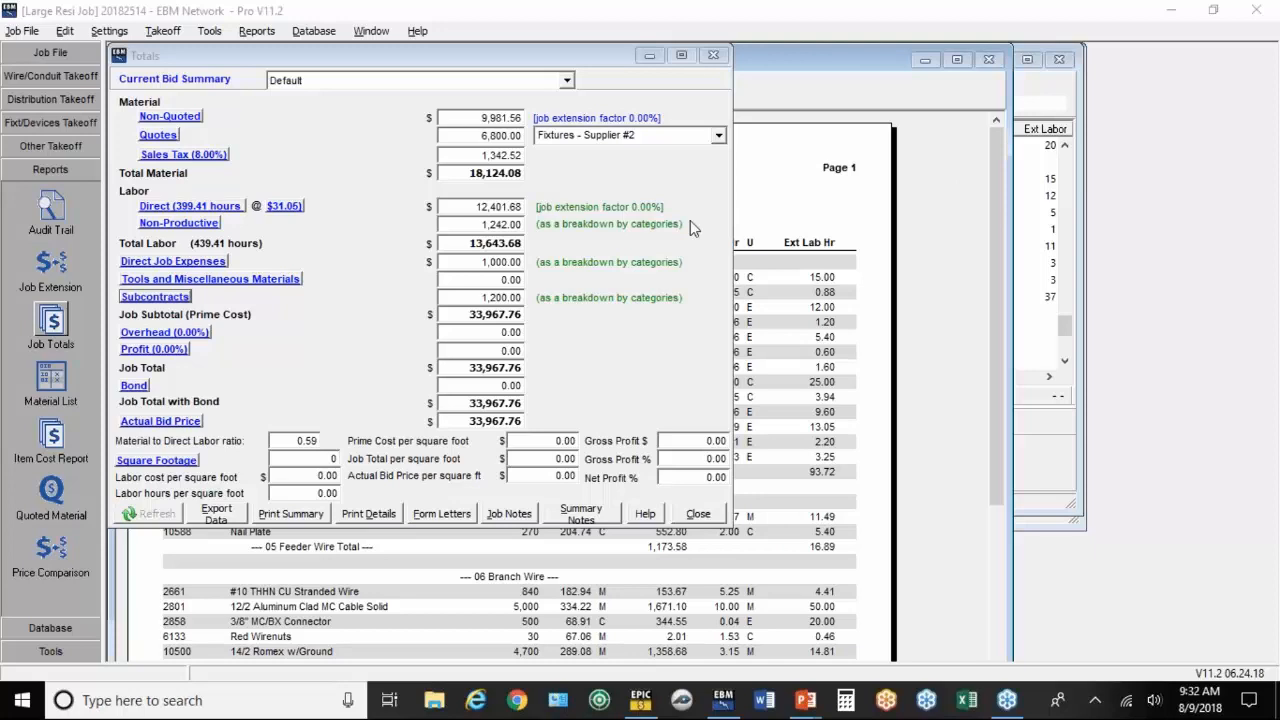
mouse_move(315, 273)
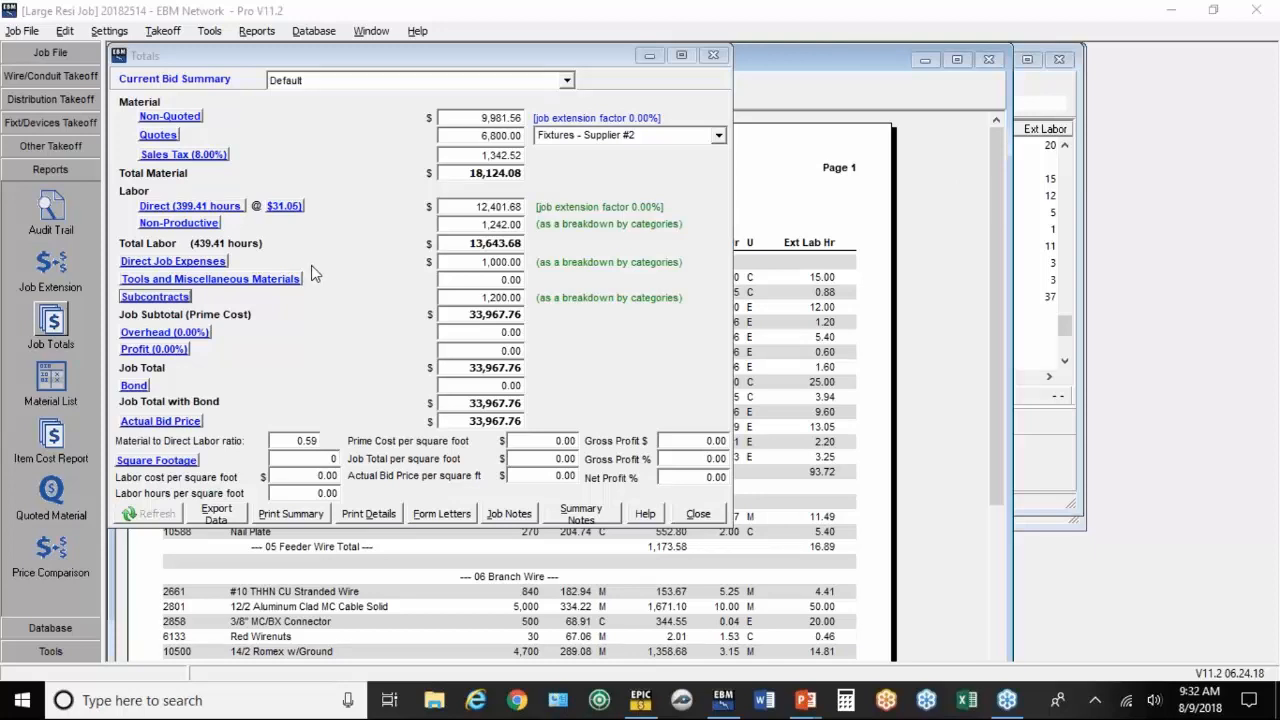
mouse_move(200, 230)
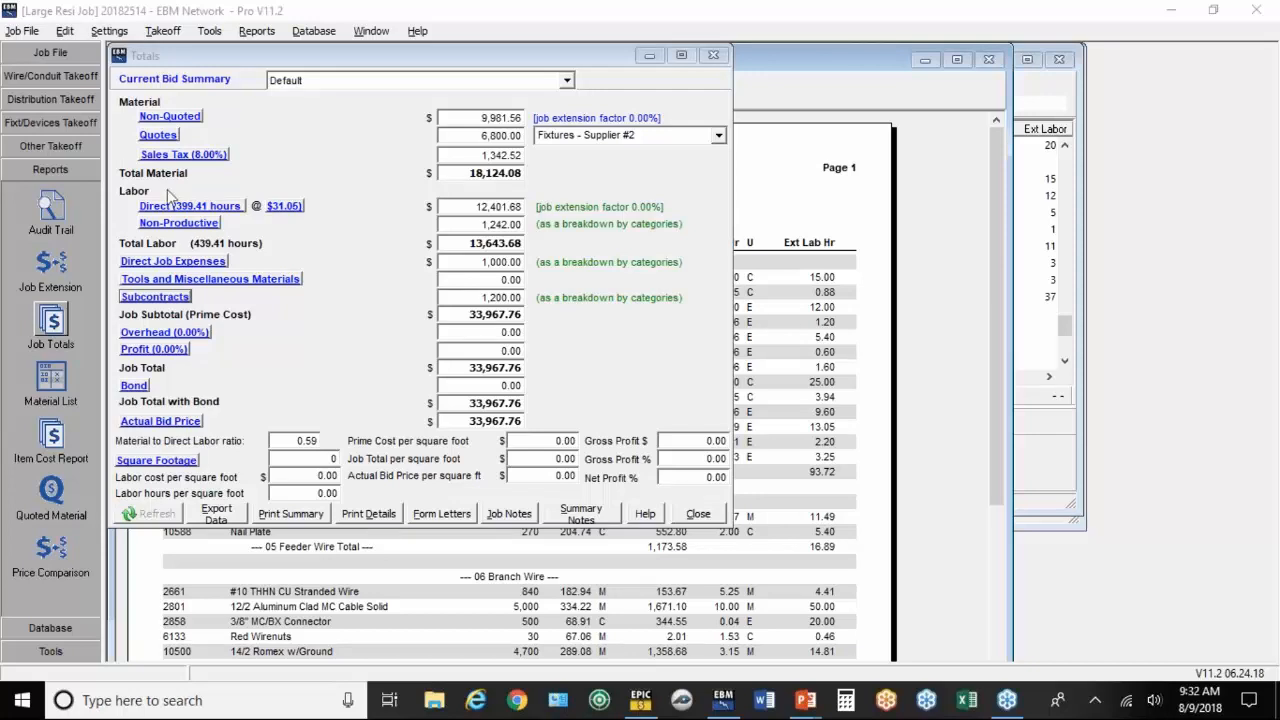
Step: Review the Commercial job settings' default non-productive Driving rate and close without changes
left_click(108, 30)
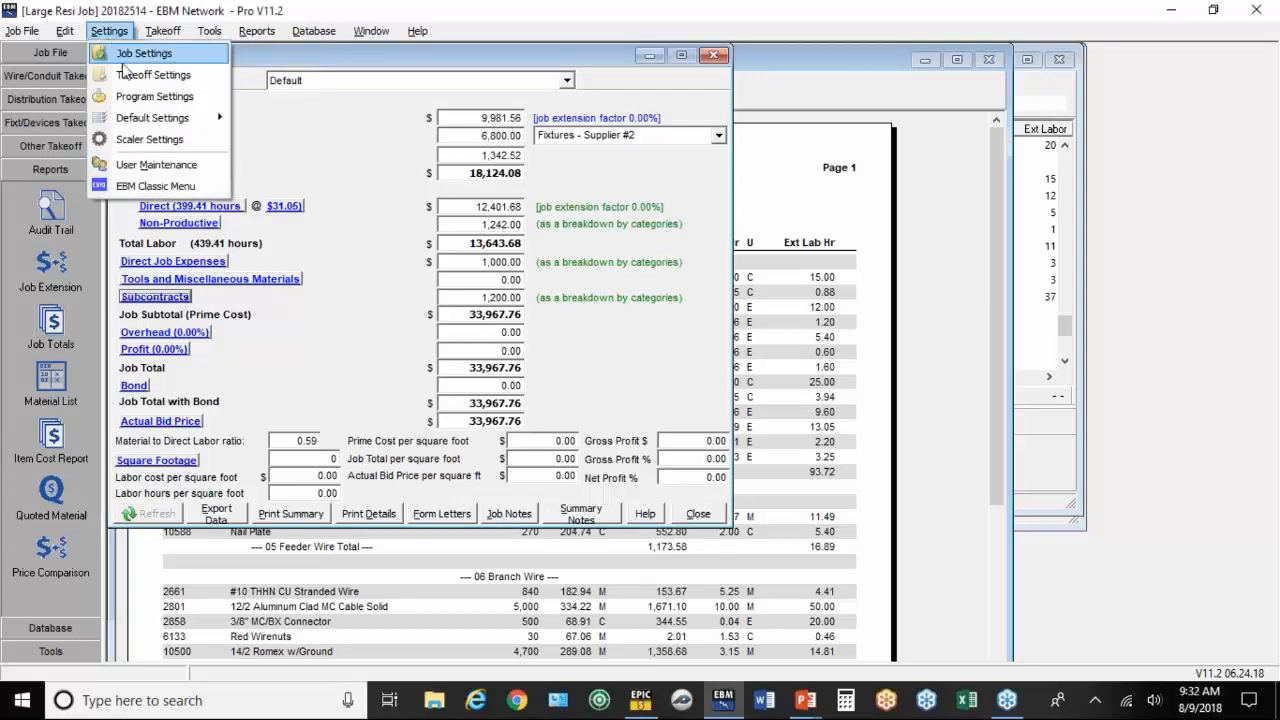
mouse_move(152, 118)
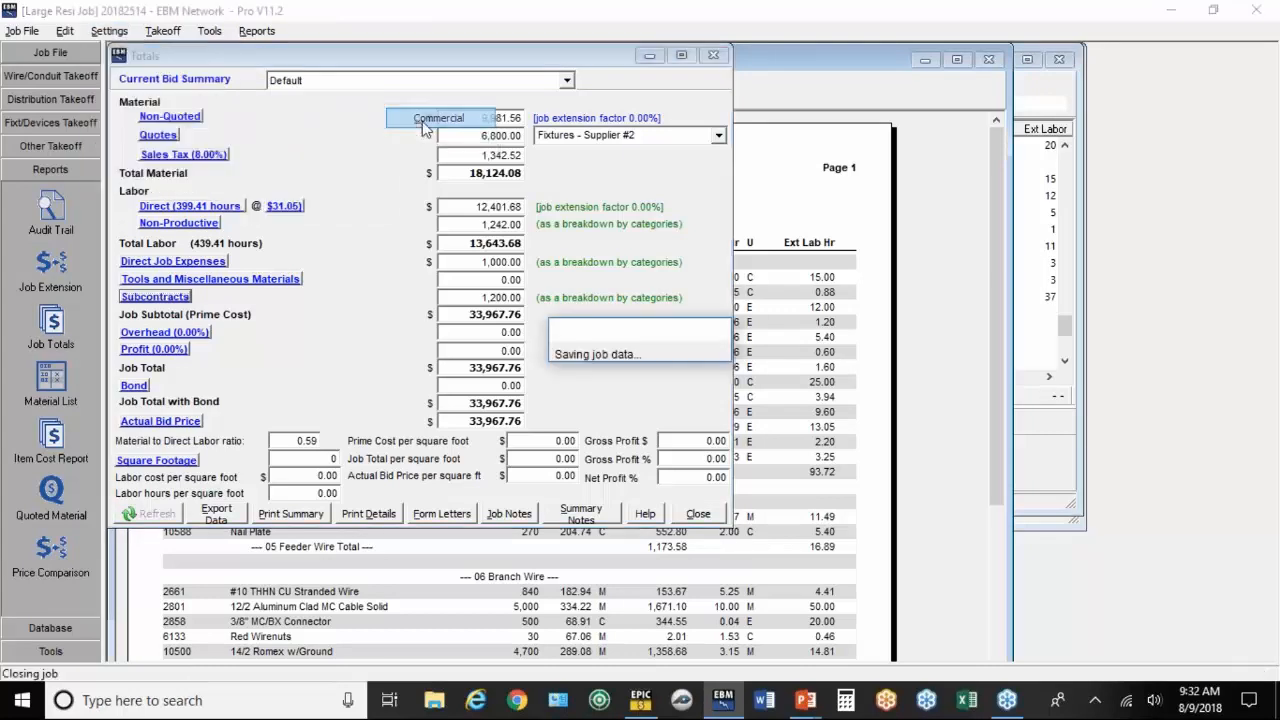
left_click(698, 513)
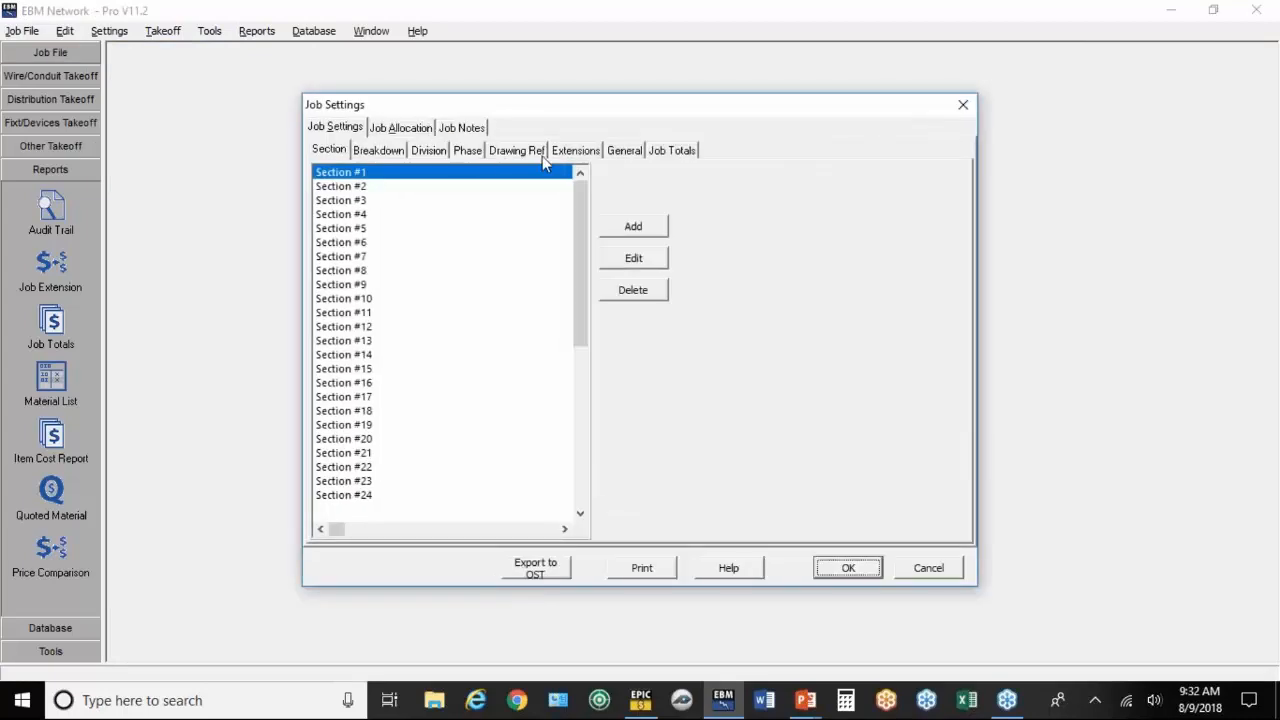
left_click(575, 150)
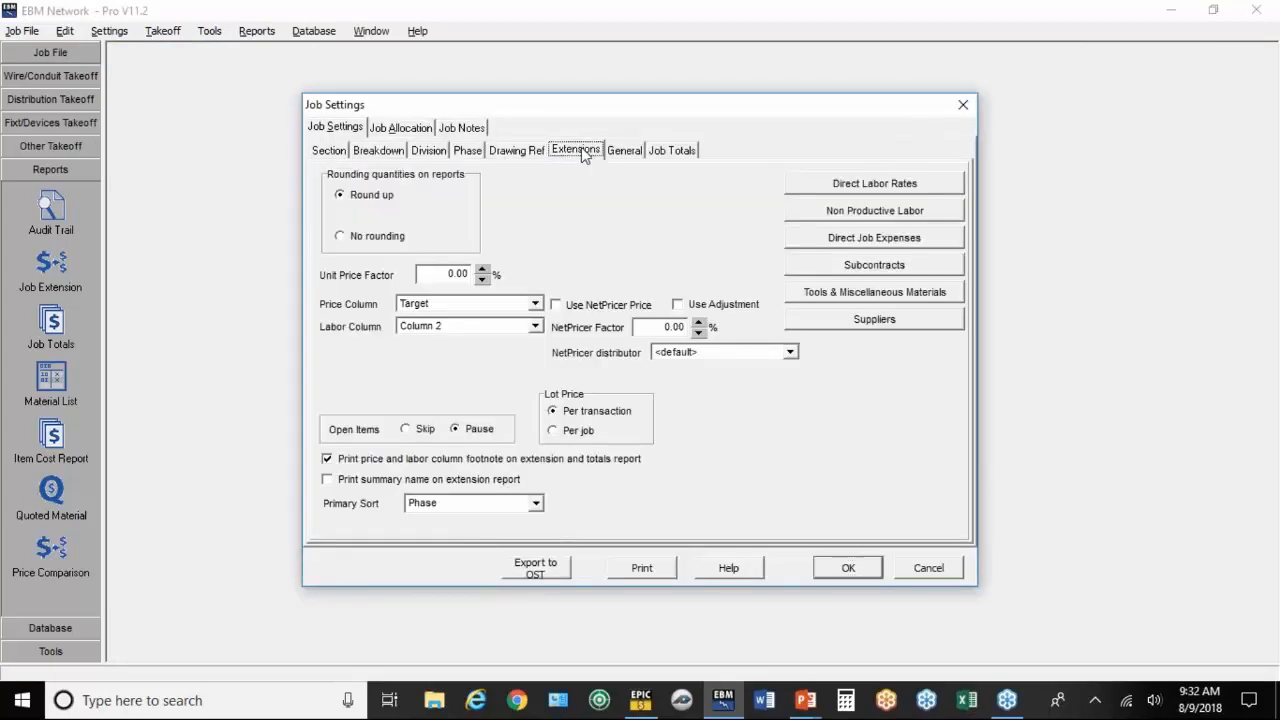
left_click(873, 210)
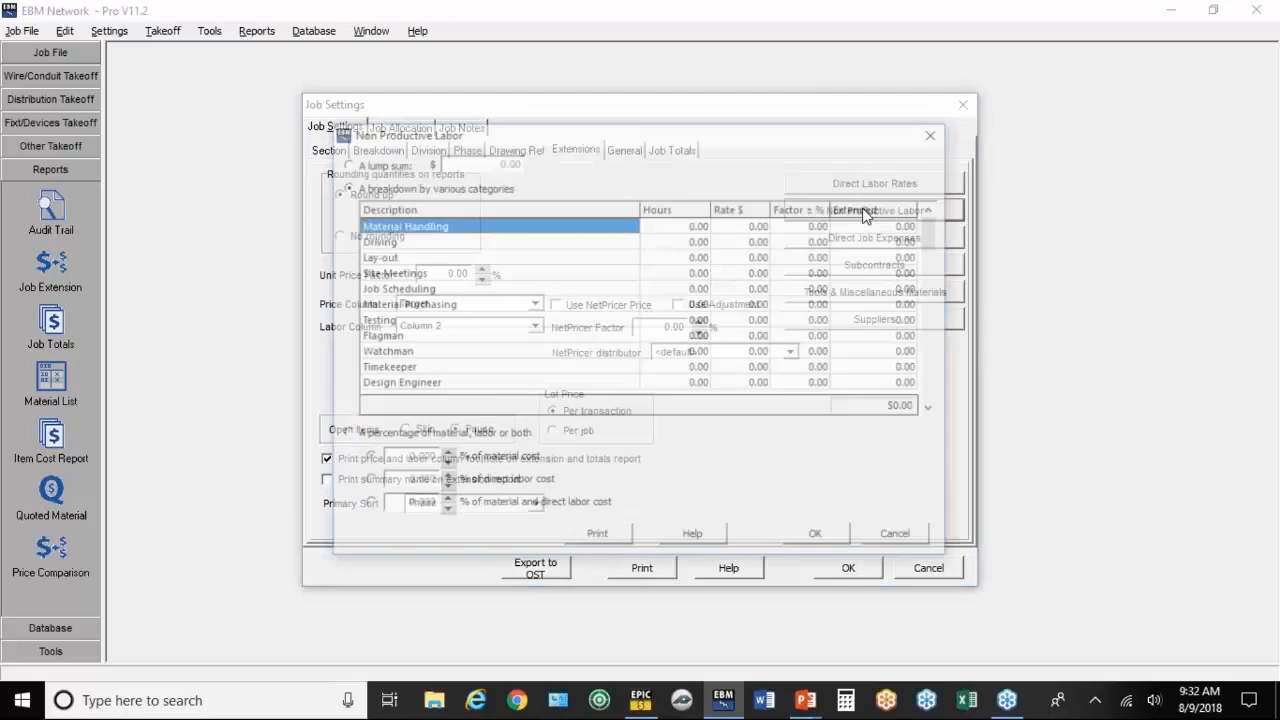
left_click(758, 240)
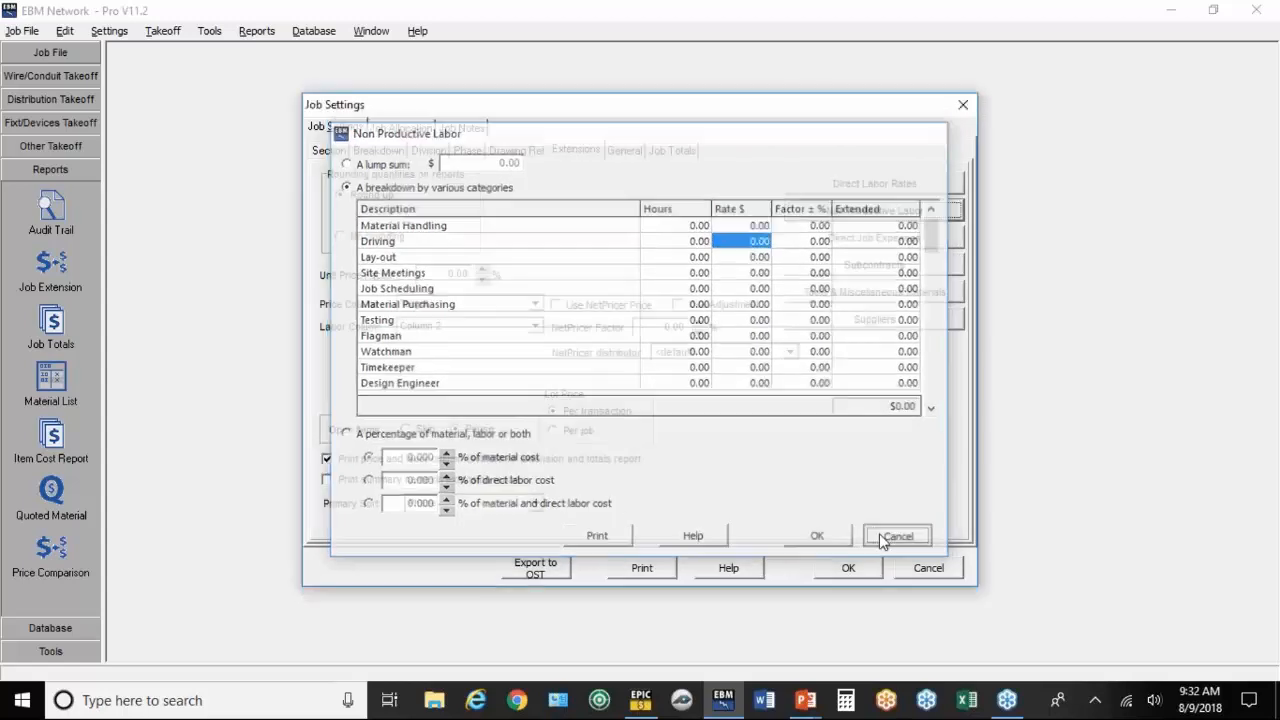
left_click(896, 536)
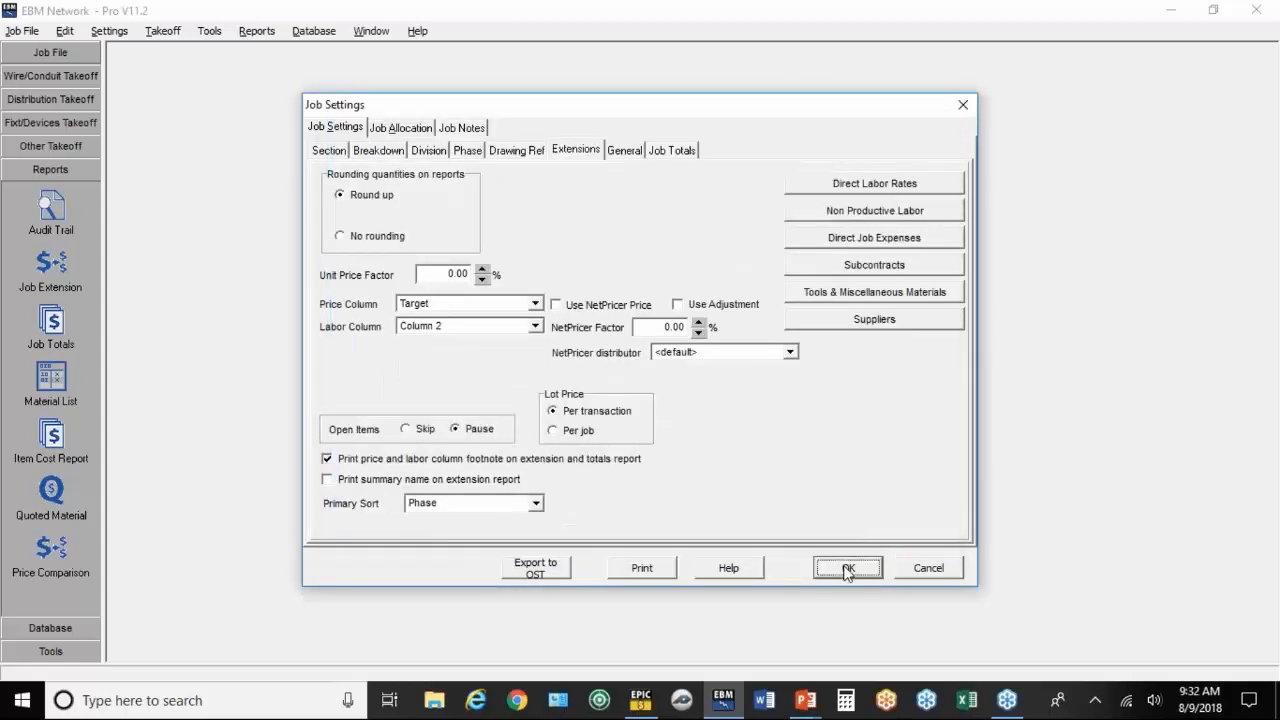
left_click(847, 567)
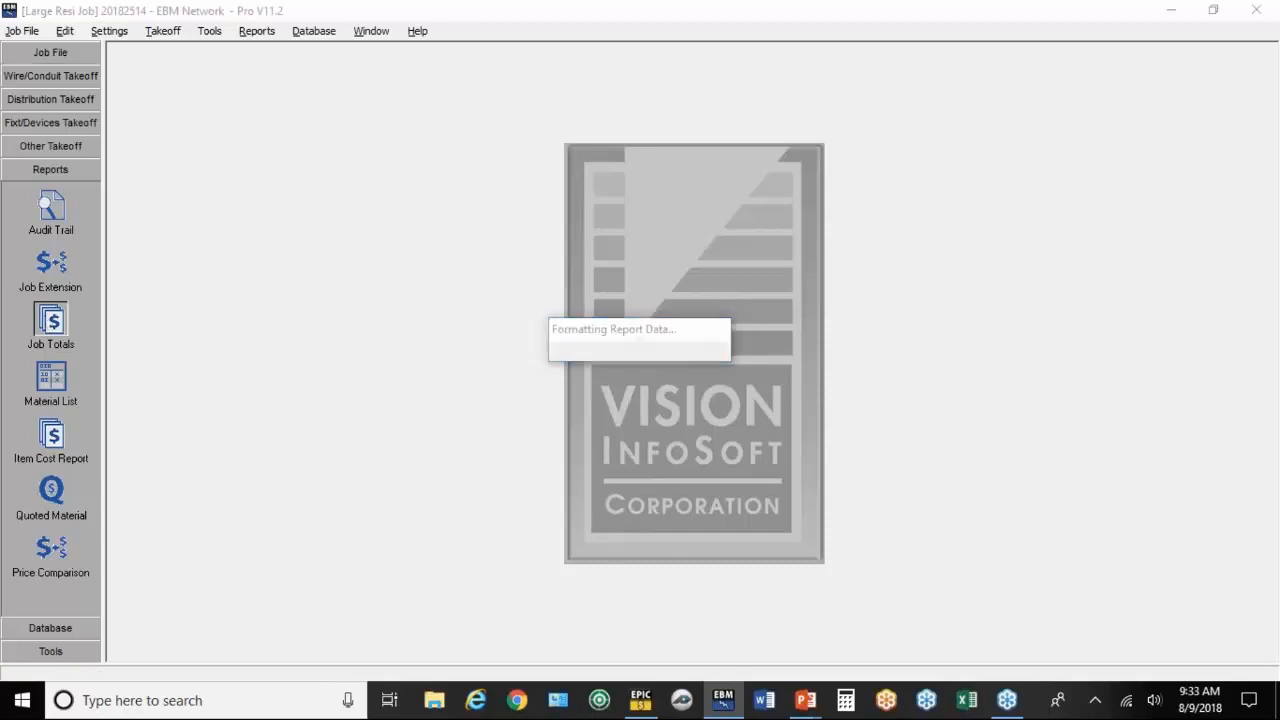
Step: Open the job's Overhead settings to apply 10% overhead by entire job
left_click(50, 322)
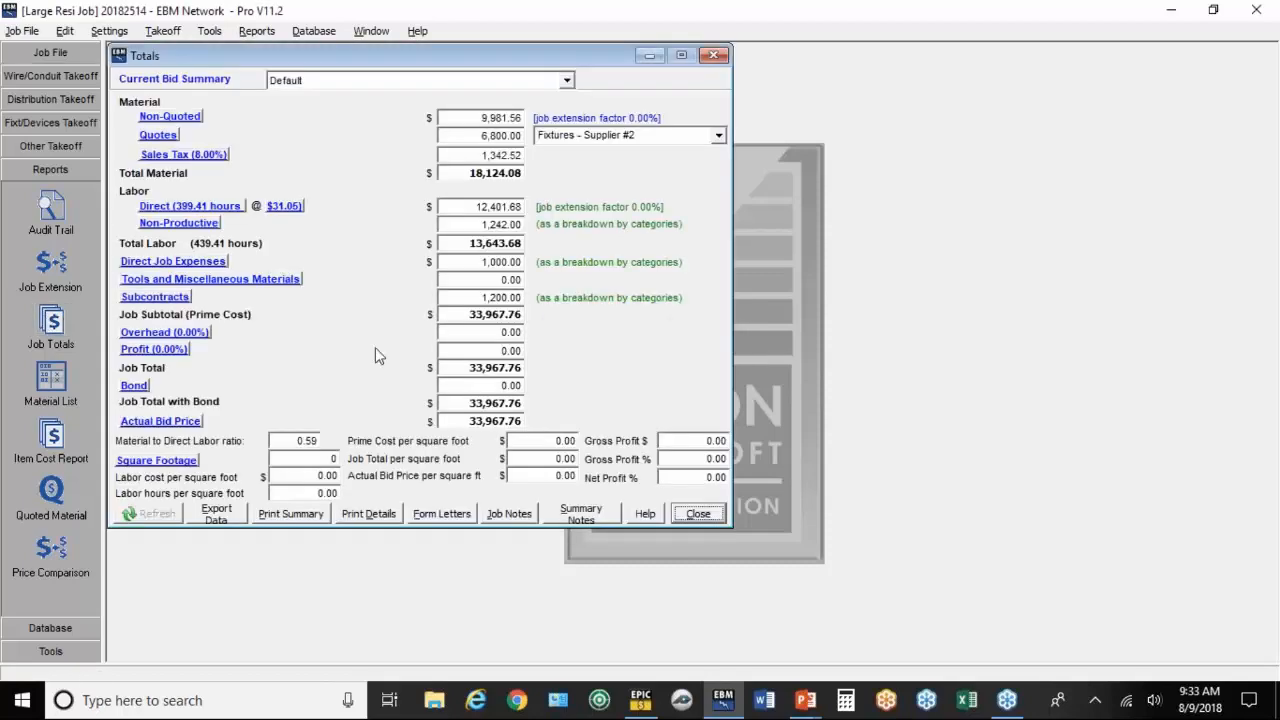
mouse_move(487, 335)
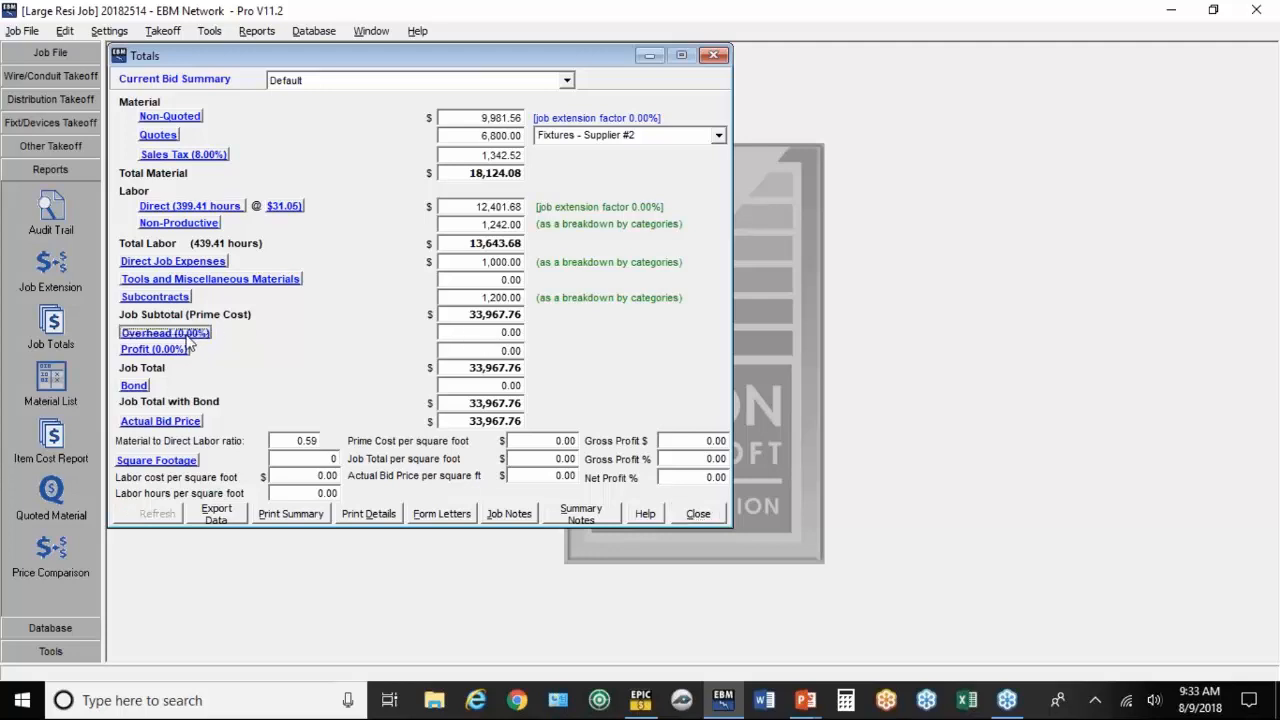
left_click(164, 332)
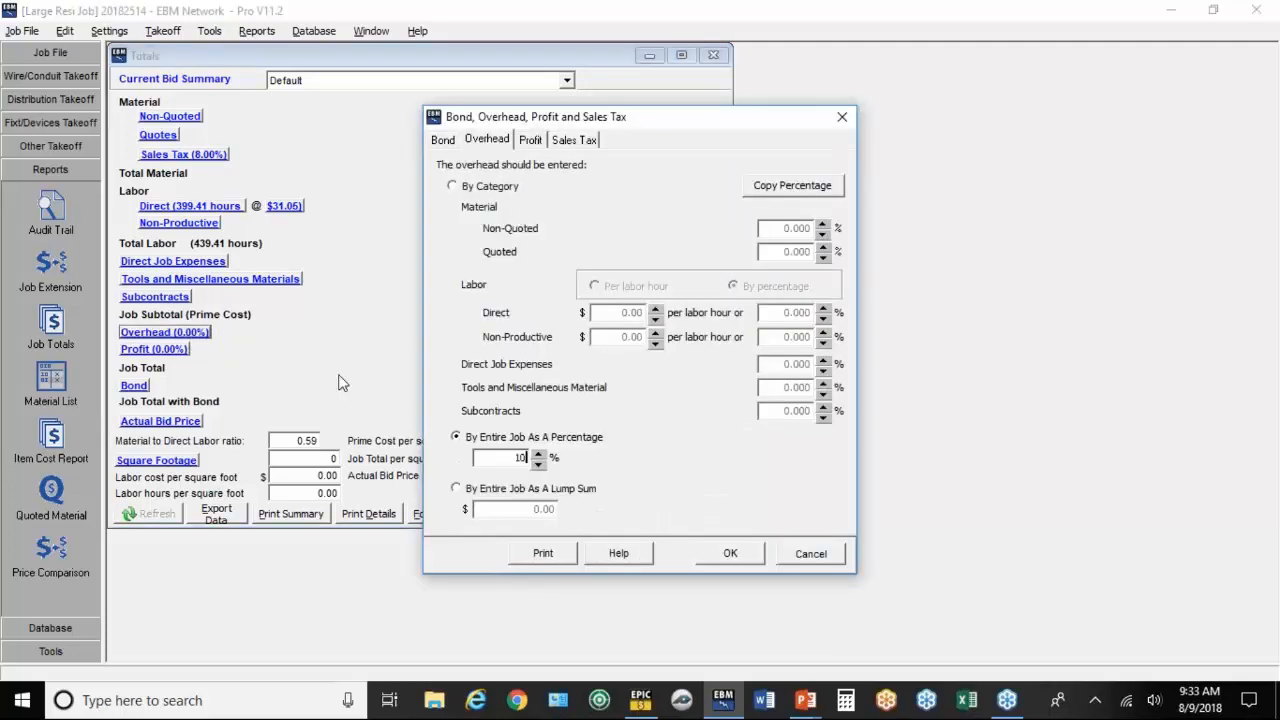
Step: Set profit to 10% of the entire job, bringing the bid price to $41,100.99
left_click(531, 139)
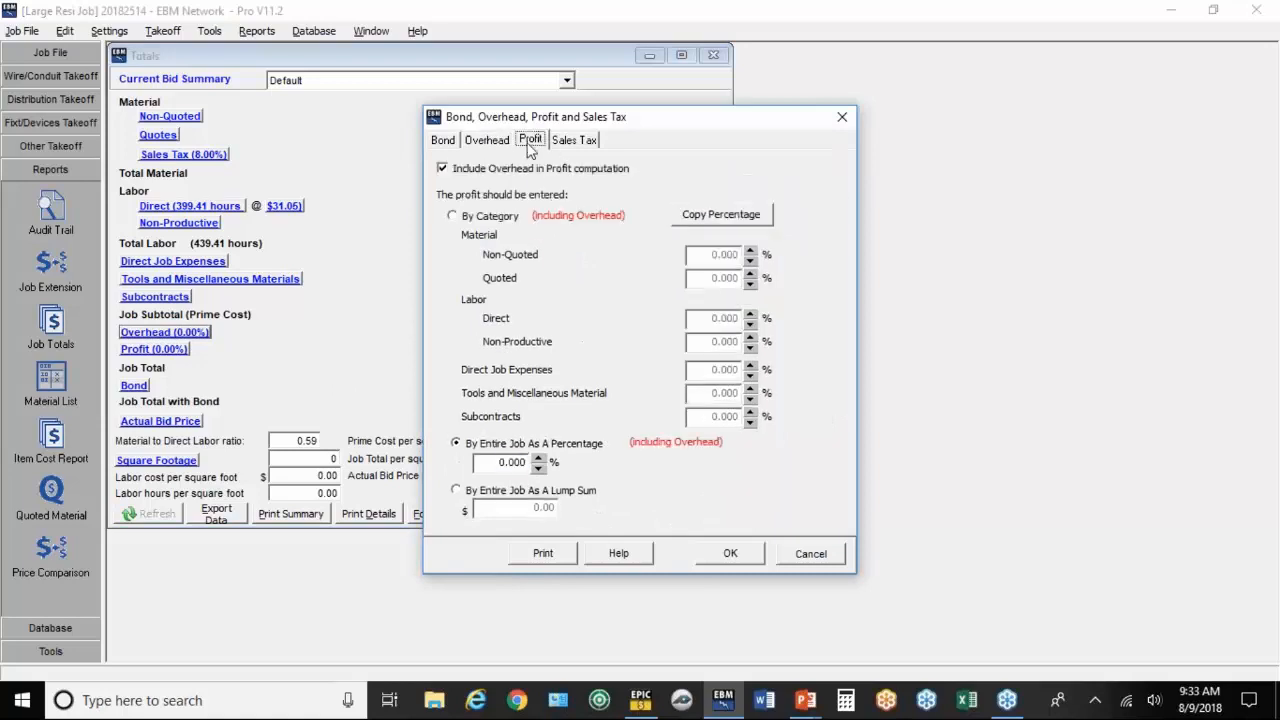
type("1")
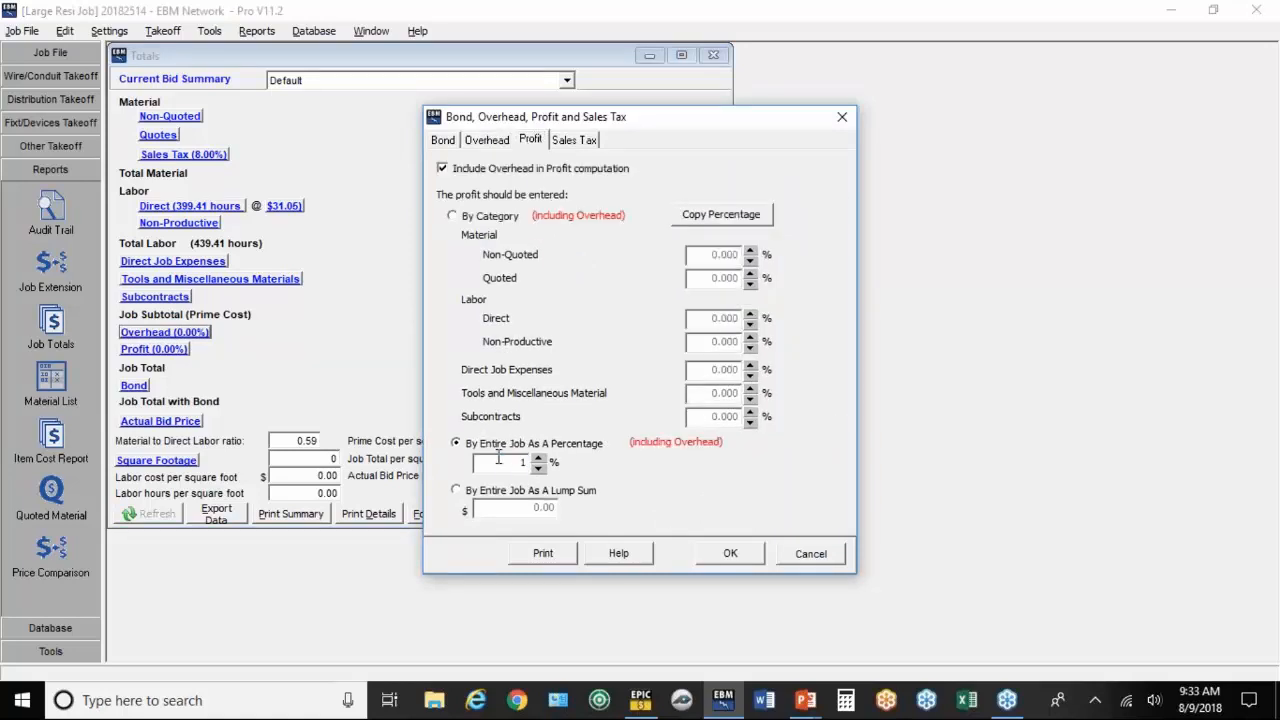
left_click(730, 553)
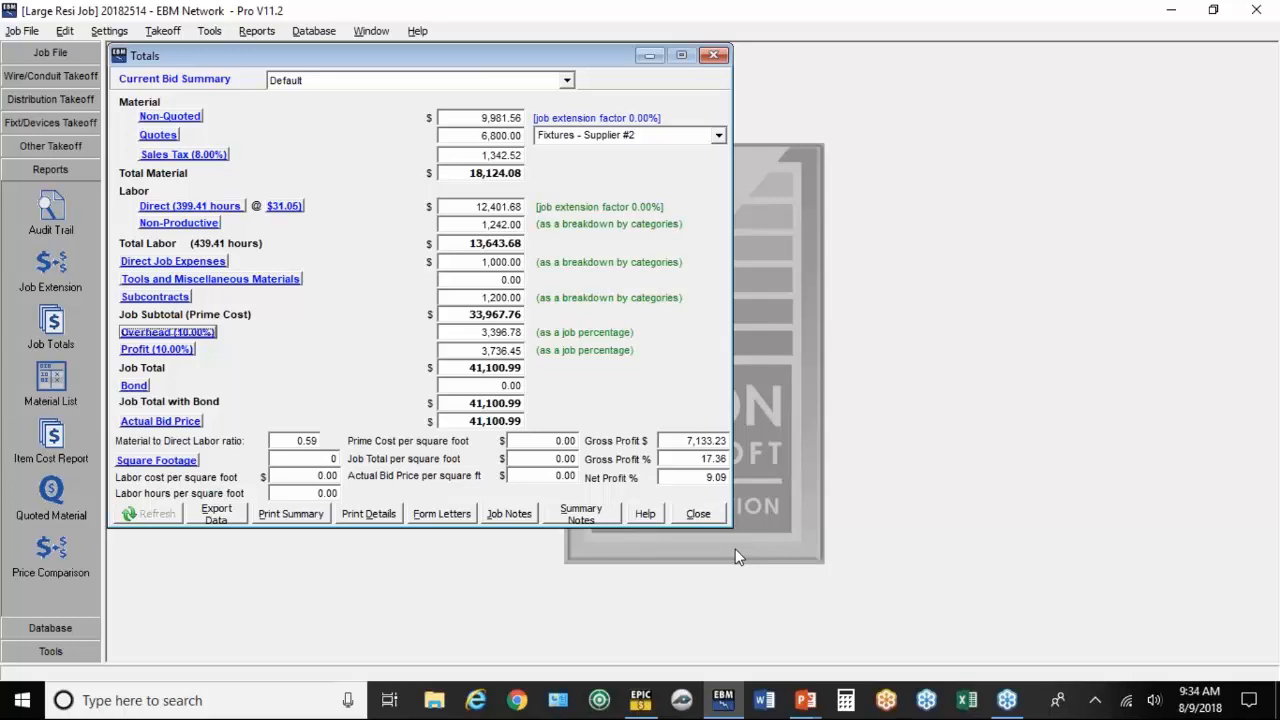
mouse_move(593, 708)
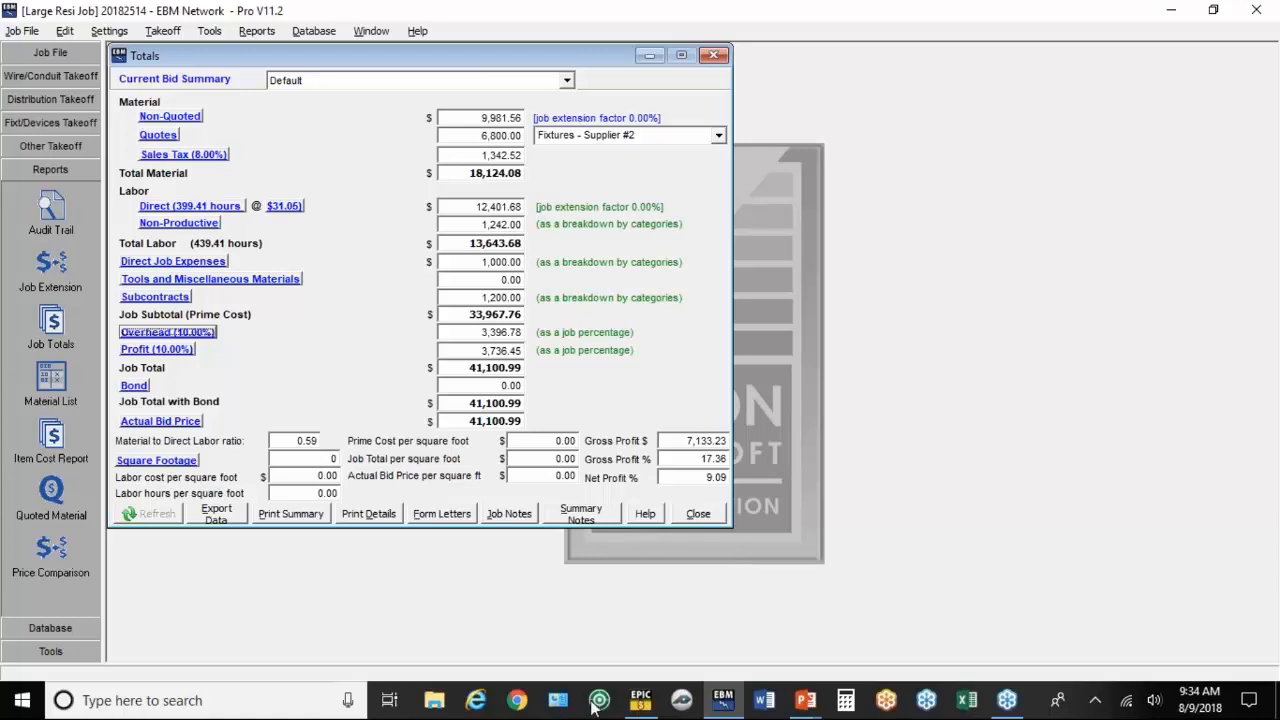
mouse_move(505, 618)
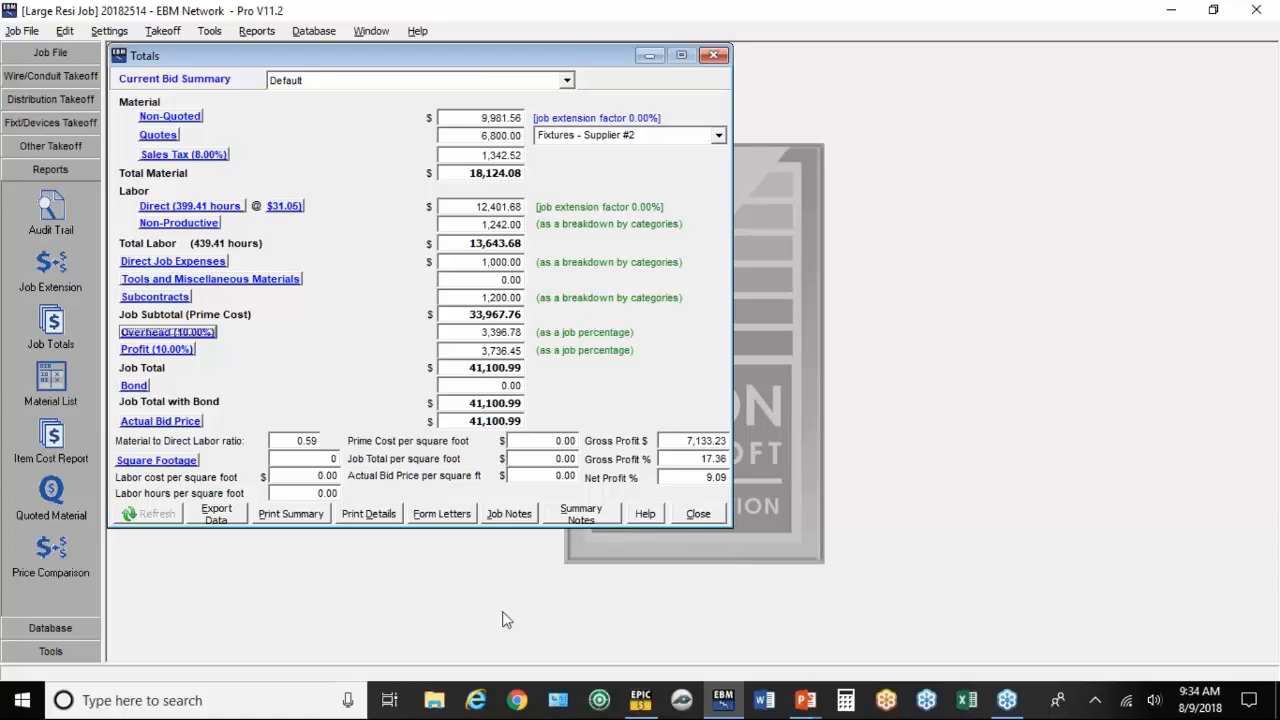
mouse_move(343, 551)
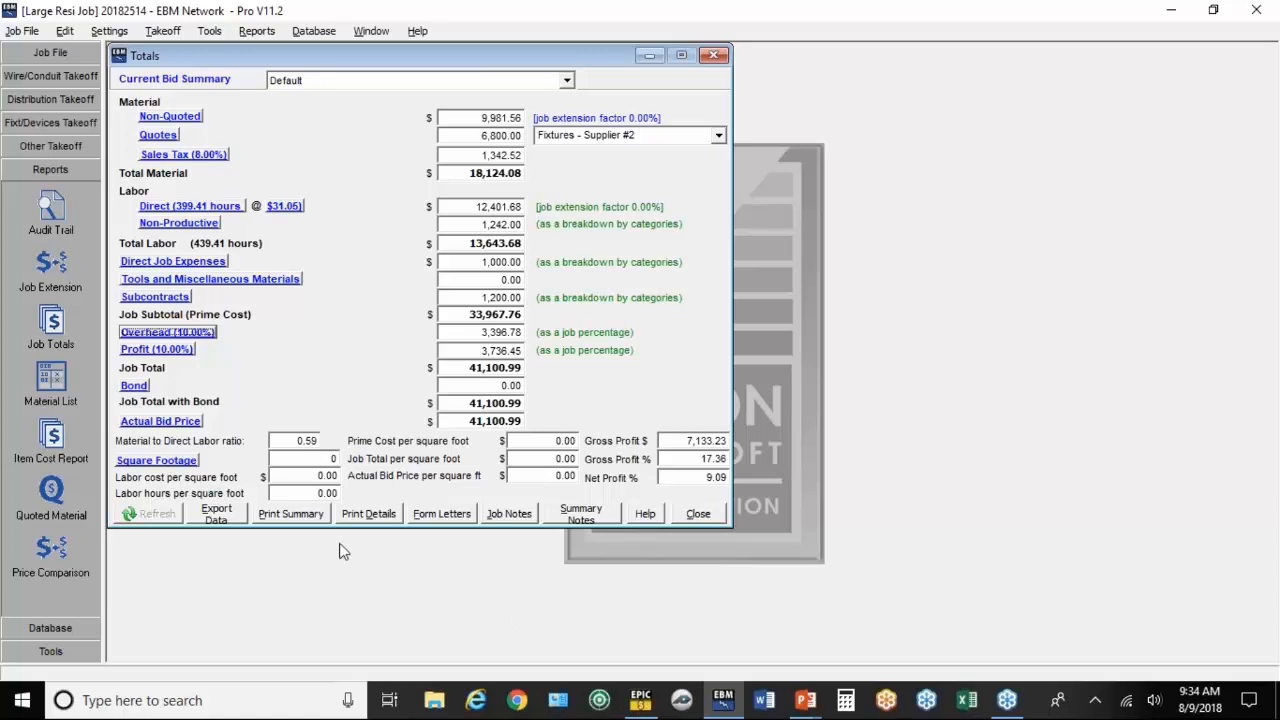
Step: Preview the detailed Totals report with Quotes details, then return to the PowerPoint webinar
left_click(291, 513)
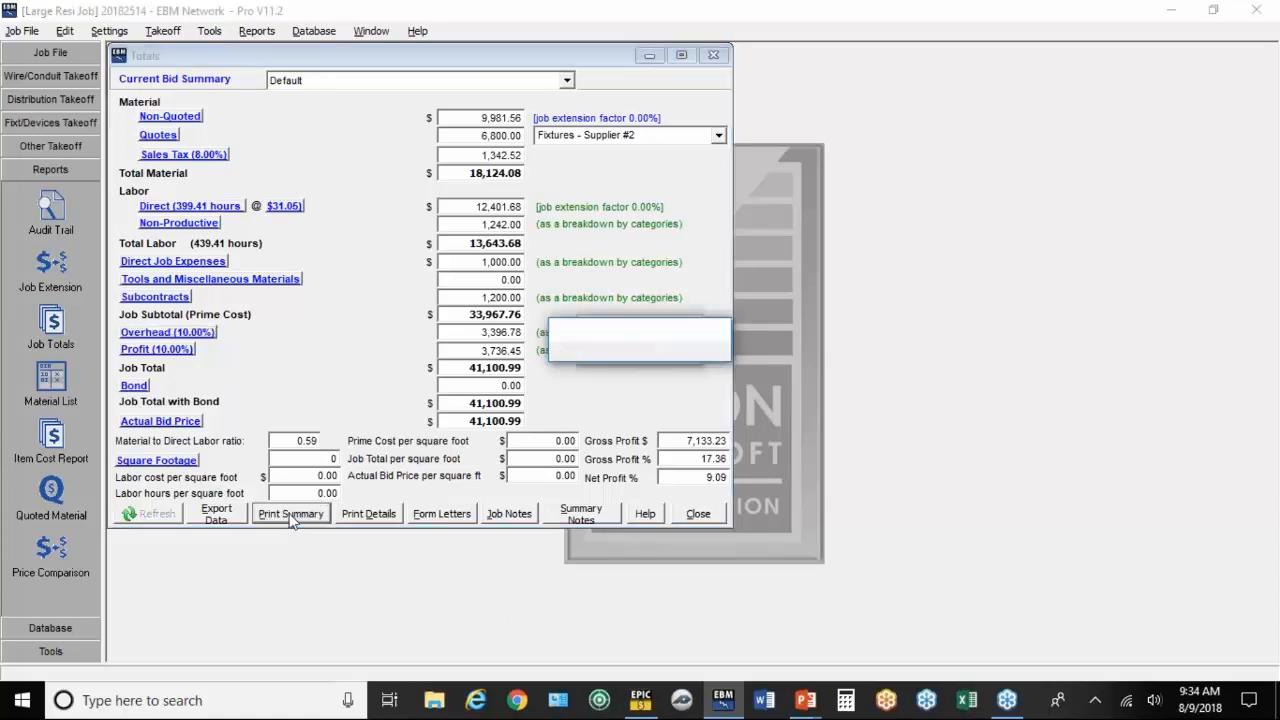
left_click(290, 513)
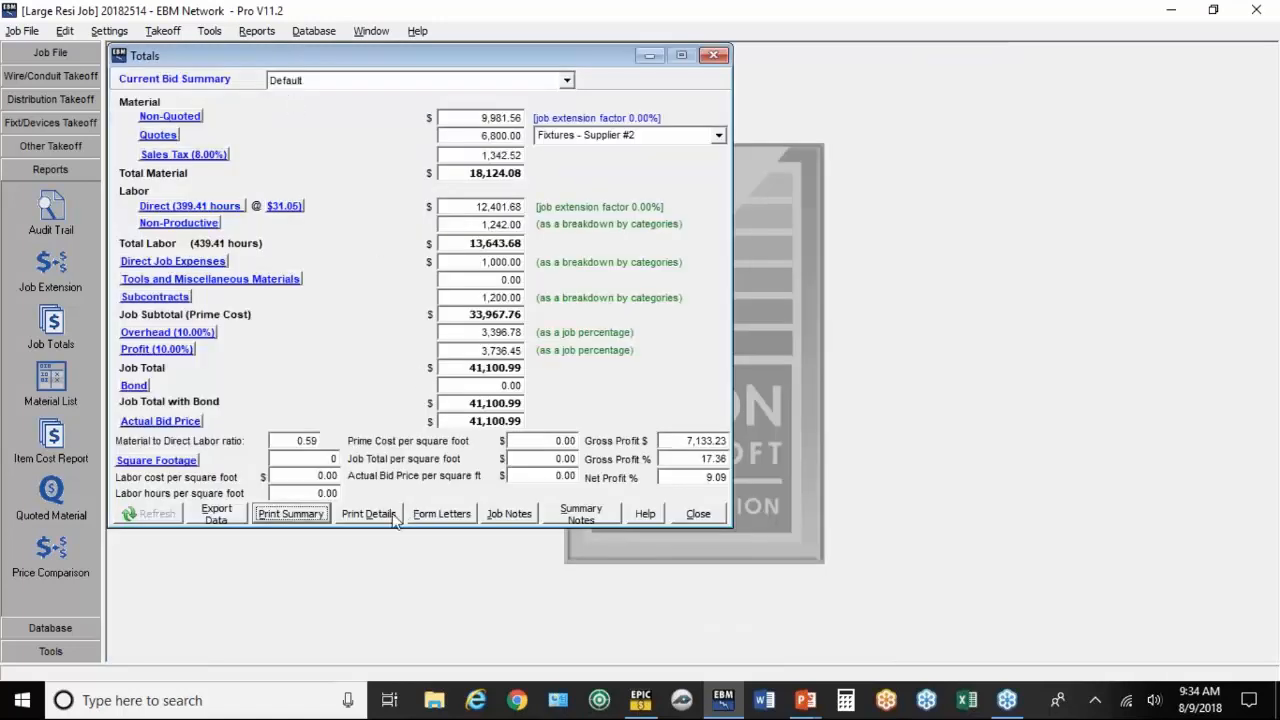
left_click(368, 513)
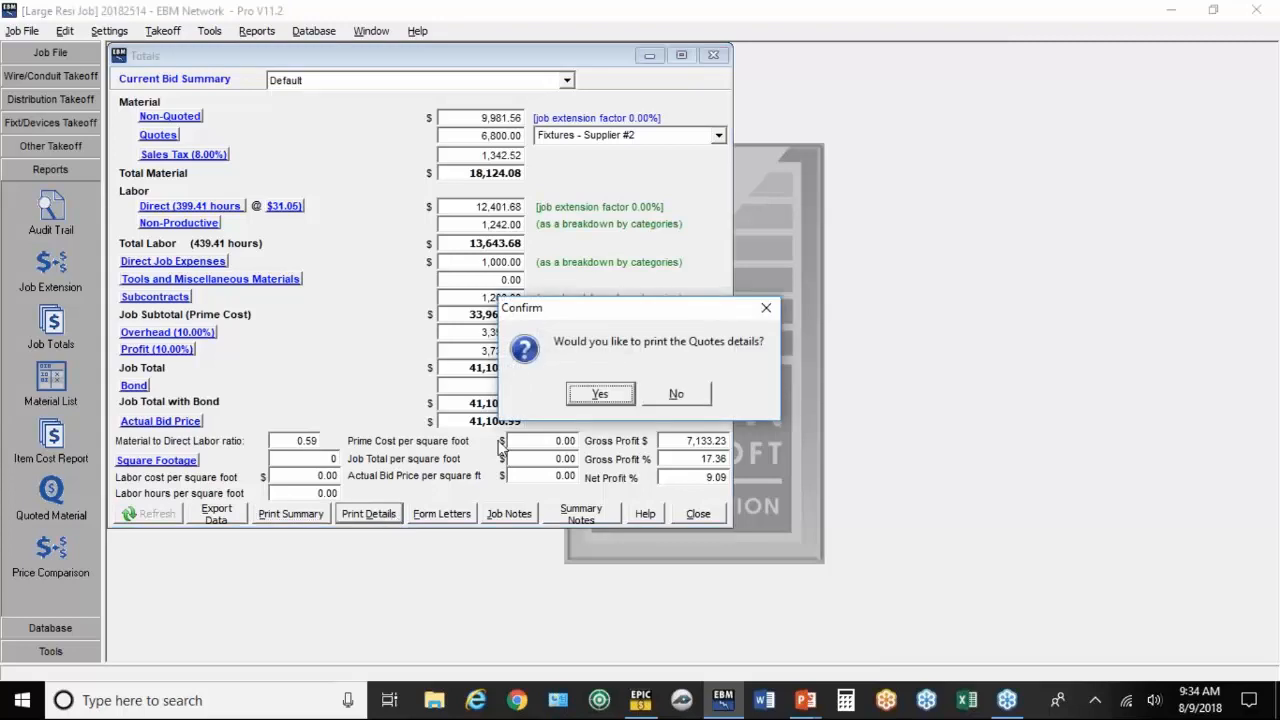
left_click(599, 393)
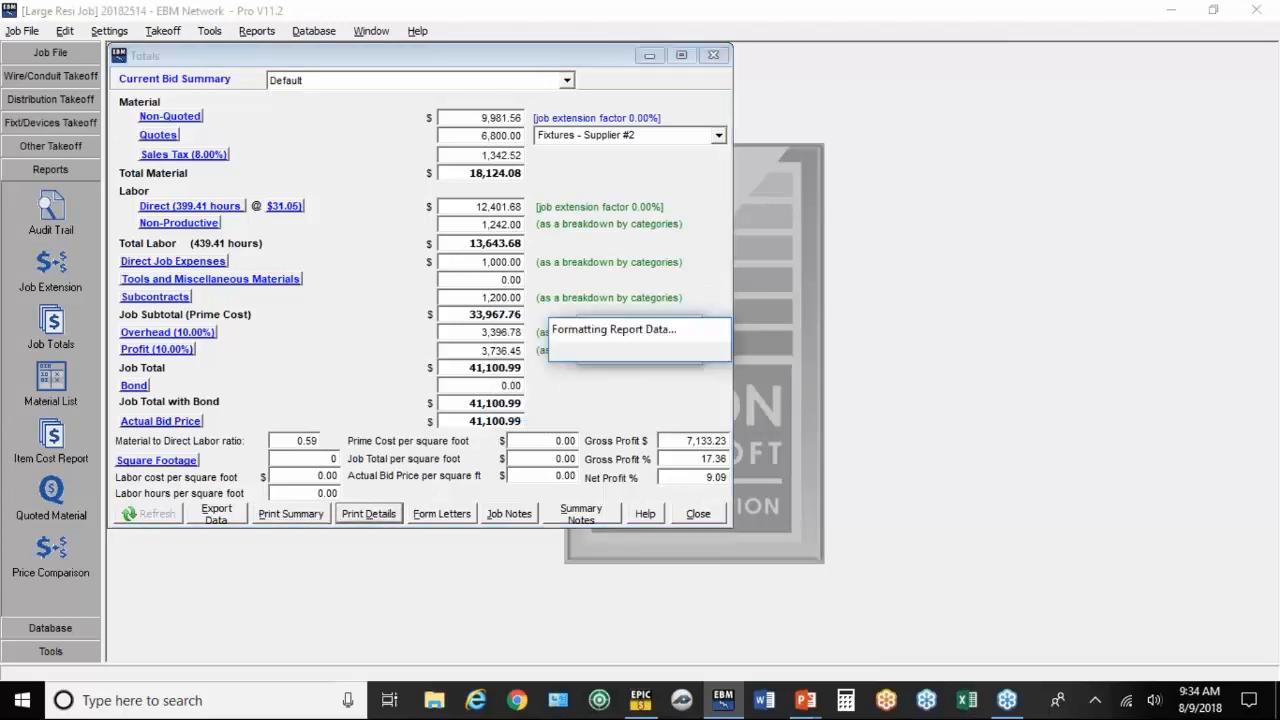
left_click(368, 513)
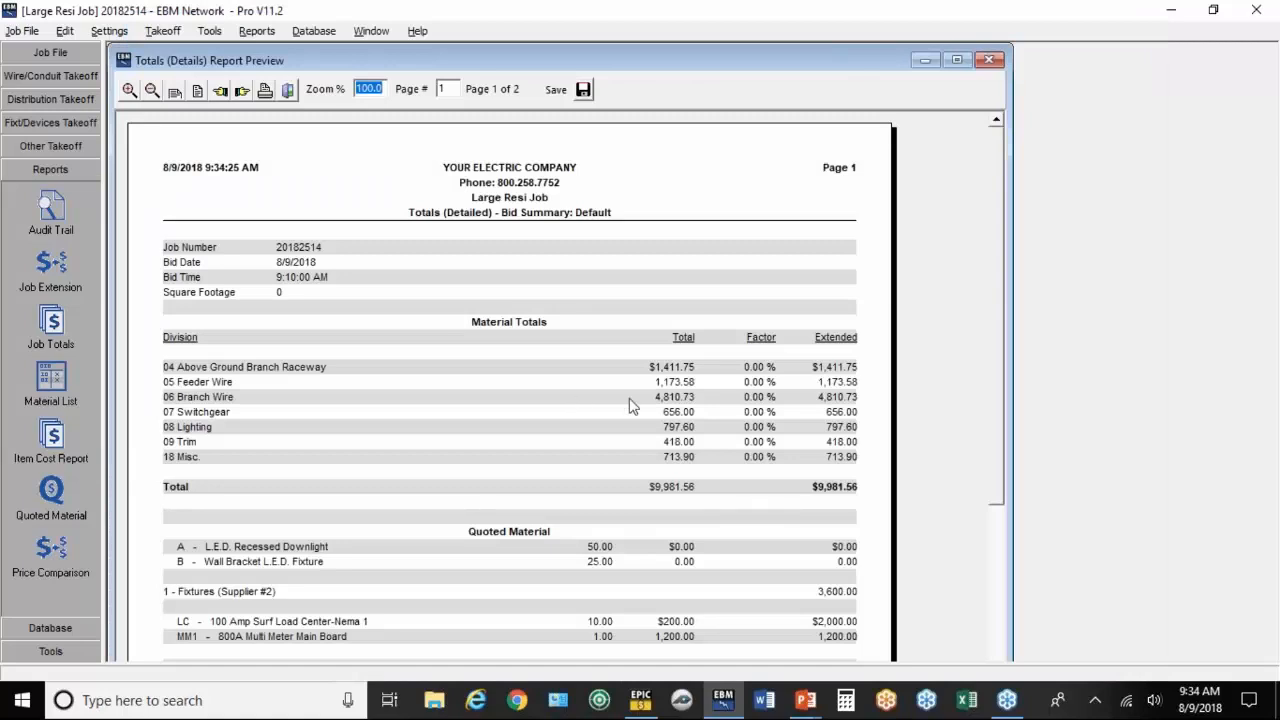
mouse_move(993, 500)
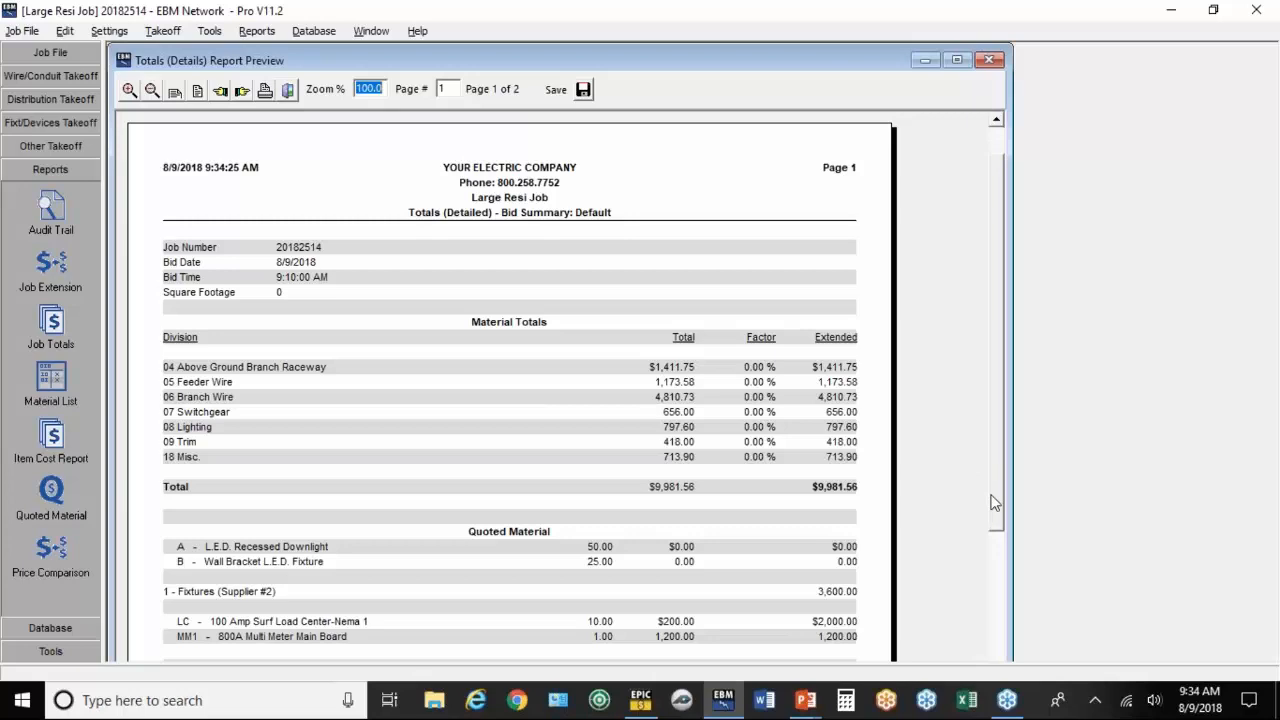
scroll("down", 3)
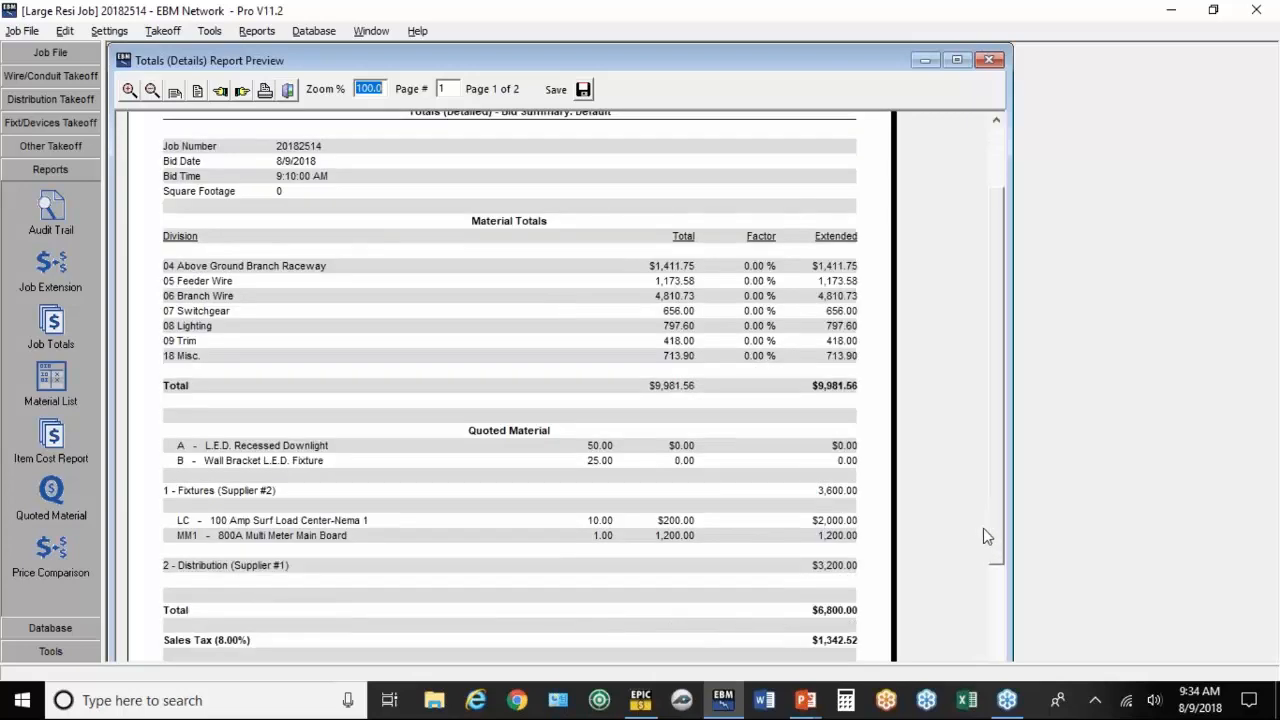
scroll("down", 3)
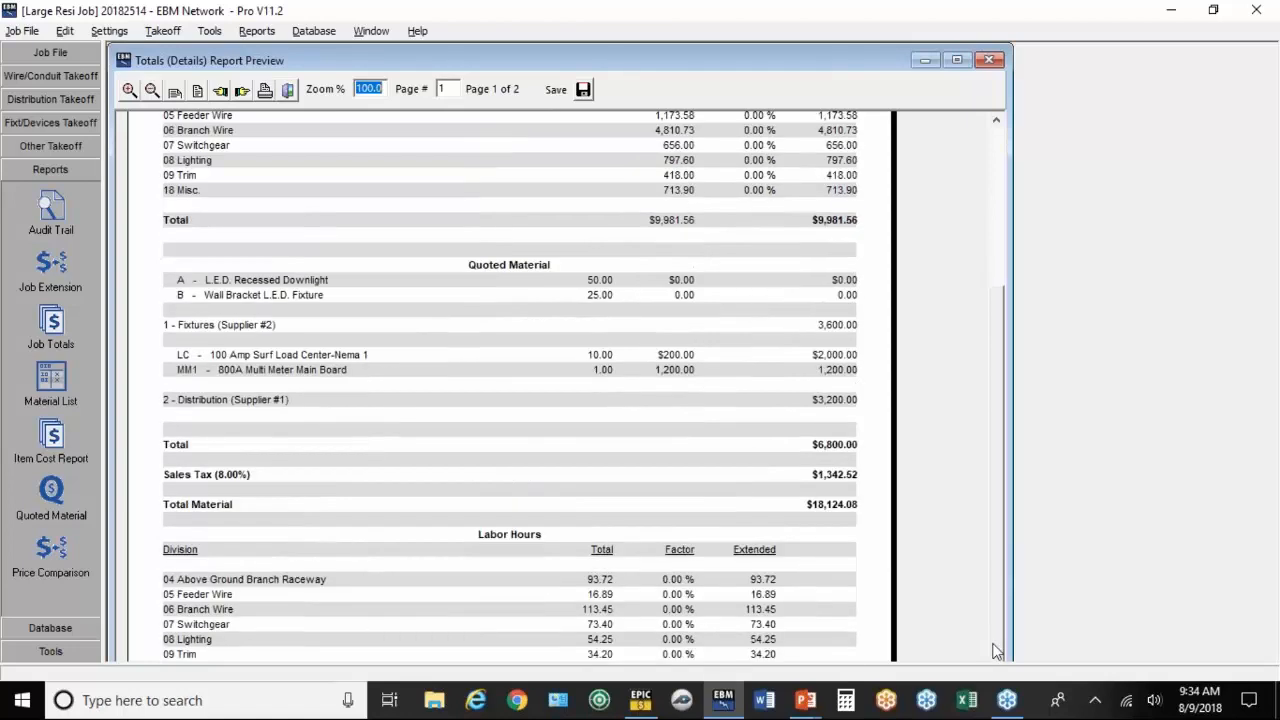
mouse_move(248, 663)
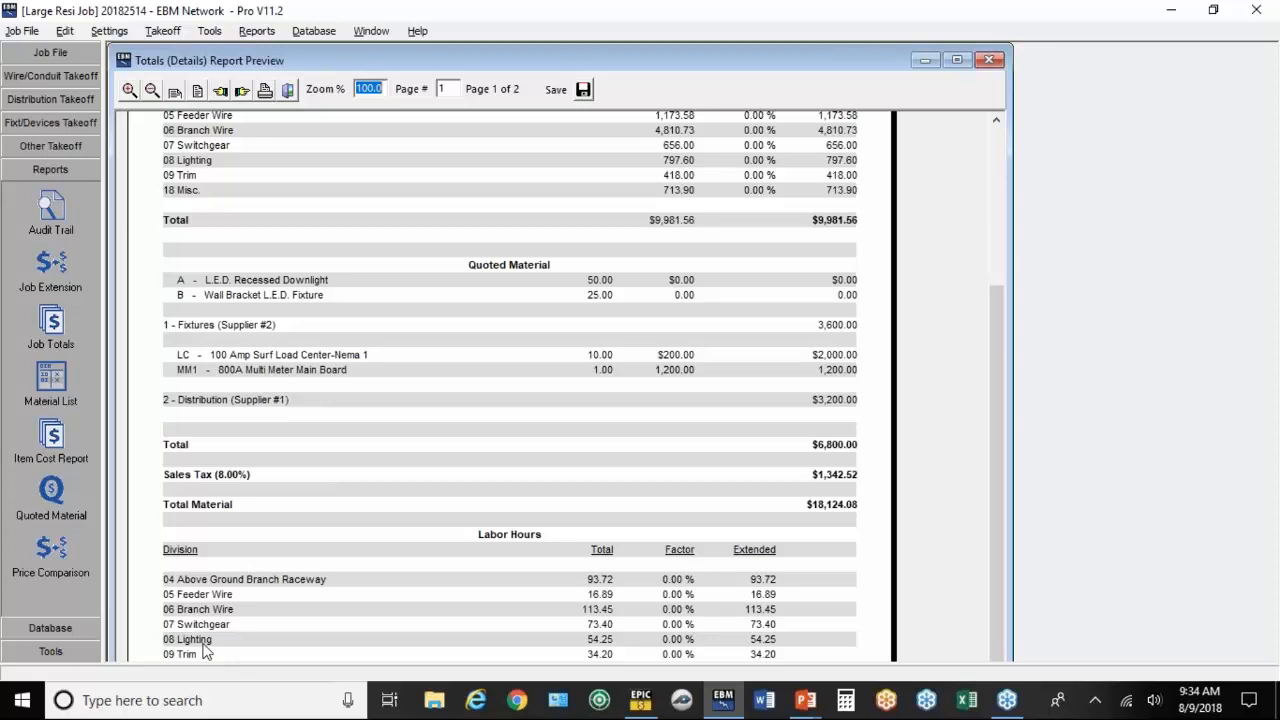
mouse_move(598, 645)
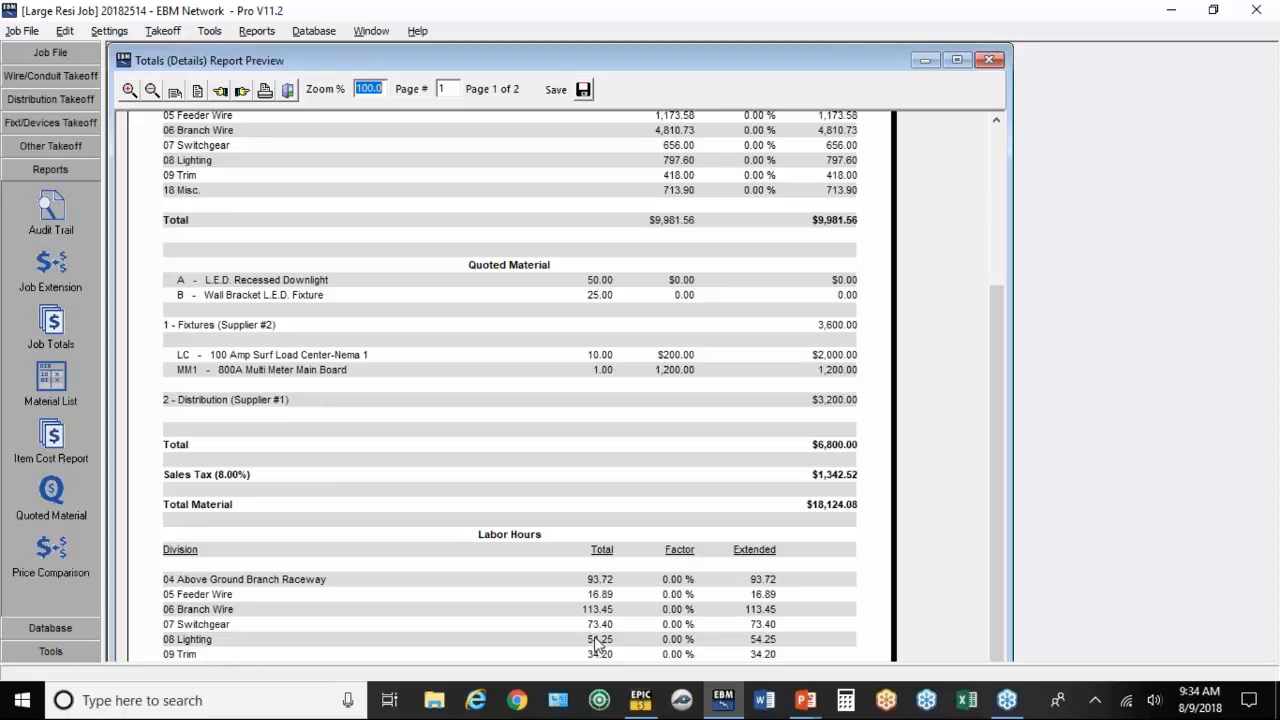
mouse_move(607, 590)
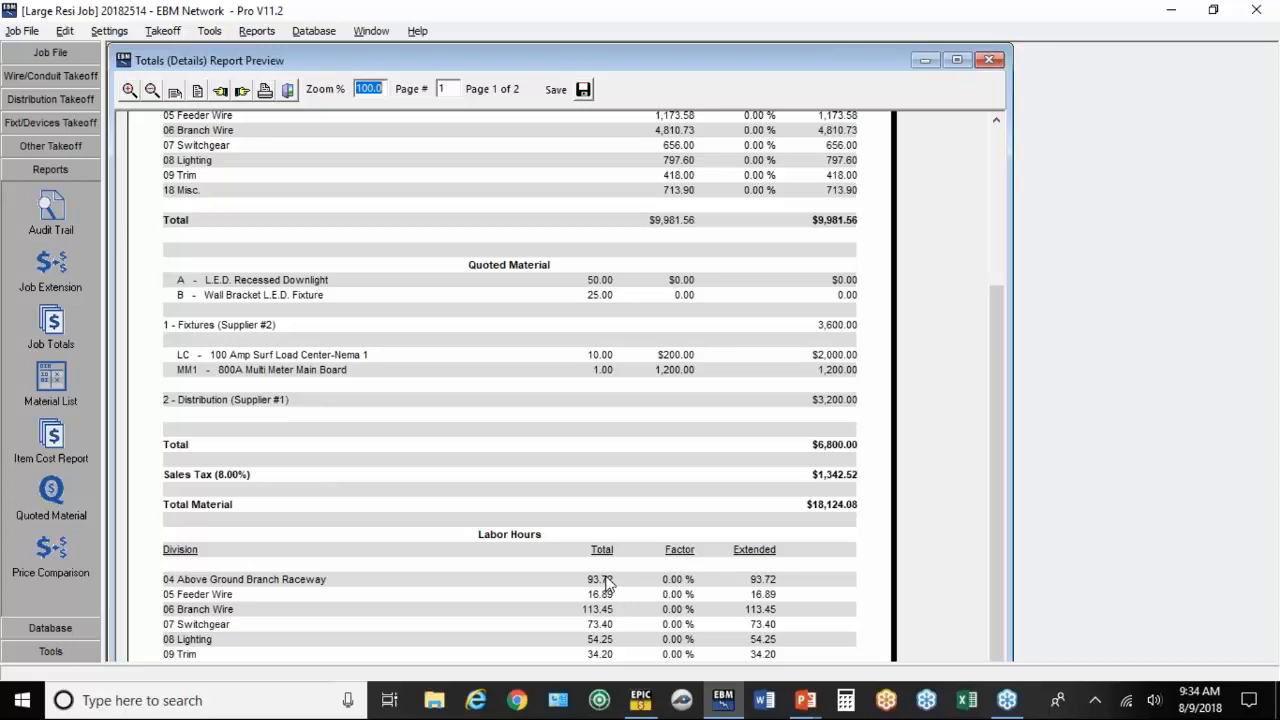
mouse_move(400, 628)
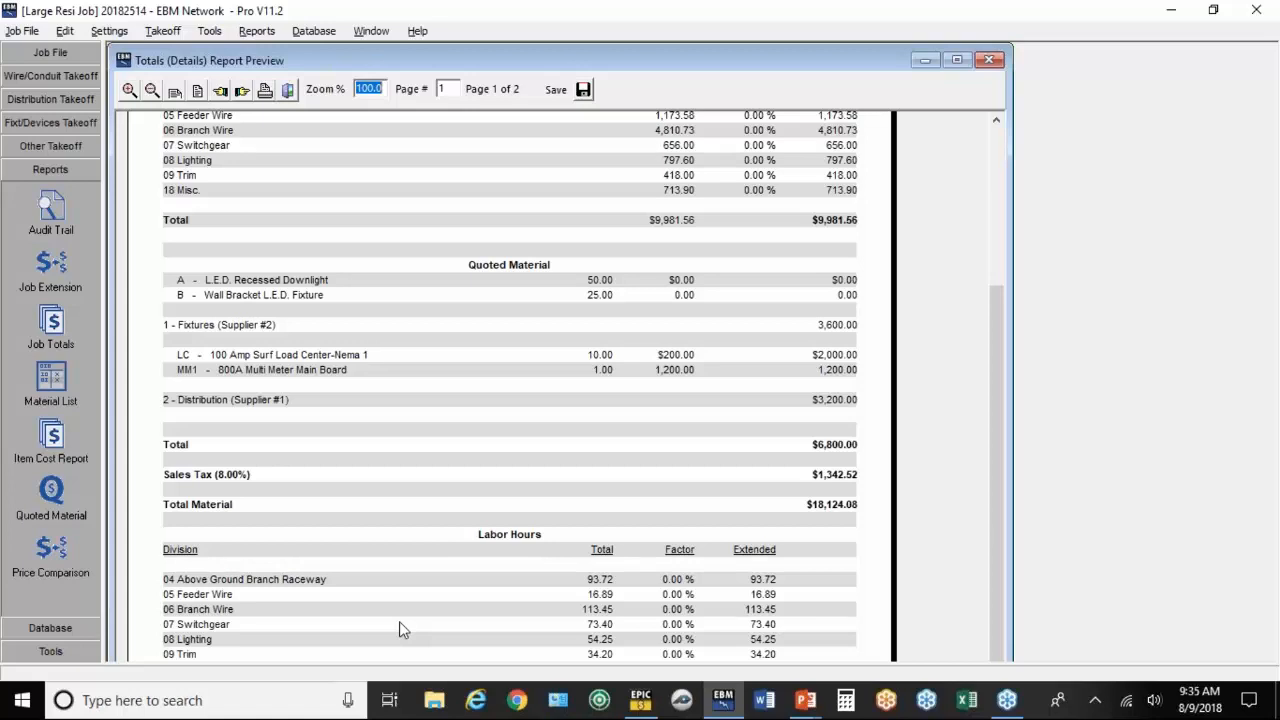
mouse_move(958, 398)
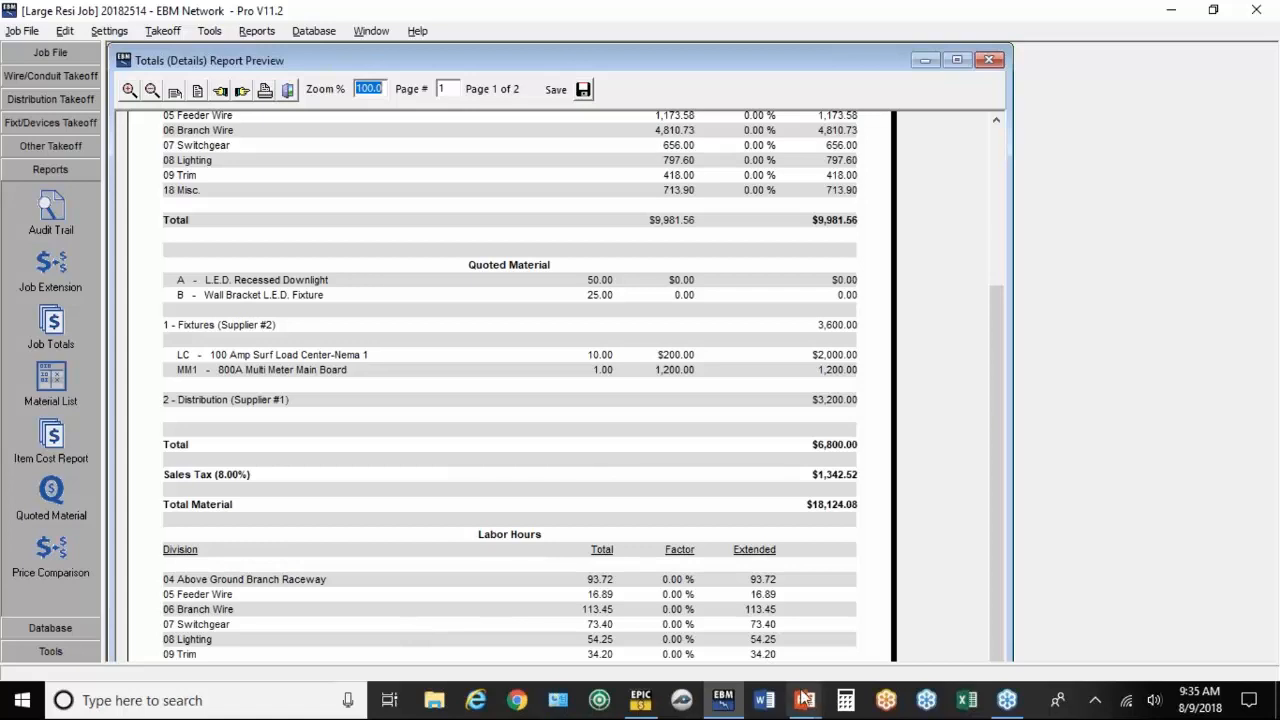
left_click(804, 699)
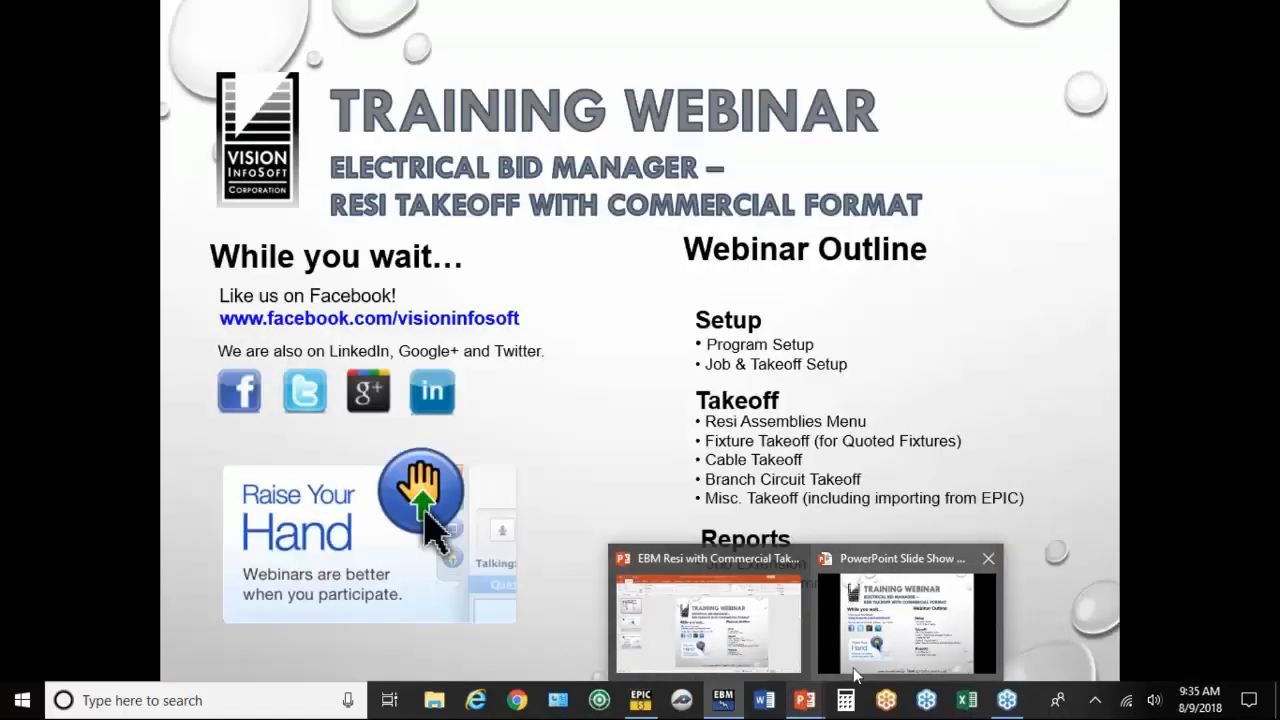